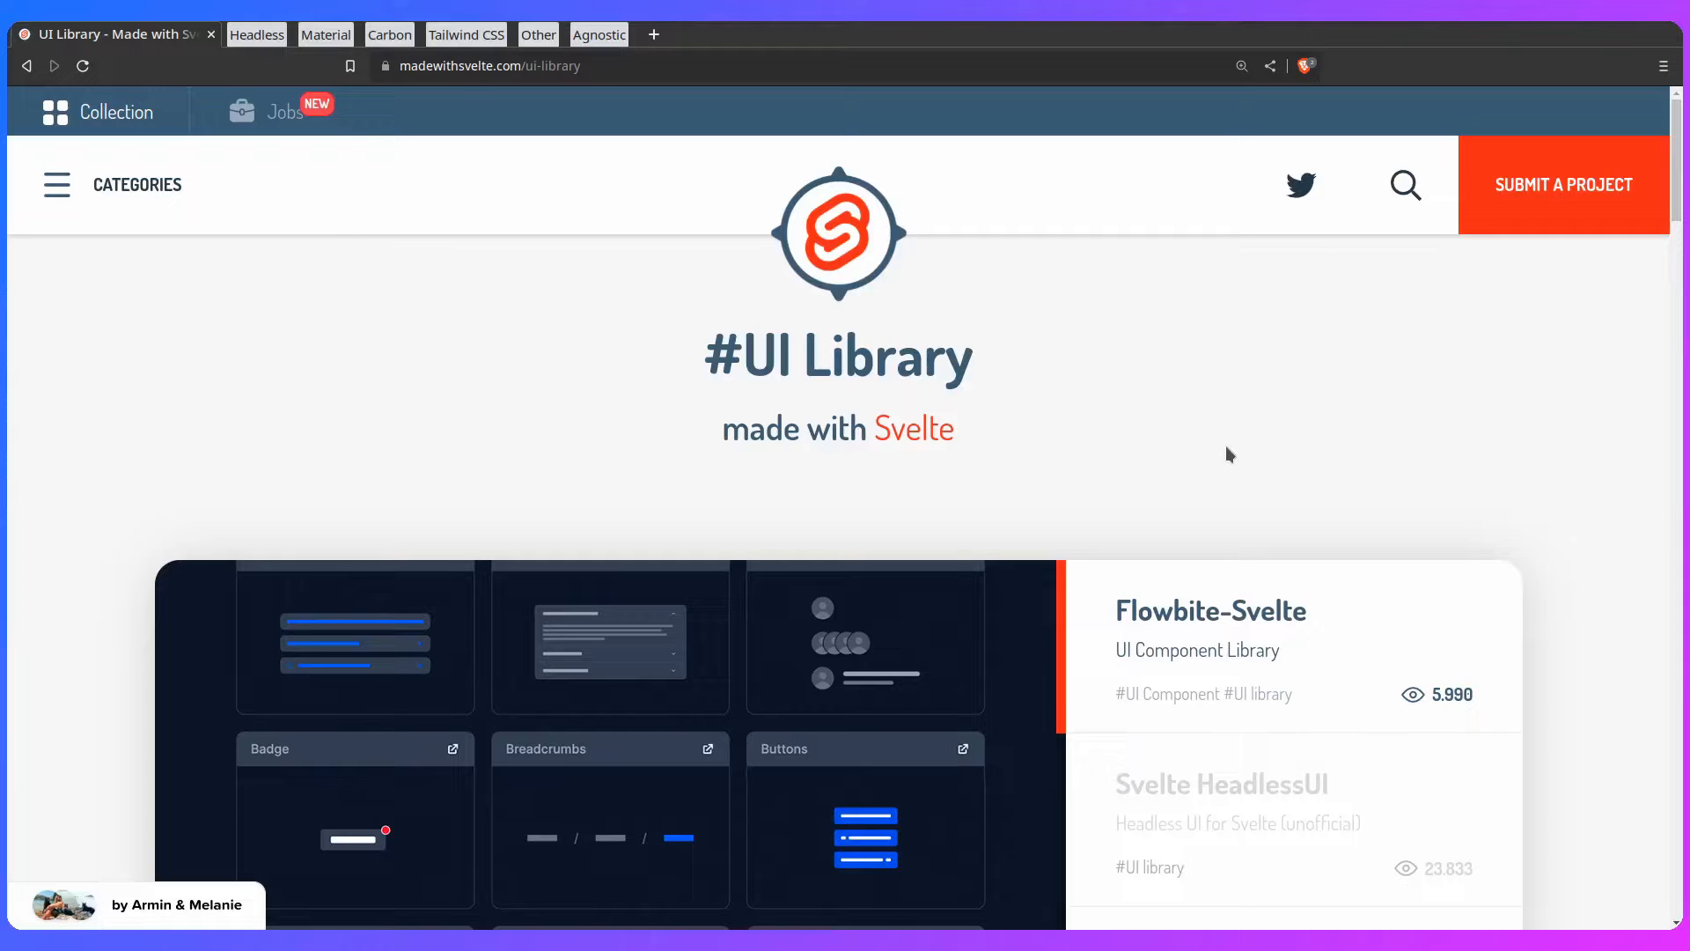
pyautogui.moveTo(1166, 442)
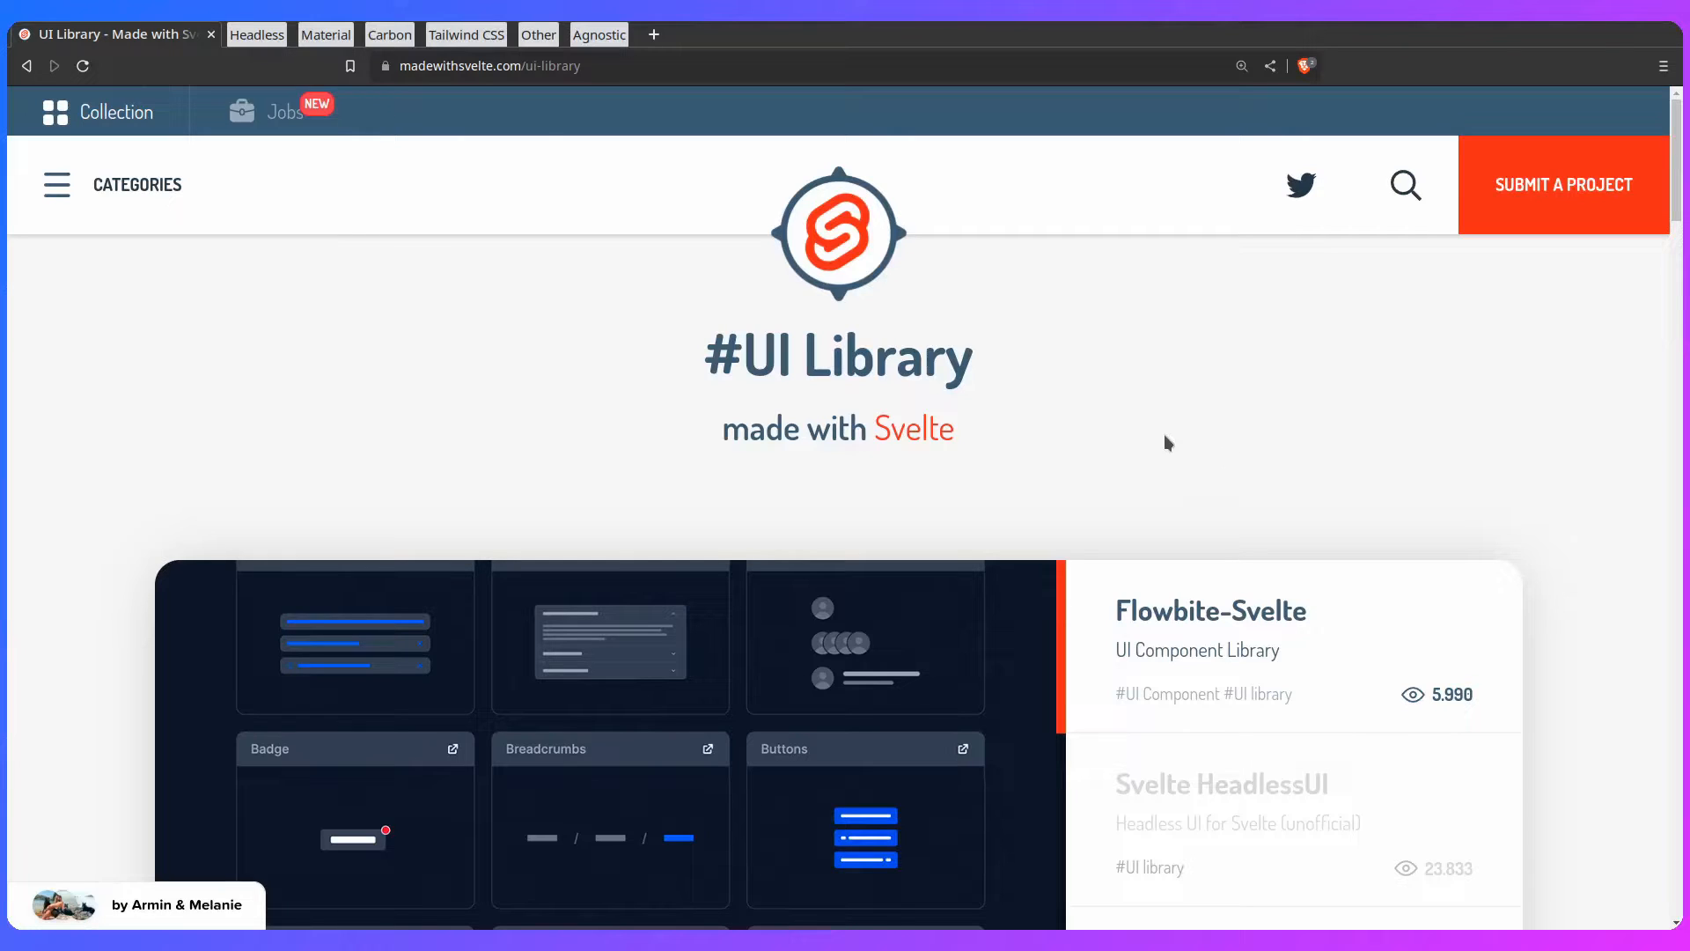
# Step: Scroll down through the current docs page before moving on
pyautogui.scroll(-3)
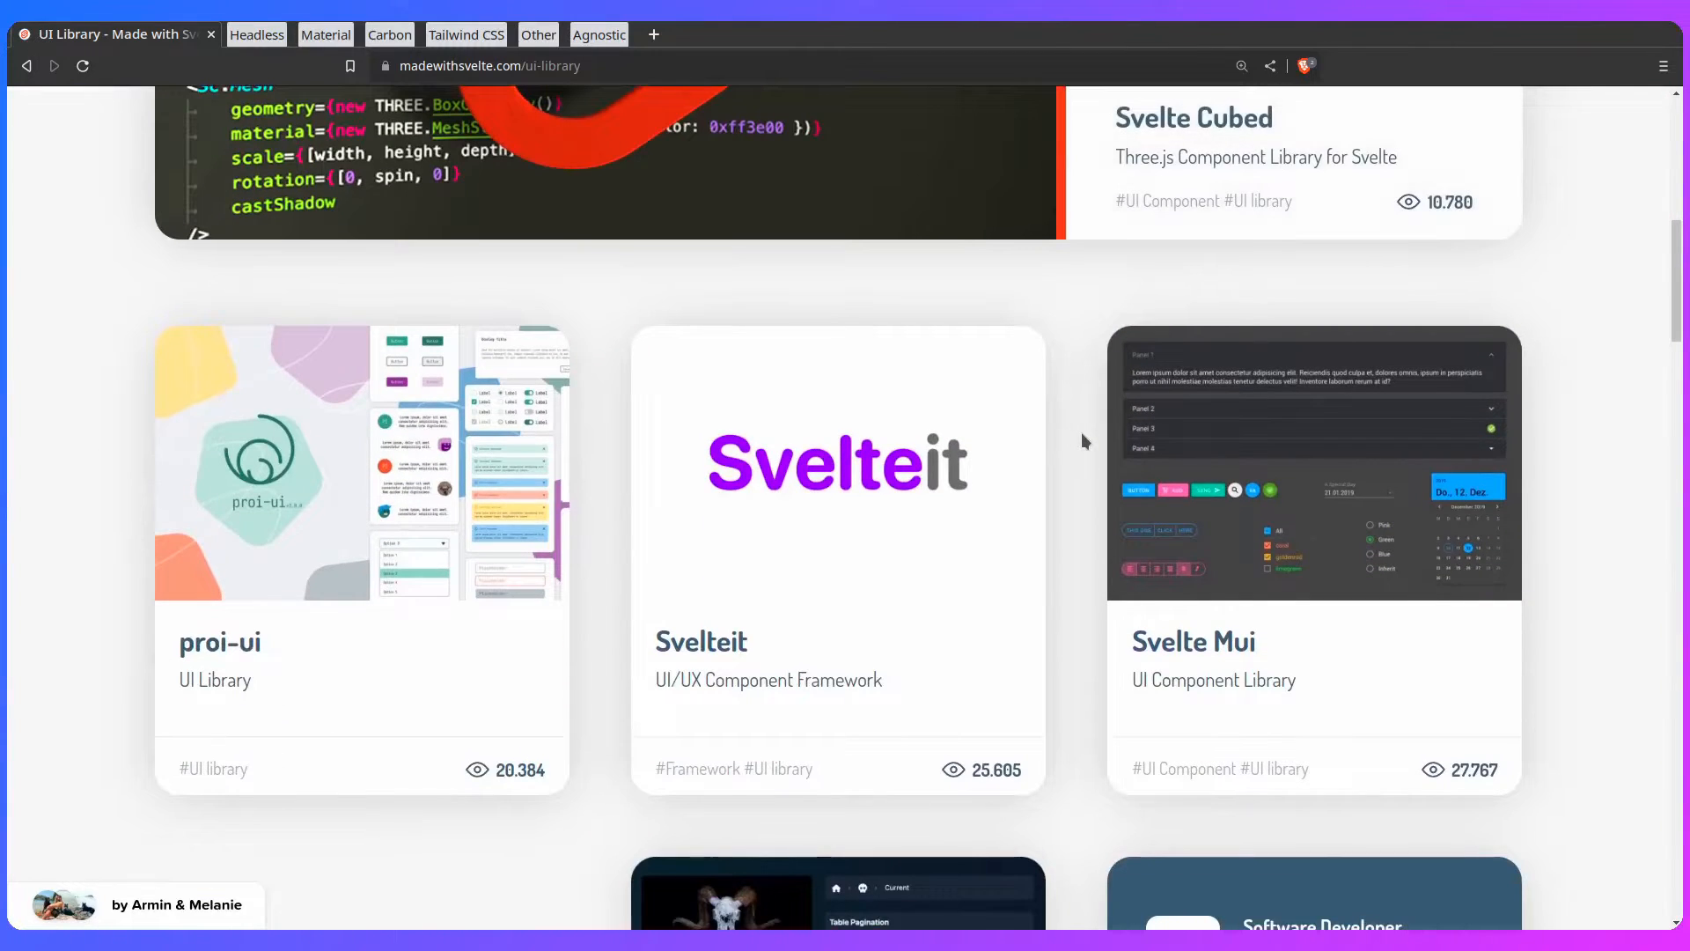
pyautogui.scroll(-3)
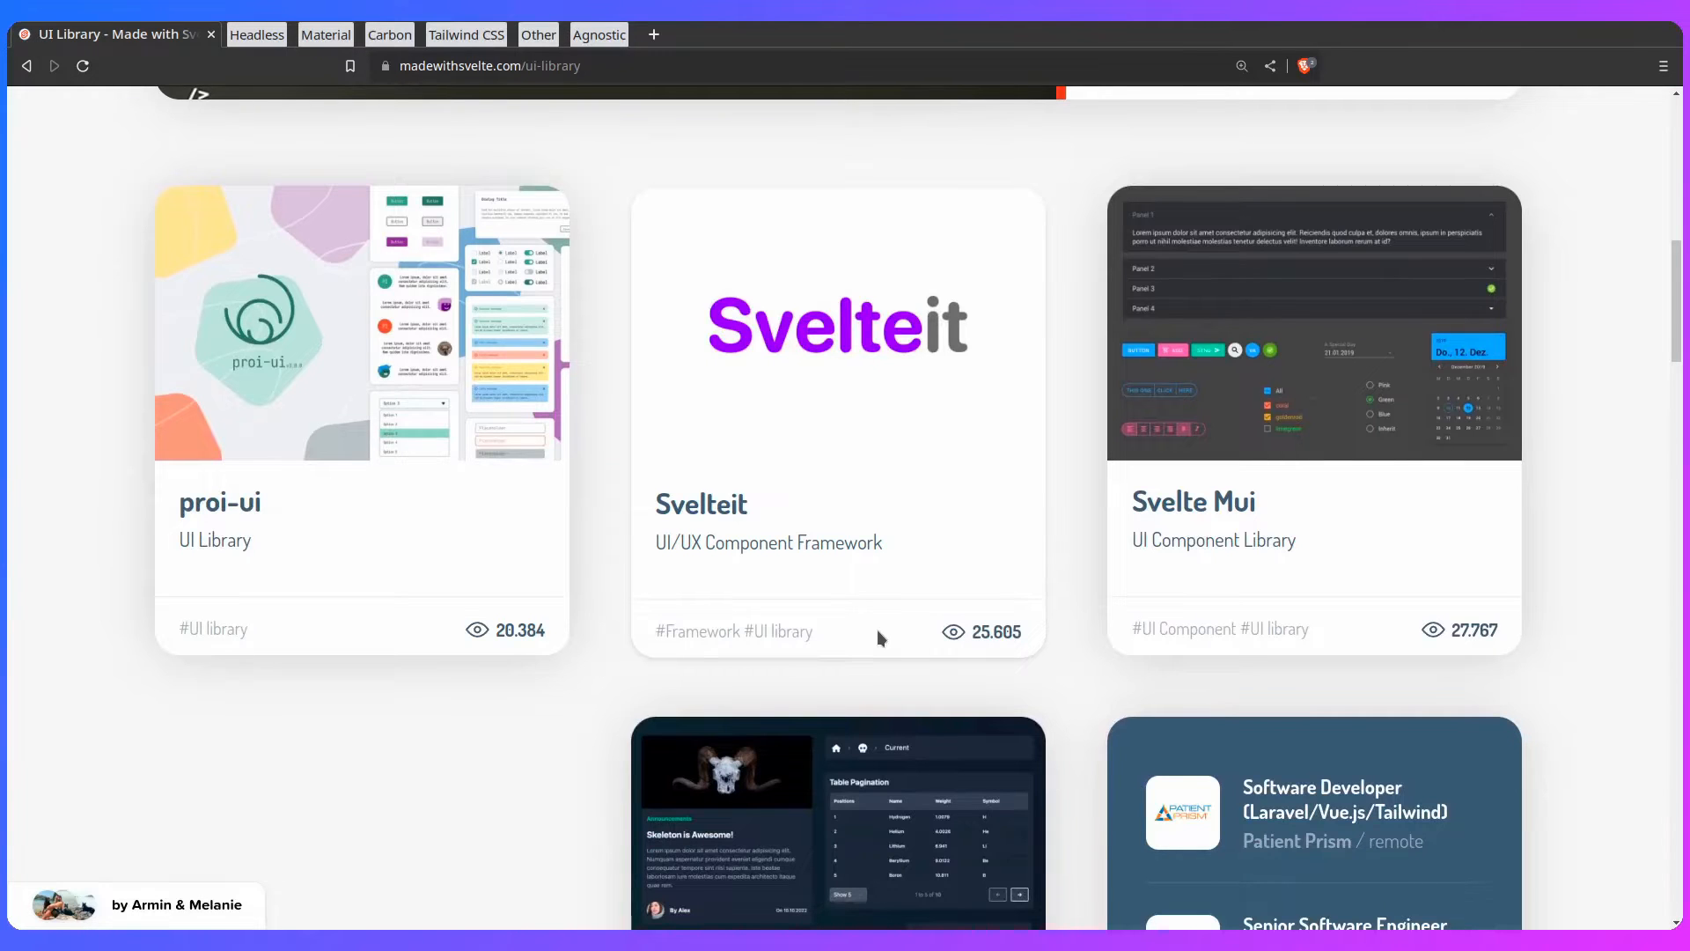
pyautogui.scroll(-3)
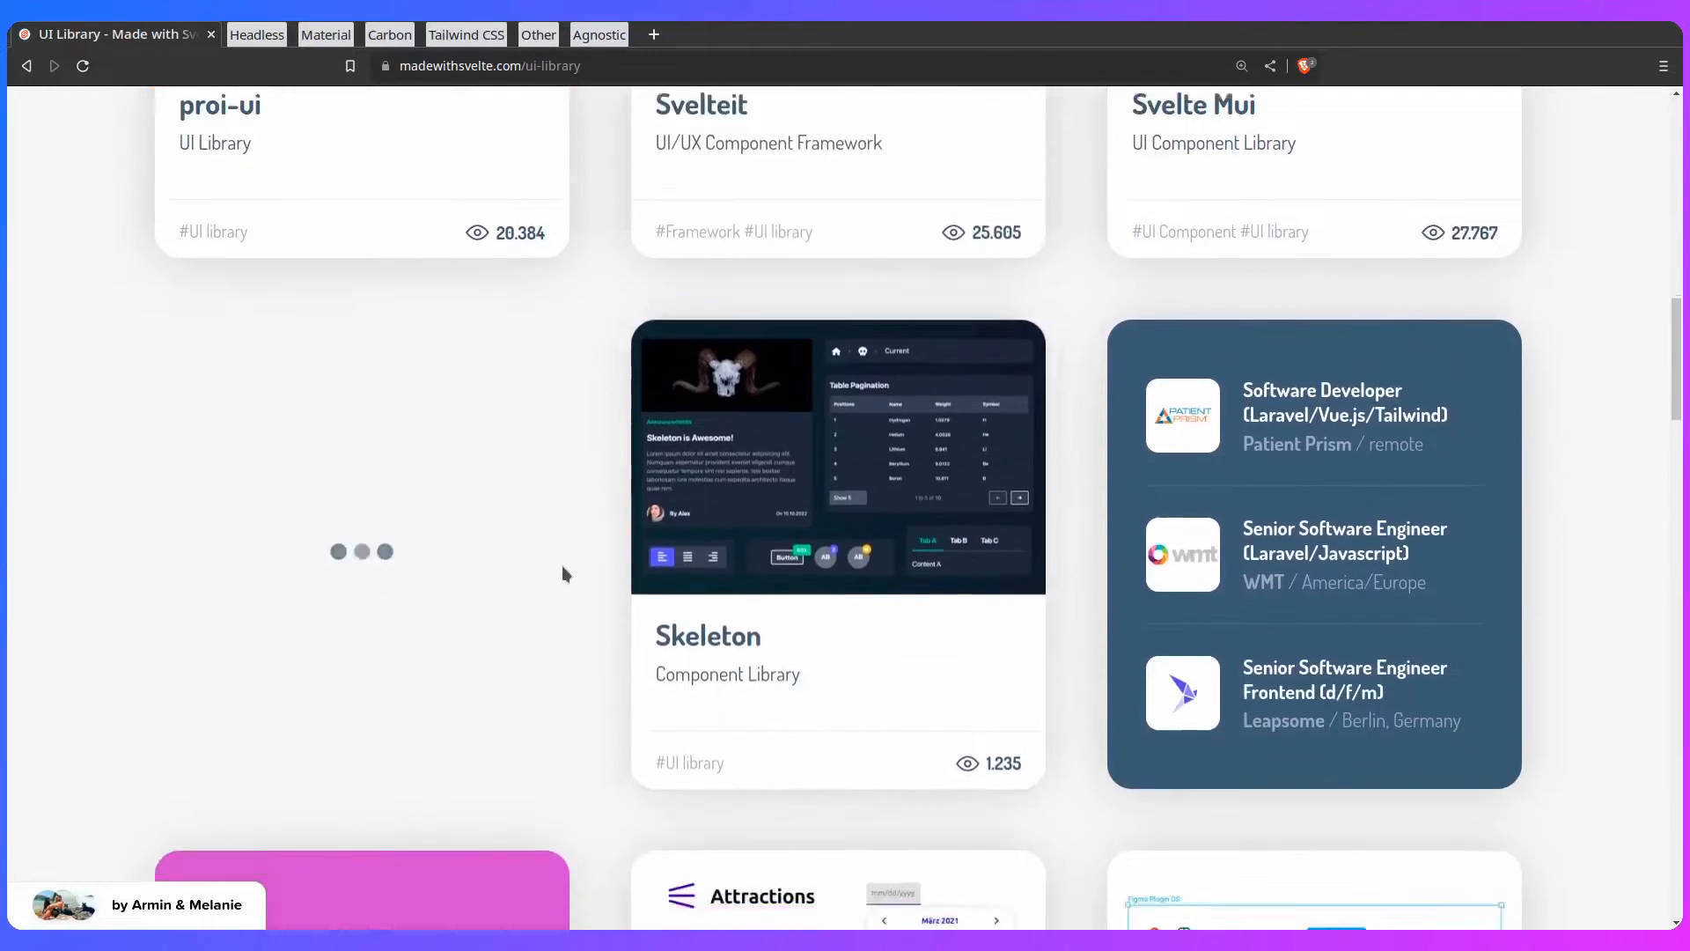
pyautogui.scroll(-3)
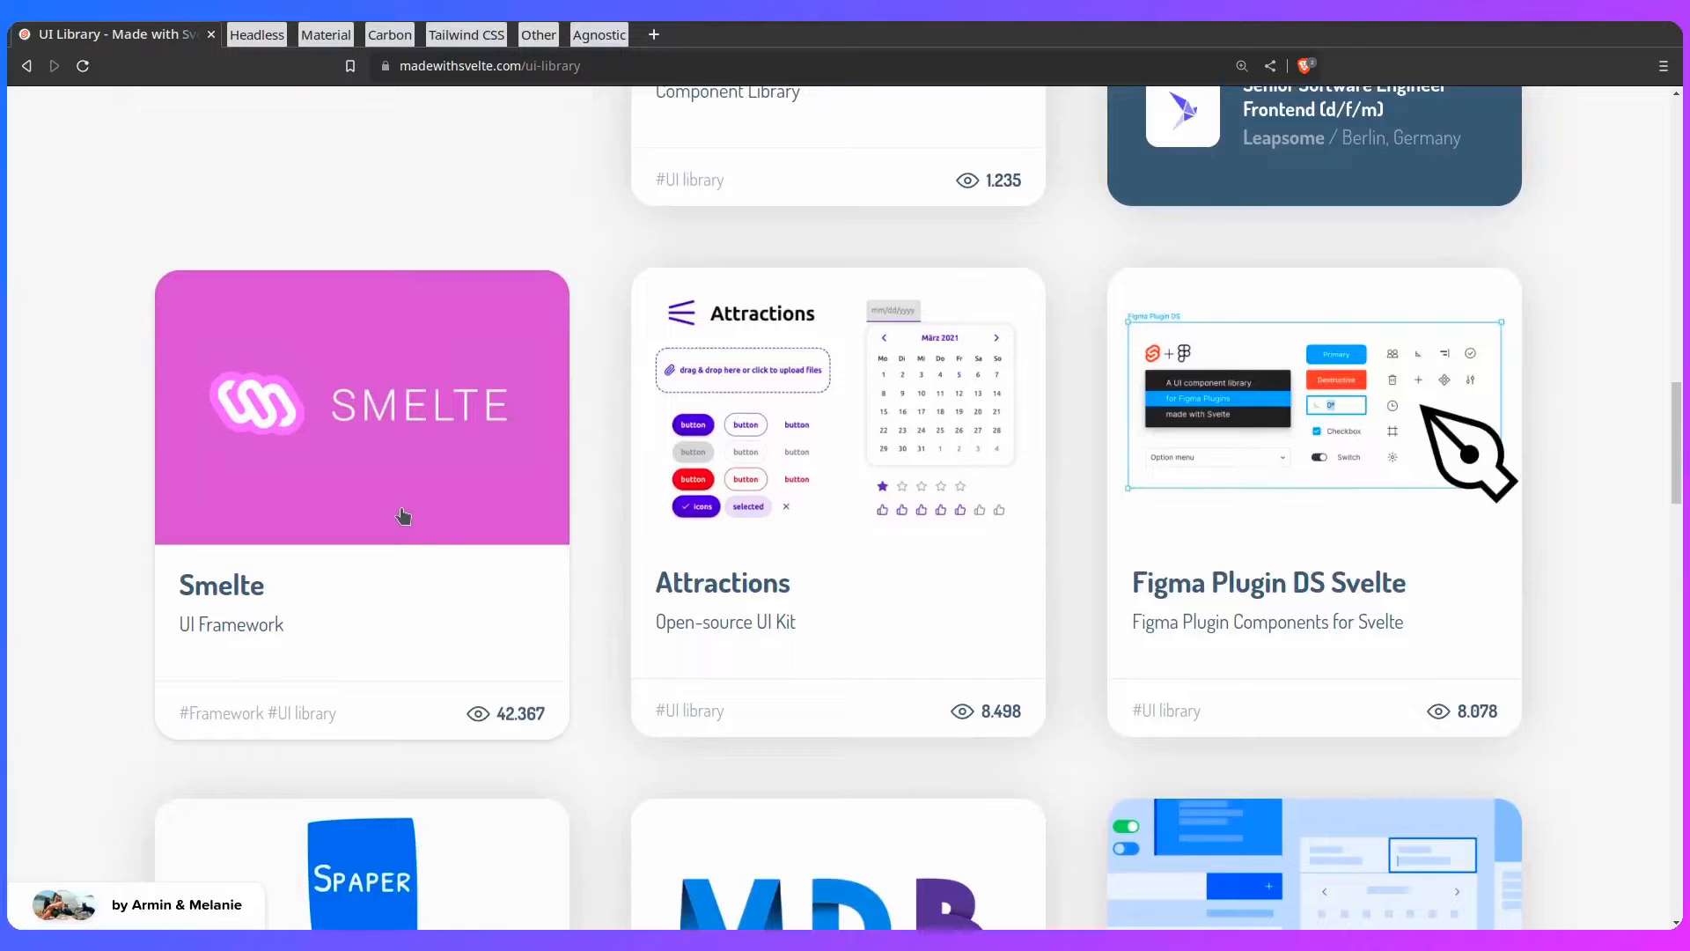
pyautogui.scroll(-3)
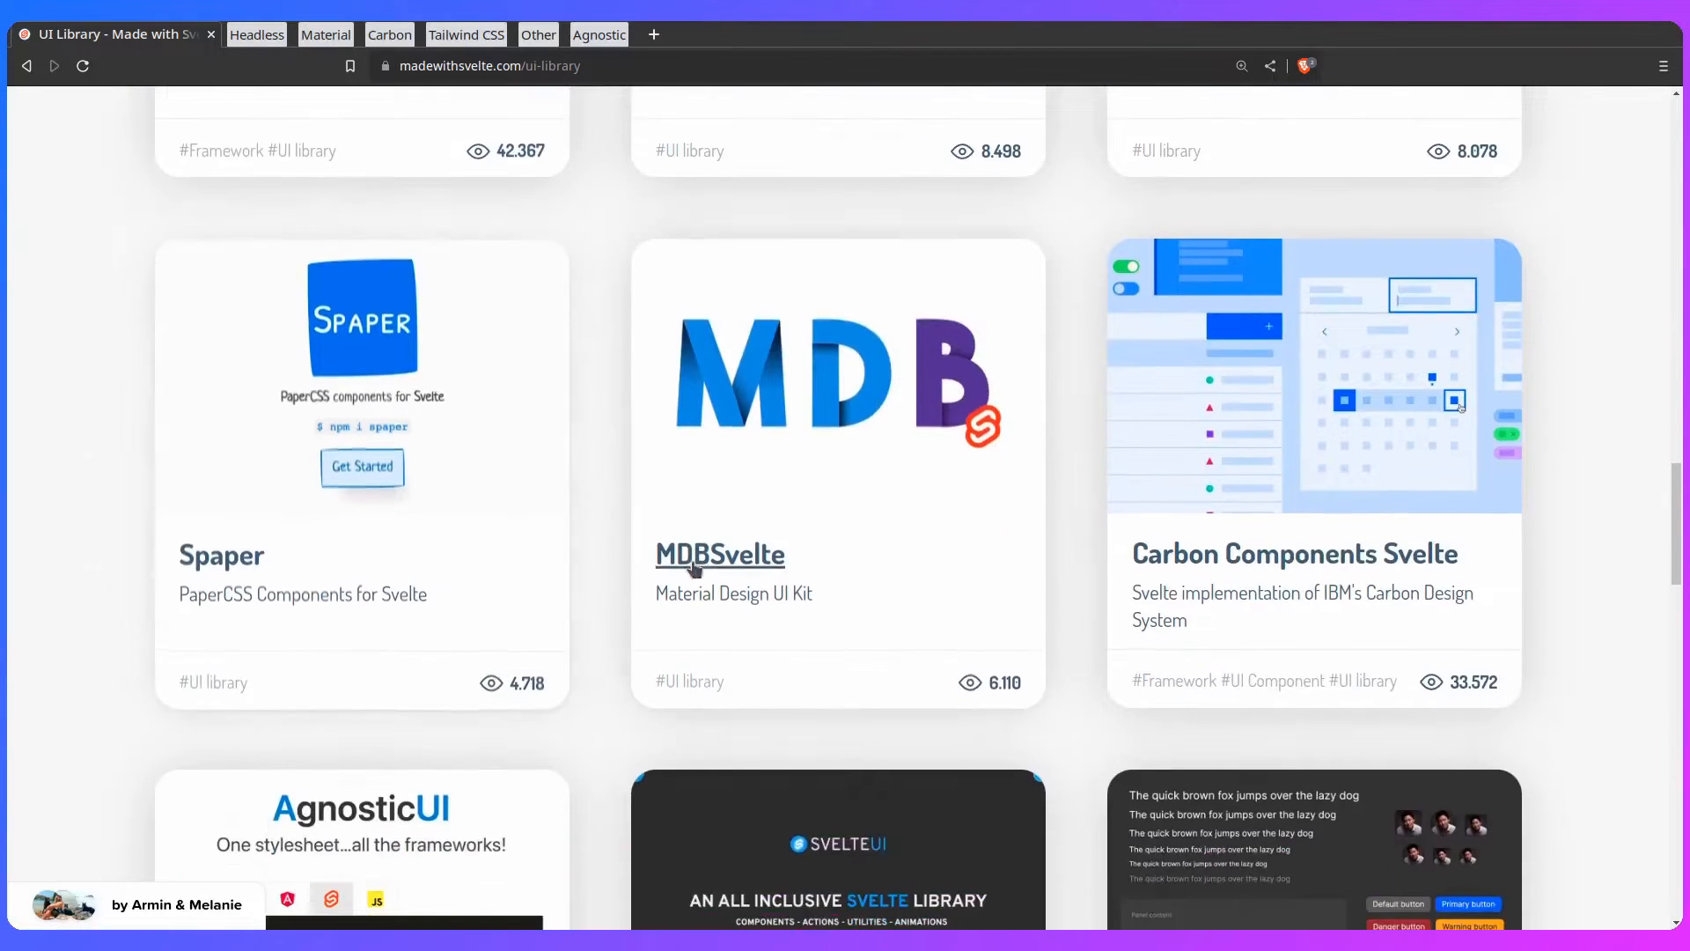
pyautogui.scroll(-3)
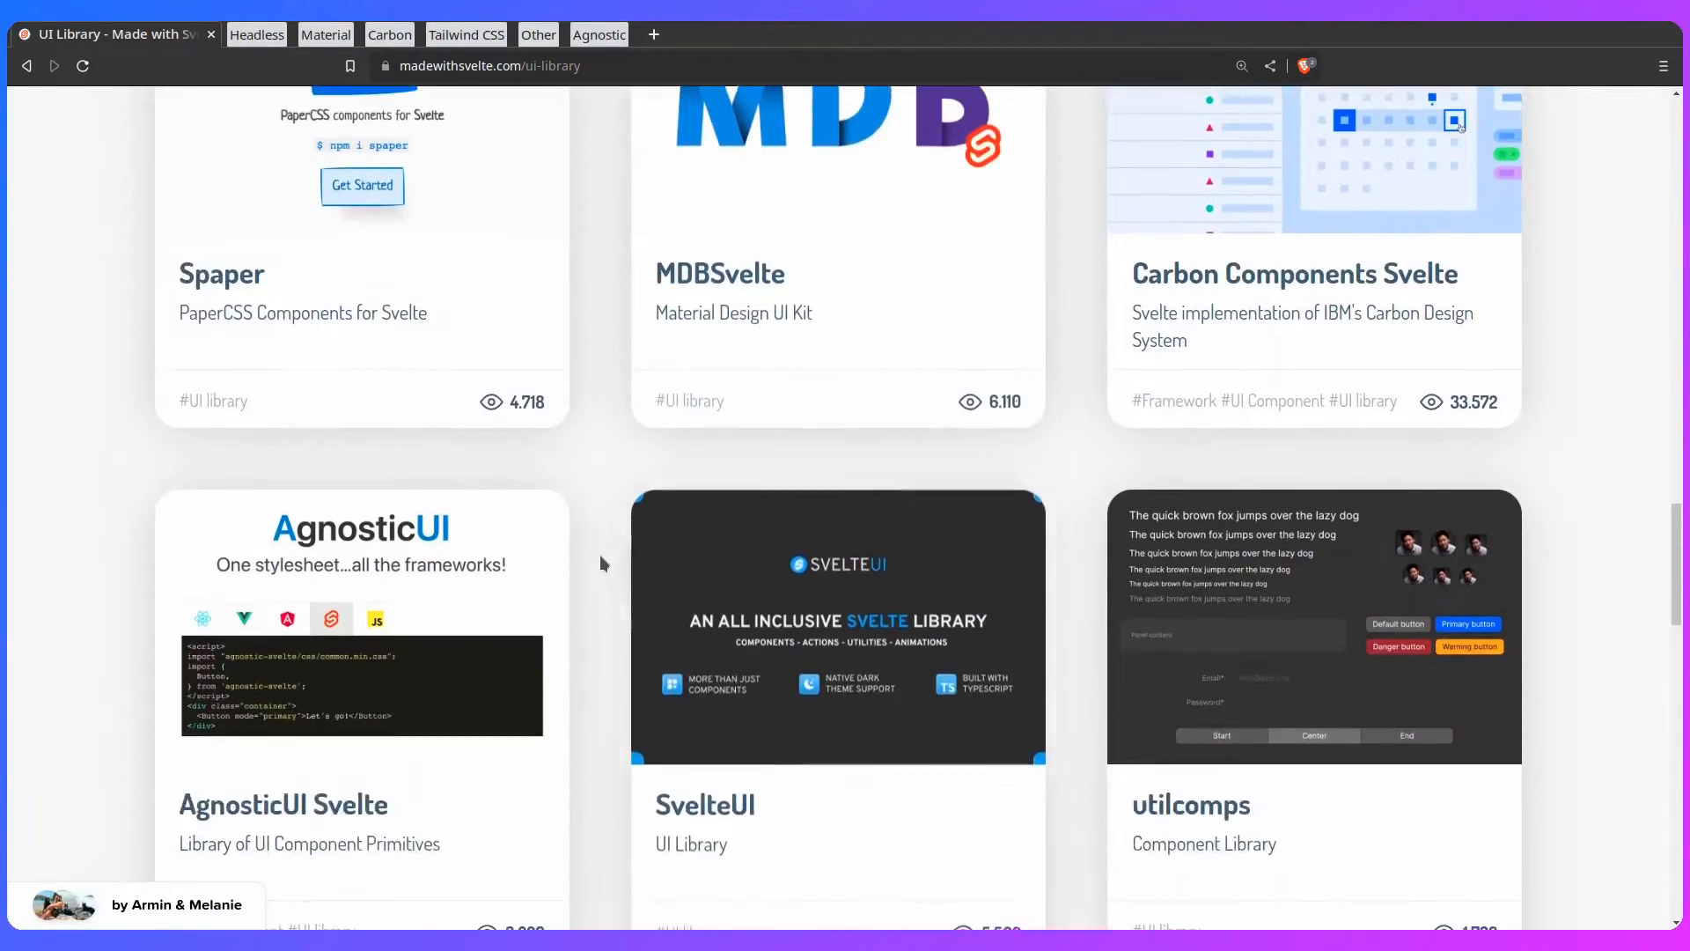
pyautogui.scroll(-3)
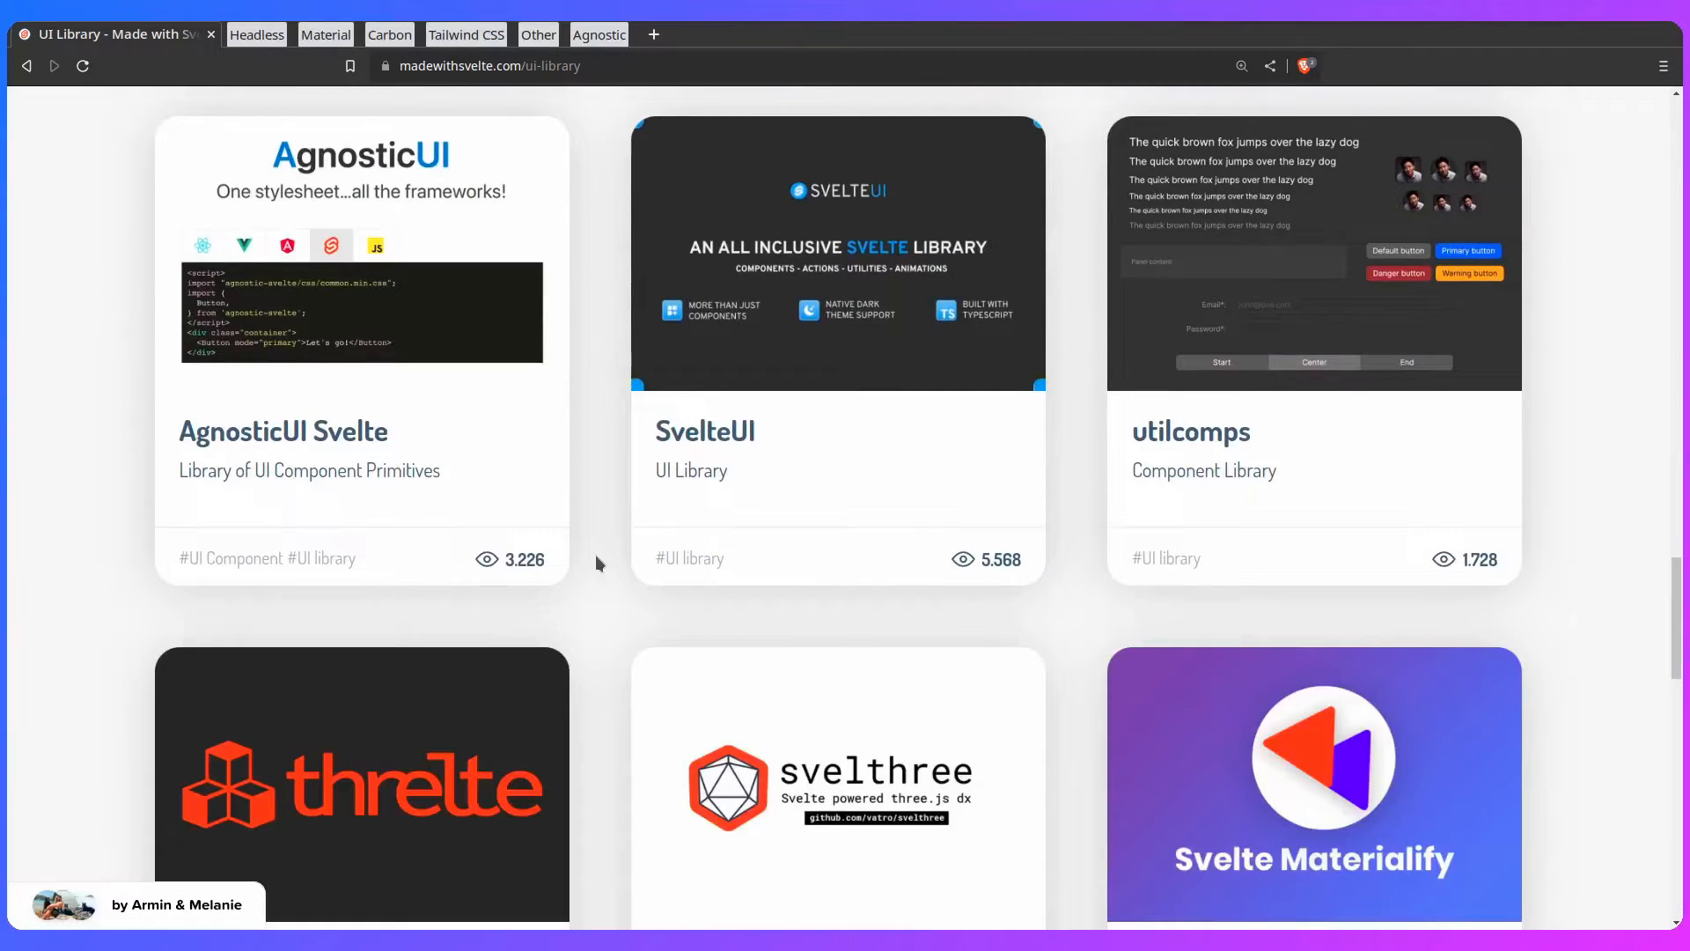
pyautogui.scroll(-3)
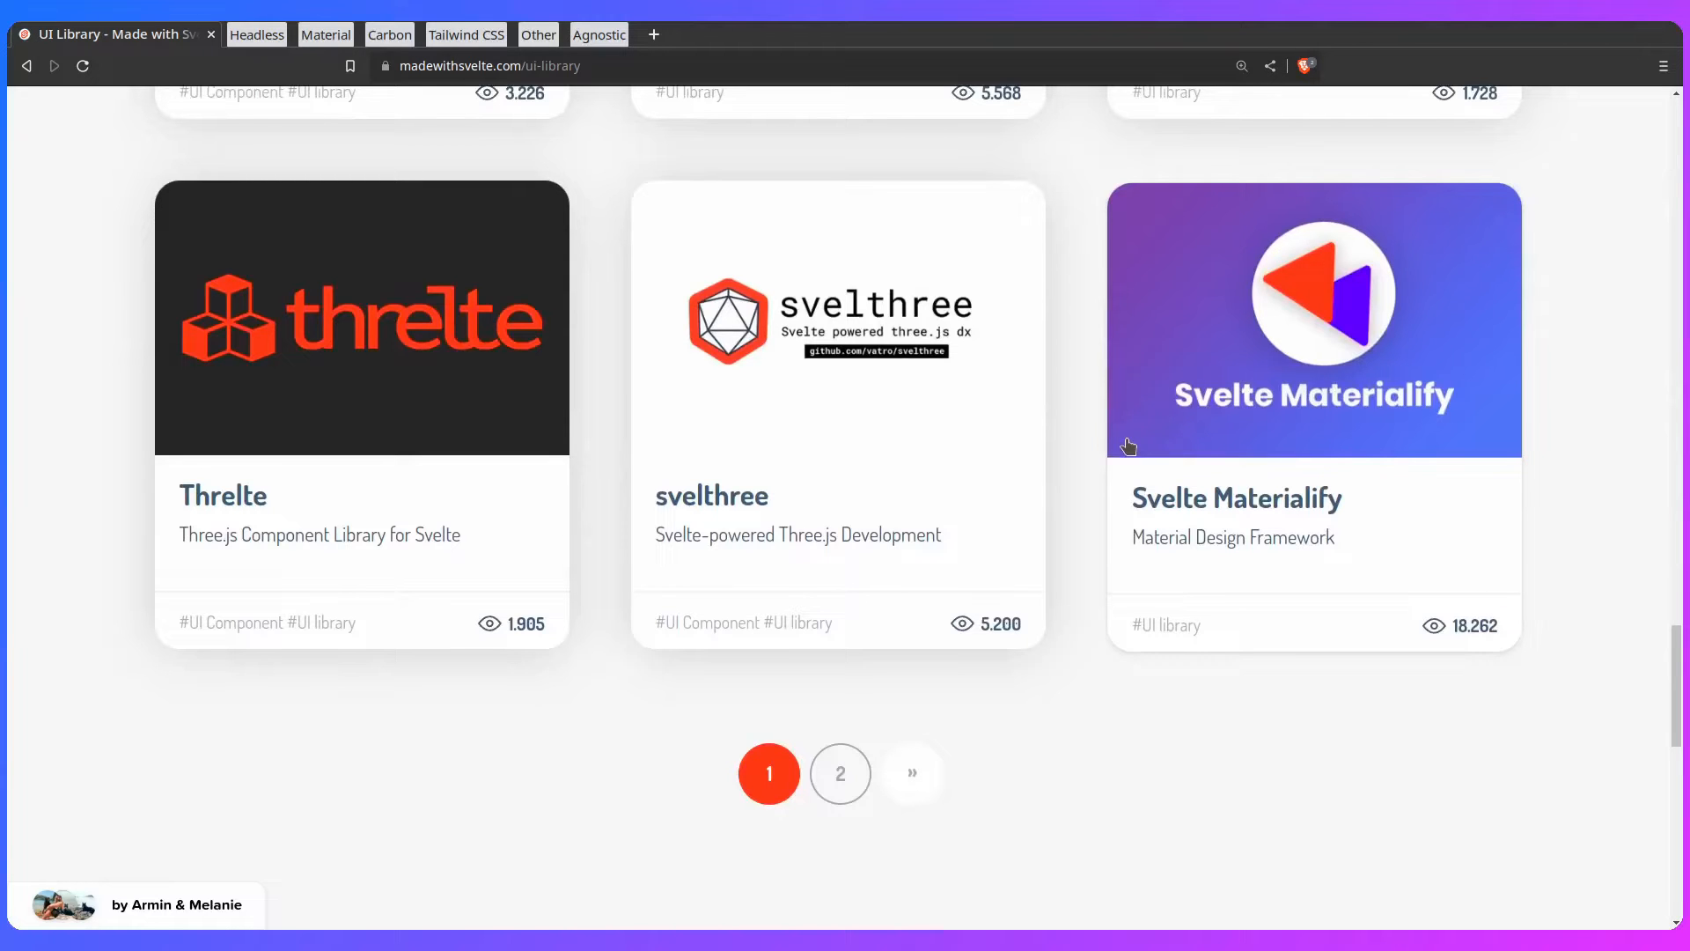
pyautogui.moveTo(1053, 463)
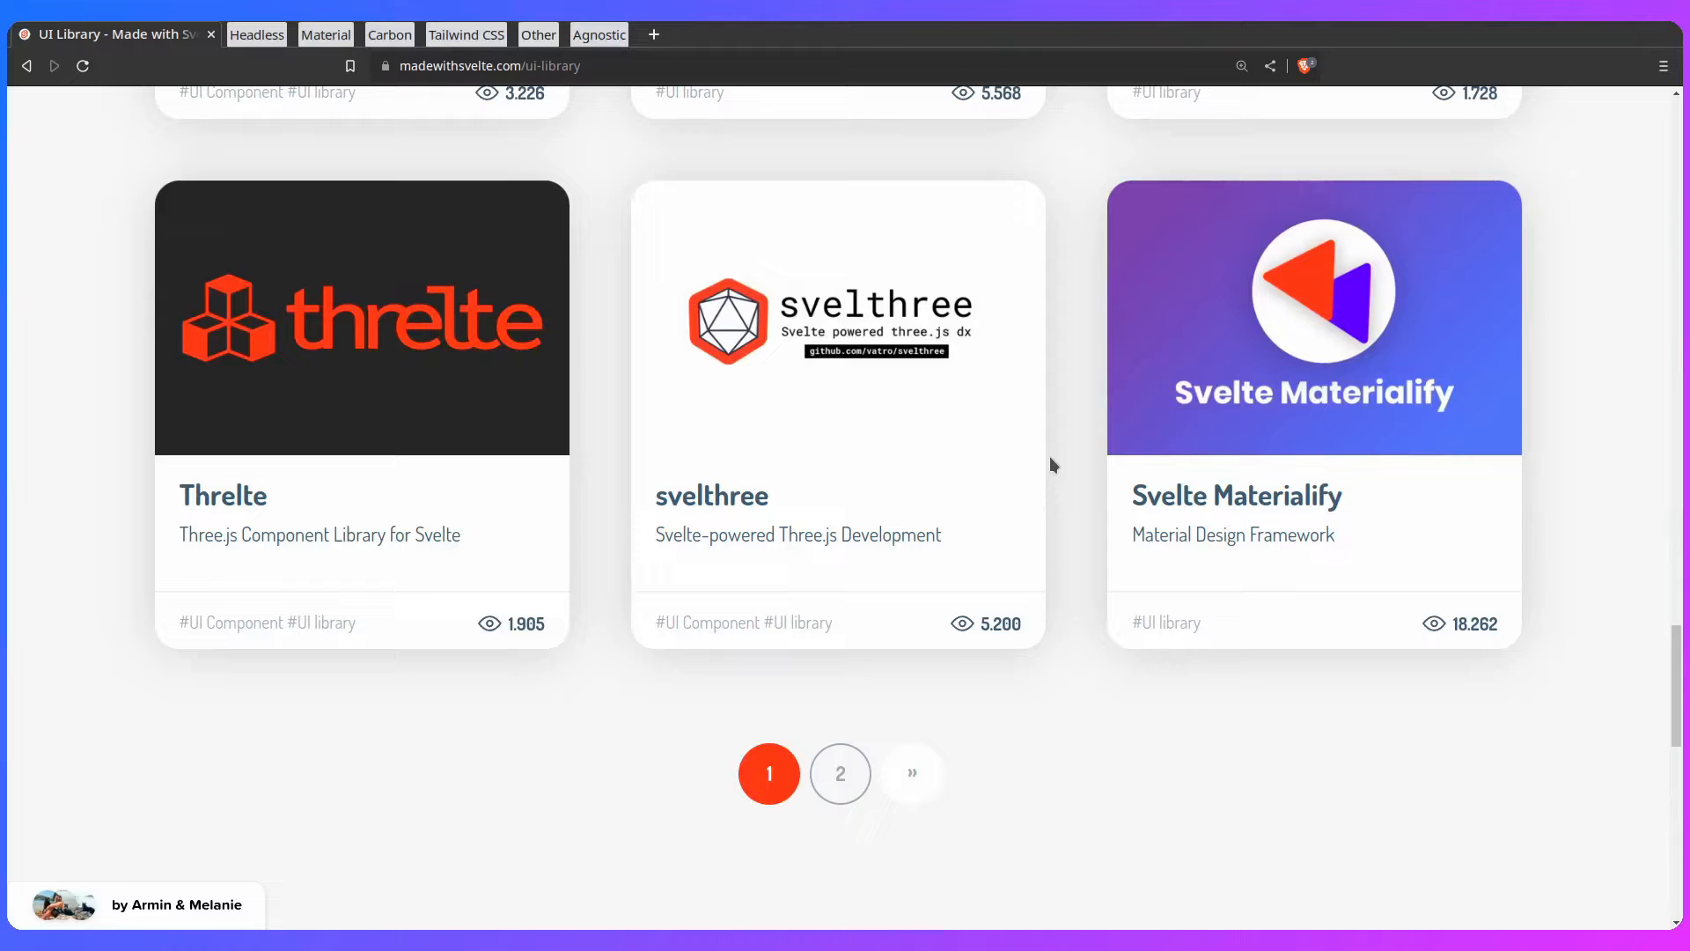
pyautogui.moveTo(588, 315)
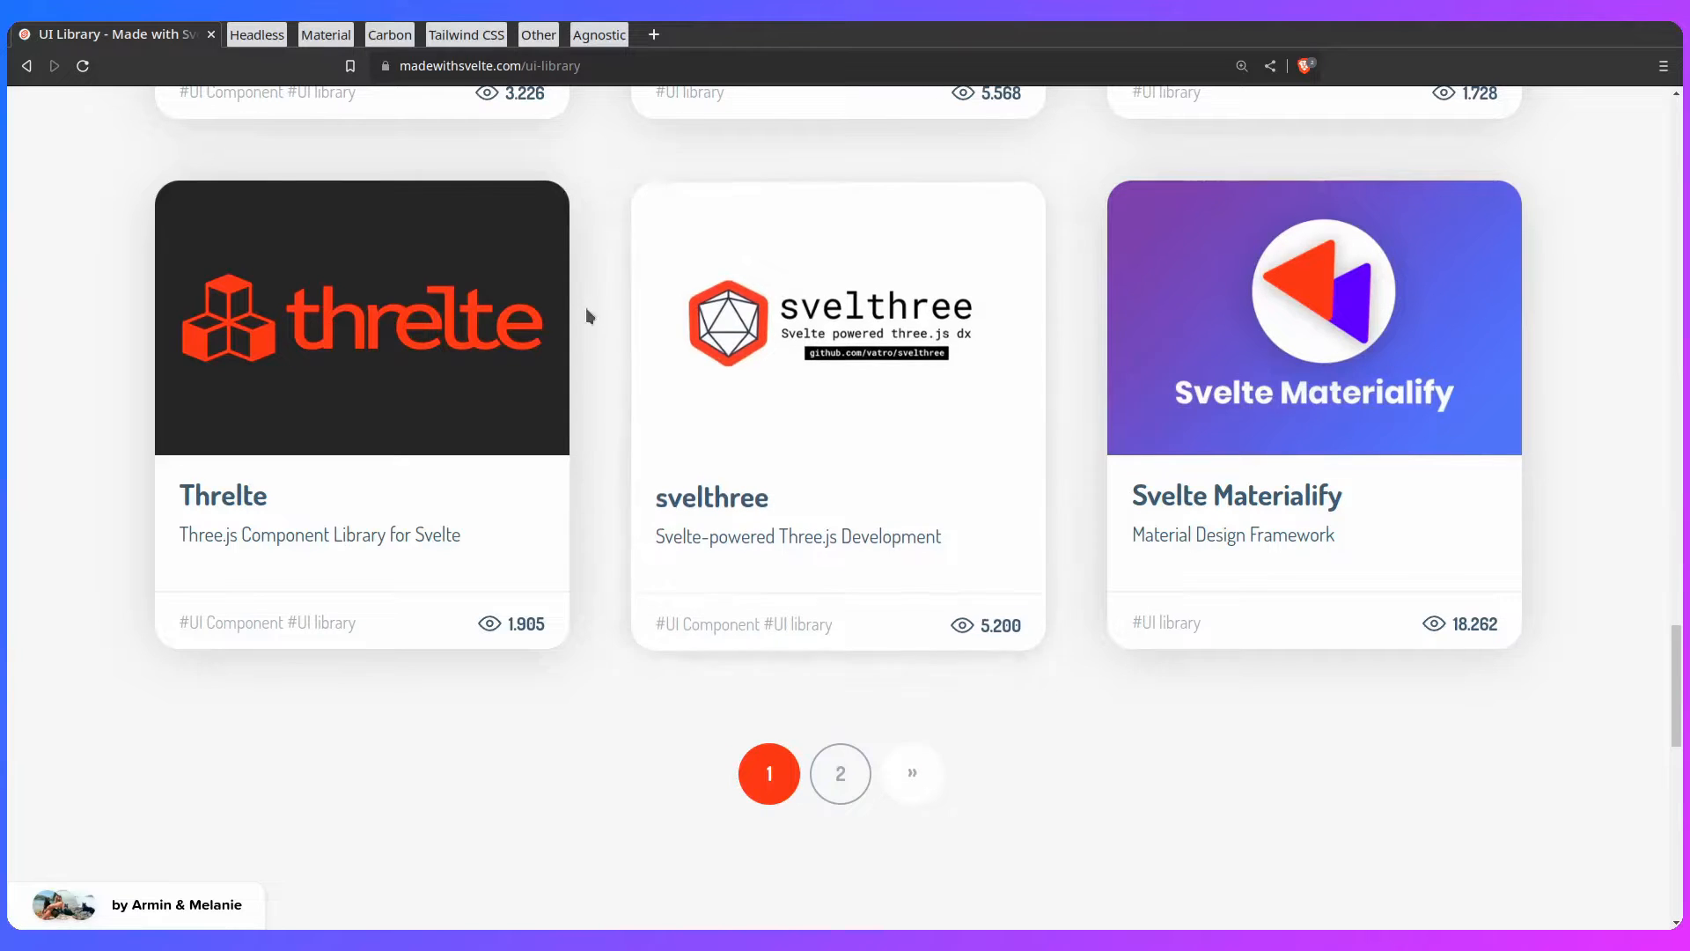
# Step: Show the Svelte Headless UI Listbox page with its Wade Cooper demo list expanded
pyautogui.click(256, 33)
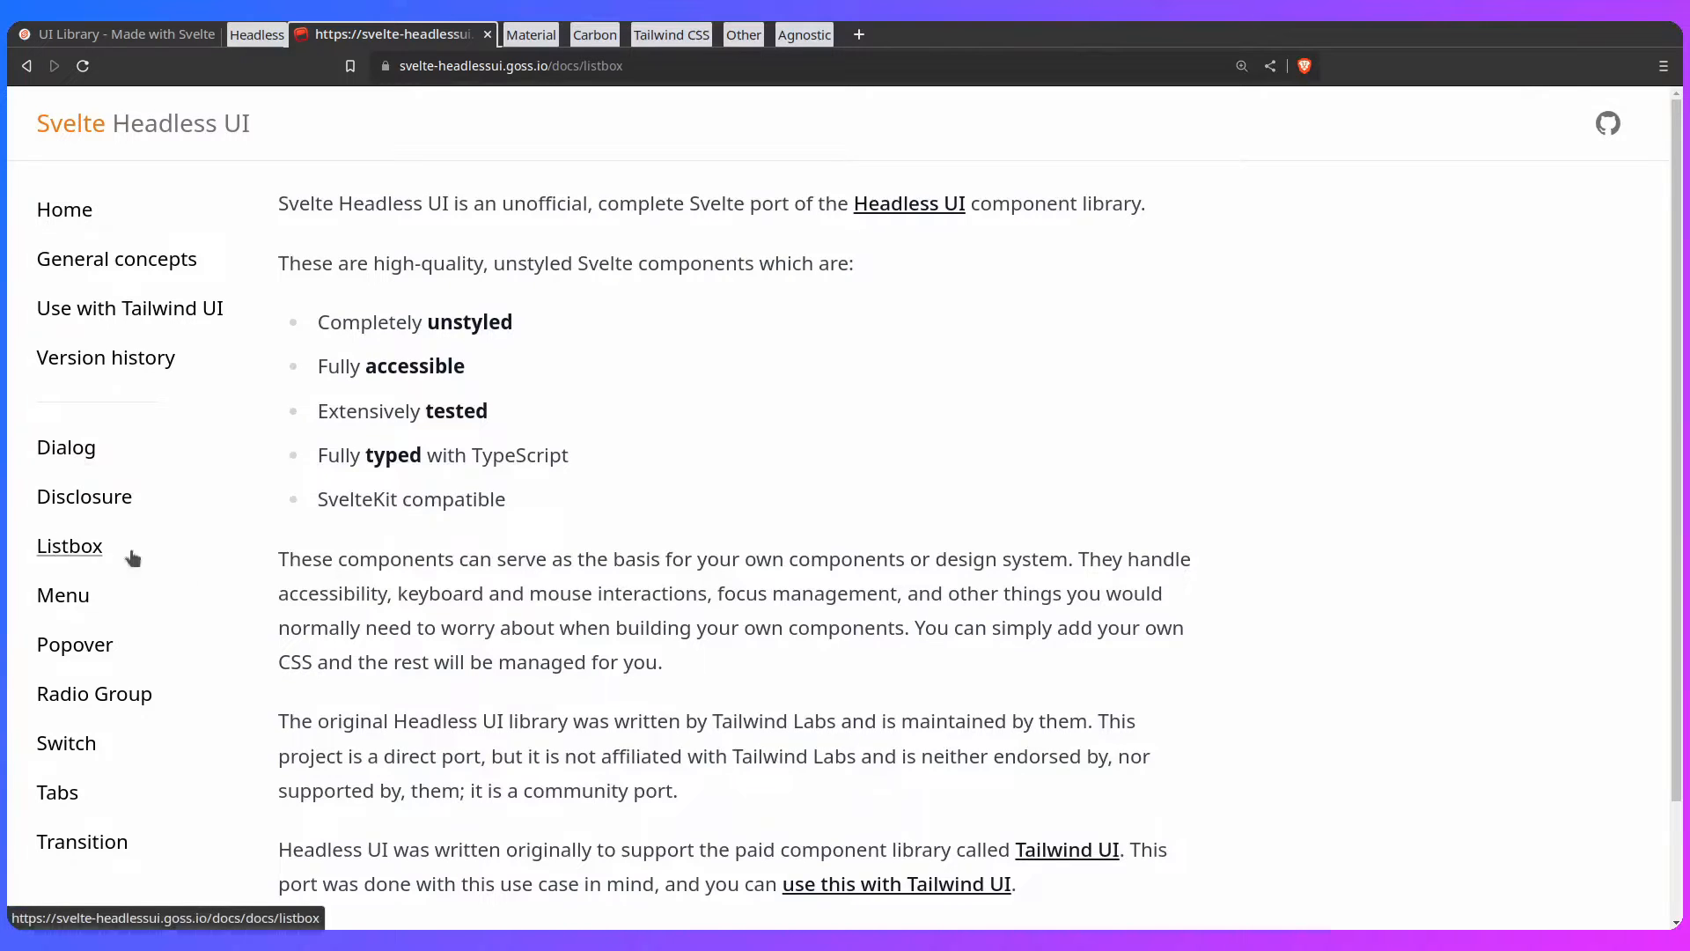
pyautogui.click(69, 546)
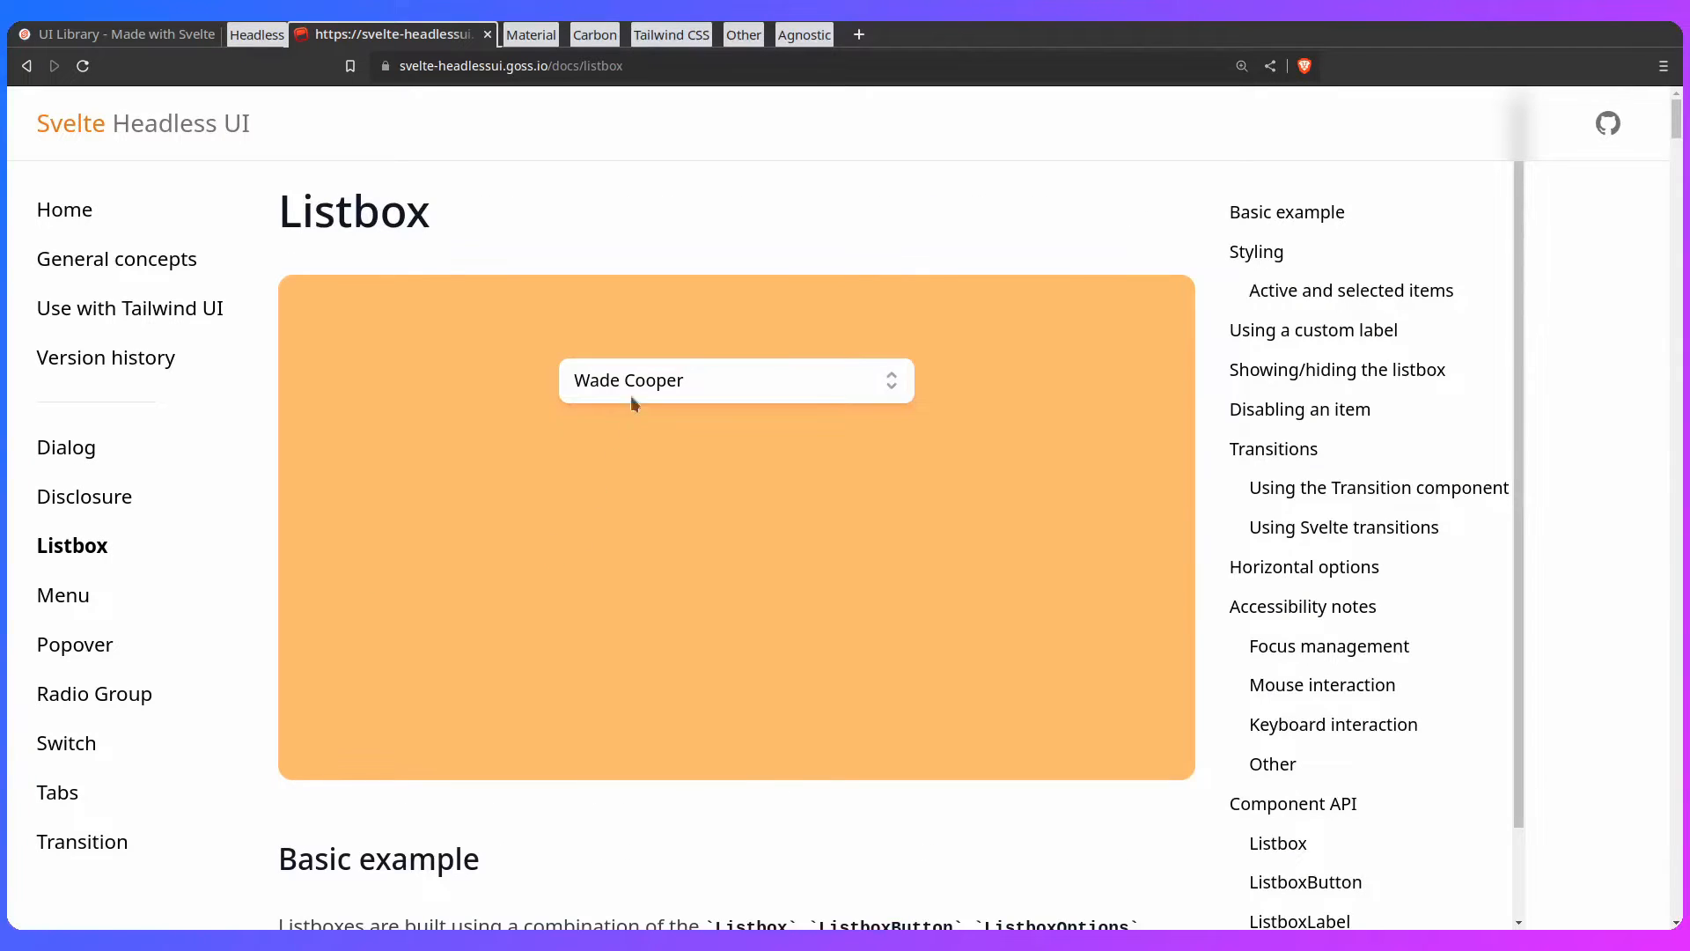
pyautogui.click(736, 380)
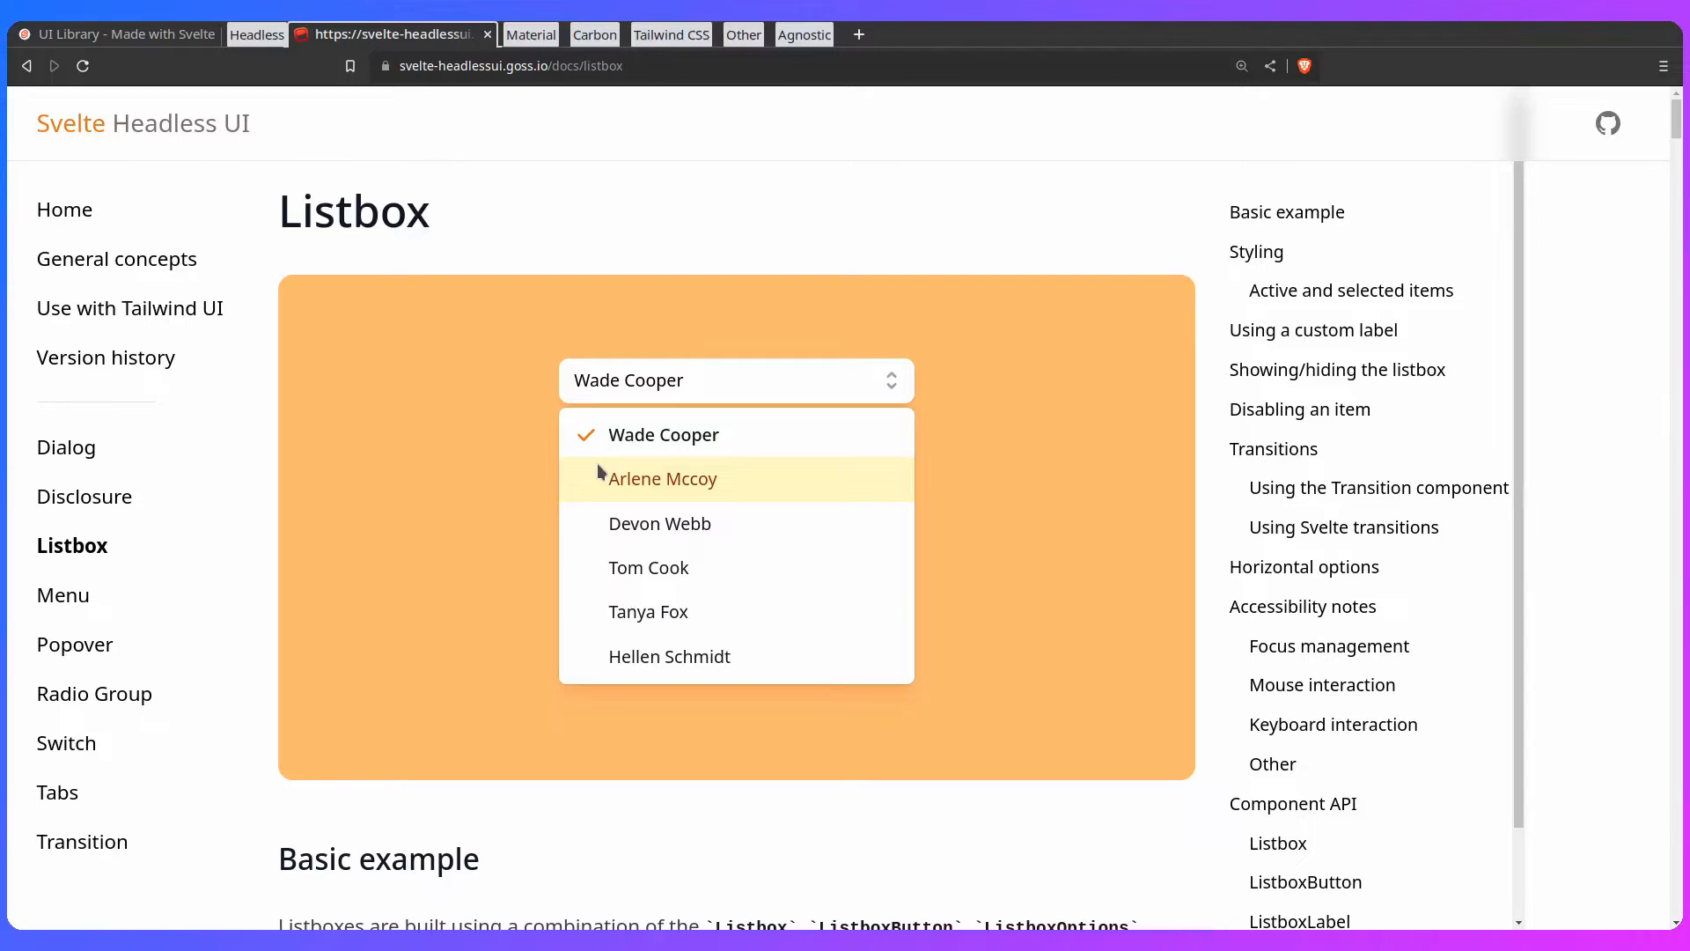
pyautogui.scroll(-3)
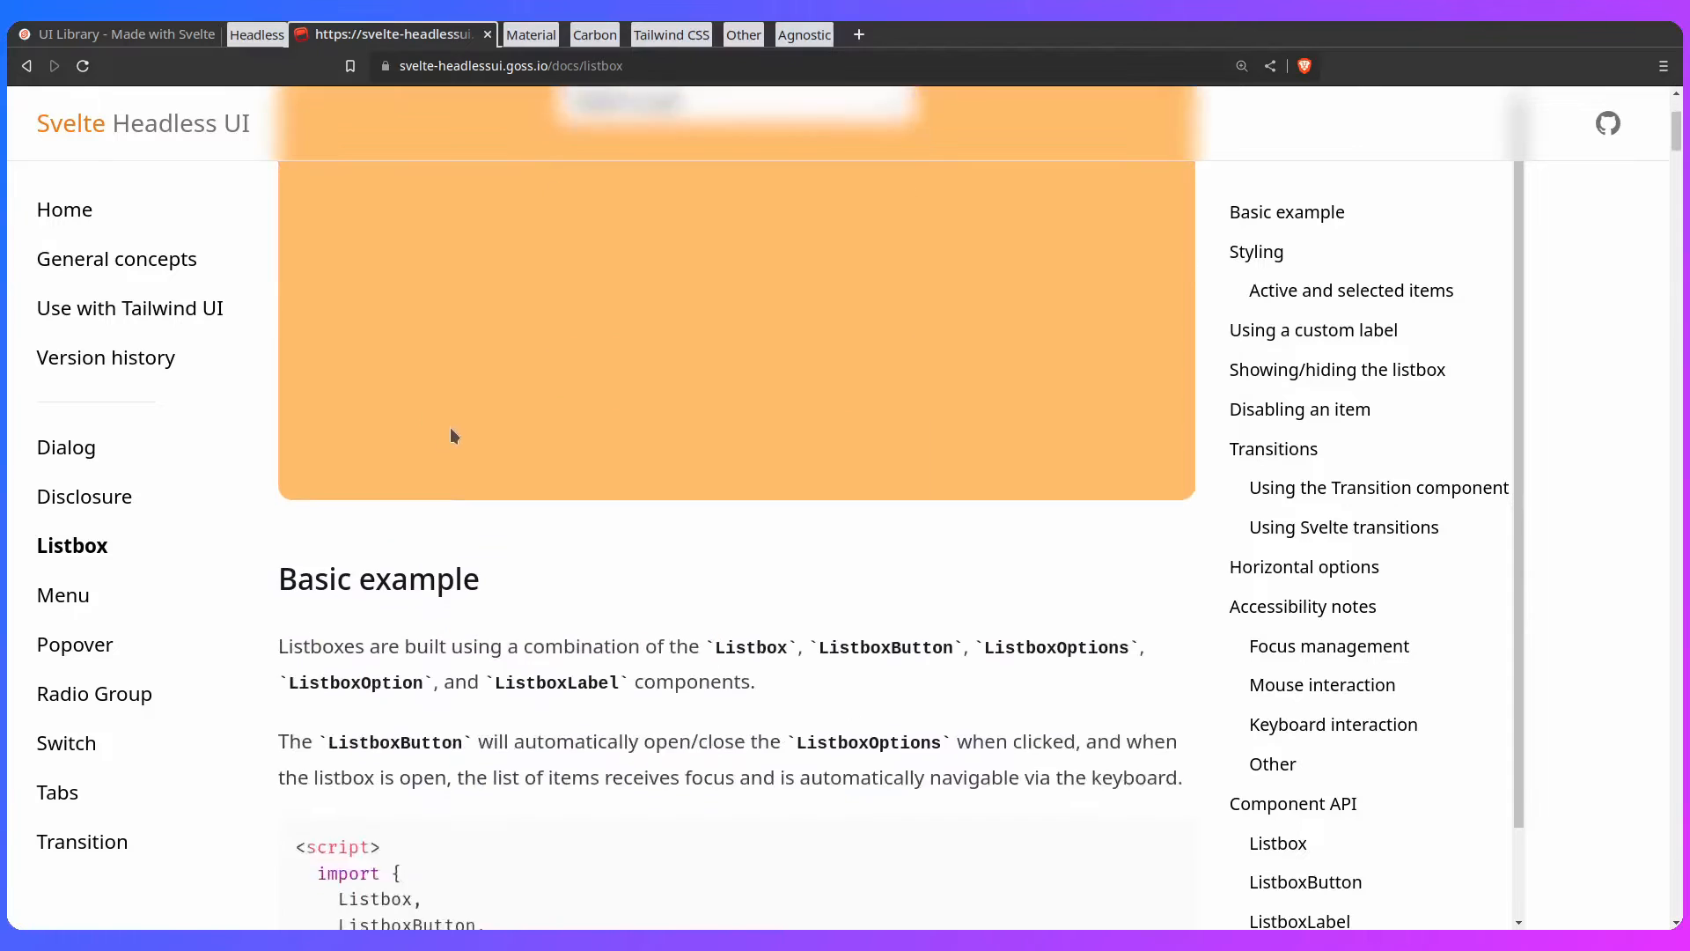
pyautogui.scroll(-3)
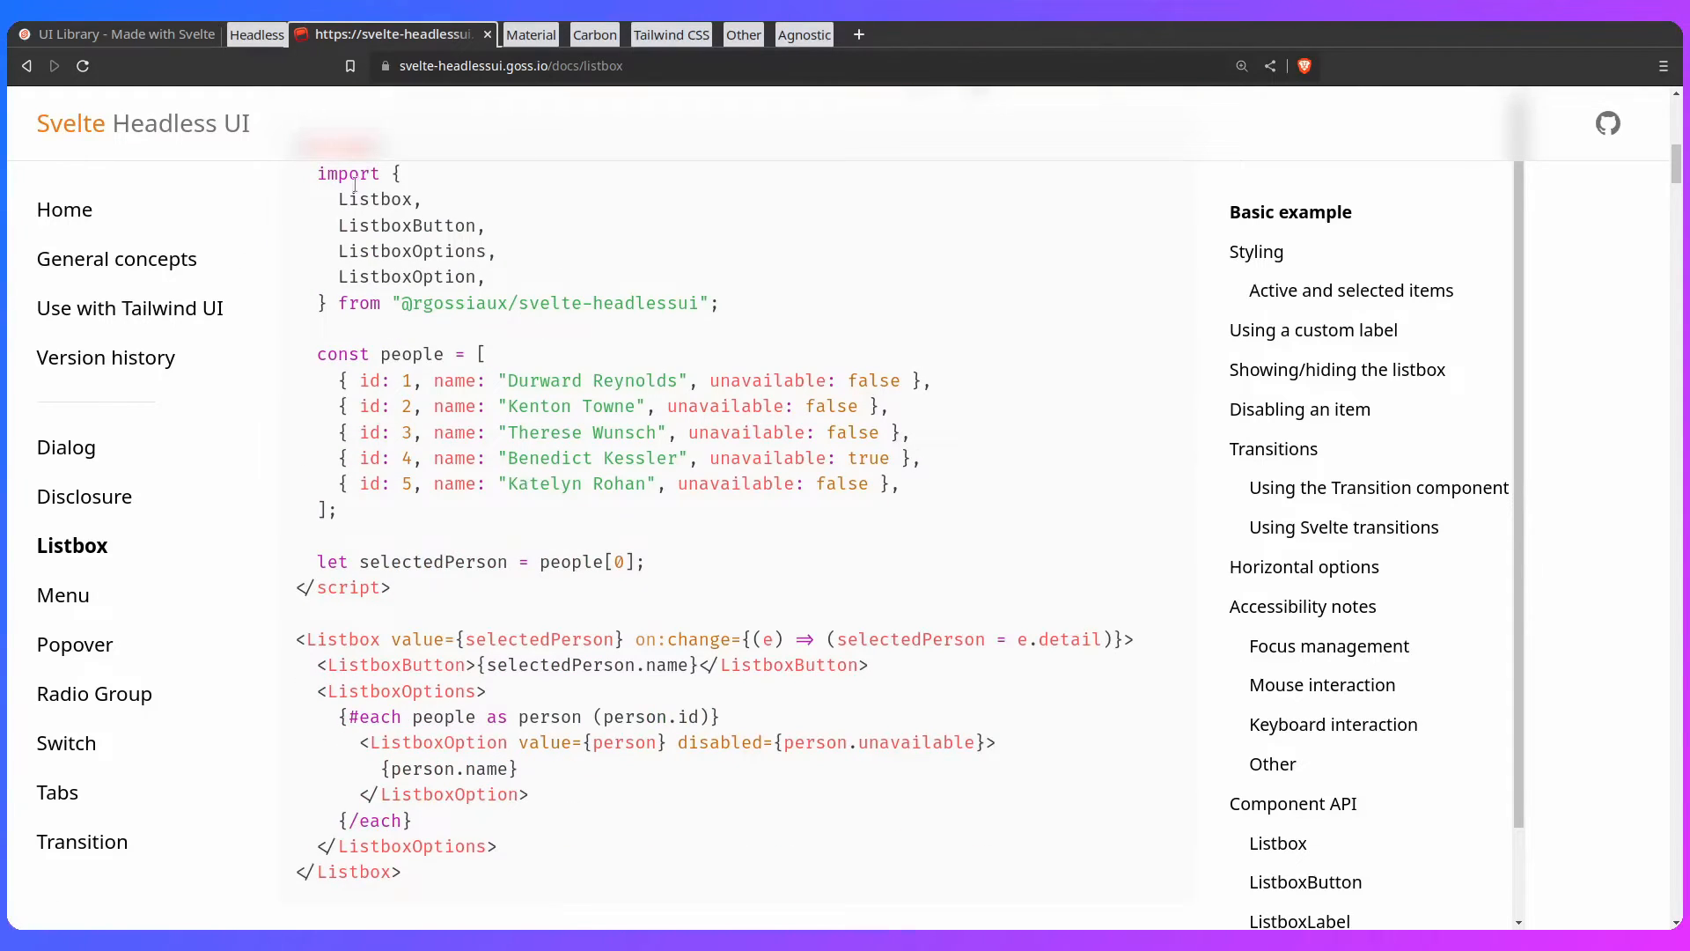
pyautogui.scroll(-3)
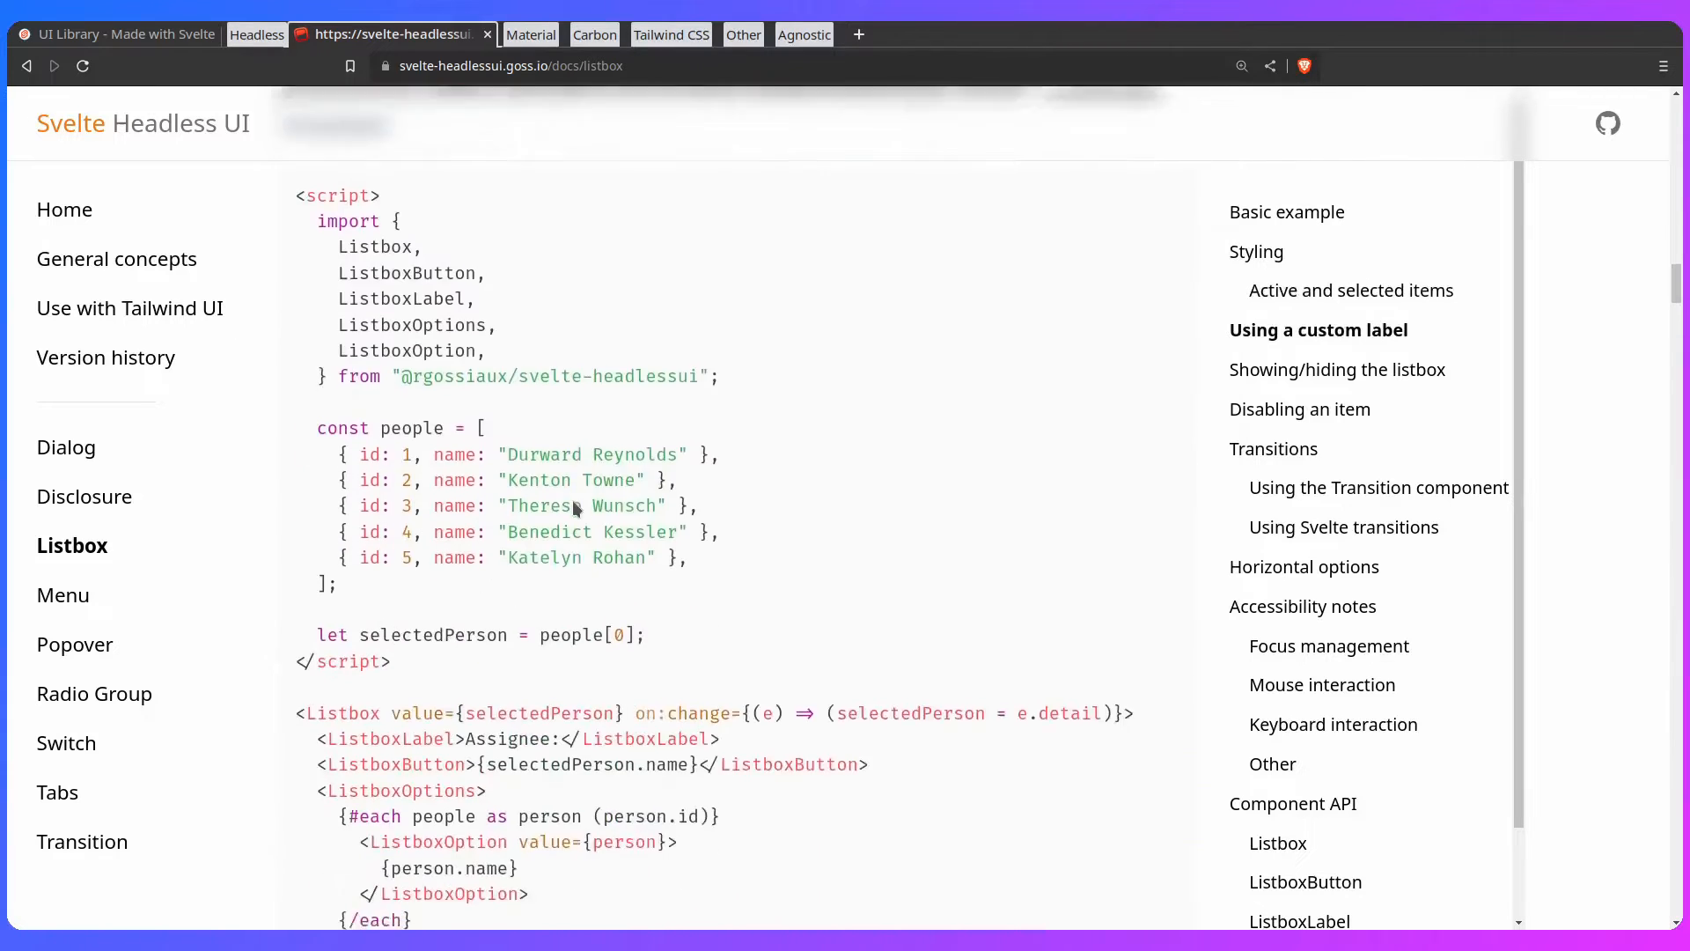
pyautogui.scroll(-3)
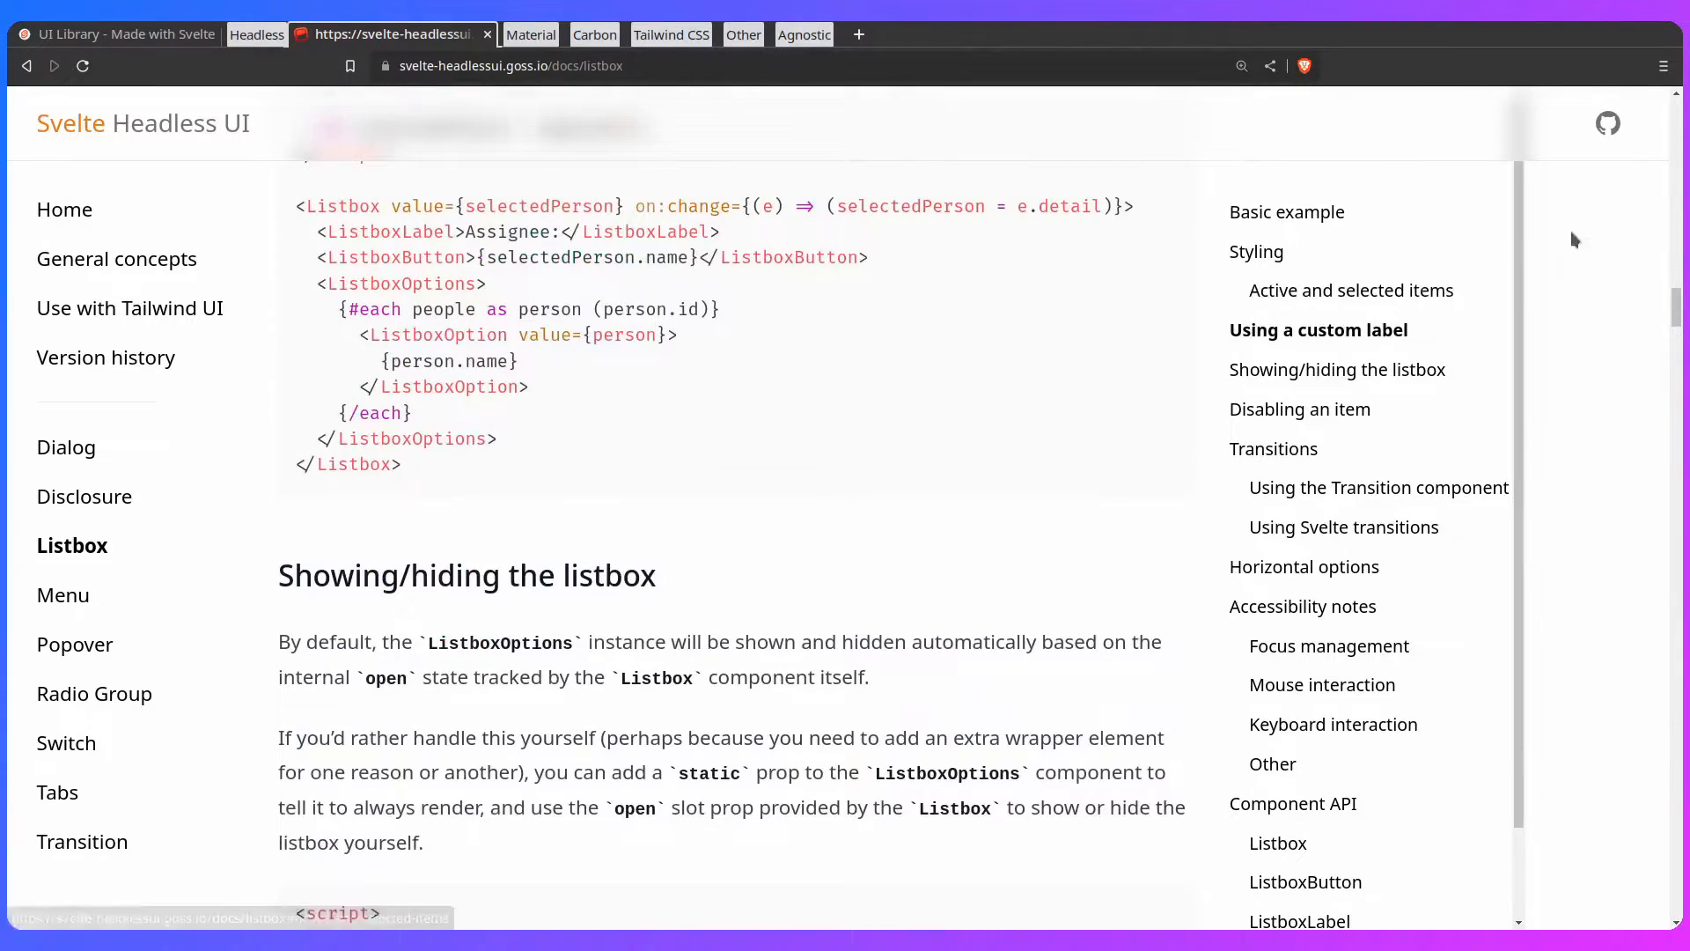
# Step: View the svelte-headlessui GitHub repo's open issues, reading issue #128, then back to the list
pyautogui.click(1608, 124)
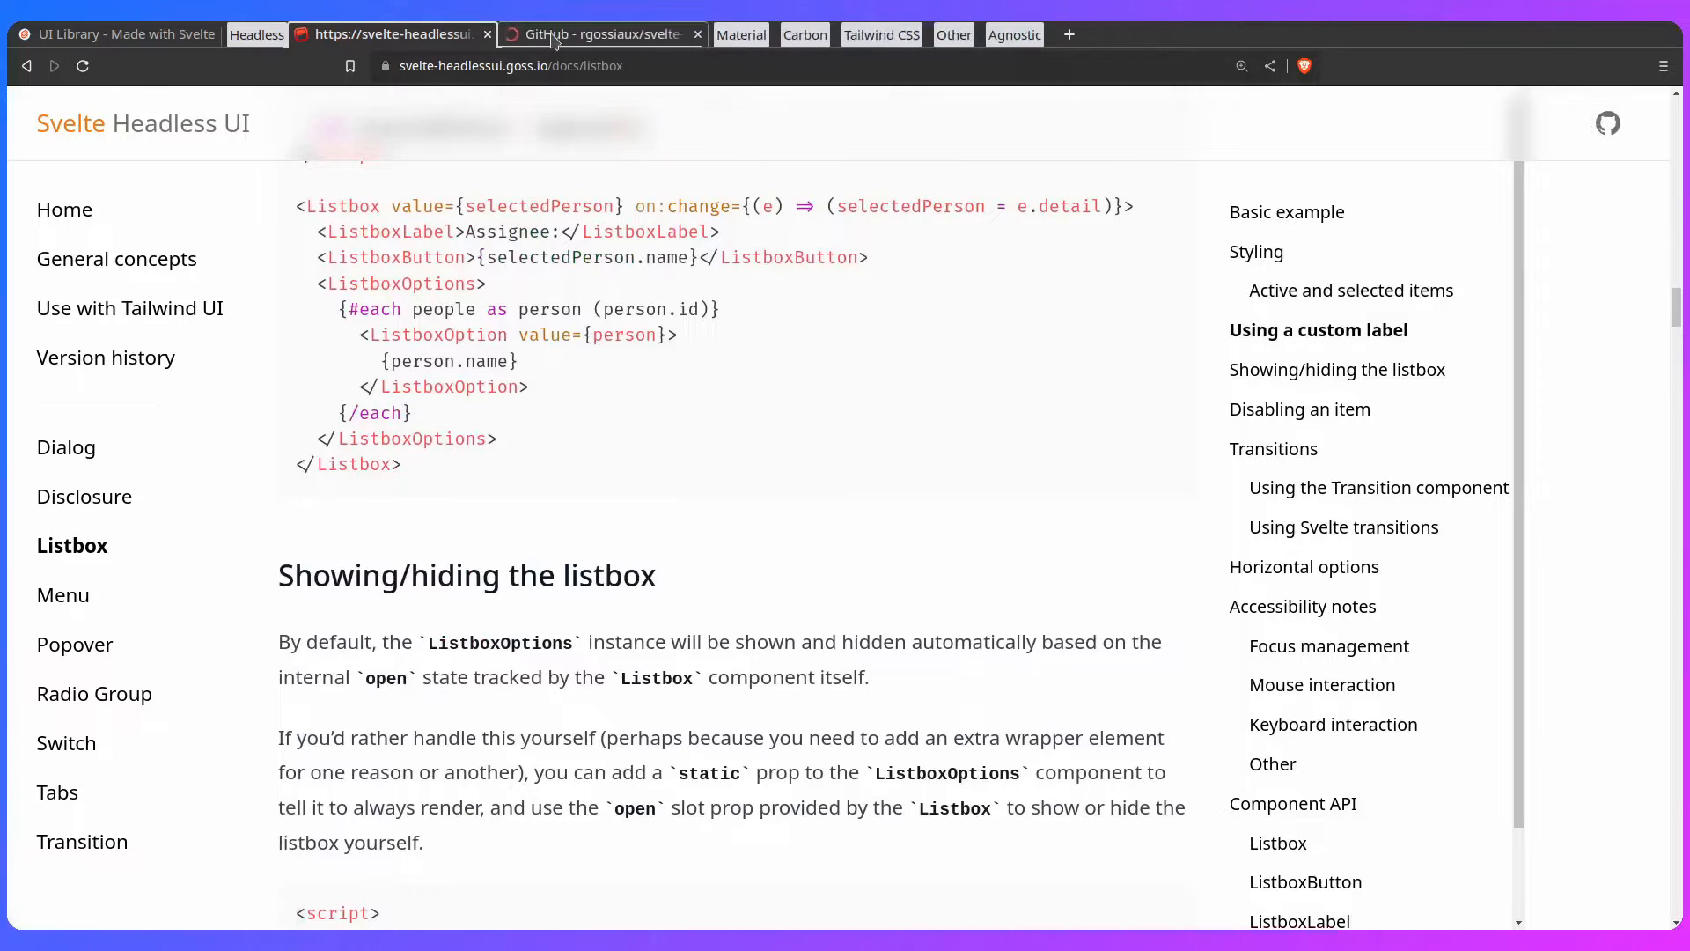
pyautogui.click(599, 33)
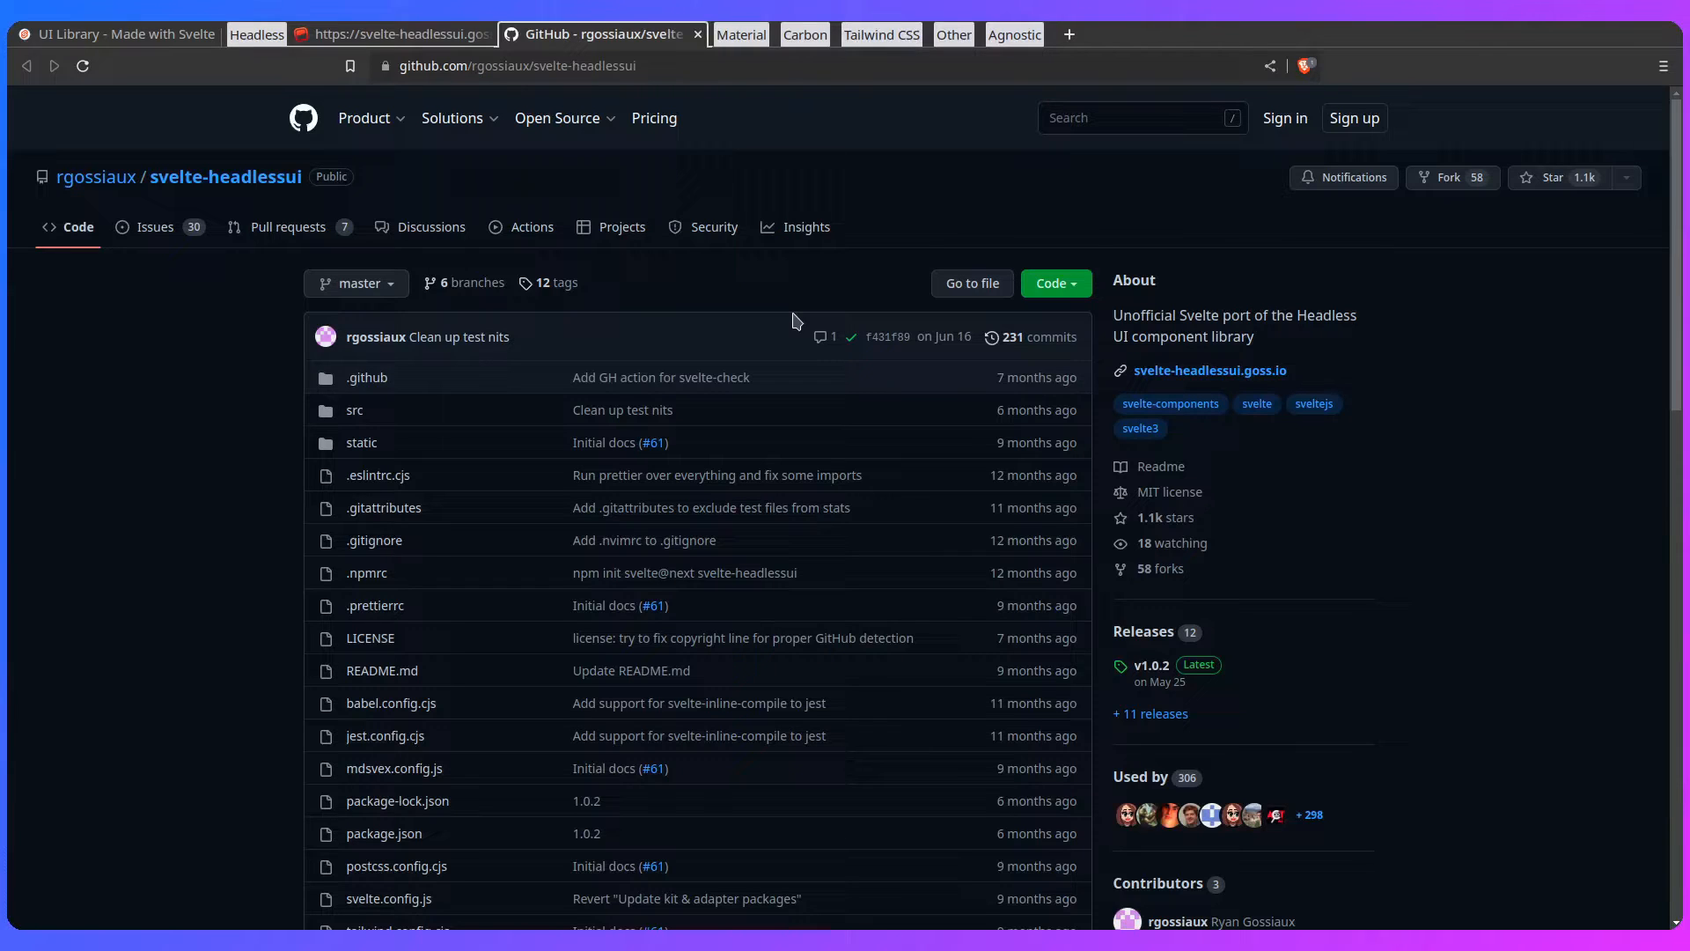
pyautogui.click(155, 227)
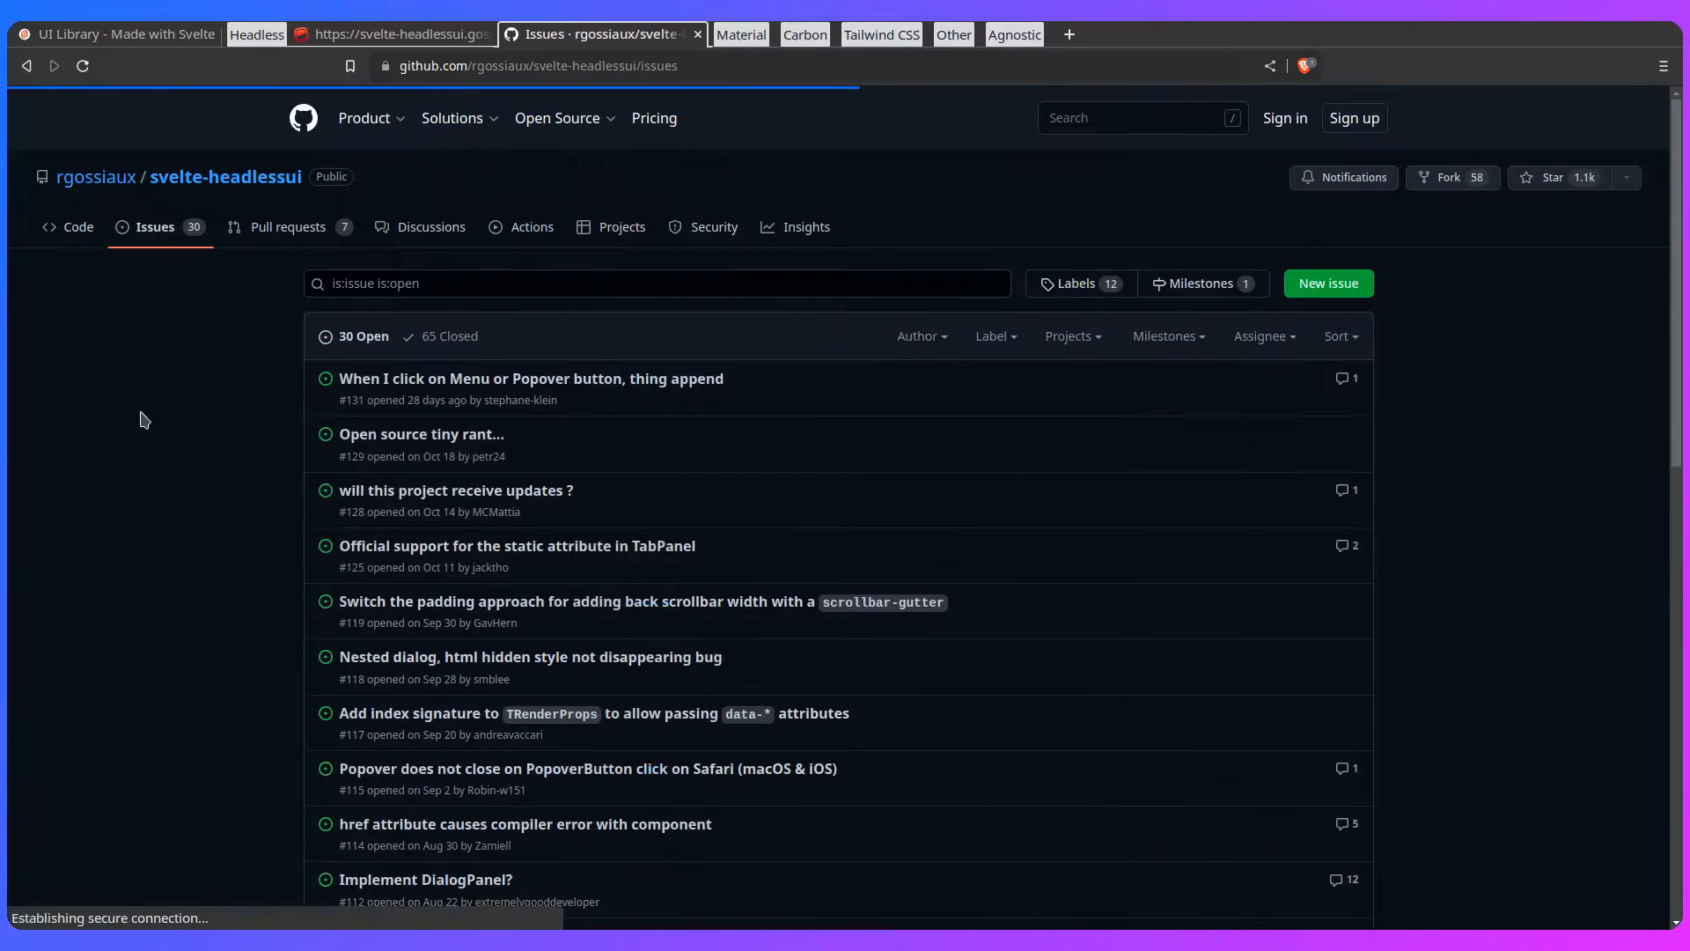
pyautogui.moveTo(455, 491)
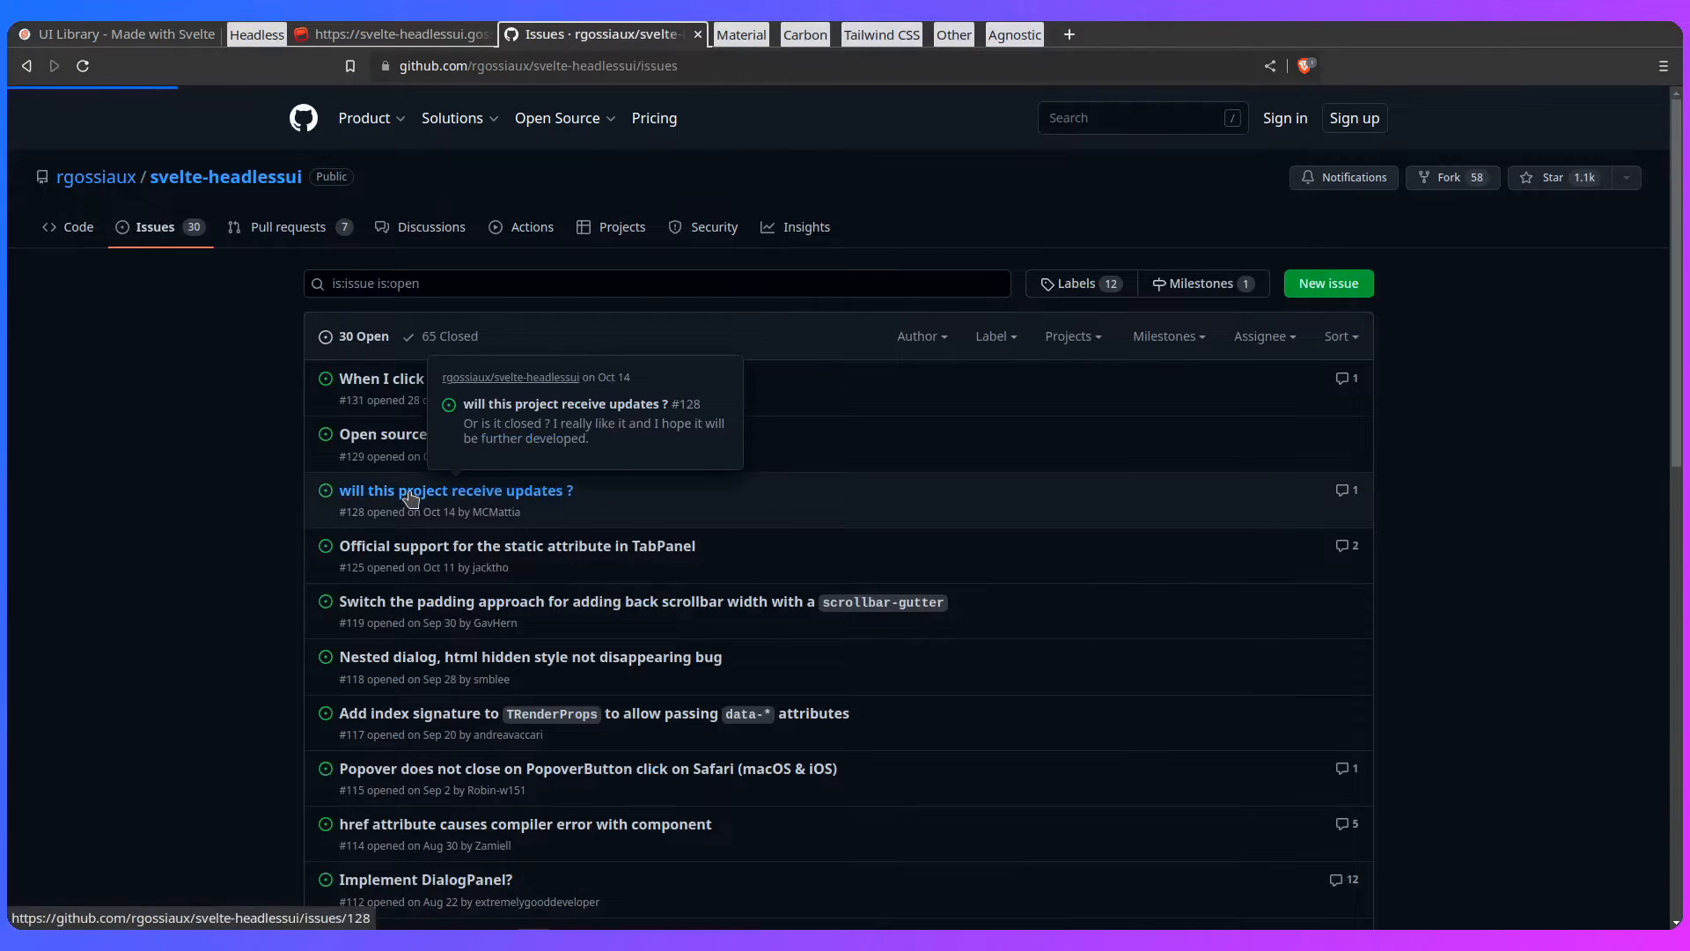
pyautogui.click(455, 491)
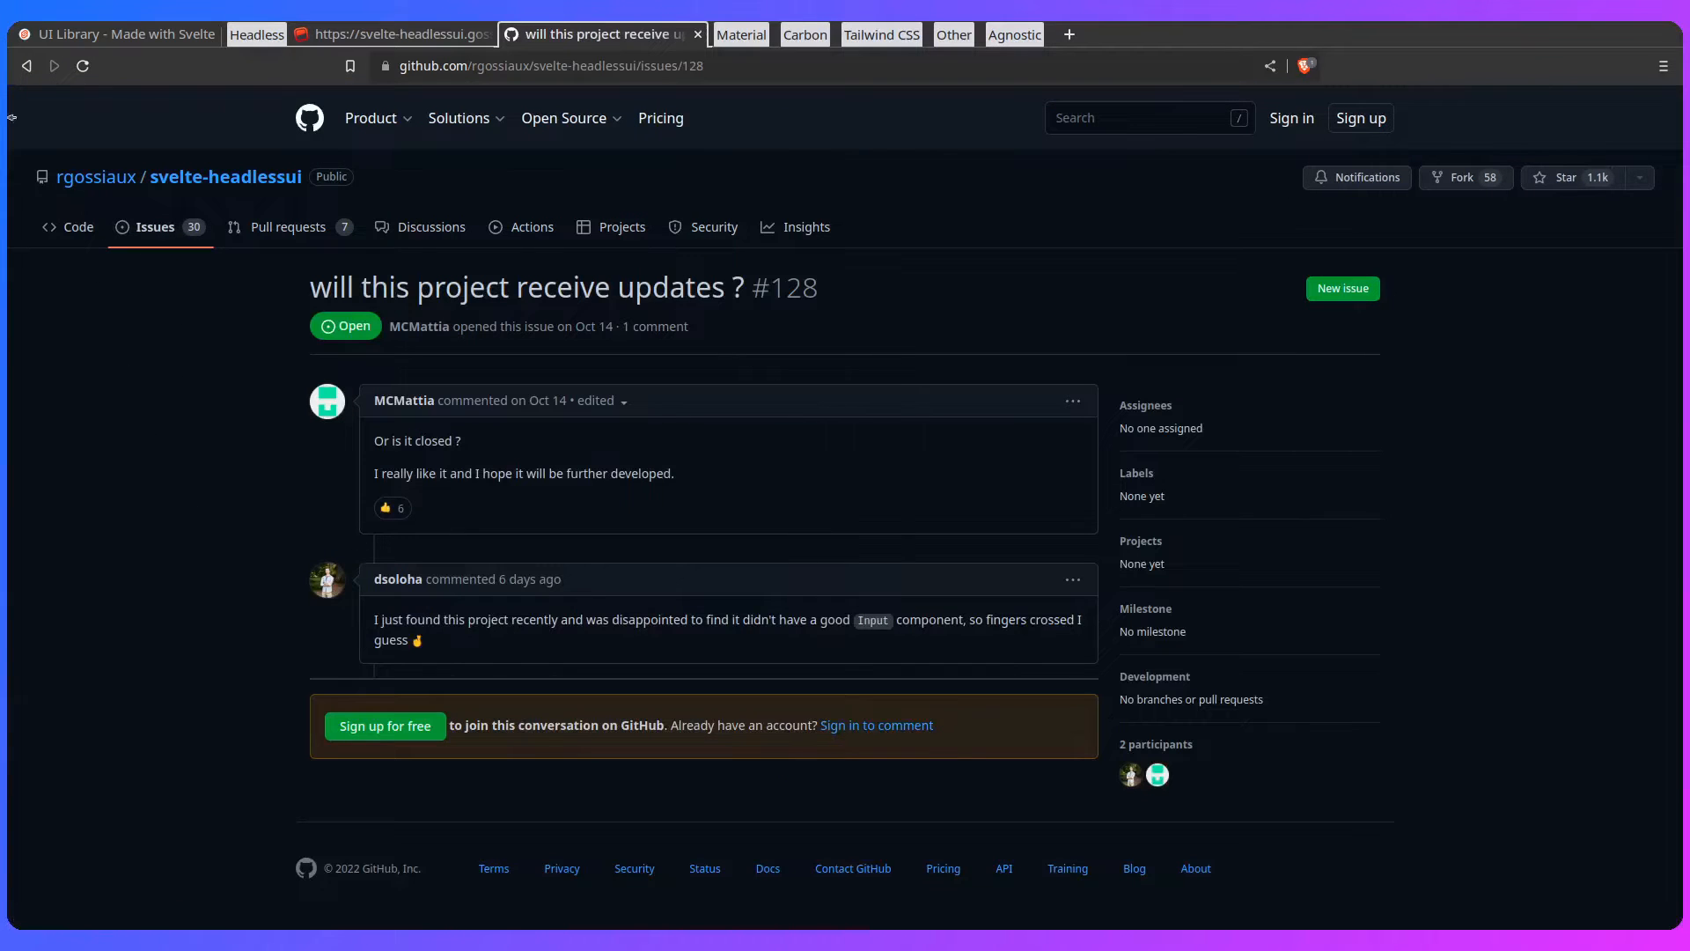
pyautogui.click(155, 227)
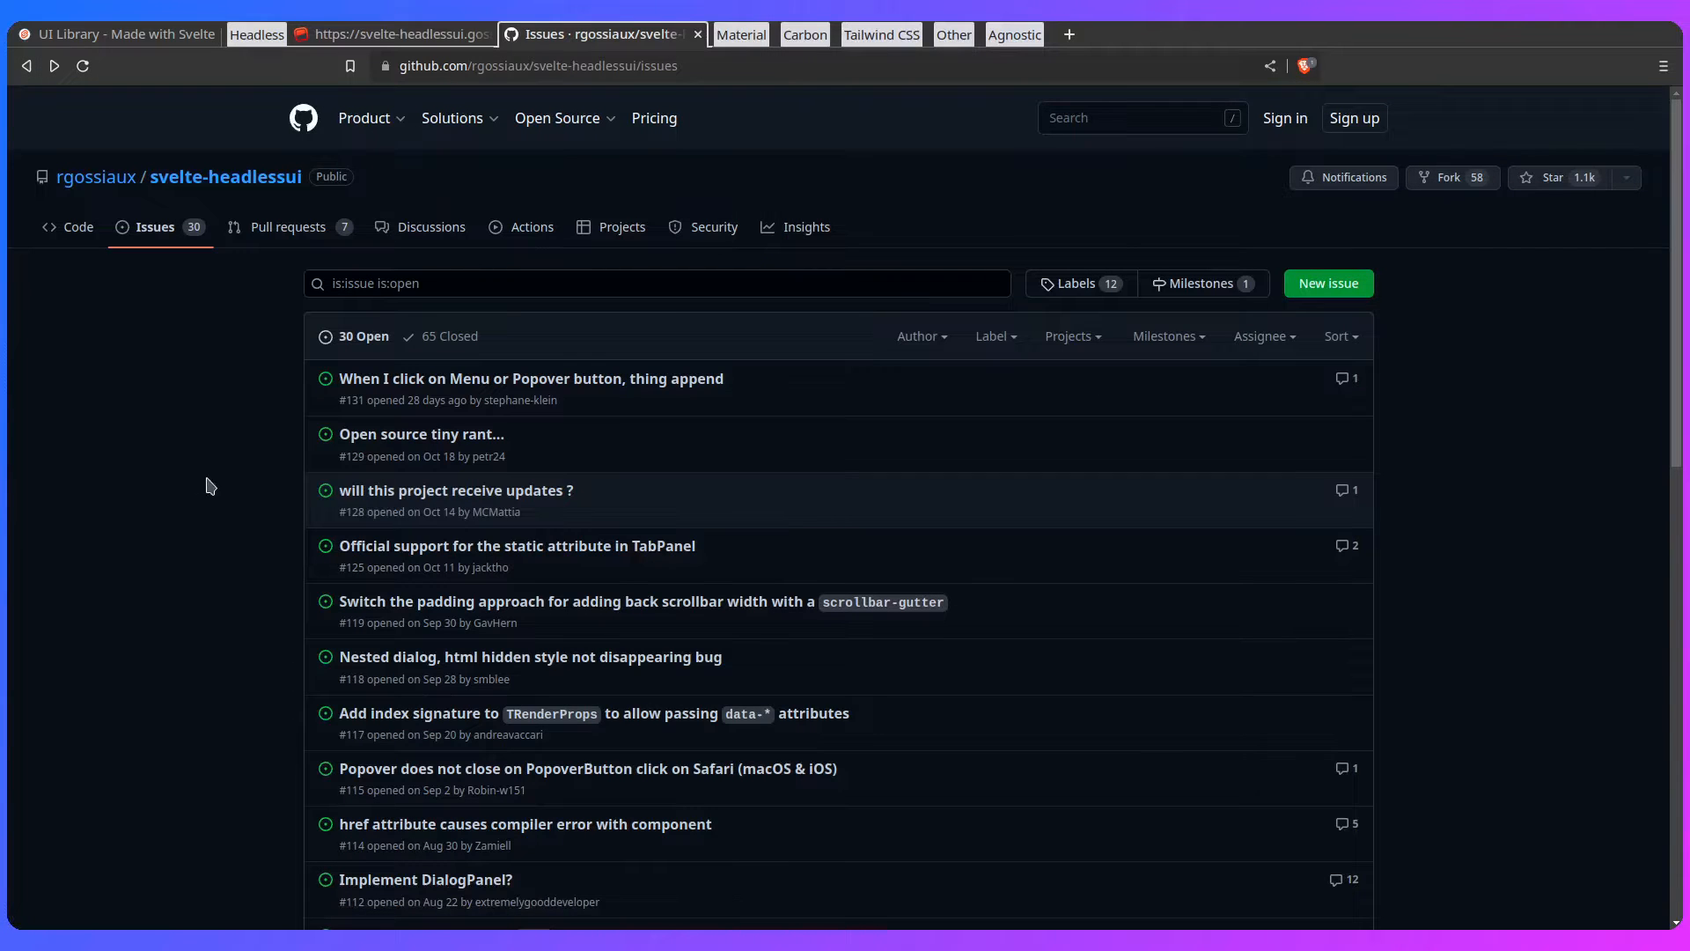
pyautogui.moveTo(208, 479)
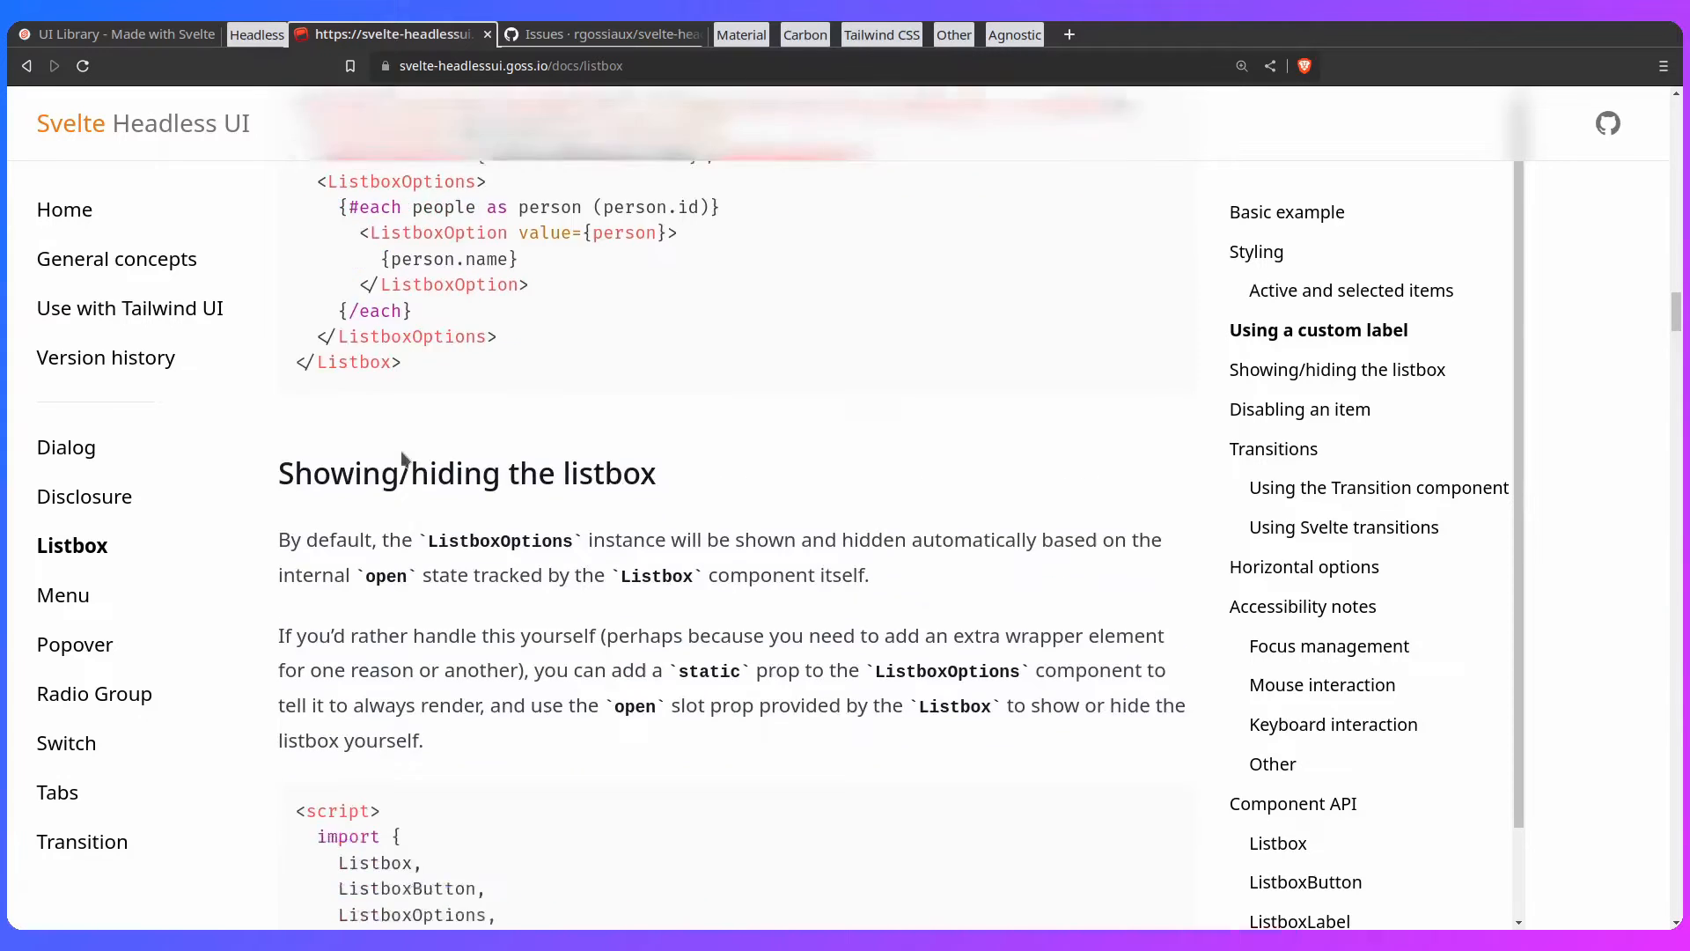
# Step: Read the Disclosure docs down to the Closing disclosures manually section
pyautogui.scroll(-3)
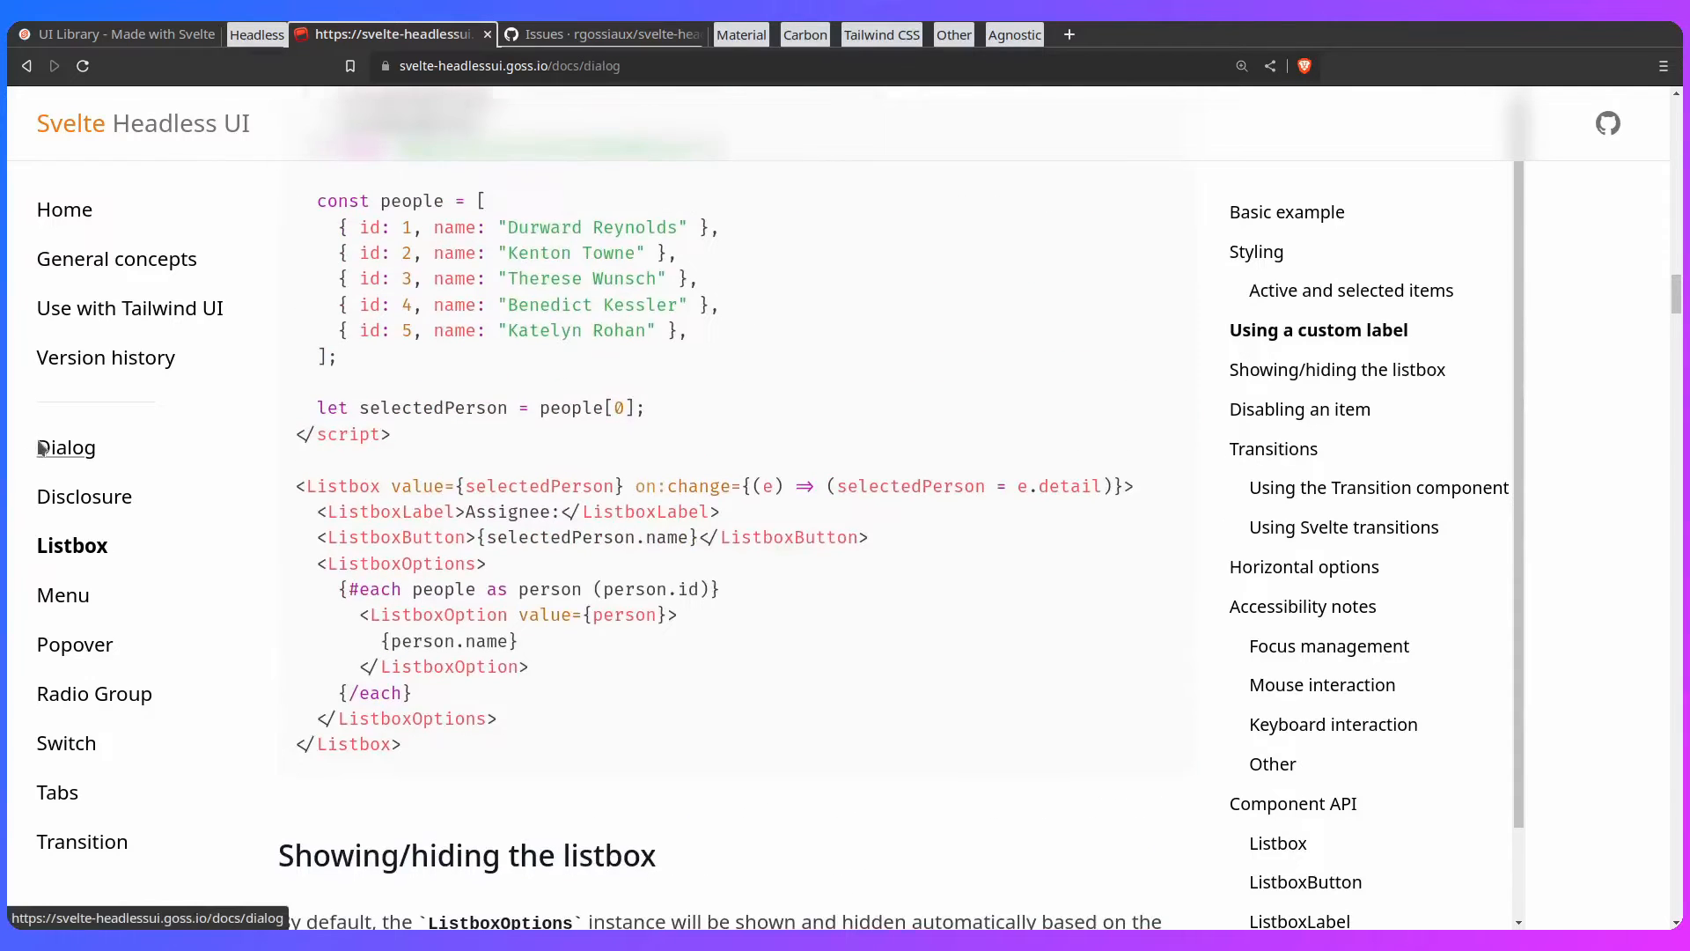
pyautogui.click(84, 497)
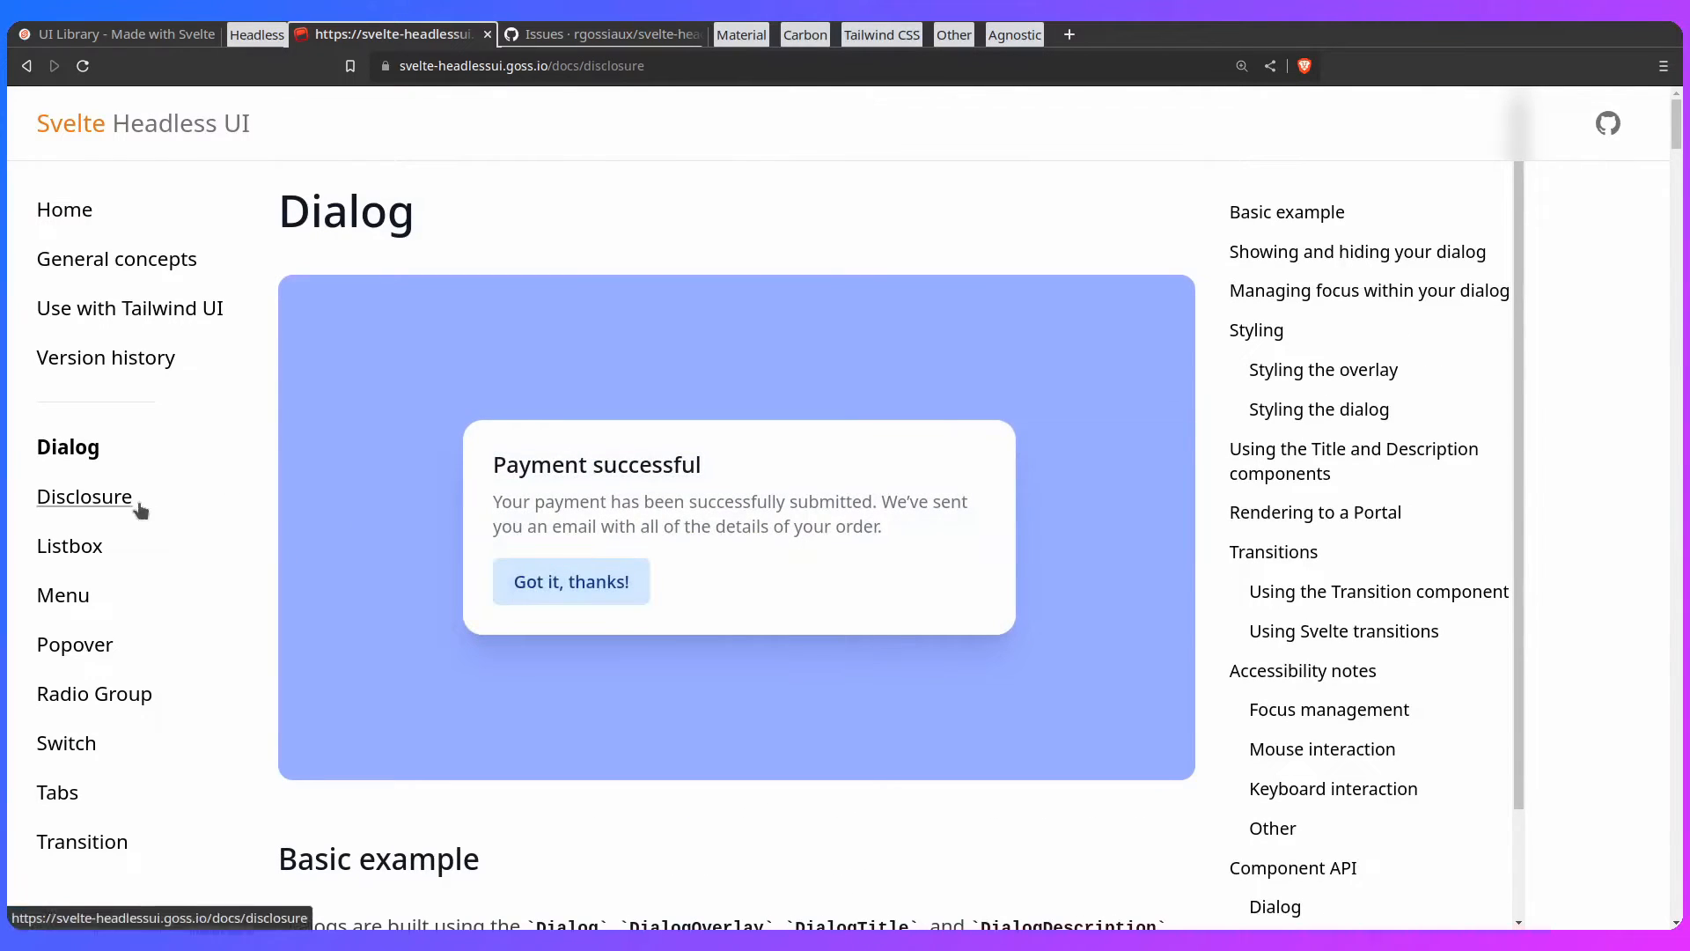
pyautogui.click(83, 497)
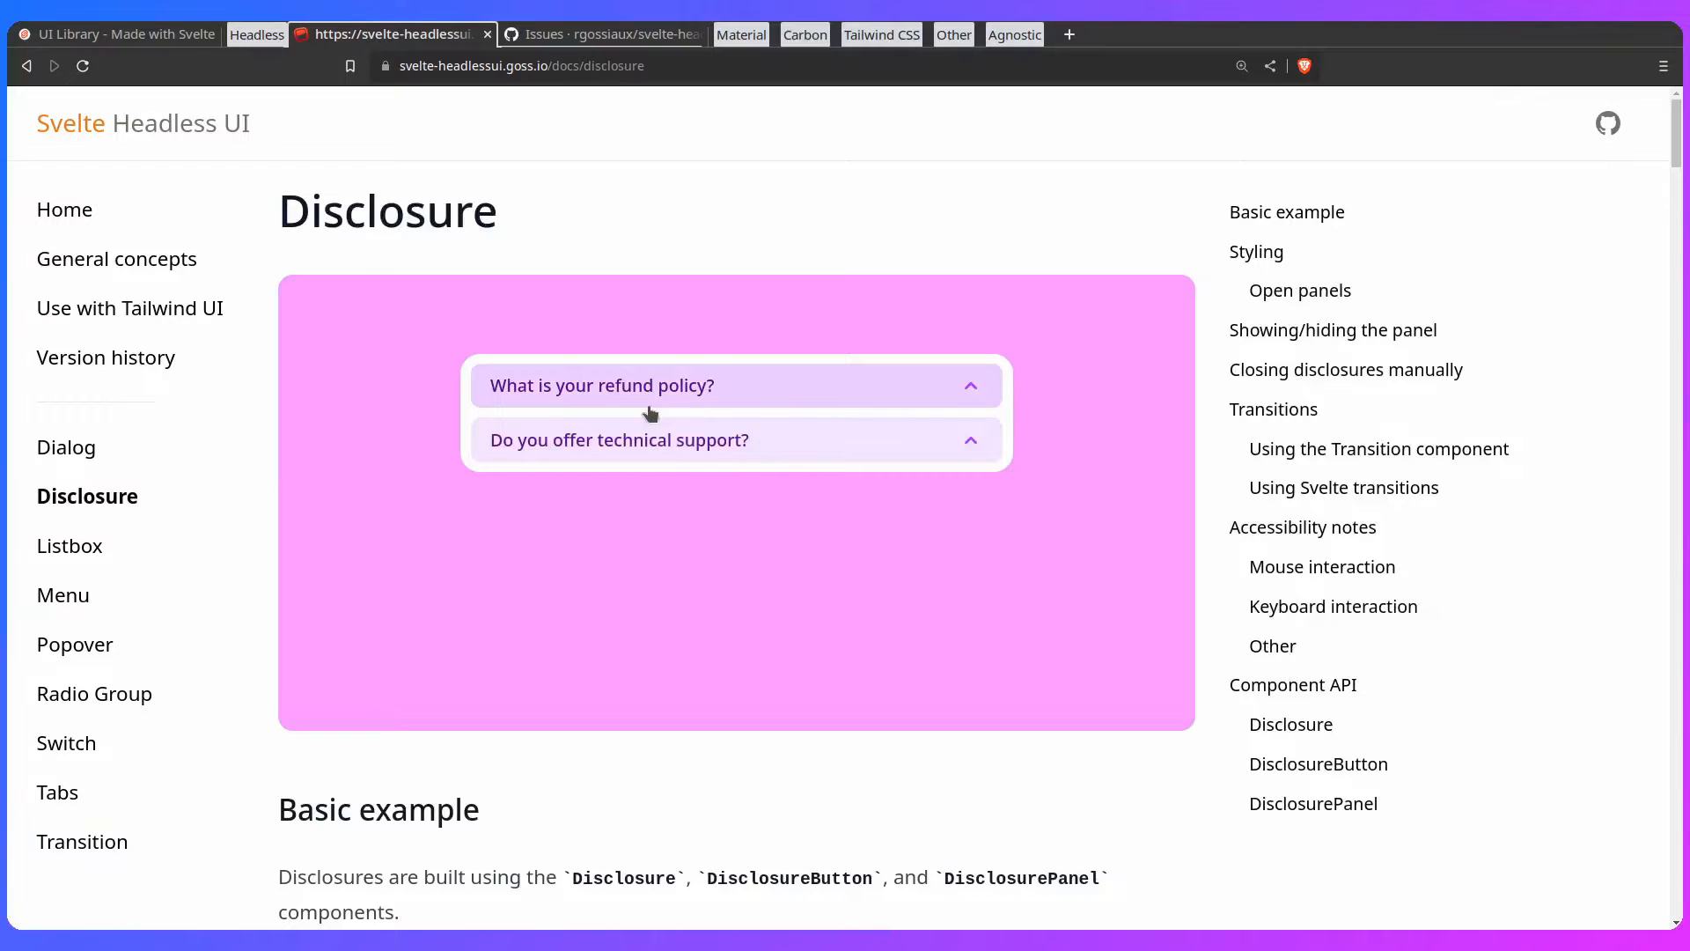
pyautogui.scroll(-3)
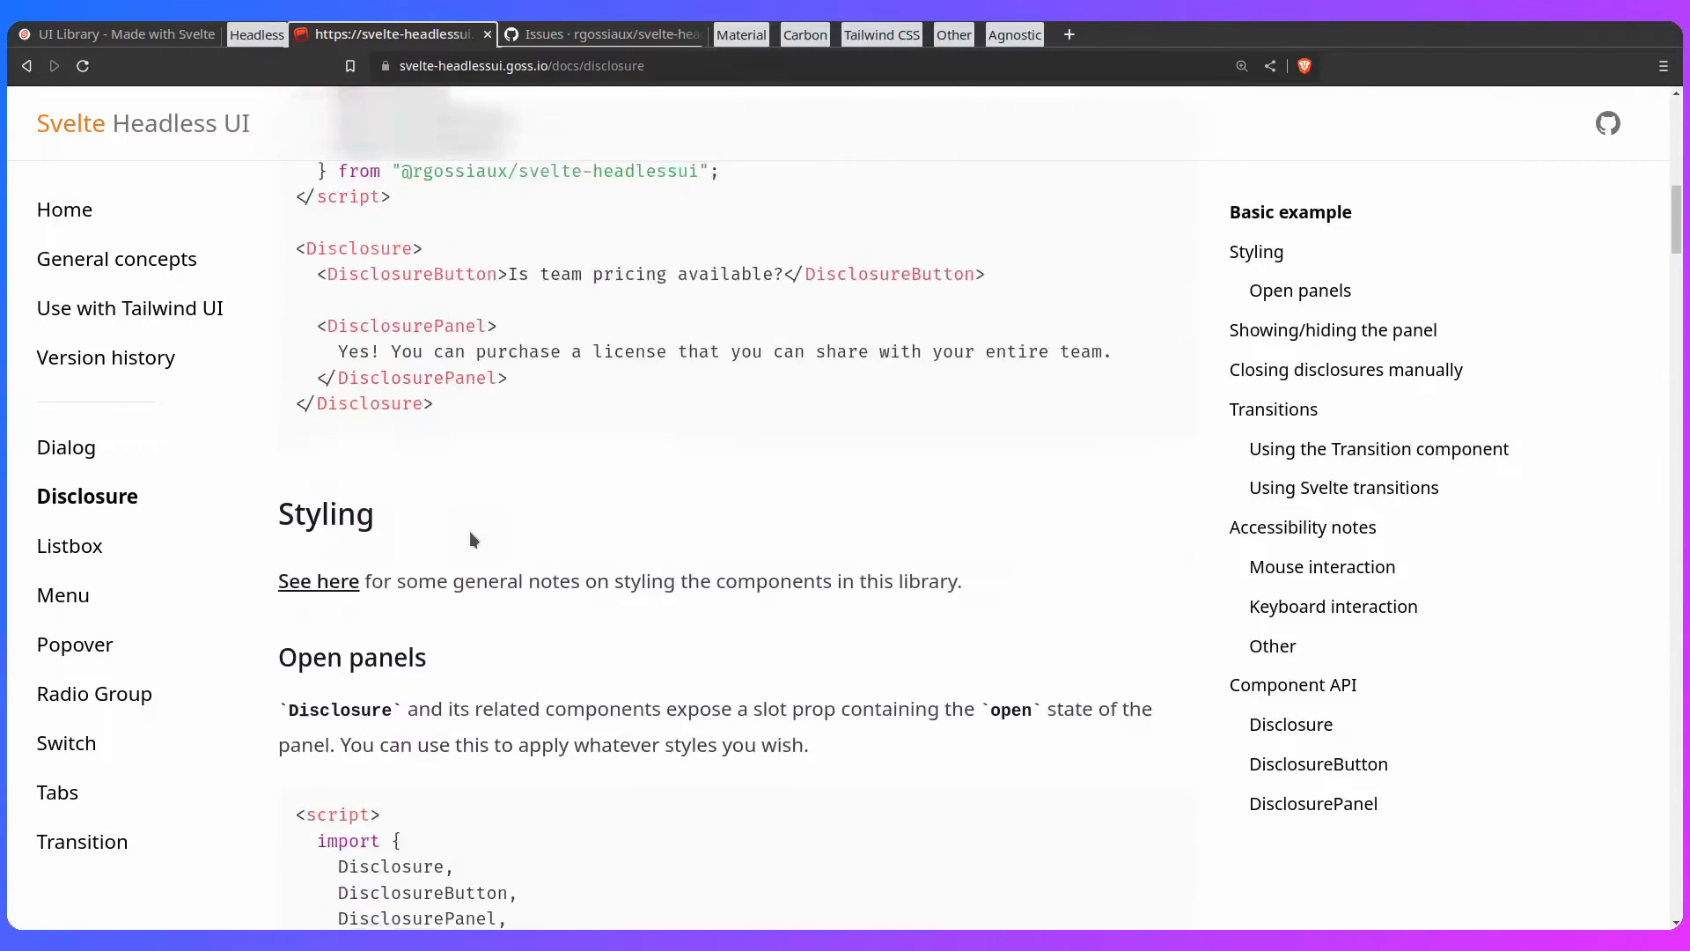
pyautogui.scroll(-3)
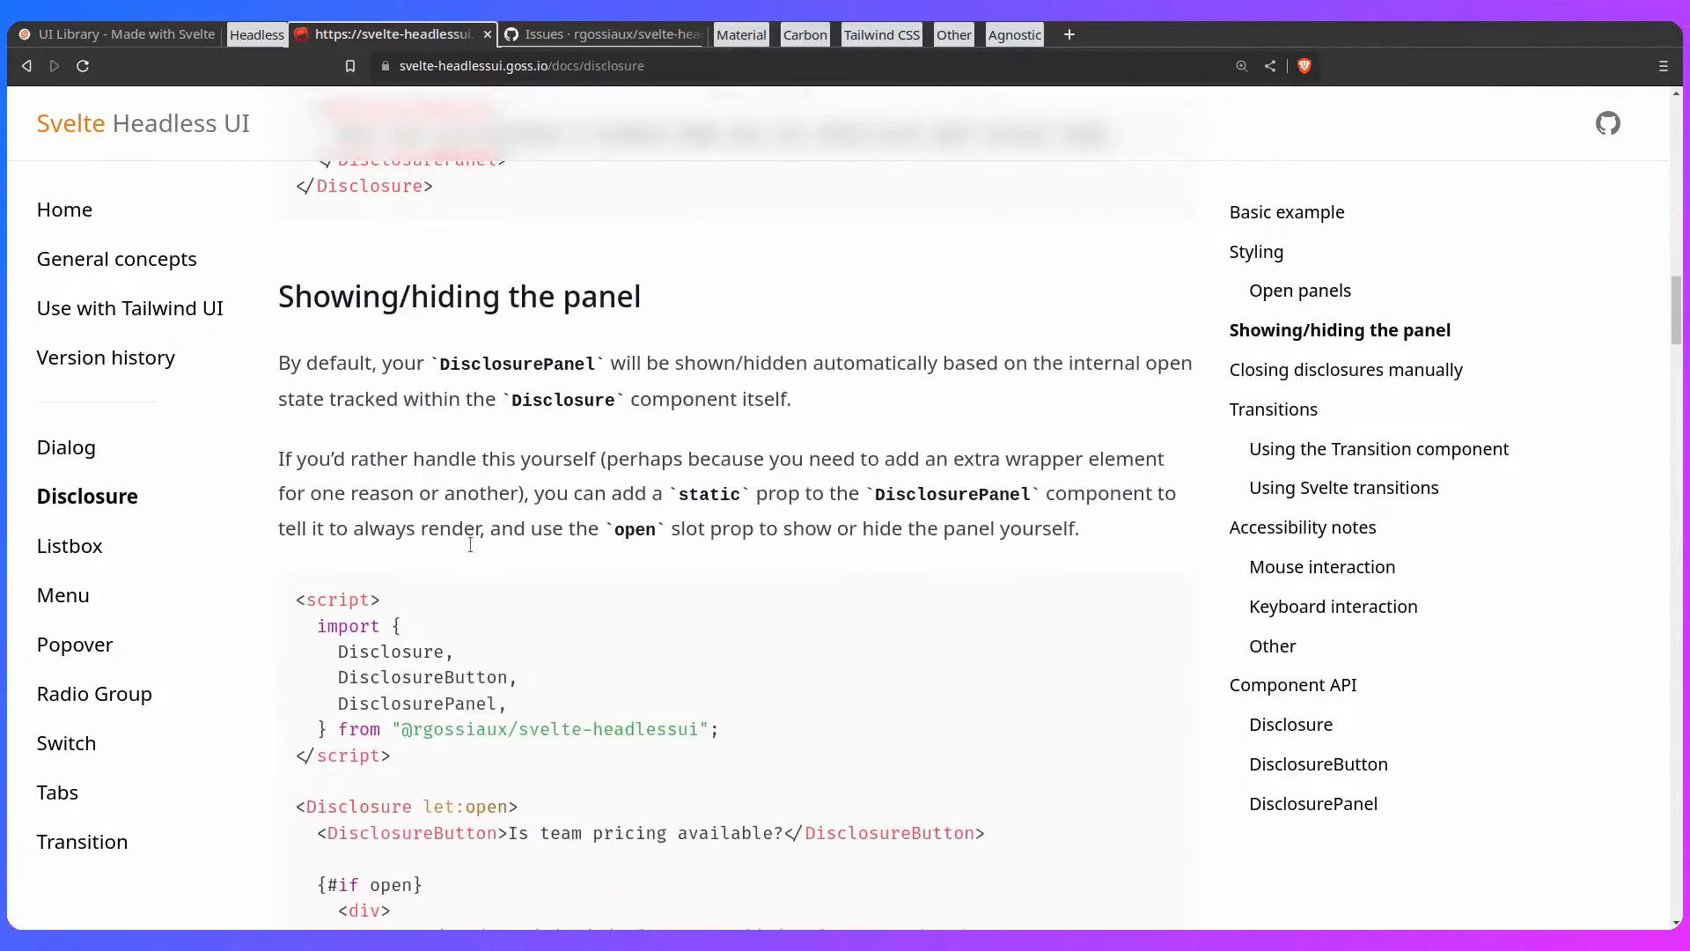
pyautogui.scroll(-3)
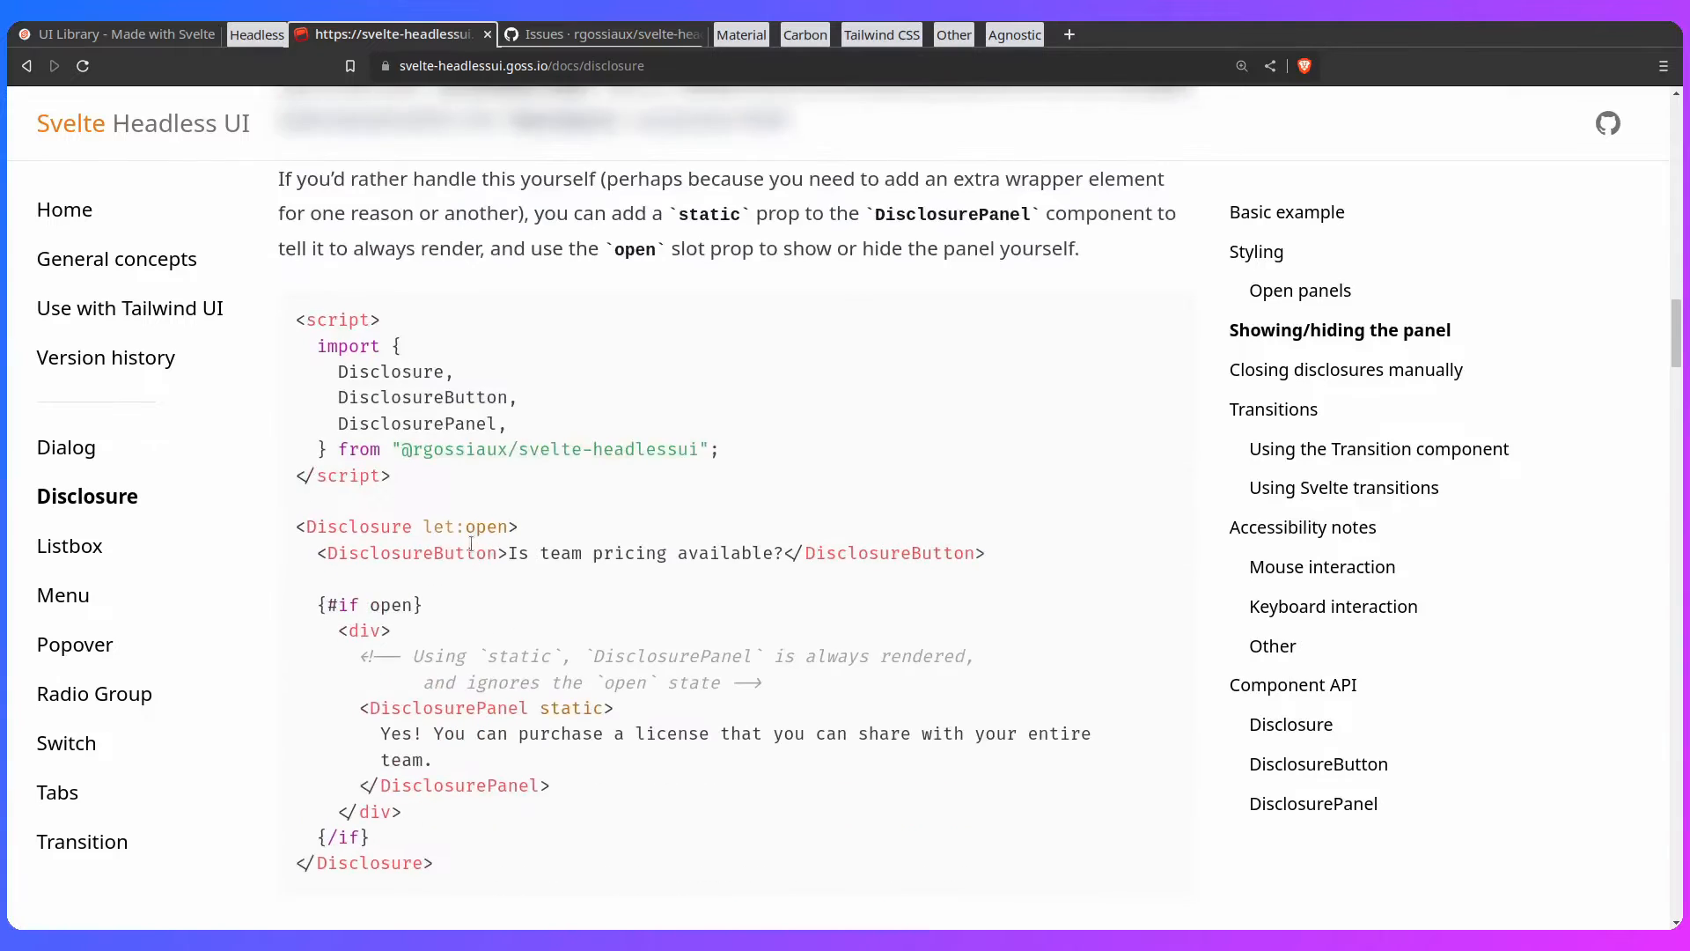
pyautogui.scroll(-3)
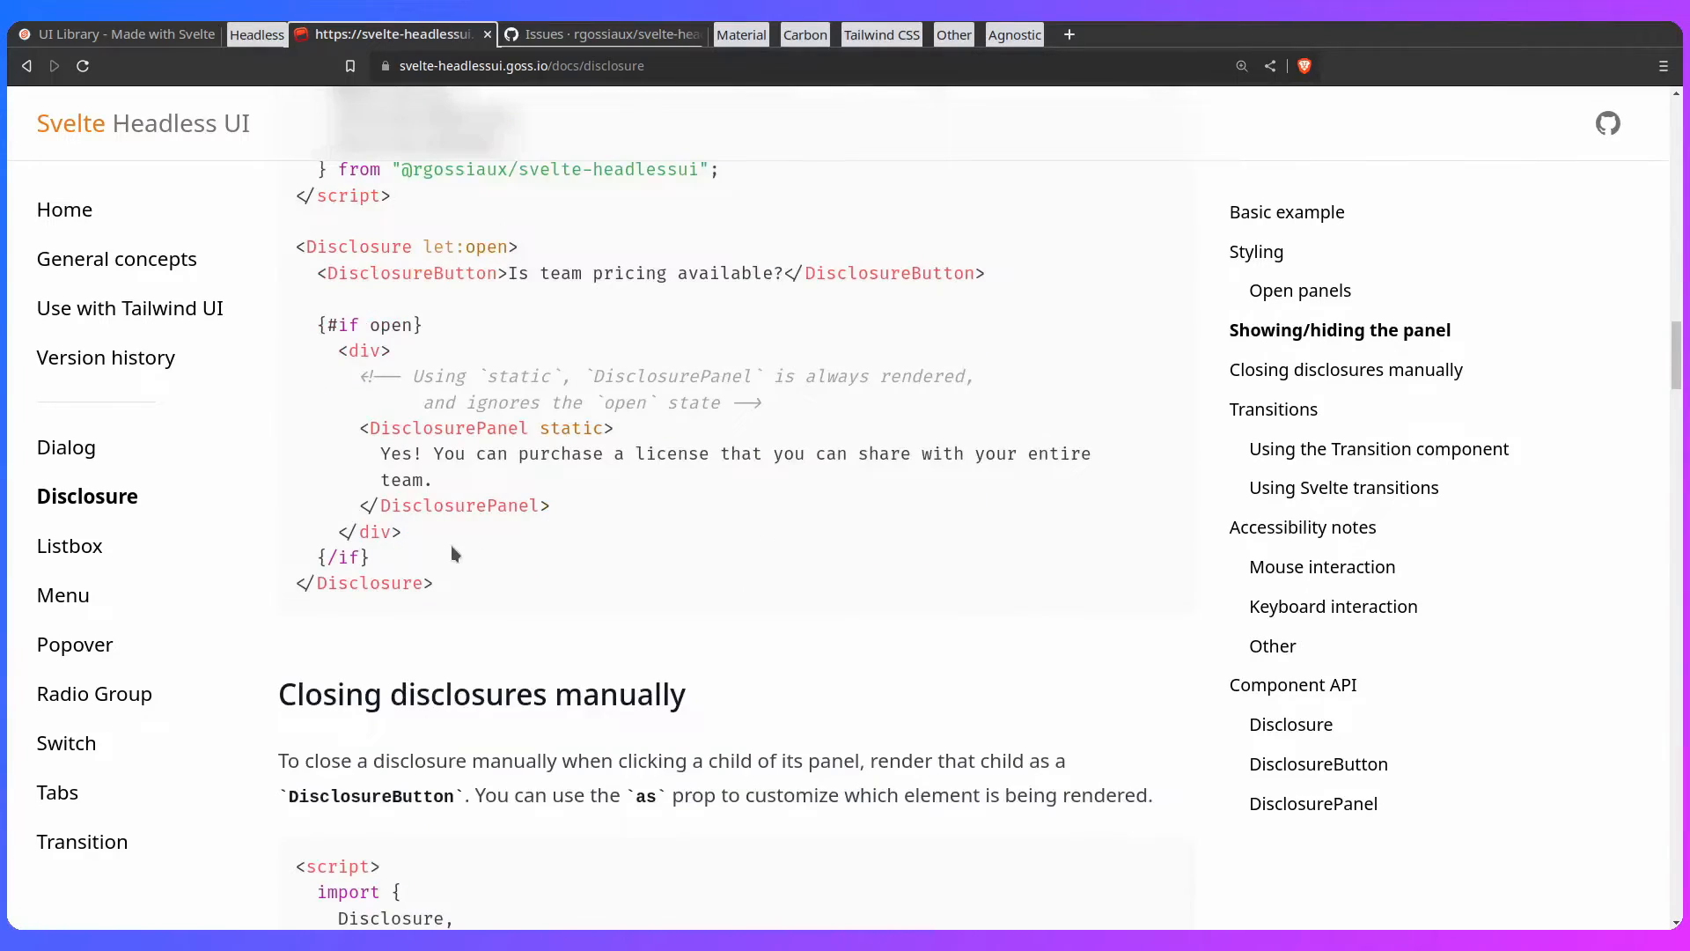
# Step: Show the Switch docs scrolled to the 'Using a custom label' SwitchGroup example
pyautogui.click(69, 741)
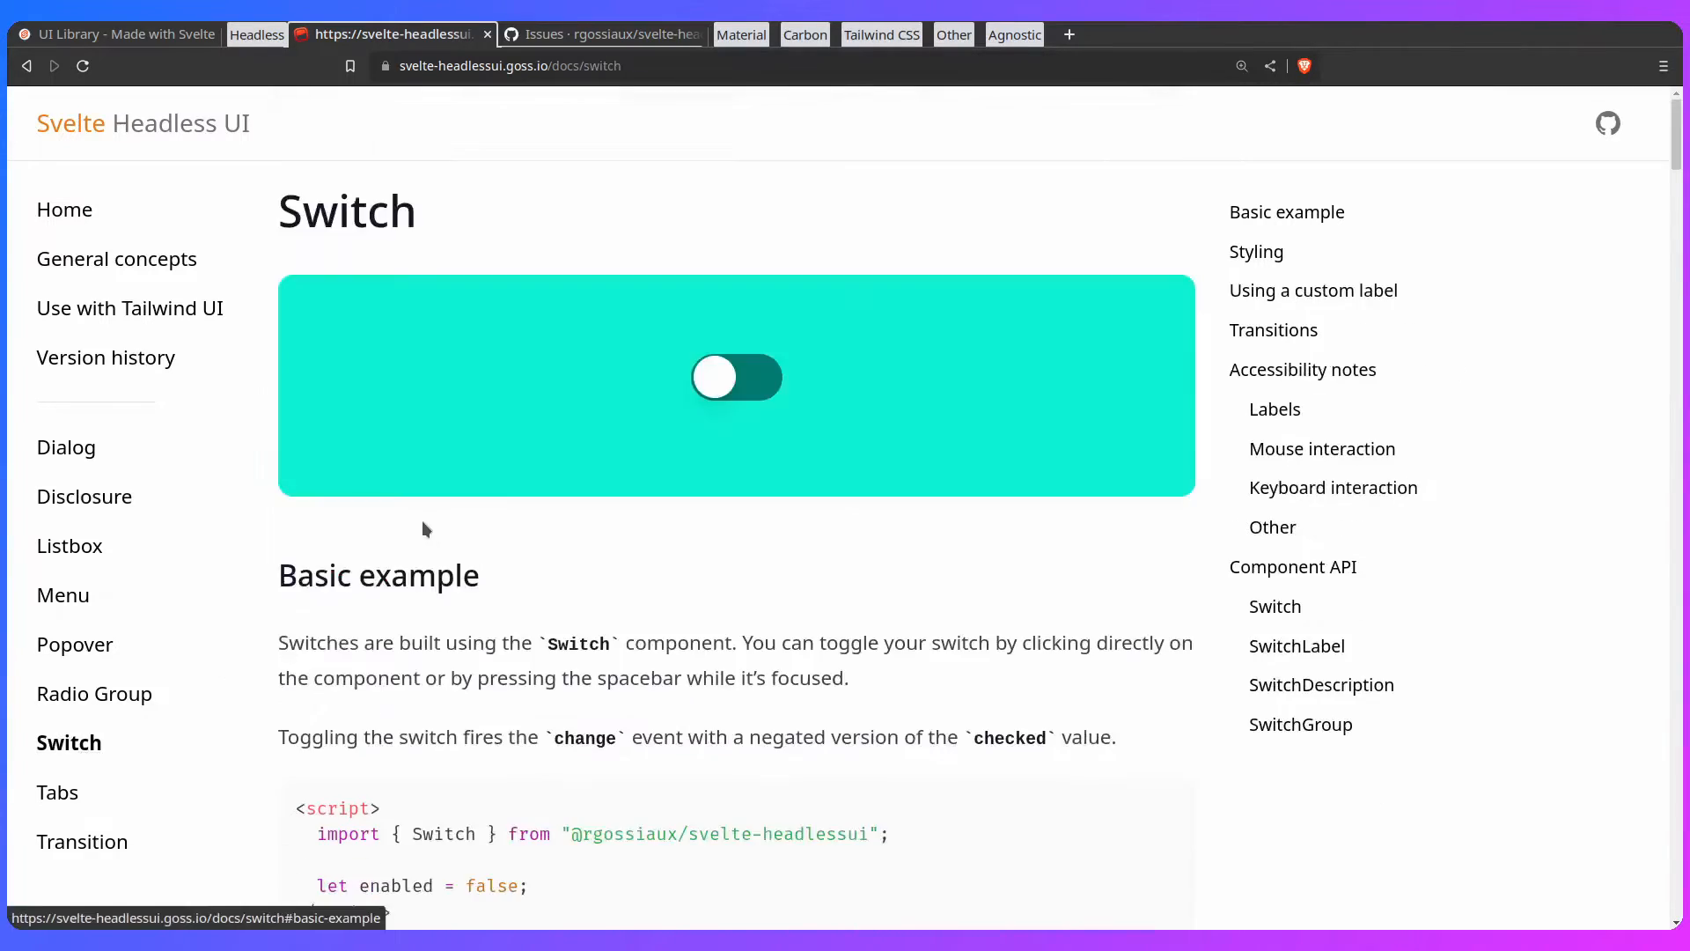
pyautogui.scroll(-3)
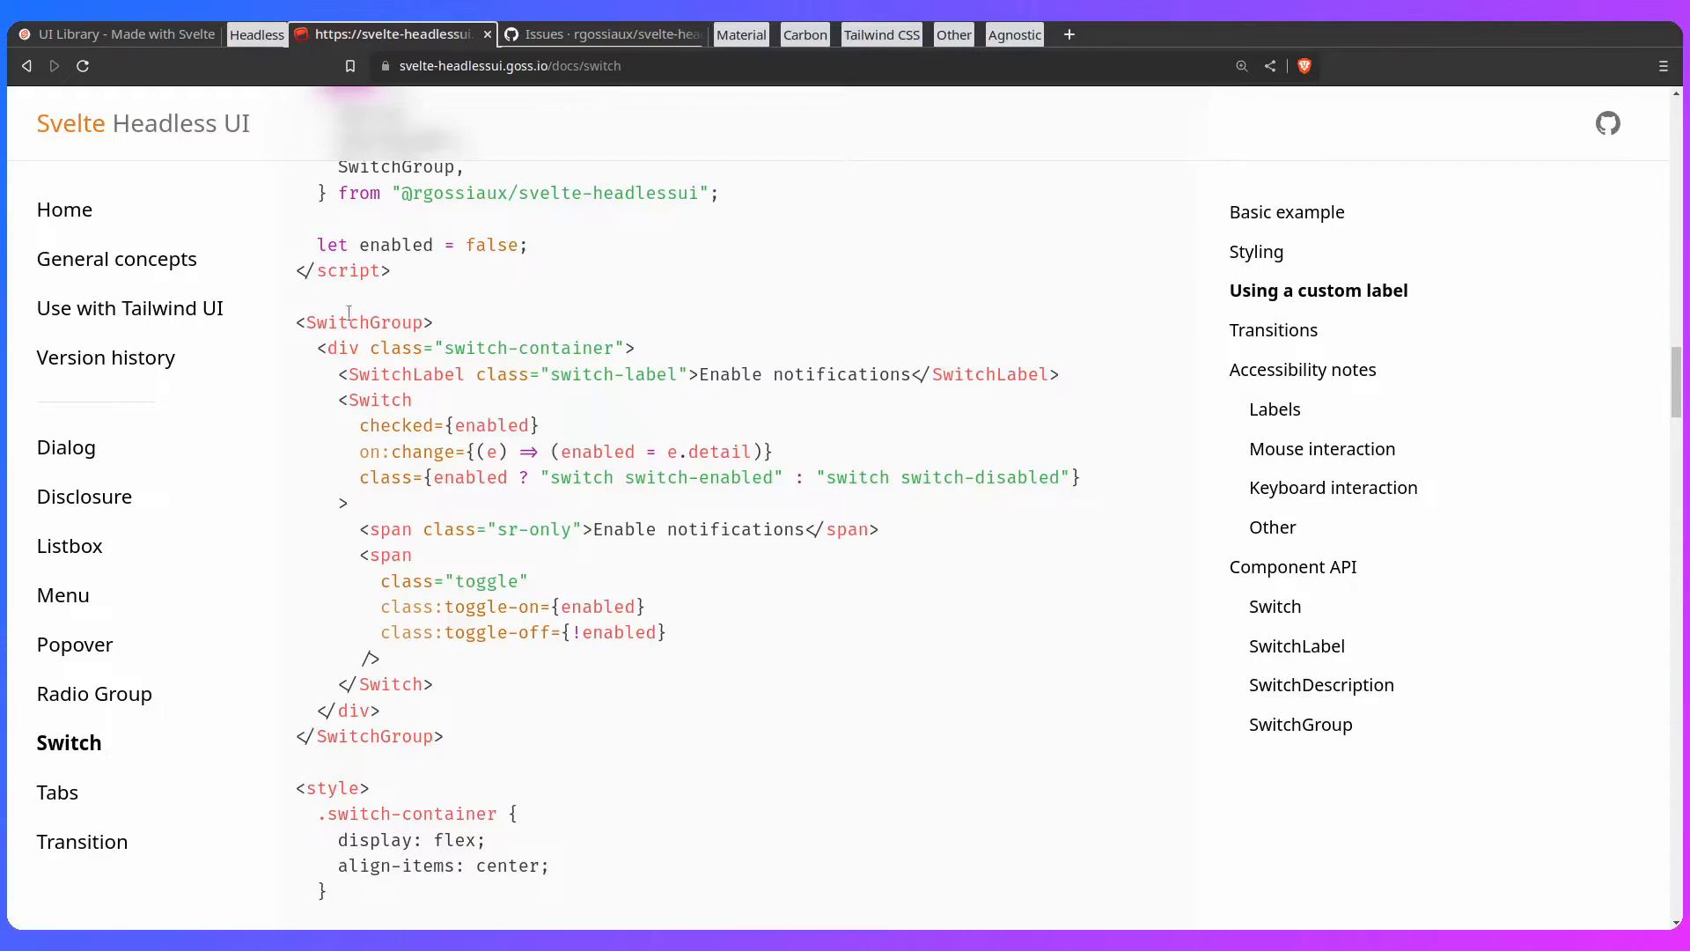
pyautogui.moveTo(350, 306)
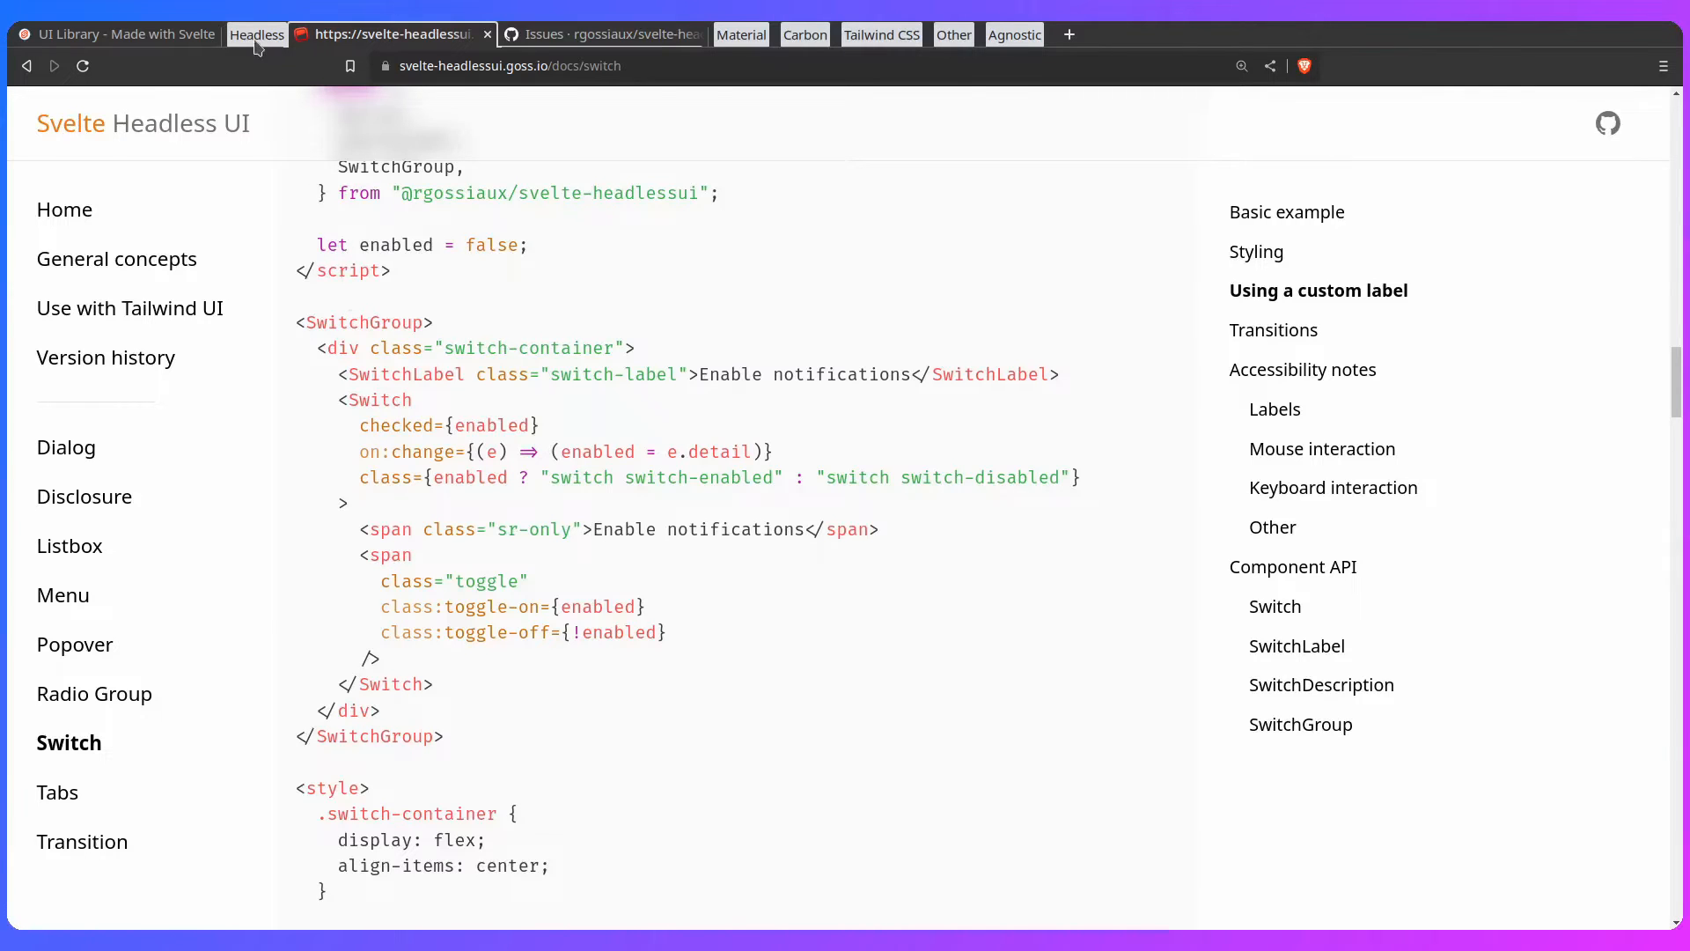
# Step: Browse the Svelte Material UI homepage's SMUI Features and Values list from the Material tab group
pyautogui.click(324, 33)
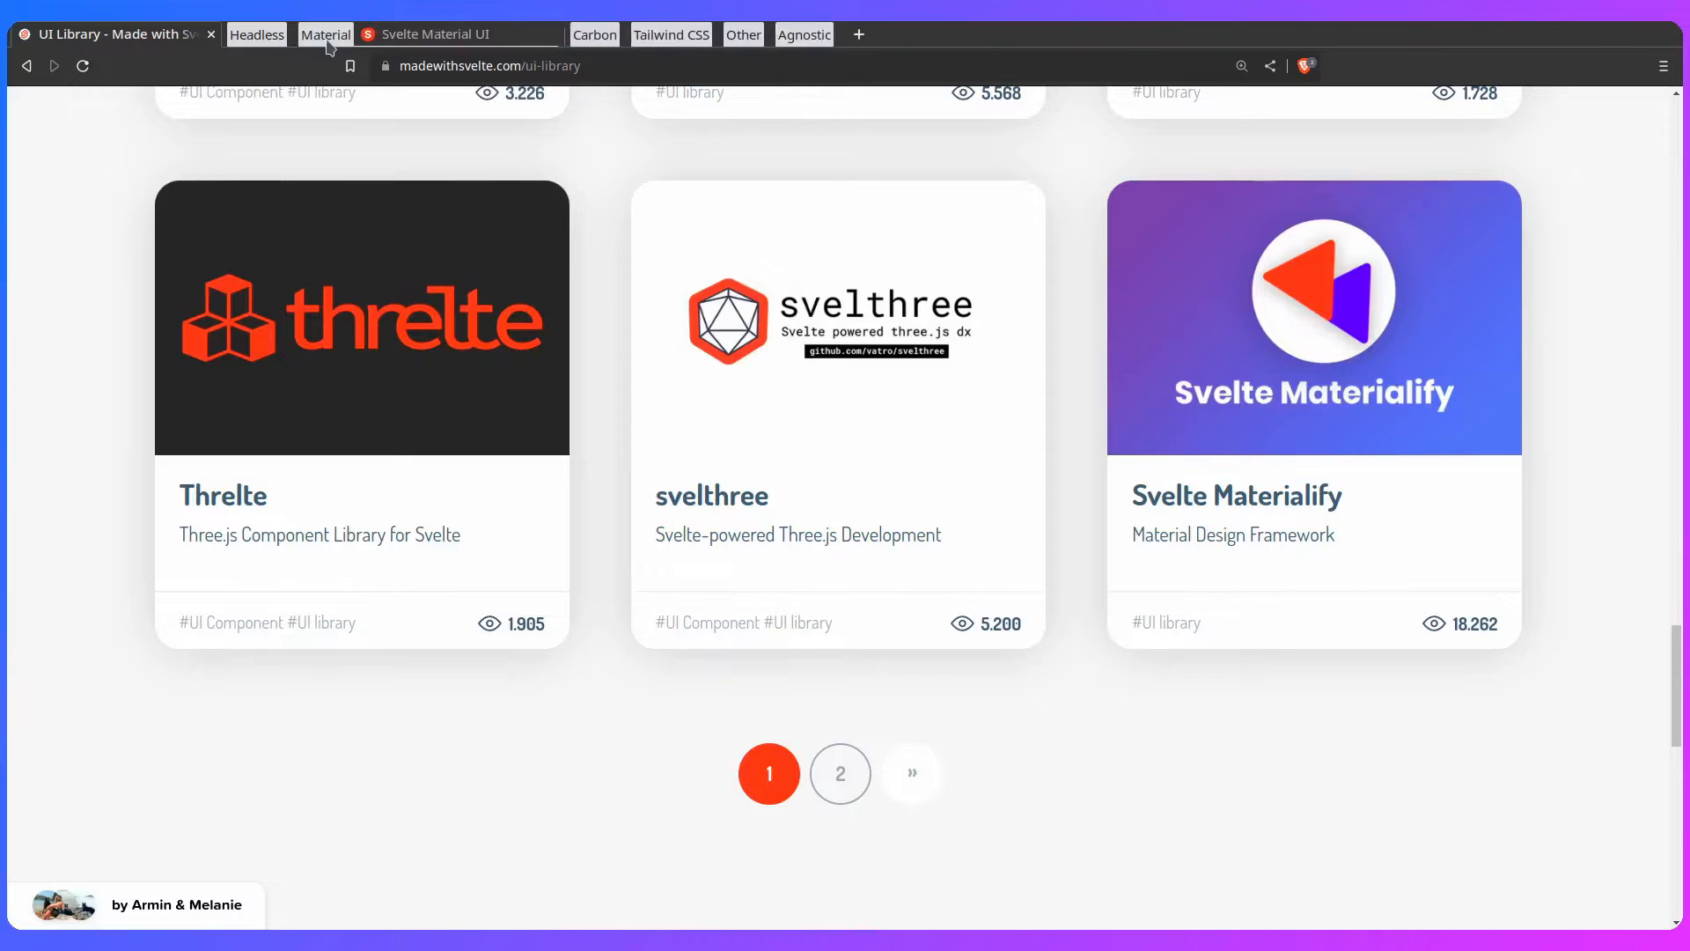
pyautogui.moveTo(304, 132)
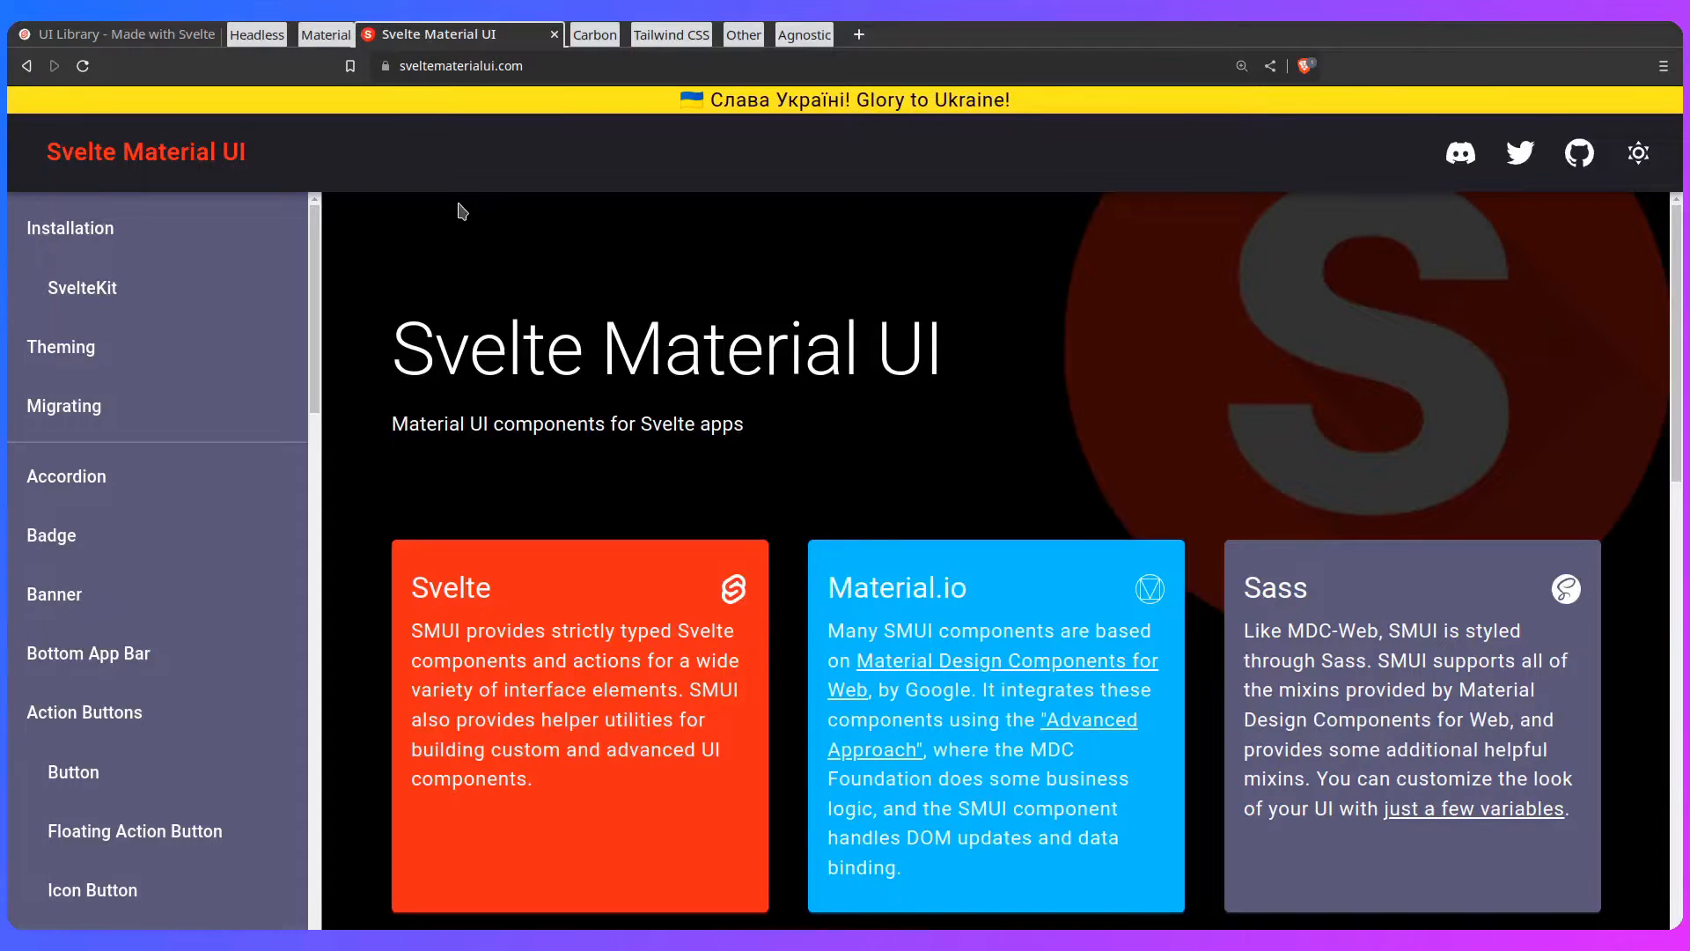
pyautogui.moveTo(468, 305)
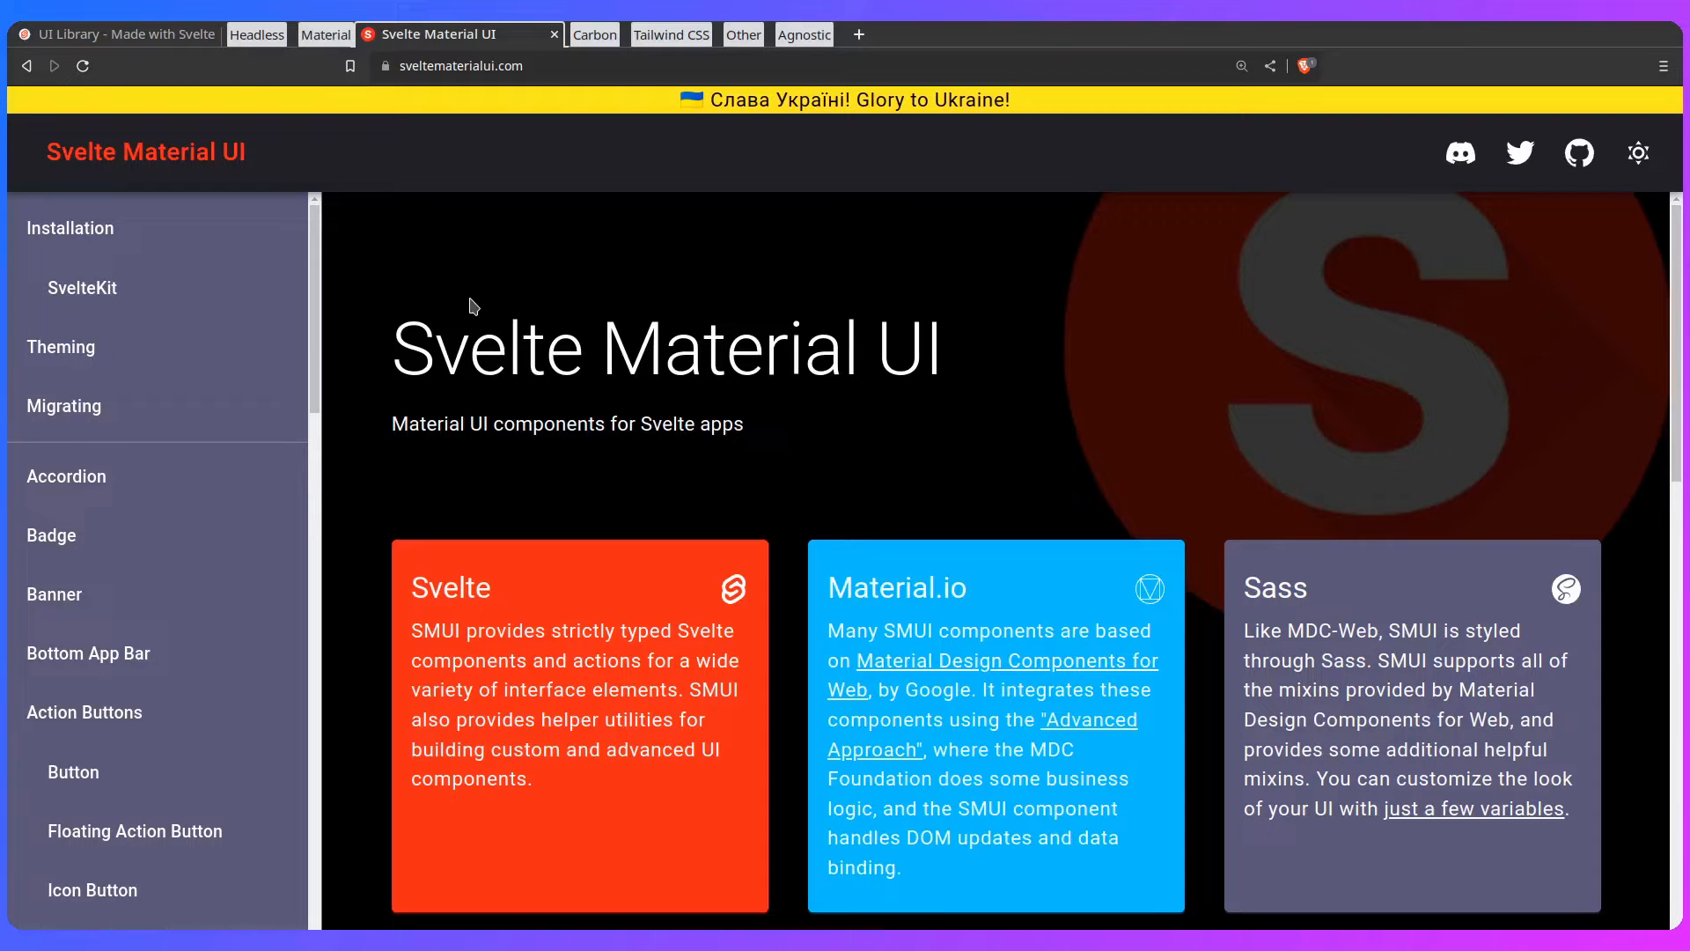
pyautogui.scroll(-3)
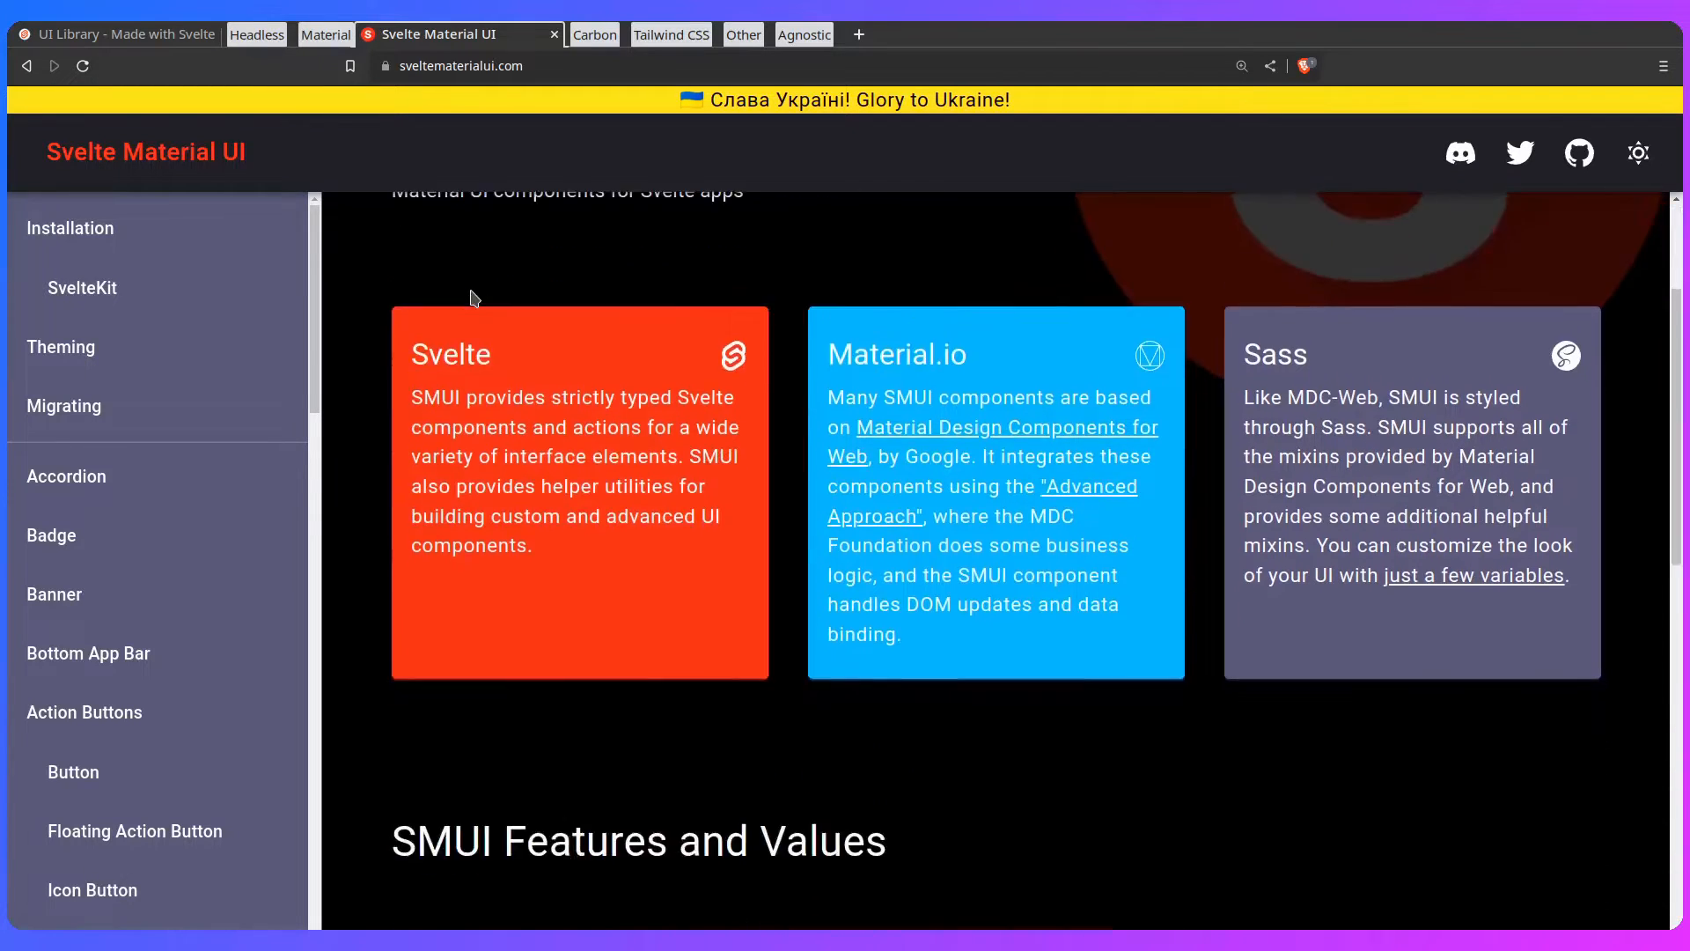
pyautogui.scroll(-3)
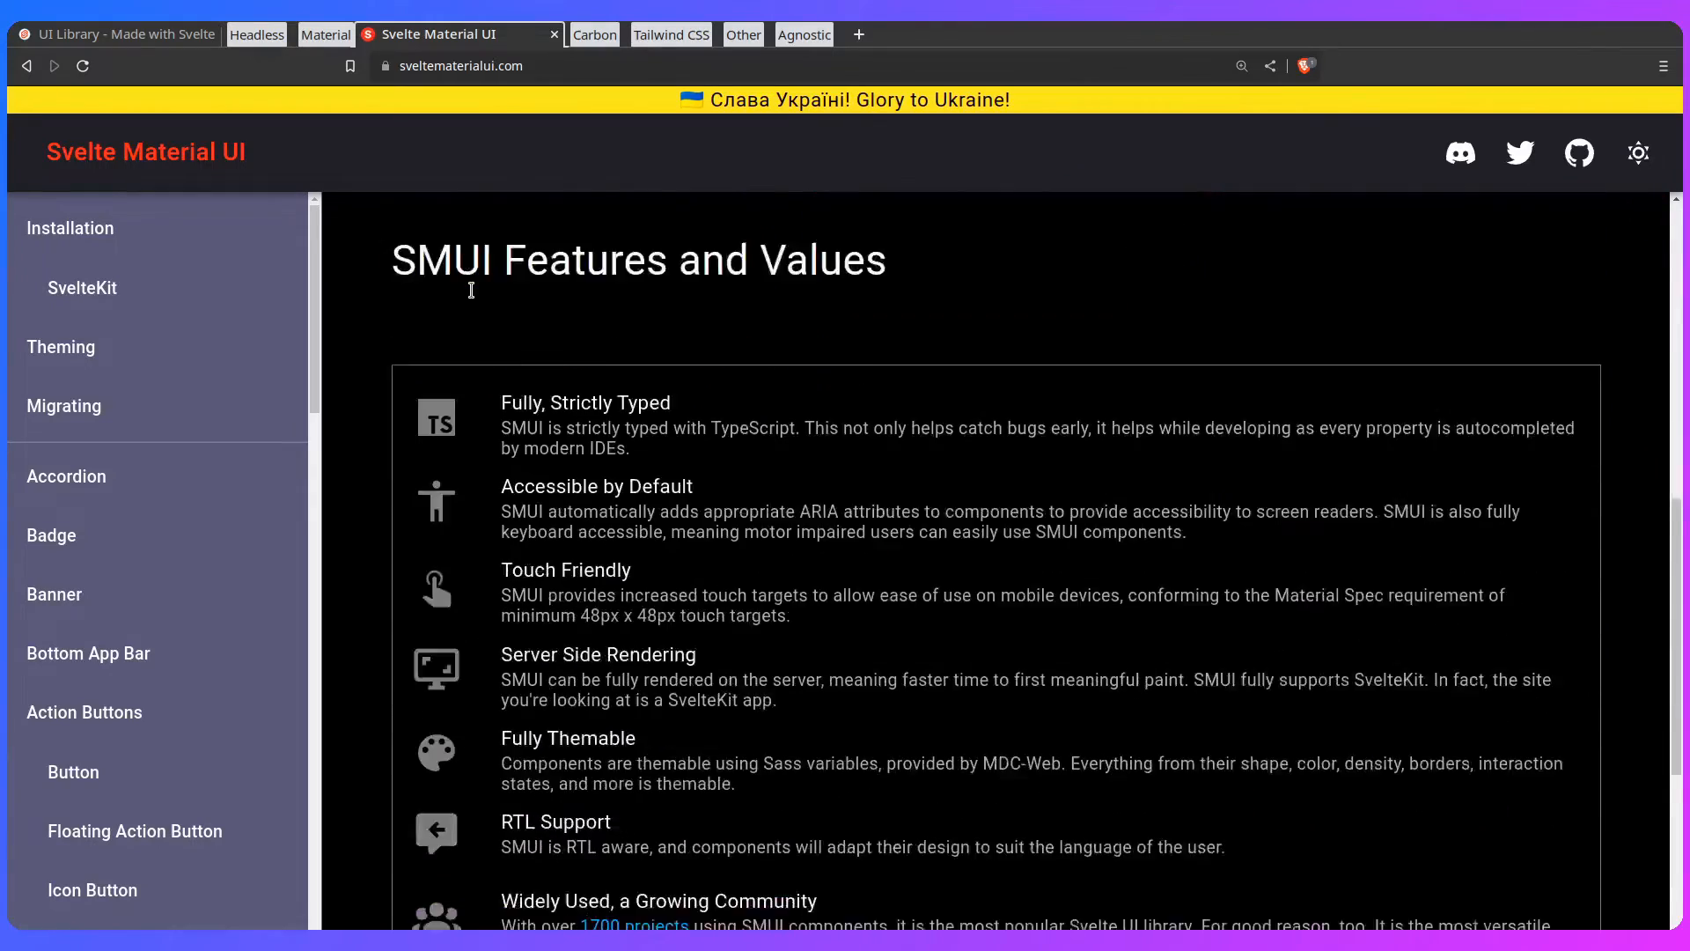
pyautogui.scroll(-3)
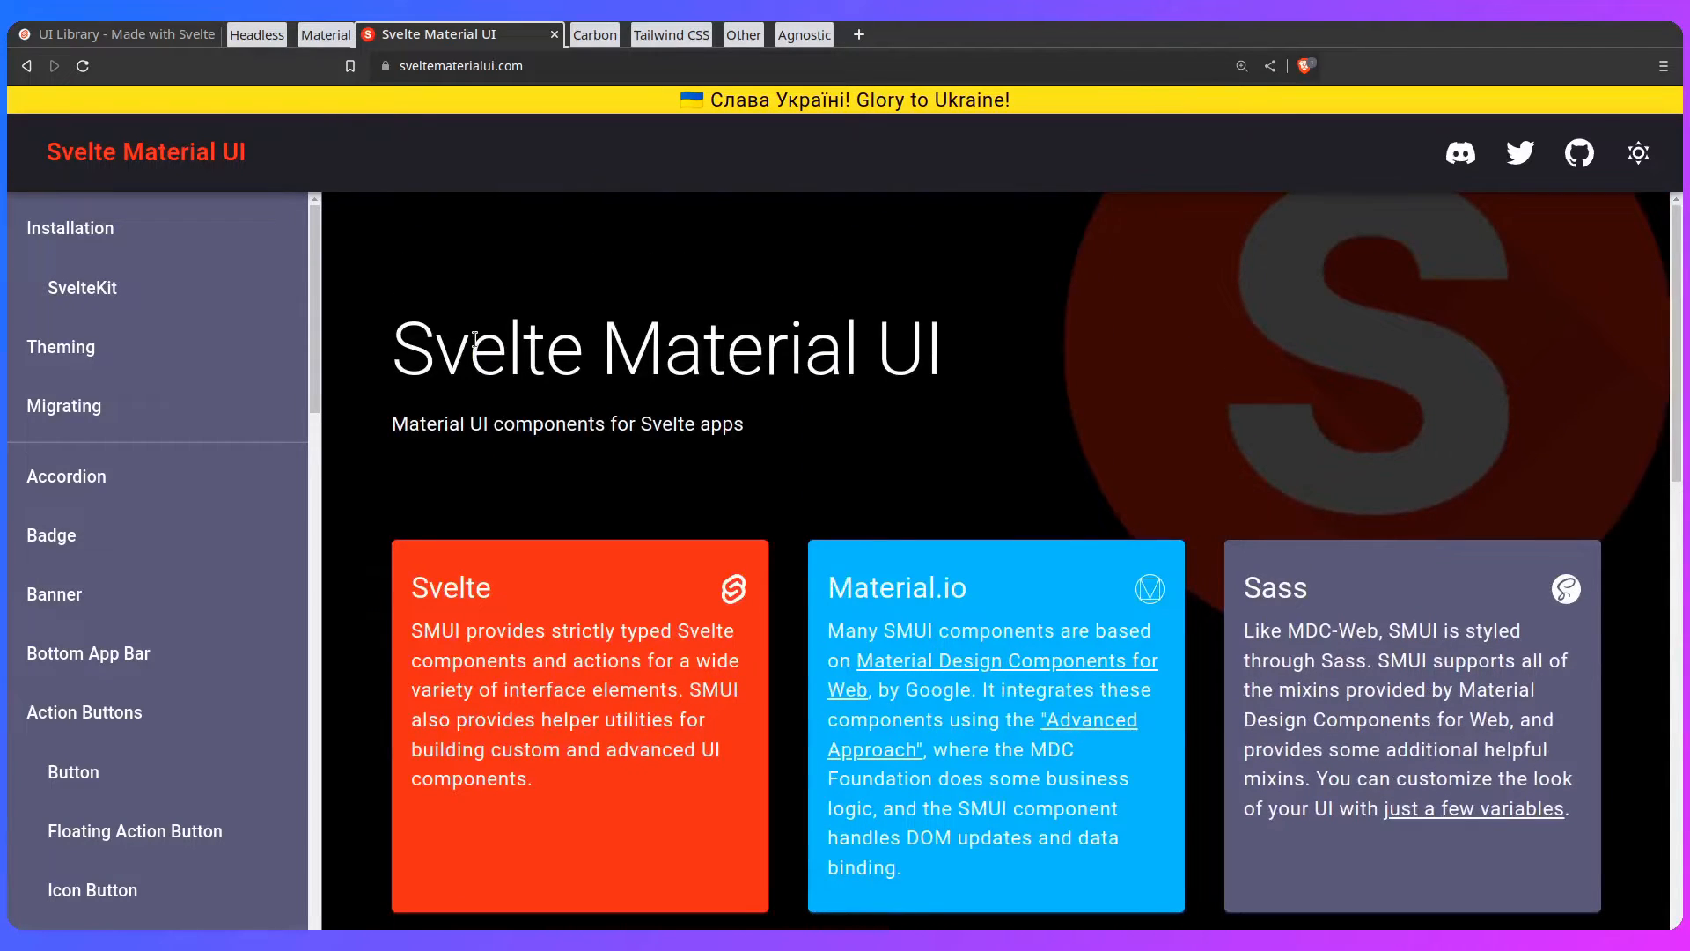
pyautogui.moveTo(479, 313)
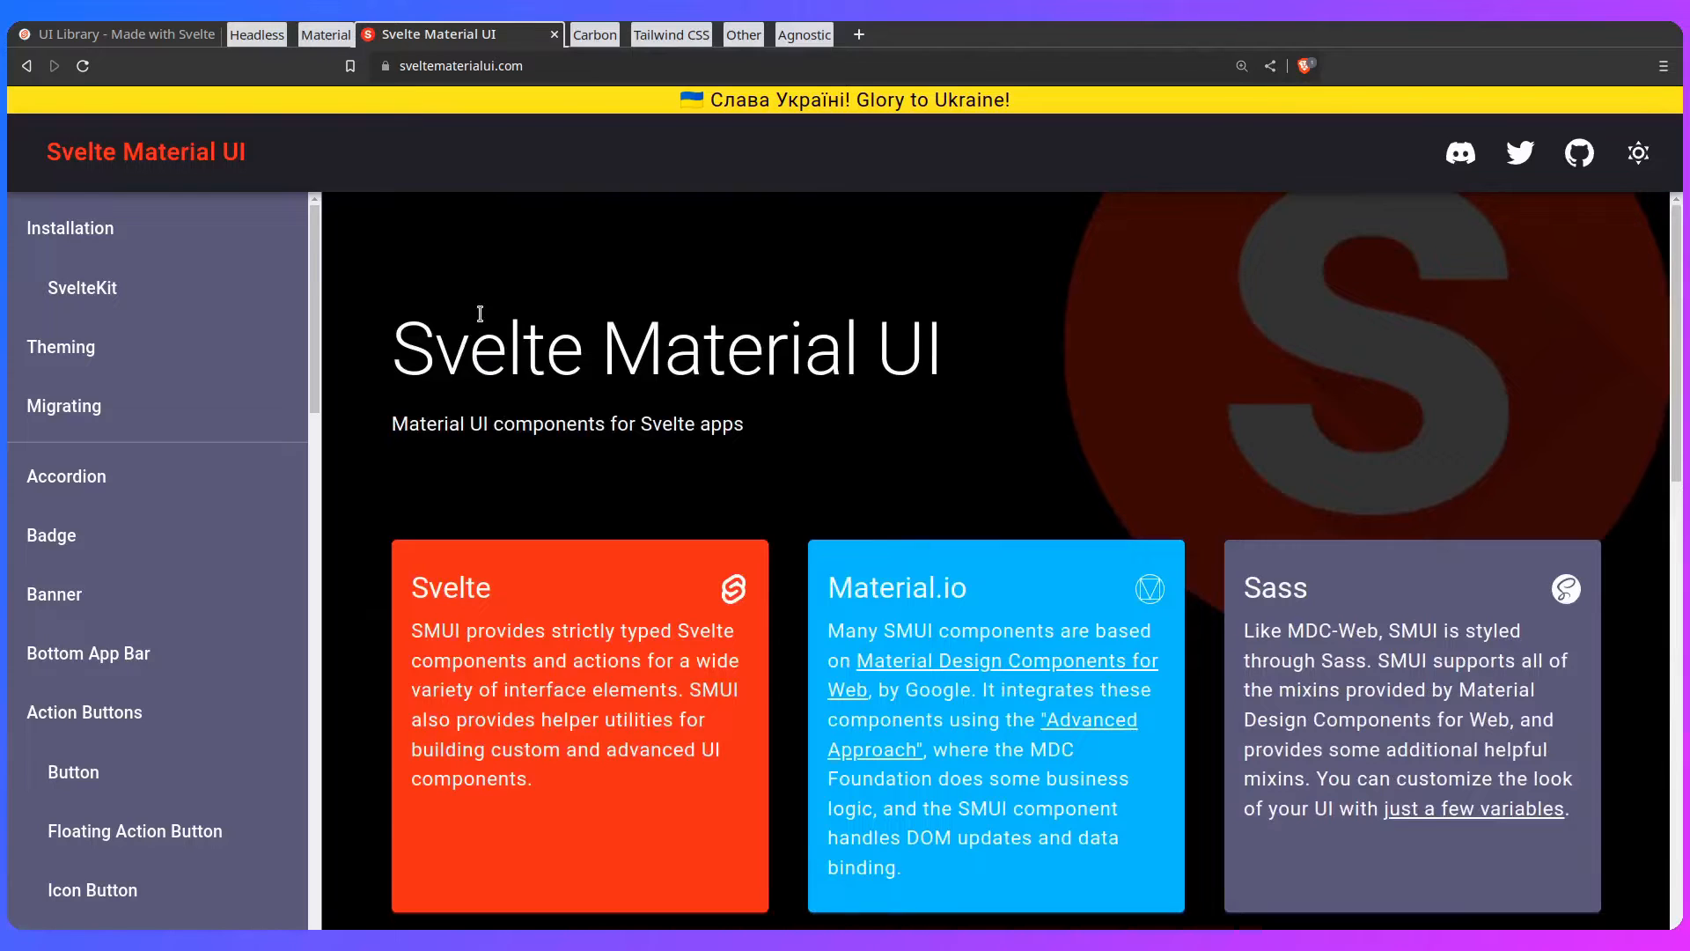
# Step: Browse the SMUI Button component demos down the page
pyautogui.click(65, 475)
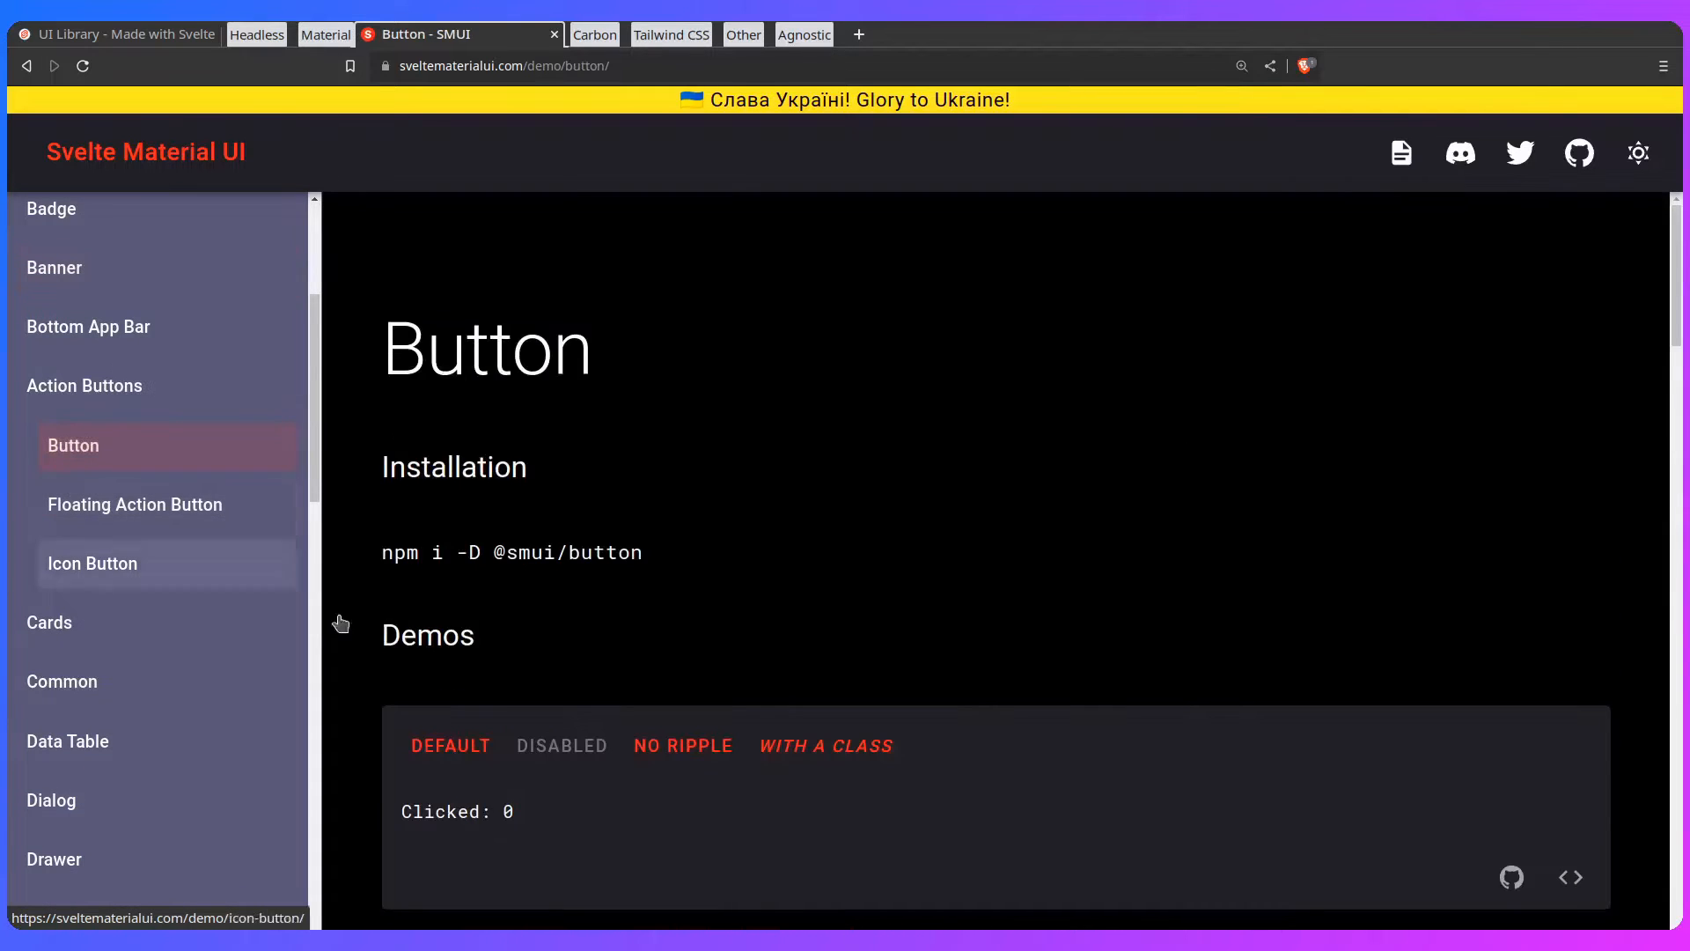
pyautogui.scroll(-3)
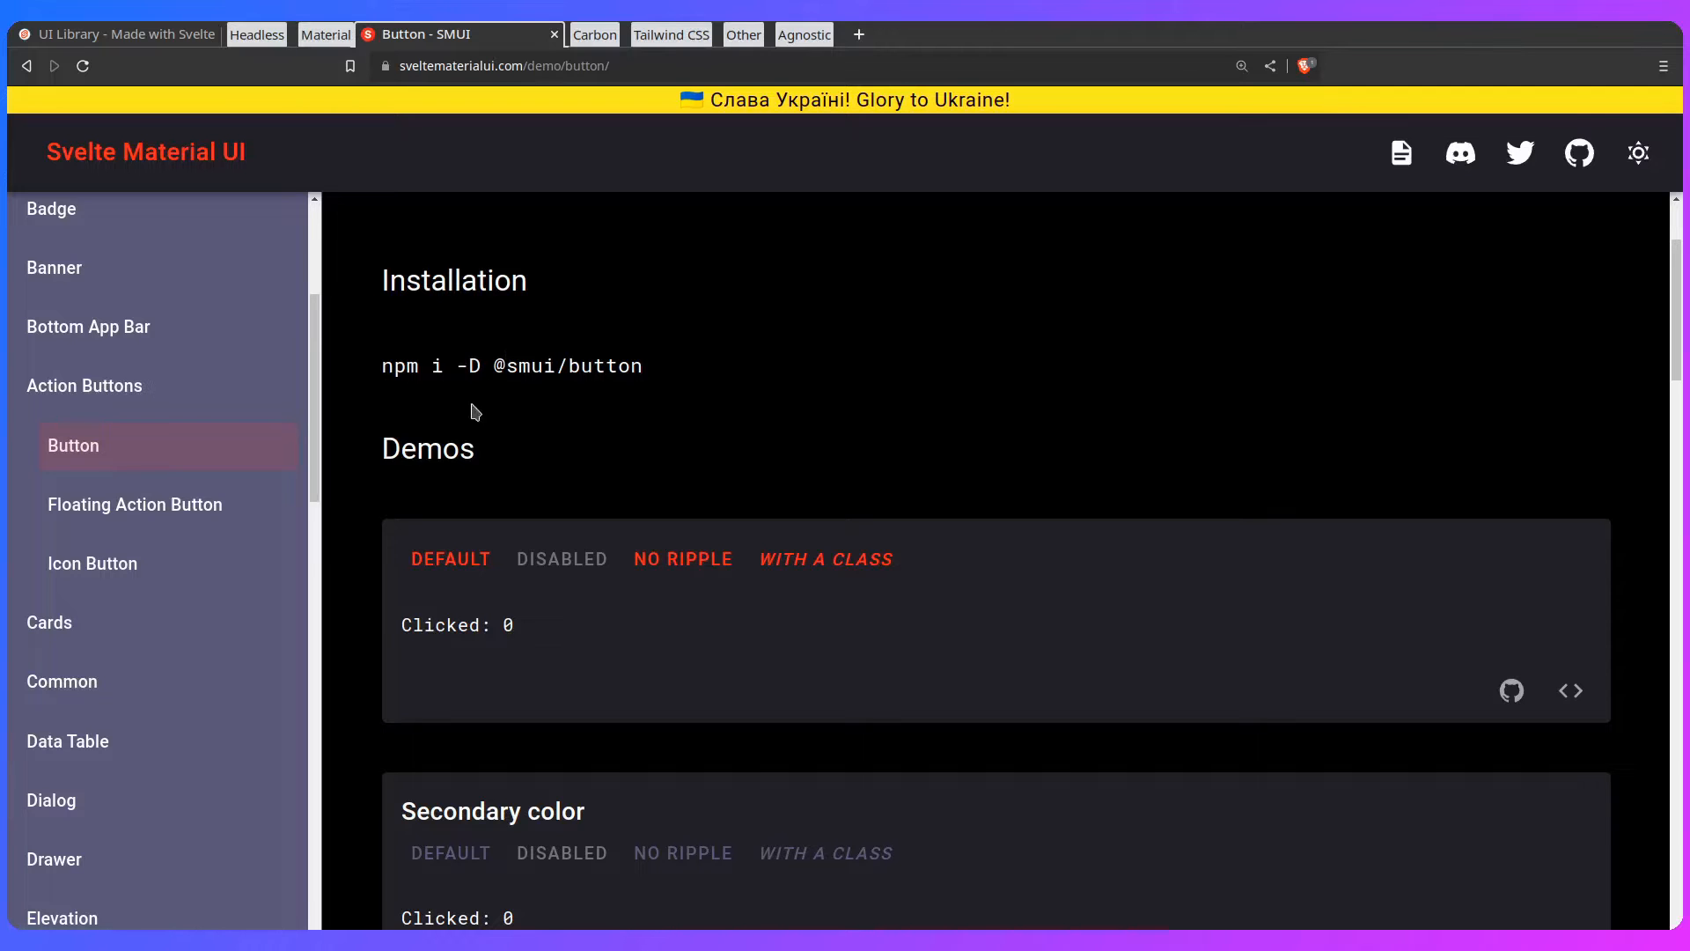
pyautogui.scroll(-3)
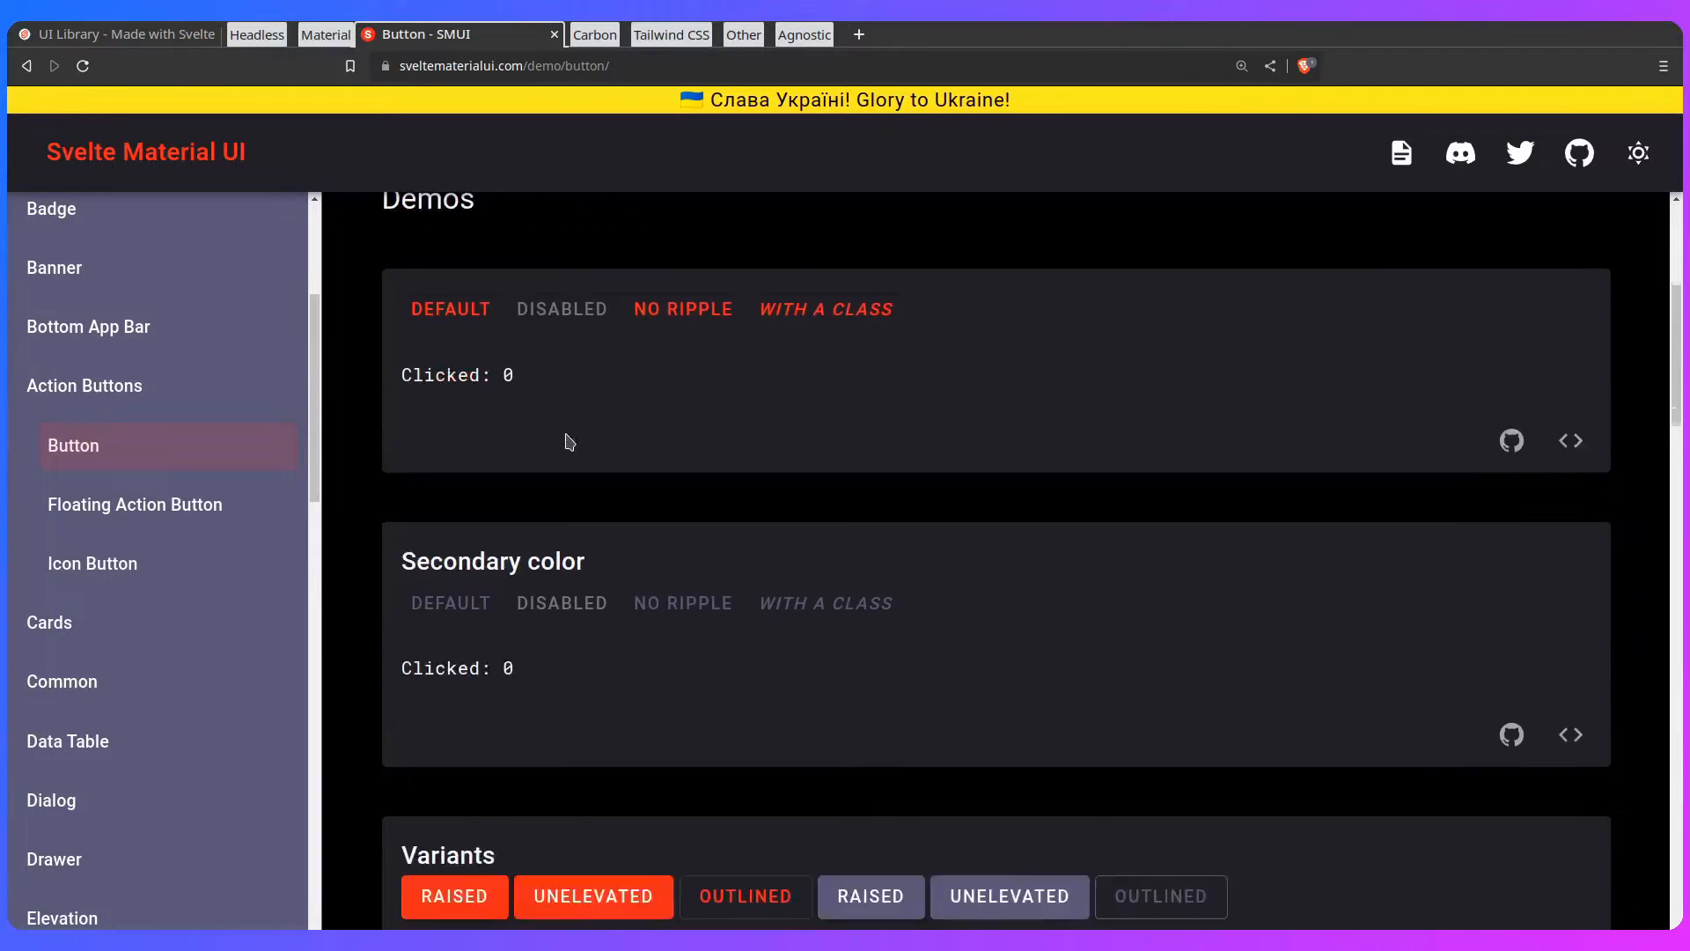
pyautogui.scroll(-3)
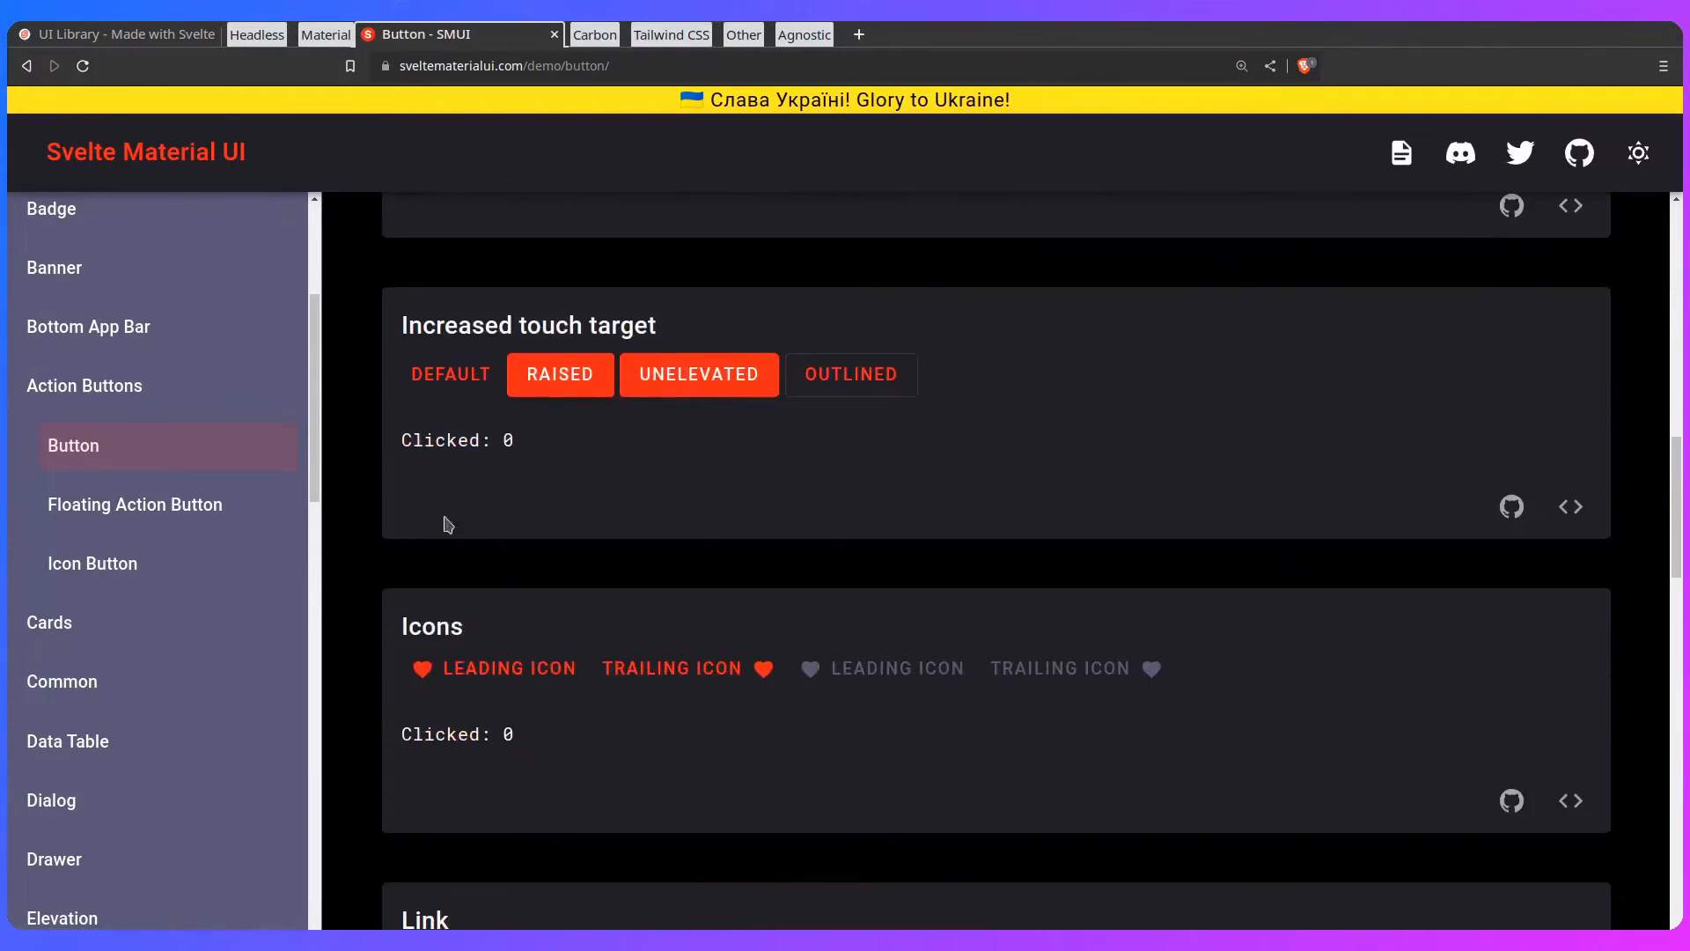
pyautogui.scroll(-3)
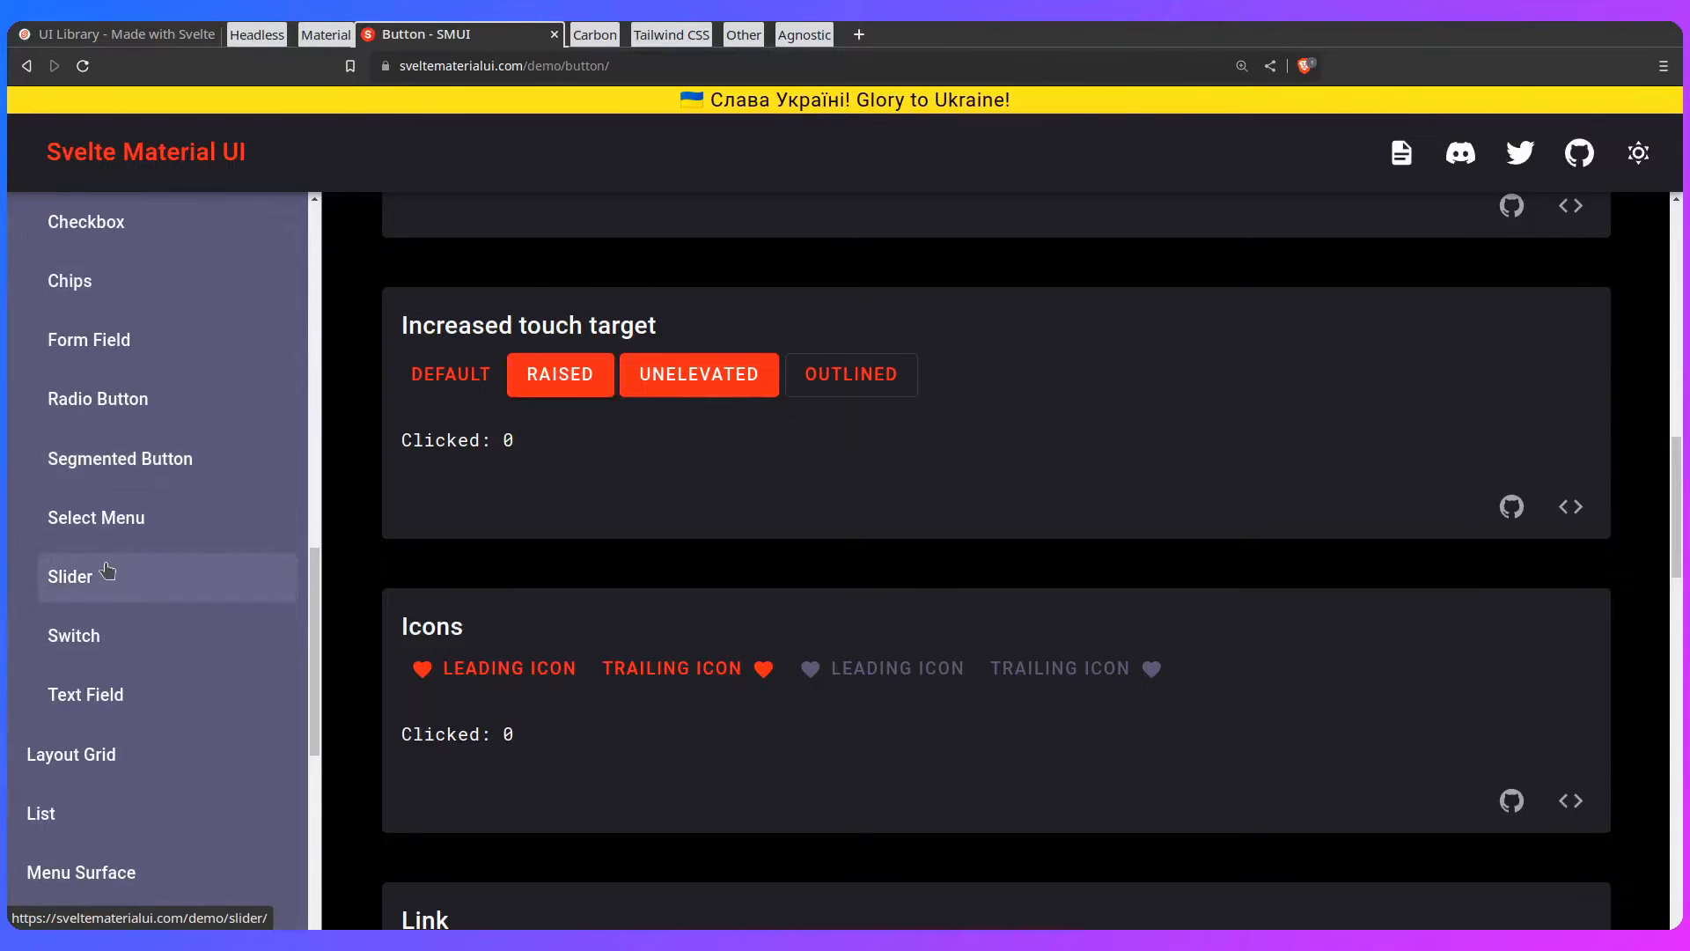
# Step: Browse the SMUI Switch demos (Group switch, No icons, Events) and return to the top
pyautogui.click(74, 636)
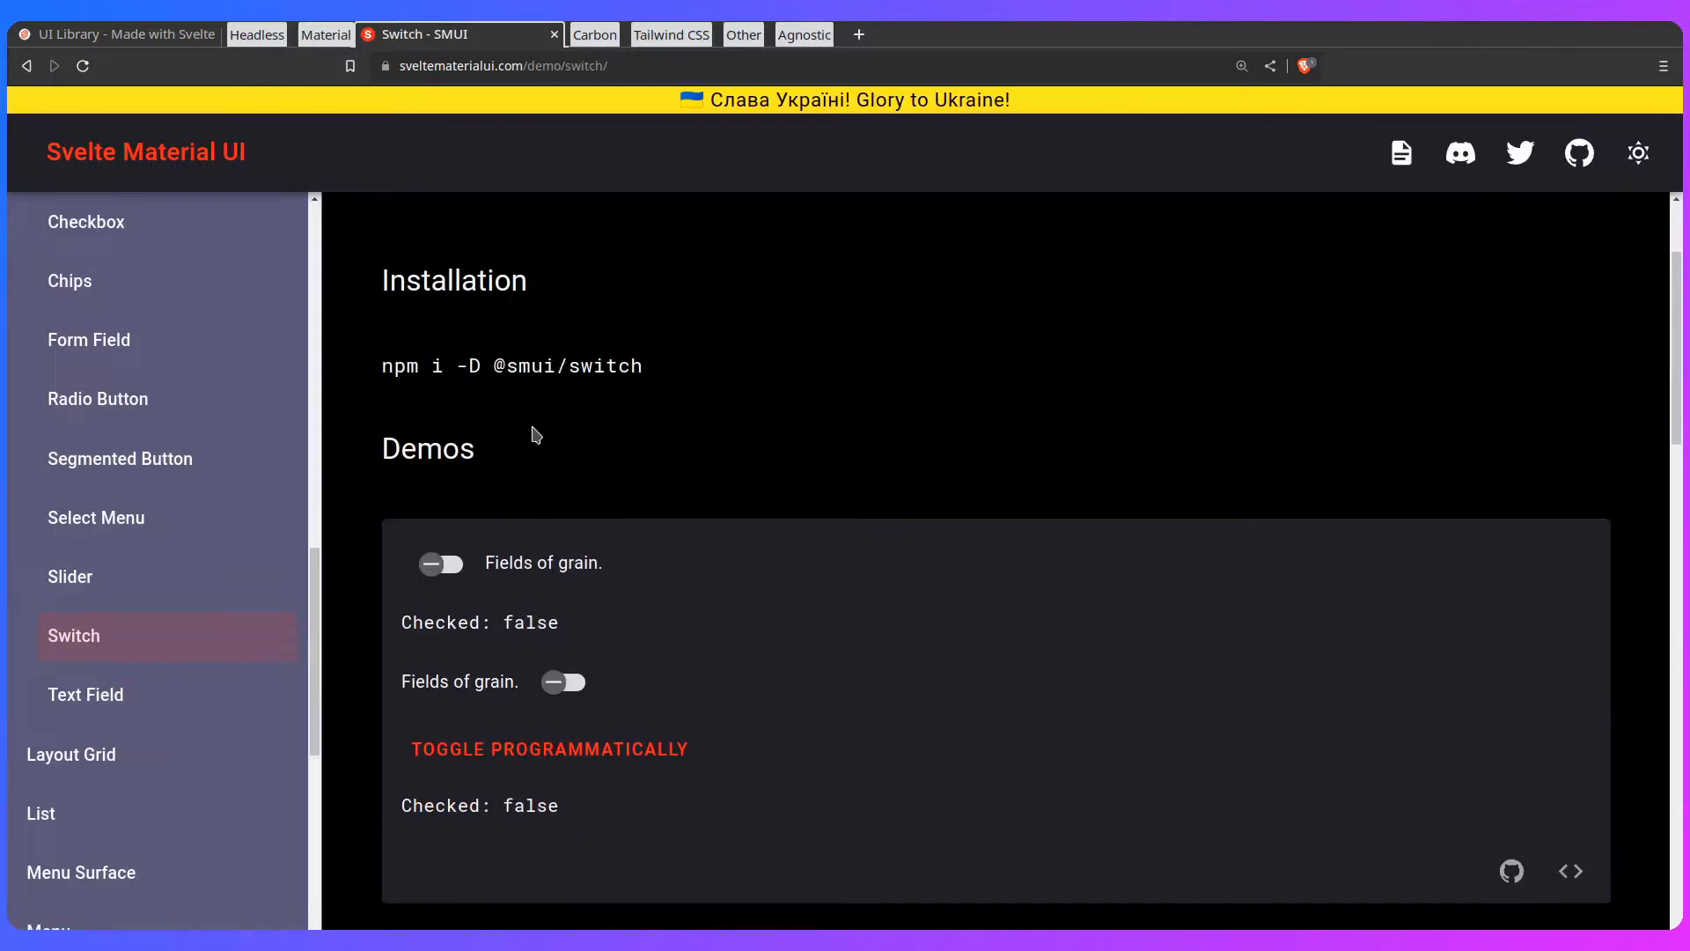
pyautogui.scroll(-3)
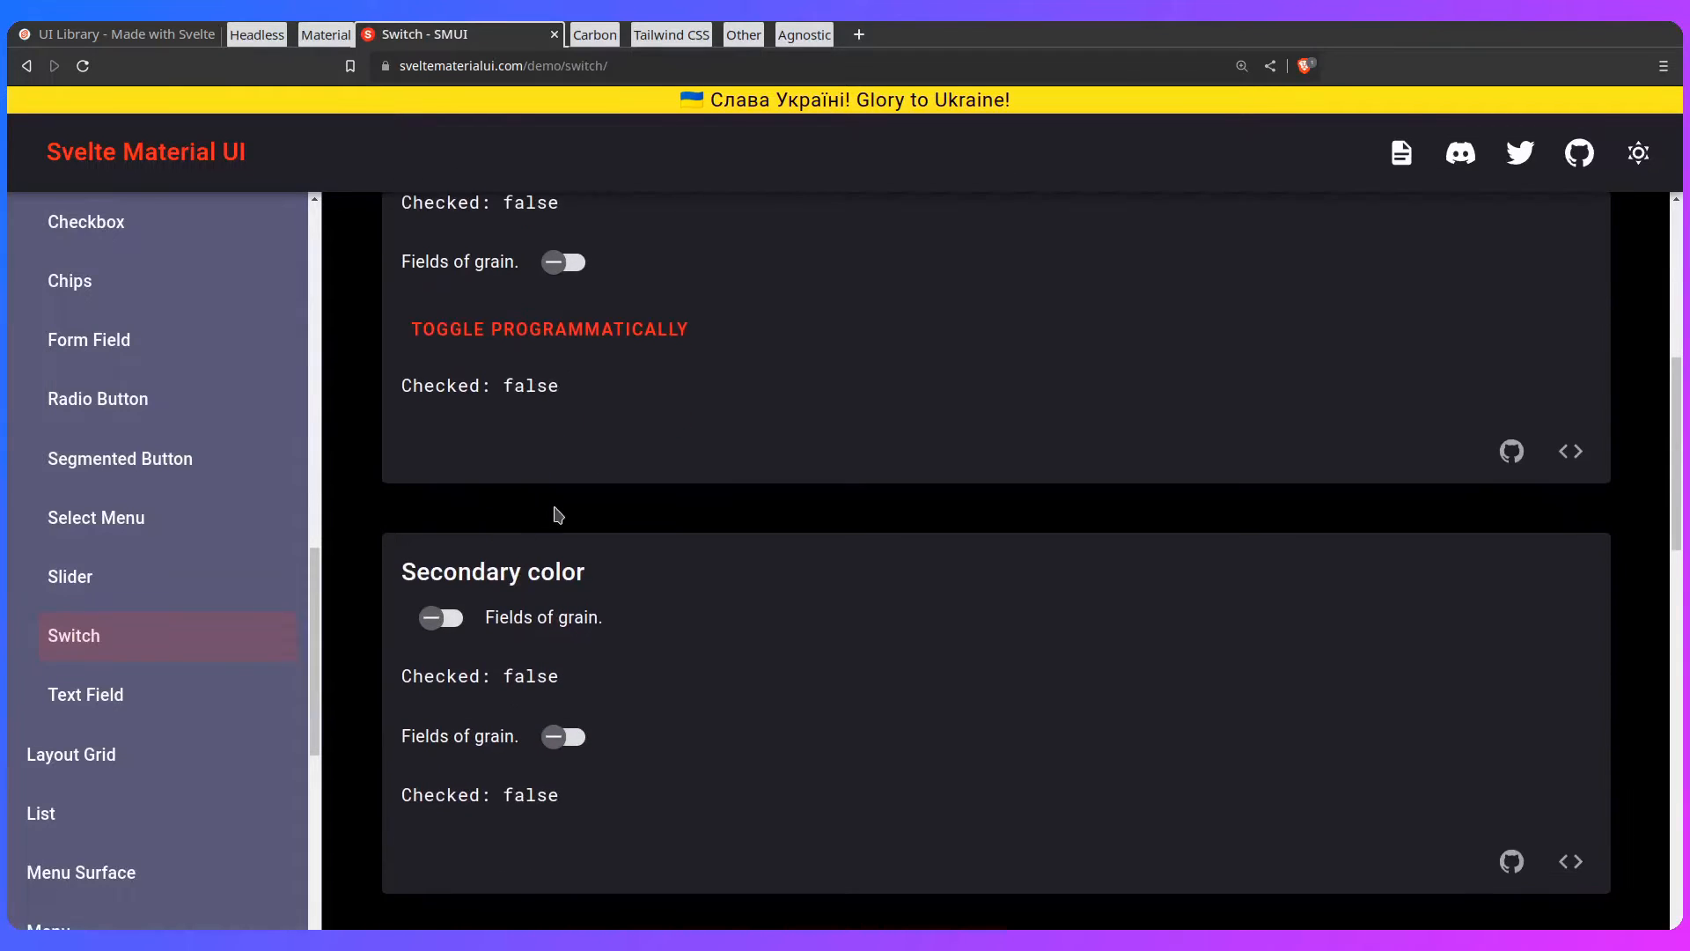
pyautogui.scroll(-3)
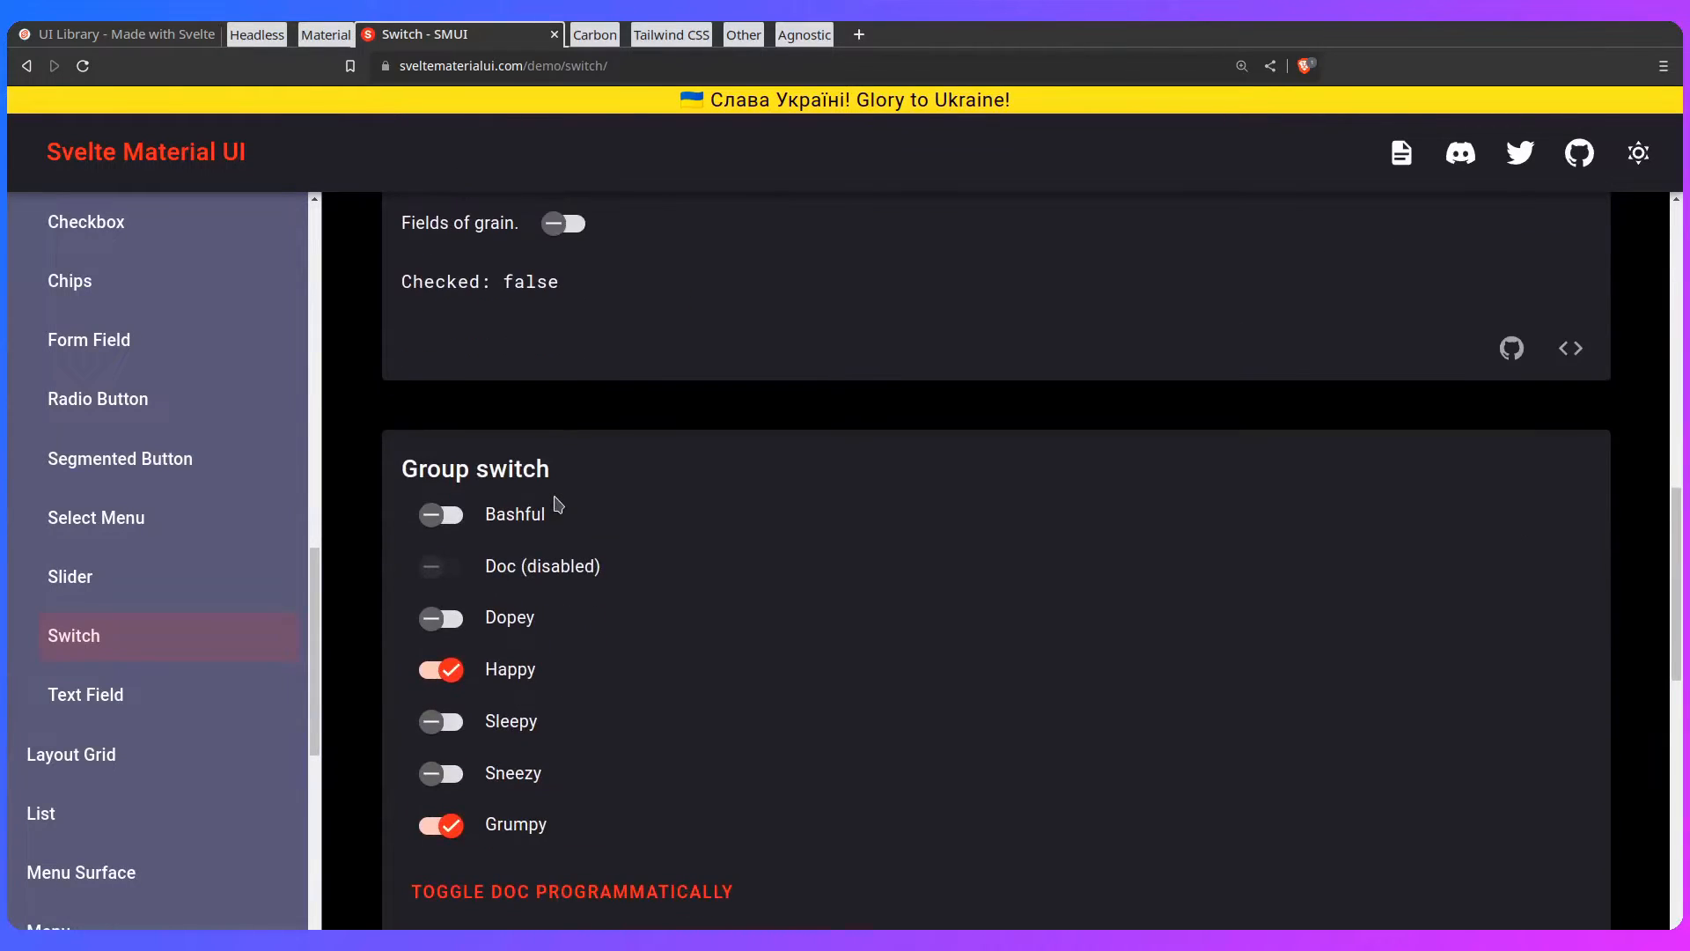
pyautogui.scroll(-3)
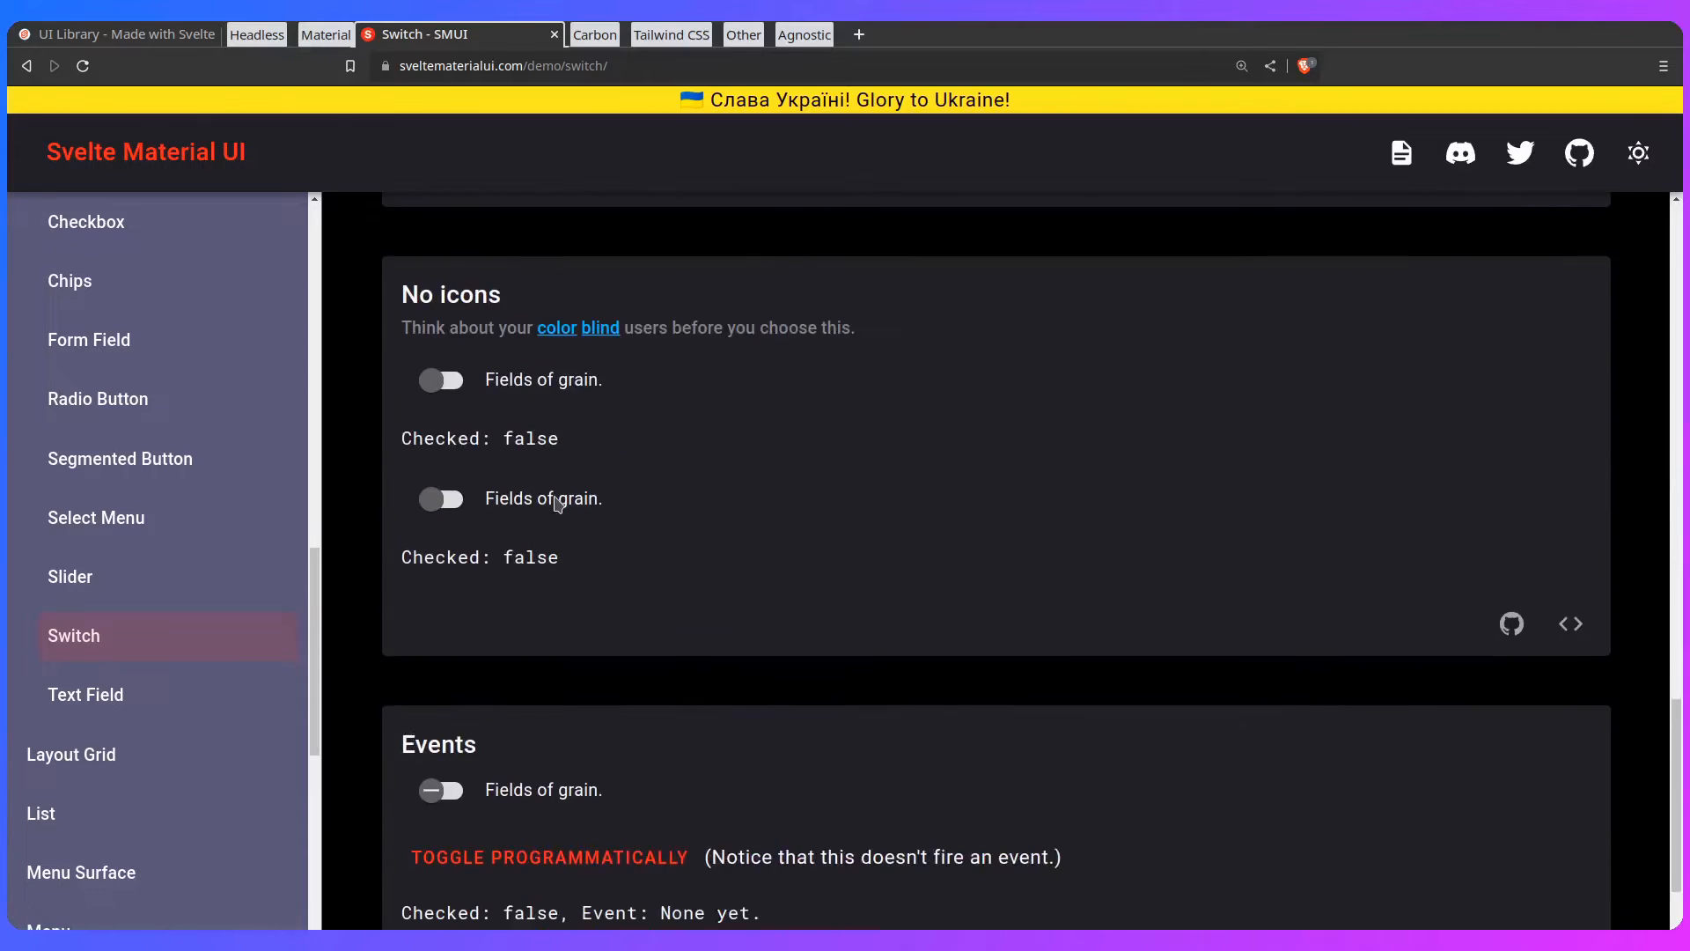
pyautogui.scroll(3)
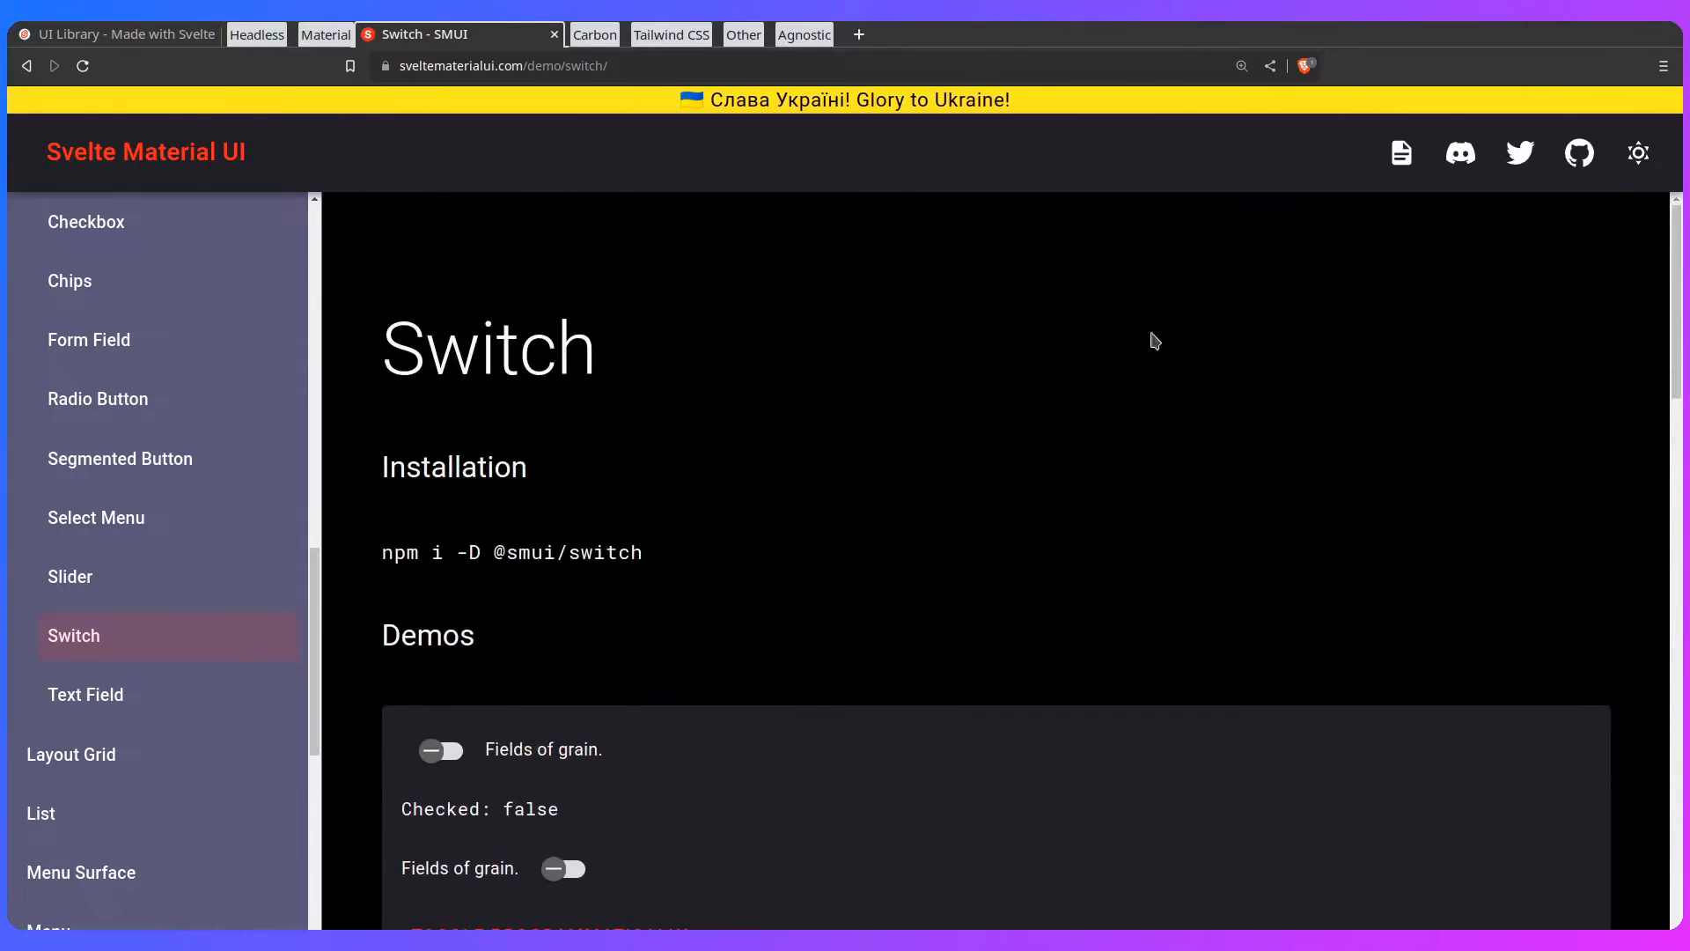
# Step: Skim the svelte-material-ui GitHub repository down through its README
pyautogui.click(1578, 151)
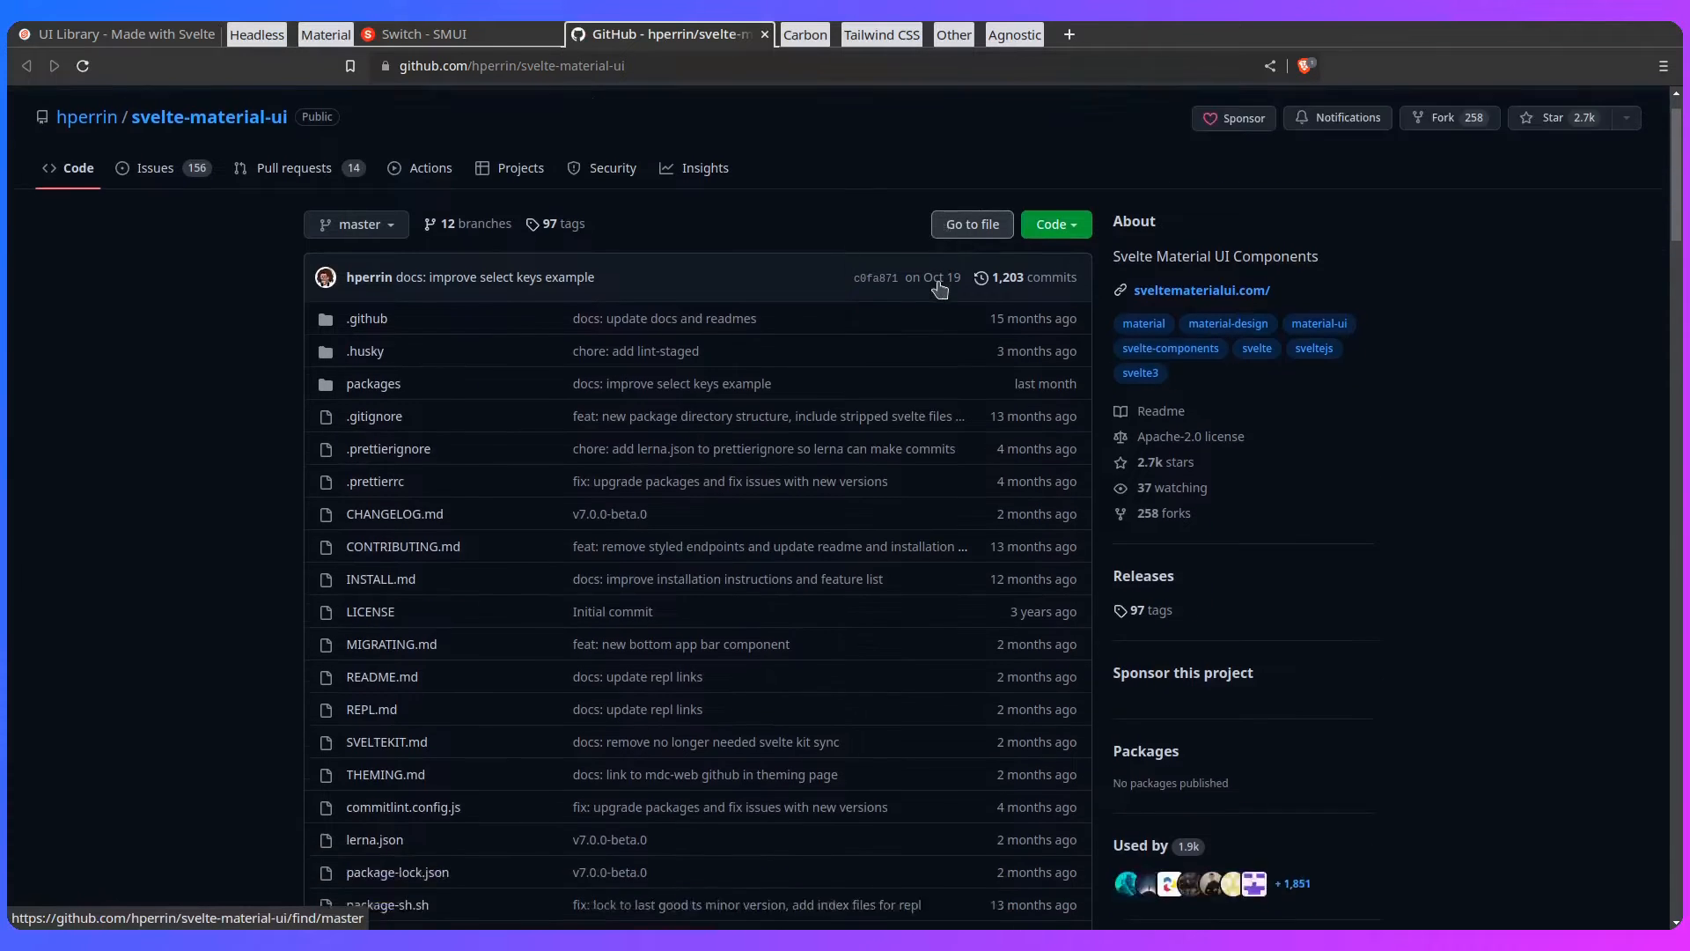
pyautogui.scroll(-3)
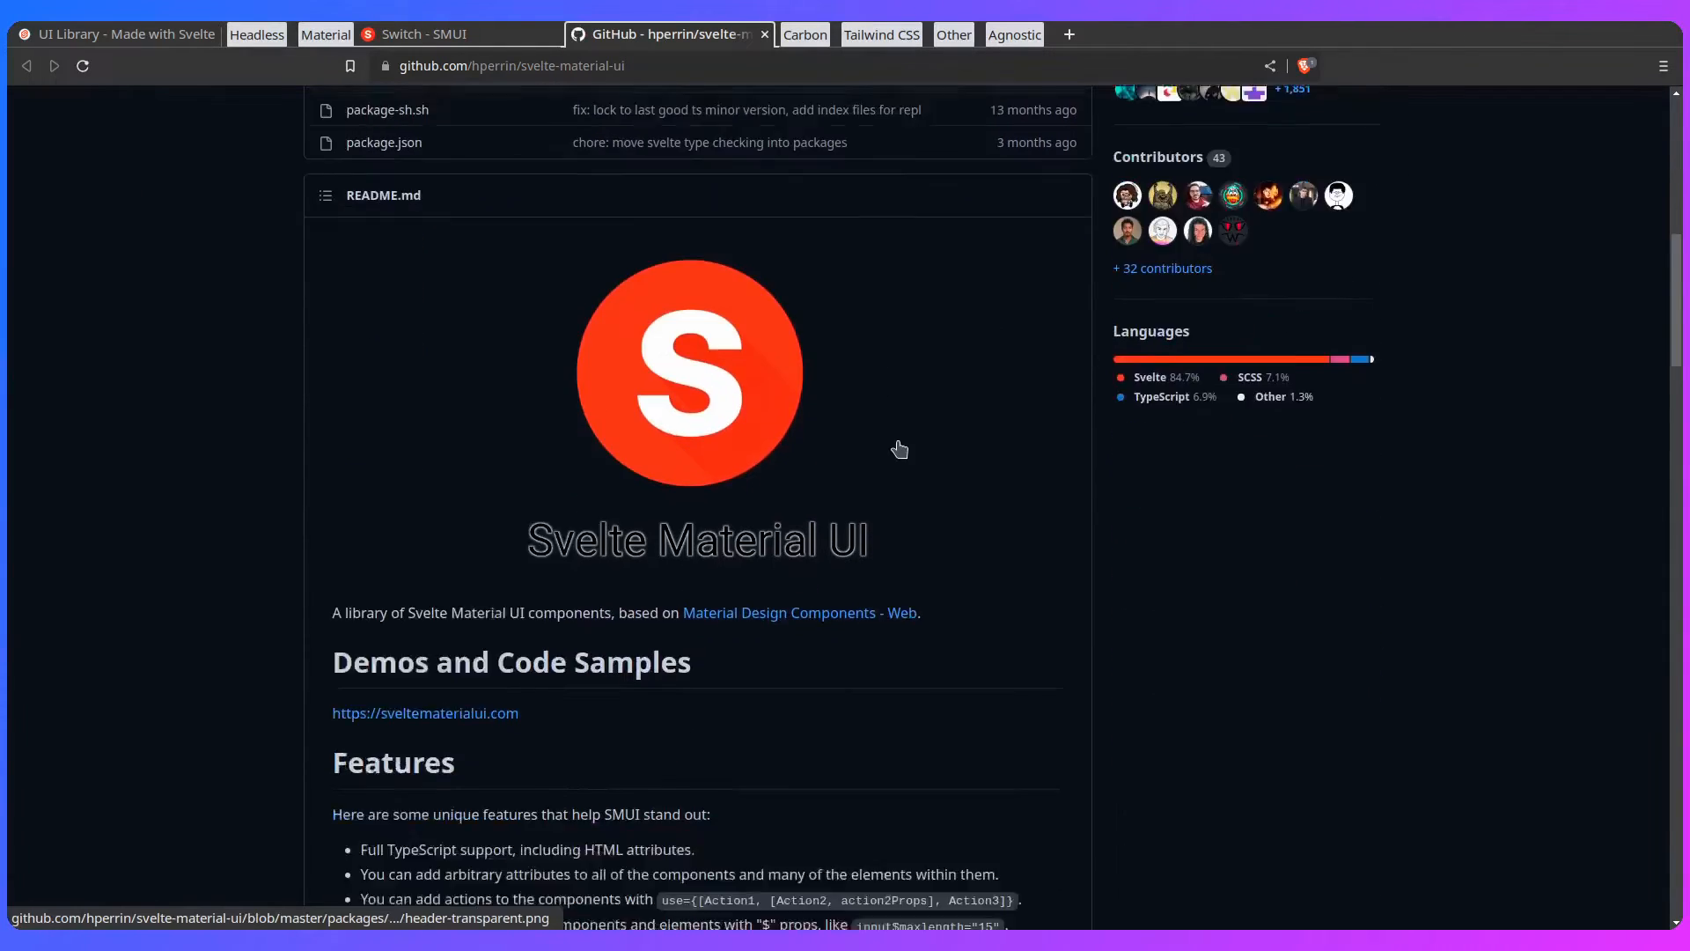
pyautogui.scroll(-3)
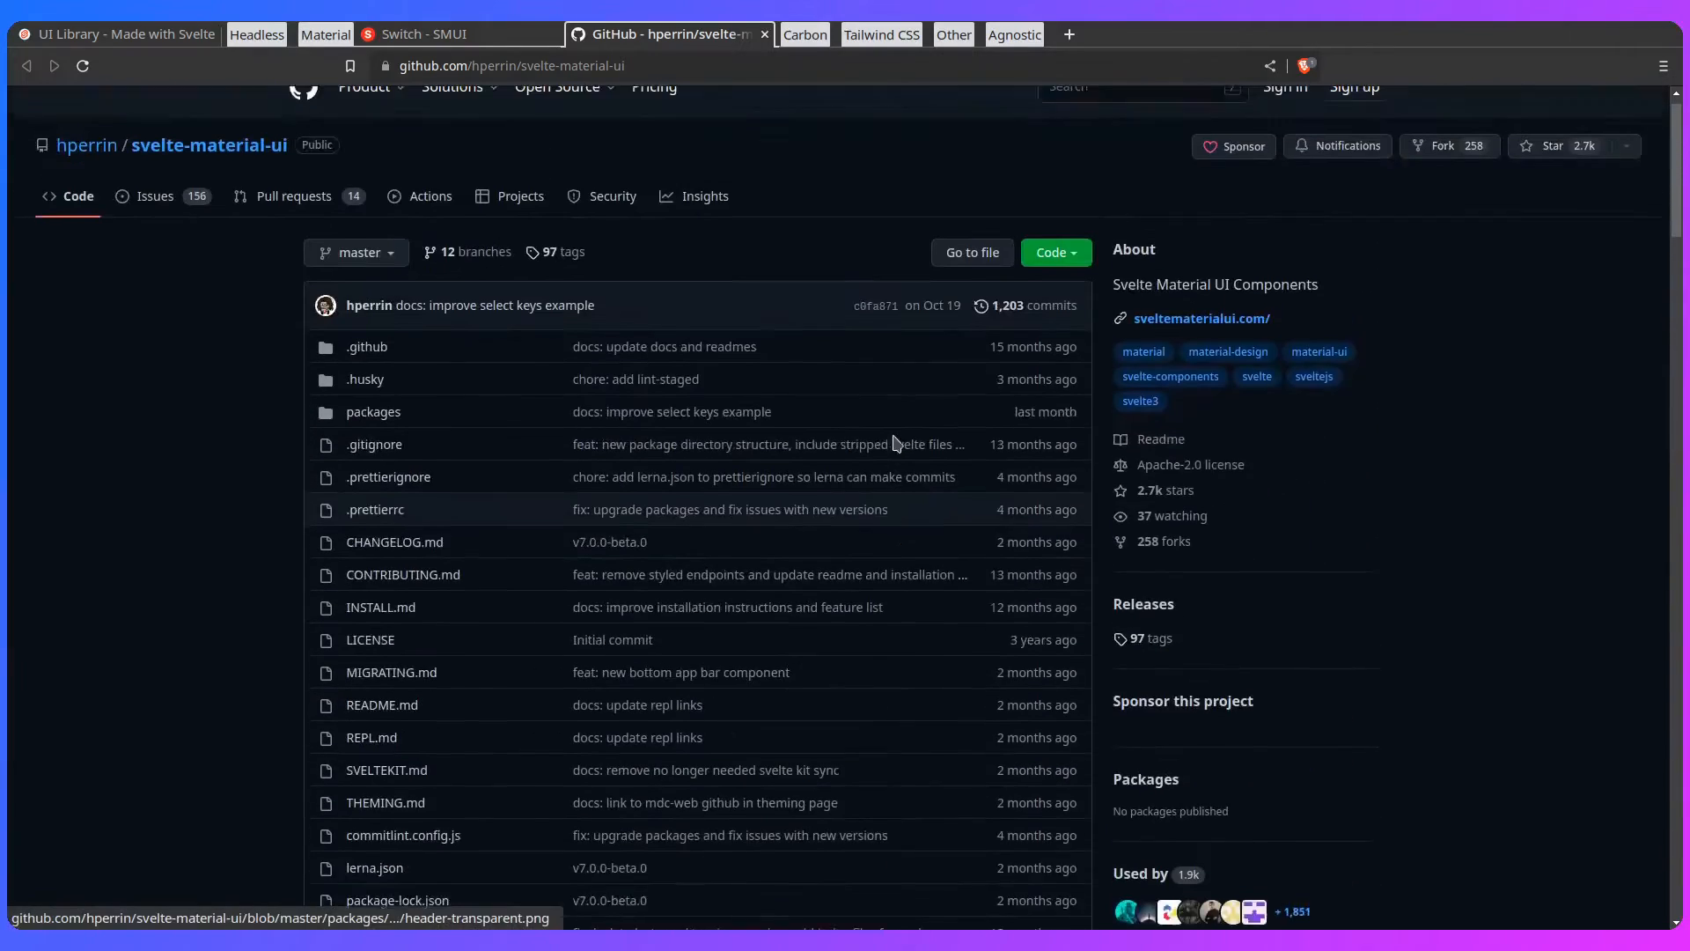
pyautogui.scroll(-3)
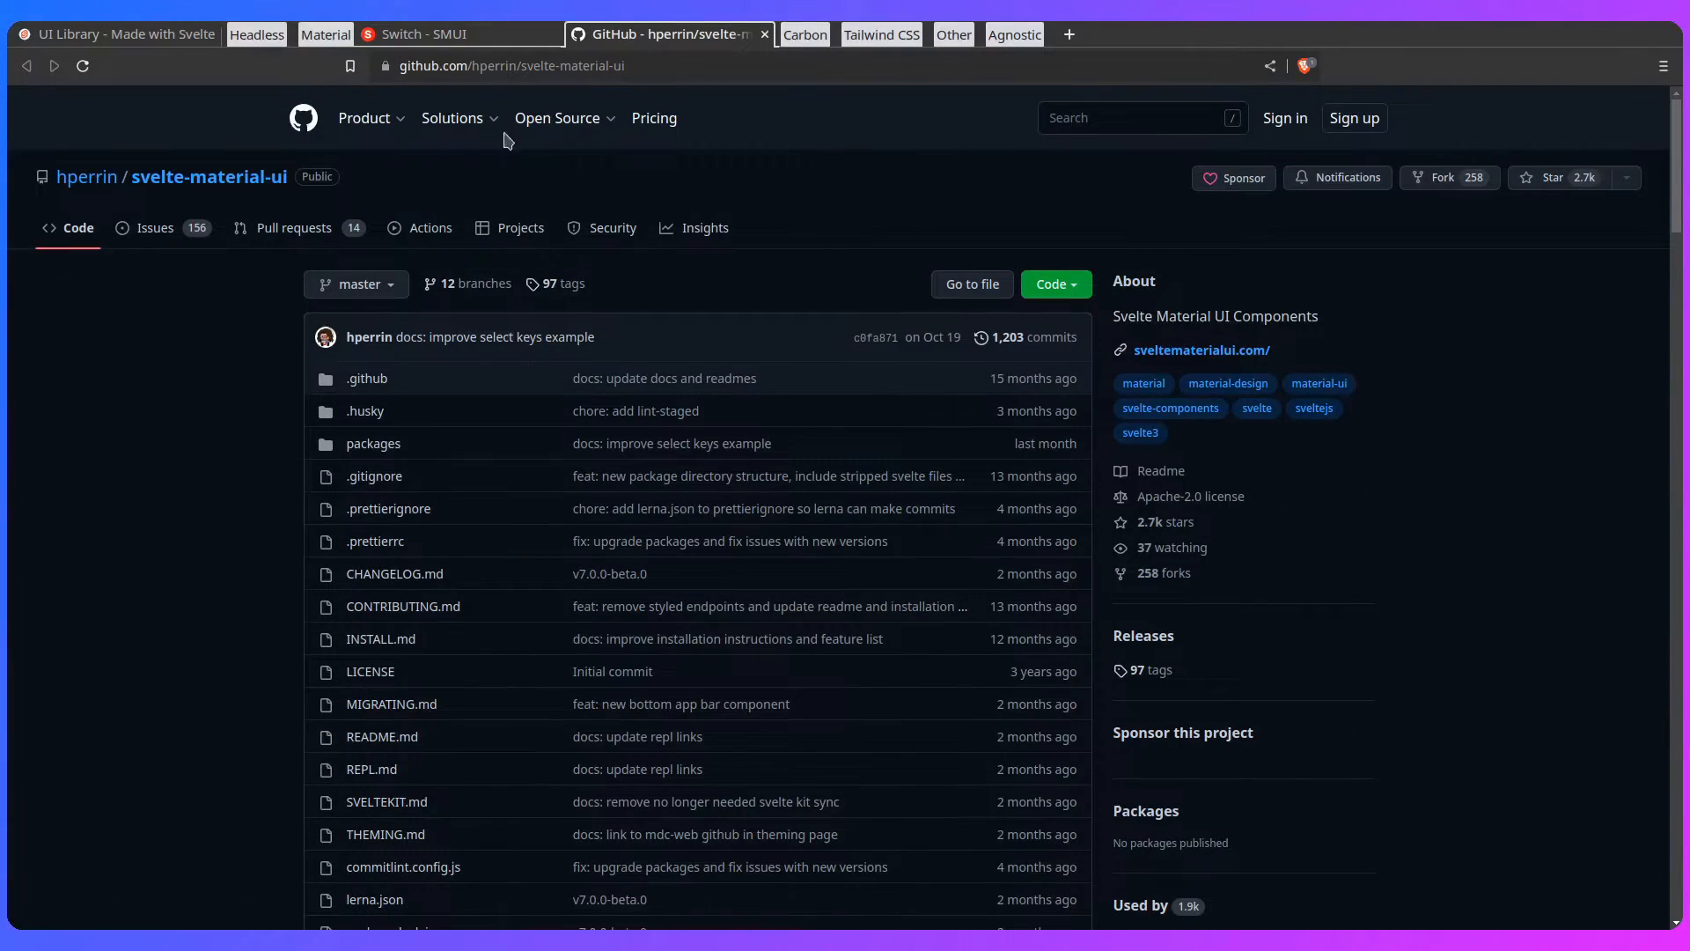
# Step: Switch Carbon Components Svelte docs to Gray 80 then Gray 100 theme and read down to Portfolio
pyautogui.click(112, 33)
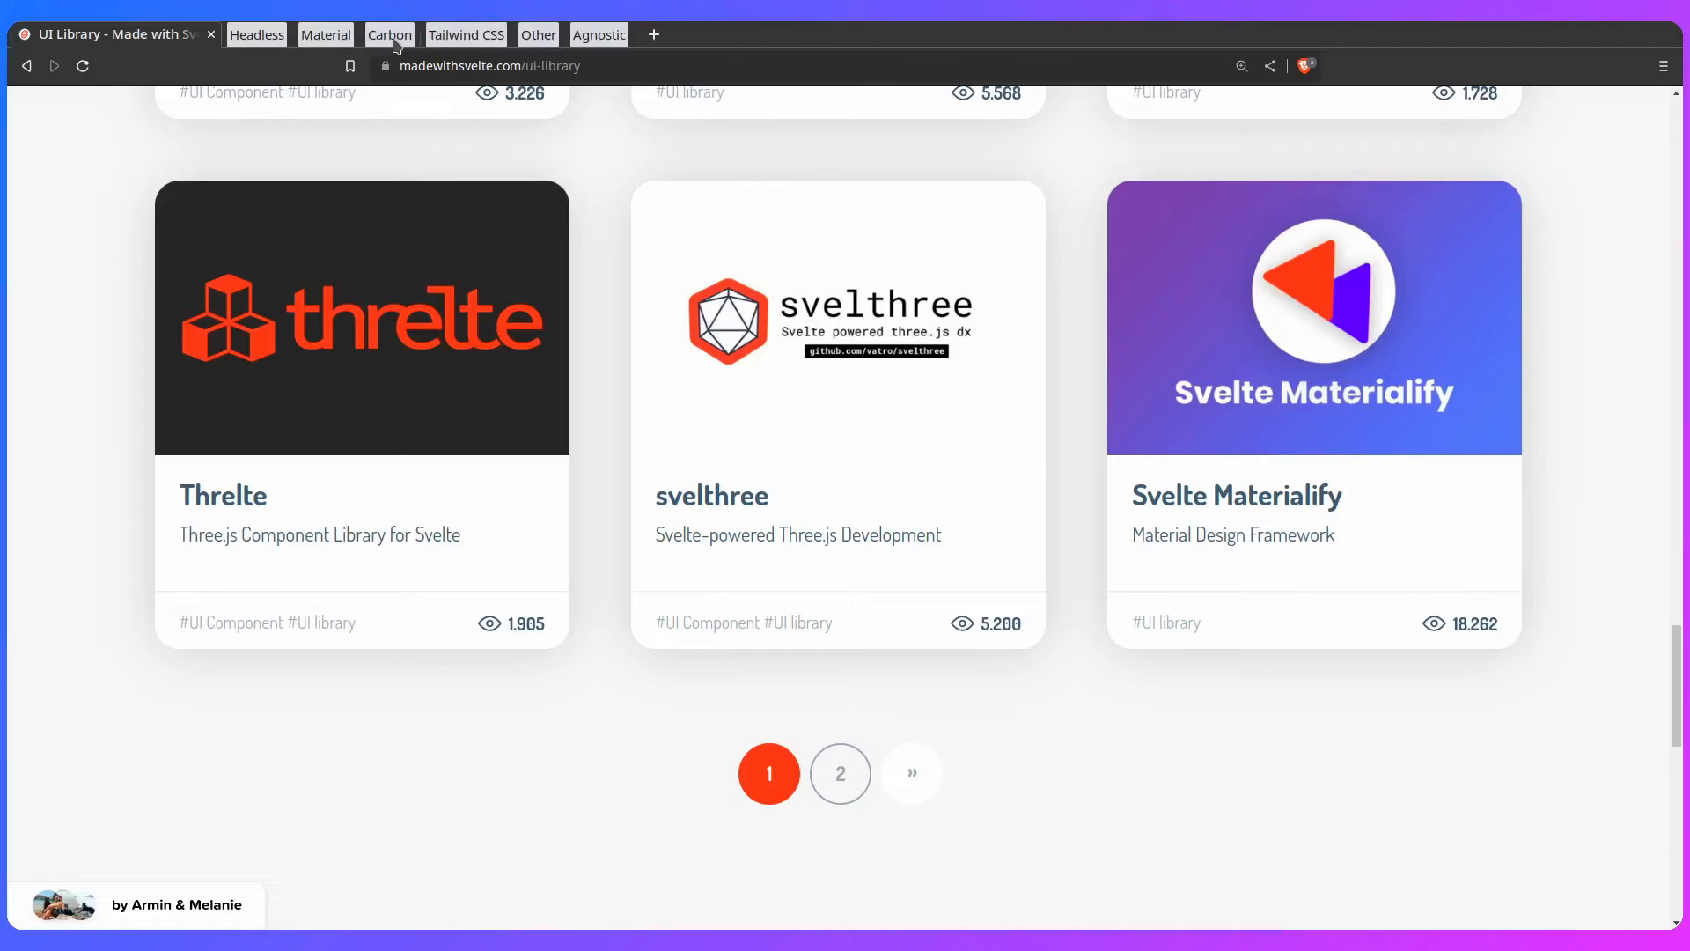
pyautogui.click(389, 33)
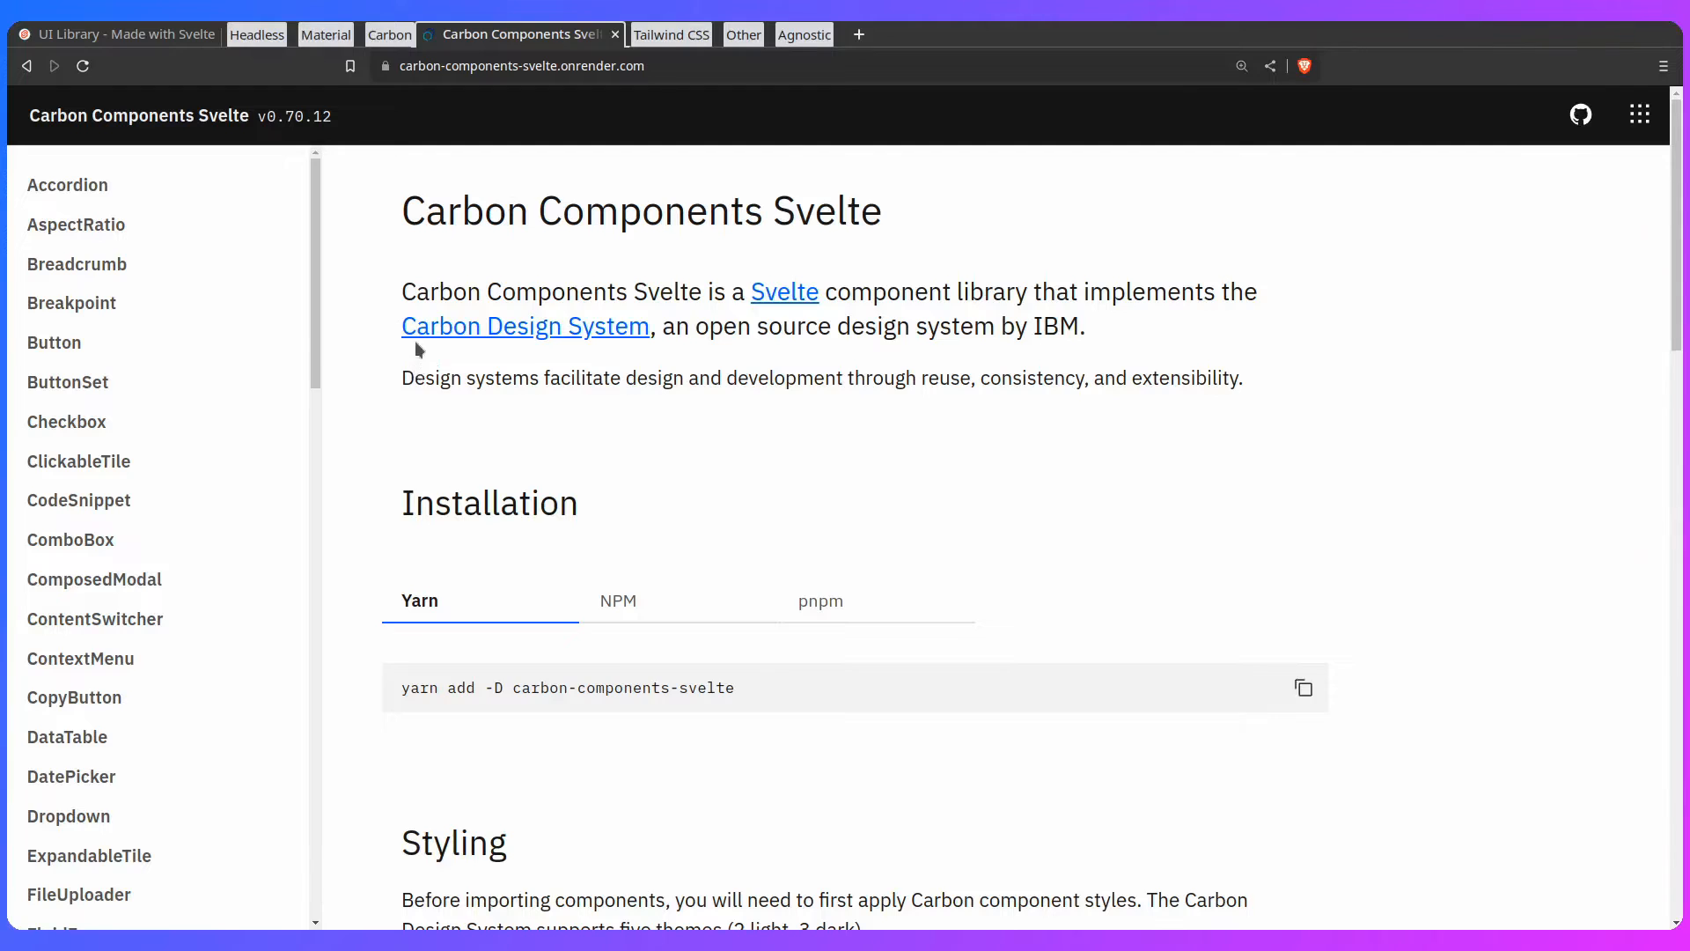
pyautogui.scroll(-3)
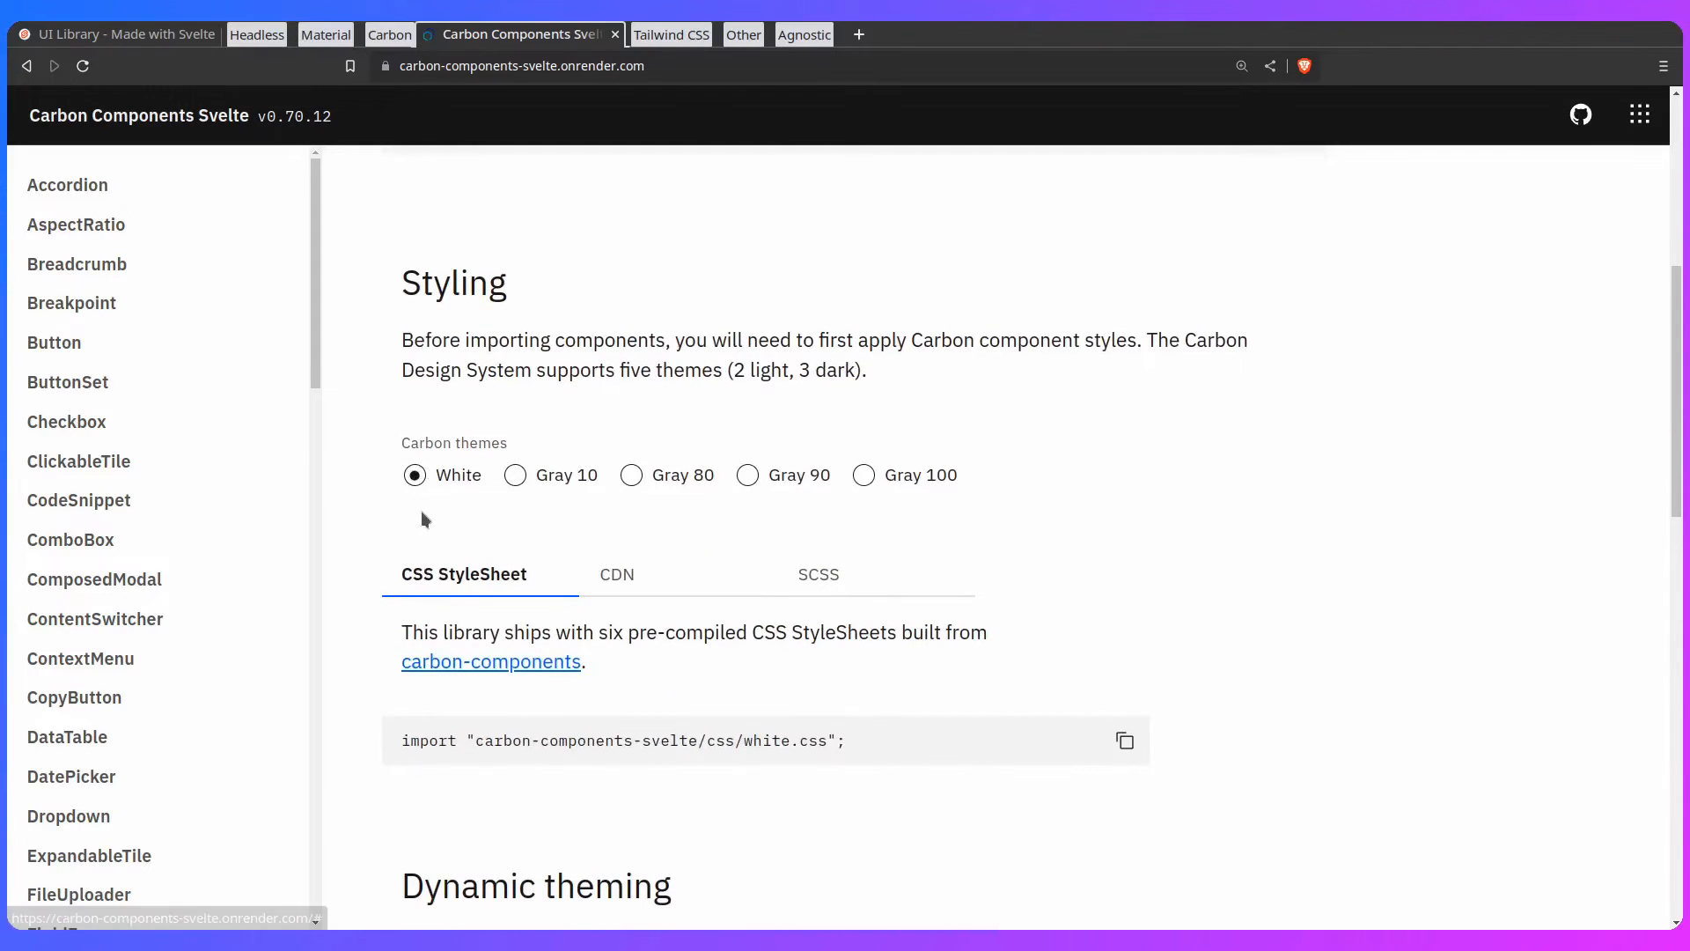
pyautogui.click(630, 473)
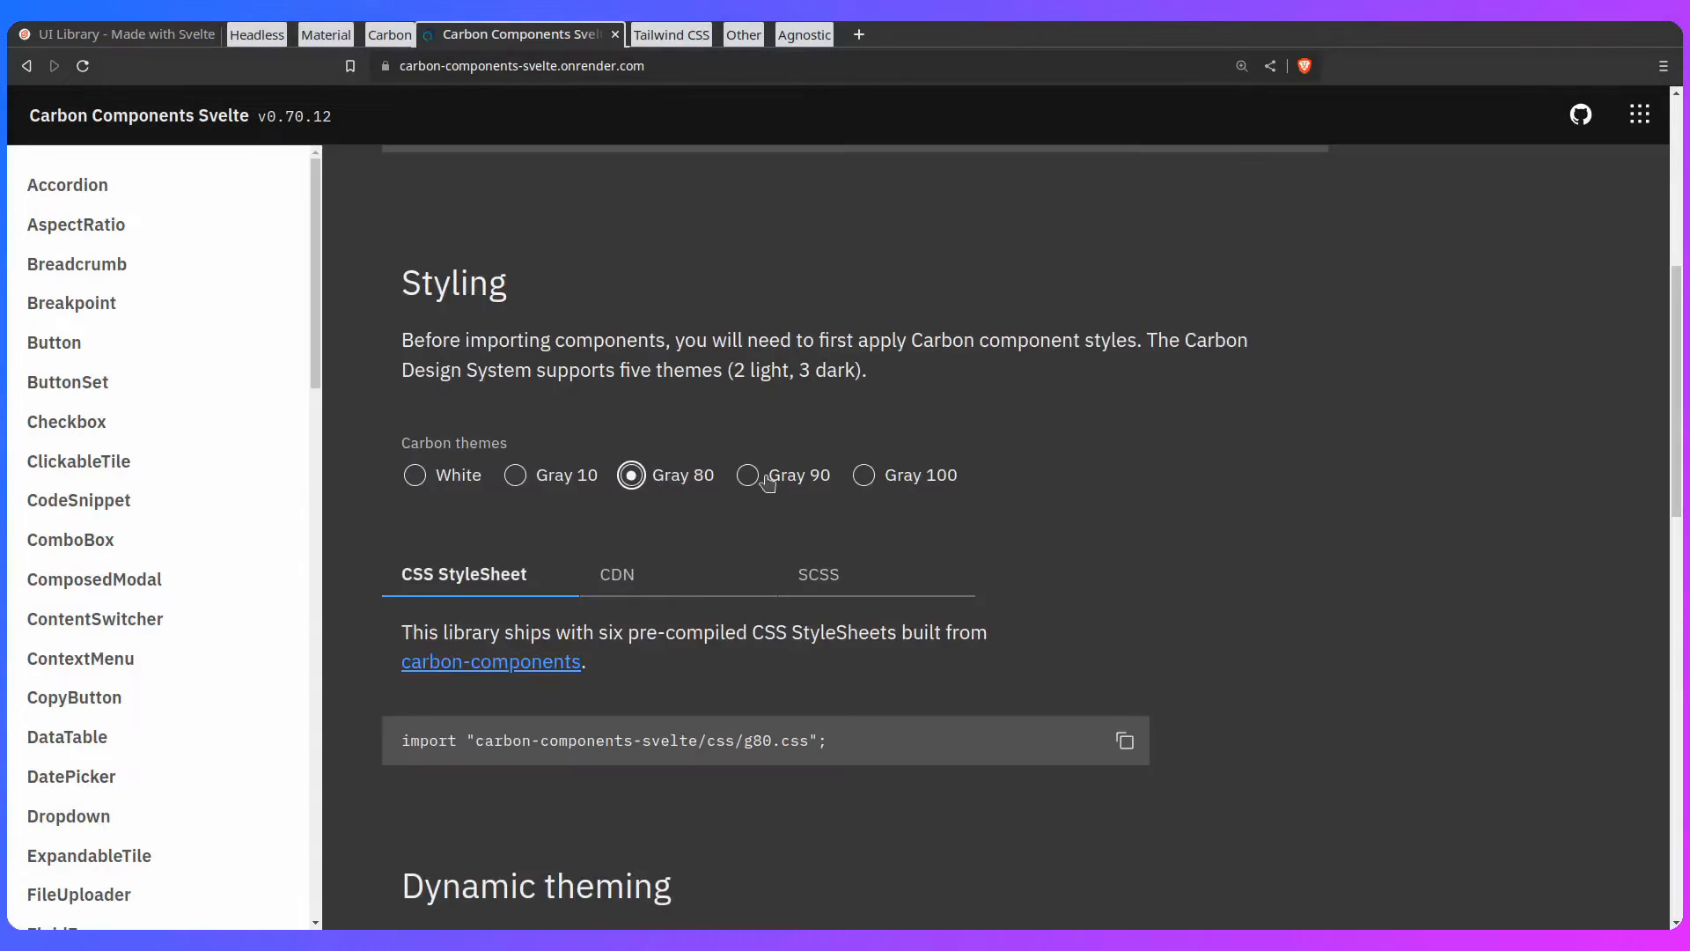
pyautogui.click(863, 474)
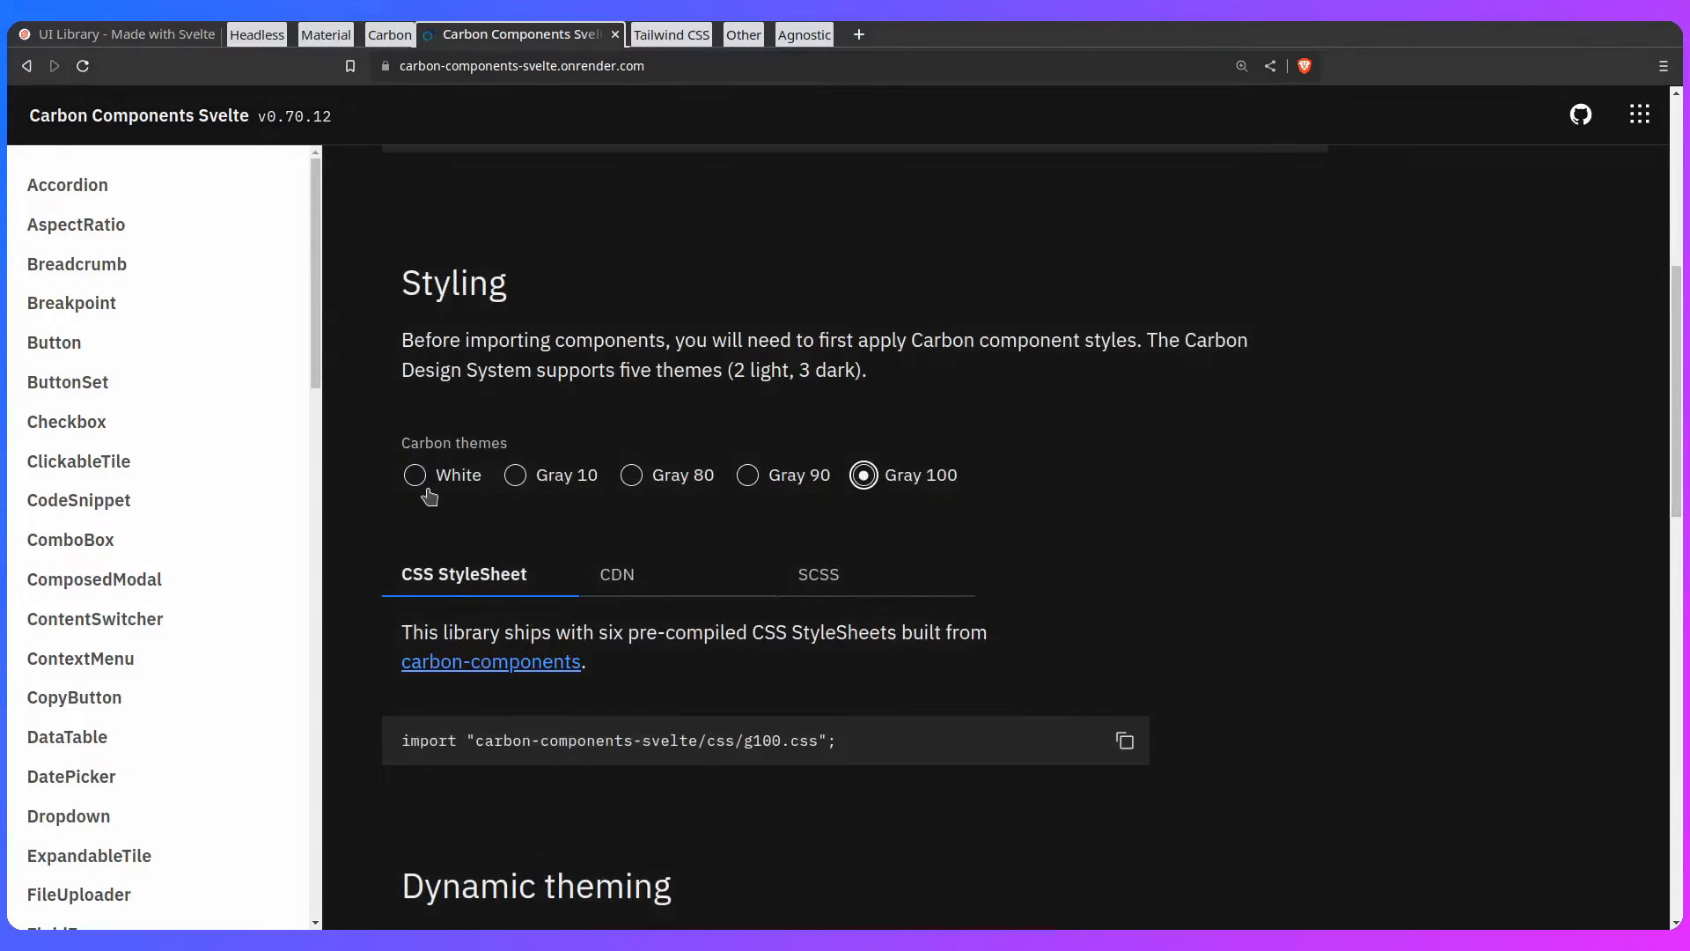
pyautogui.scroll(-3)
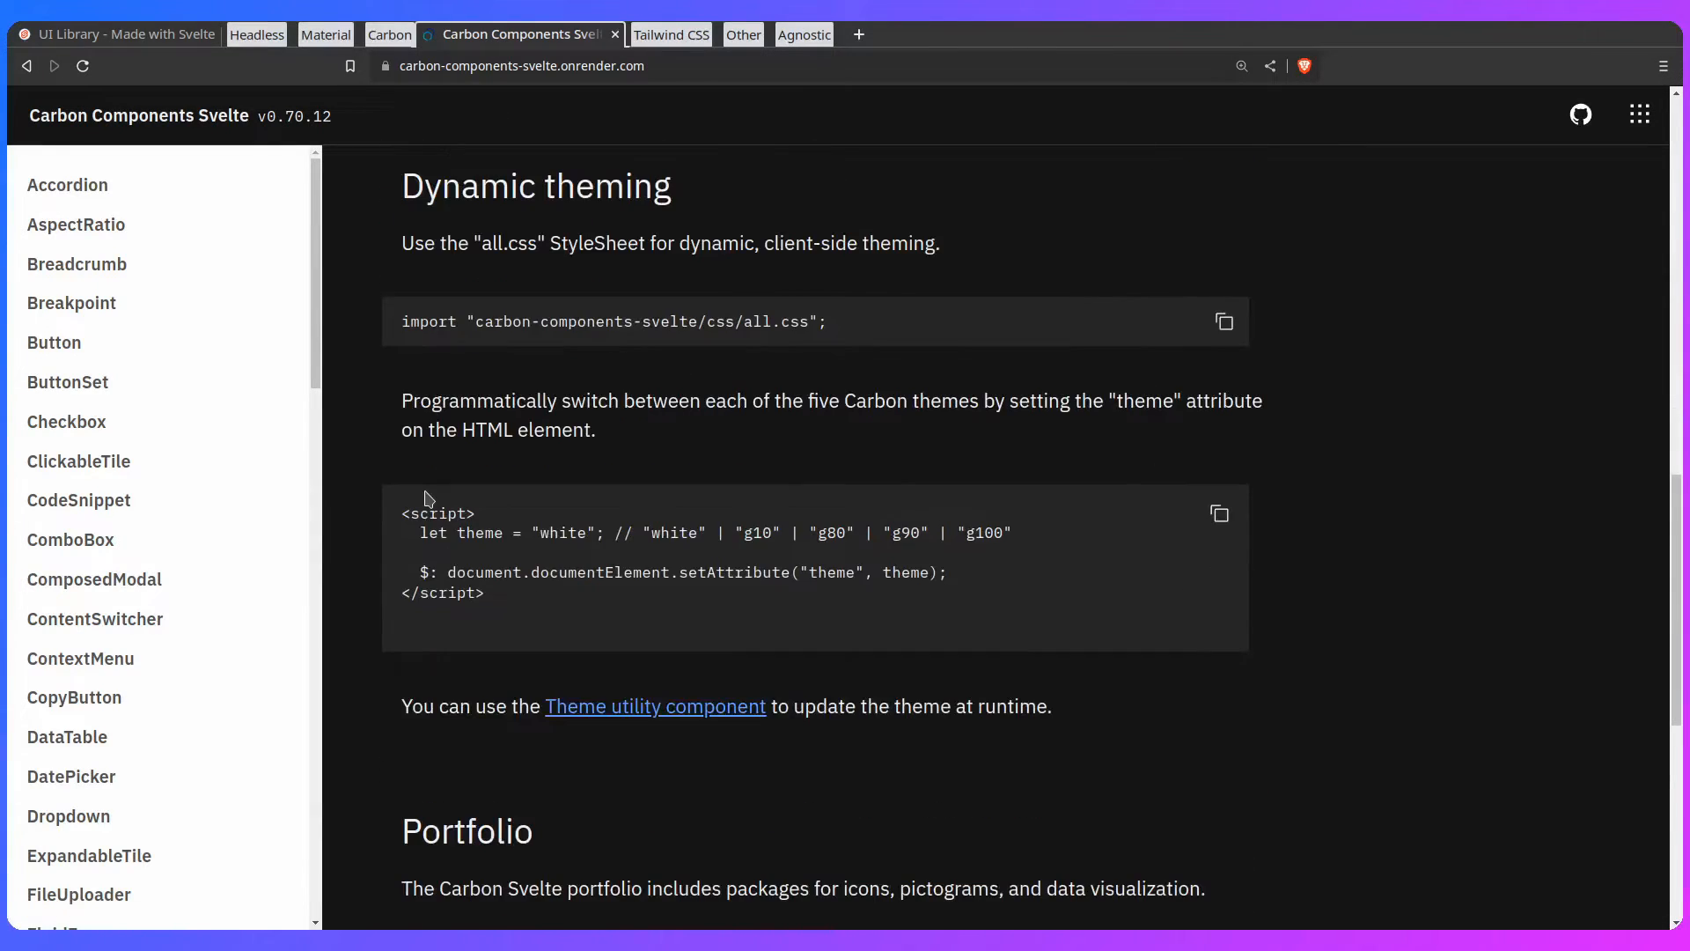
pyautogui.moveTo(486, 465)
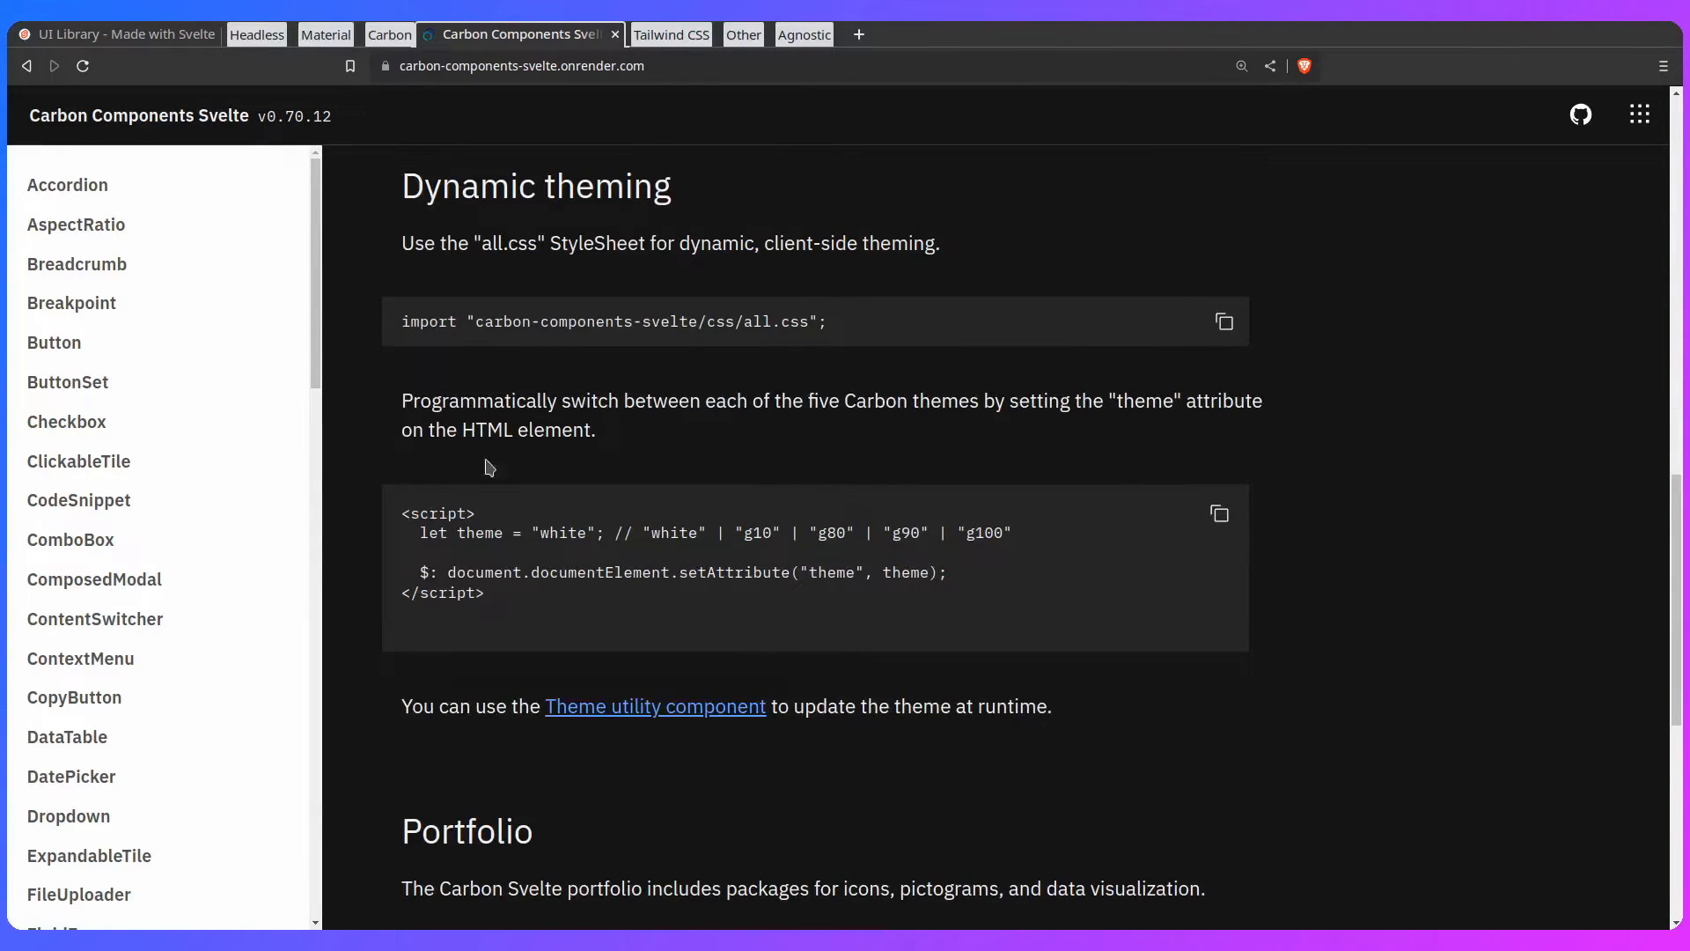
pyautogui.scroll(-3)
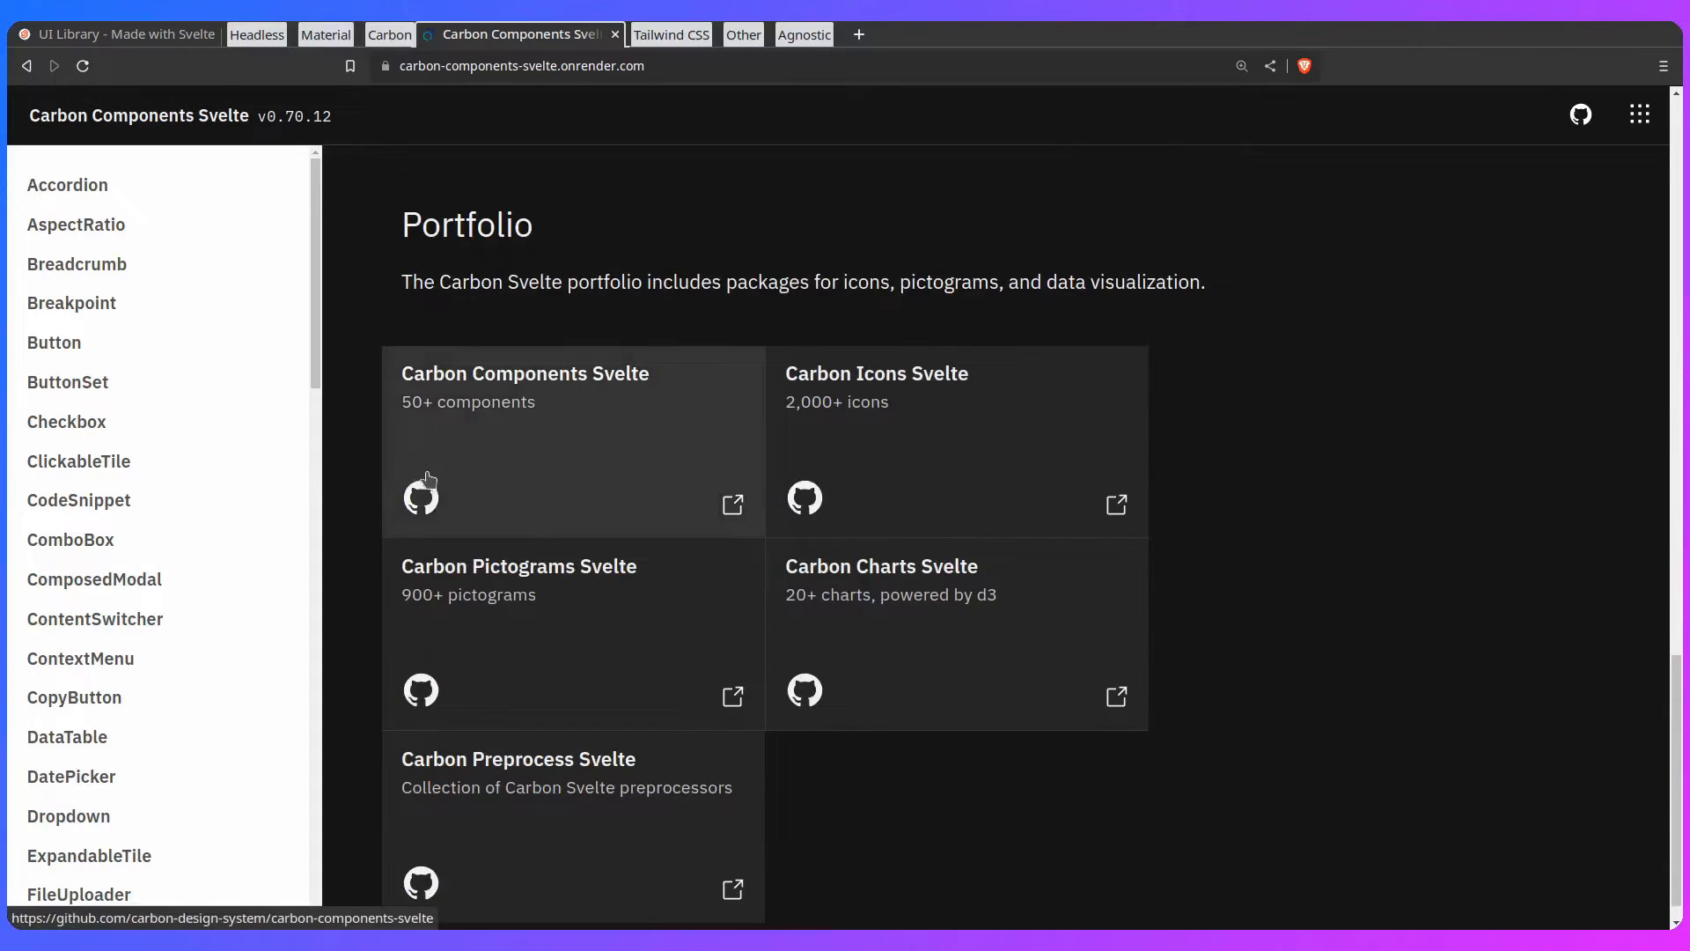
# Step: Browse the Carbon Button page's primary, secondary, tertiary and ghost examples
pyautogui.click(54, 342)
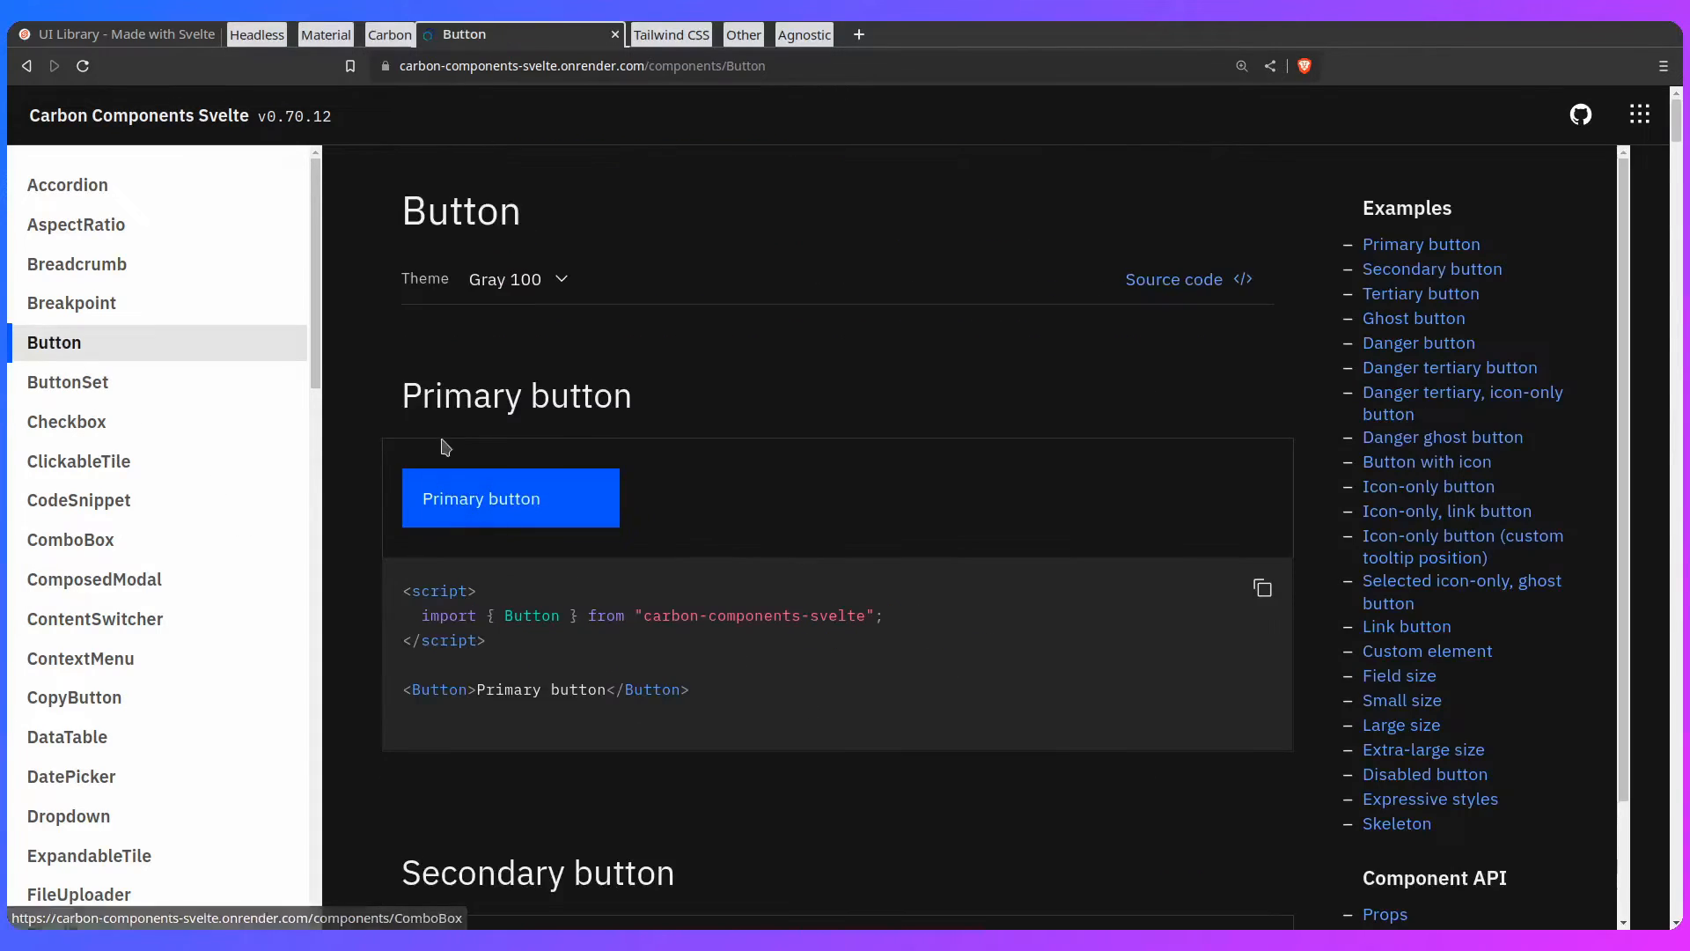
pyautogui.scroll(-3)
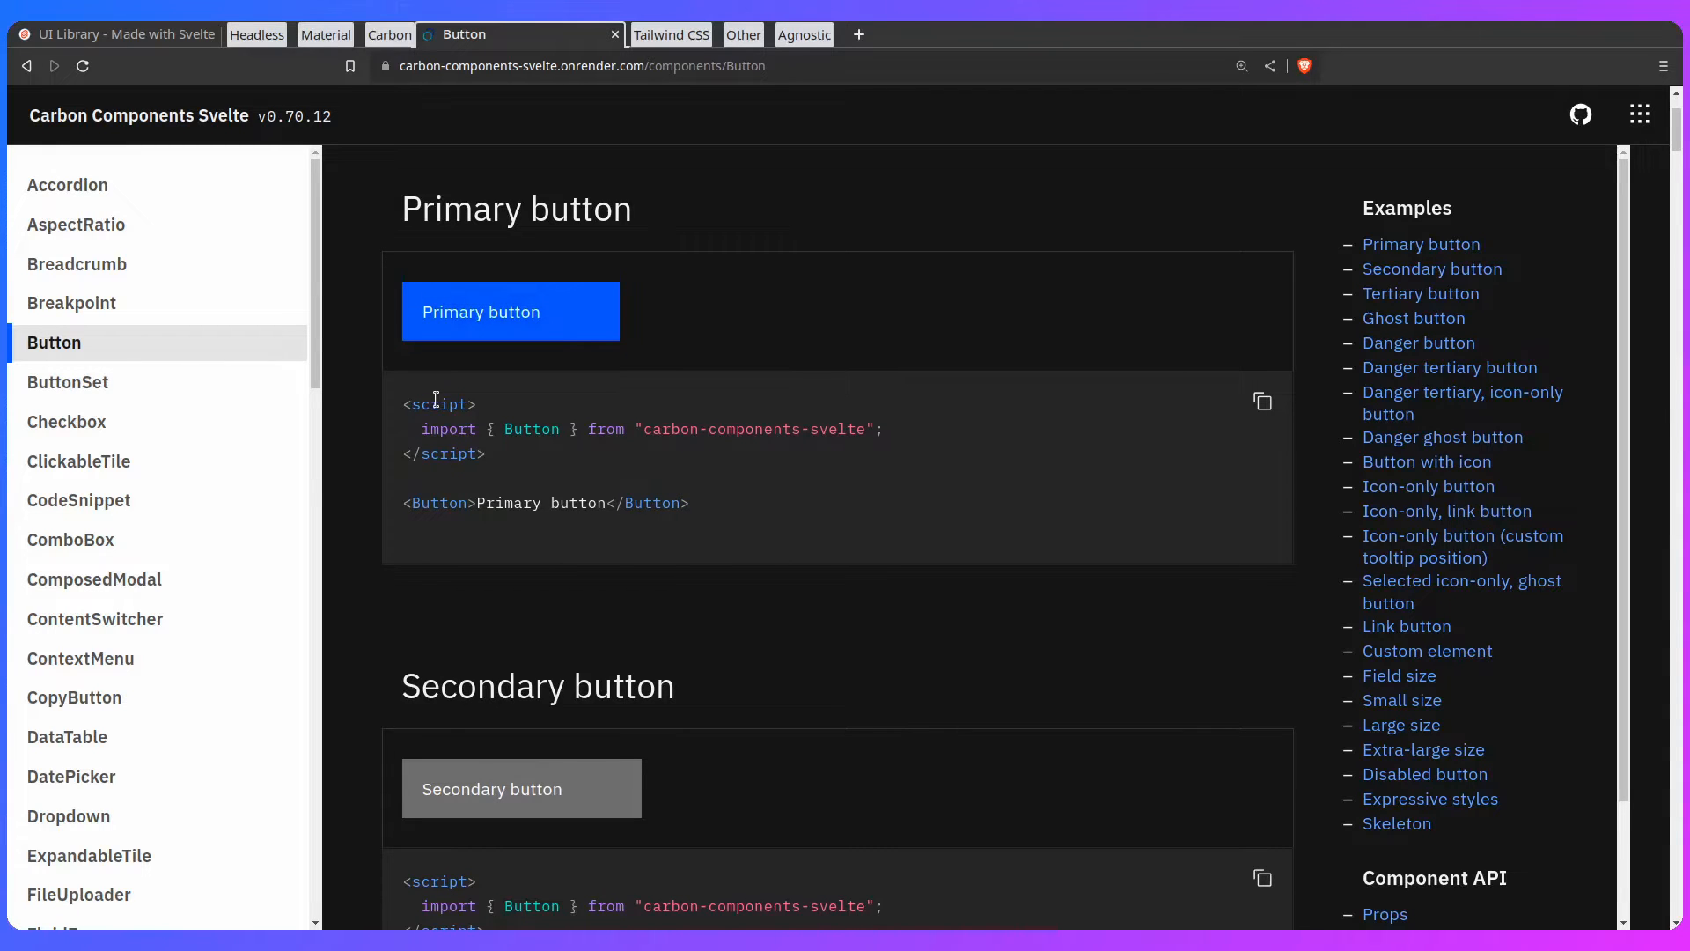
pyautogui.scroll(-3)
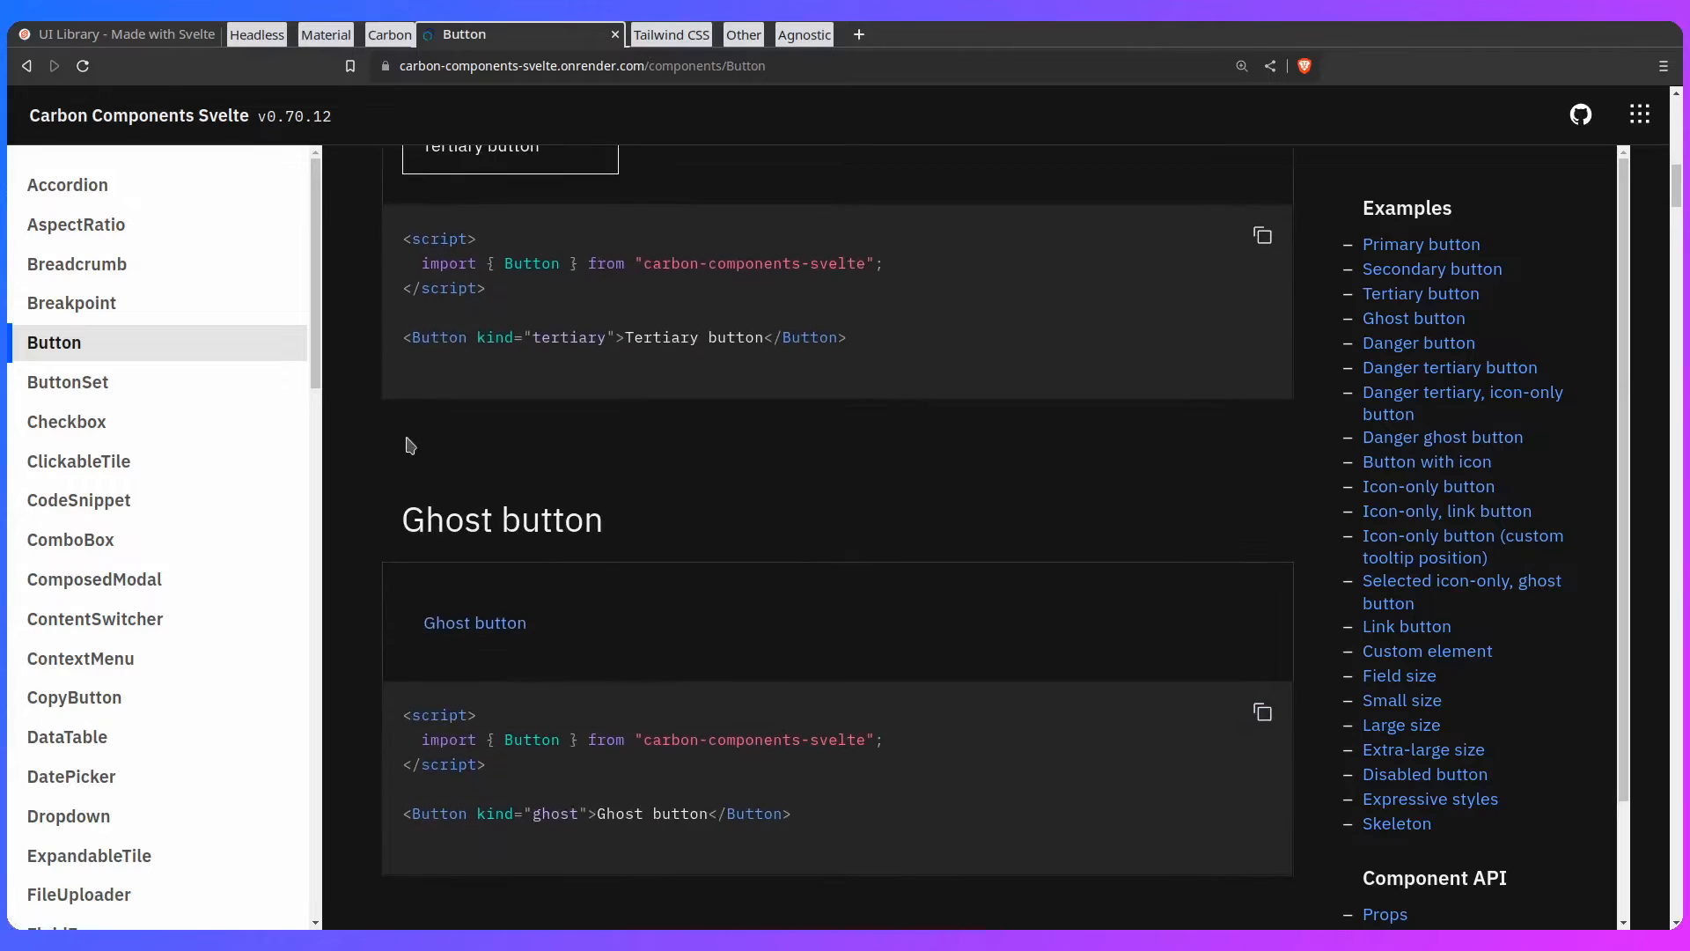
pyautogui.scroll(-3)
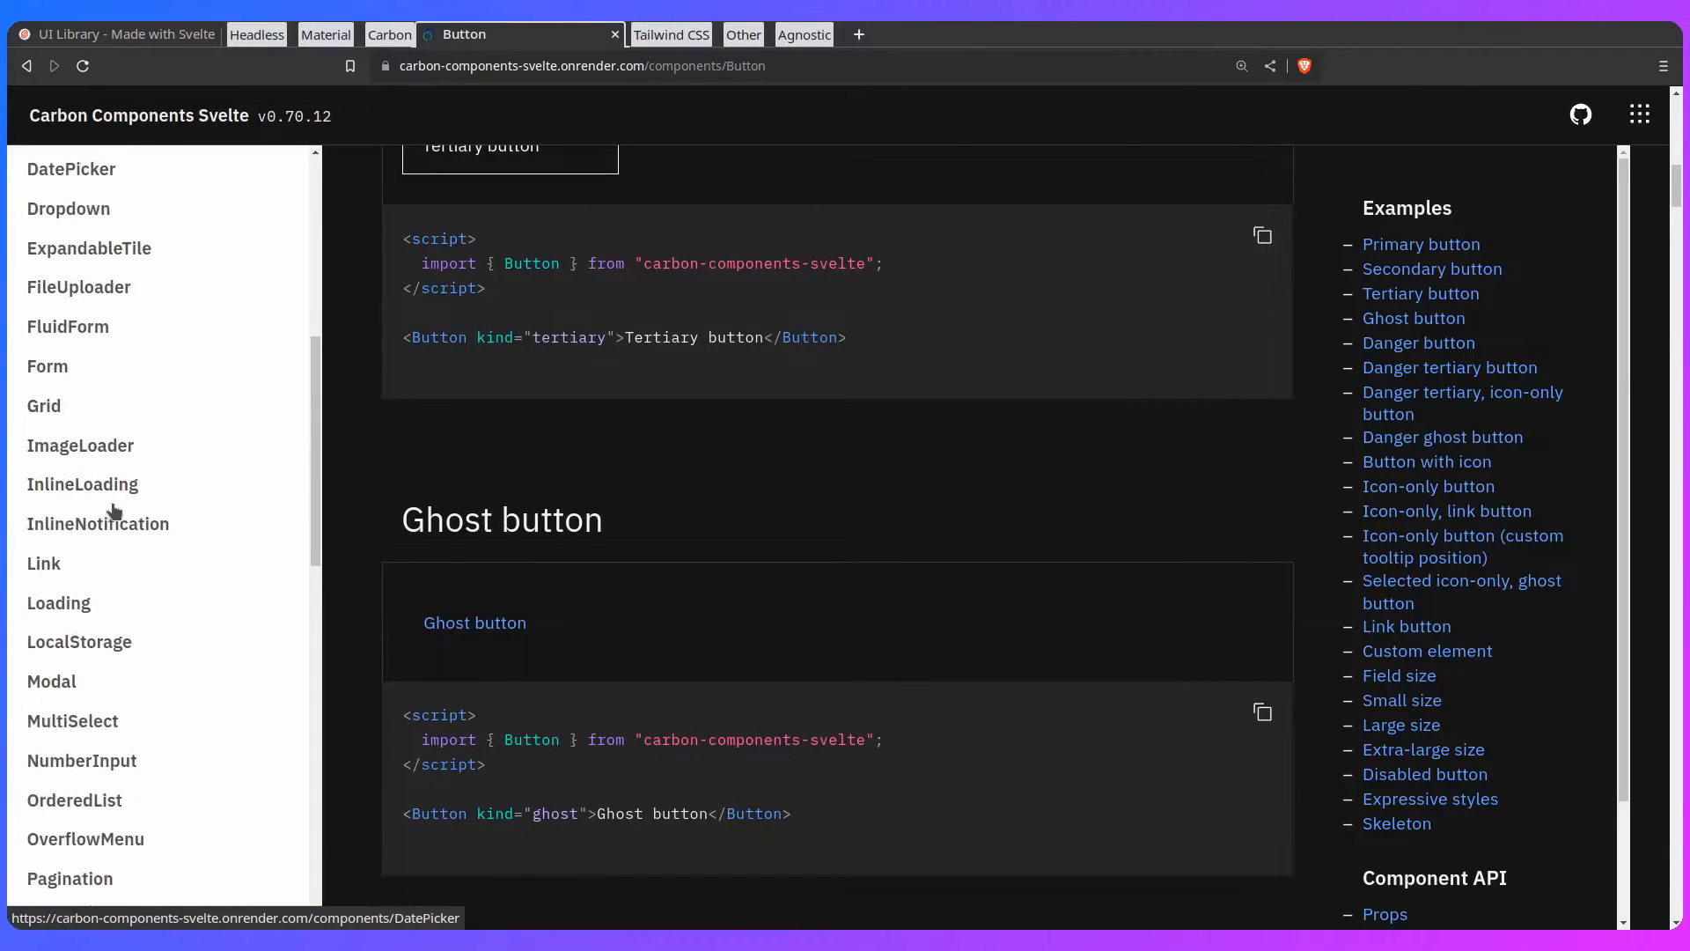
pyautogui.scroll(-3)
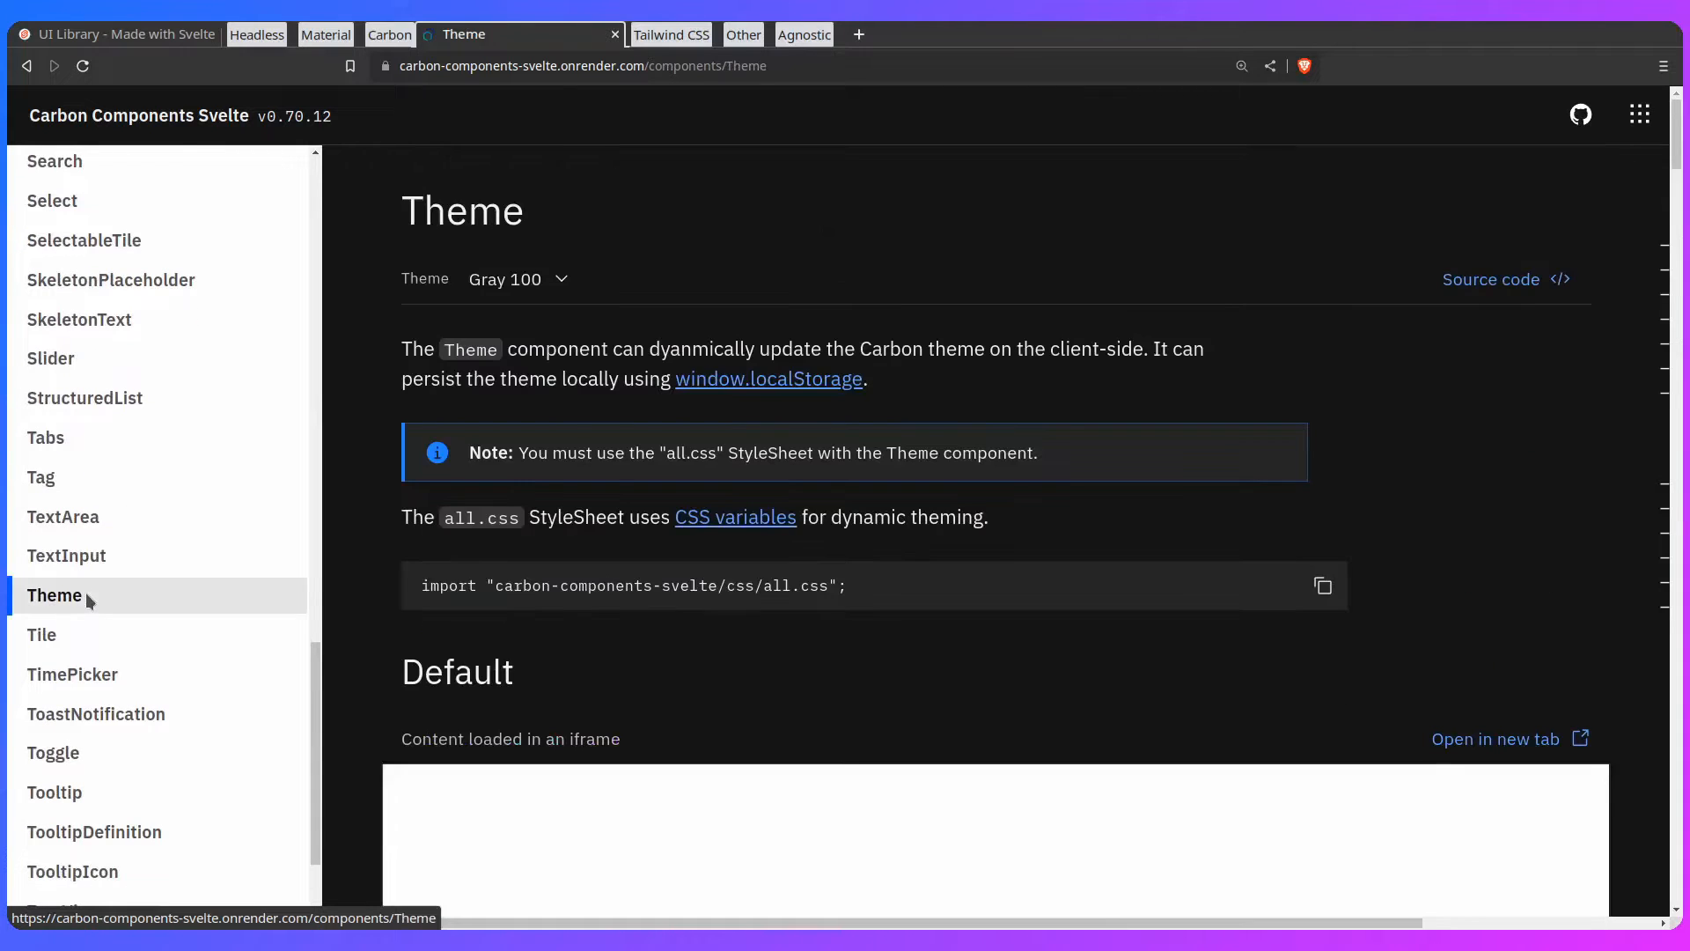
# Step: Read the Carbon Theme page down through its Default, Theme toggle and Theme select examples
pyautogui.scroll(-3)
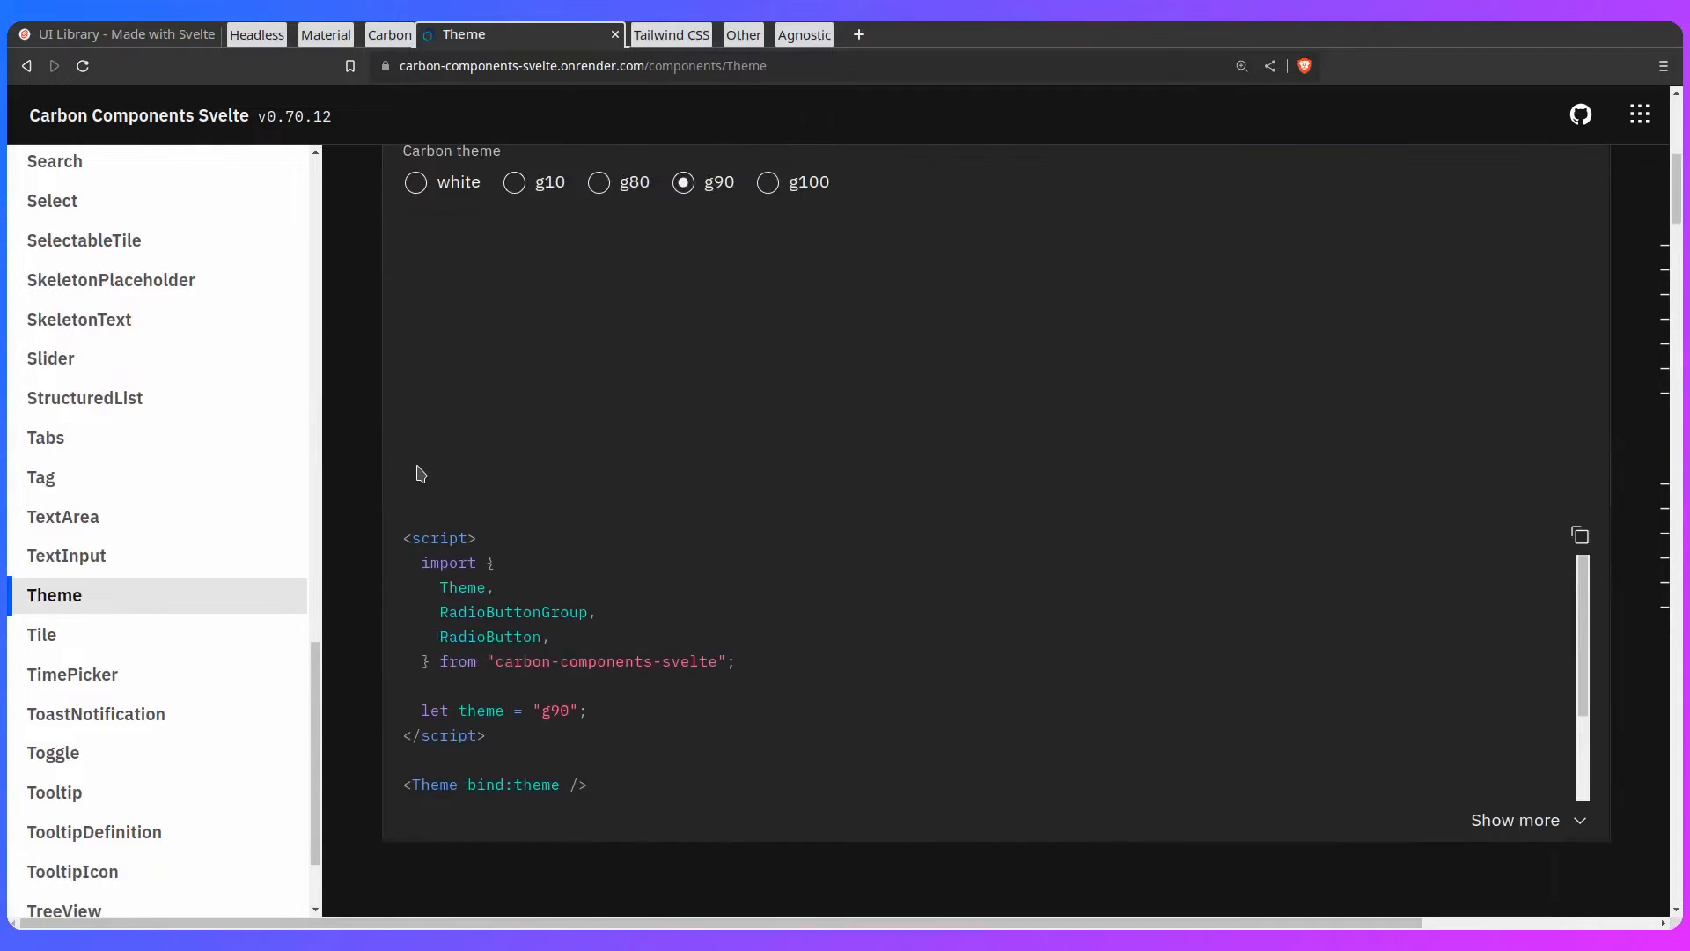
pyautogui.scroll(-3)
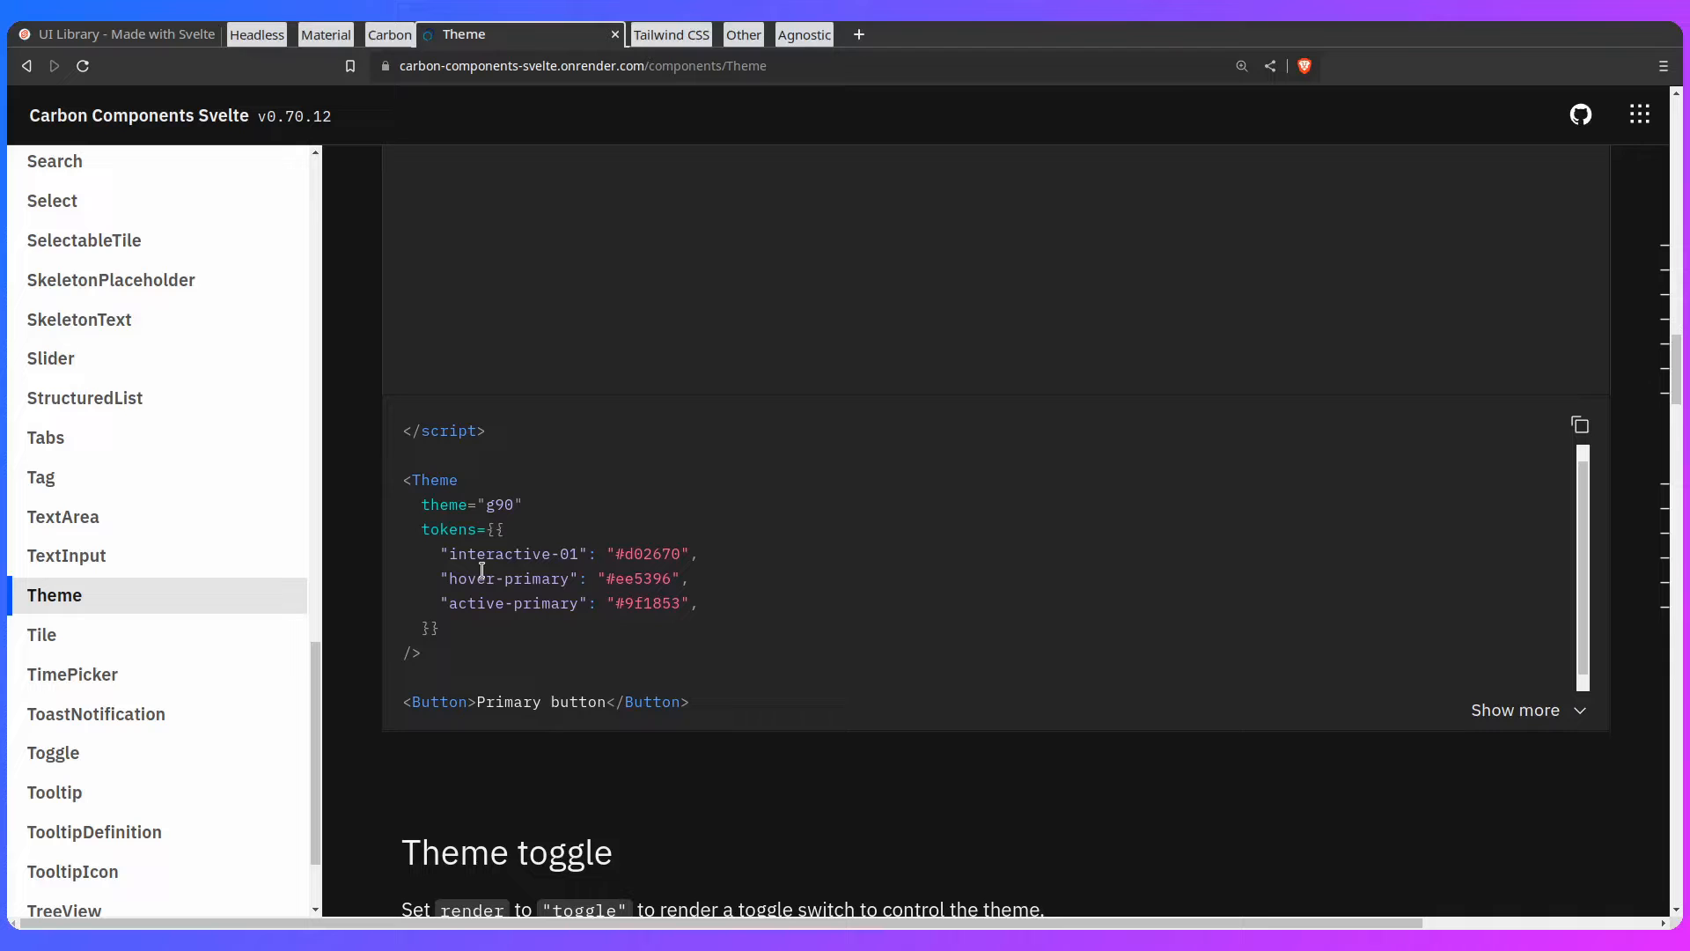
pyautogui.scroll(-3)
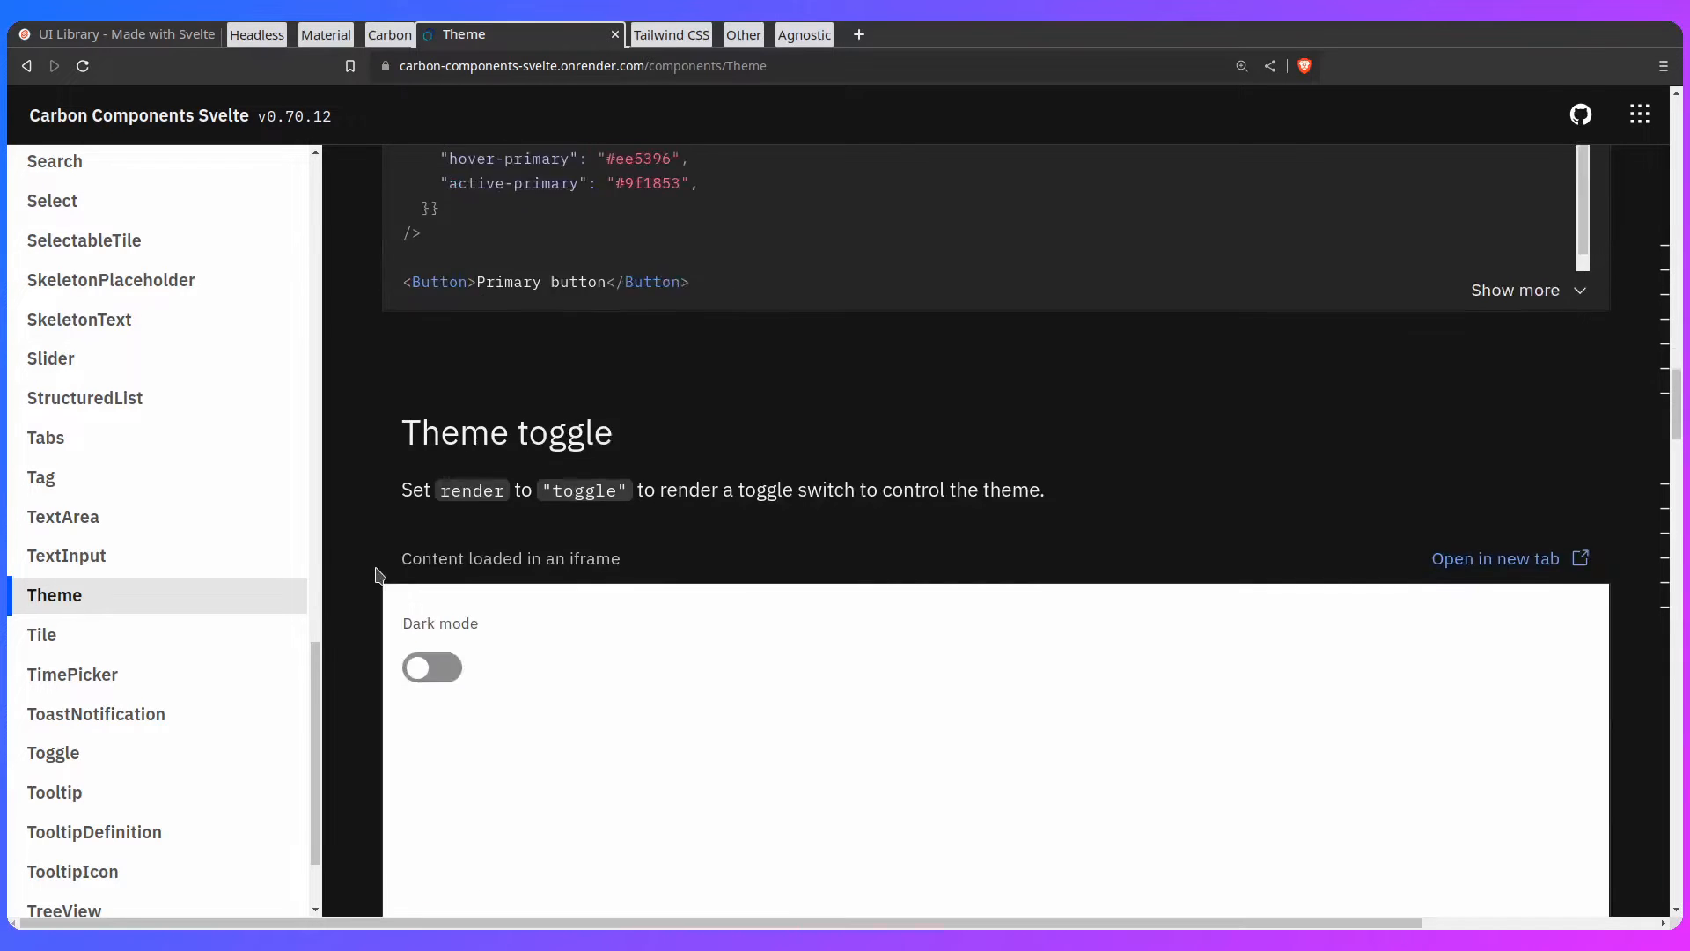
pyautogui.scroll(-3)
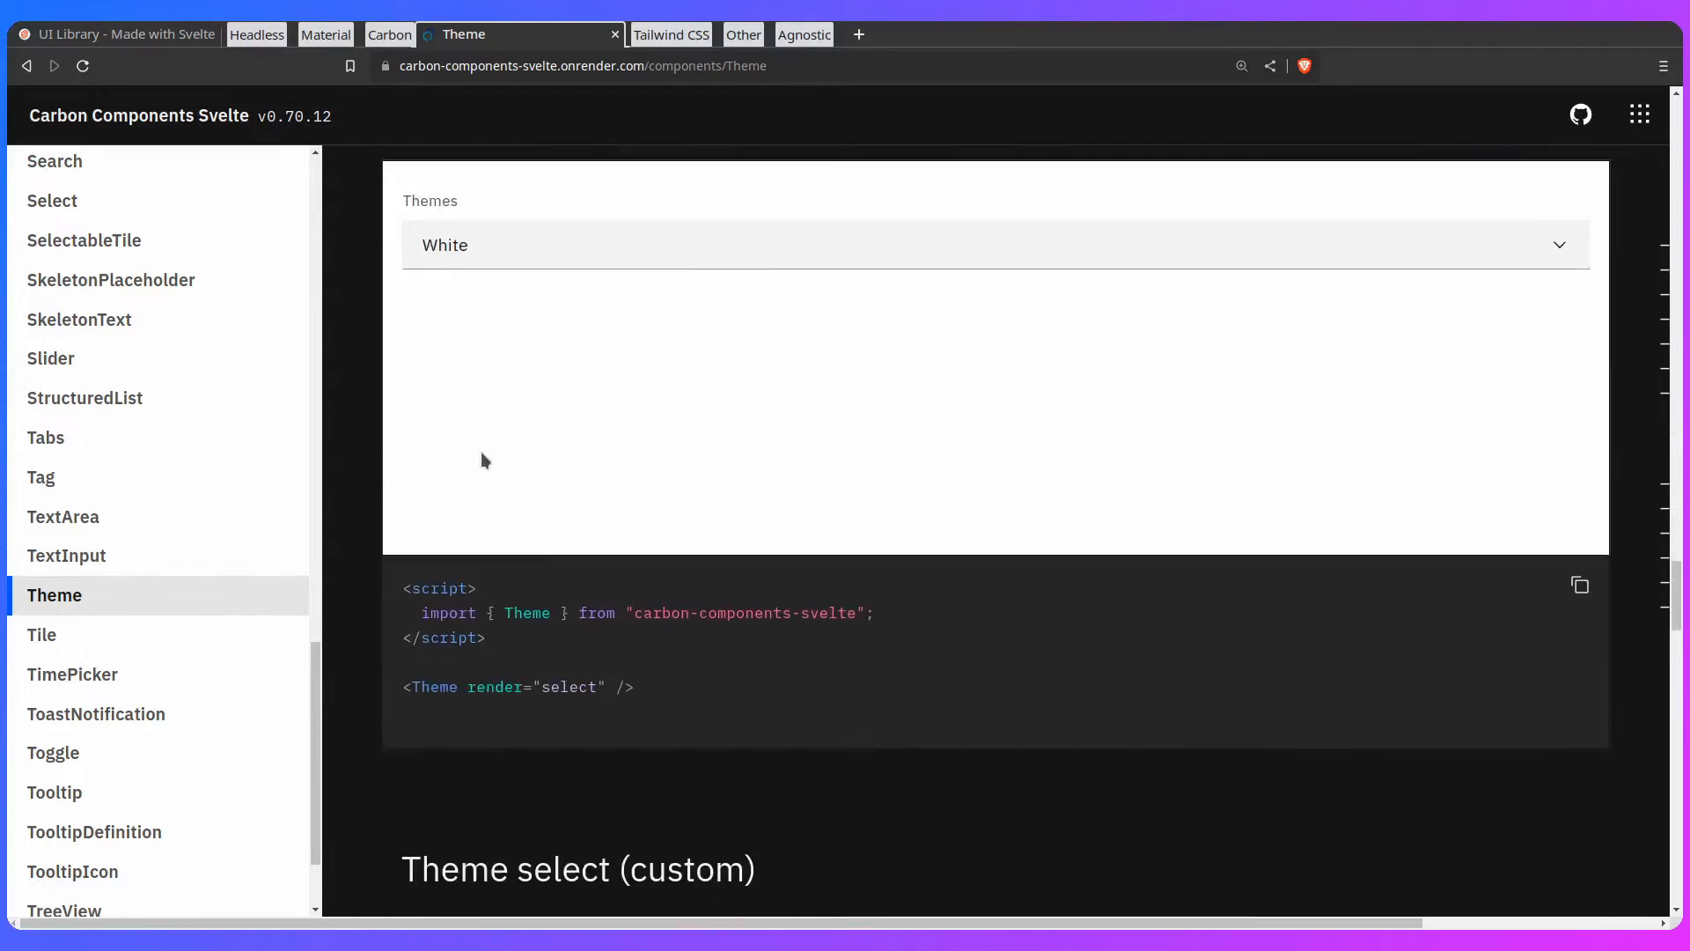
pyautogui.scroll(-3)
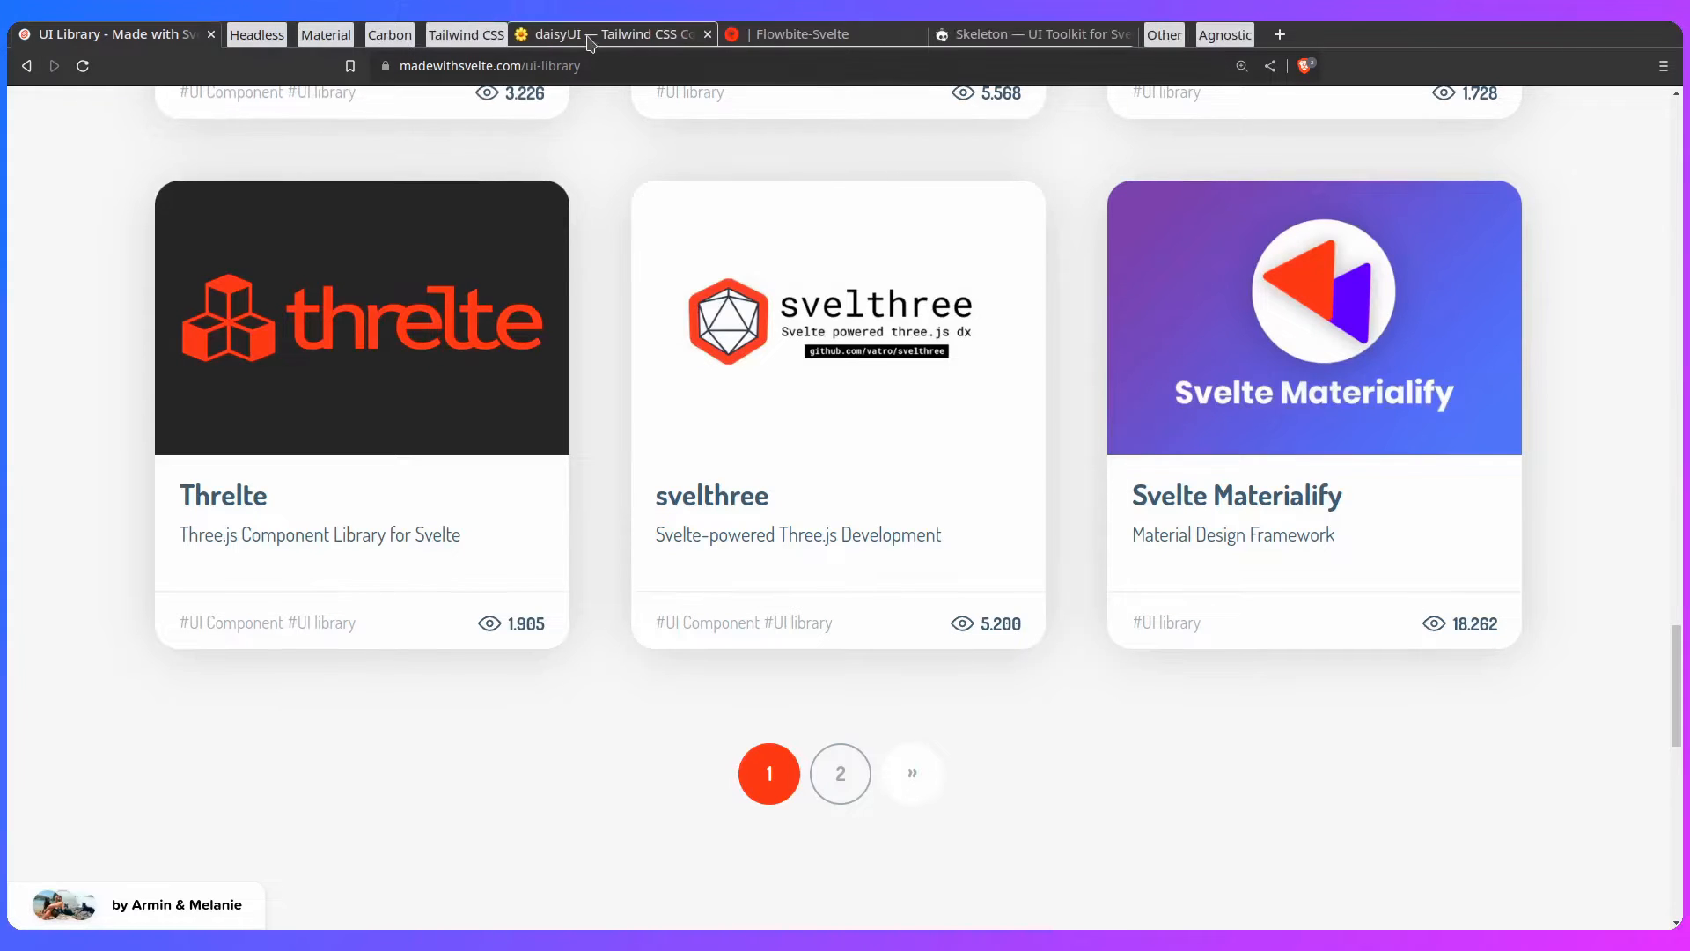
# Step: Bring the daisyUI home page tab to the front
pyautogui.click(604, 34)
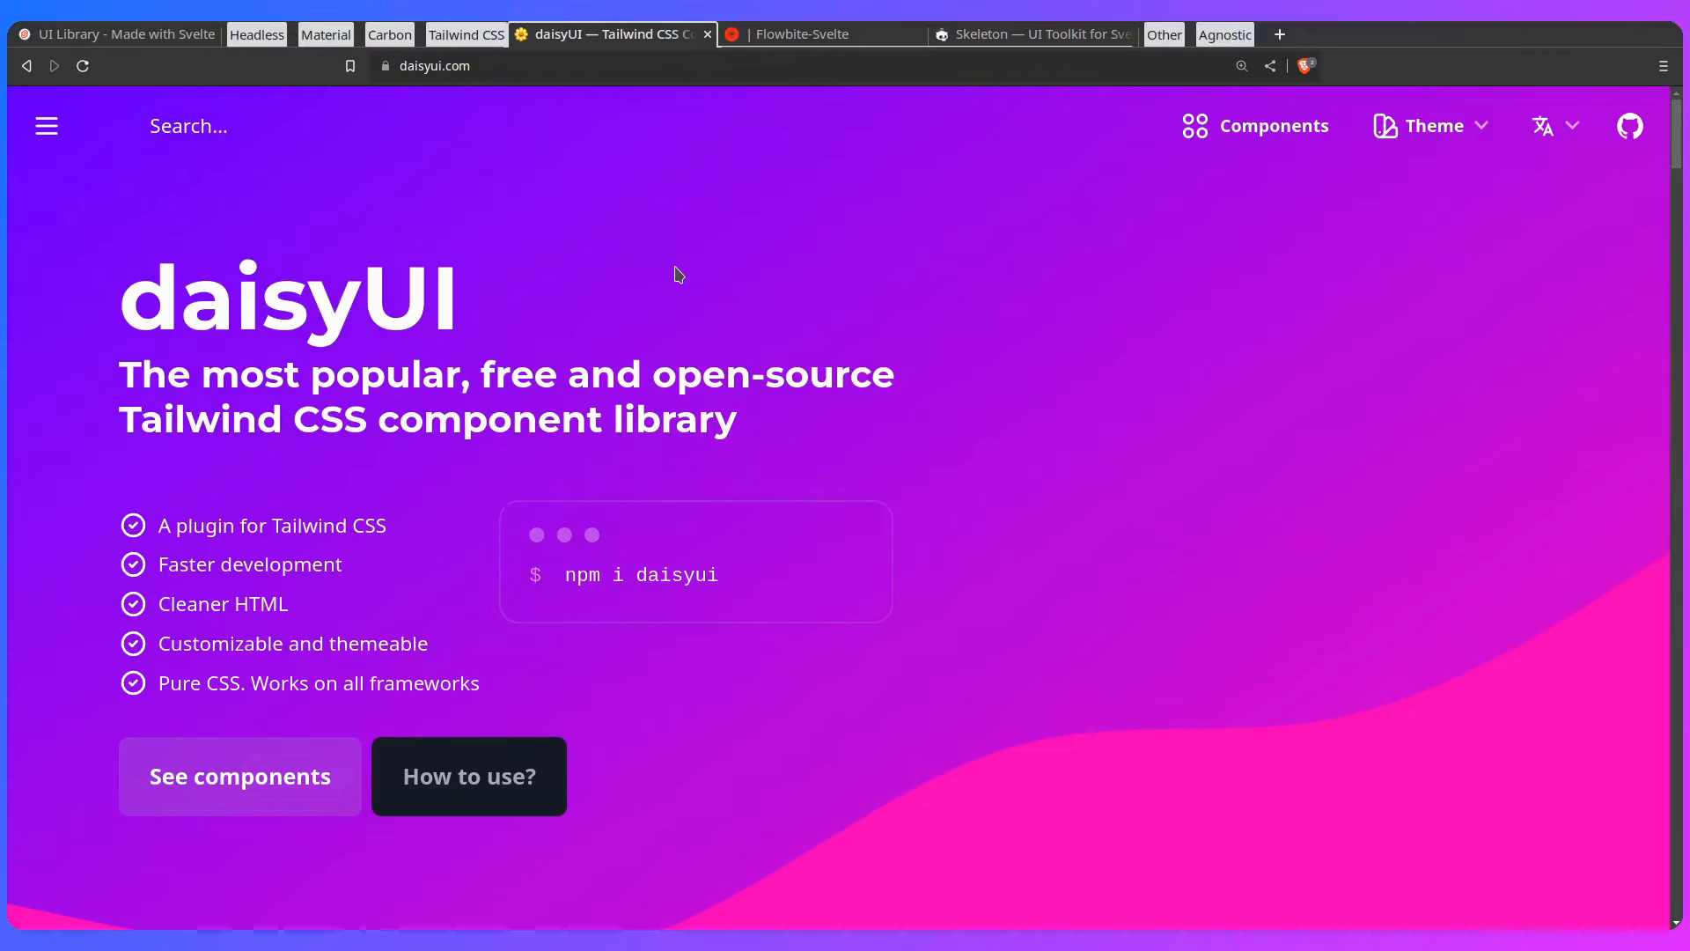
# Step: Browse daisyUI's full component catalogue, then move on to the Flowbite-Svelte tab
pyautogui.click(239, 777)
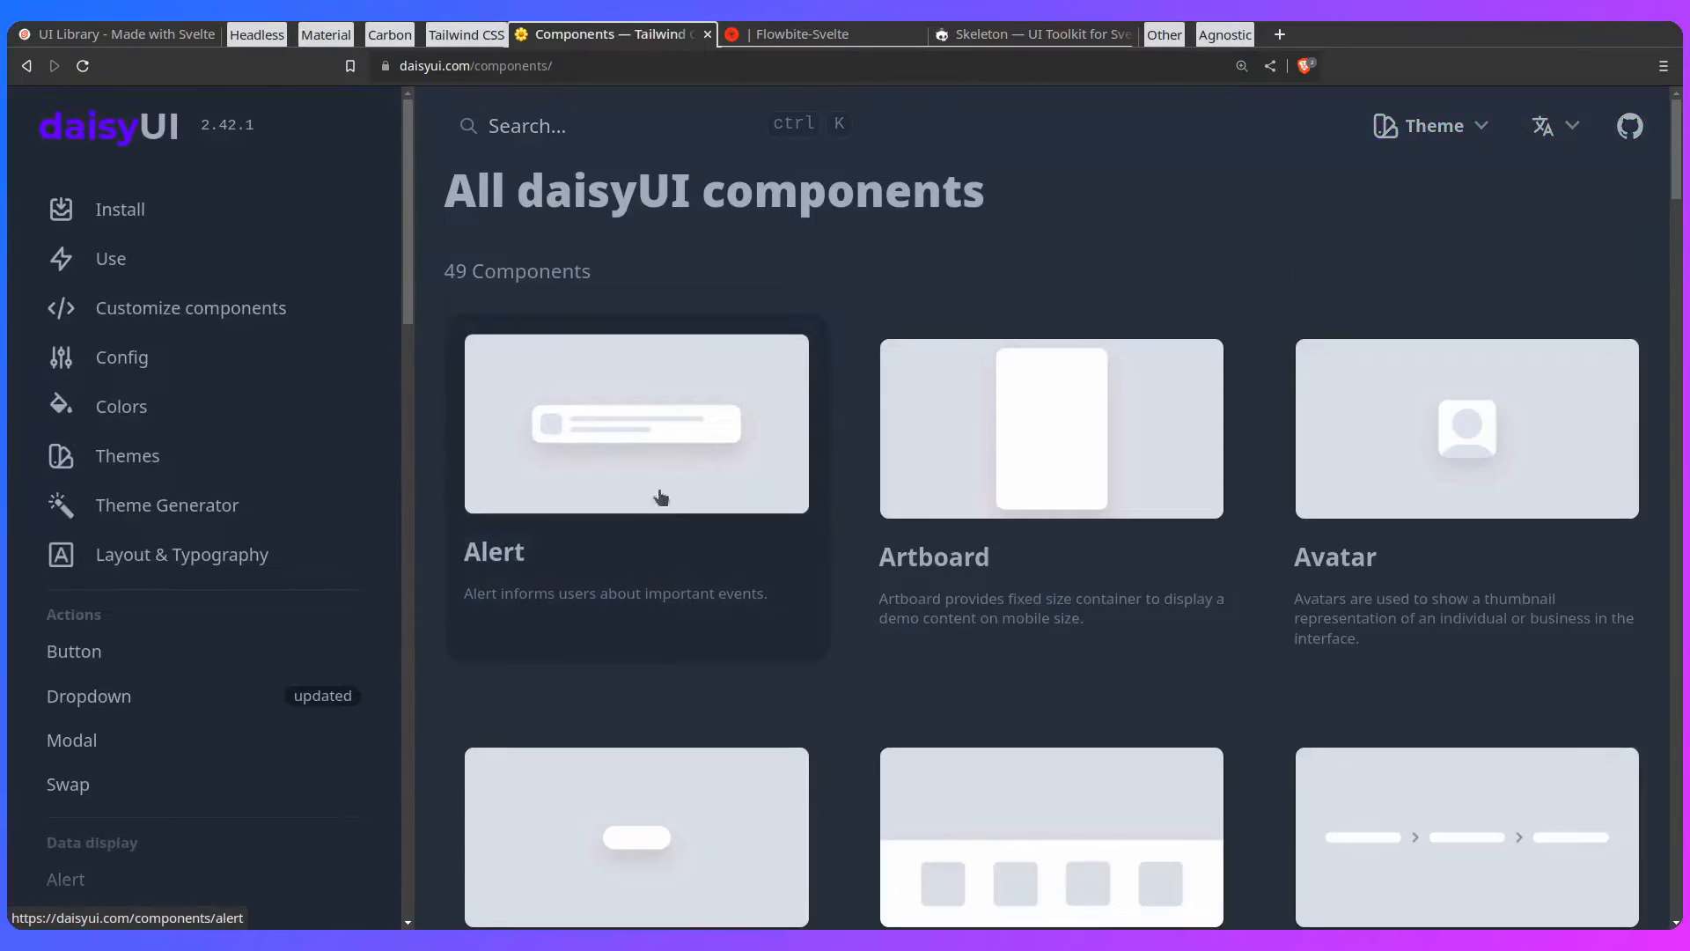
pyautogui.scroll(-3)
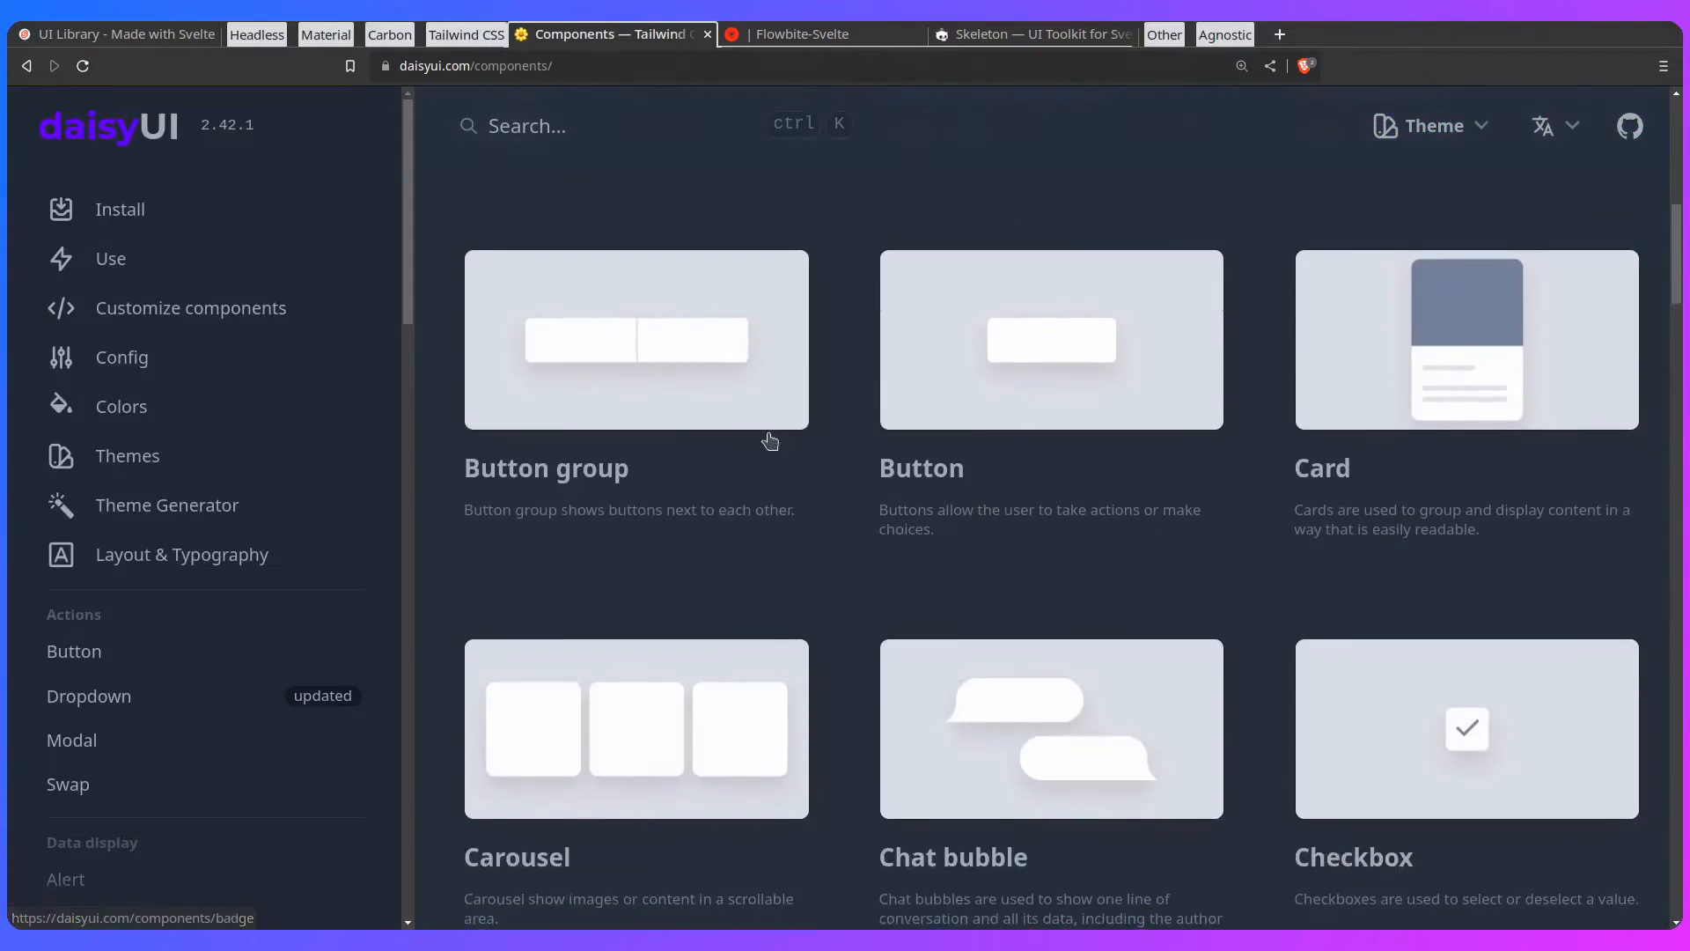
pyautogui.scroll(-3)
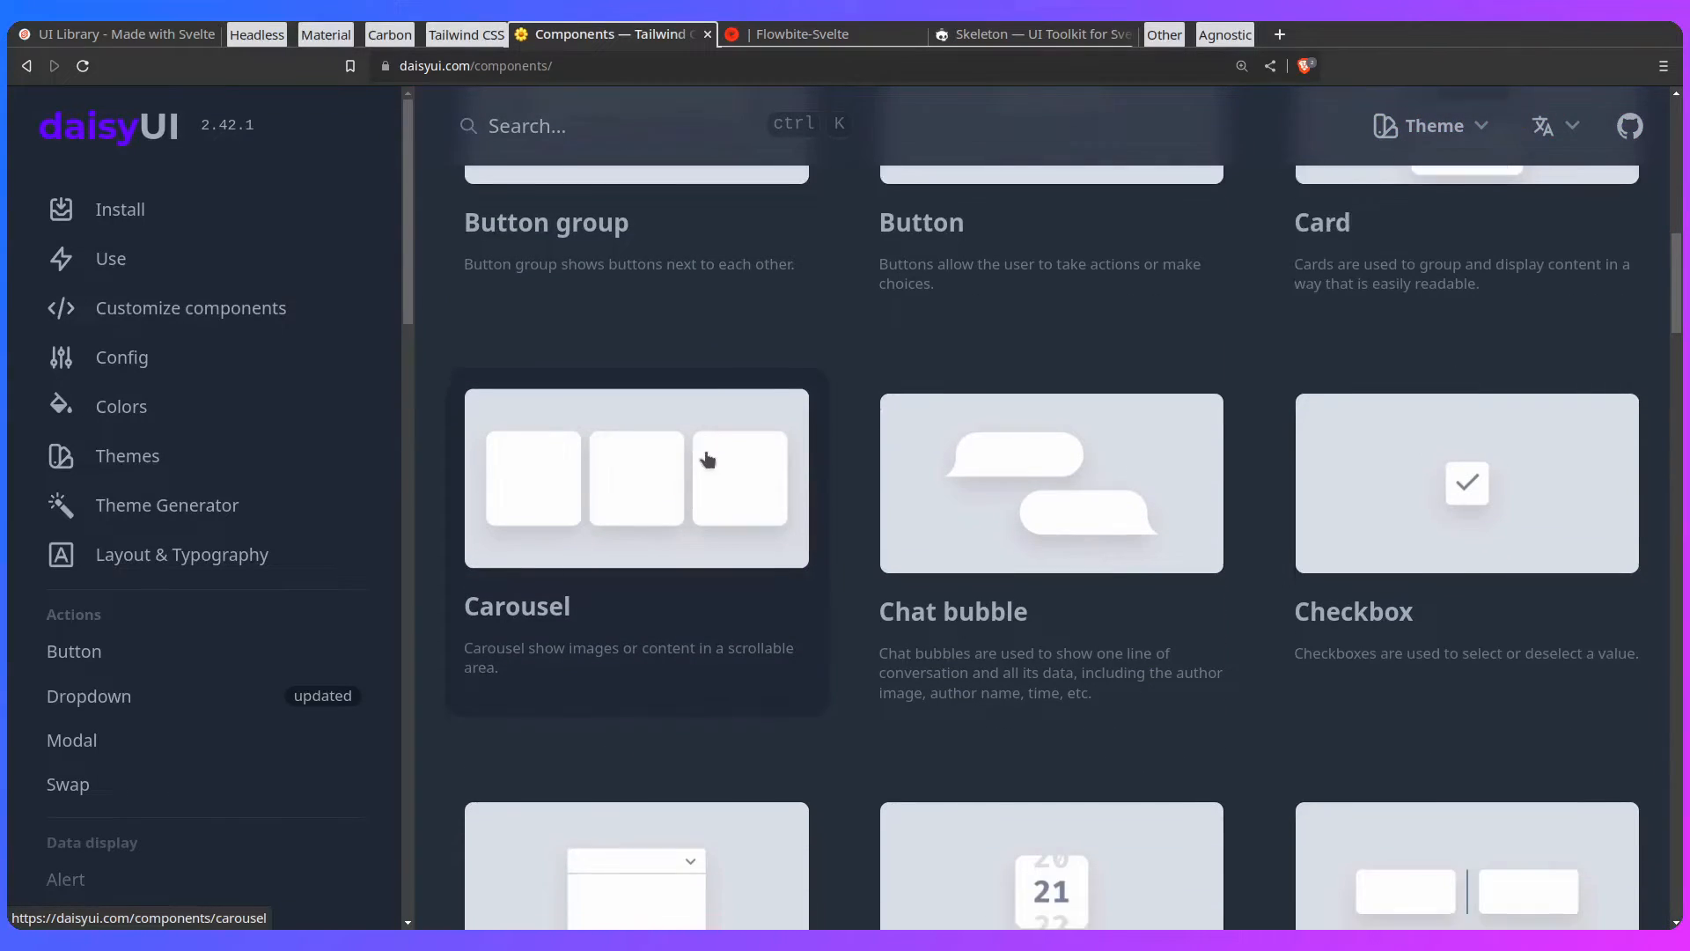
pyautogui.scroll(-3)
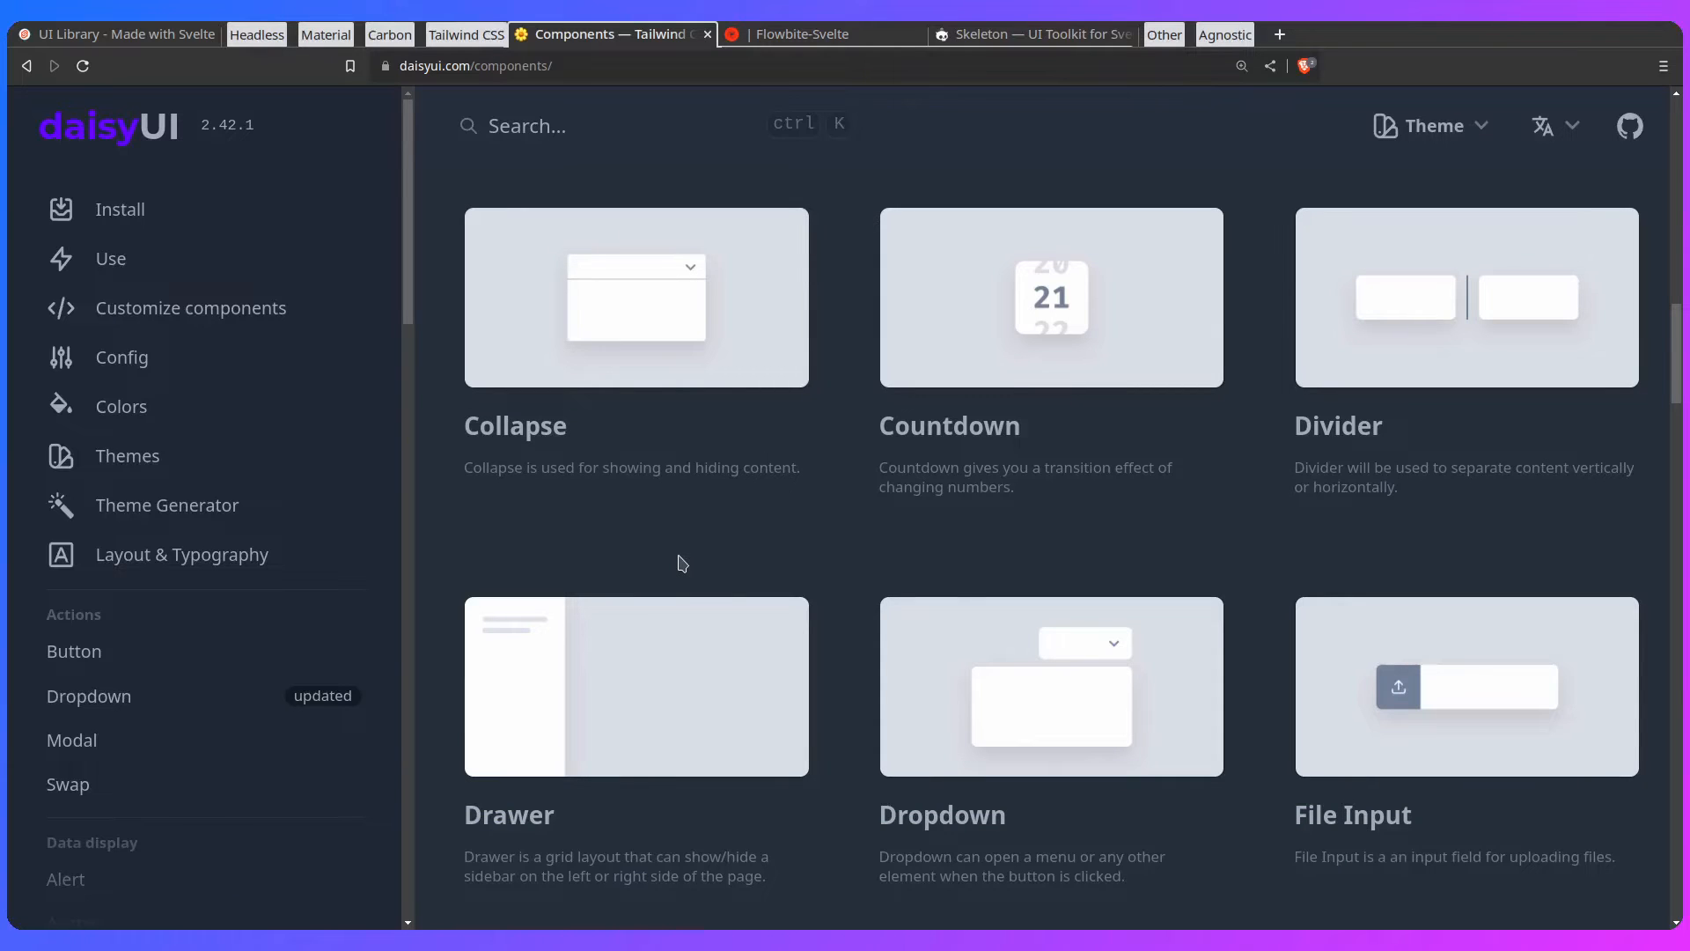
pyautogui.moveTo(709, 530)
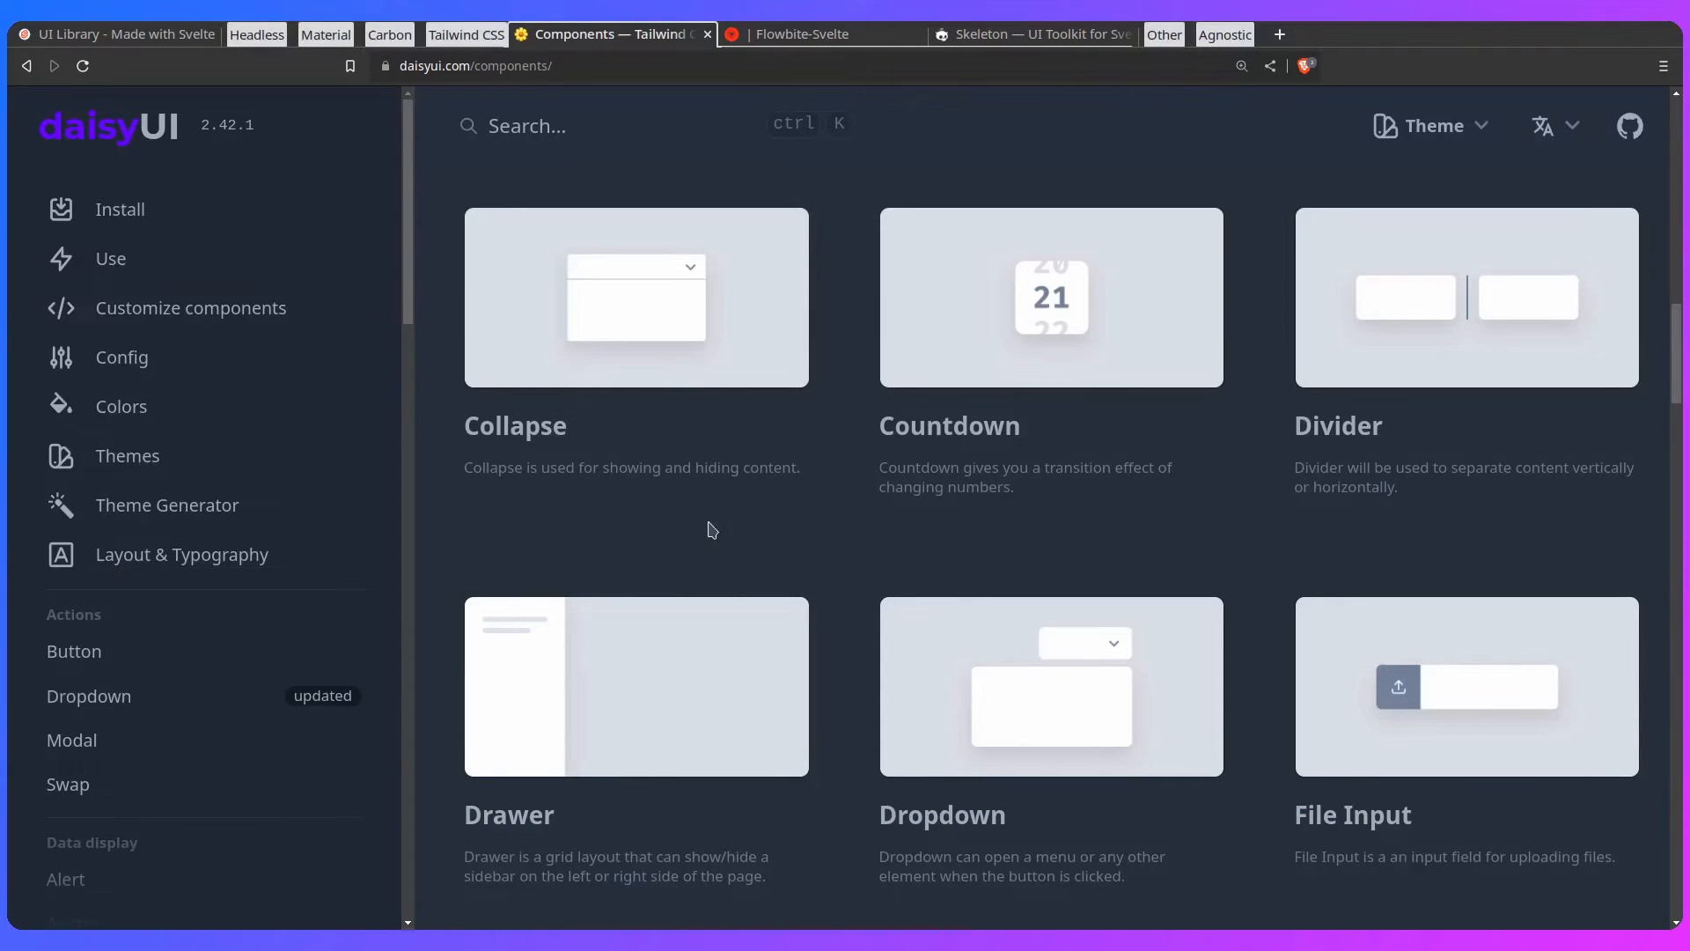
pyautogui.click(822, 34)
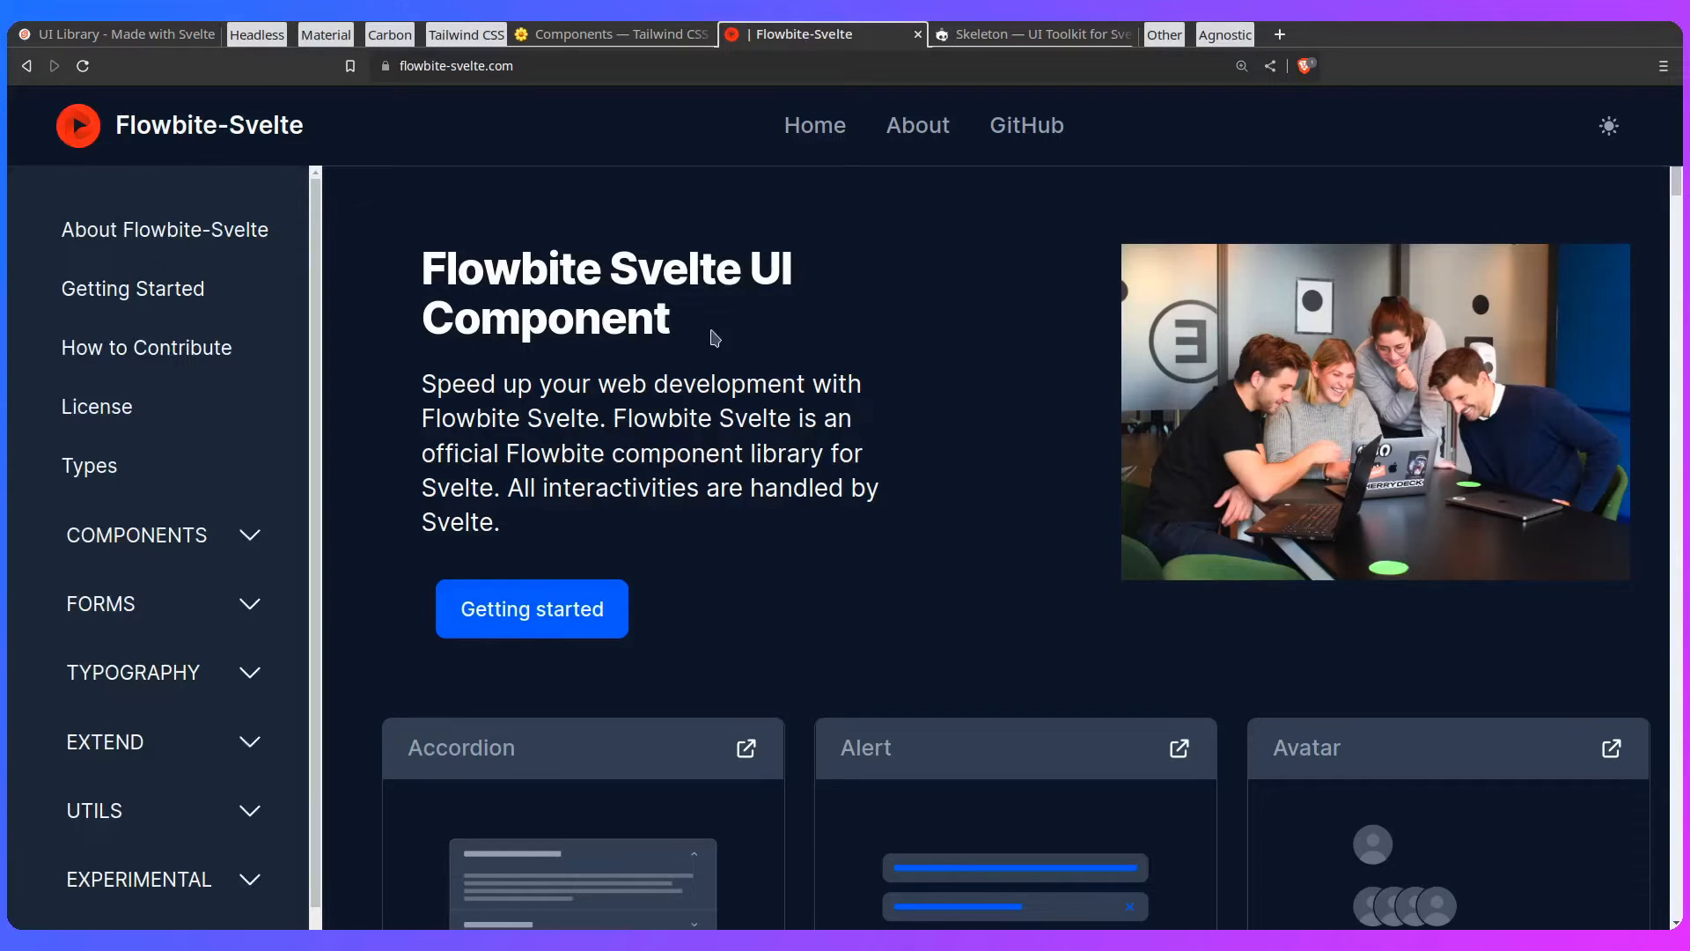
# Step: Skim the Flowbite-Svelte home page and reach the Buttons component documentation
pyautogui.scroll(-3)
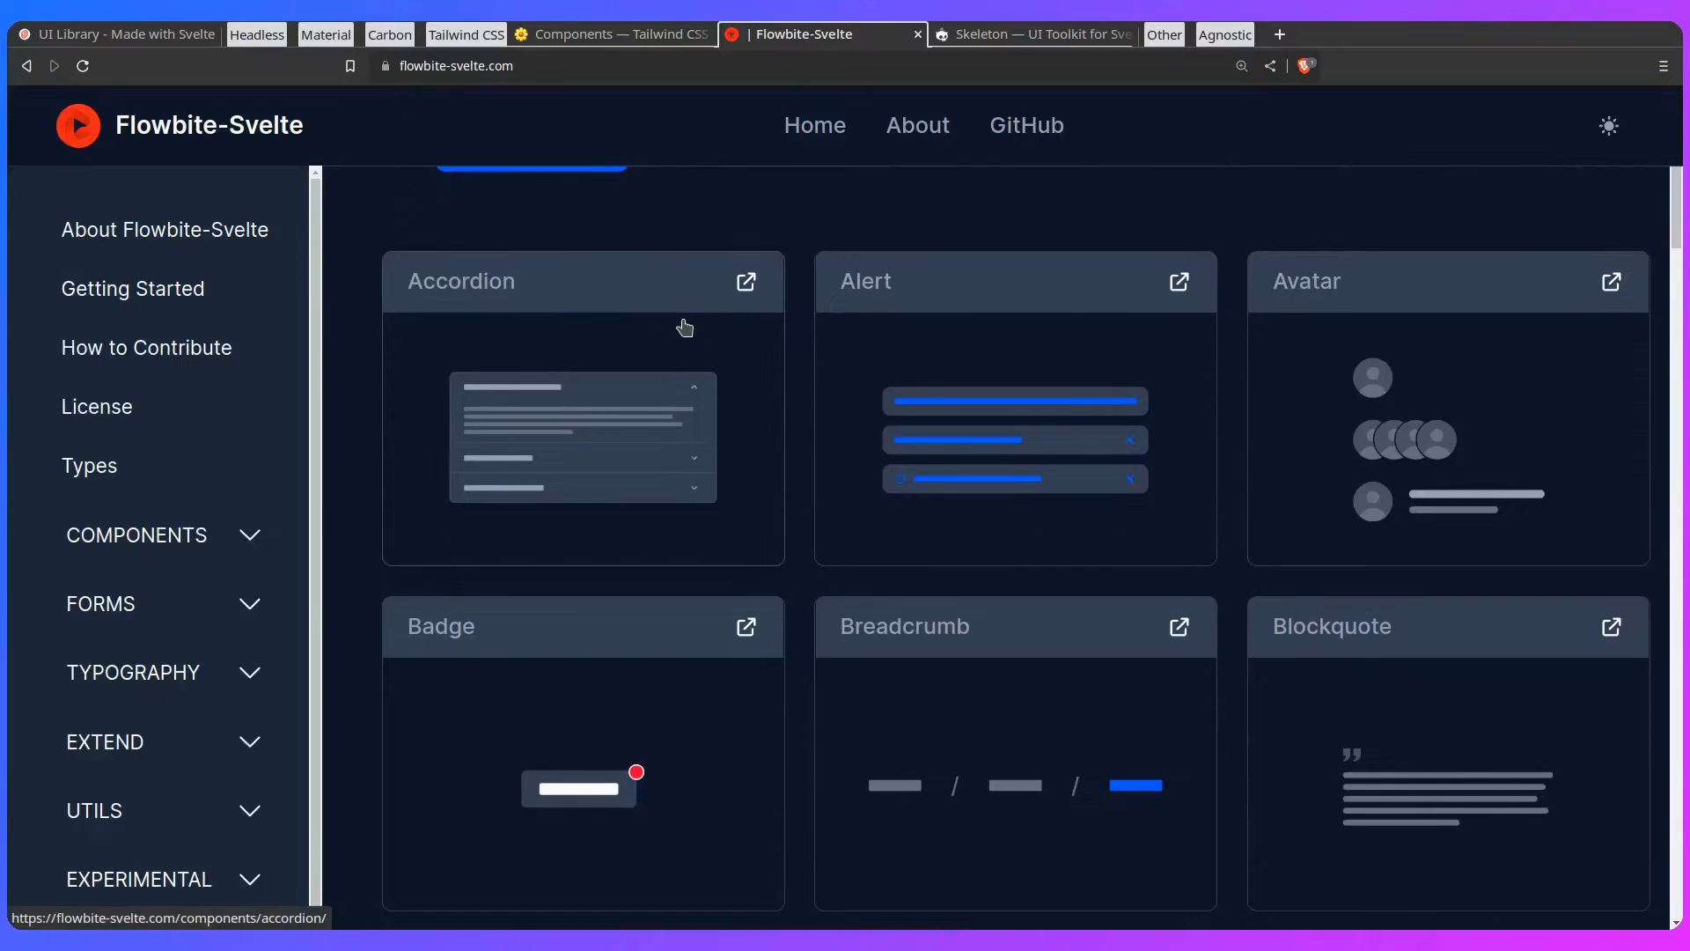
pyautogui.scroll(-3)
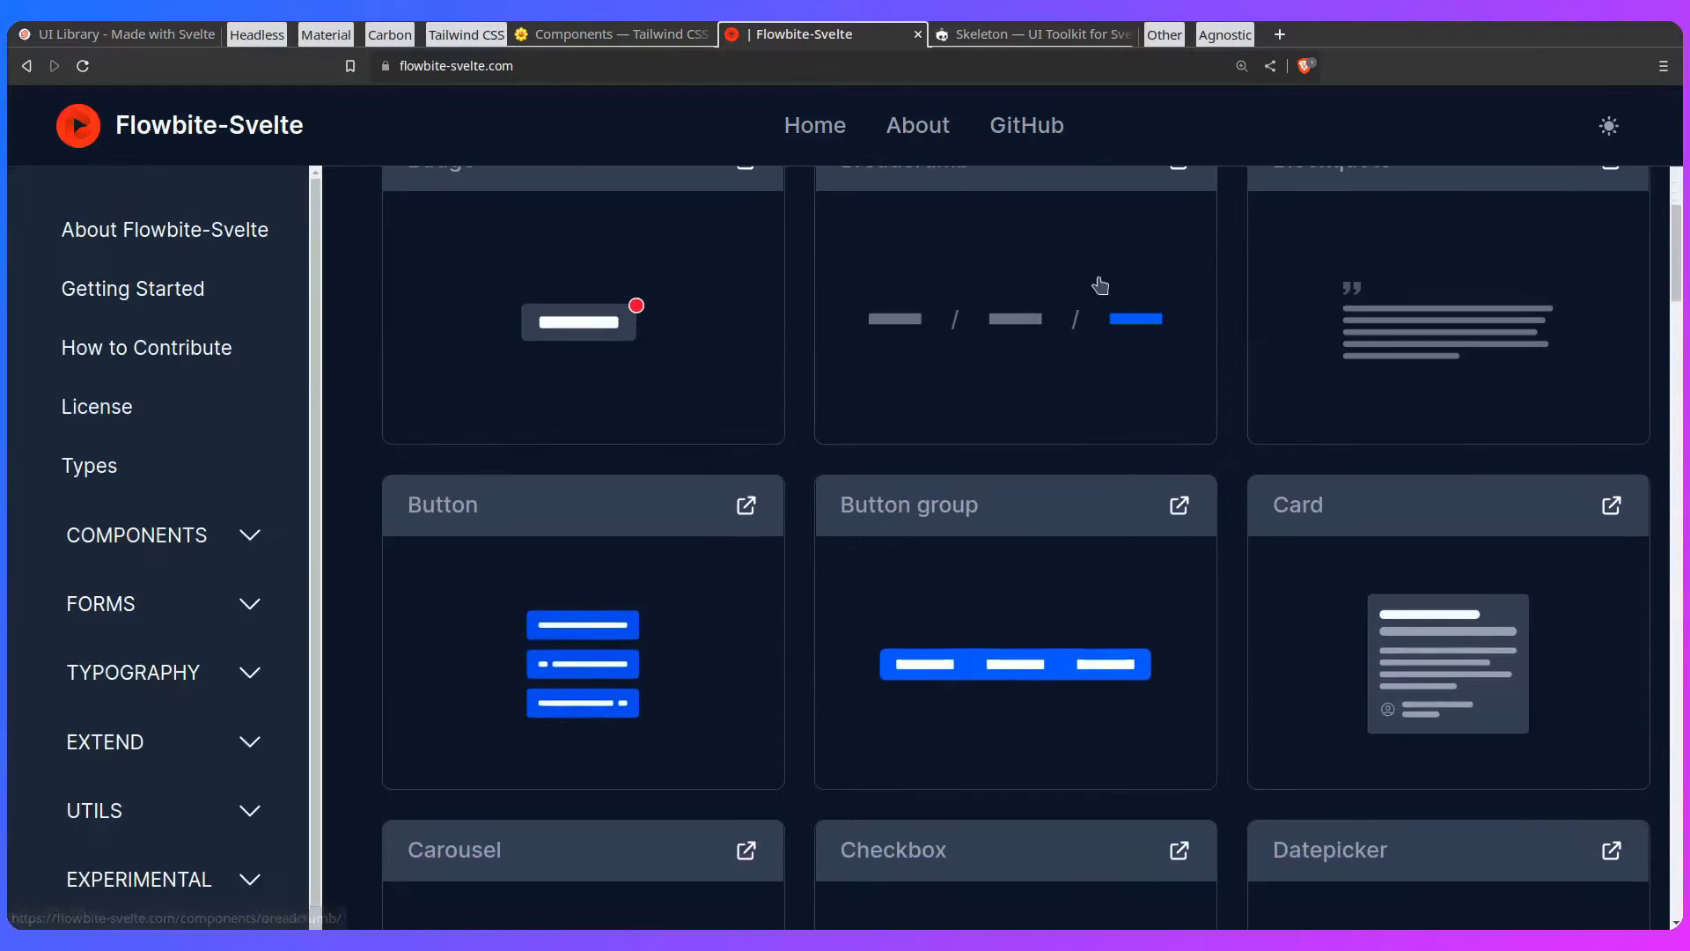
pyautogui.scroll(-3)
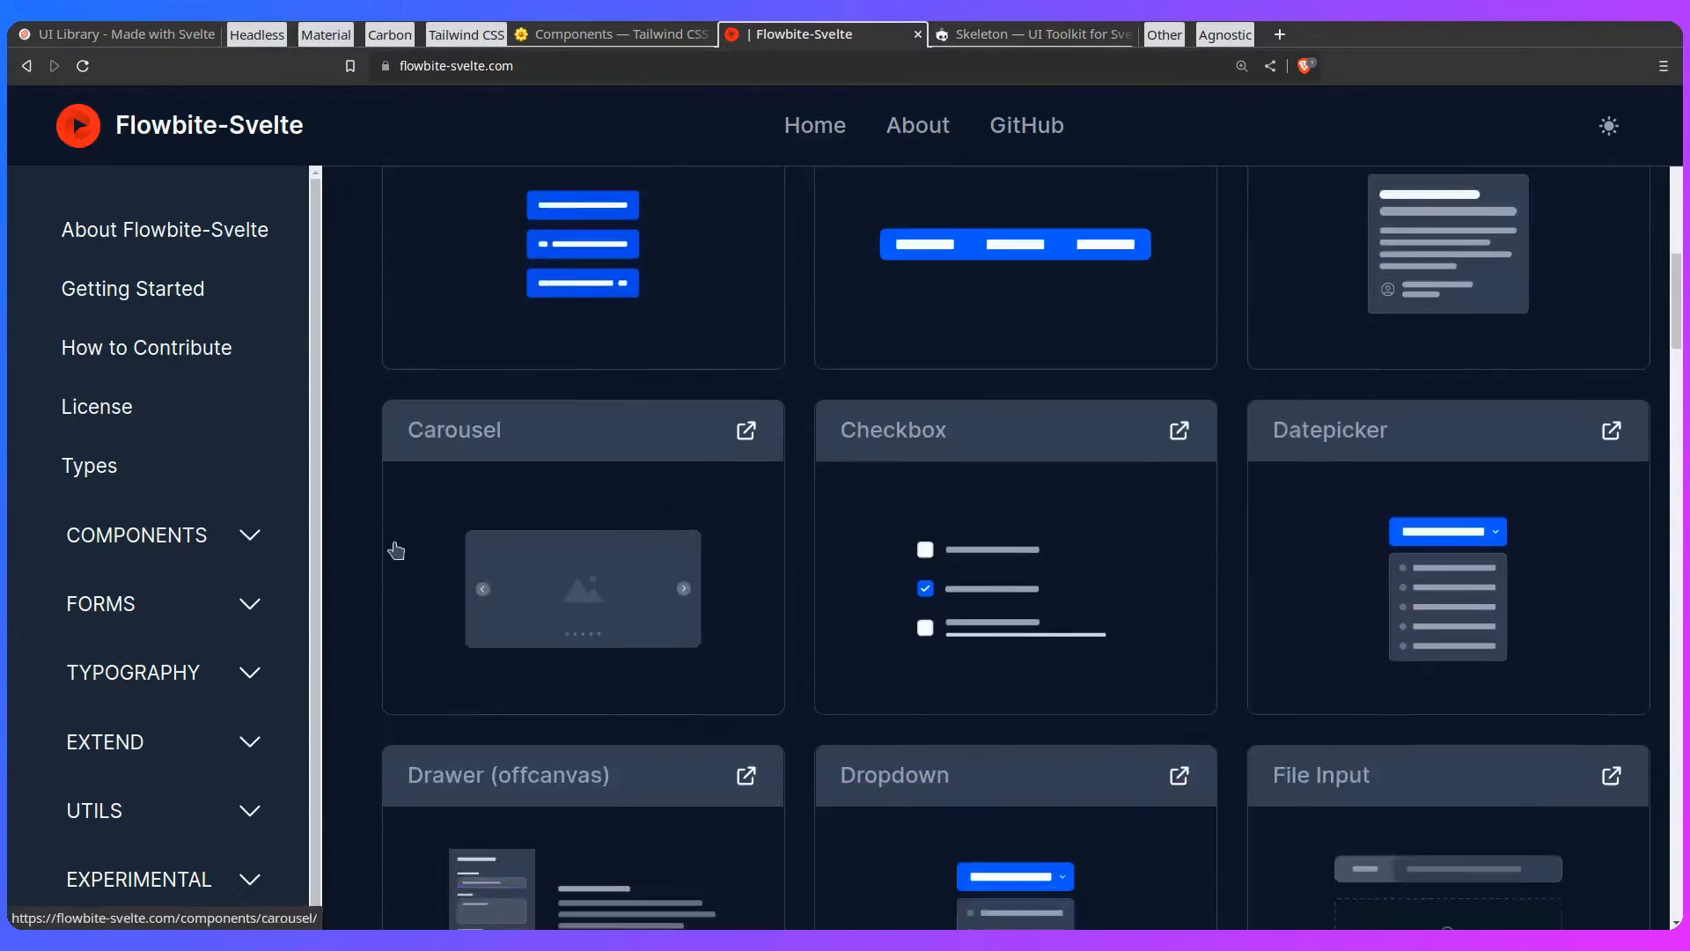
pyautogui.click(137, 535)
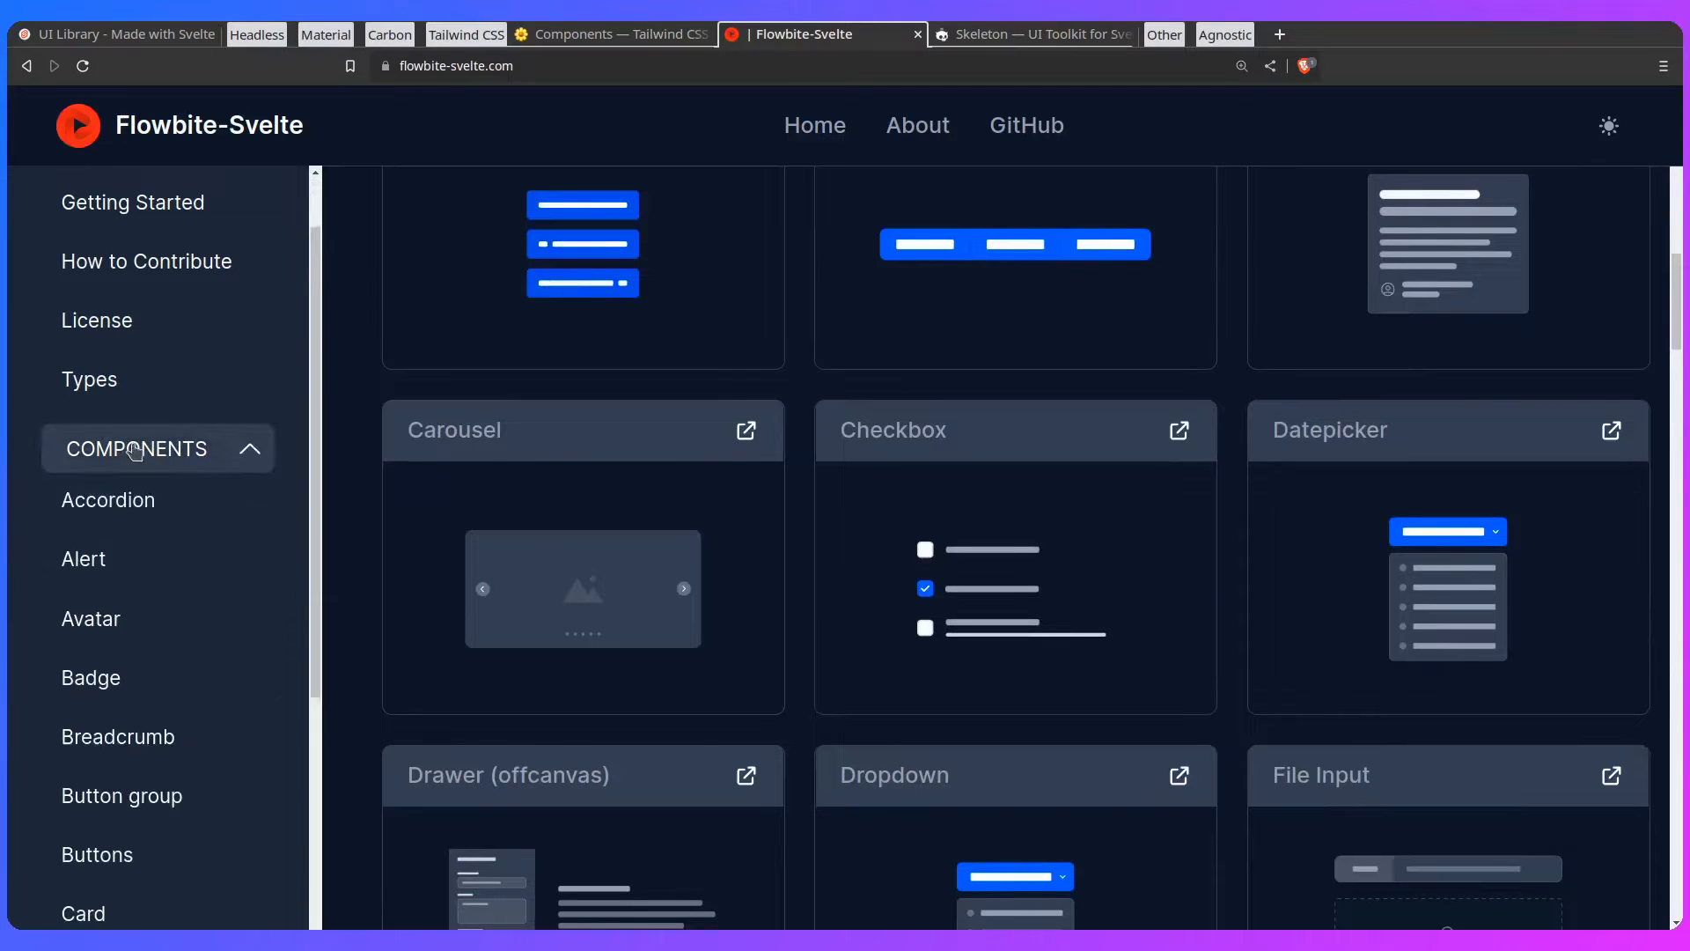
pyautogui.click(97, 536)
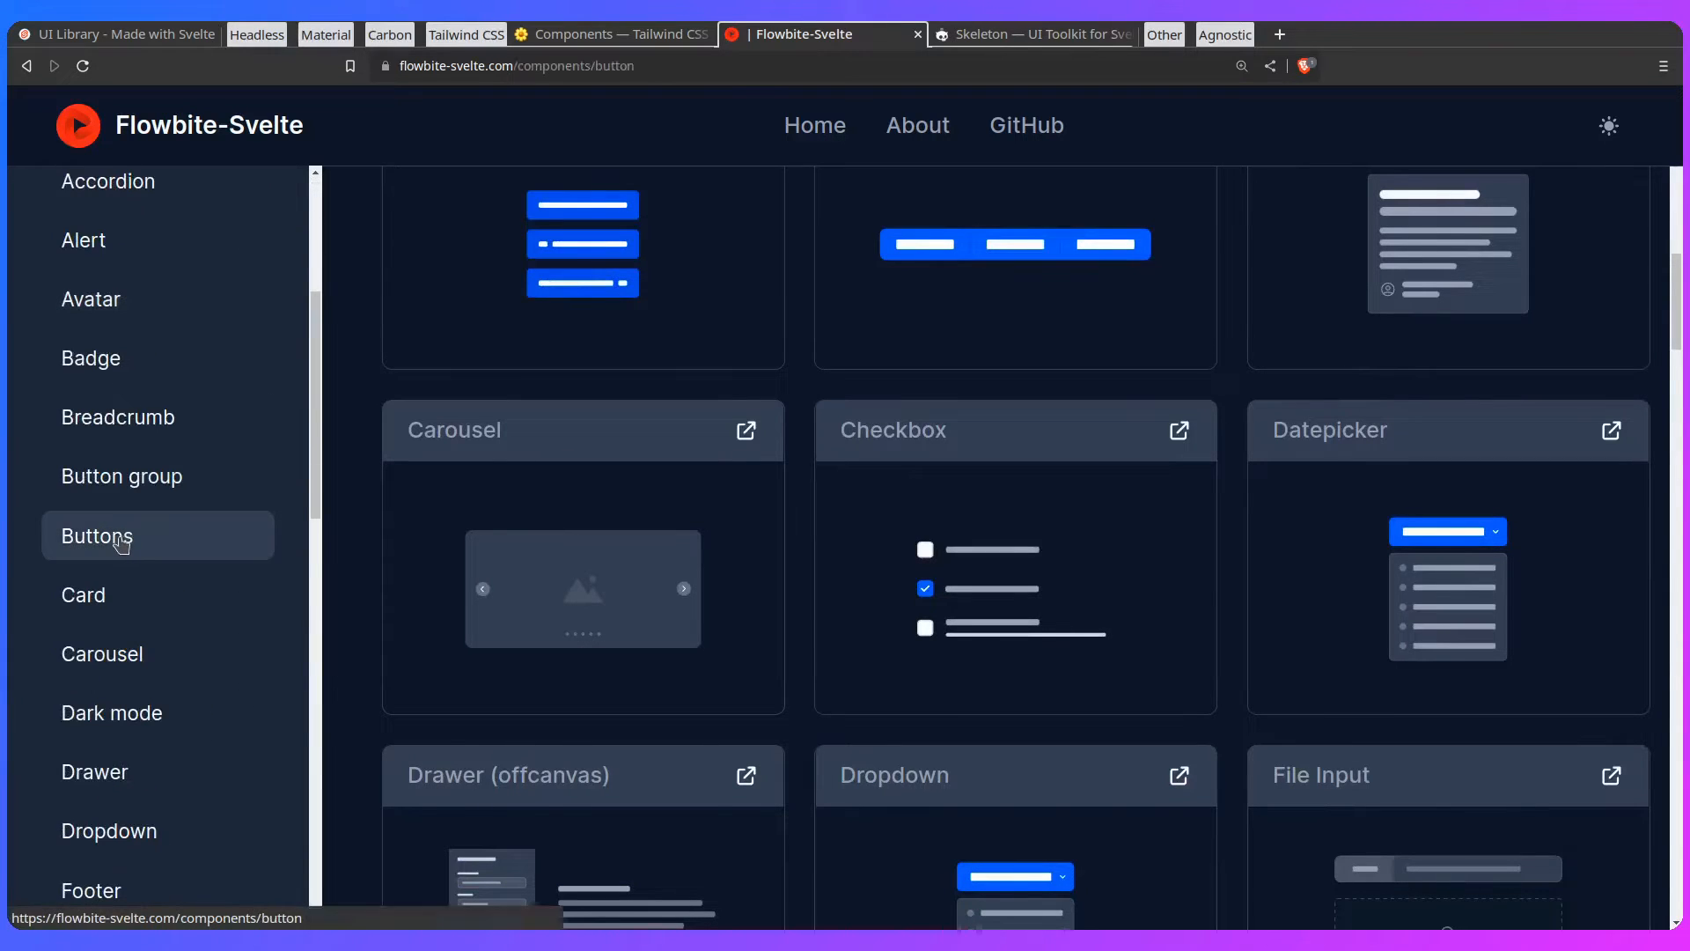
pyautogui.click(97, 535)
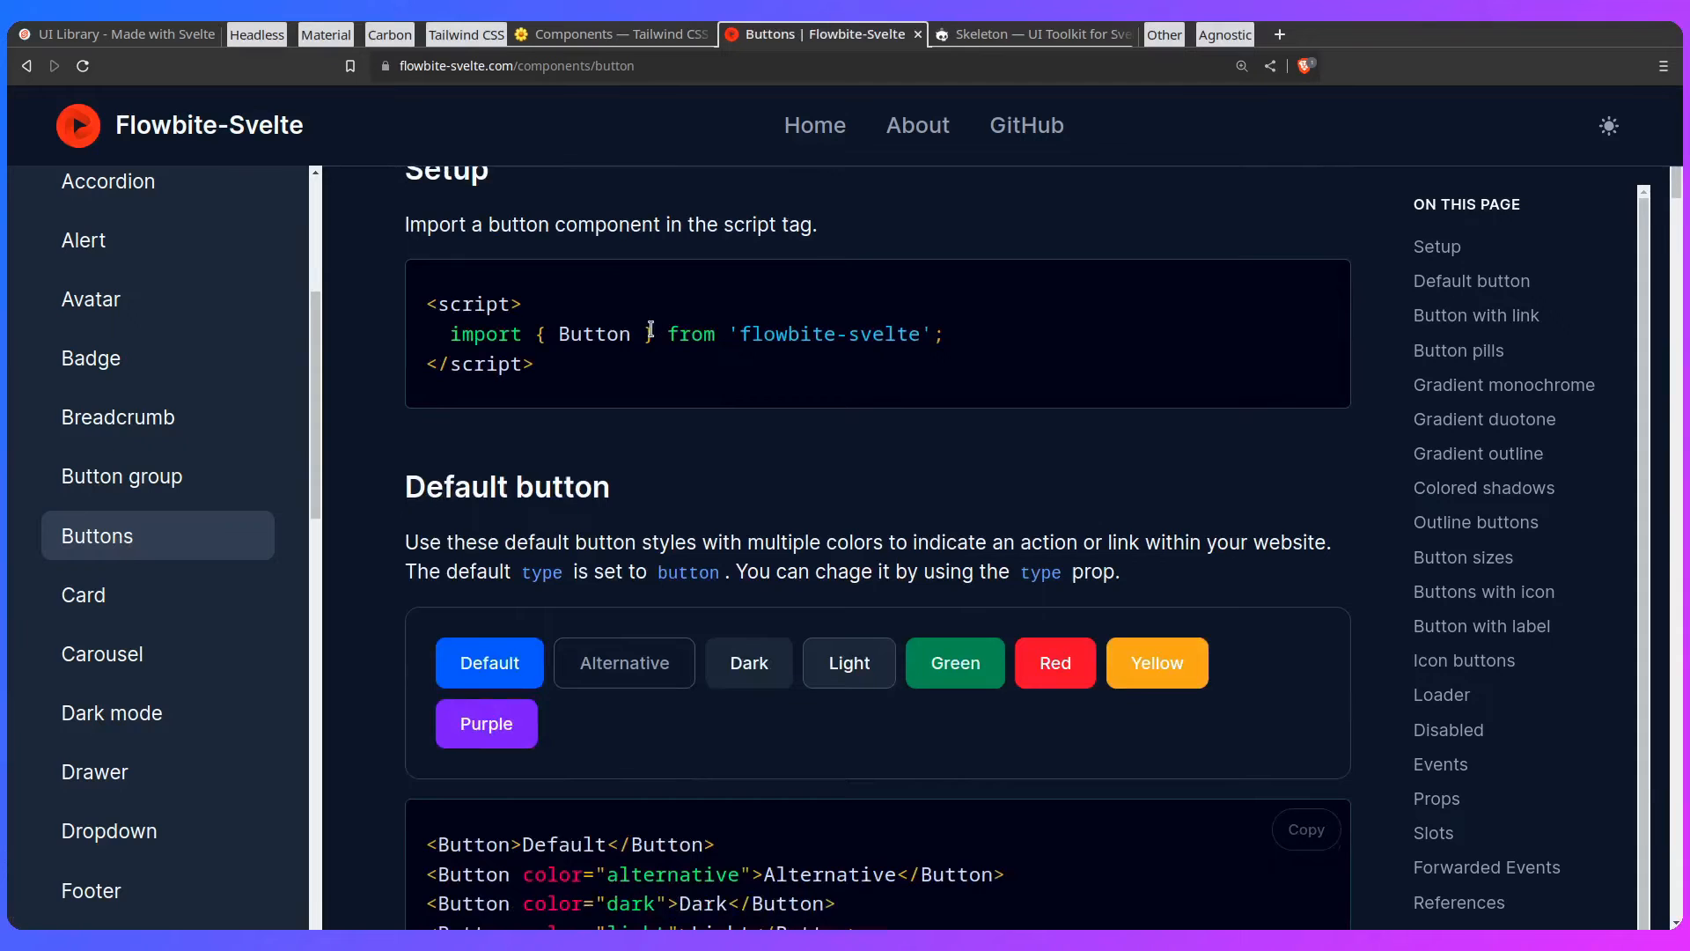
# Step: Read the Buttons examples, then the Card docs down to the action-button example
pyautogui.scroll(-3)
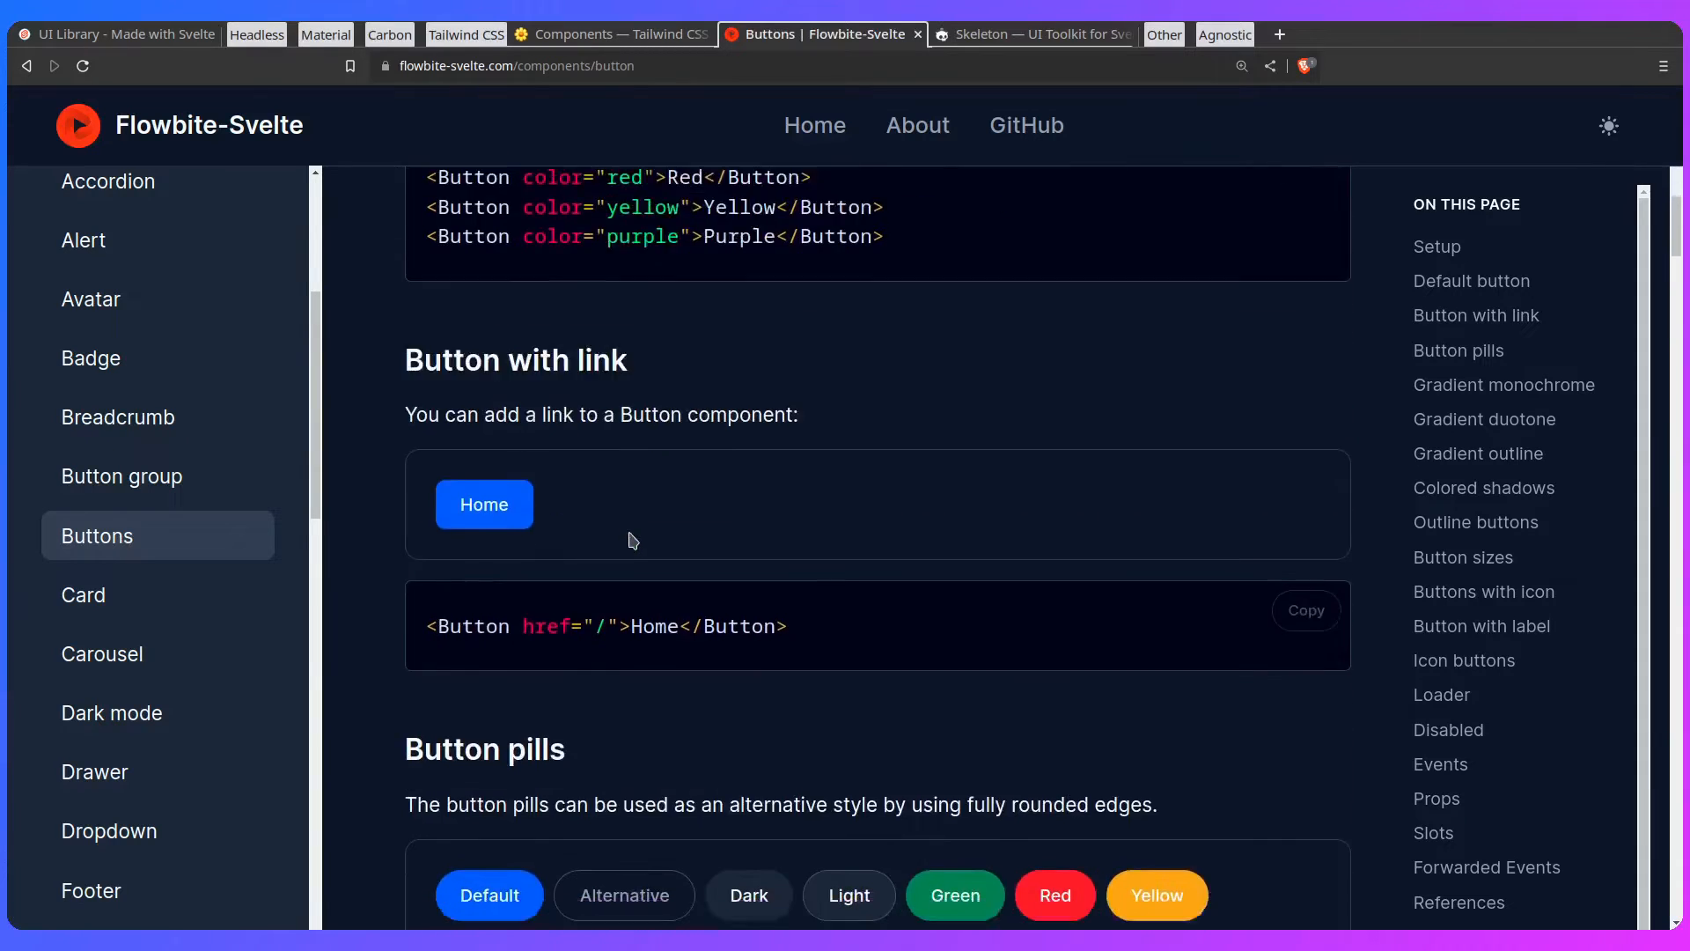
pyautogui.scroll(-3)
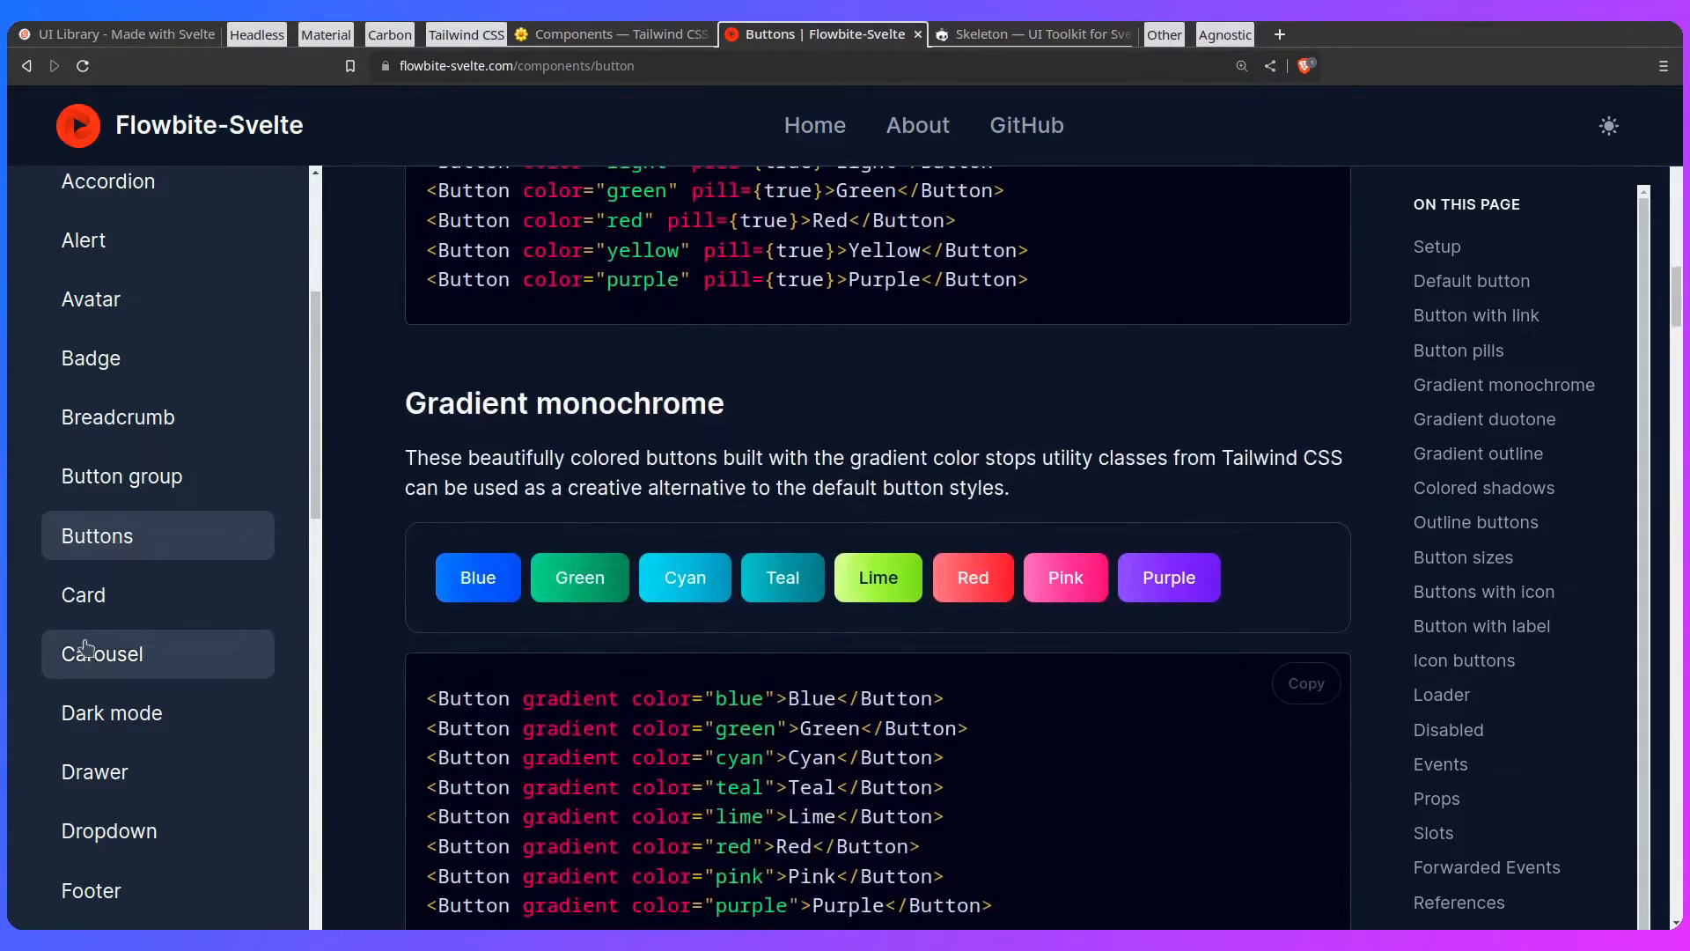
pyautogui.click(82, 594)
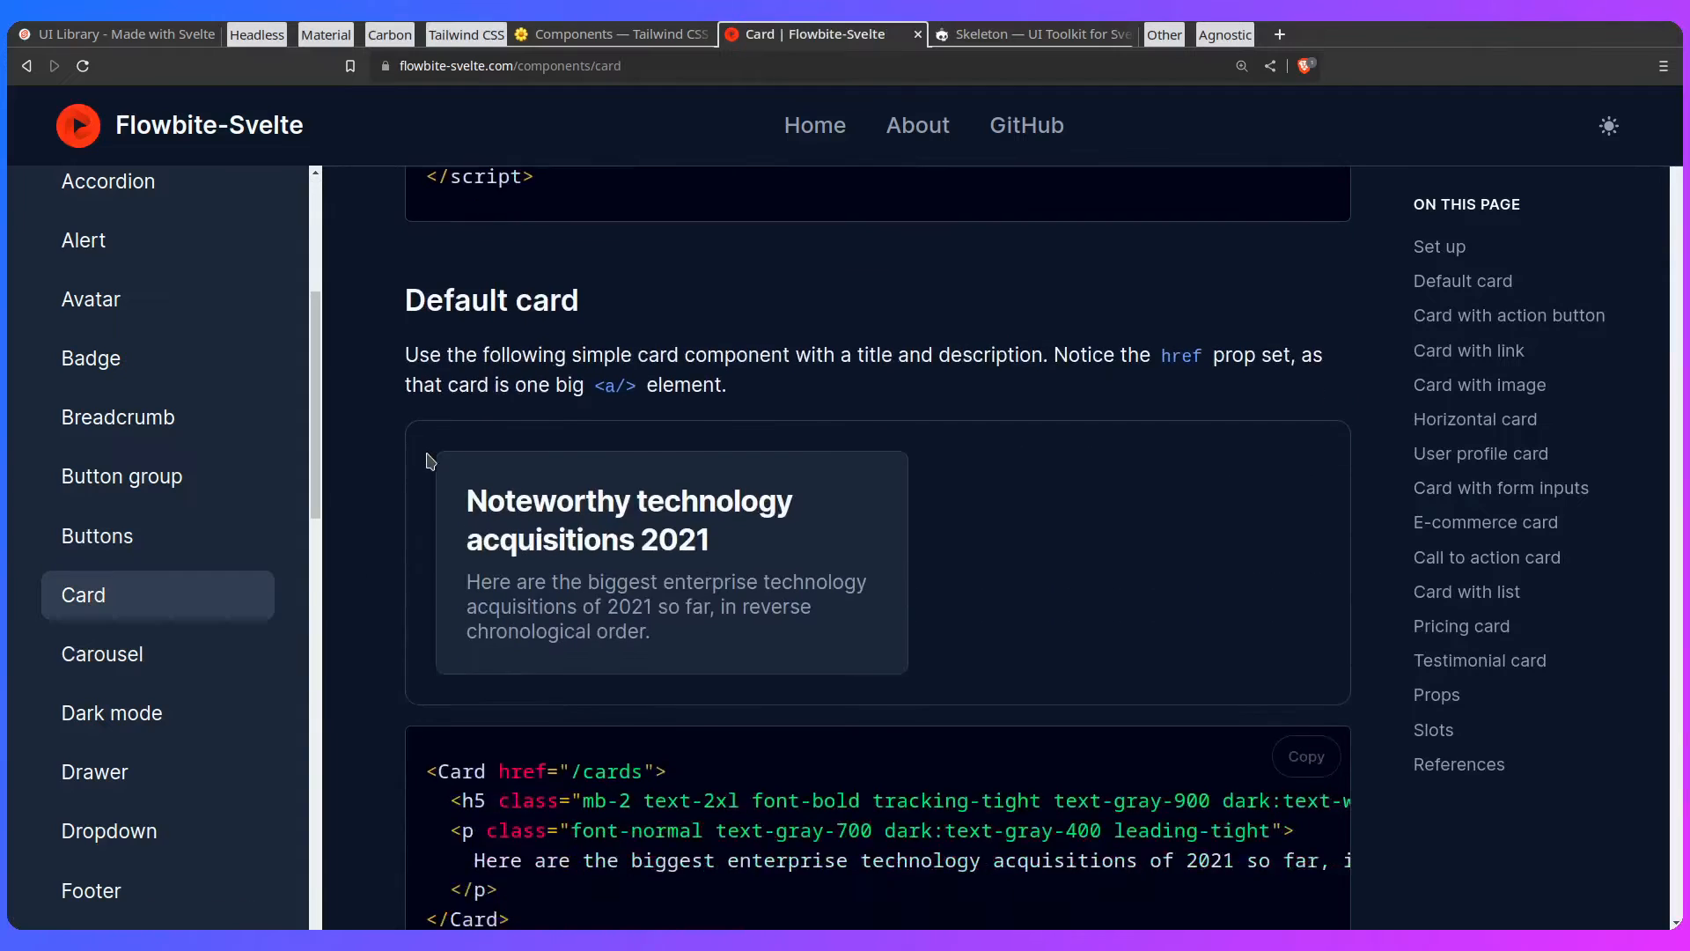
pyautogui.scroll(-3)
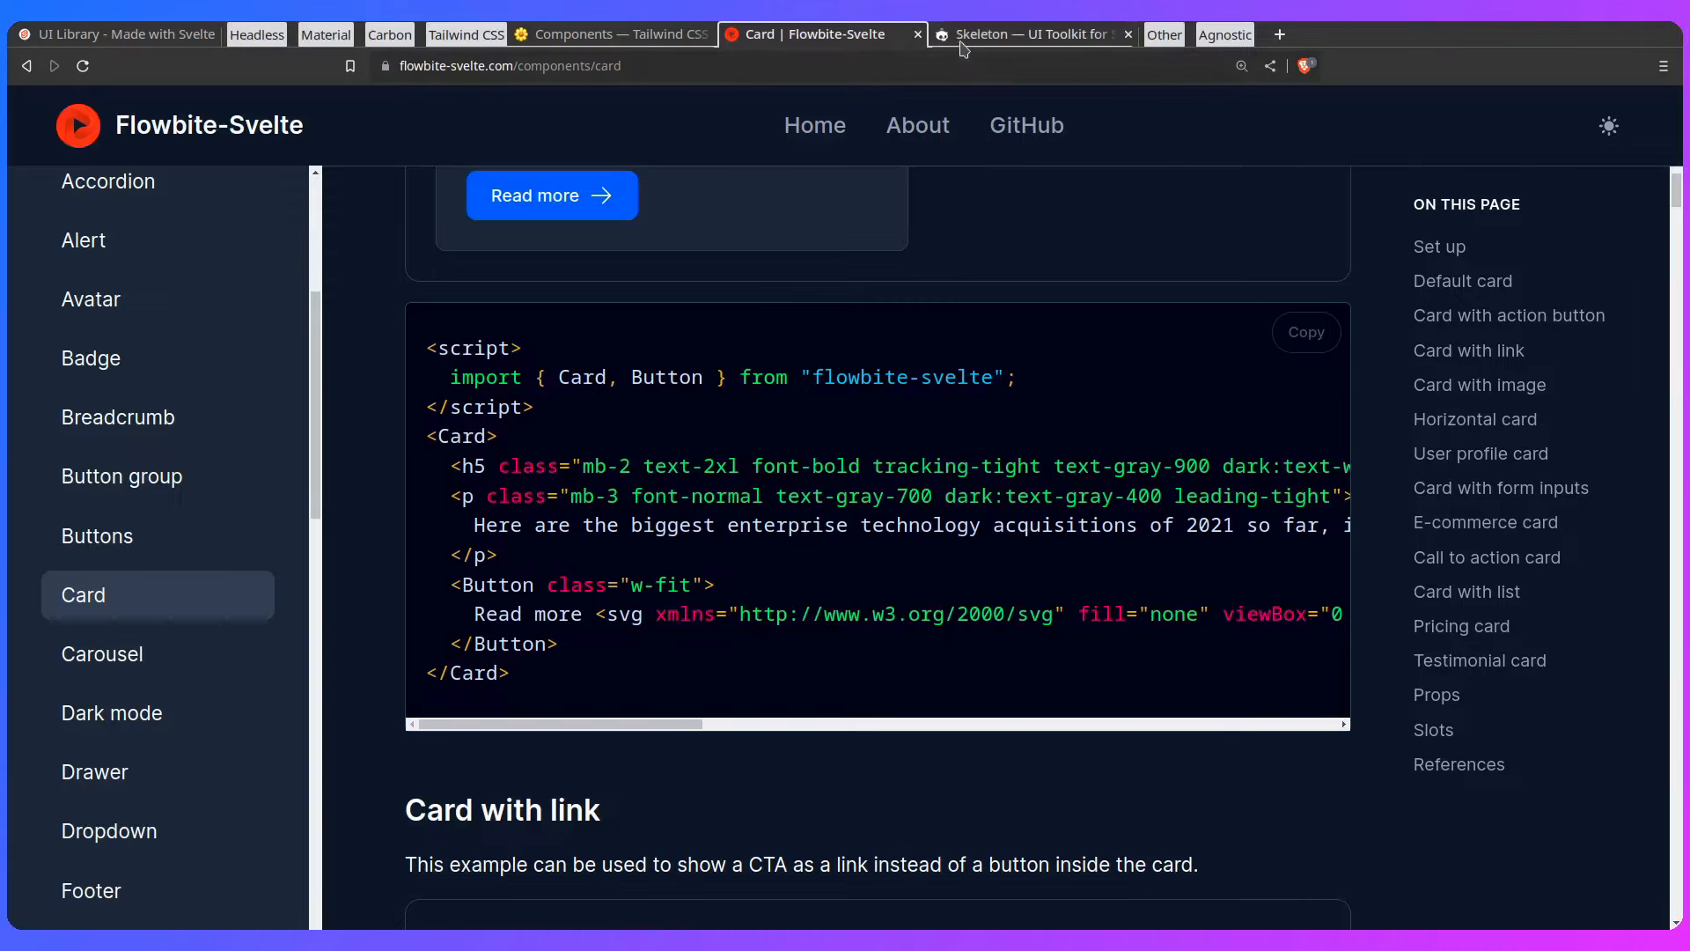
# Step: In Skeleton, skim the Installation and Themes guides, then reach the Tailwind Forms page
pyautogui.click(1030, 34)
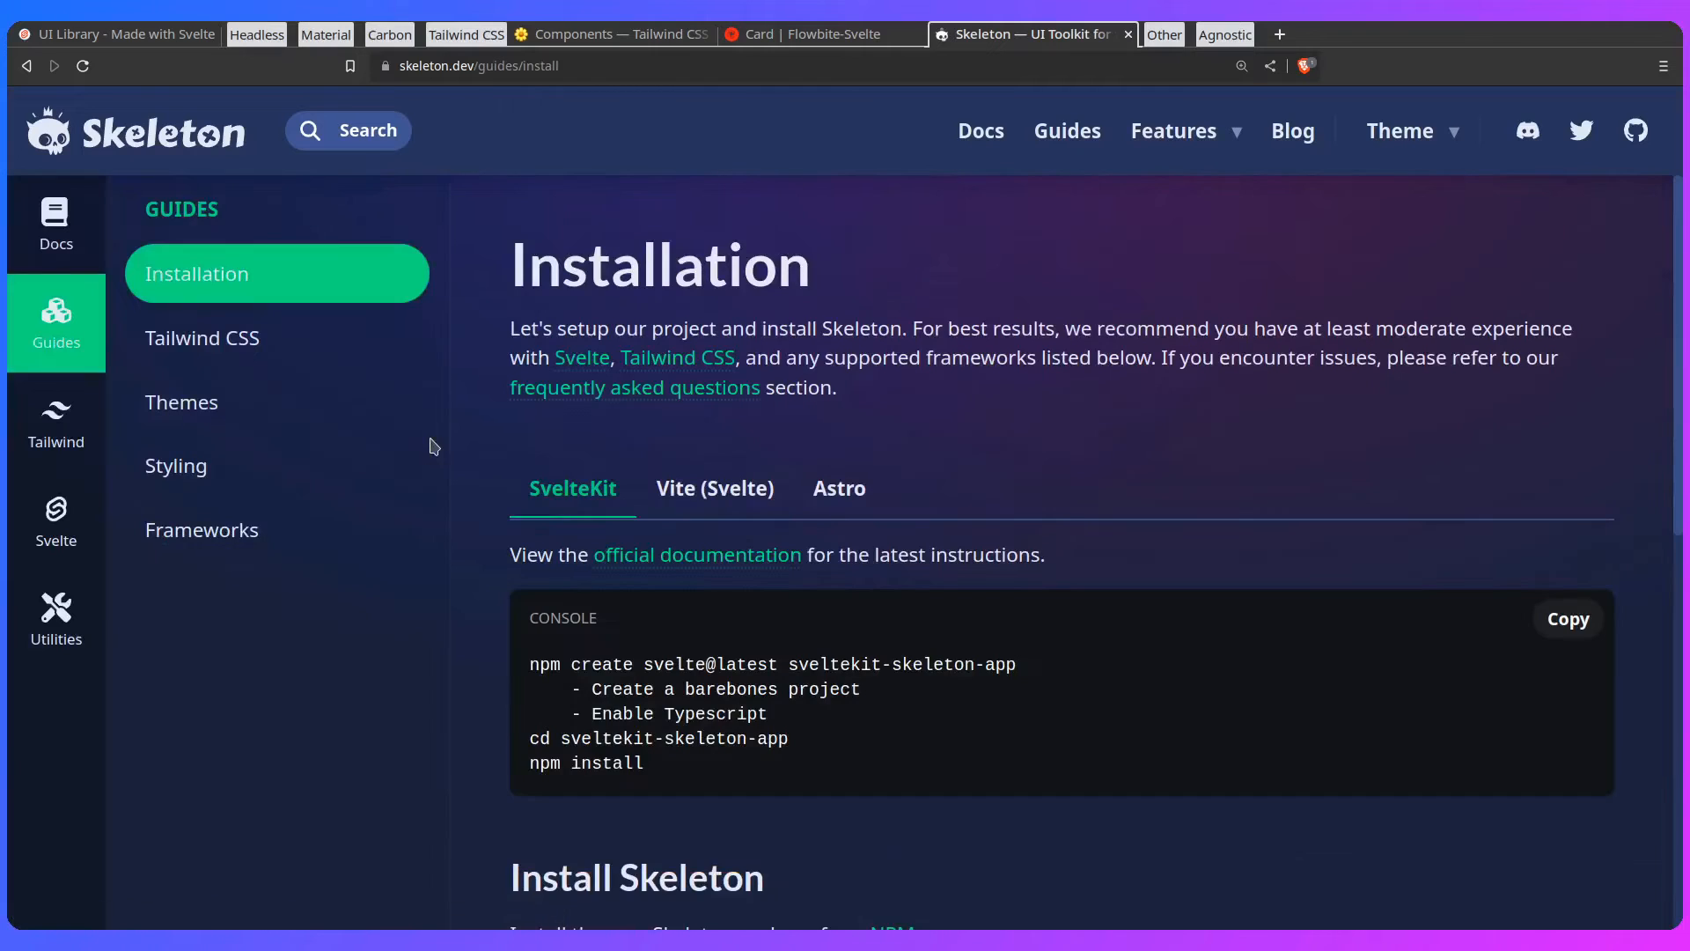
pyautogui.scroll(-3)
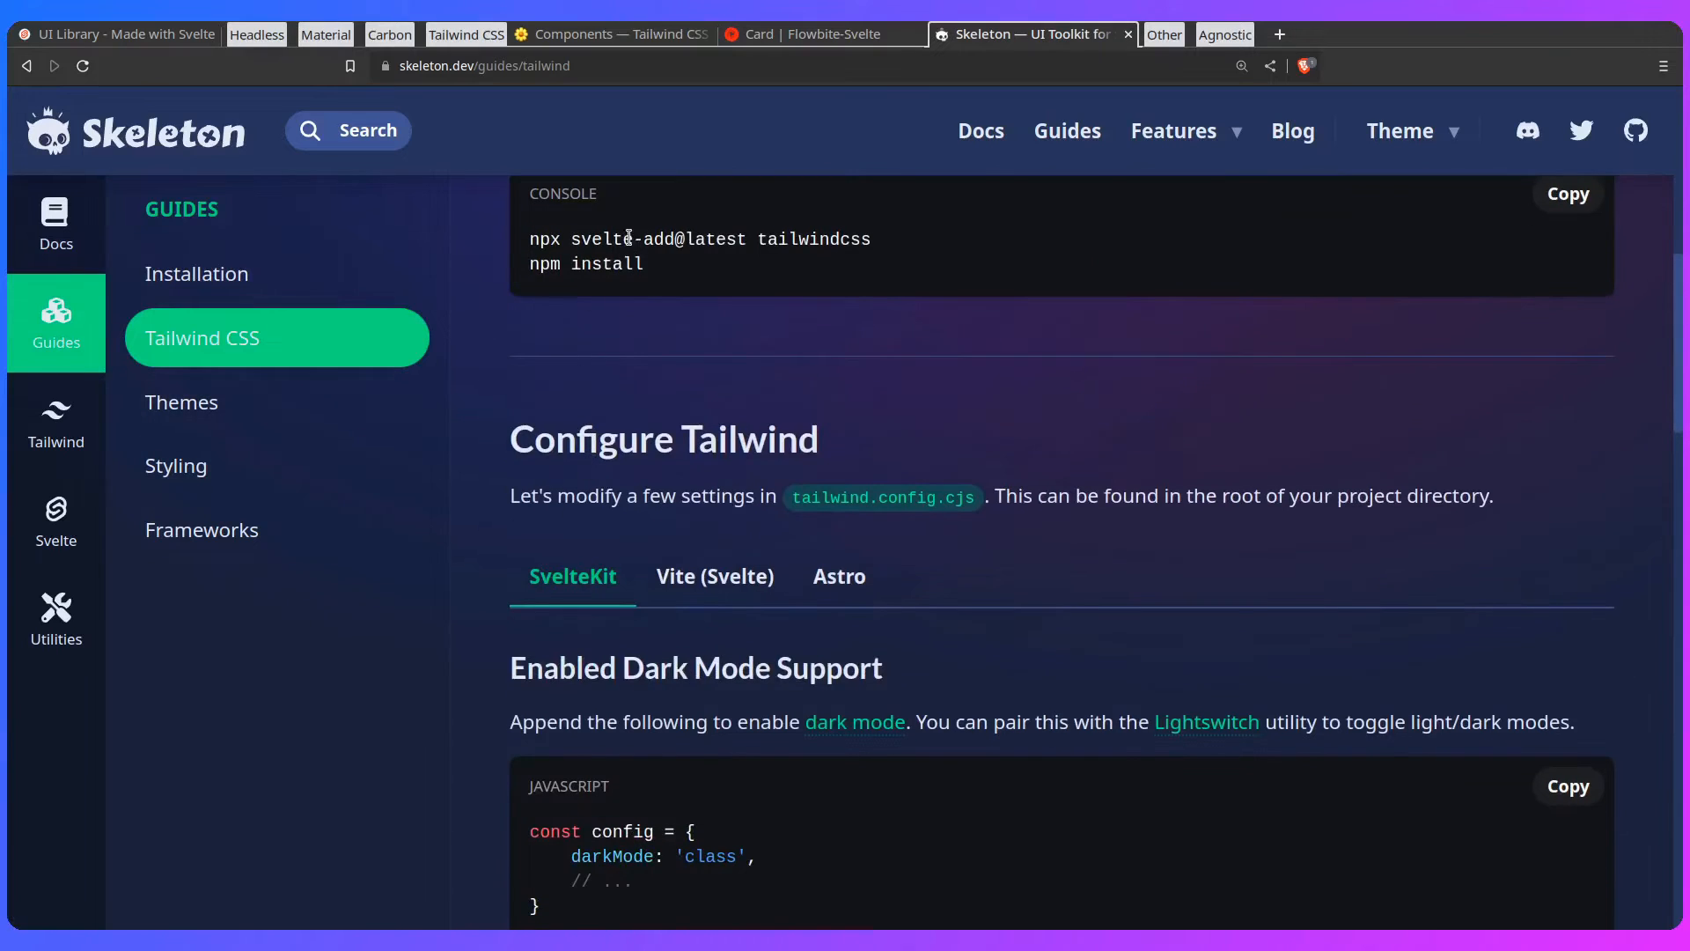
pyautogui.click(181, 402)
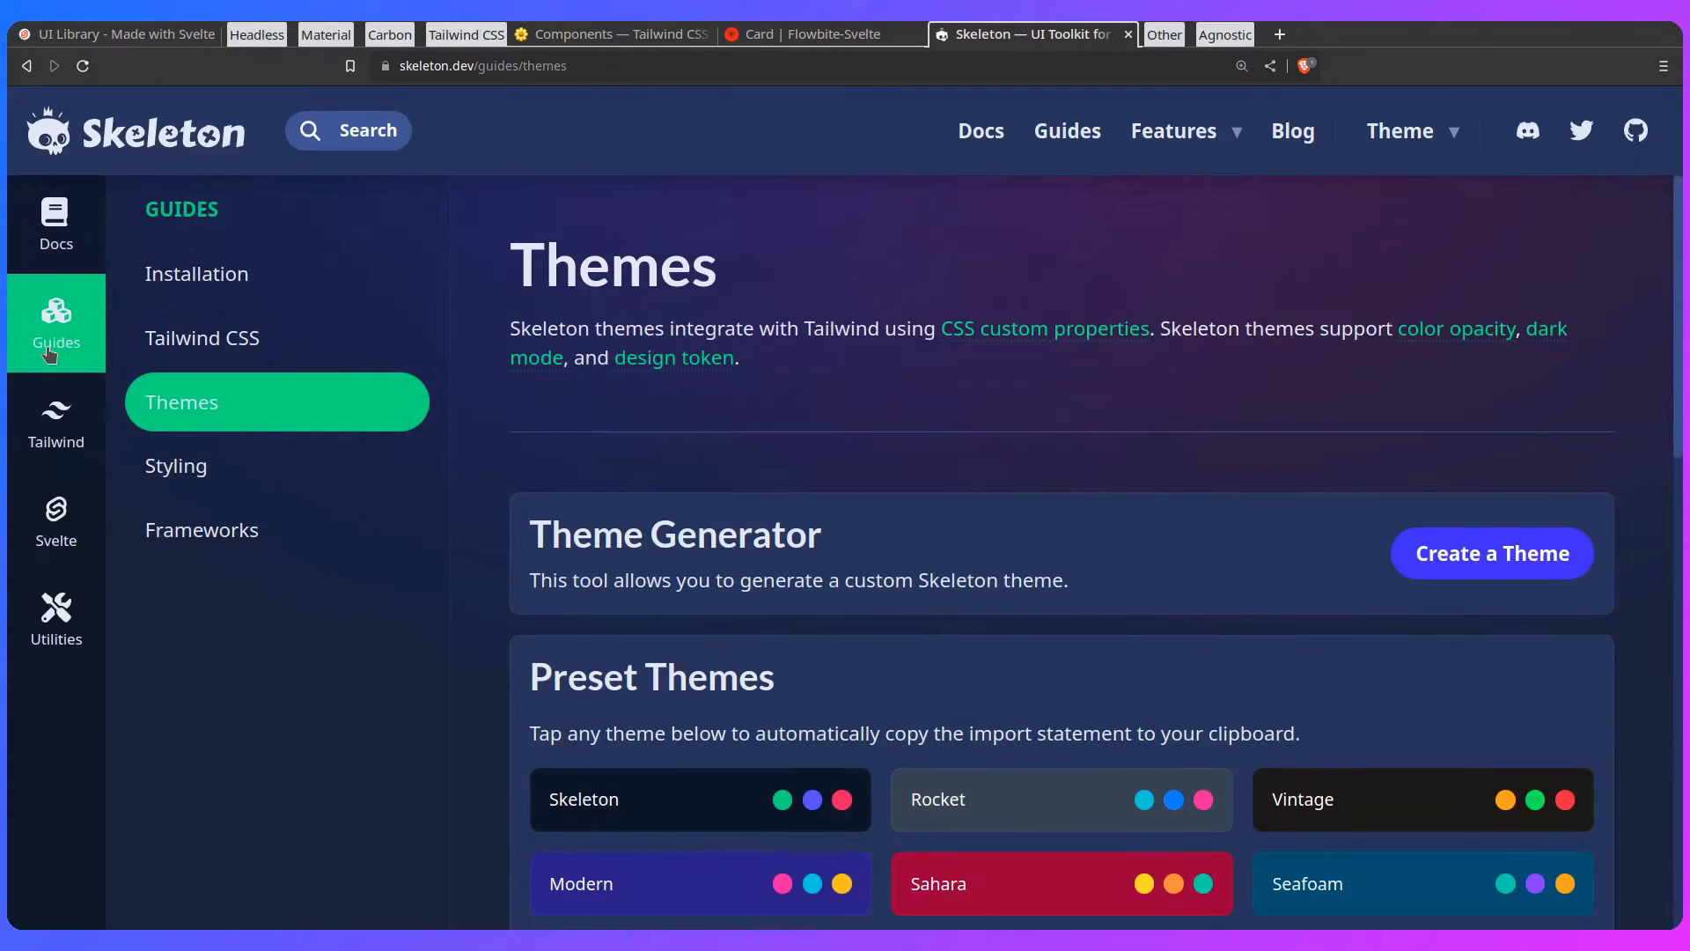
pyautogui.click(55, 421)
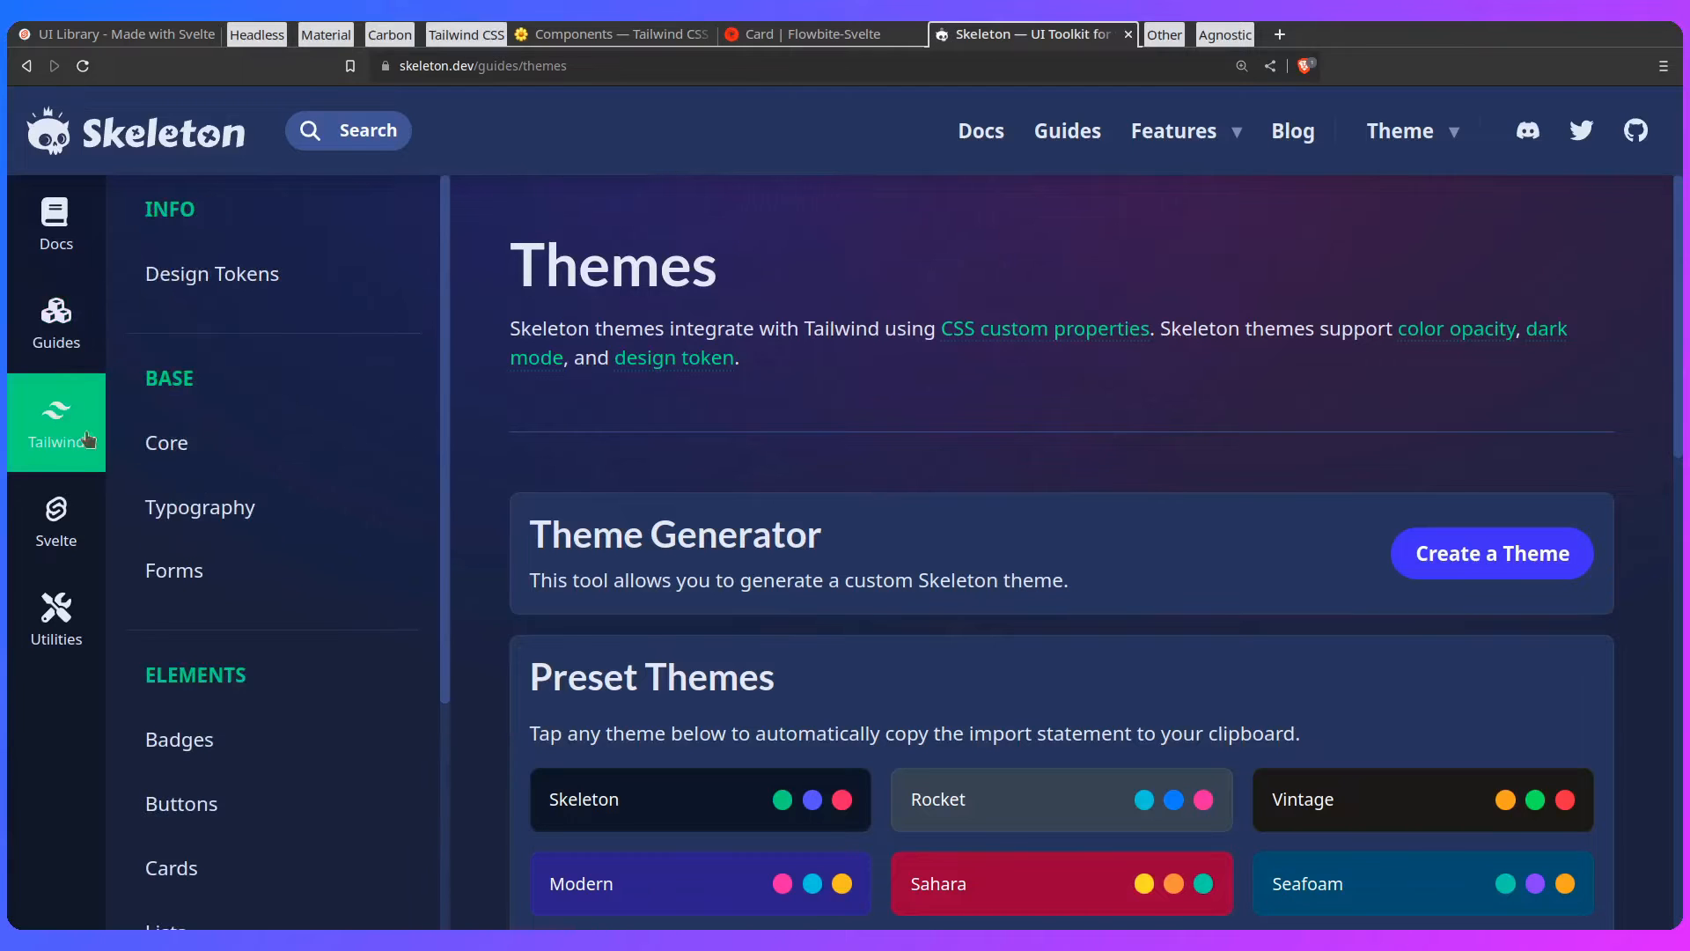
pyautogui.click(174, 571)
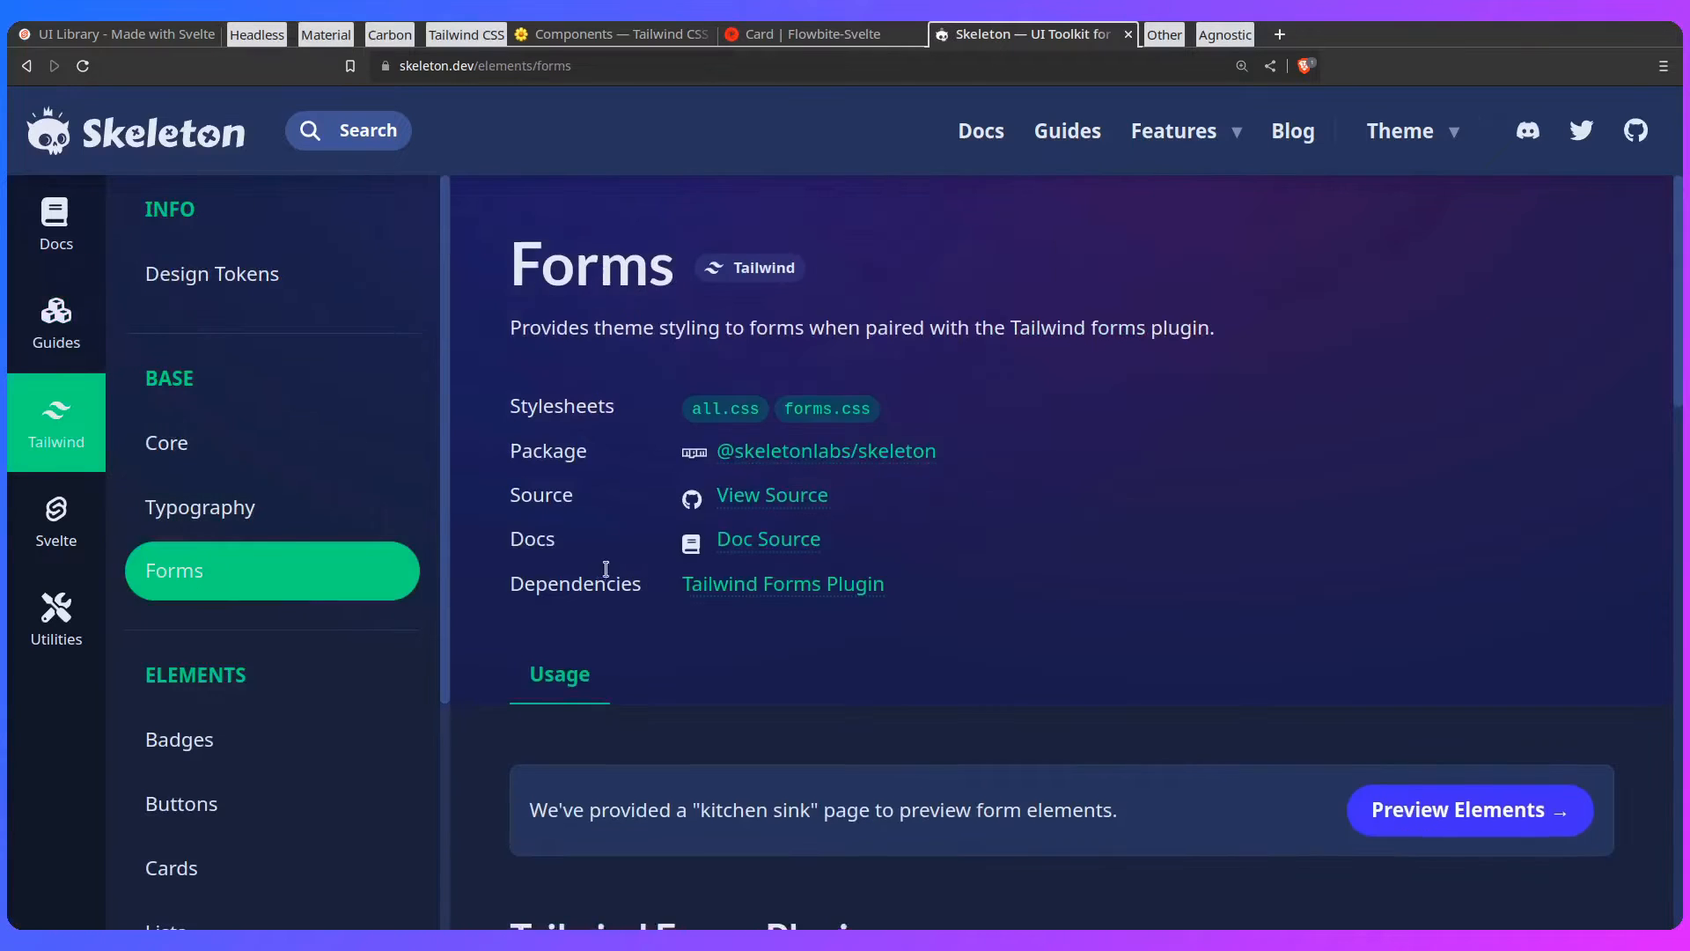
# Step: View the Forms Preview kitchen sink down to the checkbox and radio examples
pyautogui.click(1468, 810)
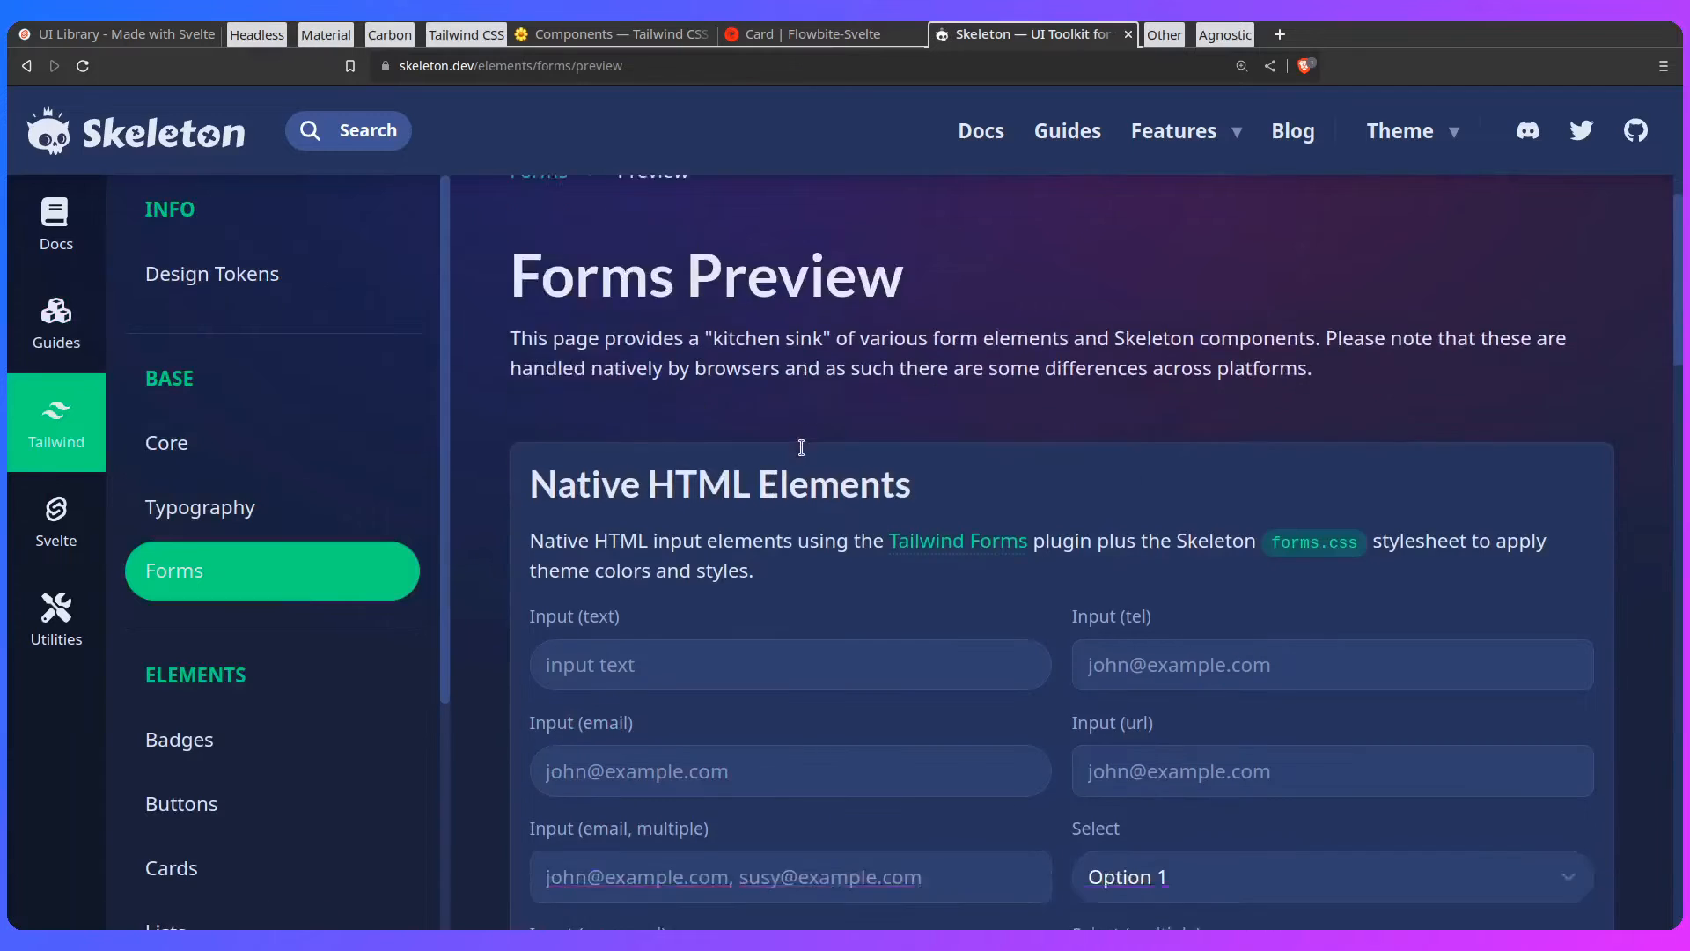
pyautogui.scroll(-3)
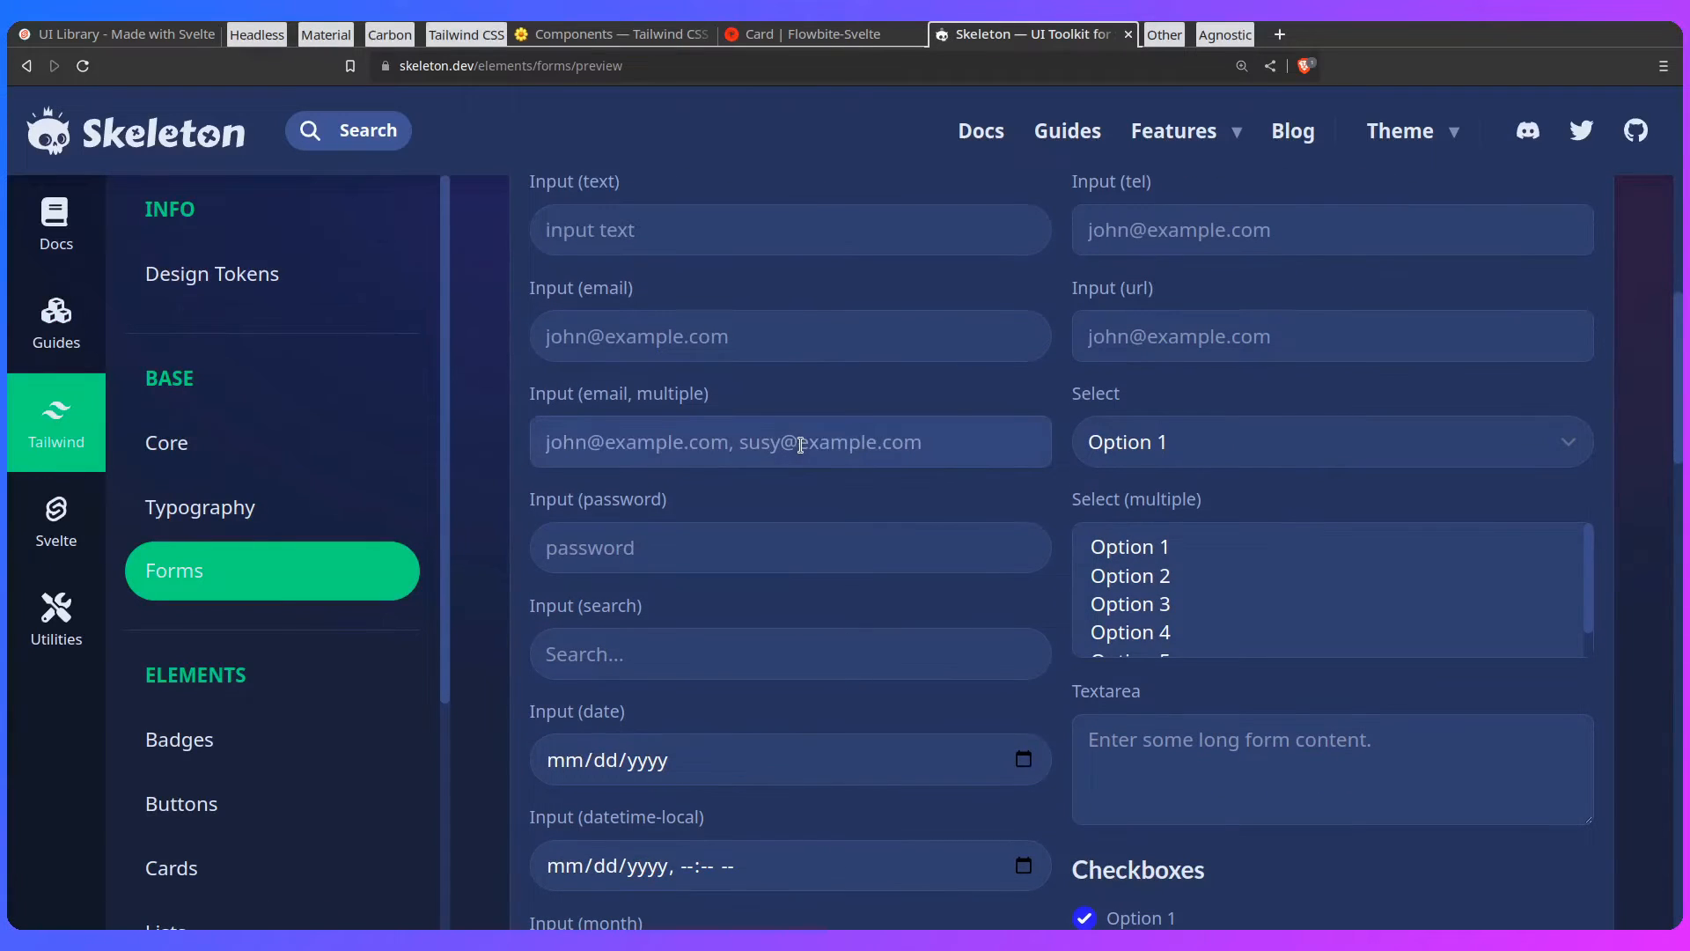
pyautogui.scroll(-3)
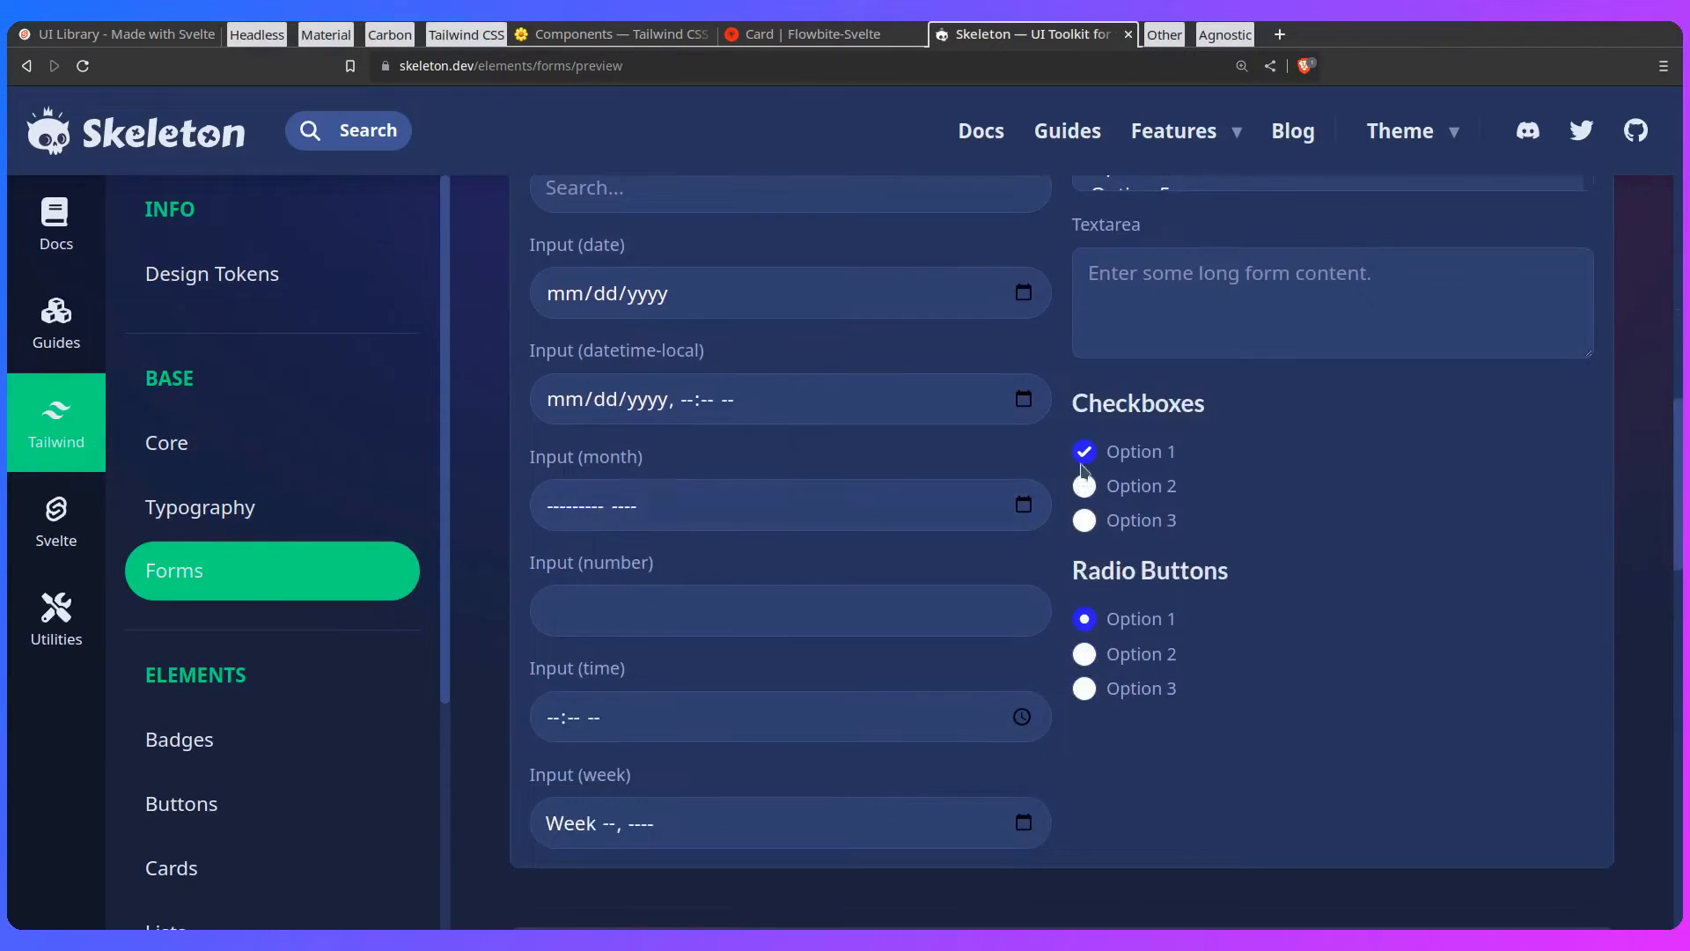
pyautogui.moveTo(1097, 488)
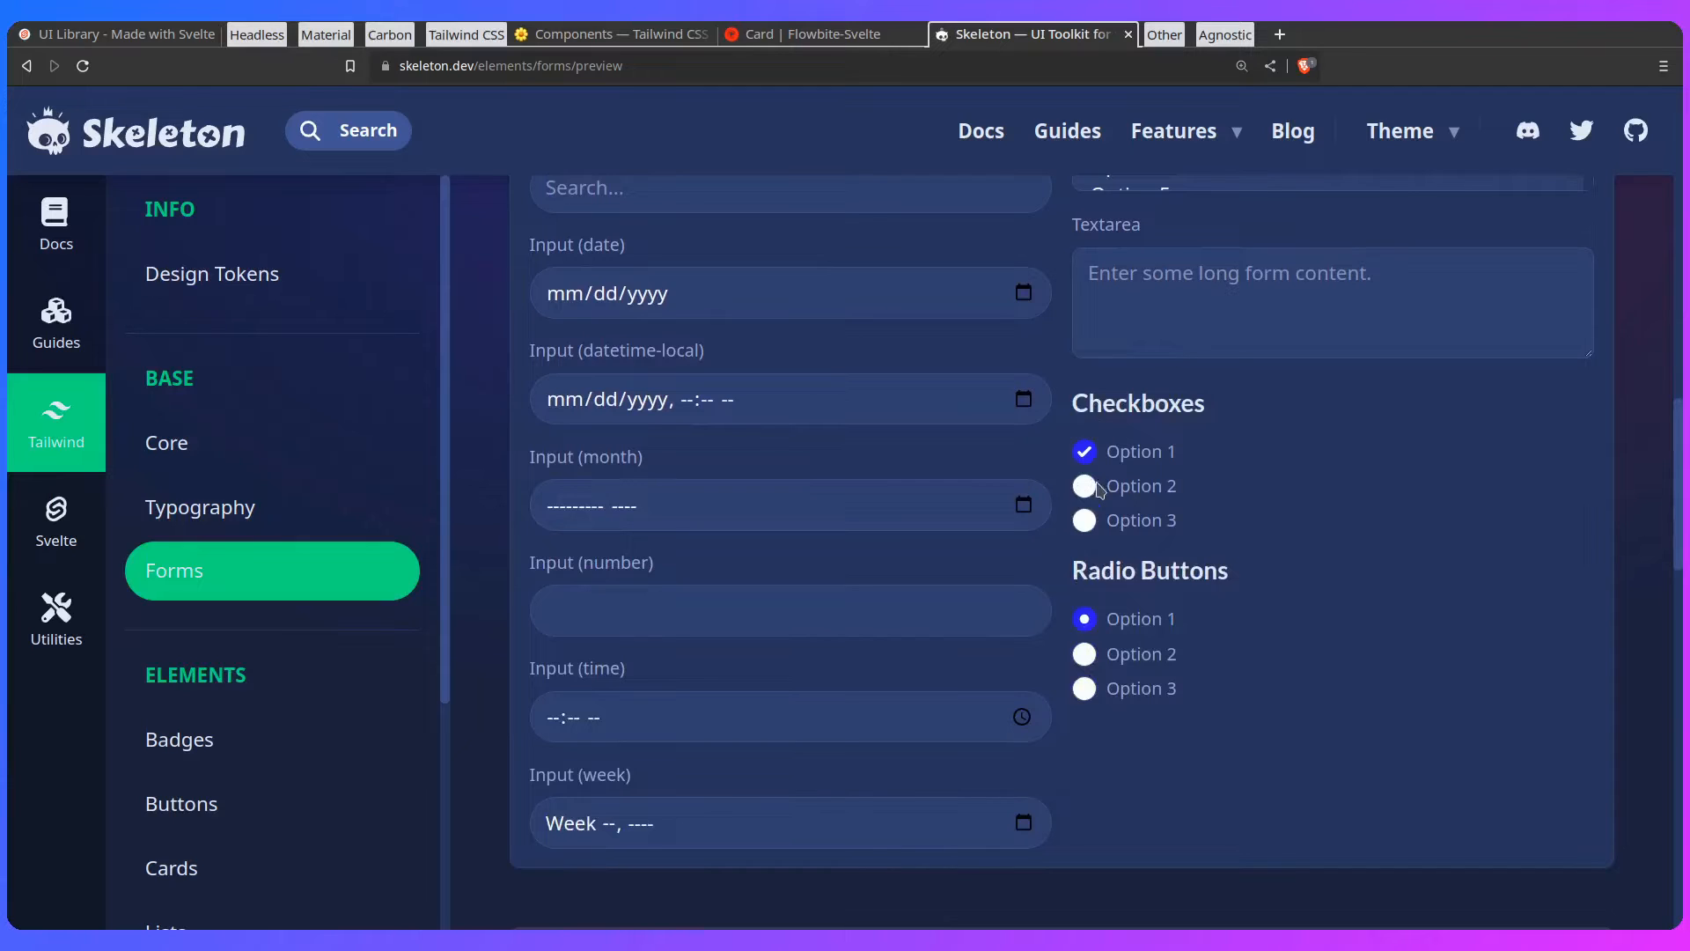
pyautogui.moveTo(1139, 433)
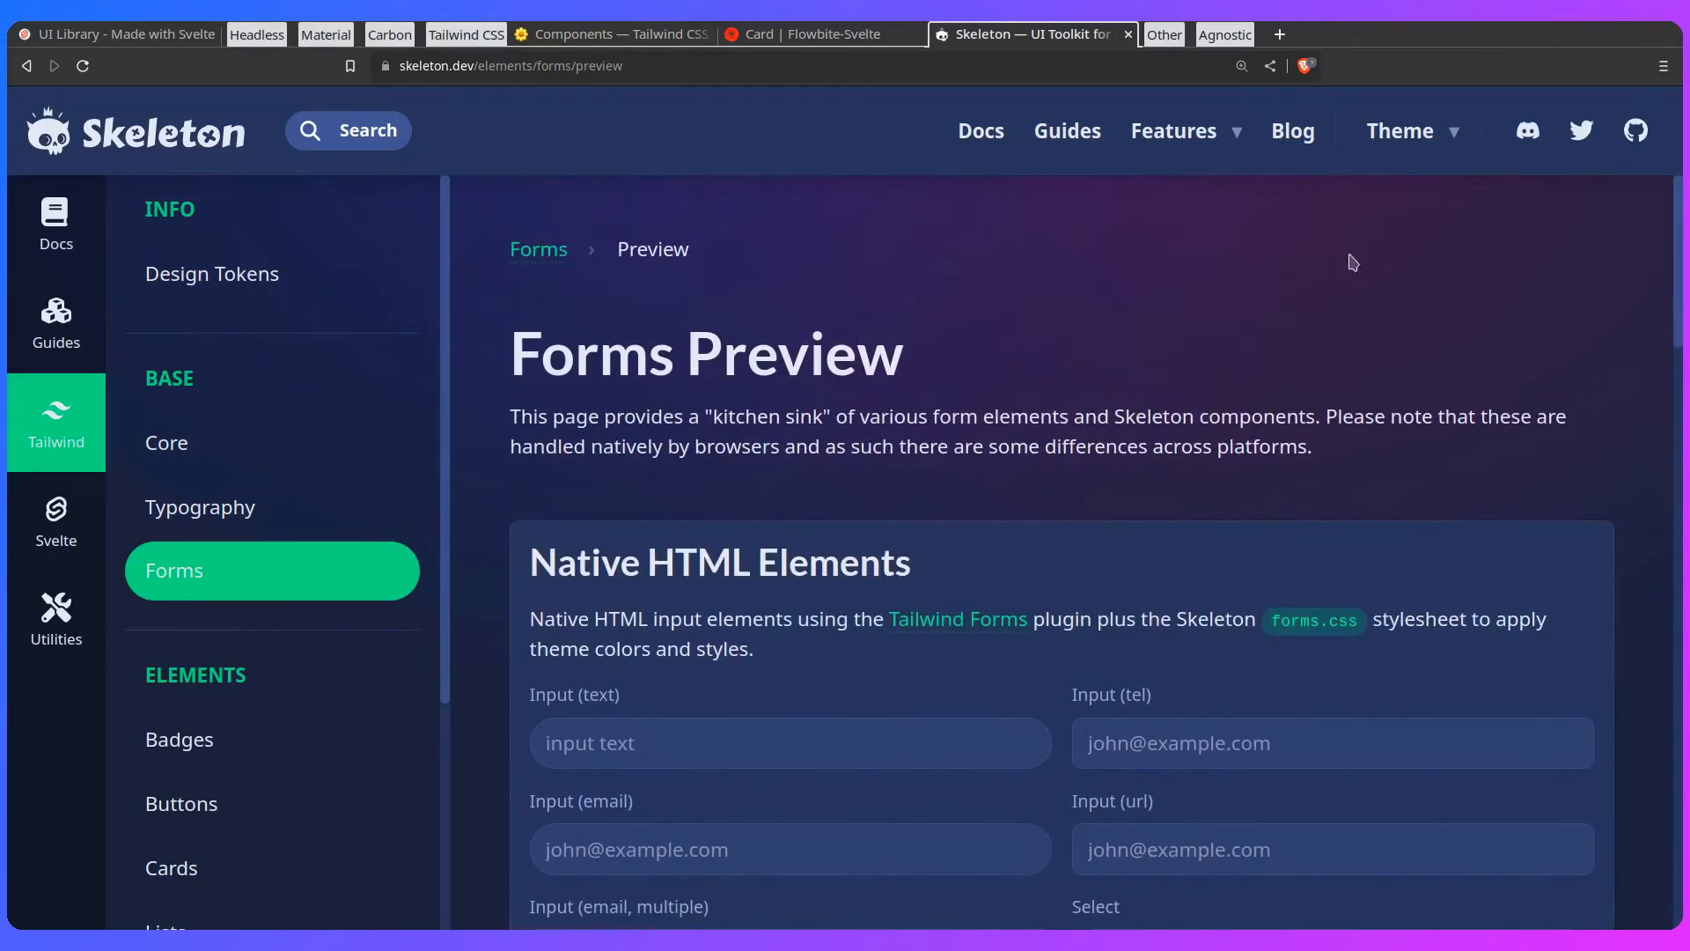
# Step: Restyle the Skeleton site with the Rocket, Seafoam and Vintage themes in turn
pyautogui.click(1400, 130)
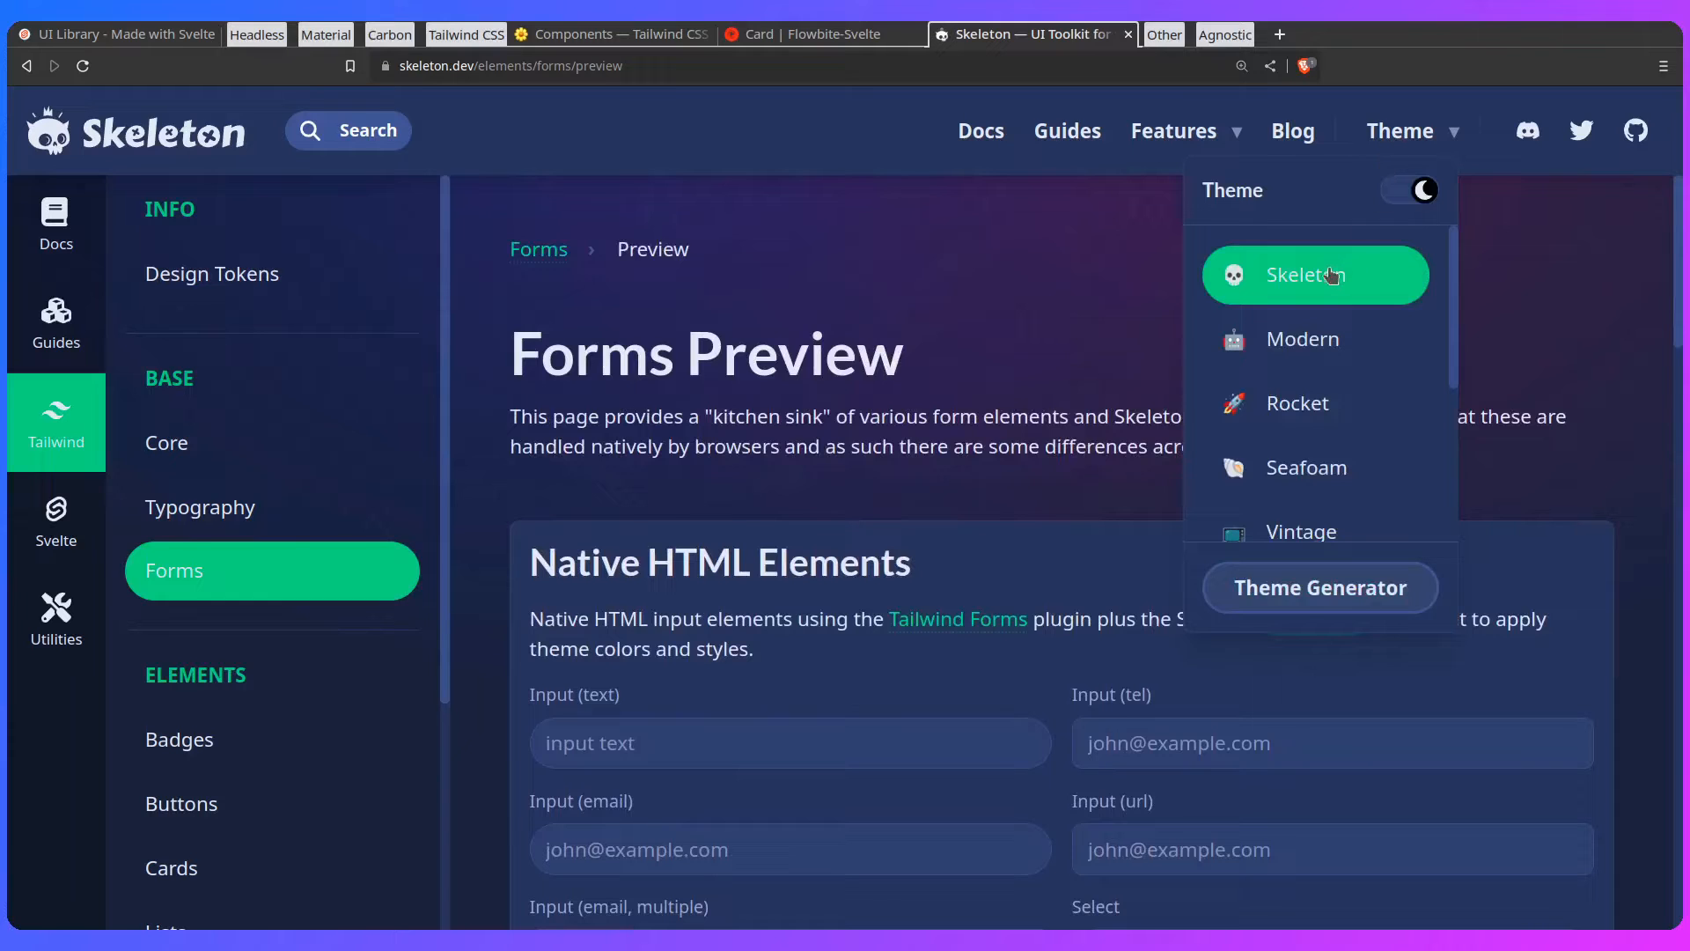
pyautogui.moveTo(179, 588)
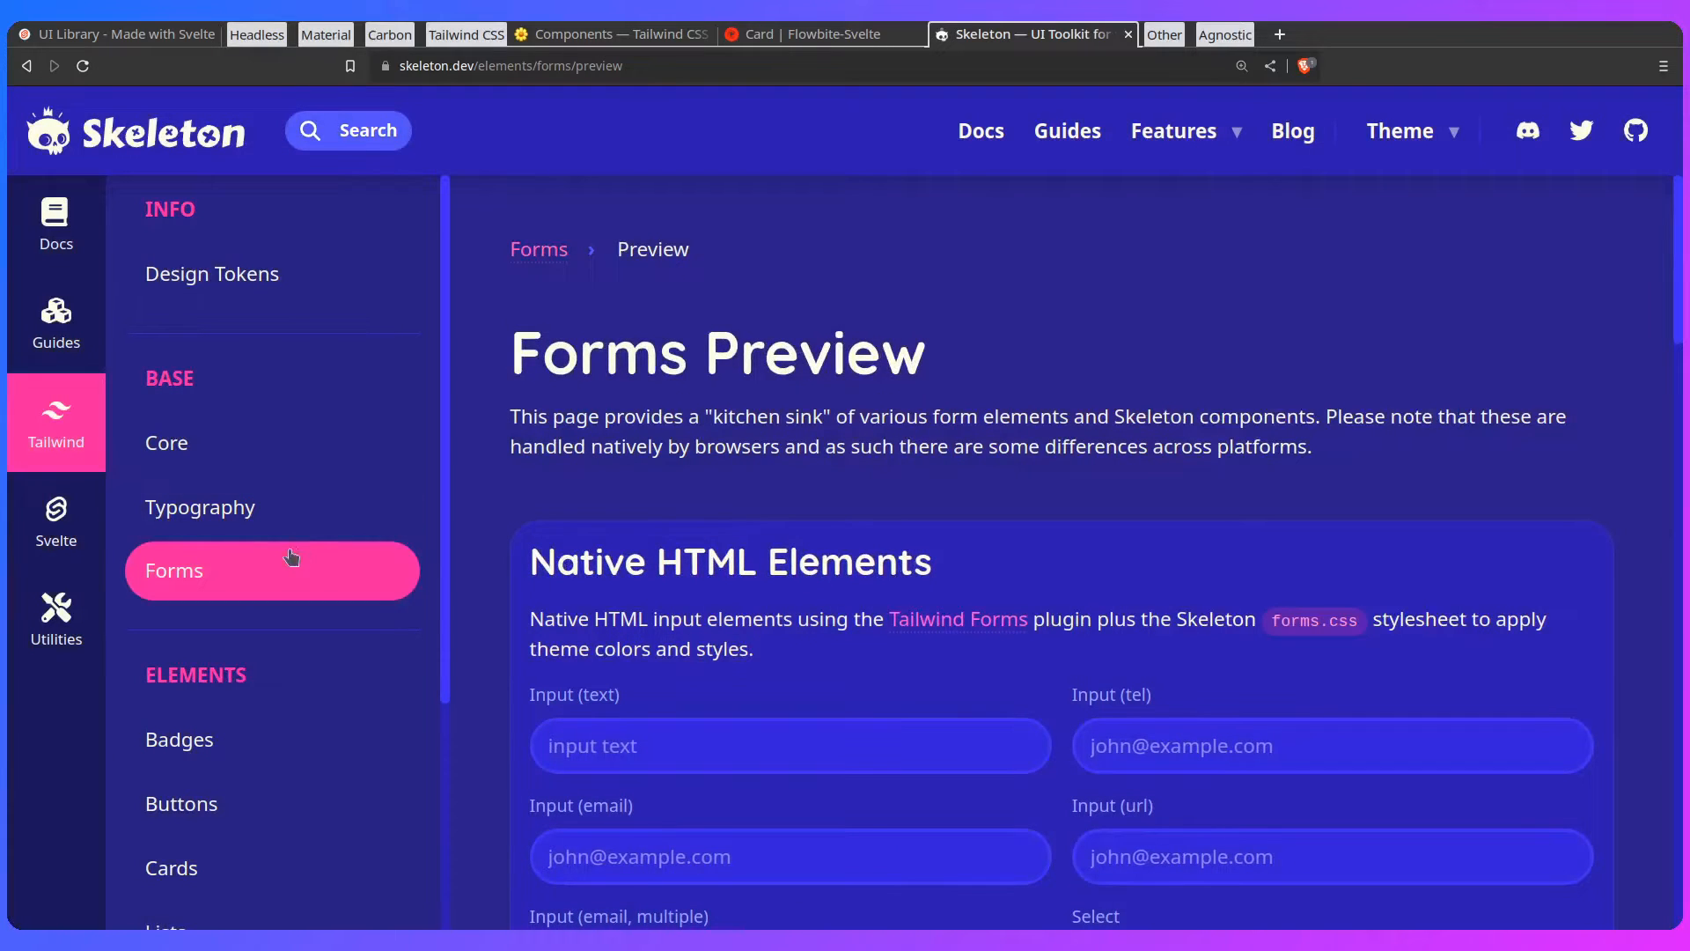
pyautogui.moveTo(1284, 227)
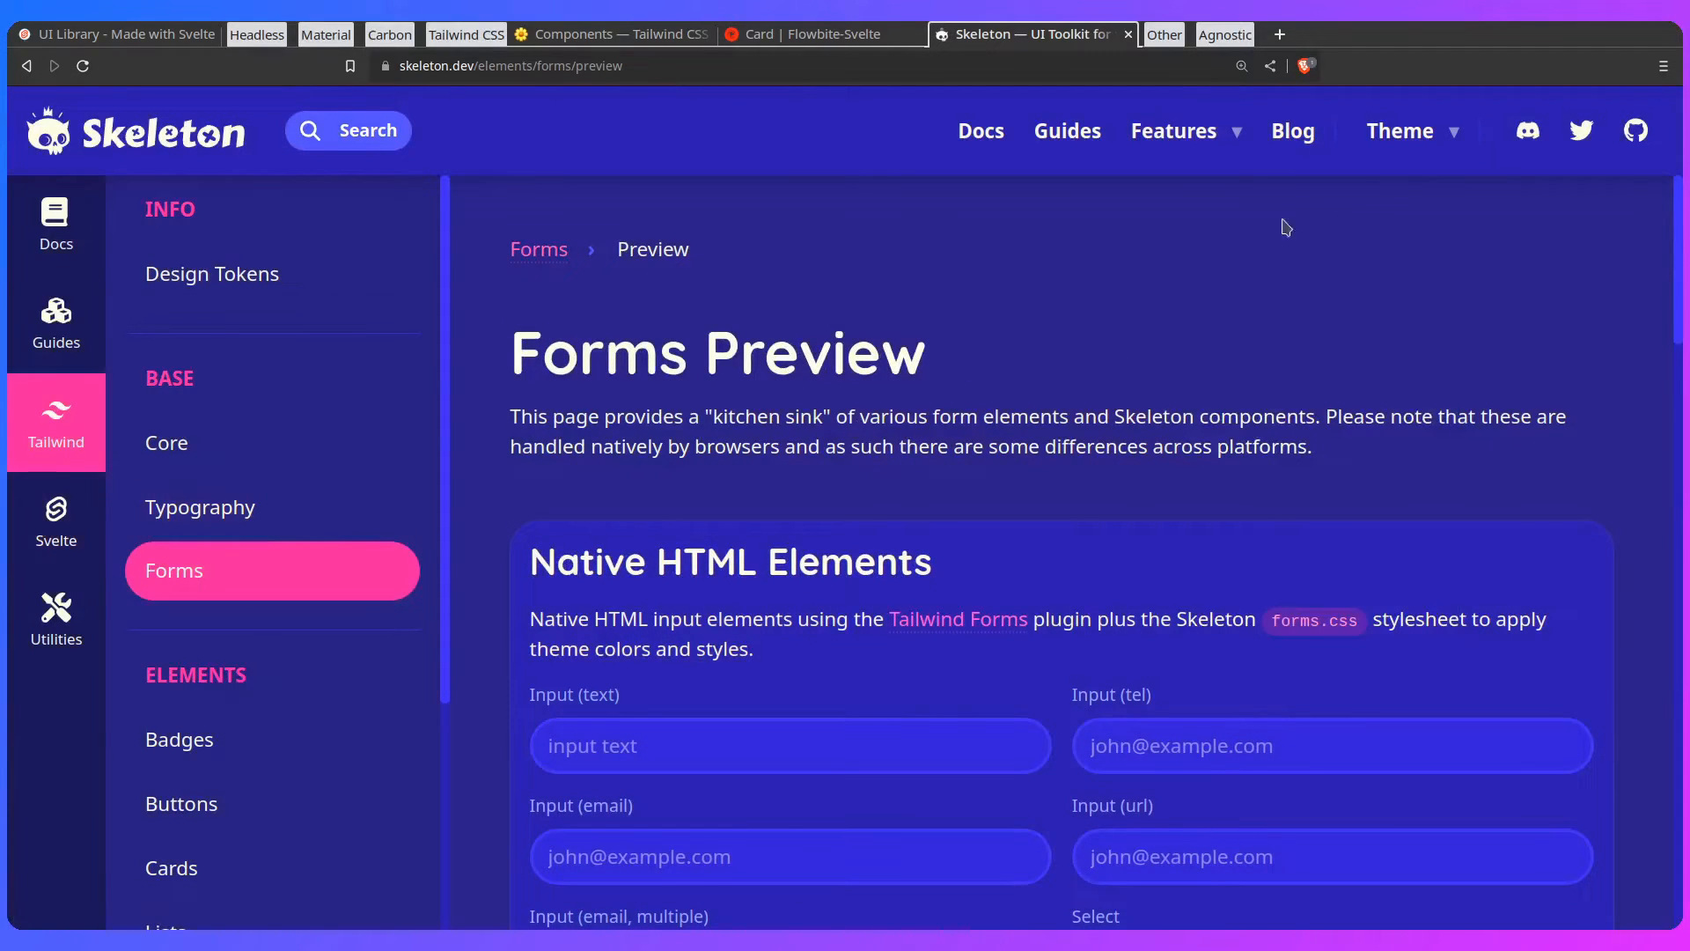
pyautogui.click(1414, 130)
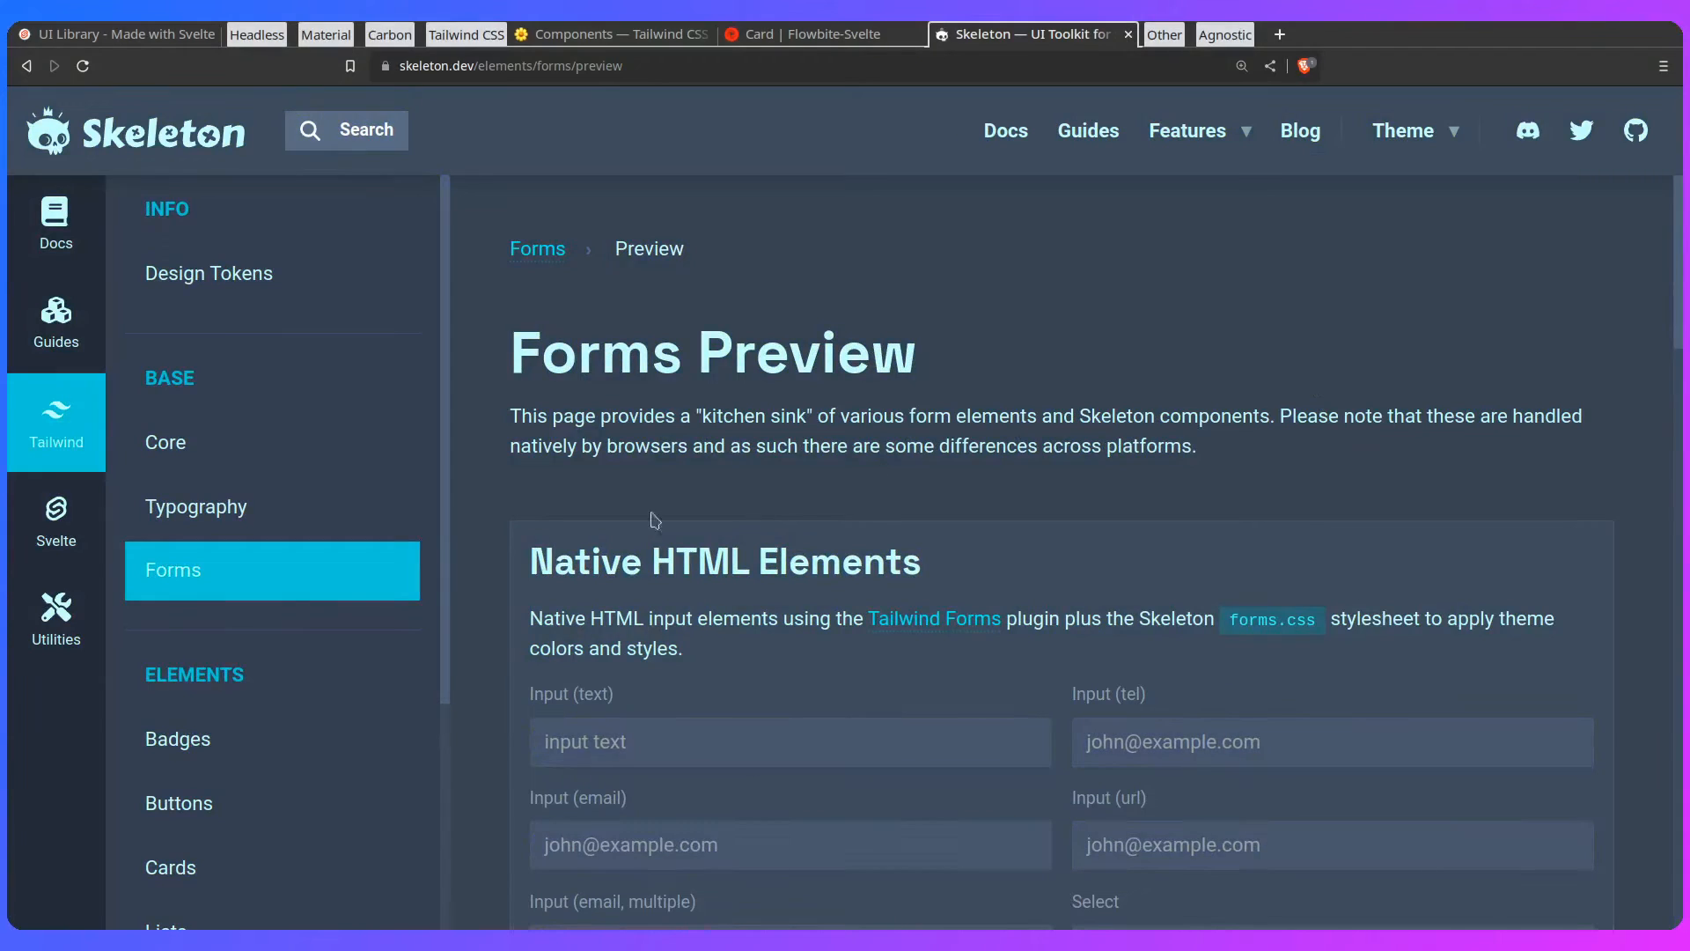
pyautogui.click(1404, 131)
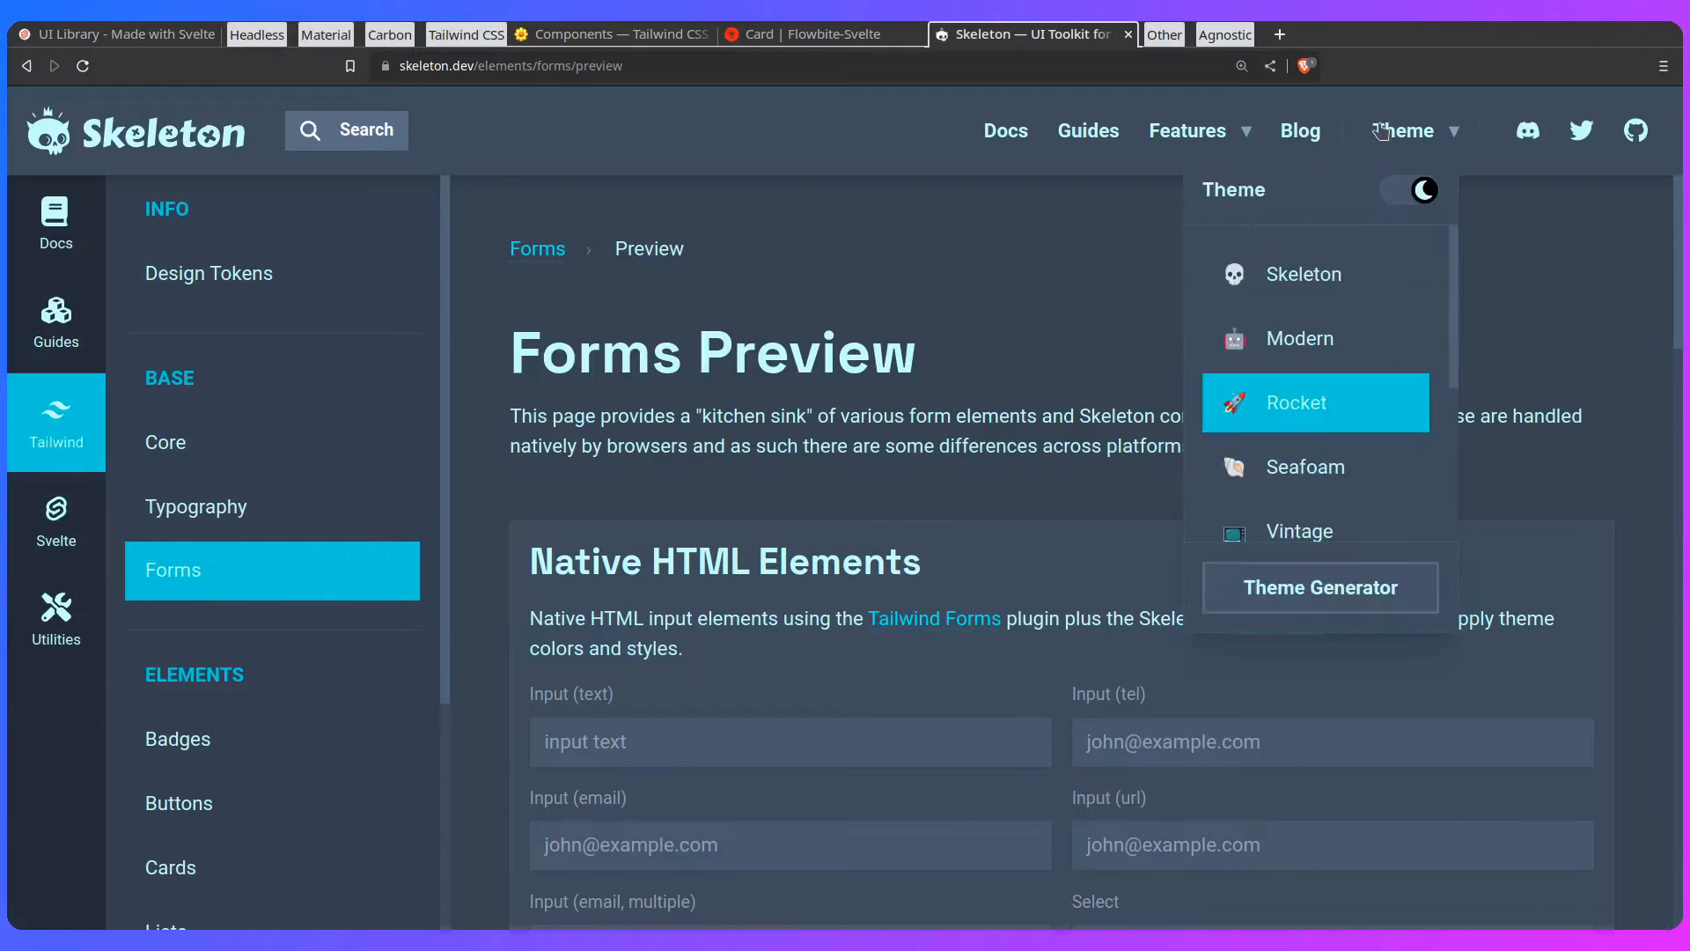
pyautogui.click(1294, 402)
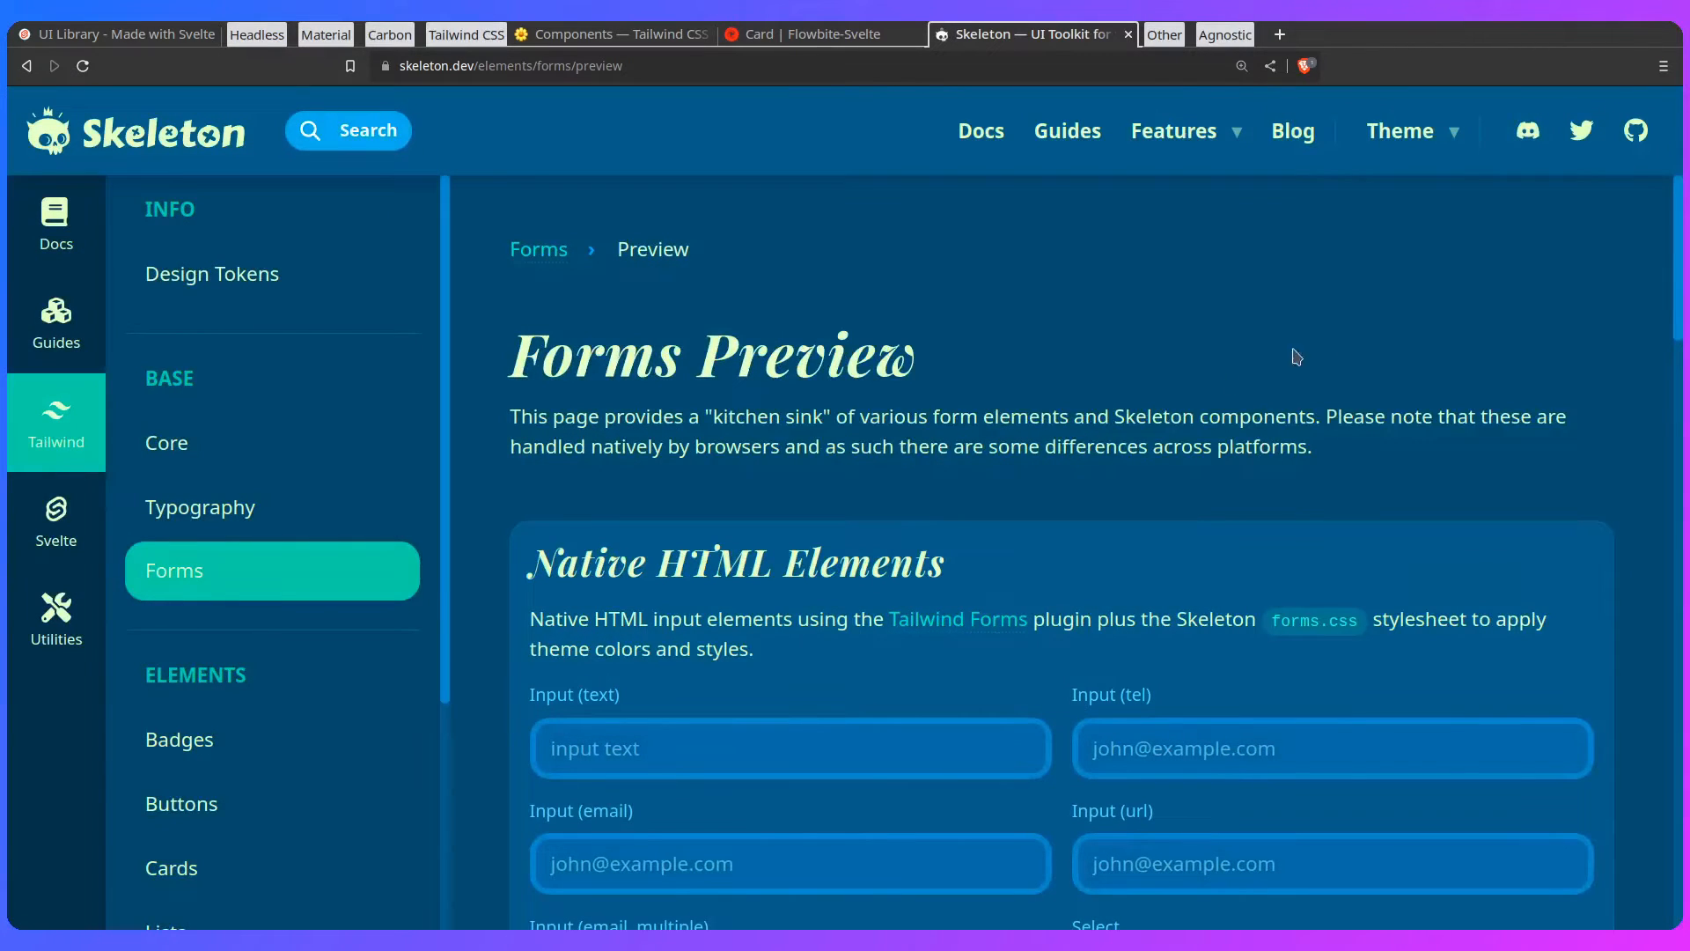
pyautogui.click(1400, 130)
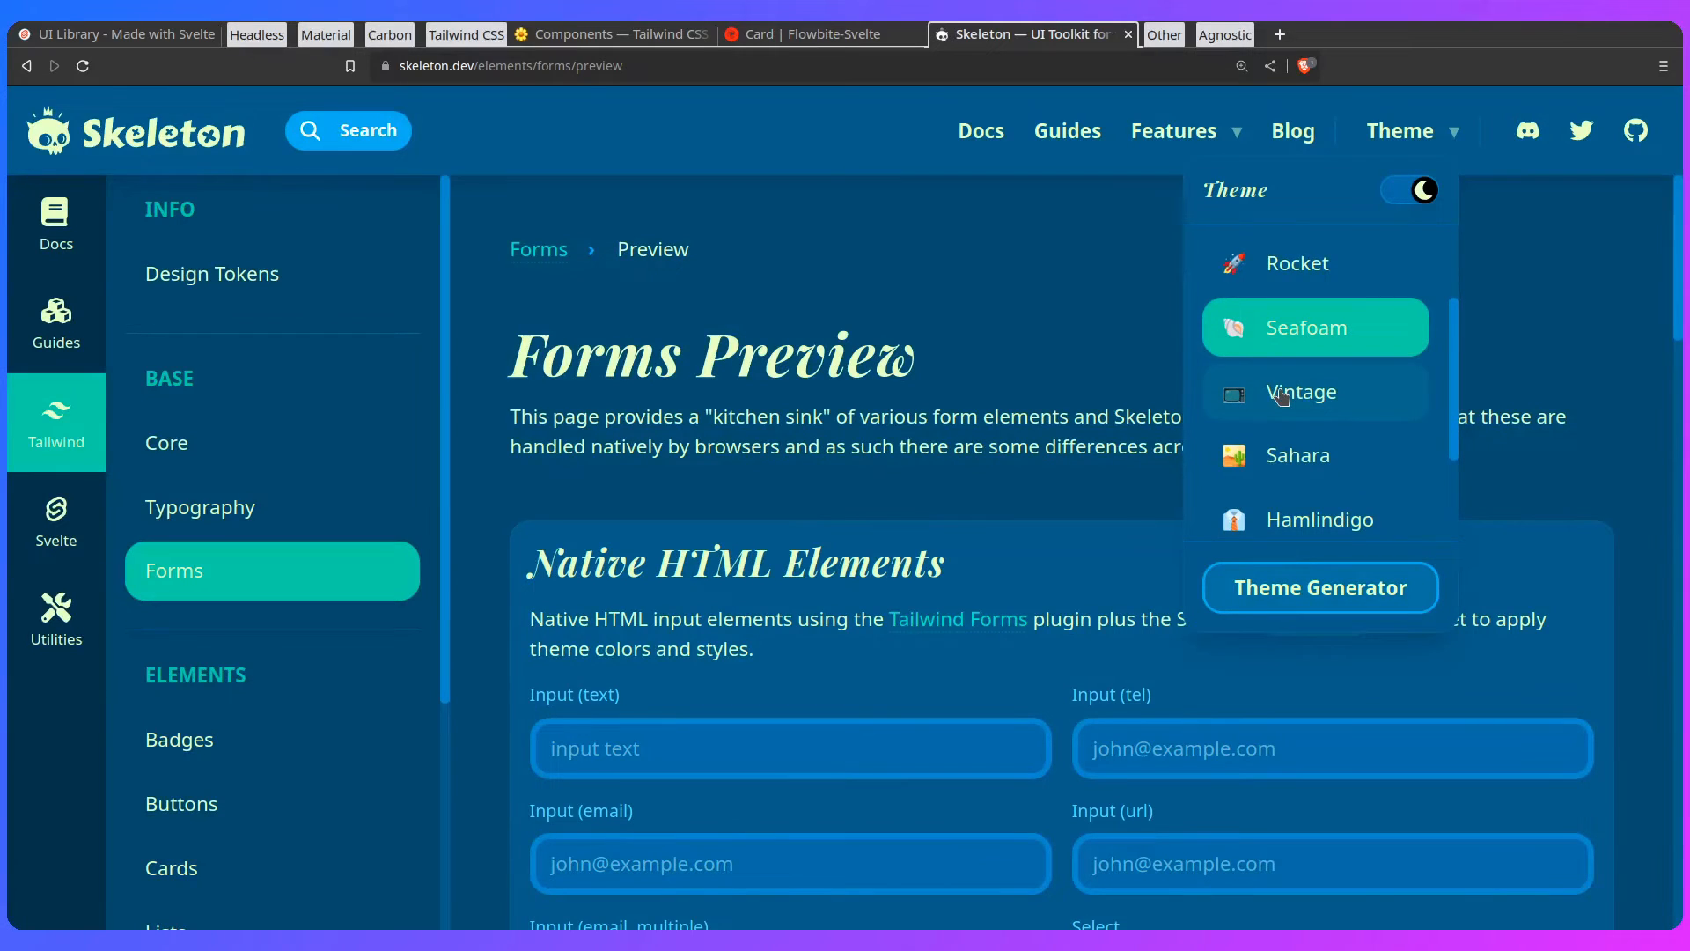
pyautogui.click(1301, 391)
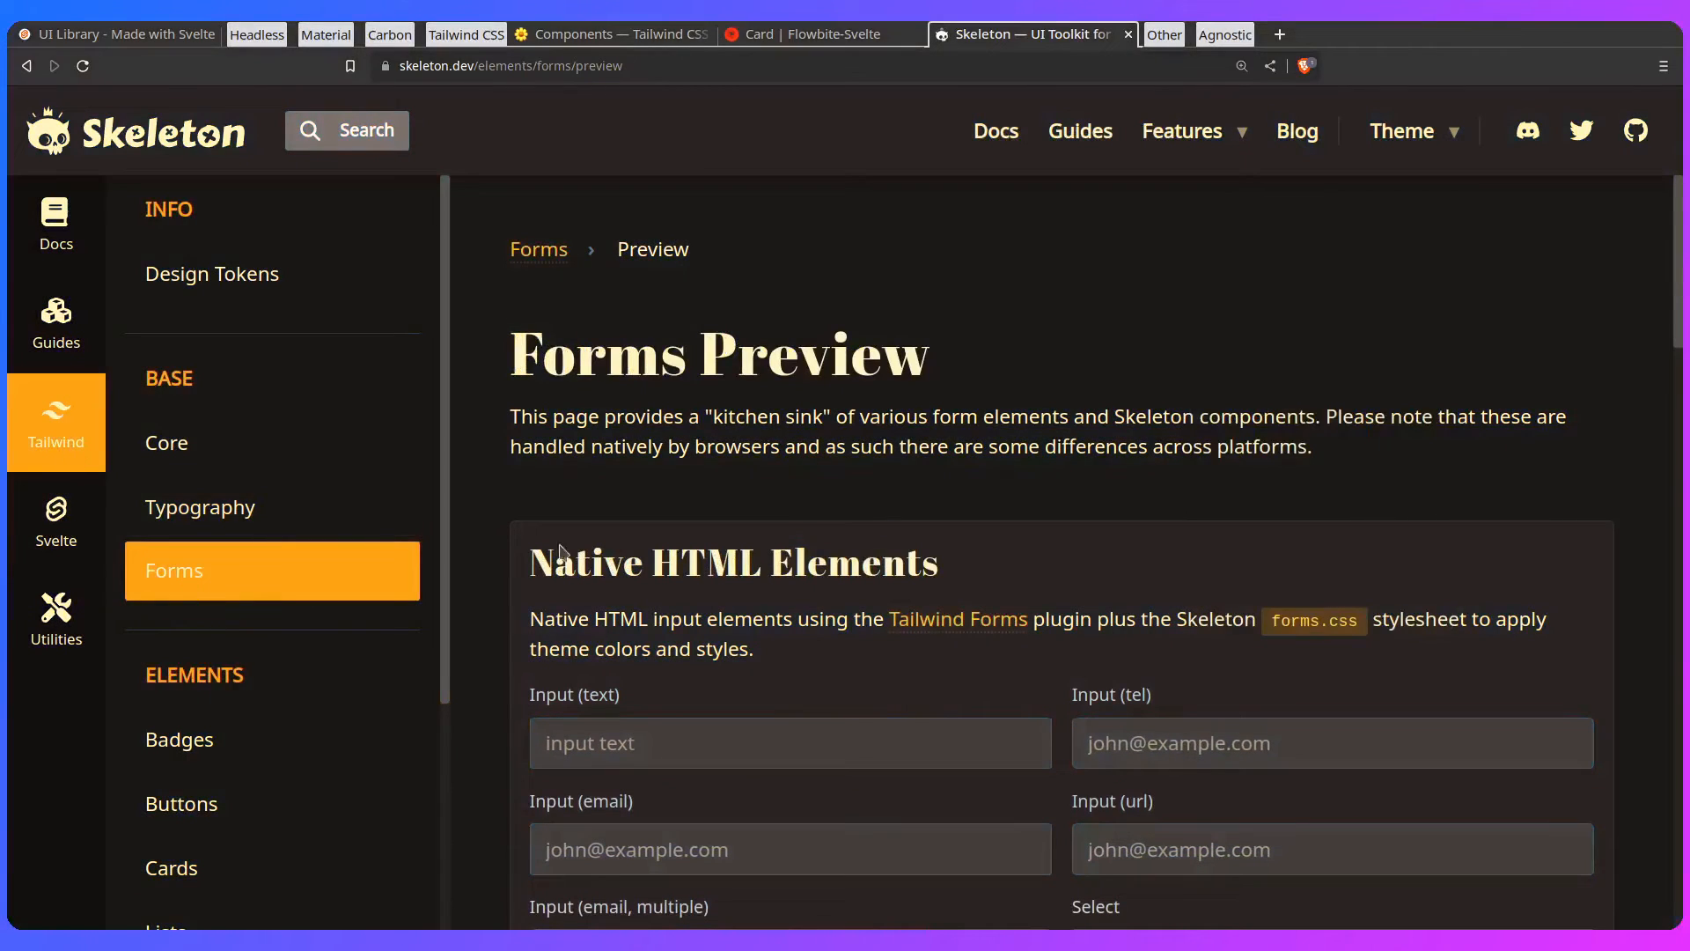
# Step: Try Sahara, Hamlindigo, Gold Nouveau and Crimson, then move on to the SvelteUI homepage
pyautogui.click(1414, 130)
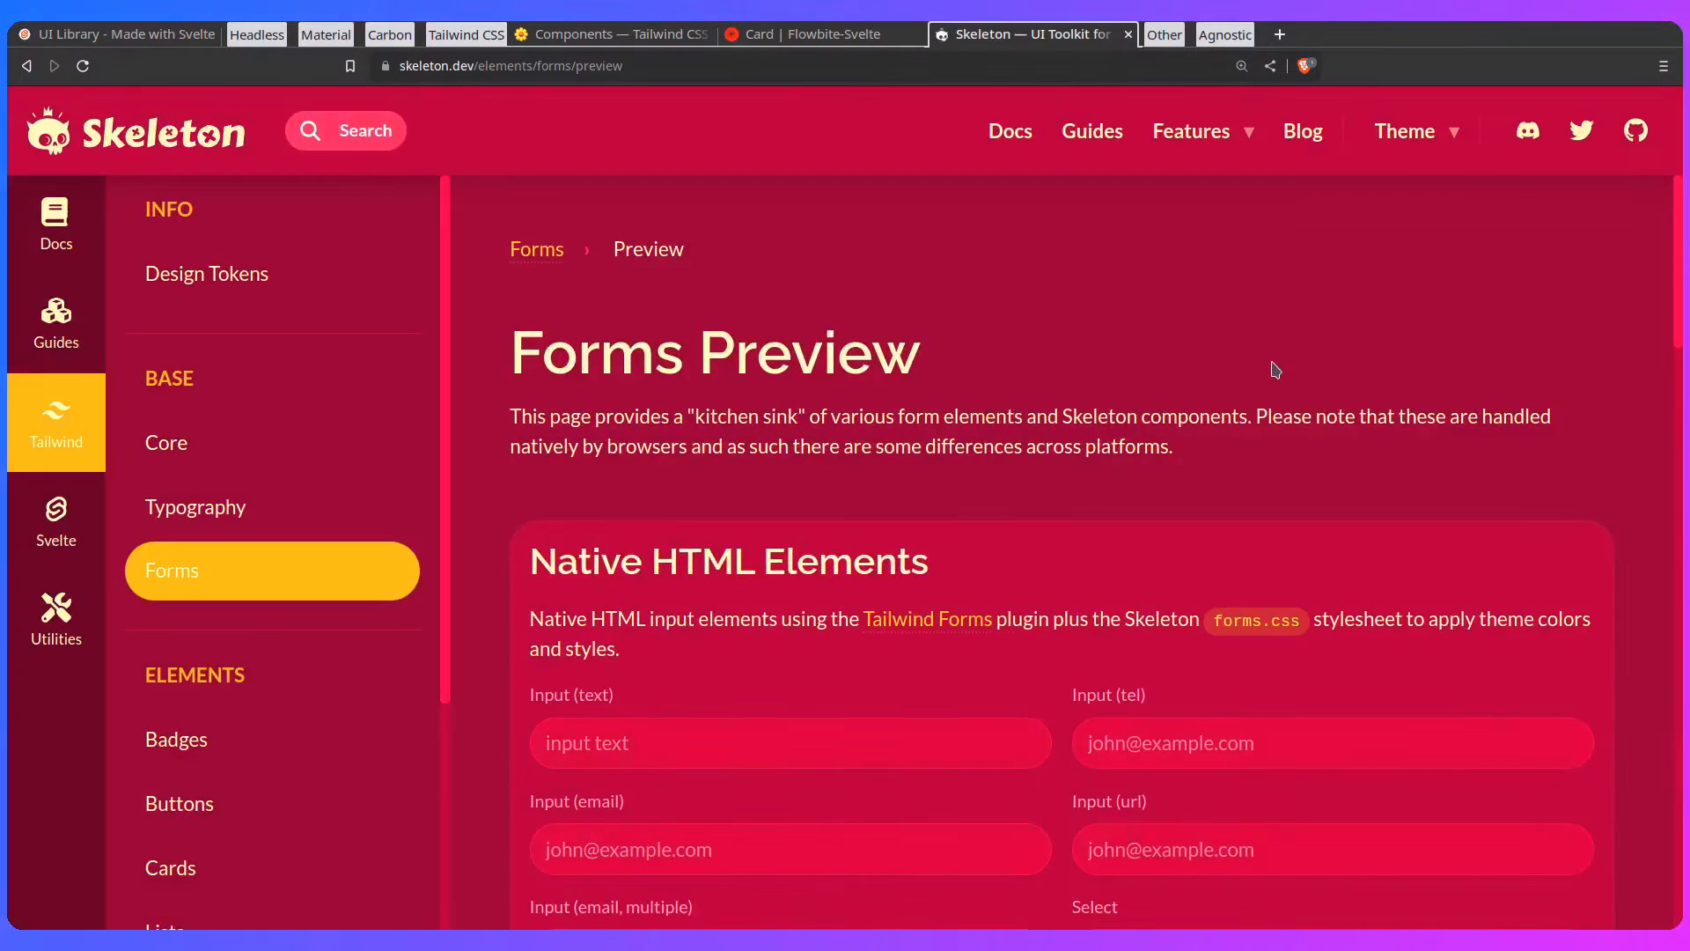
pyautogui.click(1405, 130)
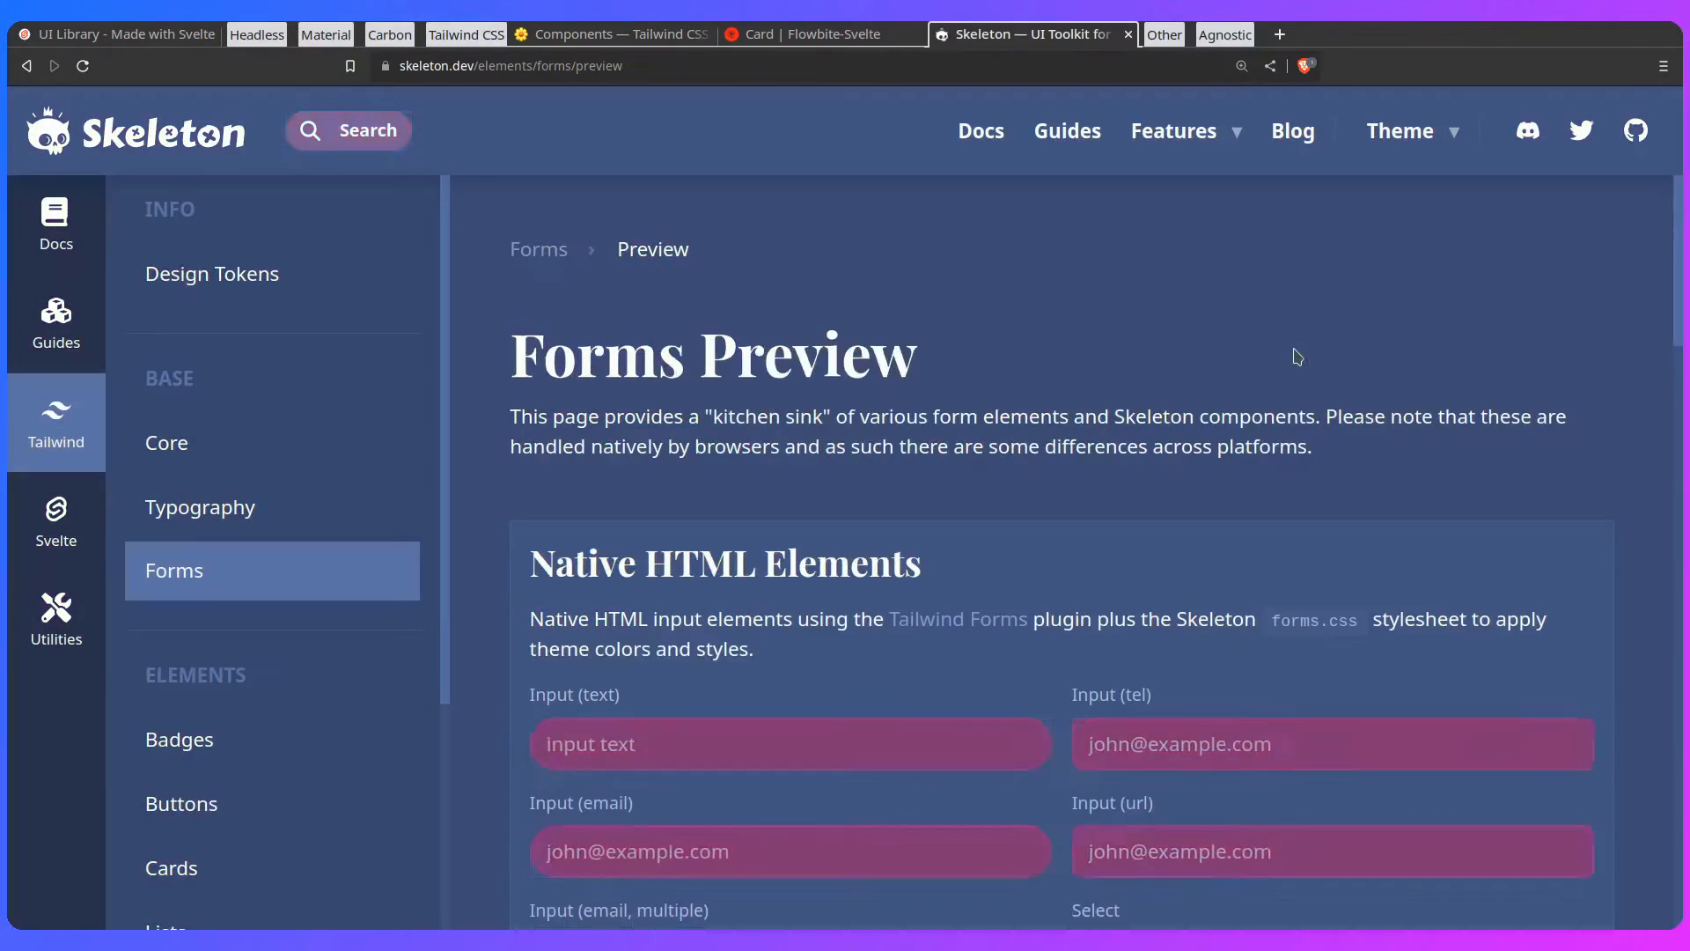
pyautogui.click(1410, 130)
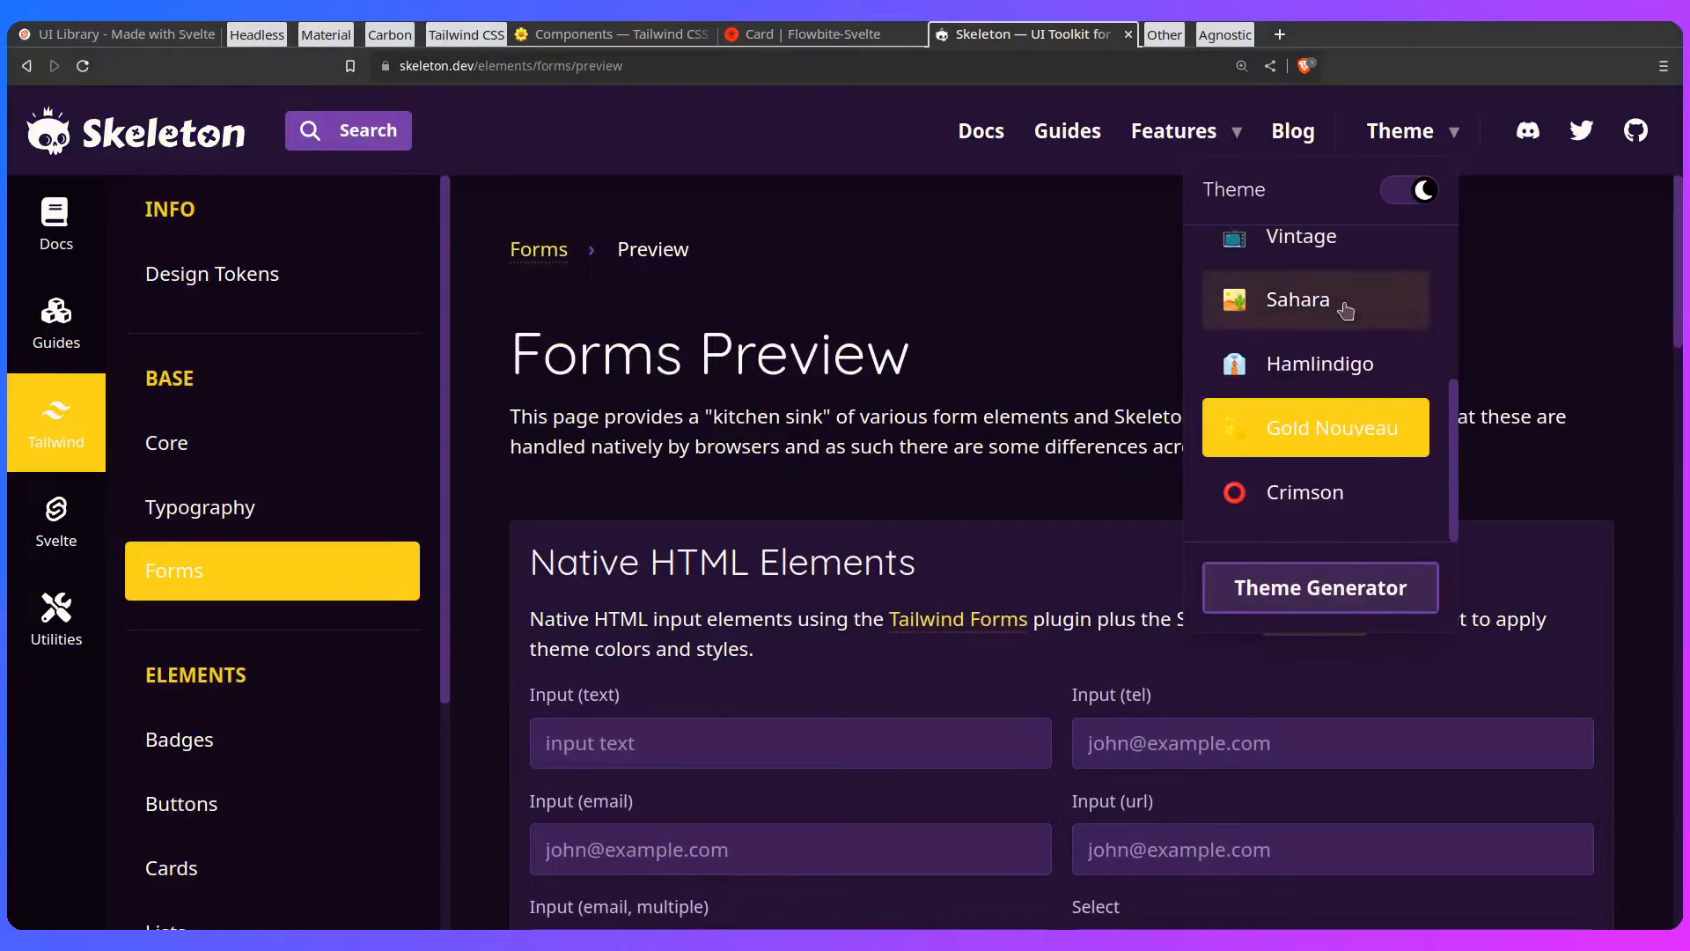
pyautogui.moveTo(1113, 518)
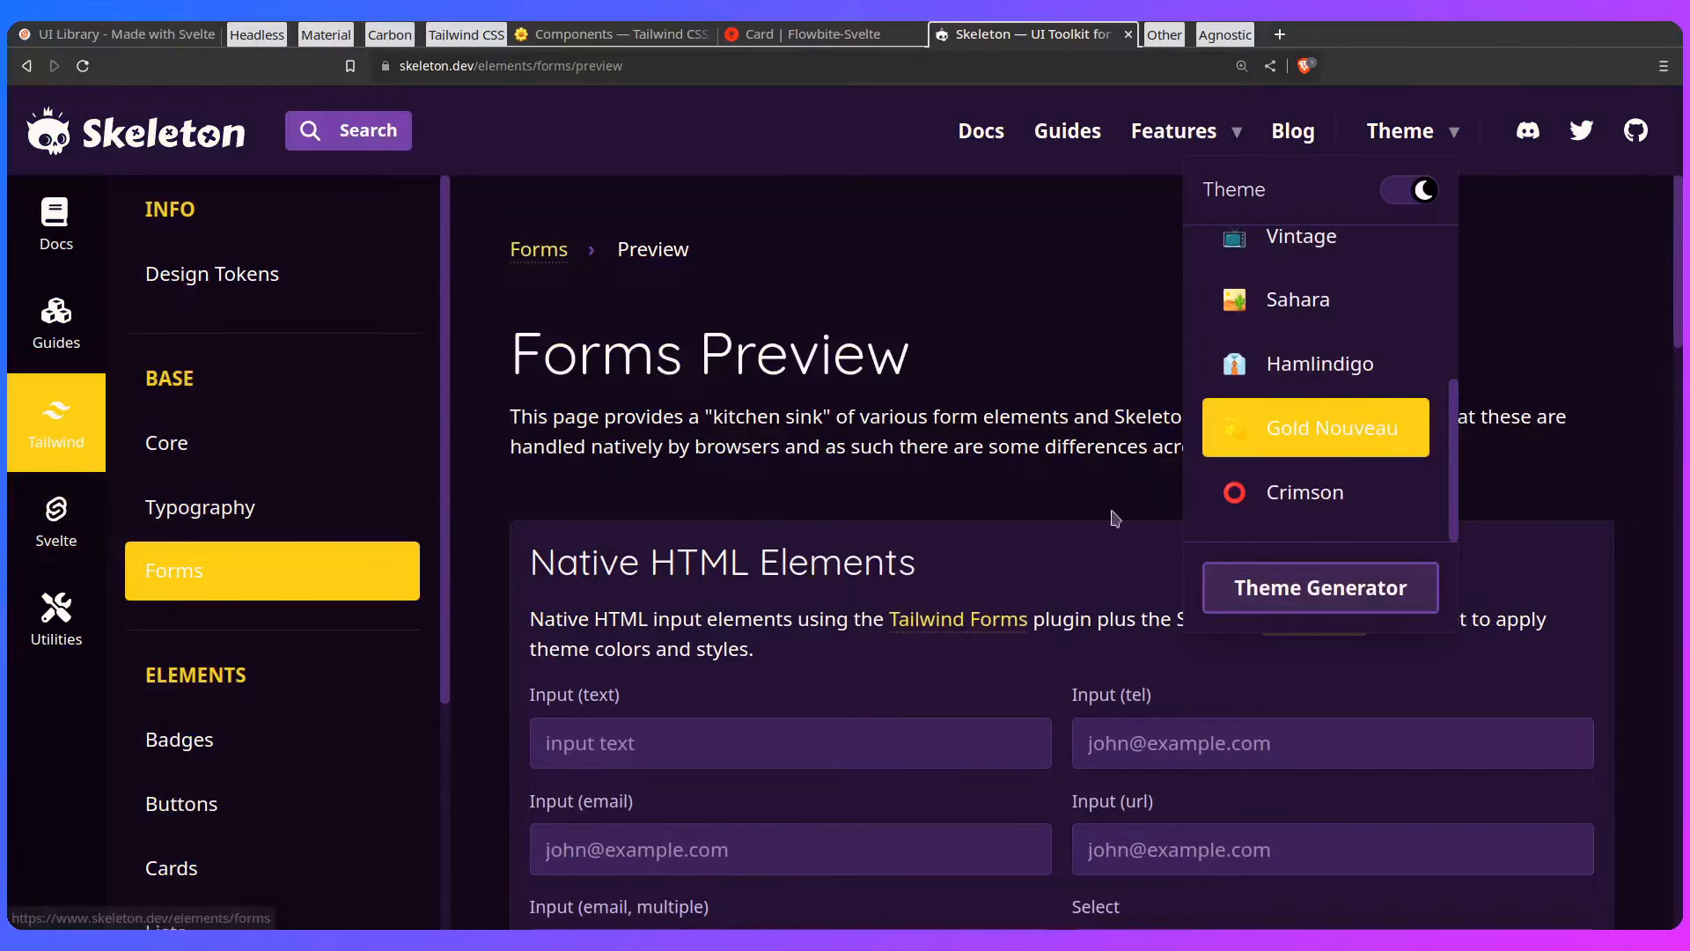
pyautogui.click(1303, 491)
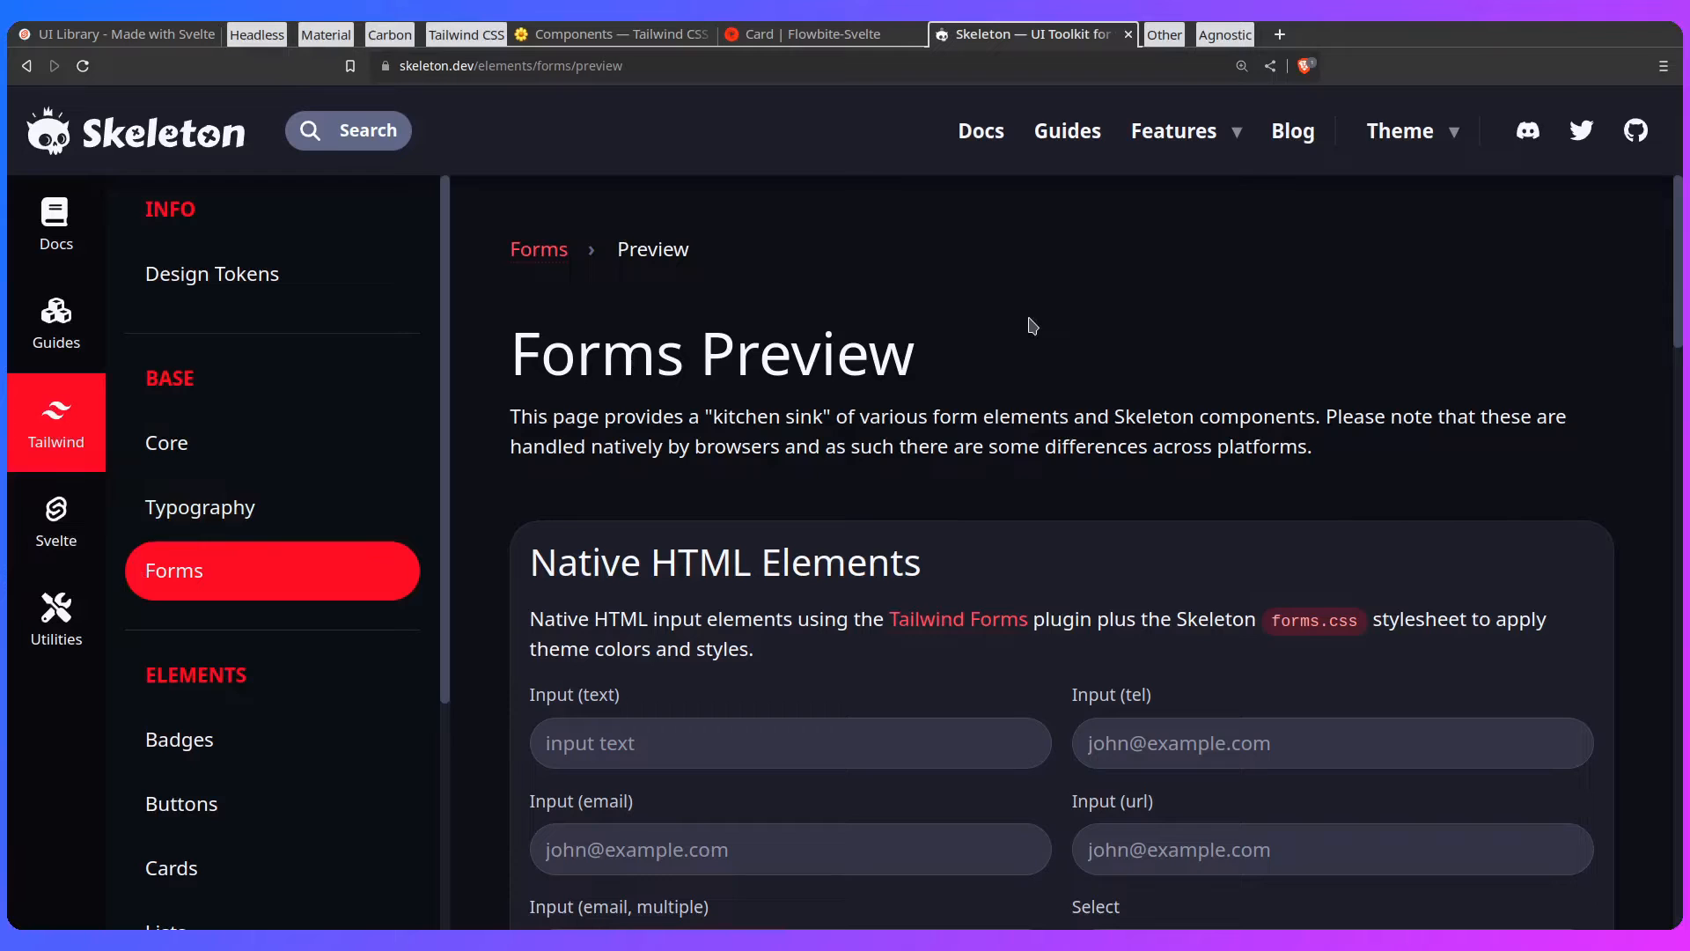
pyautogui.click(118, 34)
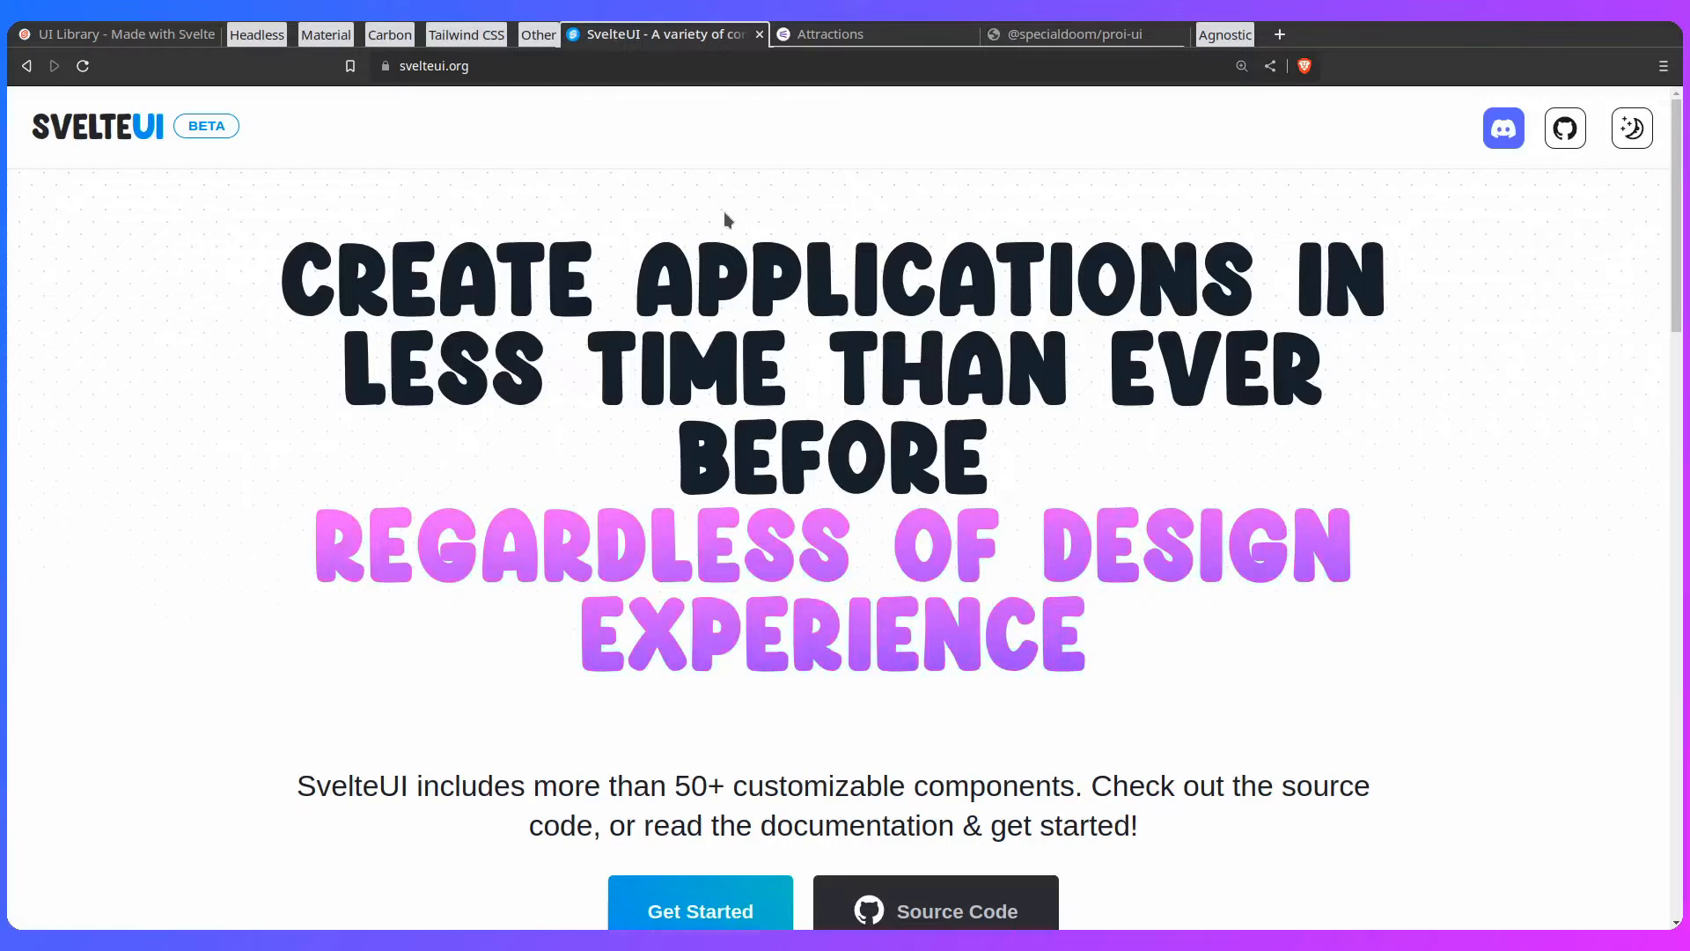
# Step: Toggle SvelteUI's colour theme and read the Introduction docs past Features to Packages
pyautogui.click(1631, 127)
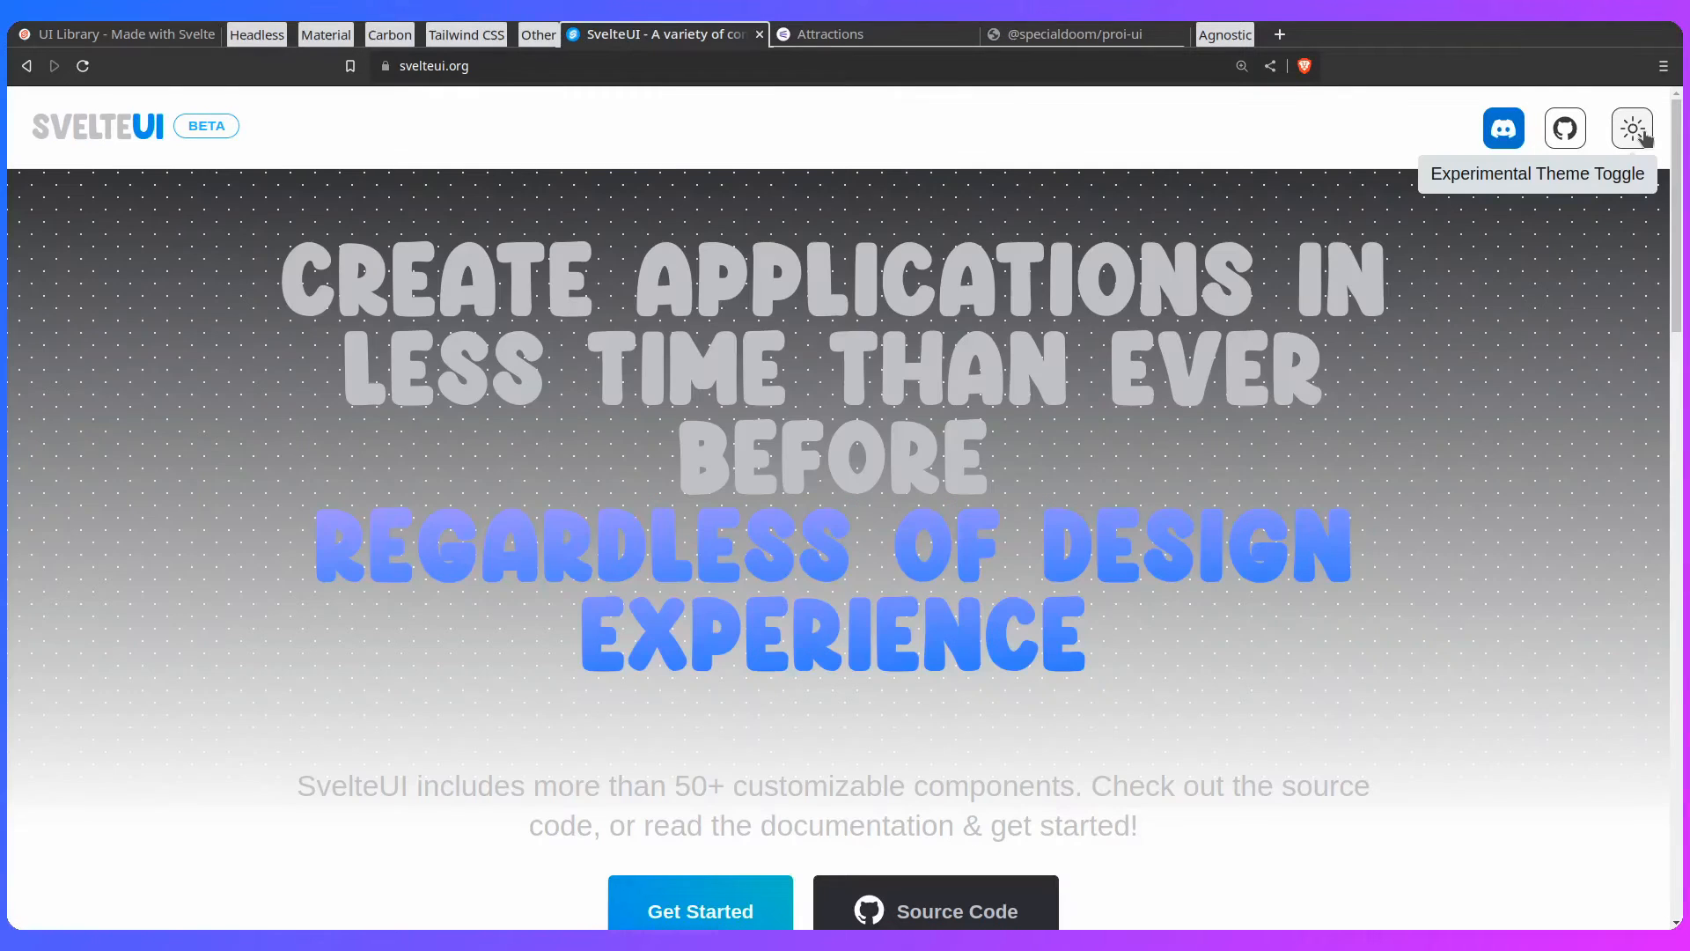
pyautogui.click(1631, 127)
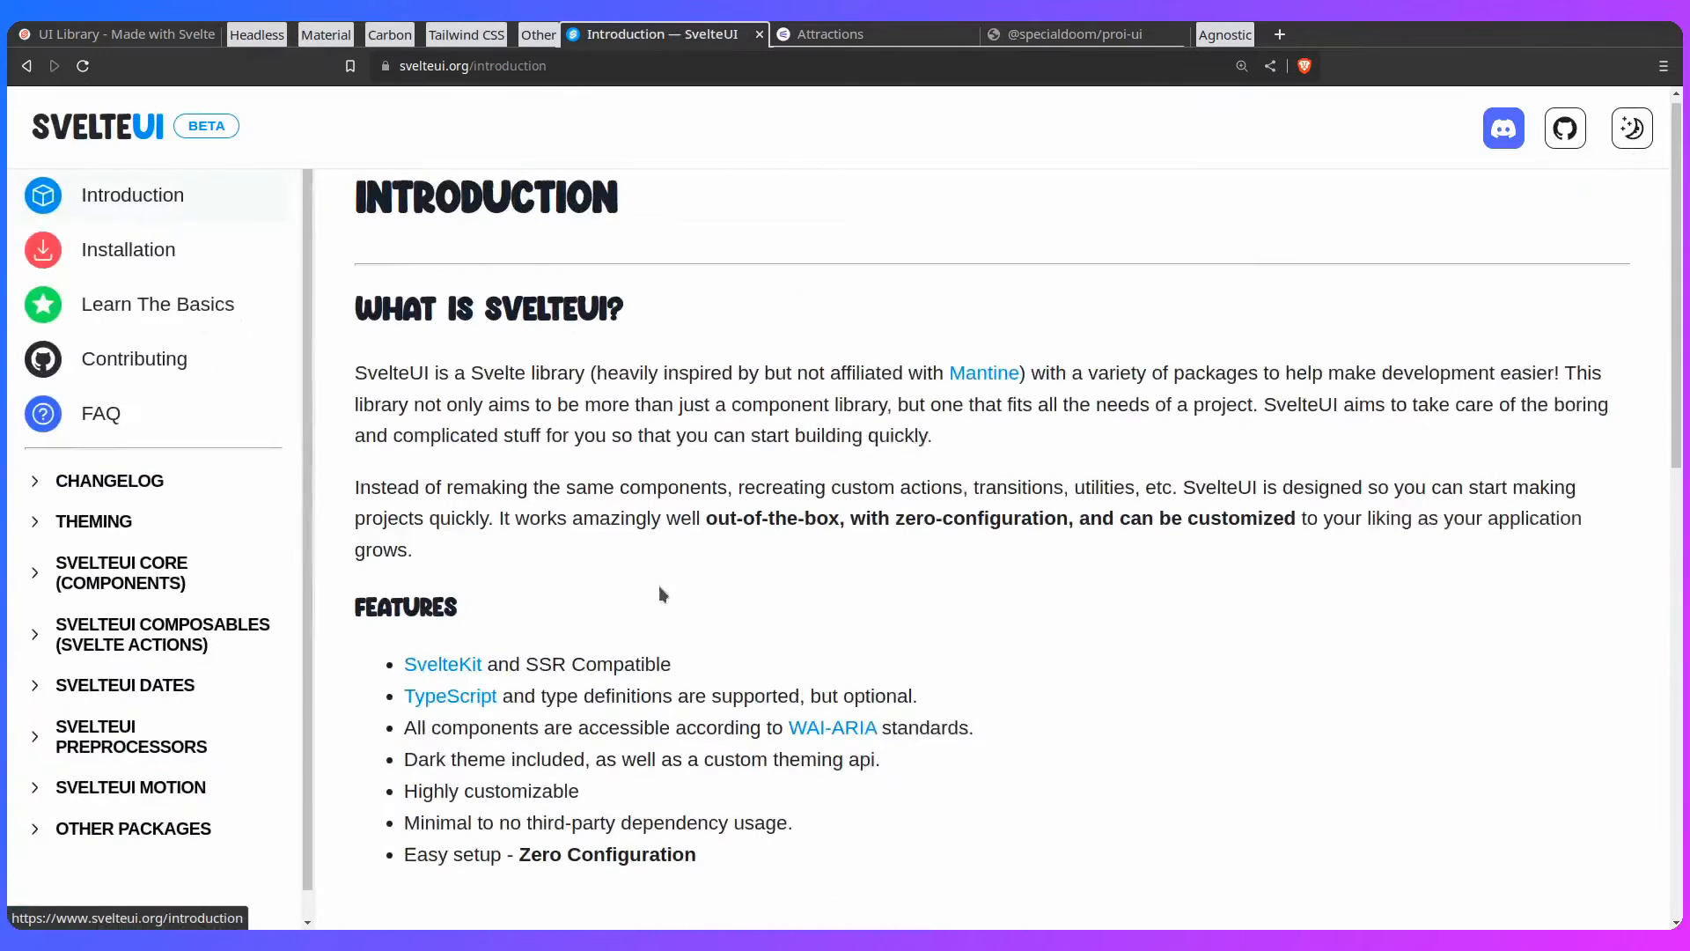
pyautogui.scroll(-3)
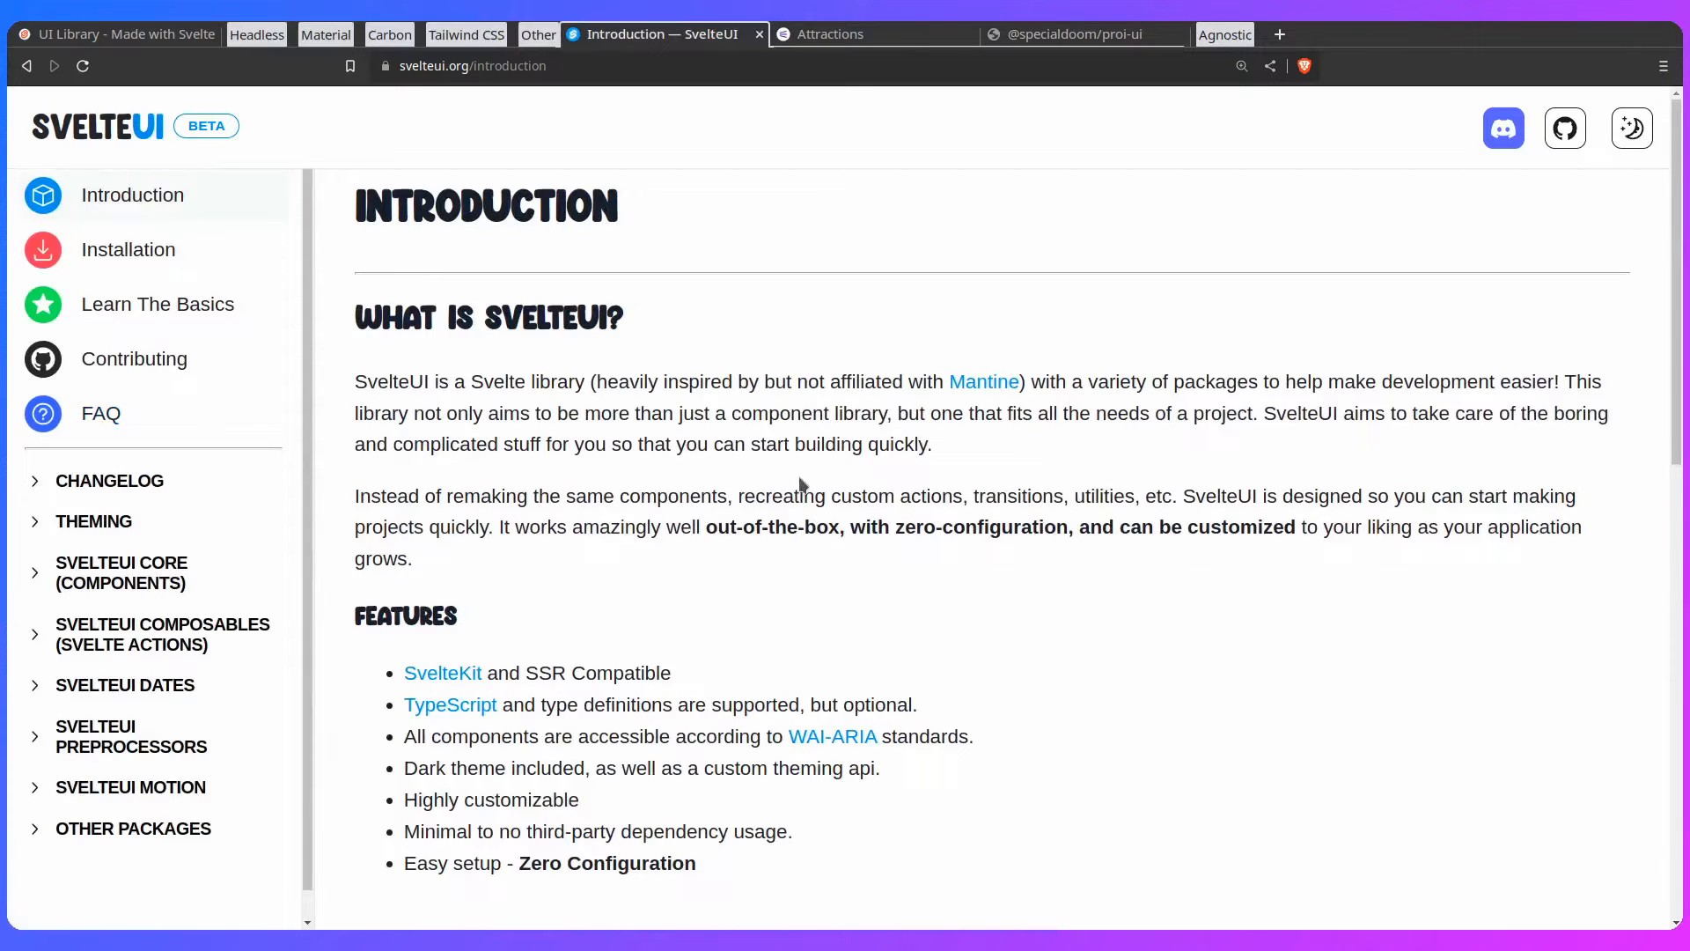
pyautogui.scroll(-3)
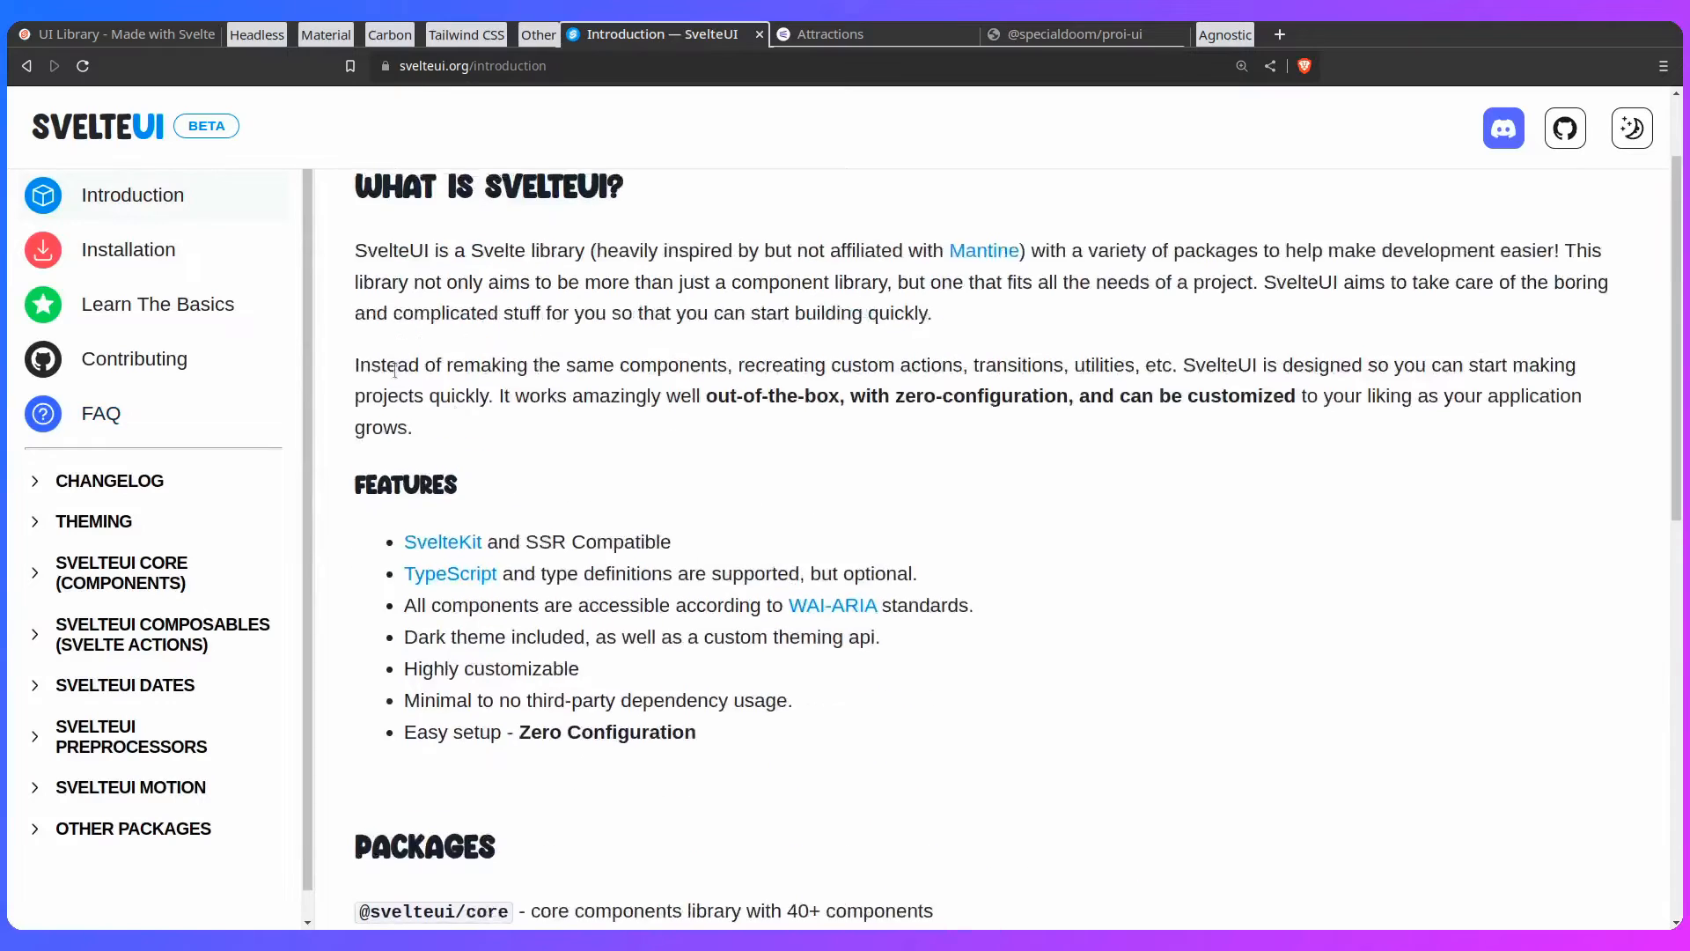
# Step: Read through the Learn The Basics guide's opening sections, selecting a passage
pyautogui.click(126, 248)
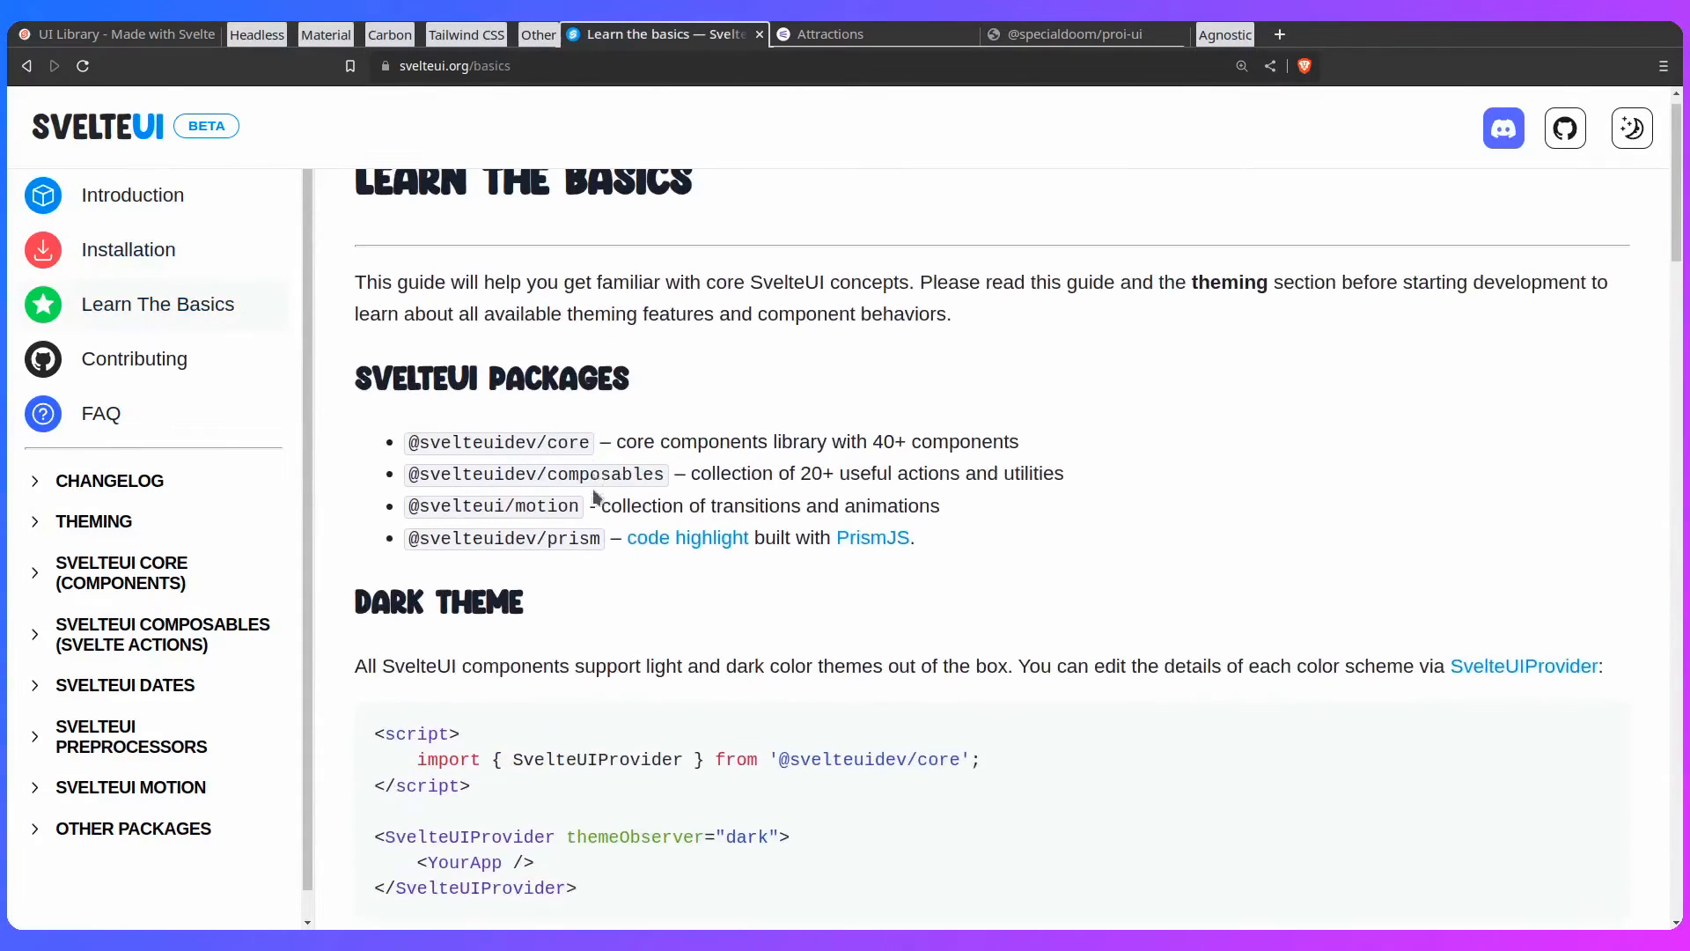
pyautogui.scroll(-3)
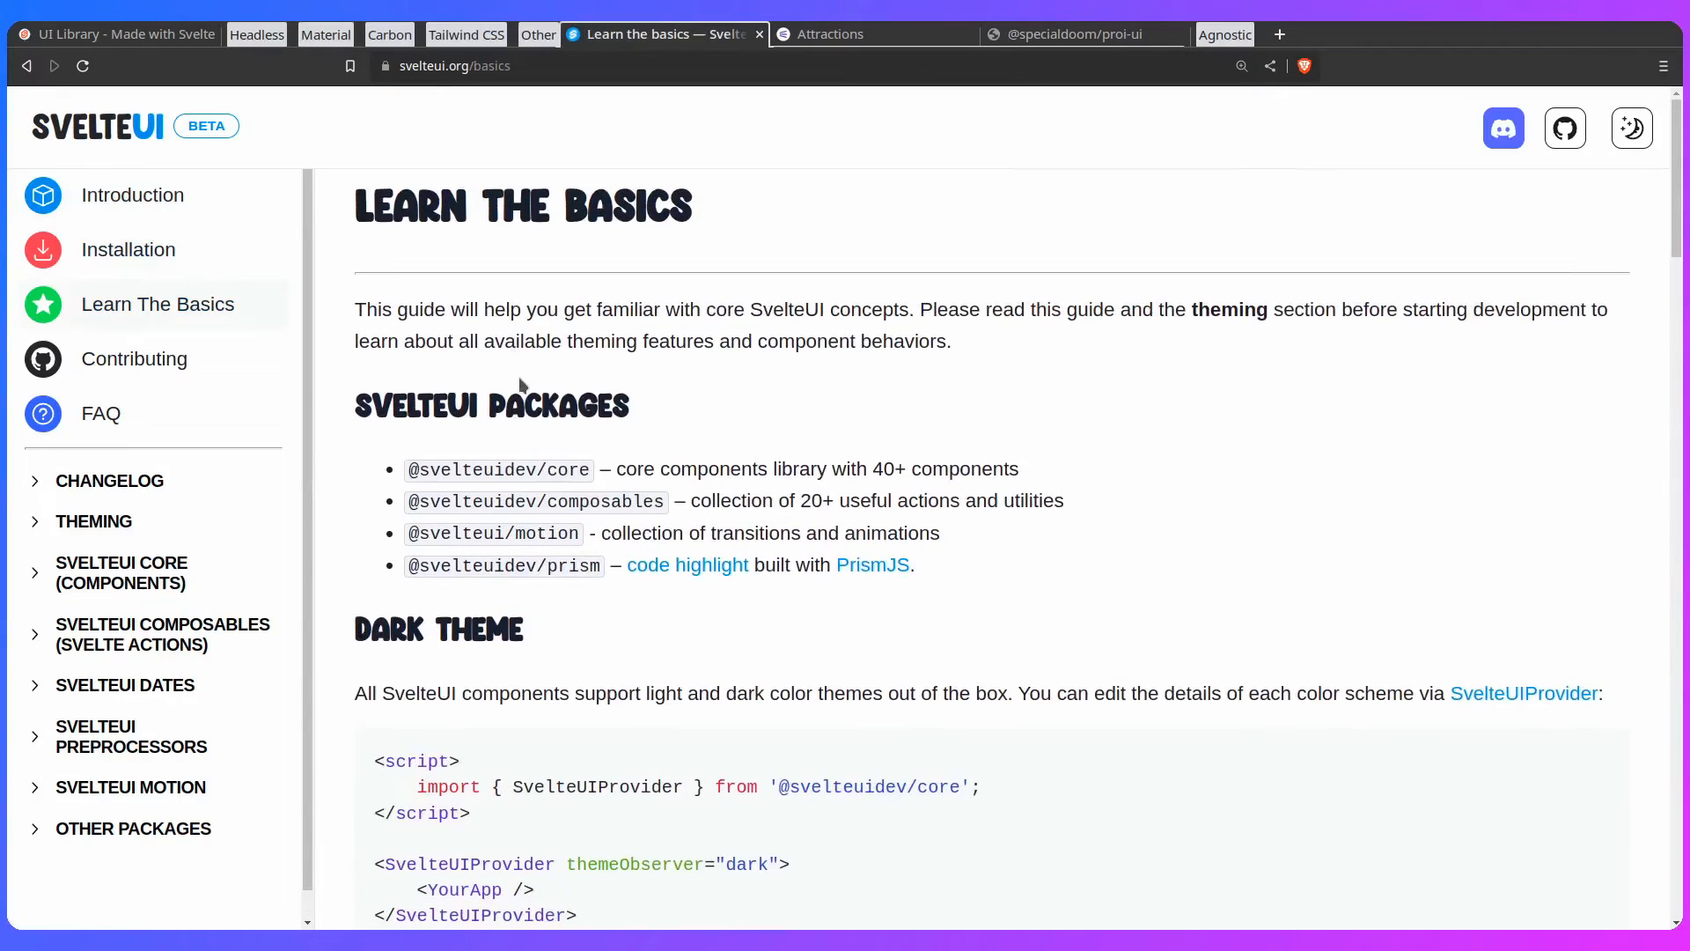
pyautogui.scroll(-3)
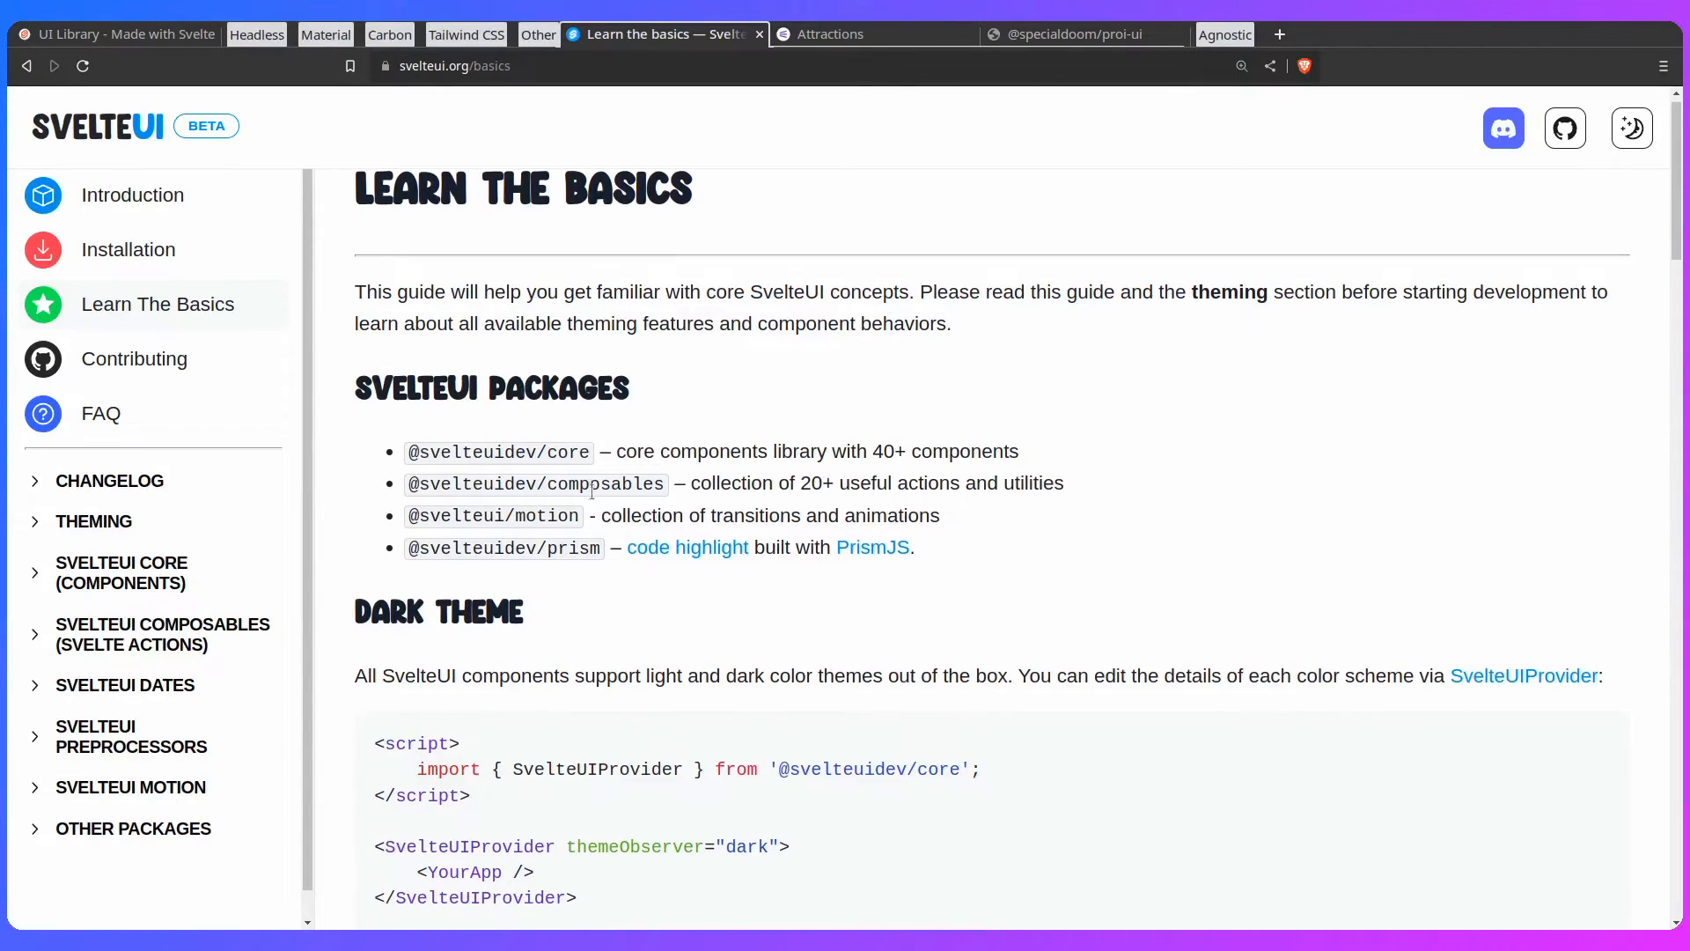
pyautogui.scroll(-3)
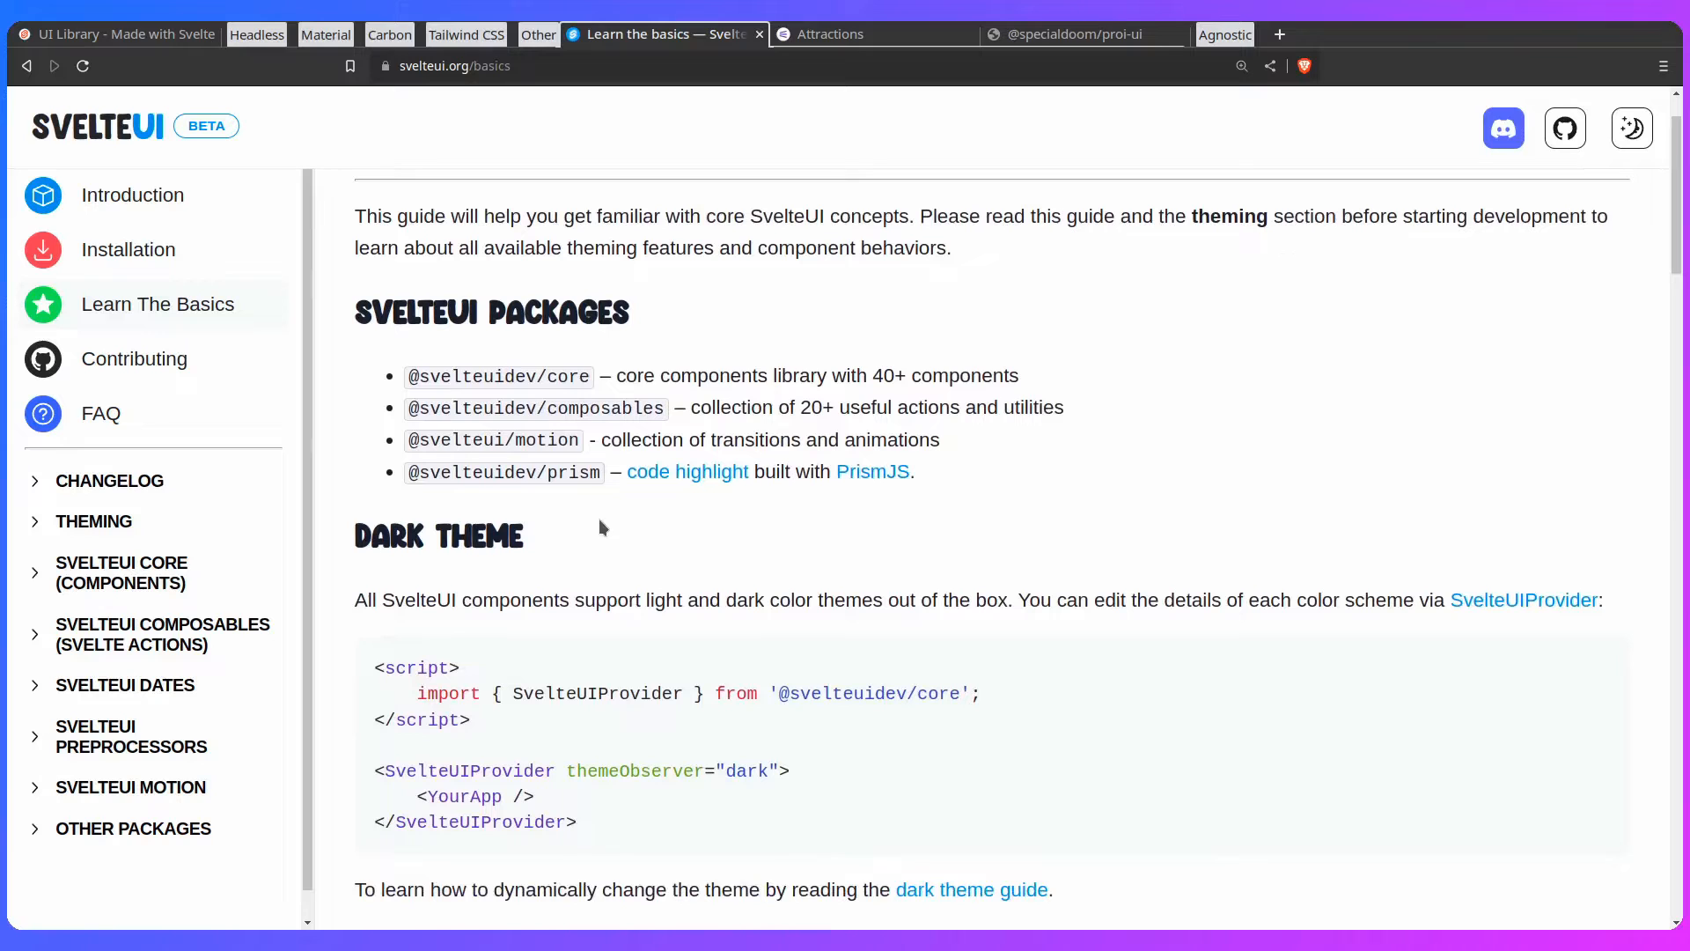
pyautogui.scroll(-3)
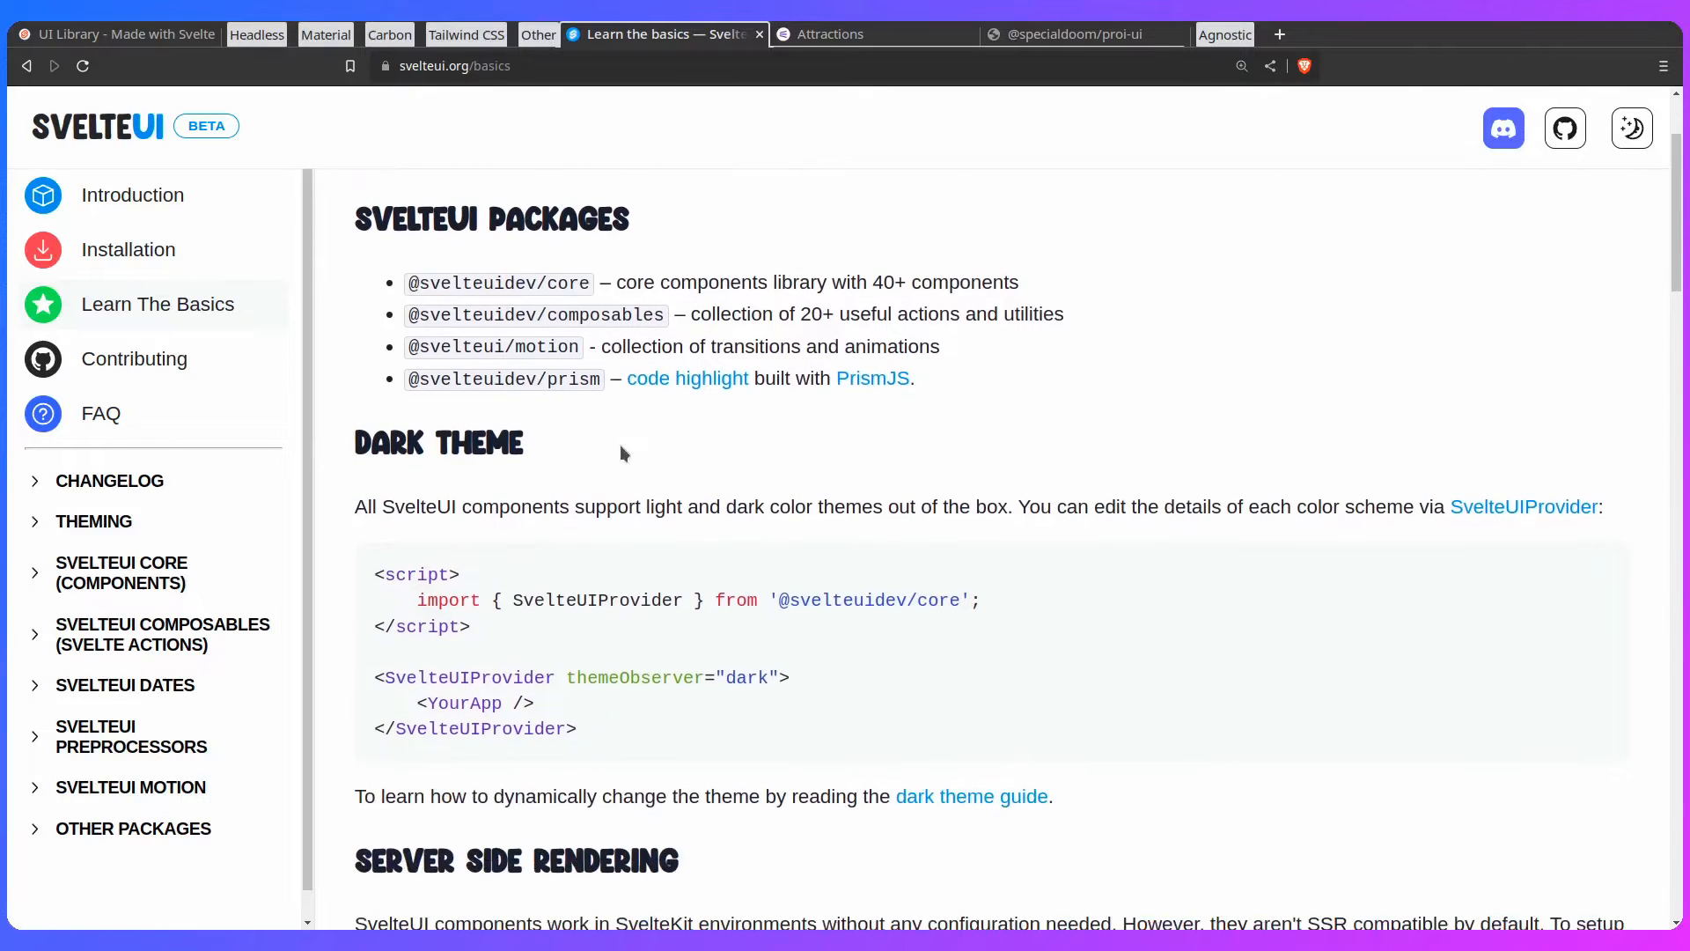
pyautogui.scroll(-3)
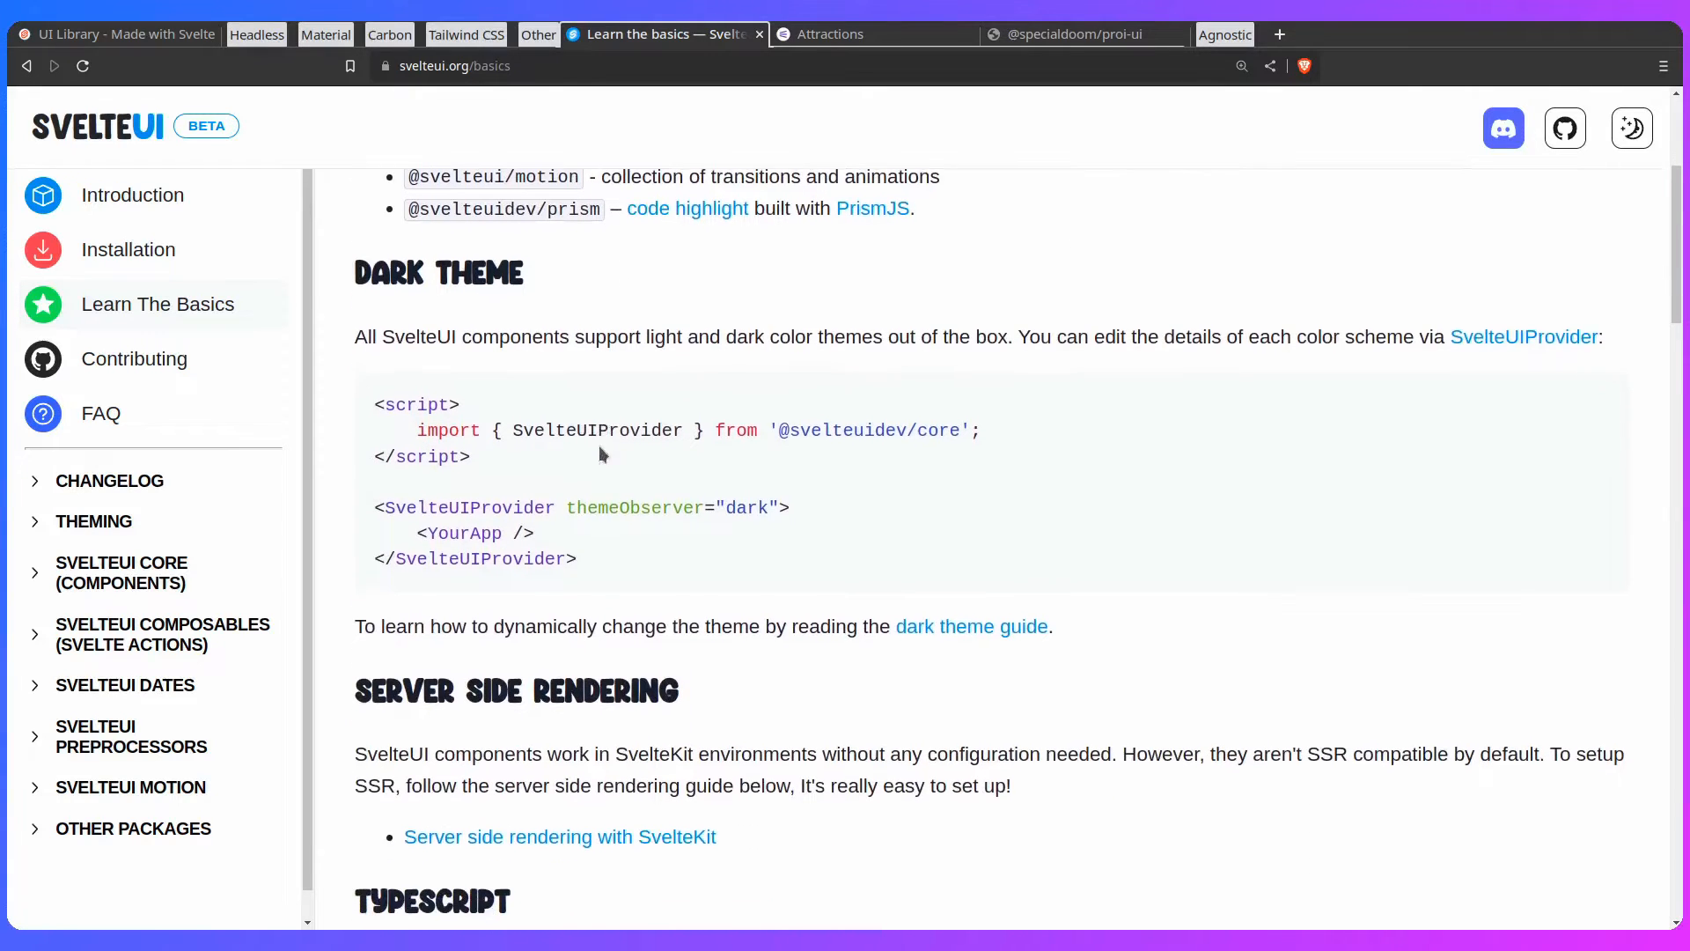
pyautogui.scroll(-3)
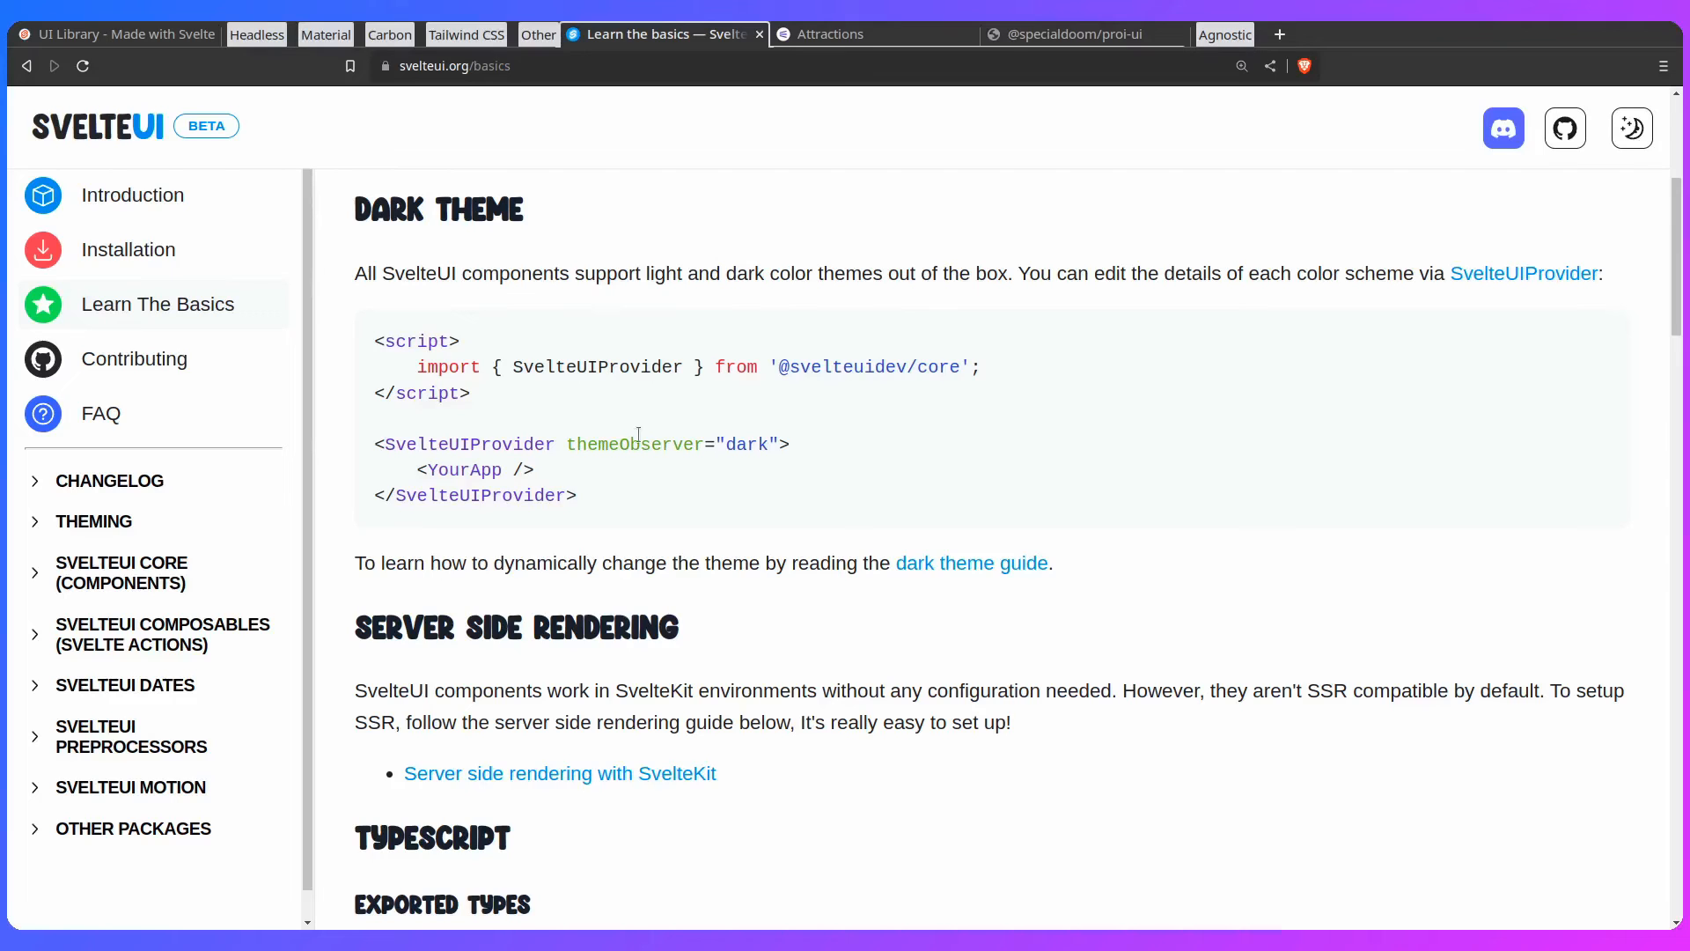
pyautogui.moveTo(373, 444); pyautogui.dragTo(508, 469)
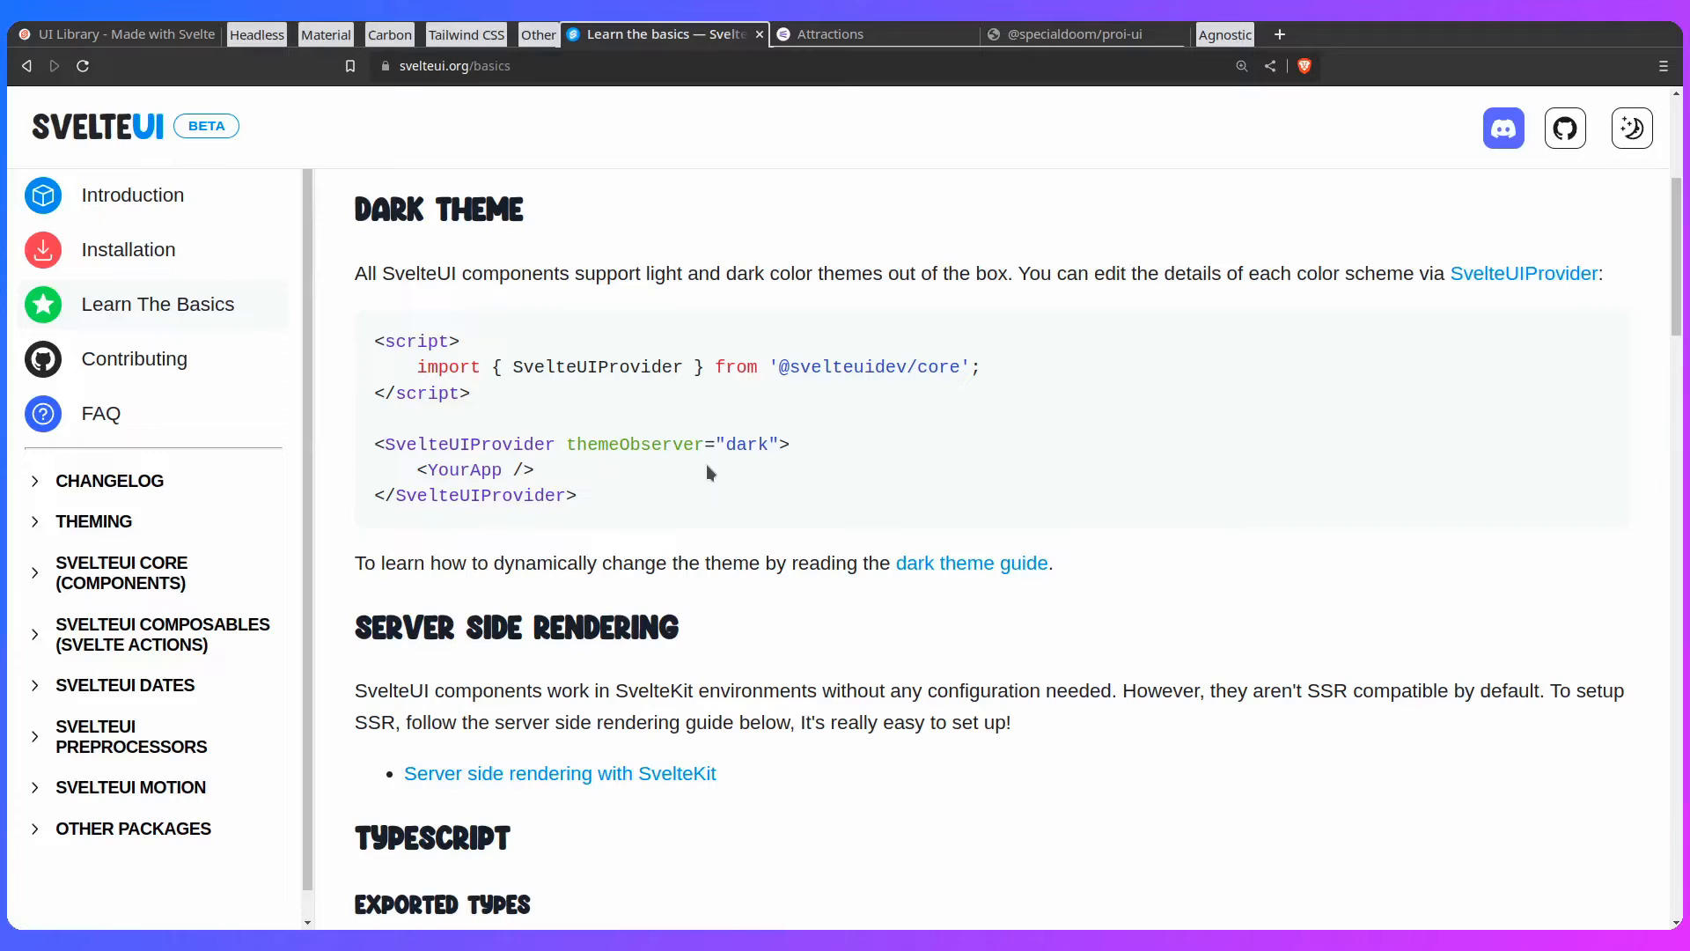
pyautogui.moveTo(810, 458)
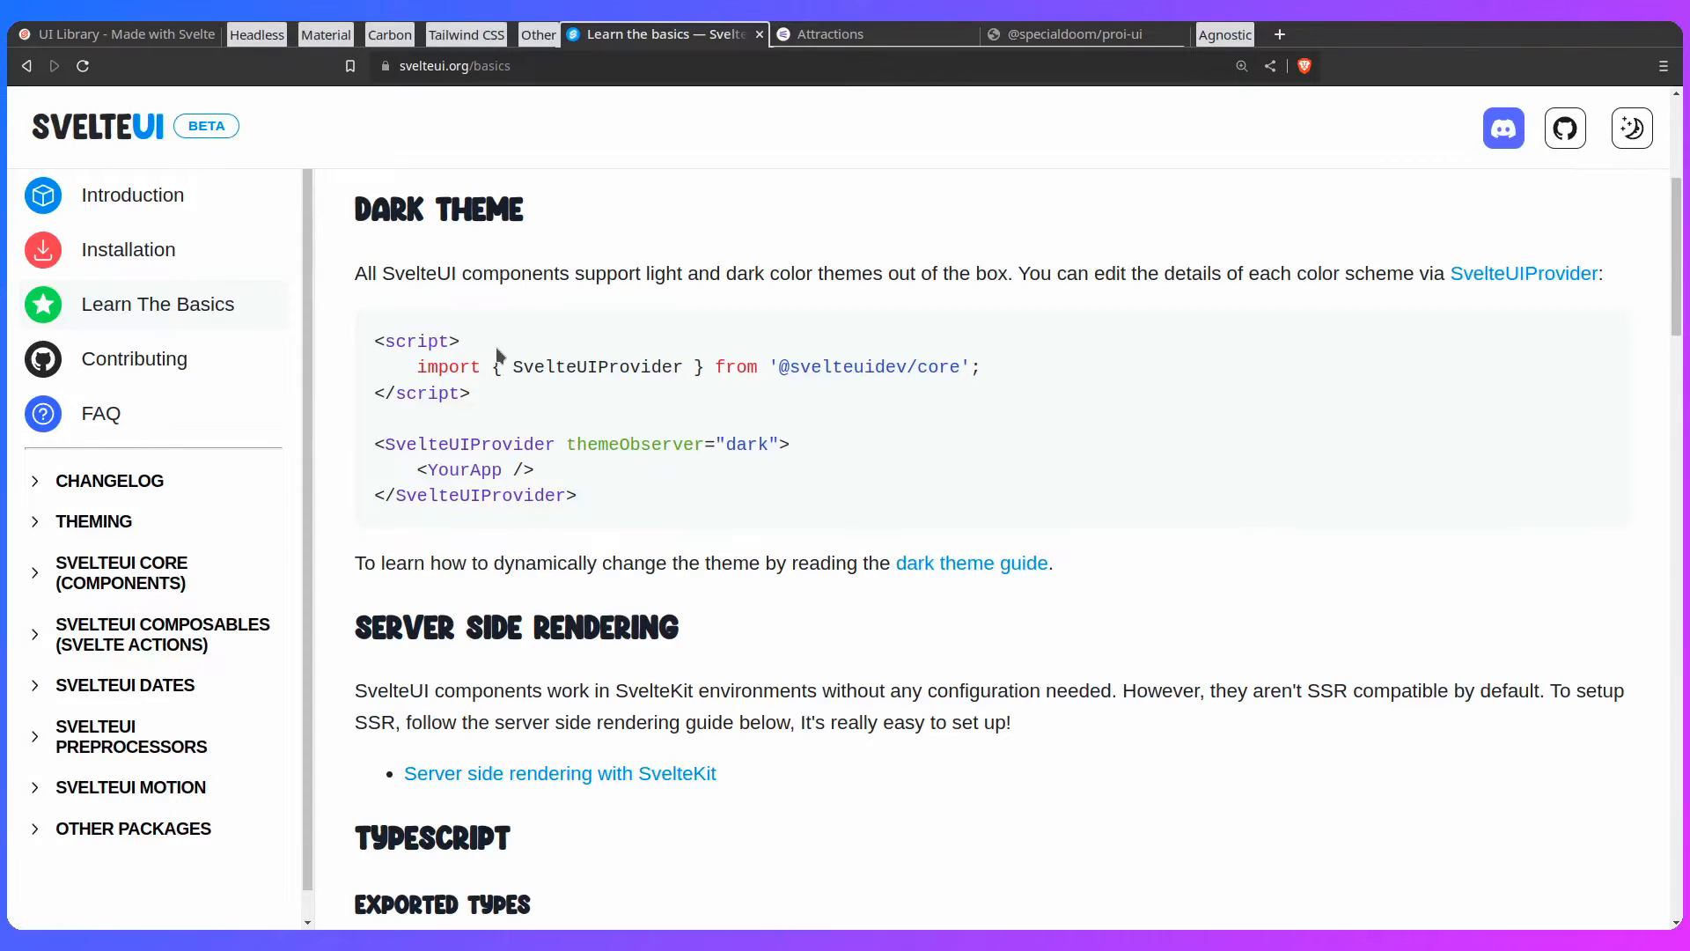
# Step: Continue down the guide to its closing Classes section
pyautogui.scroll(-3)
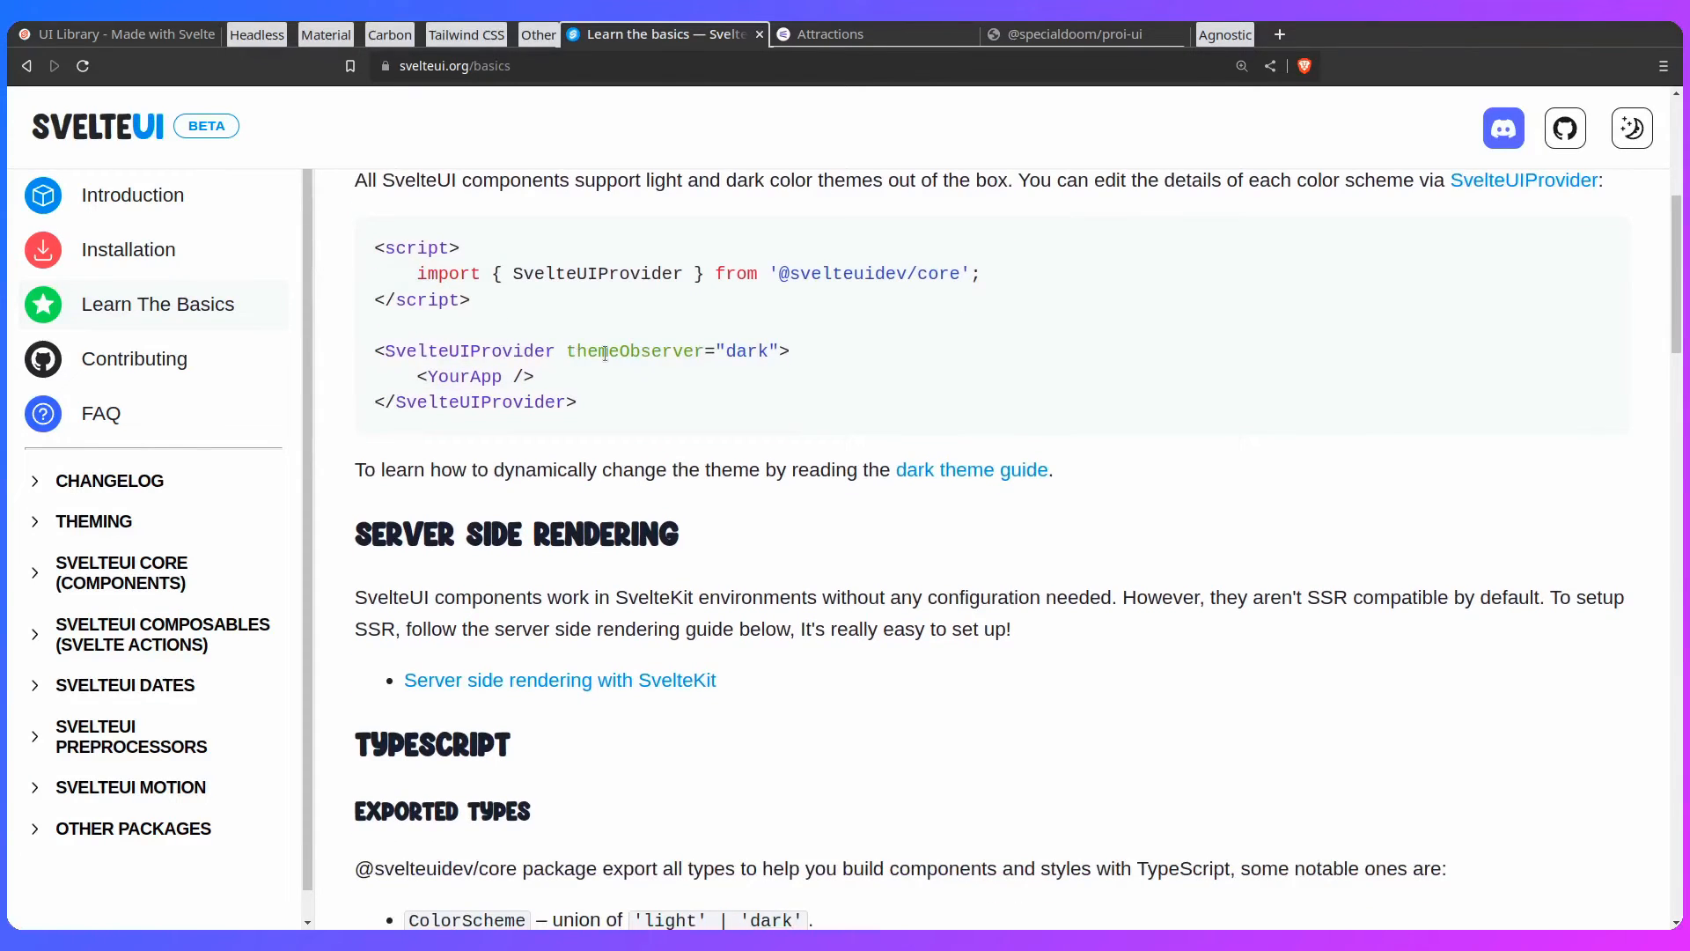
pyautogui.scroll(-3)
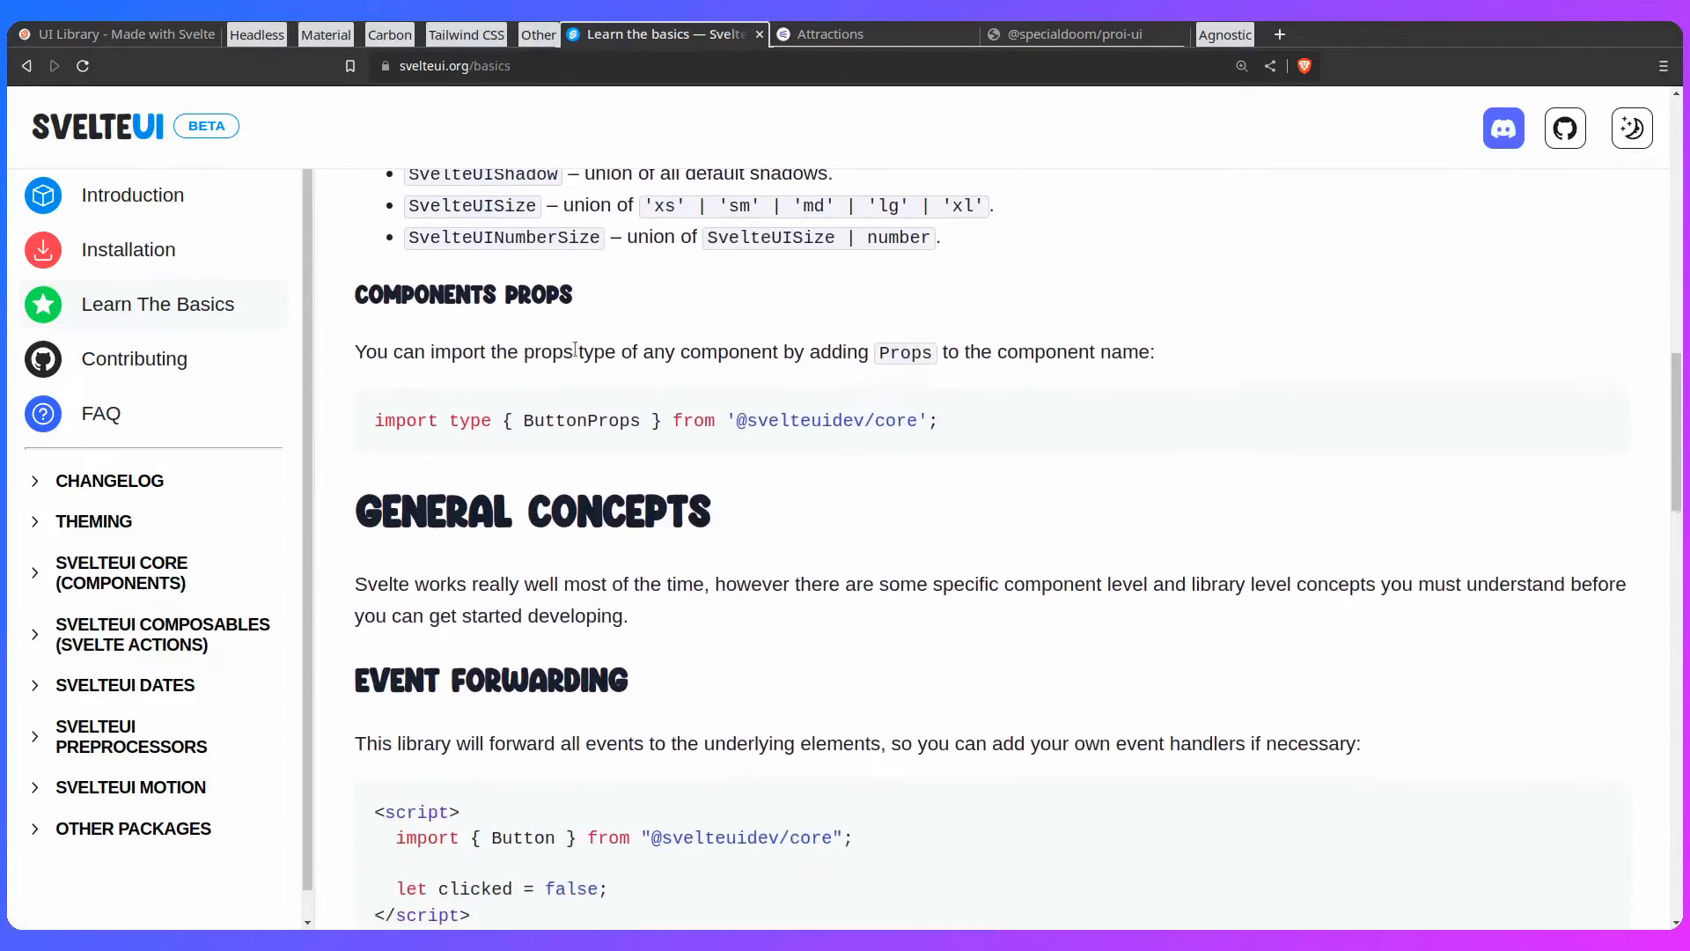
pyautogui.scroll(-3)
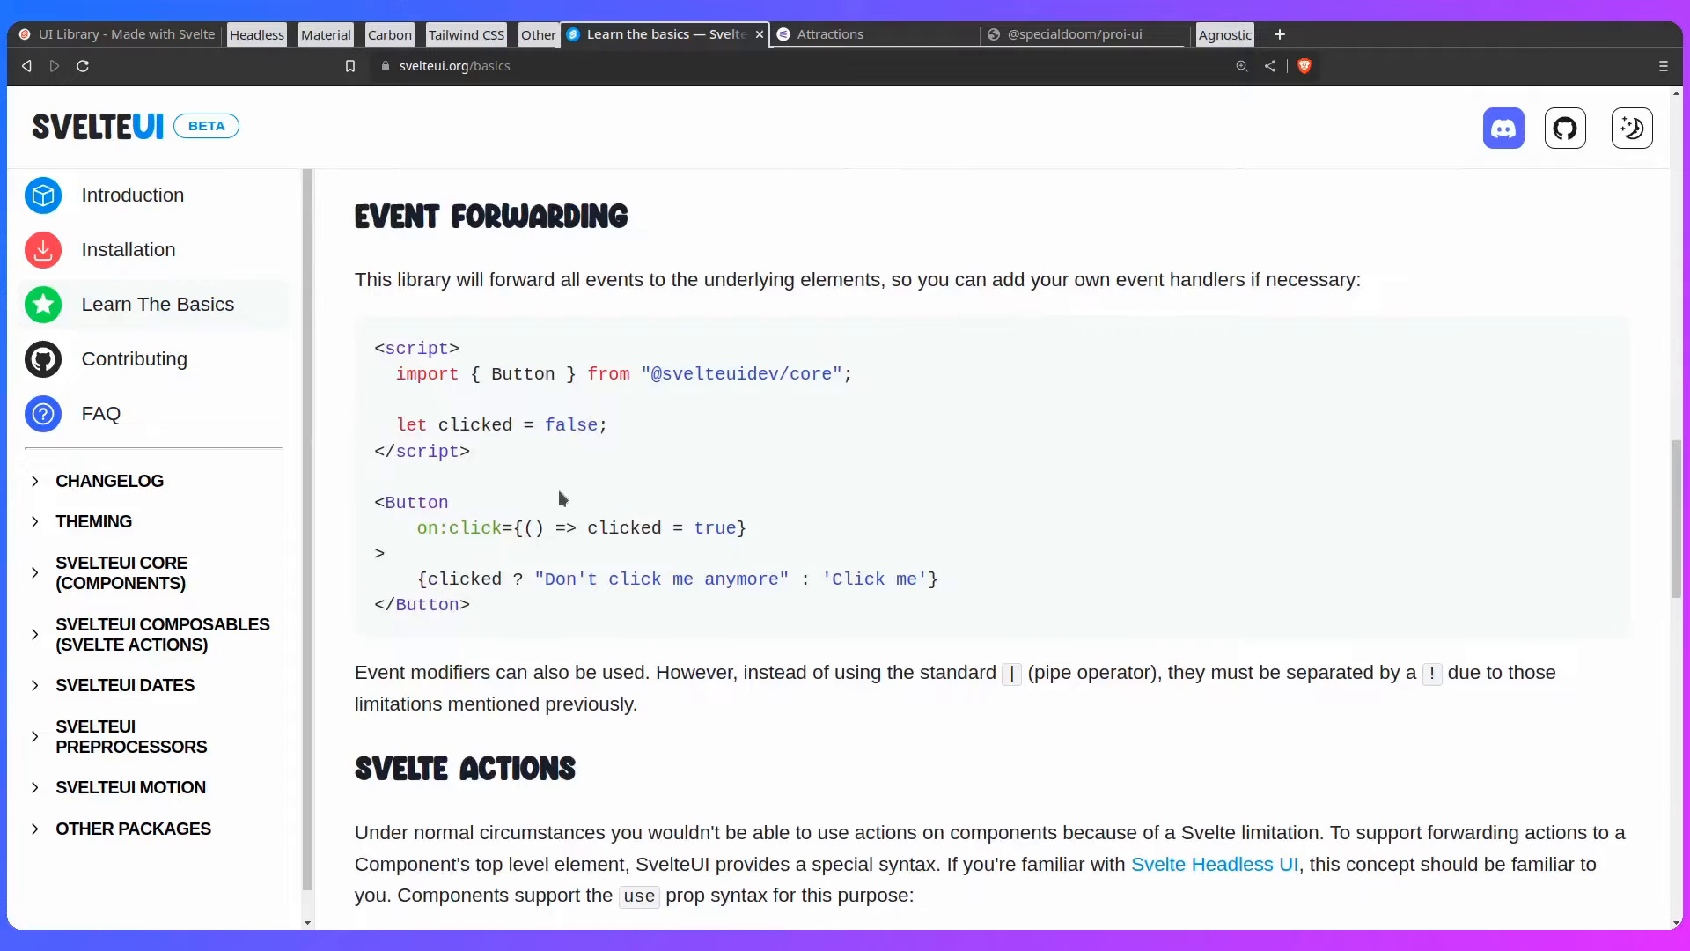
pyautogui.scroll(-3)
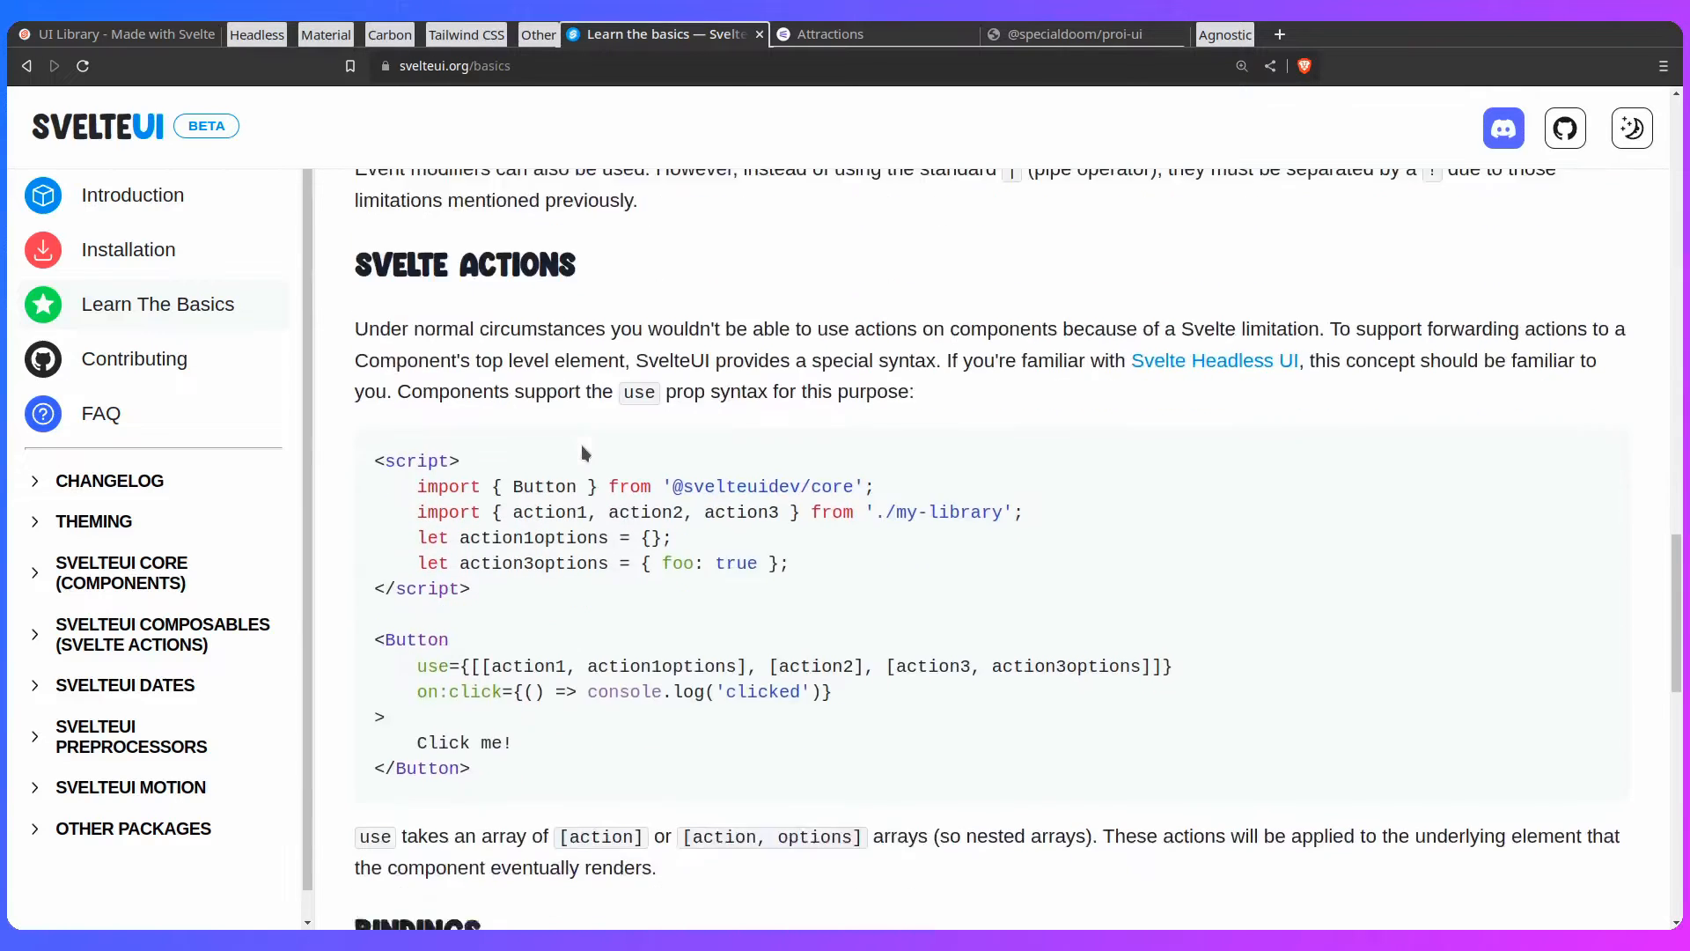
pyautogui.scroll(-3)
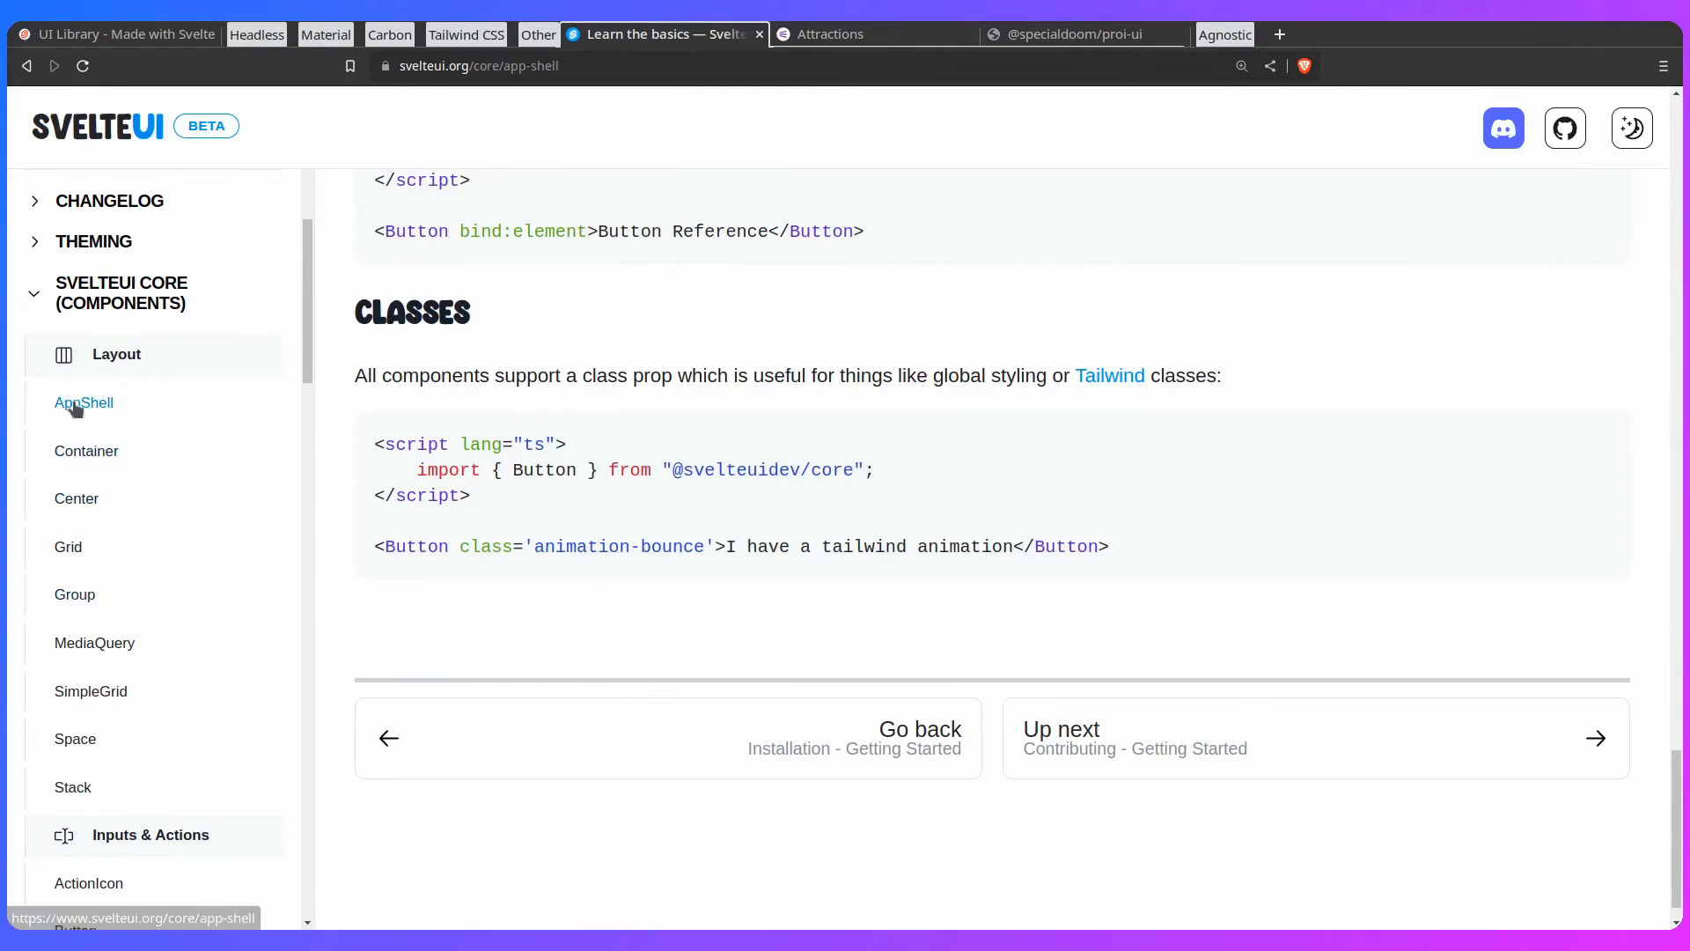
# Step: Browse the AppShell and Grid component documentation pages
pyautogui.click(83, 402)
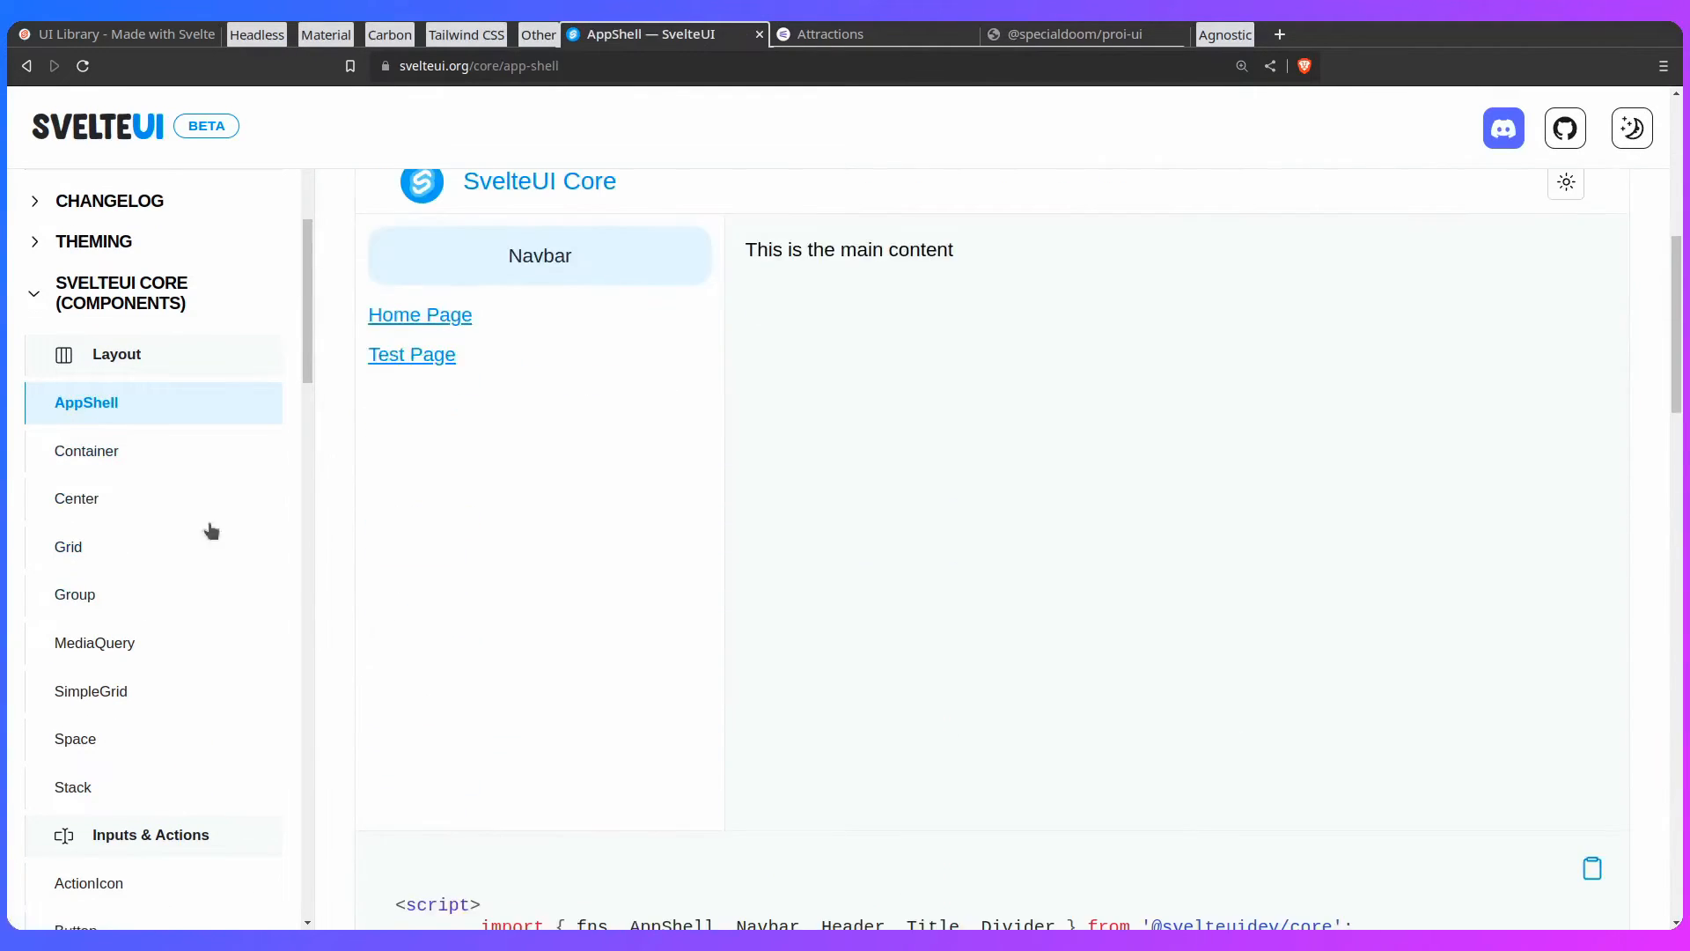
pyautogui.click(69, 545)
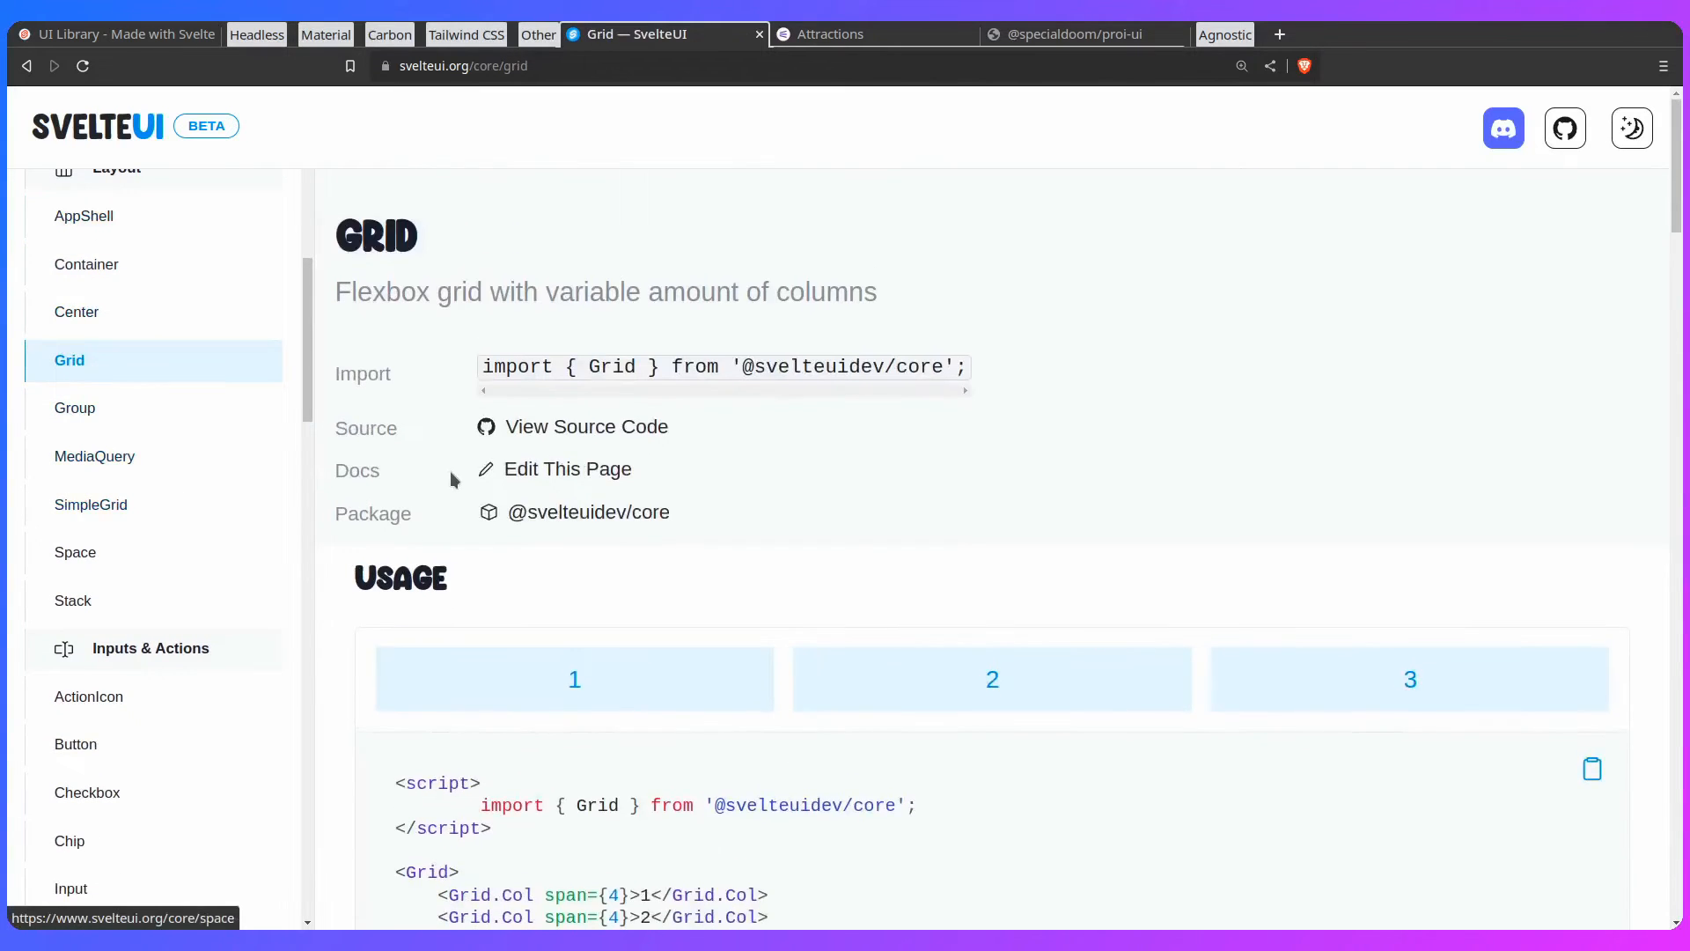
pyautogui.scroll(-3)
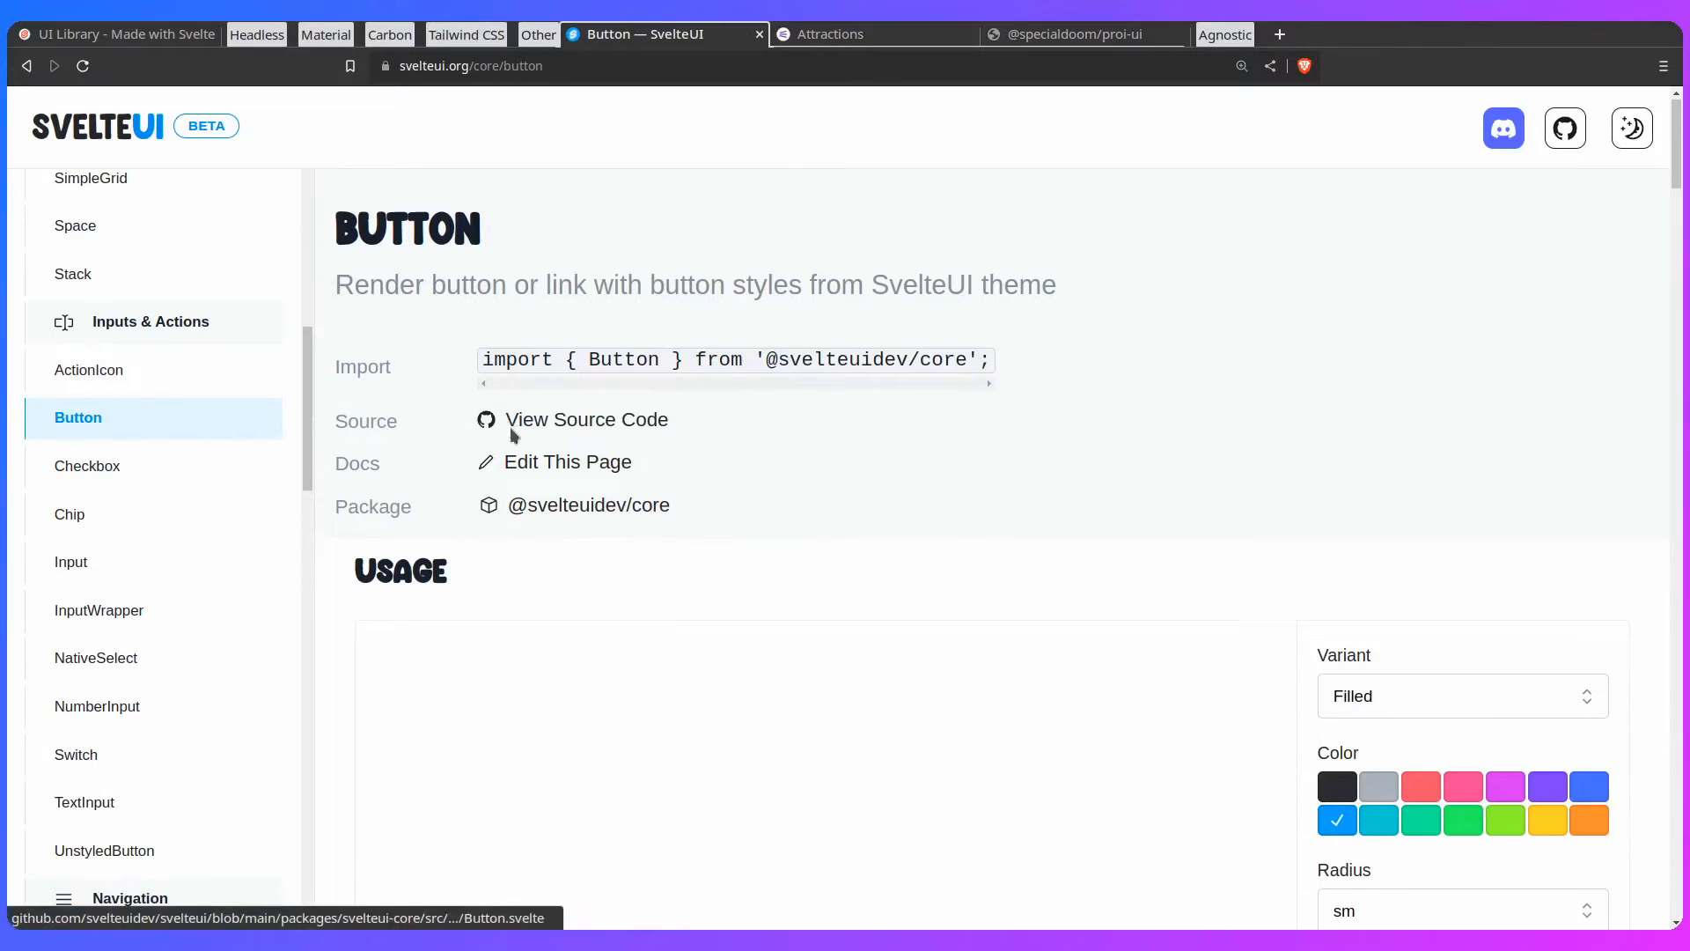
pyautogui.scroll(-3)
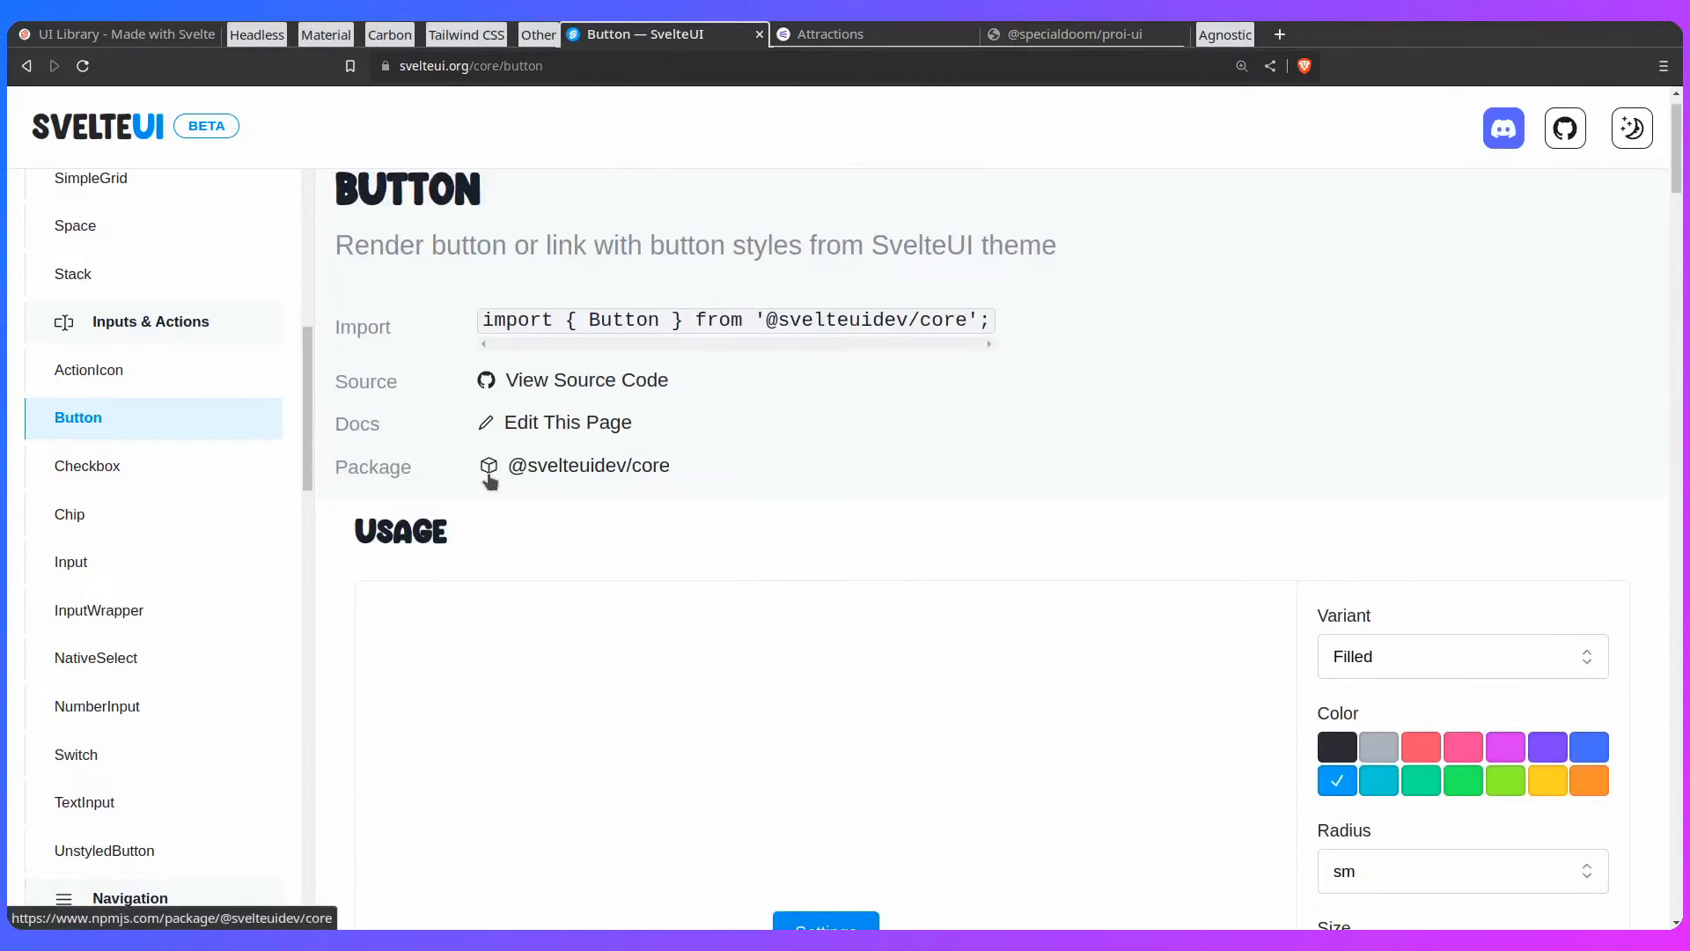
pyautogui.scroll(-3)
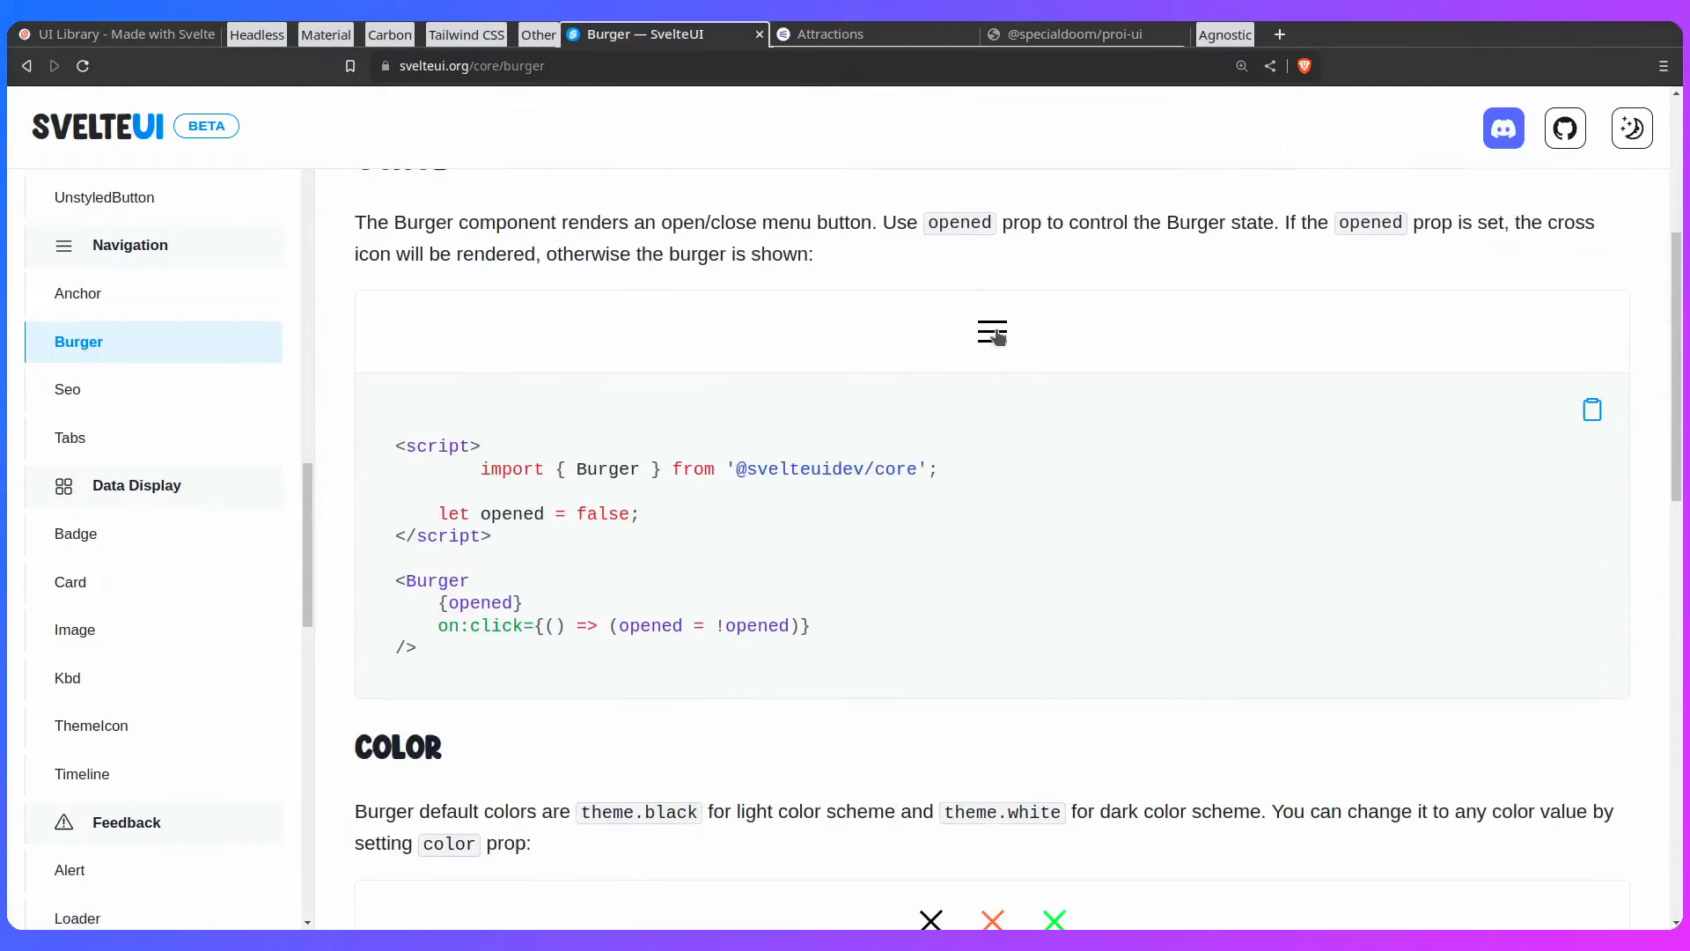
# Step: Read the Card component page down to the Porto Adventures example and its code
pyautogui.click(70, 583)
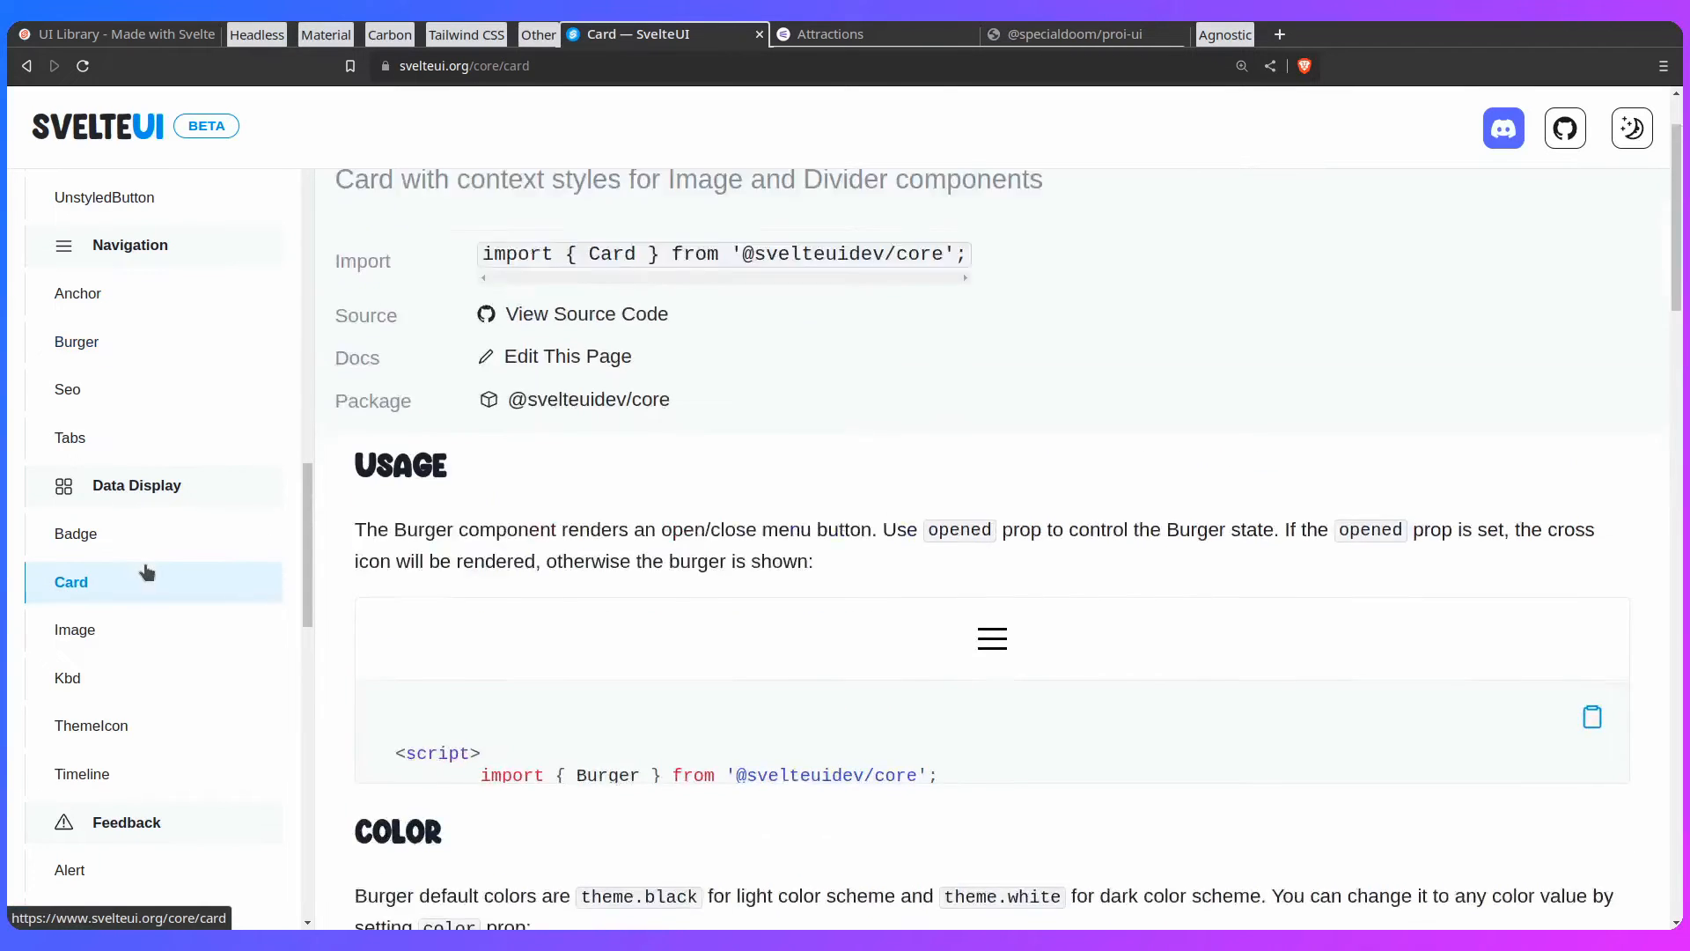
pyautogui.scroll(-3)
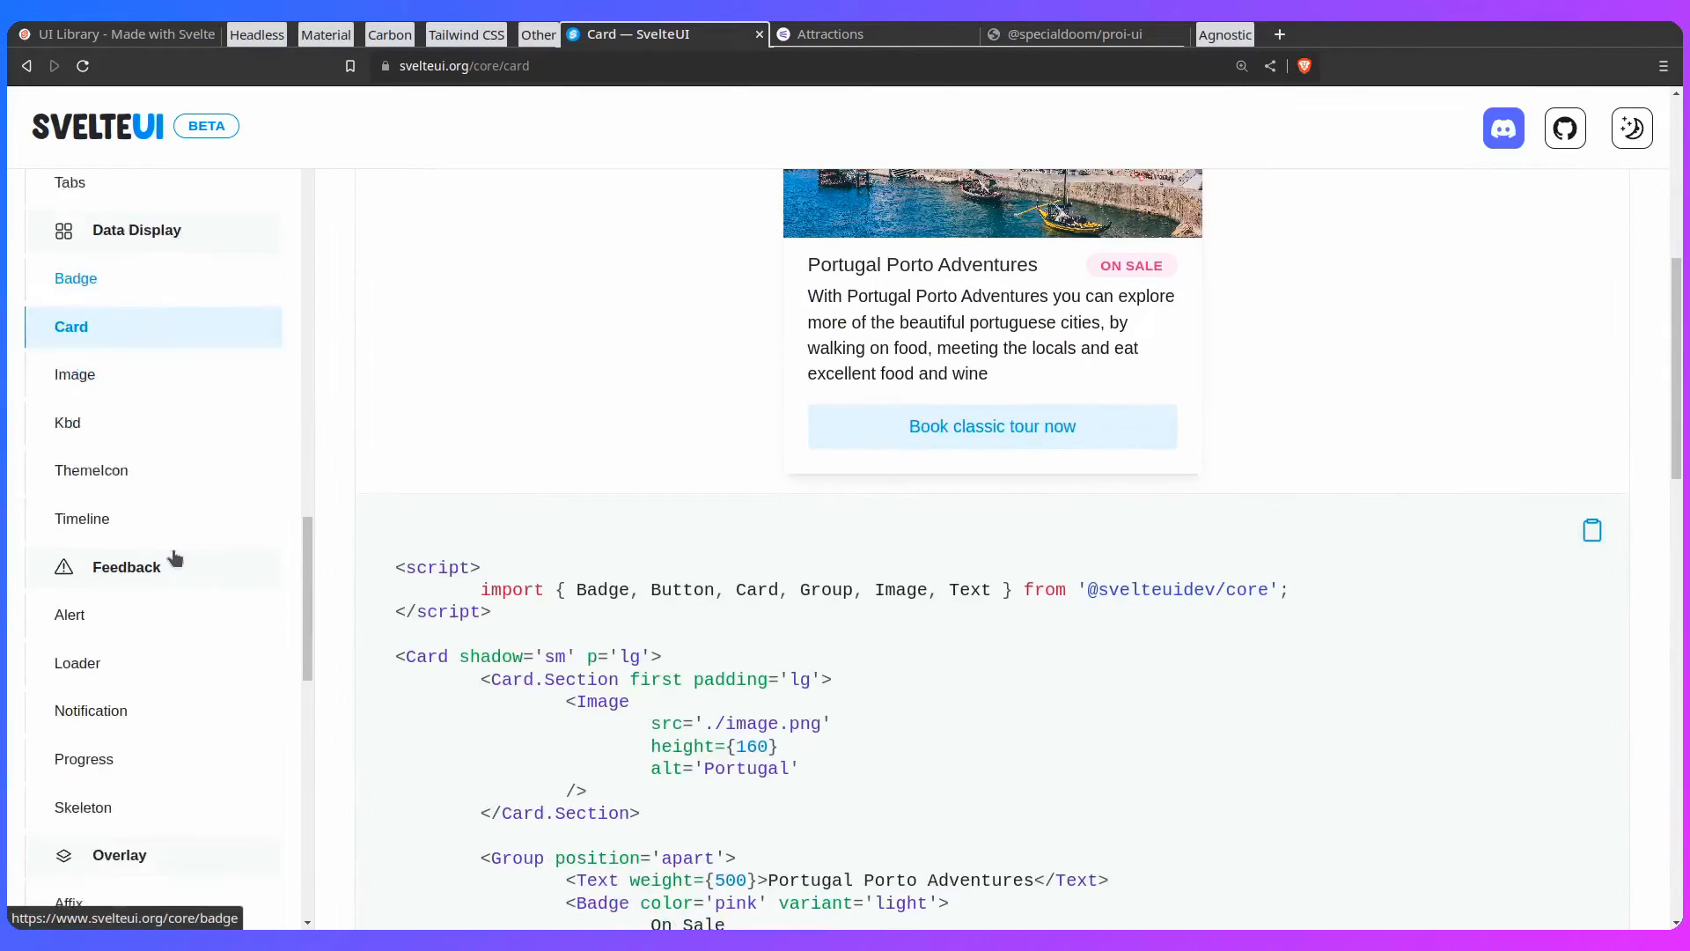
pyautogui.scroll(-3)
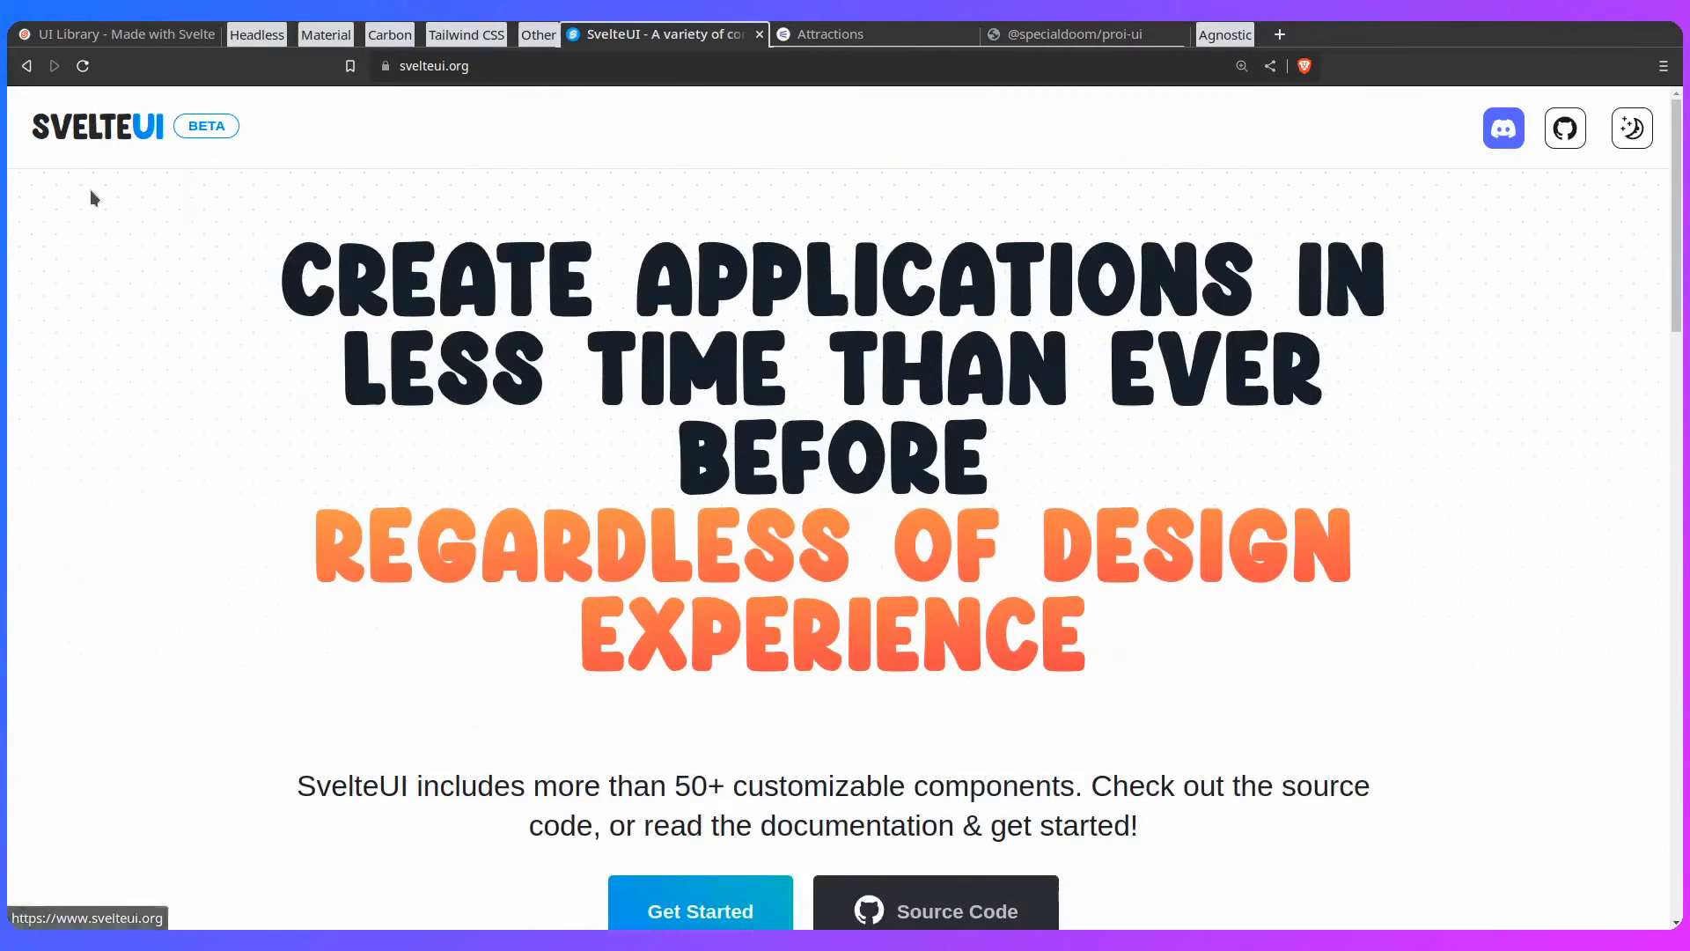
pyautogui.scroll(-3)
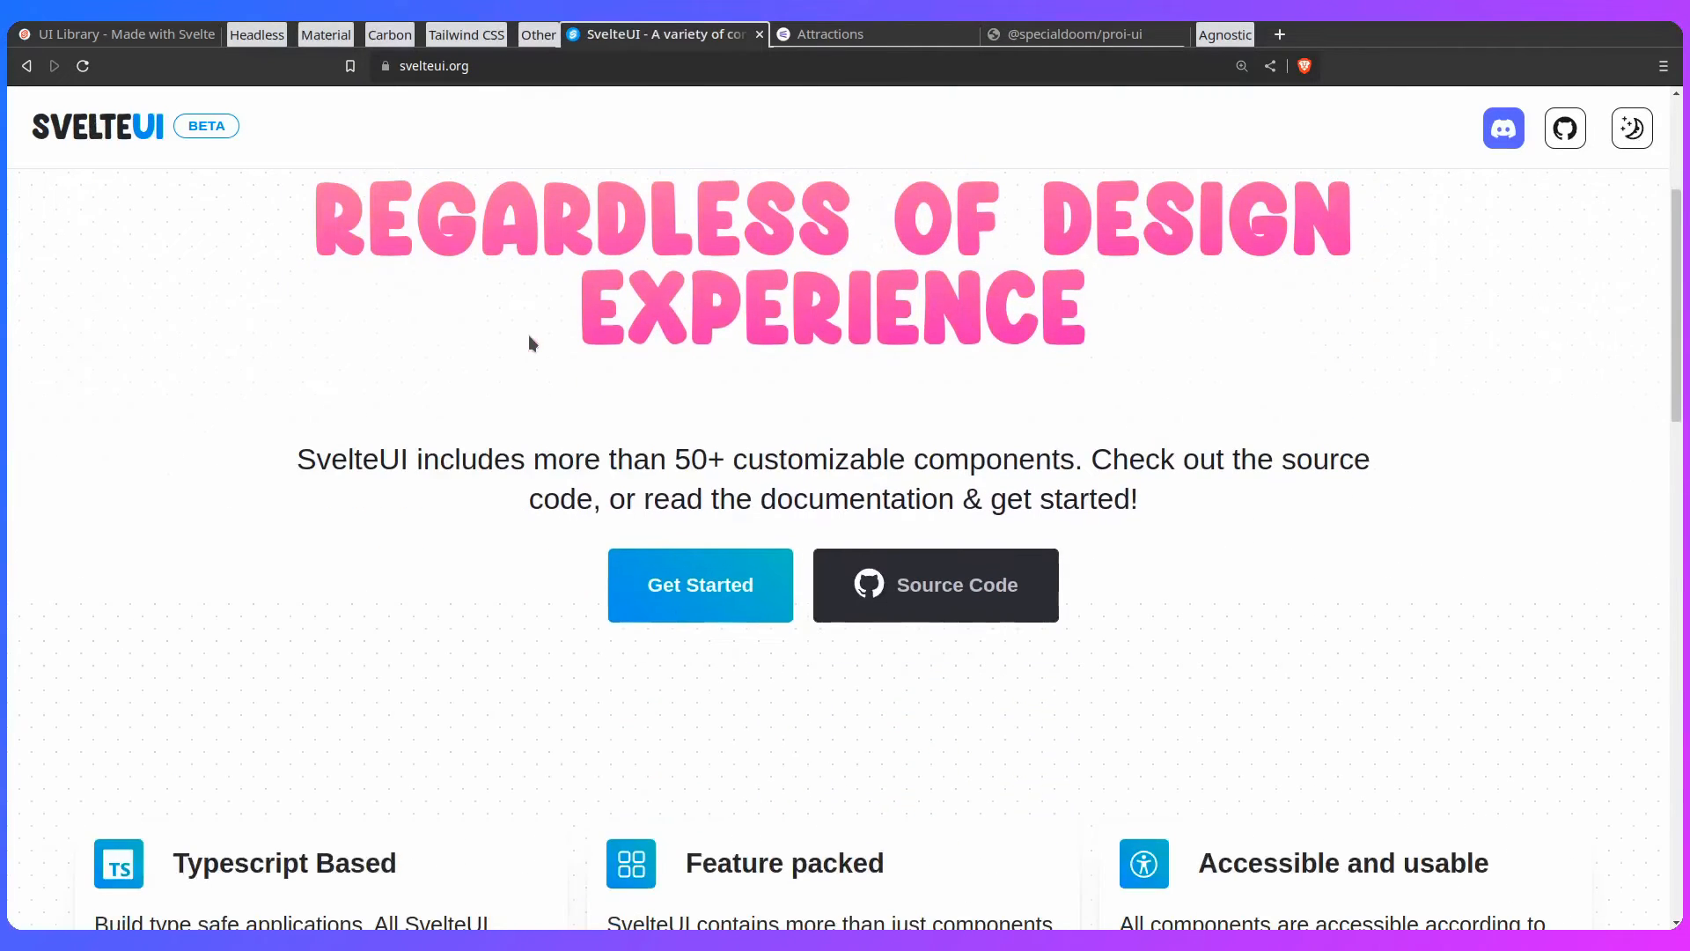
pyautogui.scroll(-3)
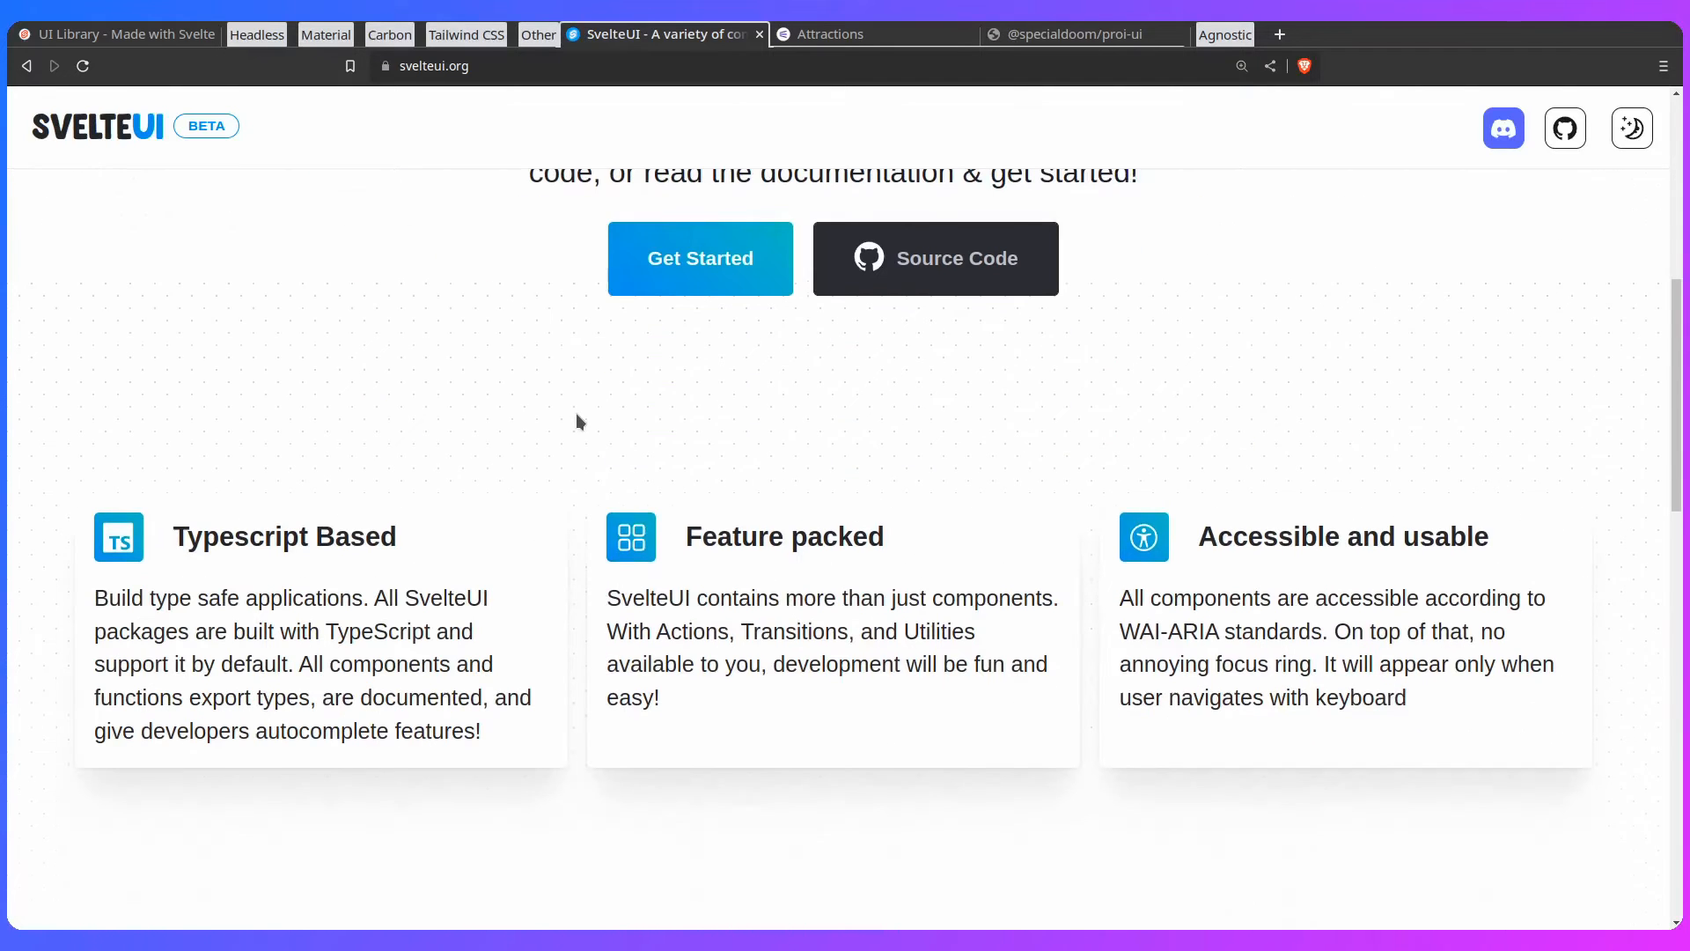
pyautogui.scroll(-3)
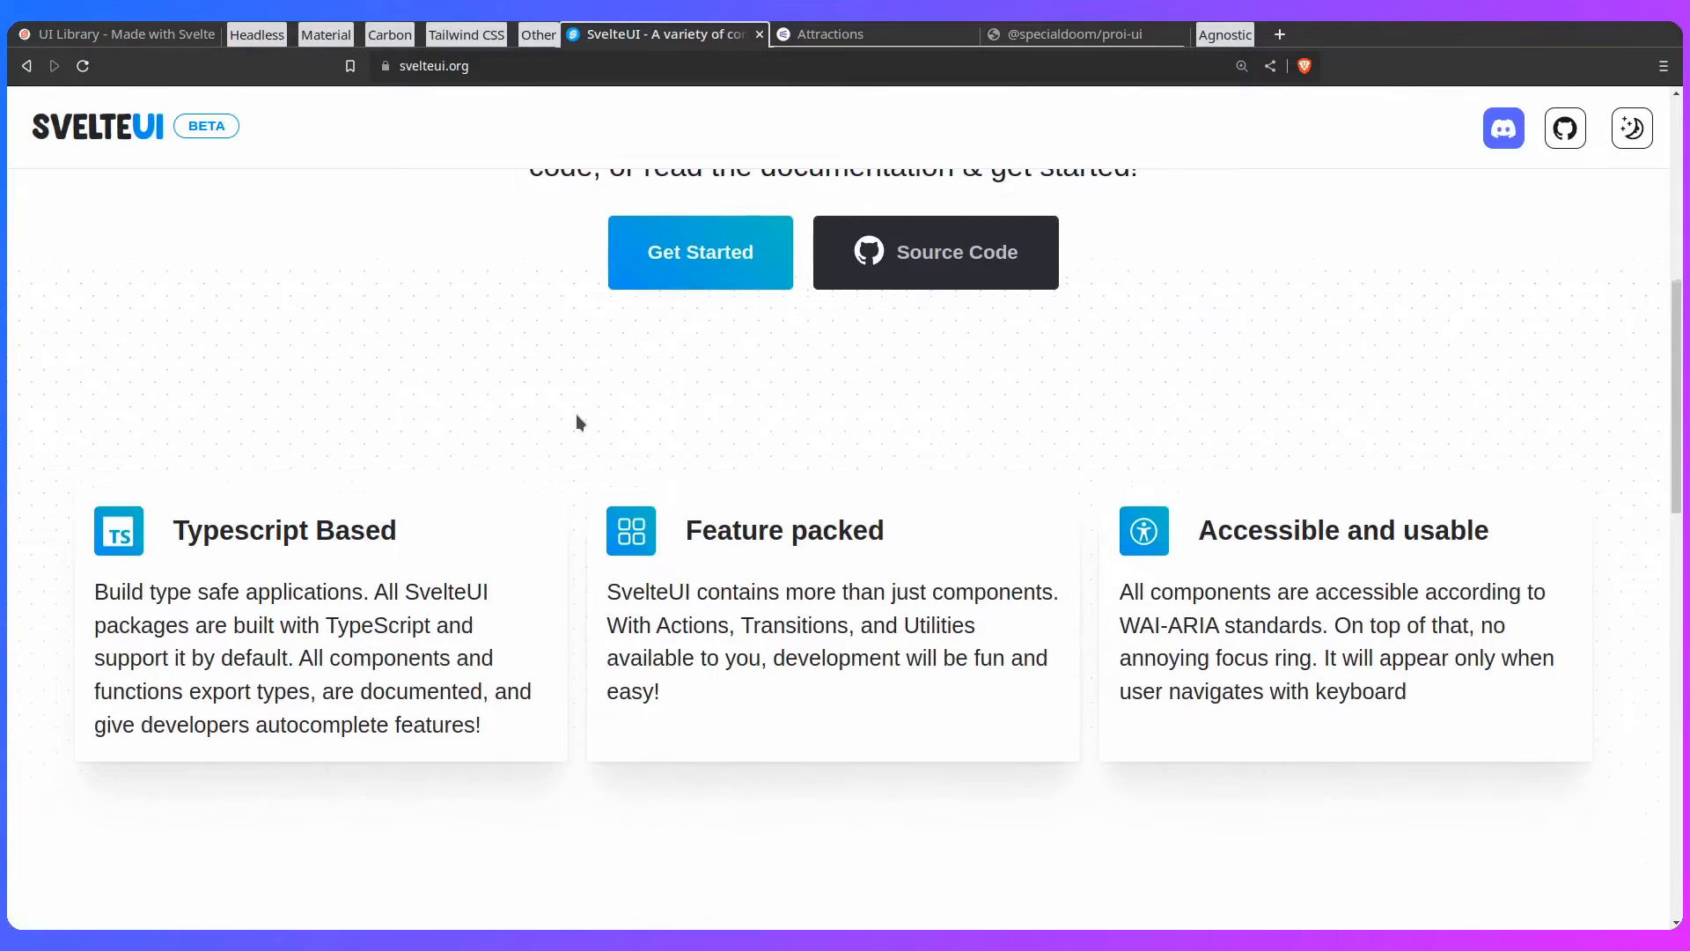
pyautogui.scroll(-3)
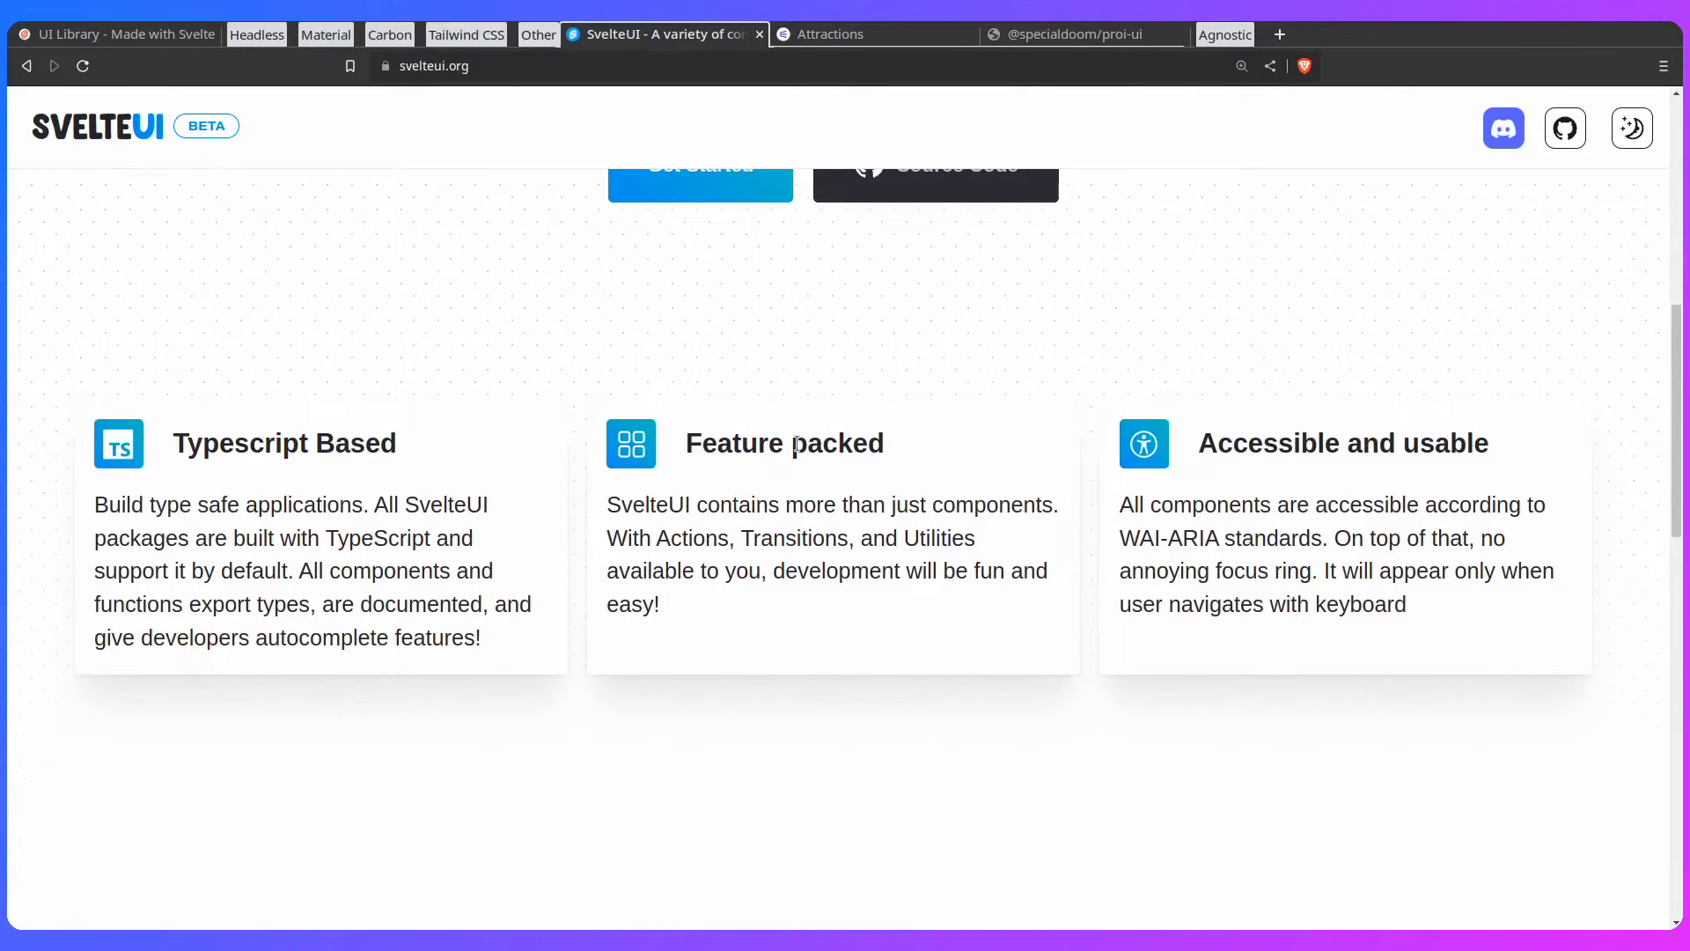
pyautogui.scroll(-3)
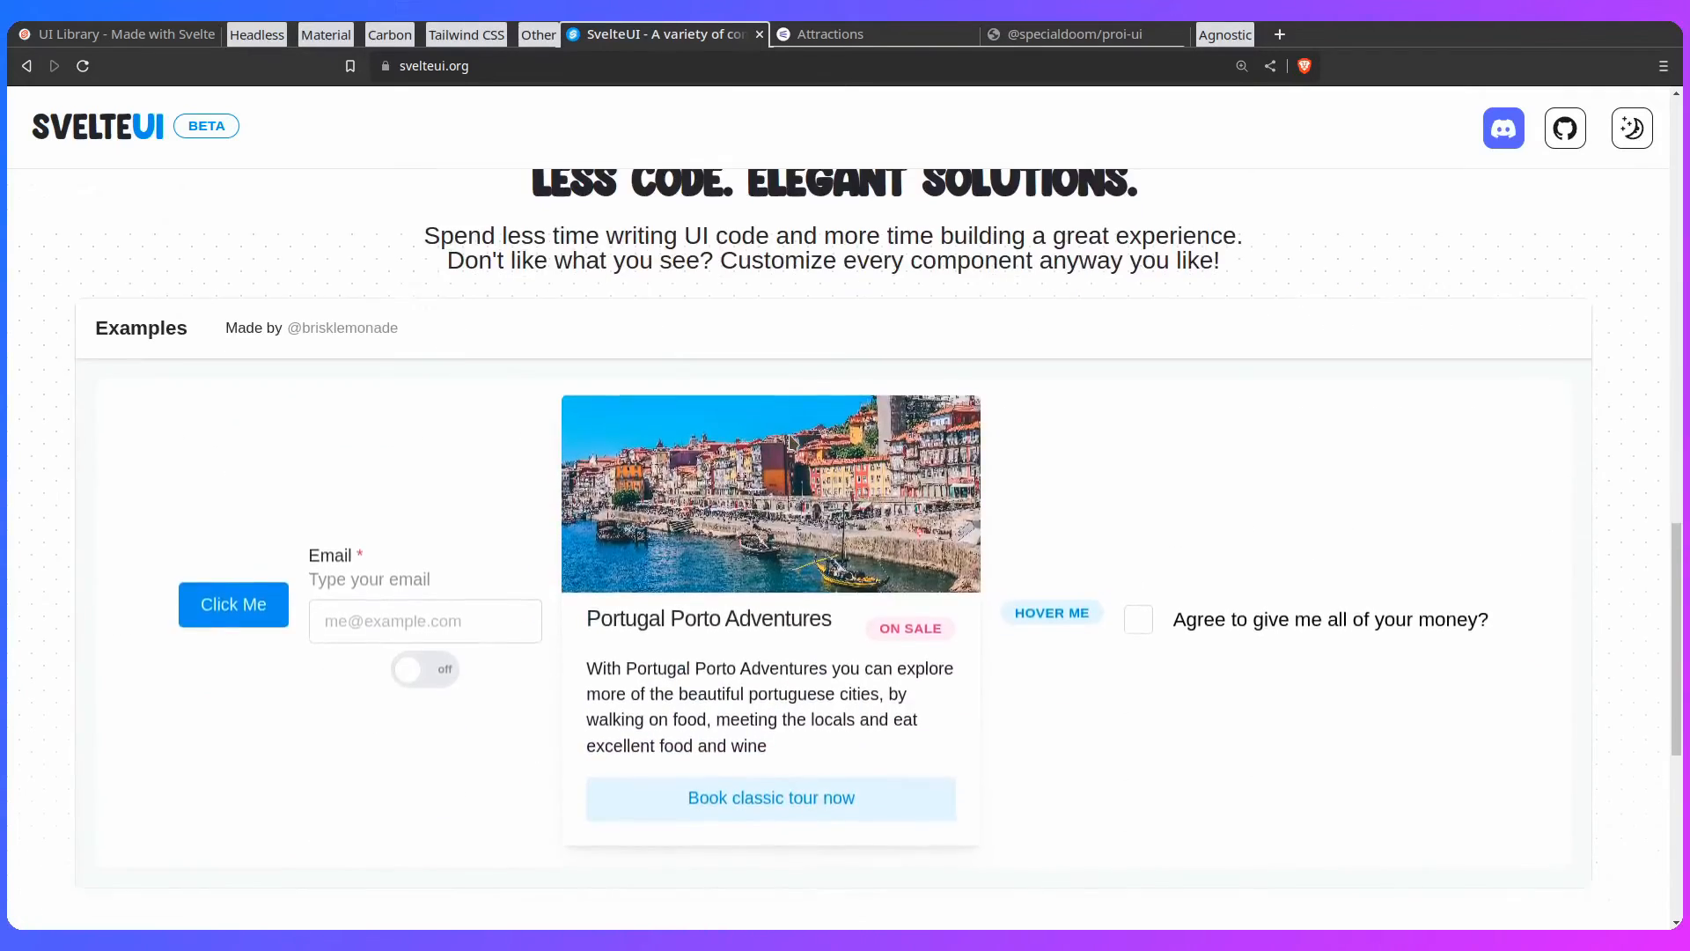
pyautogui.scroll(-3)
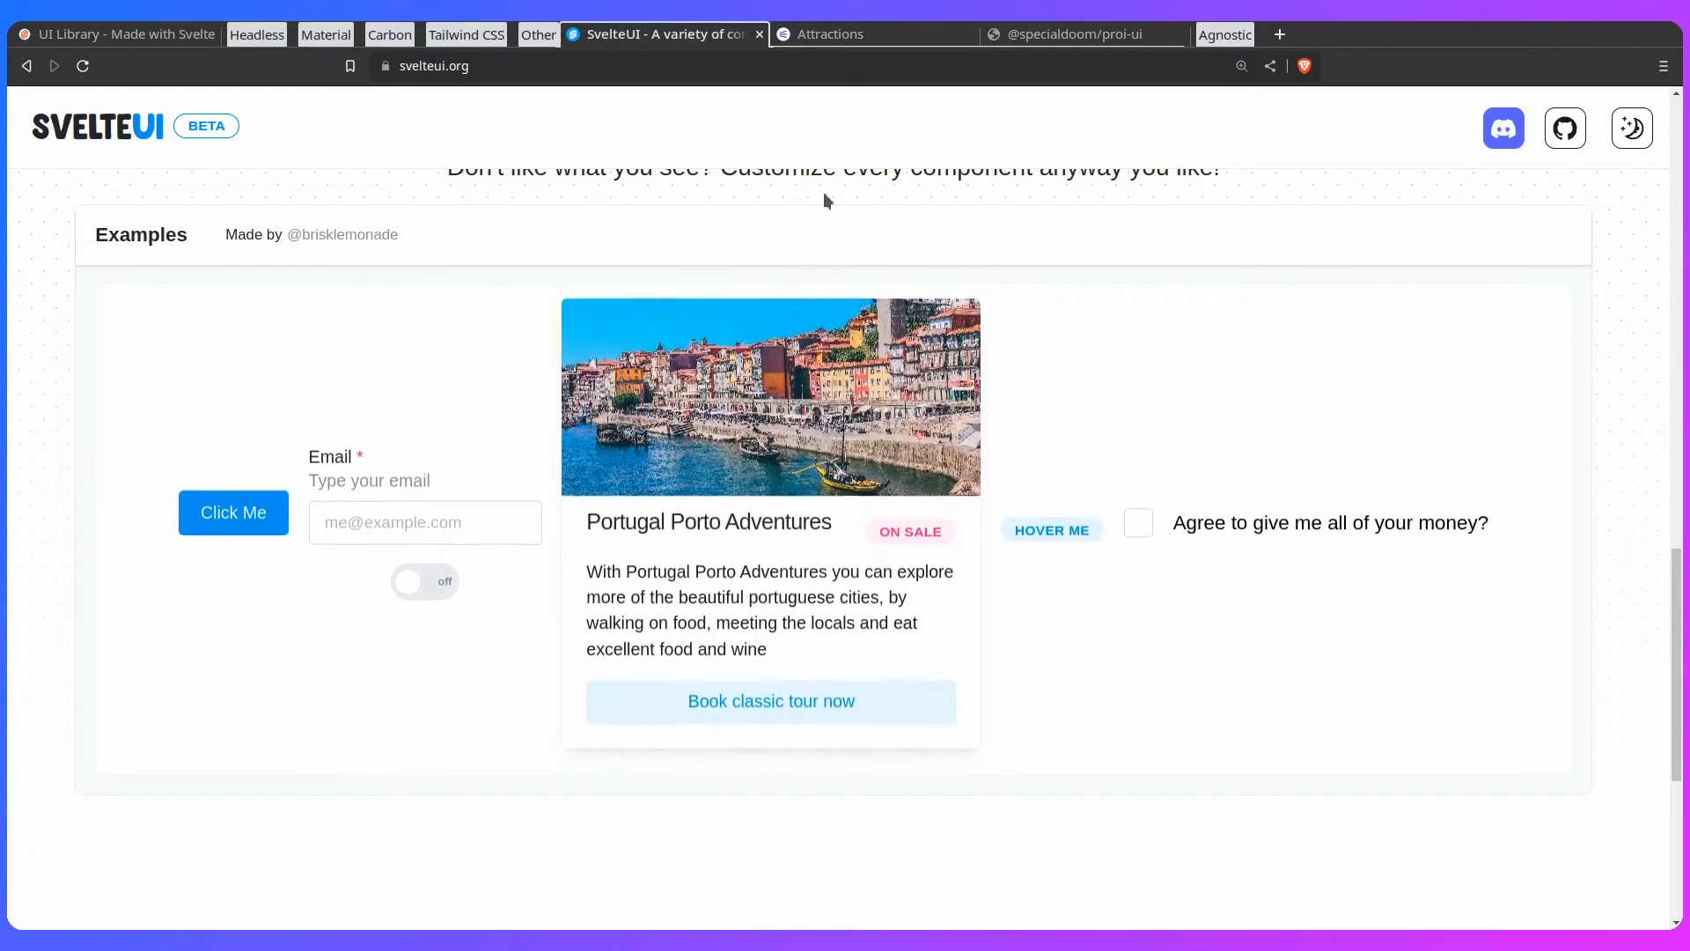
pyautogui.click(873, 33)
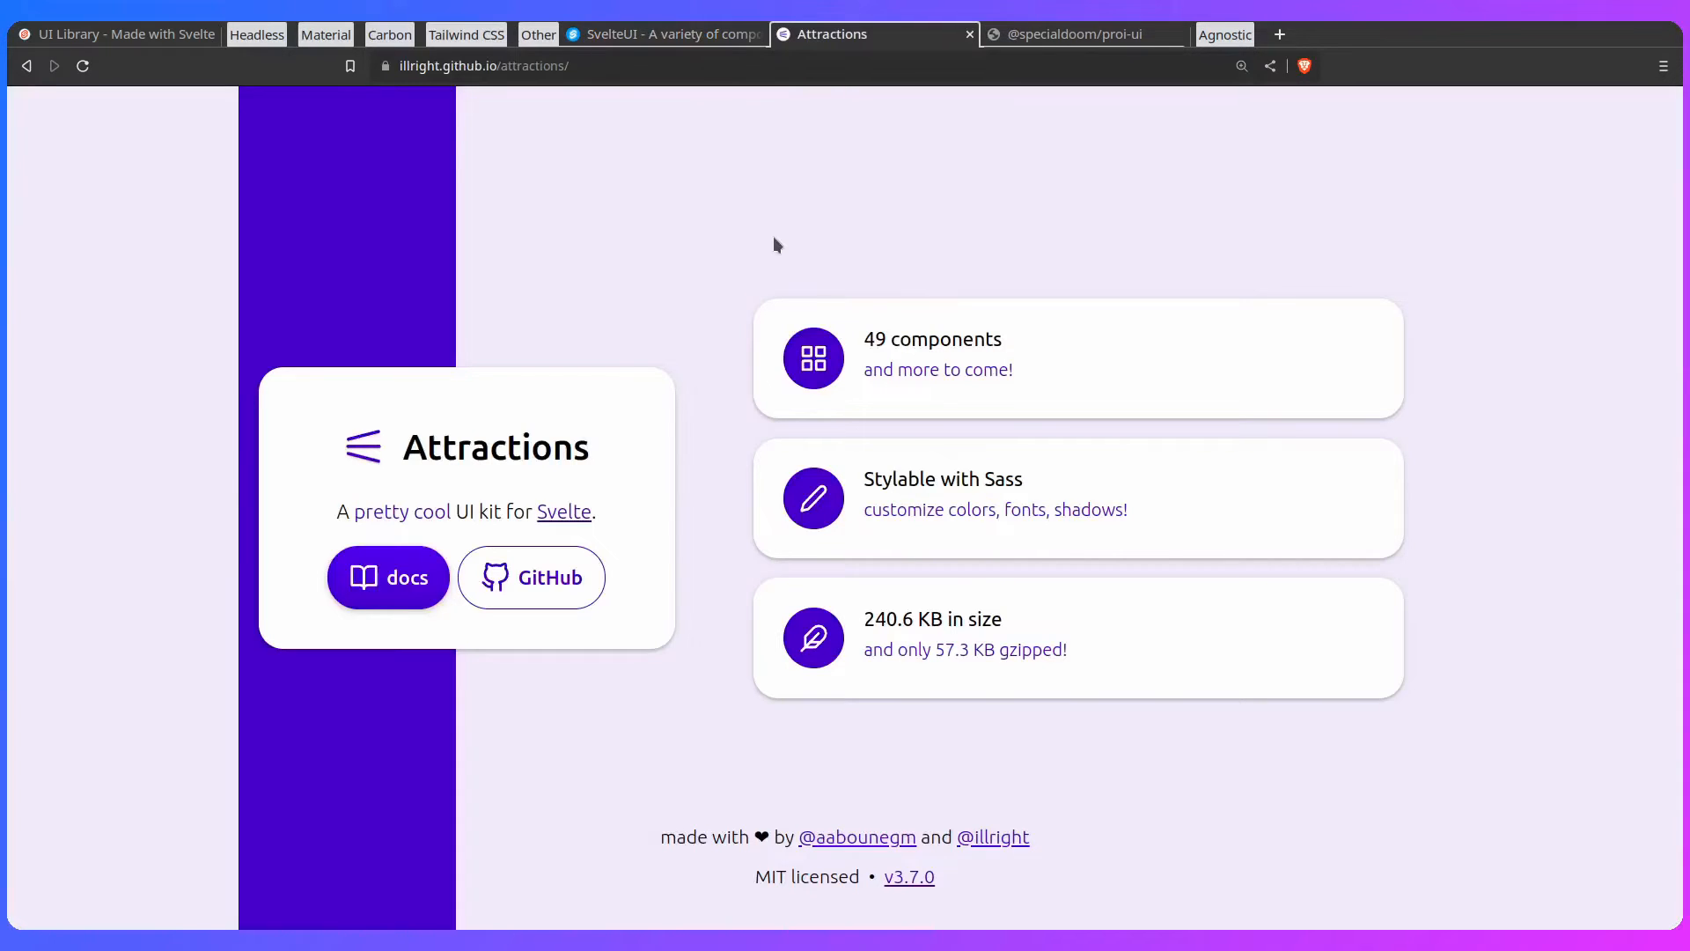
# Step: Enter the Attractions docs, expand Components and browse the Button page
pyautogui.click(387, 578)
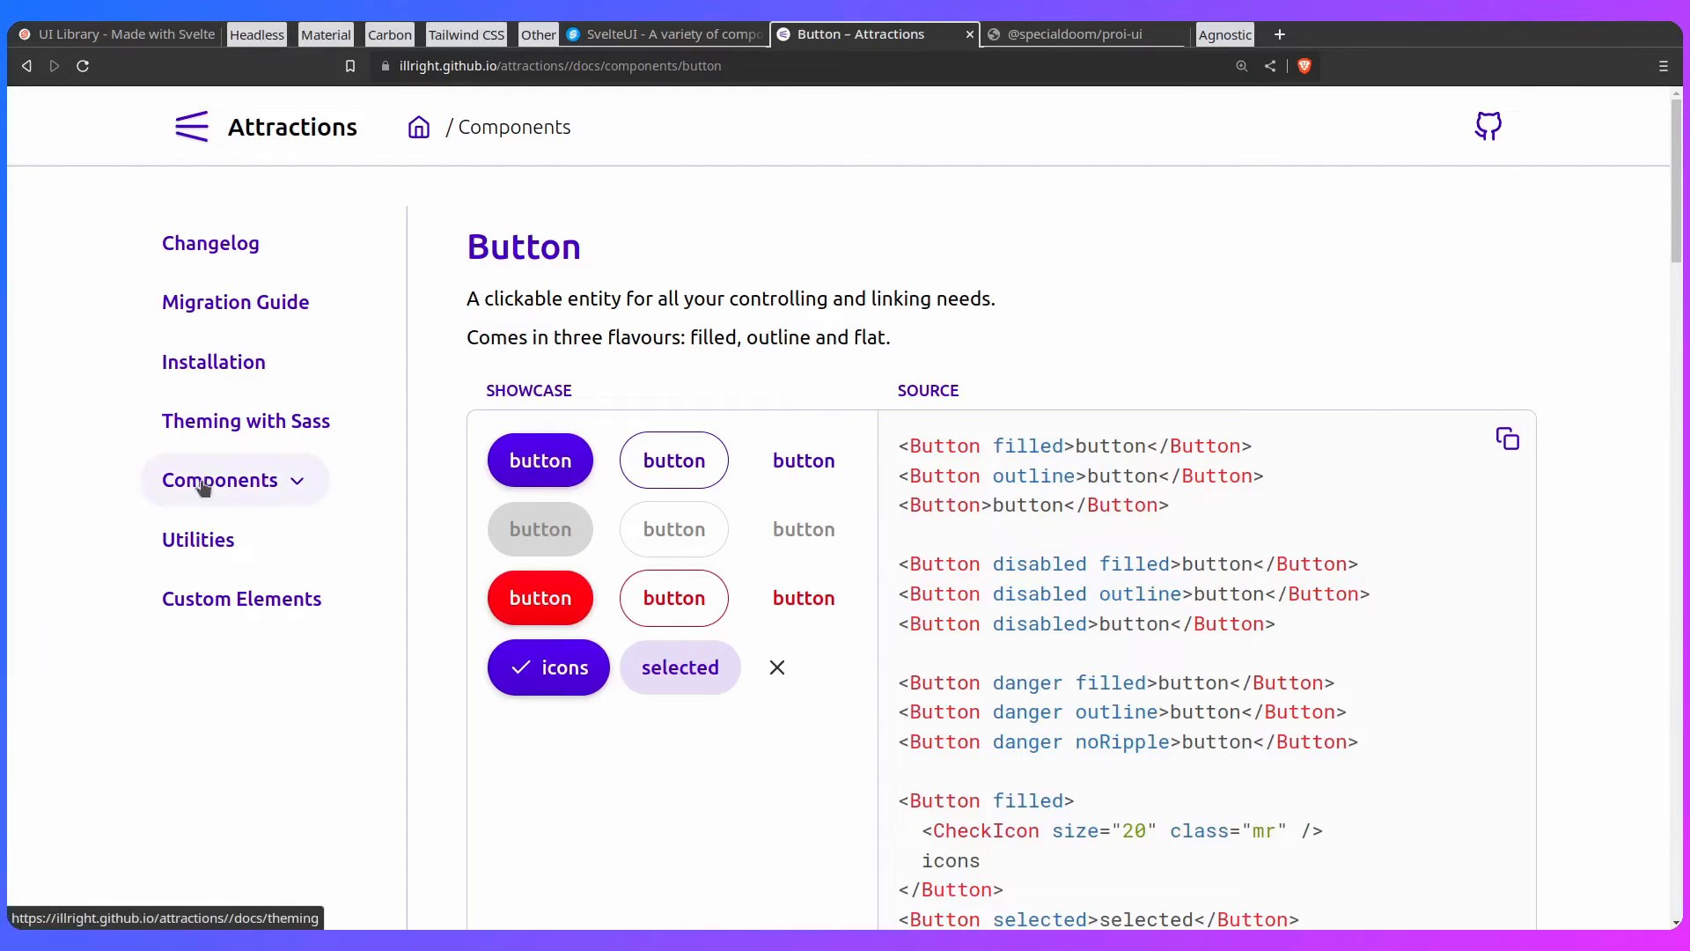
pyautogui.click(237, 408)
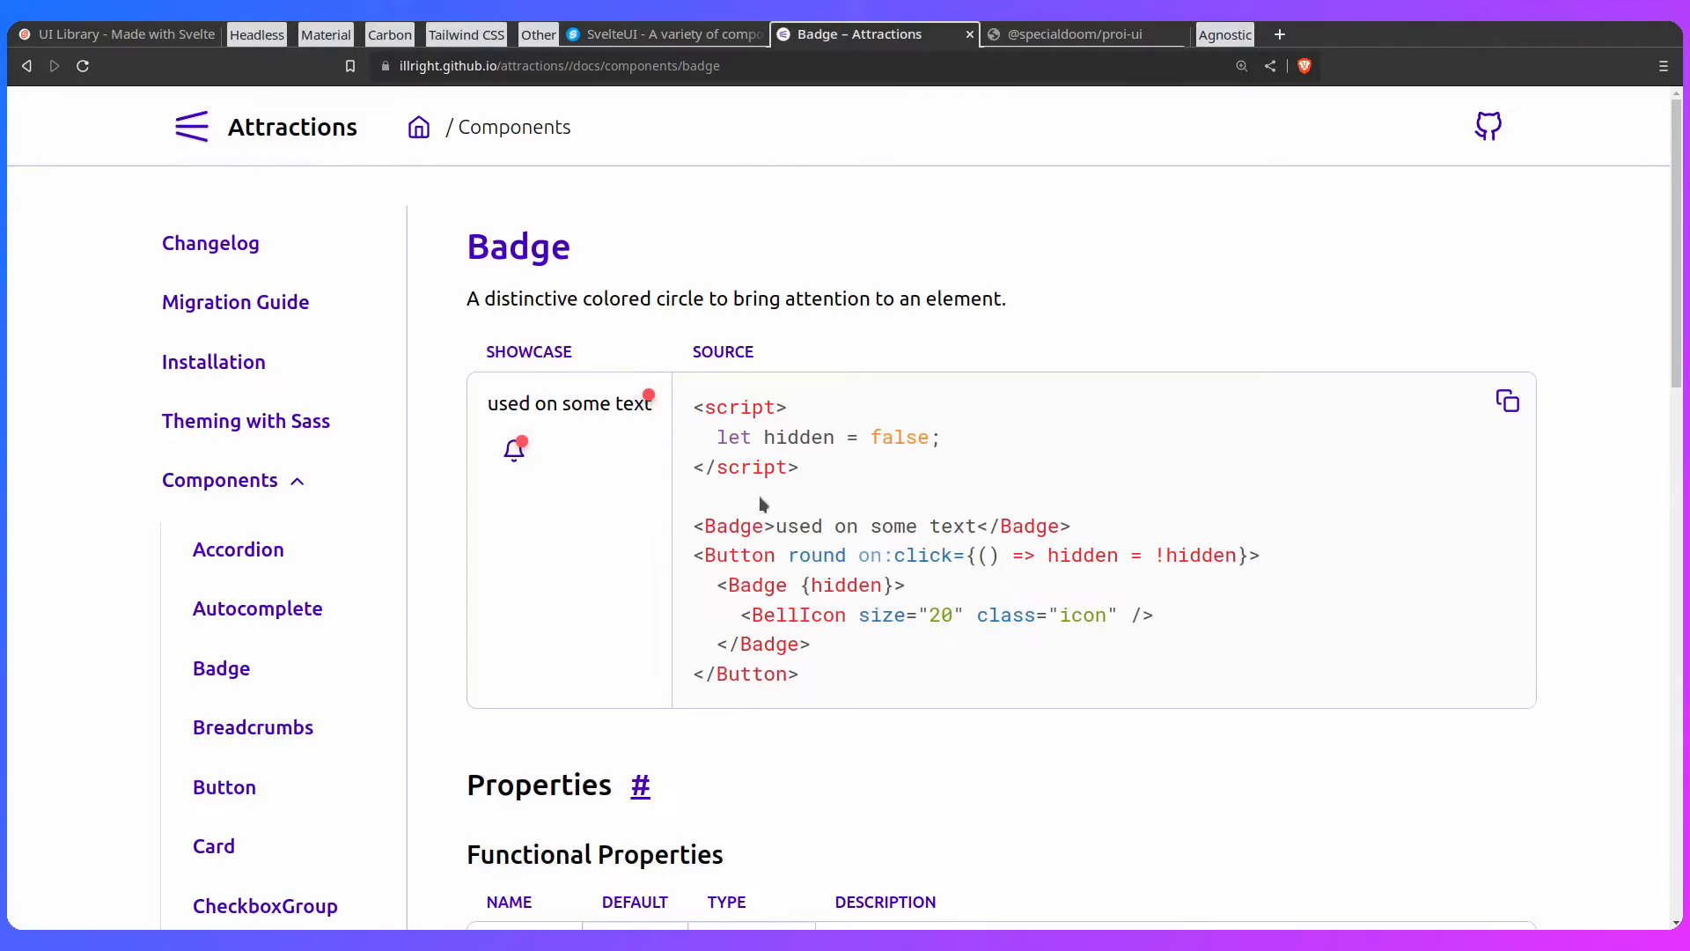
pyautogui.scroll(-3)
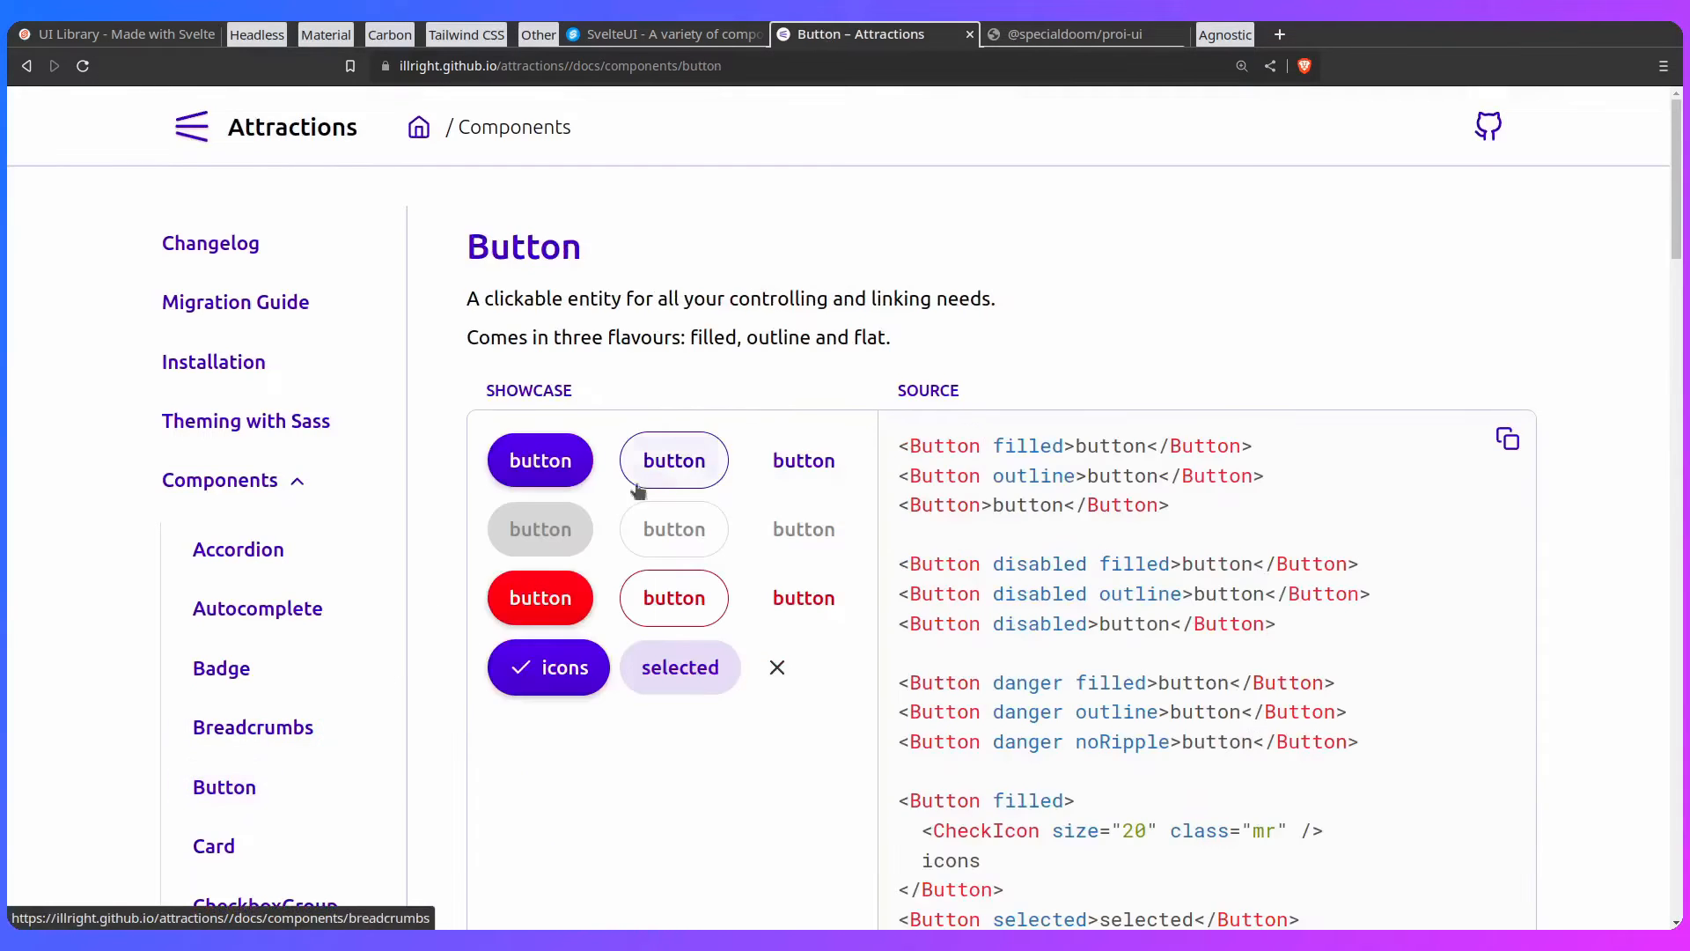
pyautogui.scroll(-3)
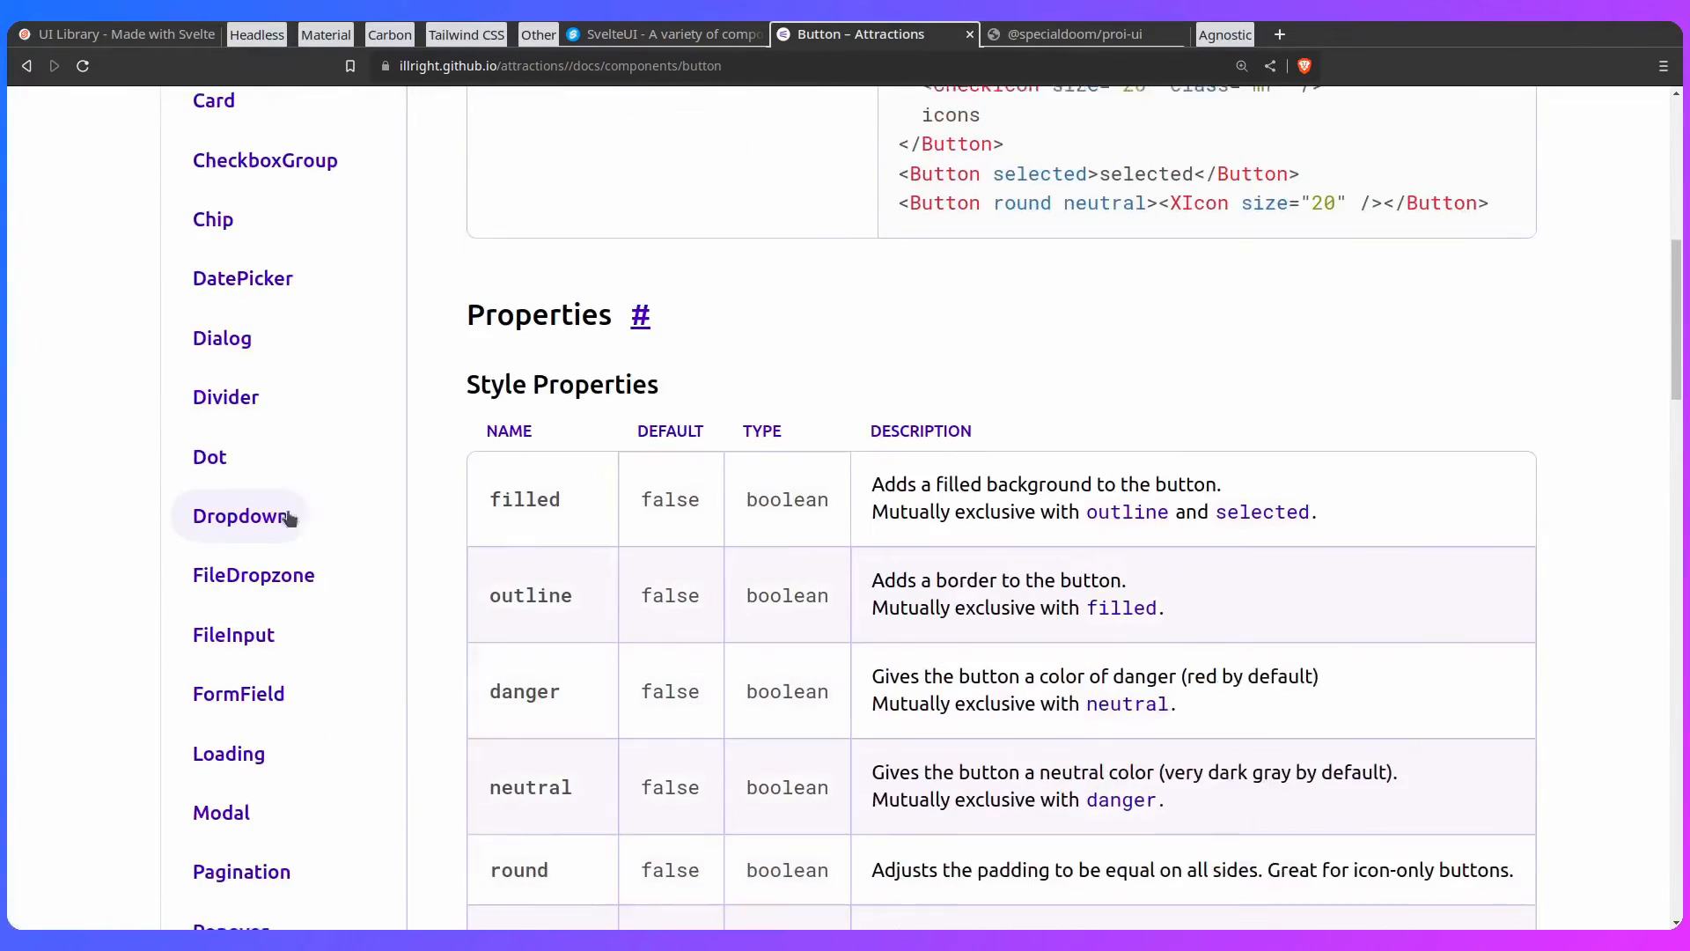
pyautogui.scroll(-3)
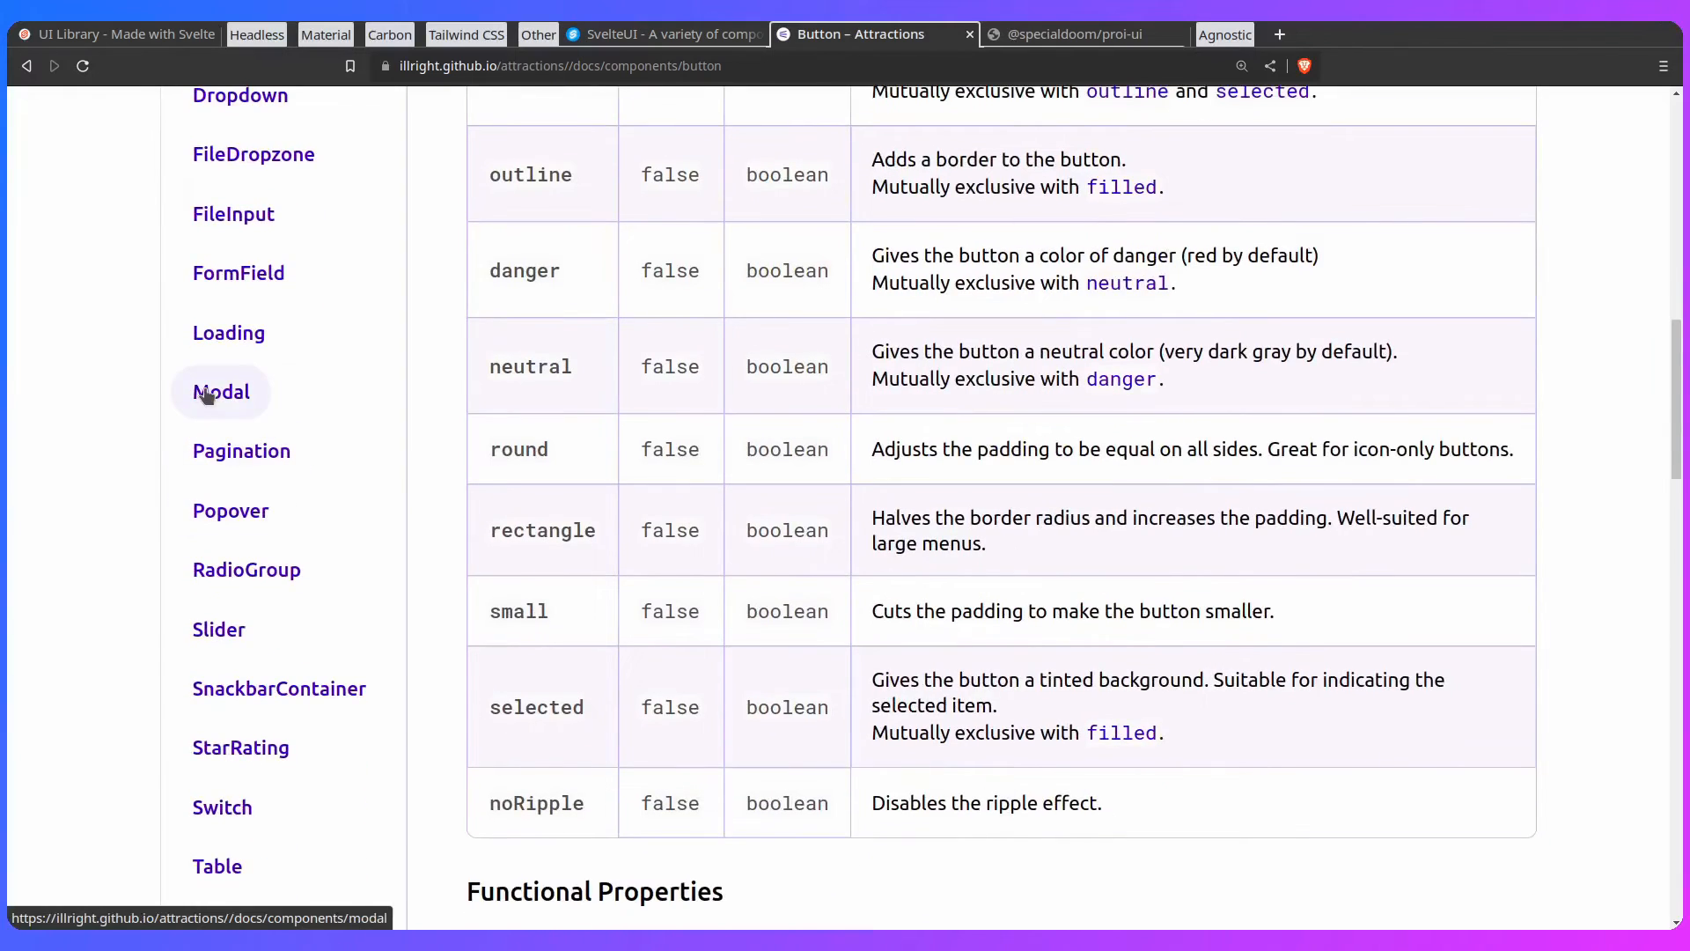
# Step: Try the Modal and Switch demos, then move to the Theming with Sass guide
pyautogui.click(222, 391)
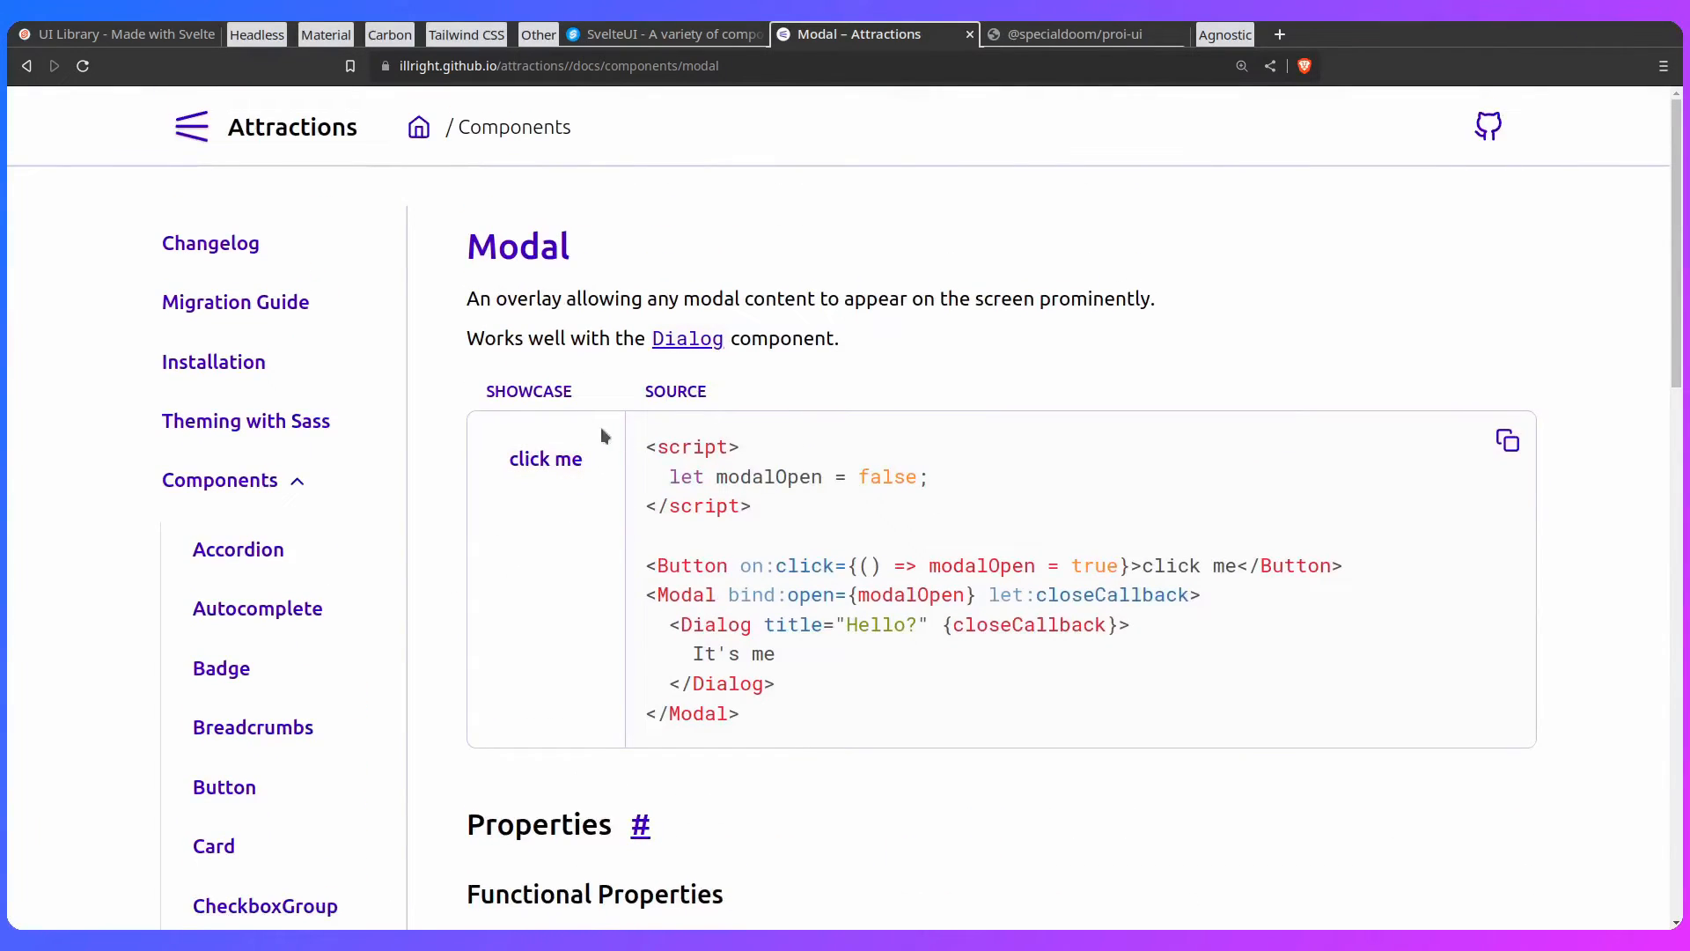
pyautogui.click(546, 458)
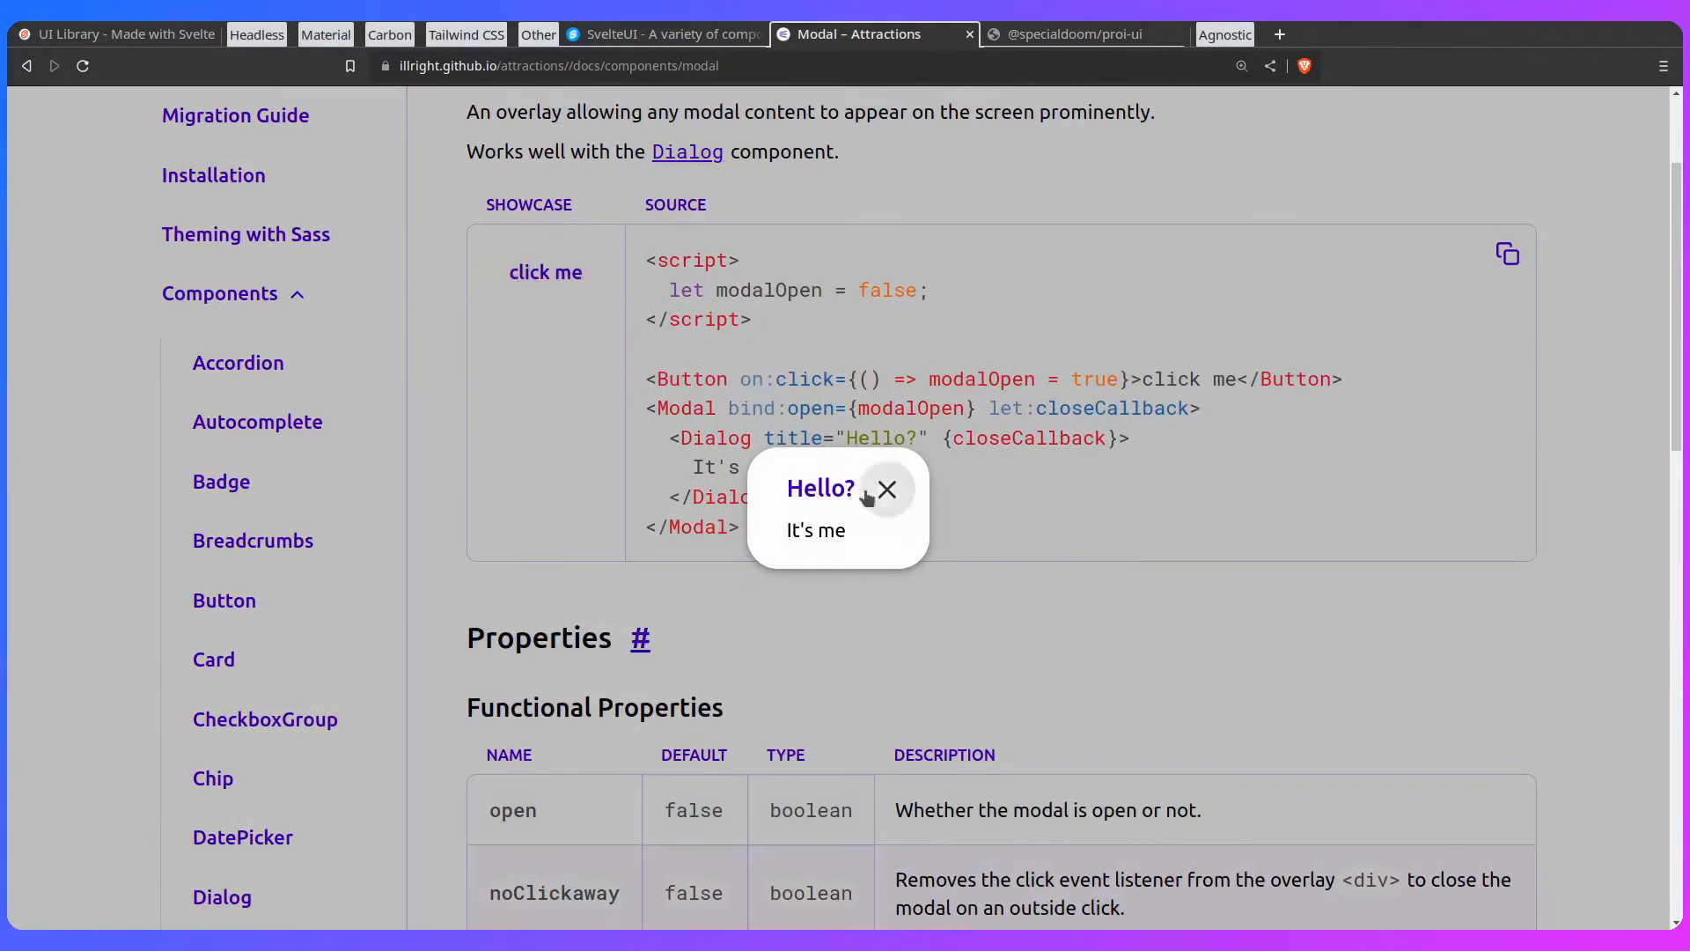
pyautogui.scroll(-3)
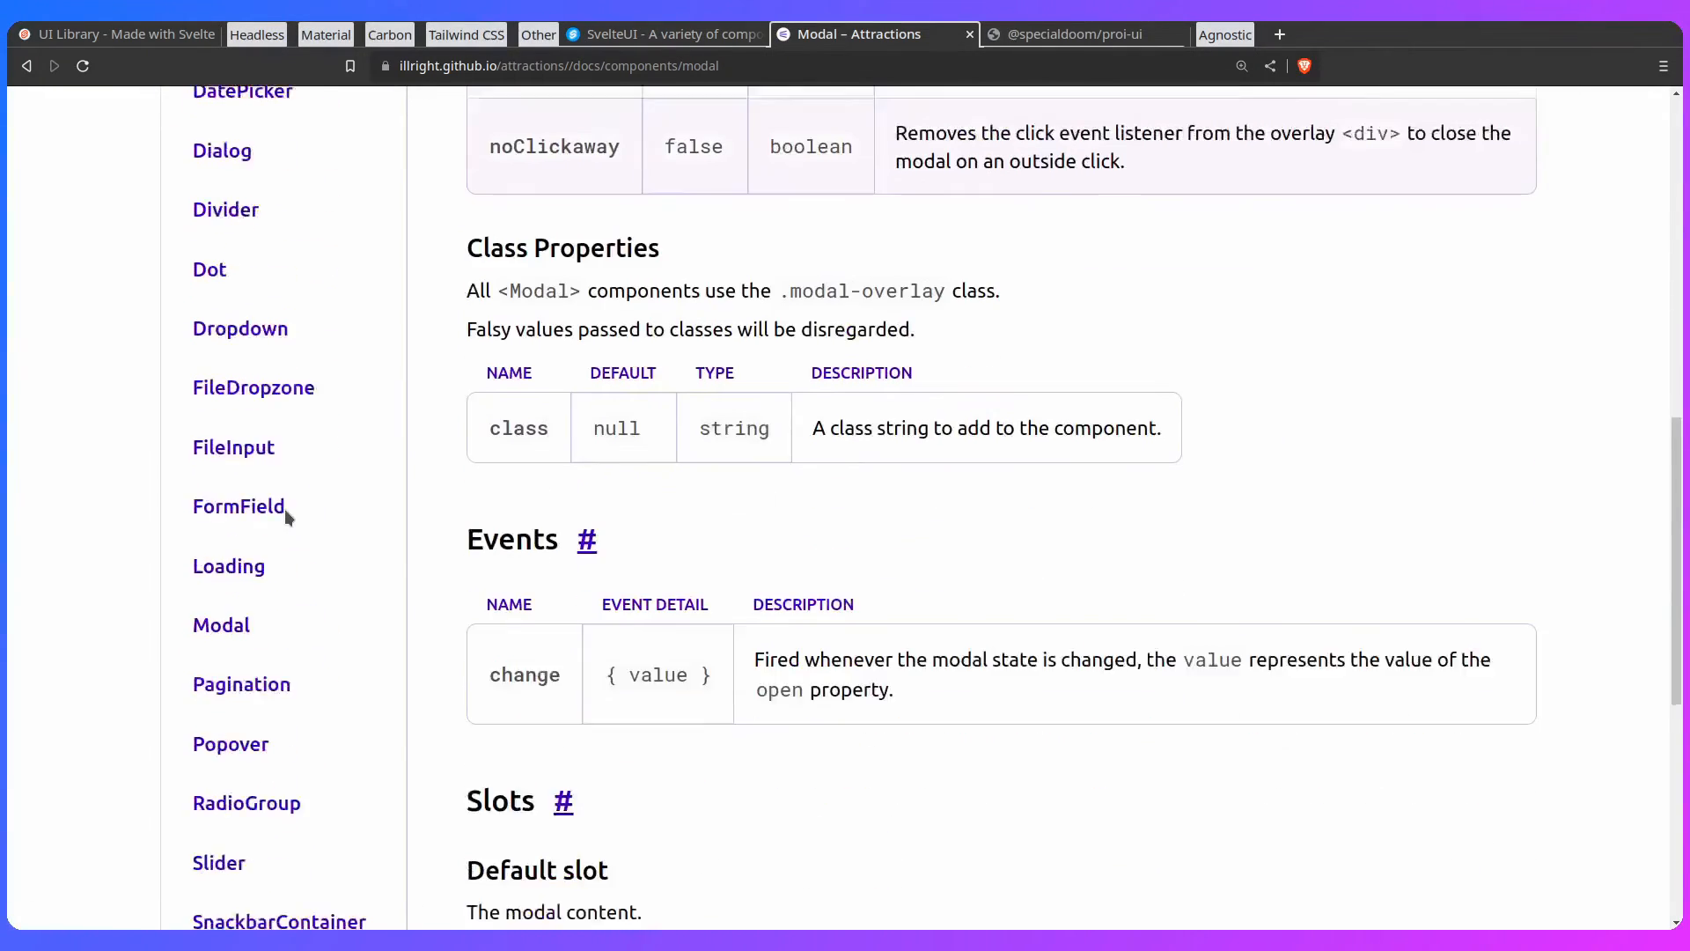
pyautogui.scroll(-3)
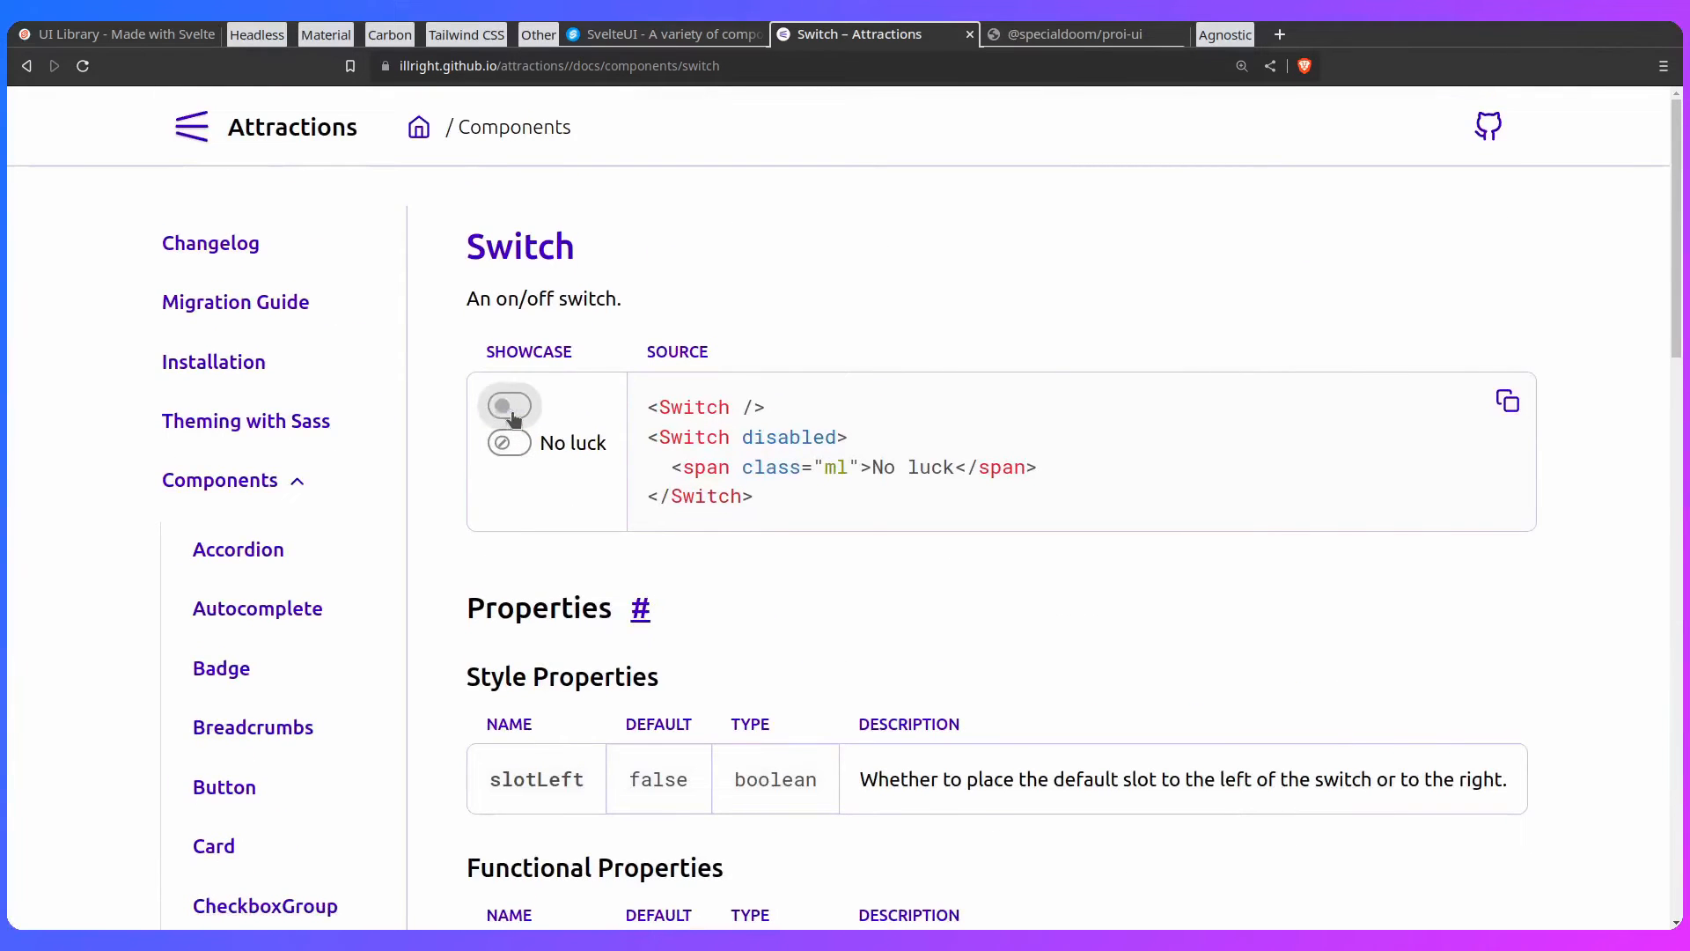
pyautogui.click(507, 405)
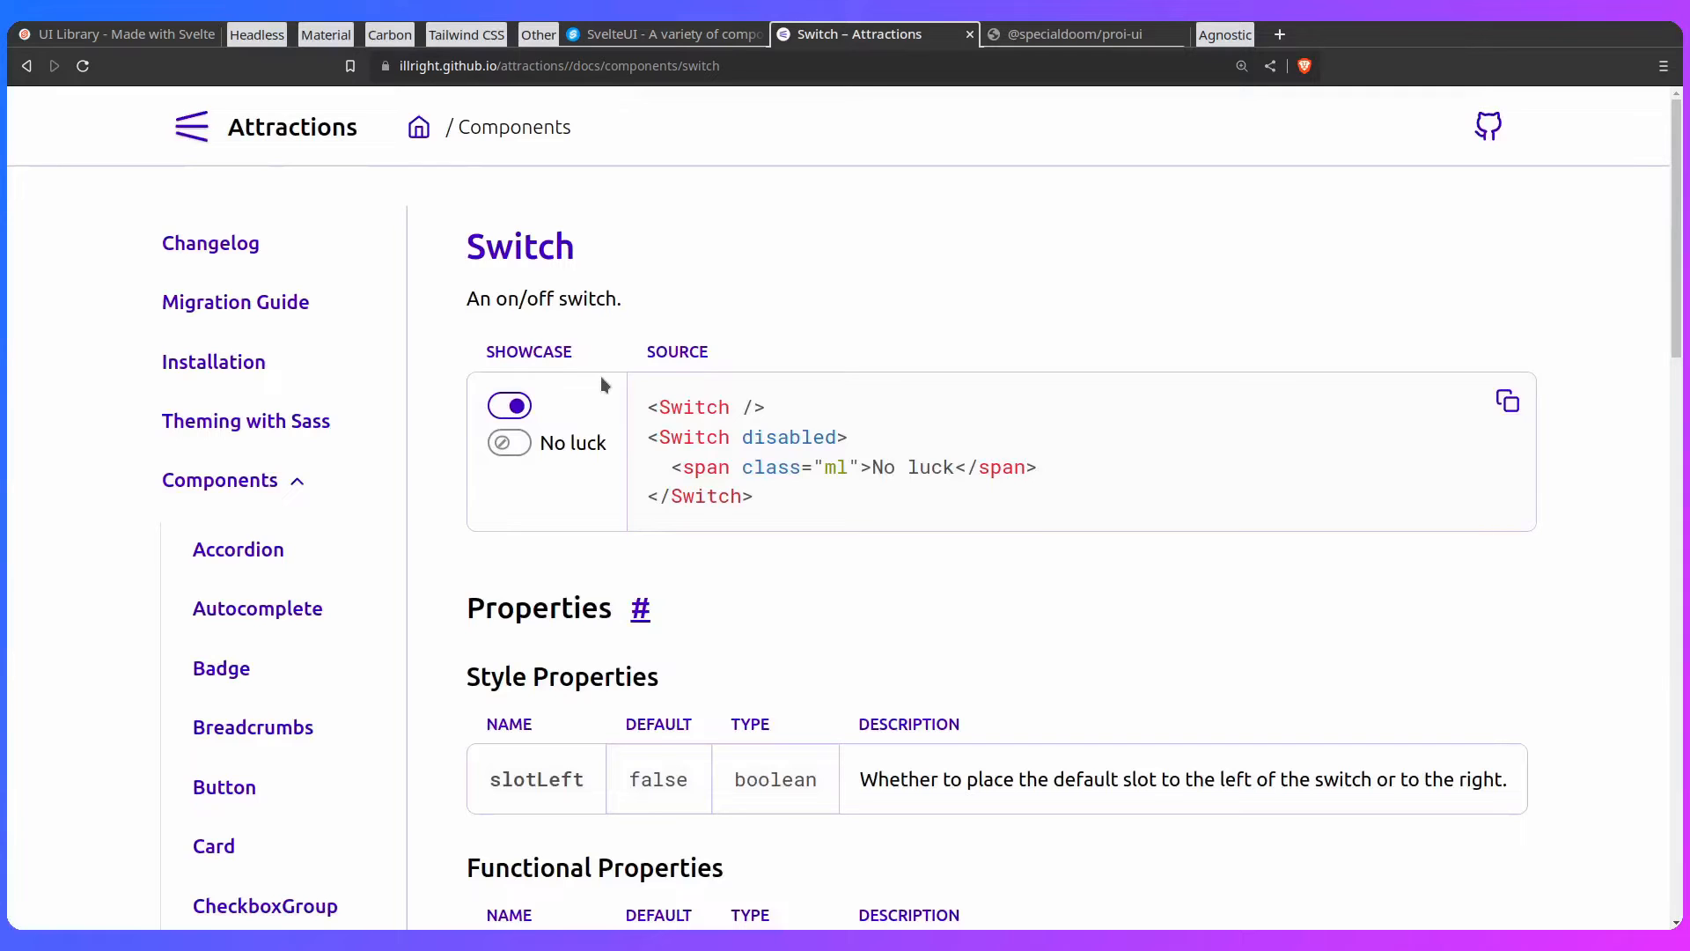
pyautogui.moveTo(436, 380)
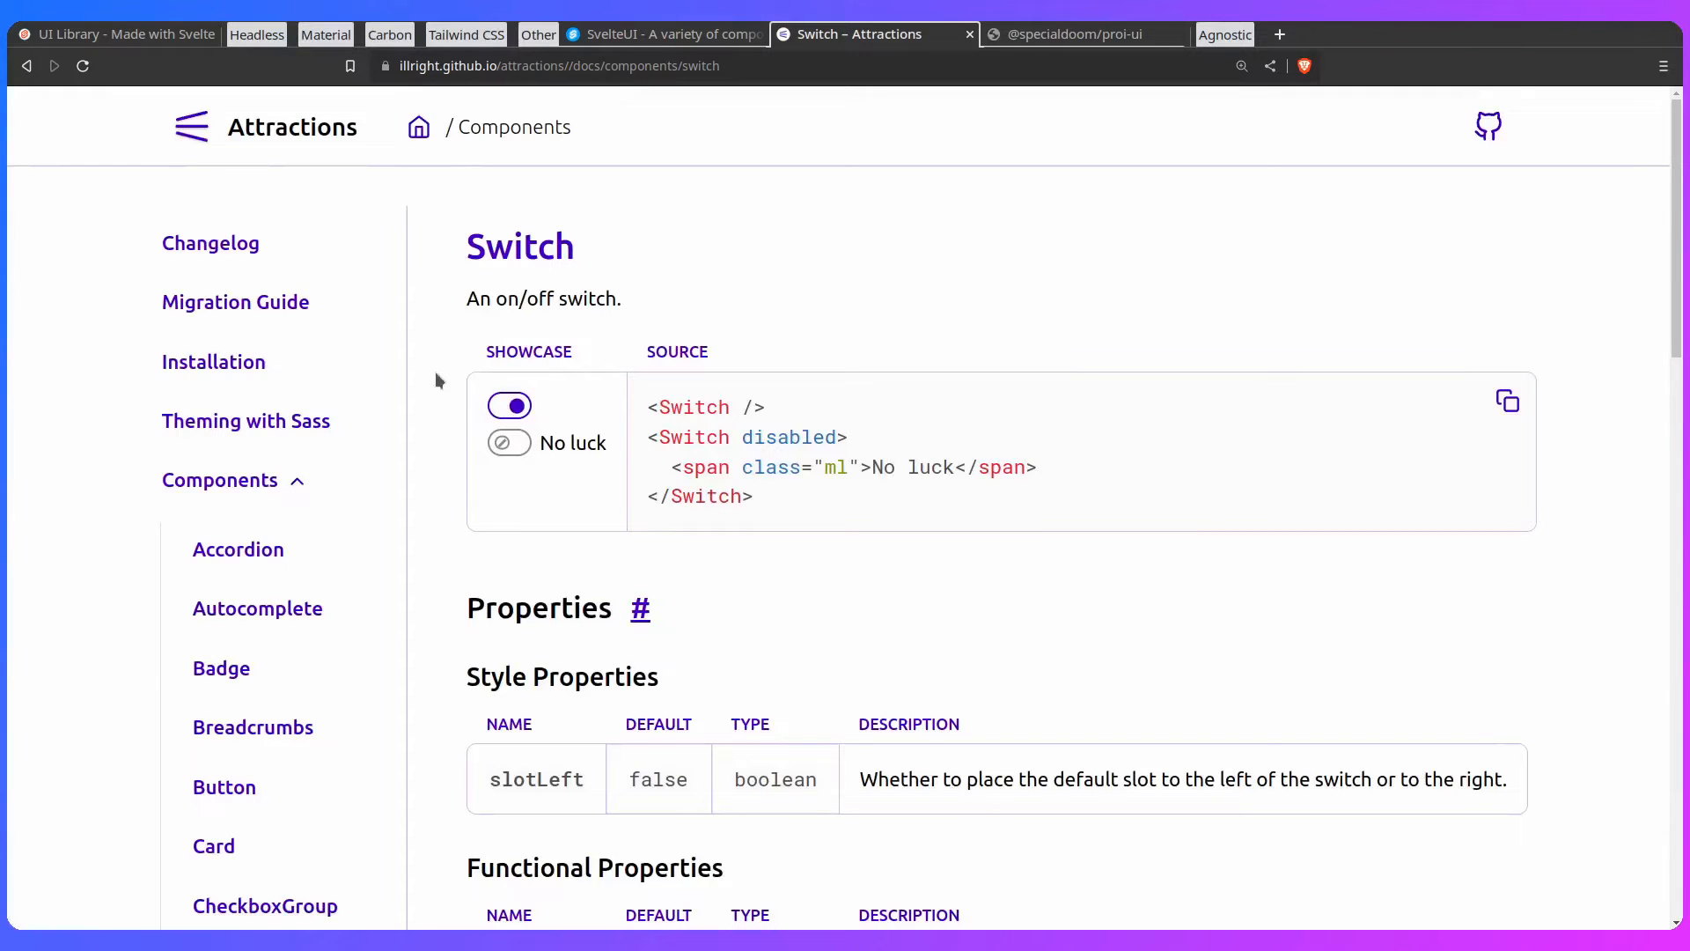
pyautogui.click(245, 421)
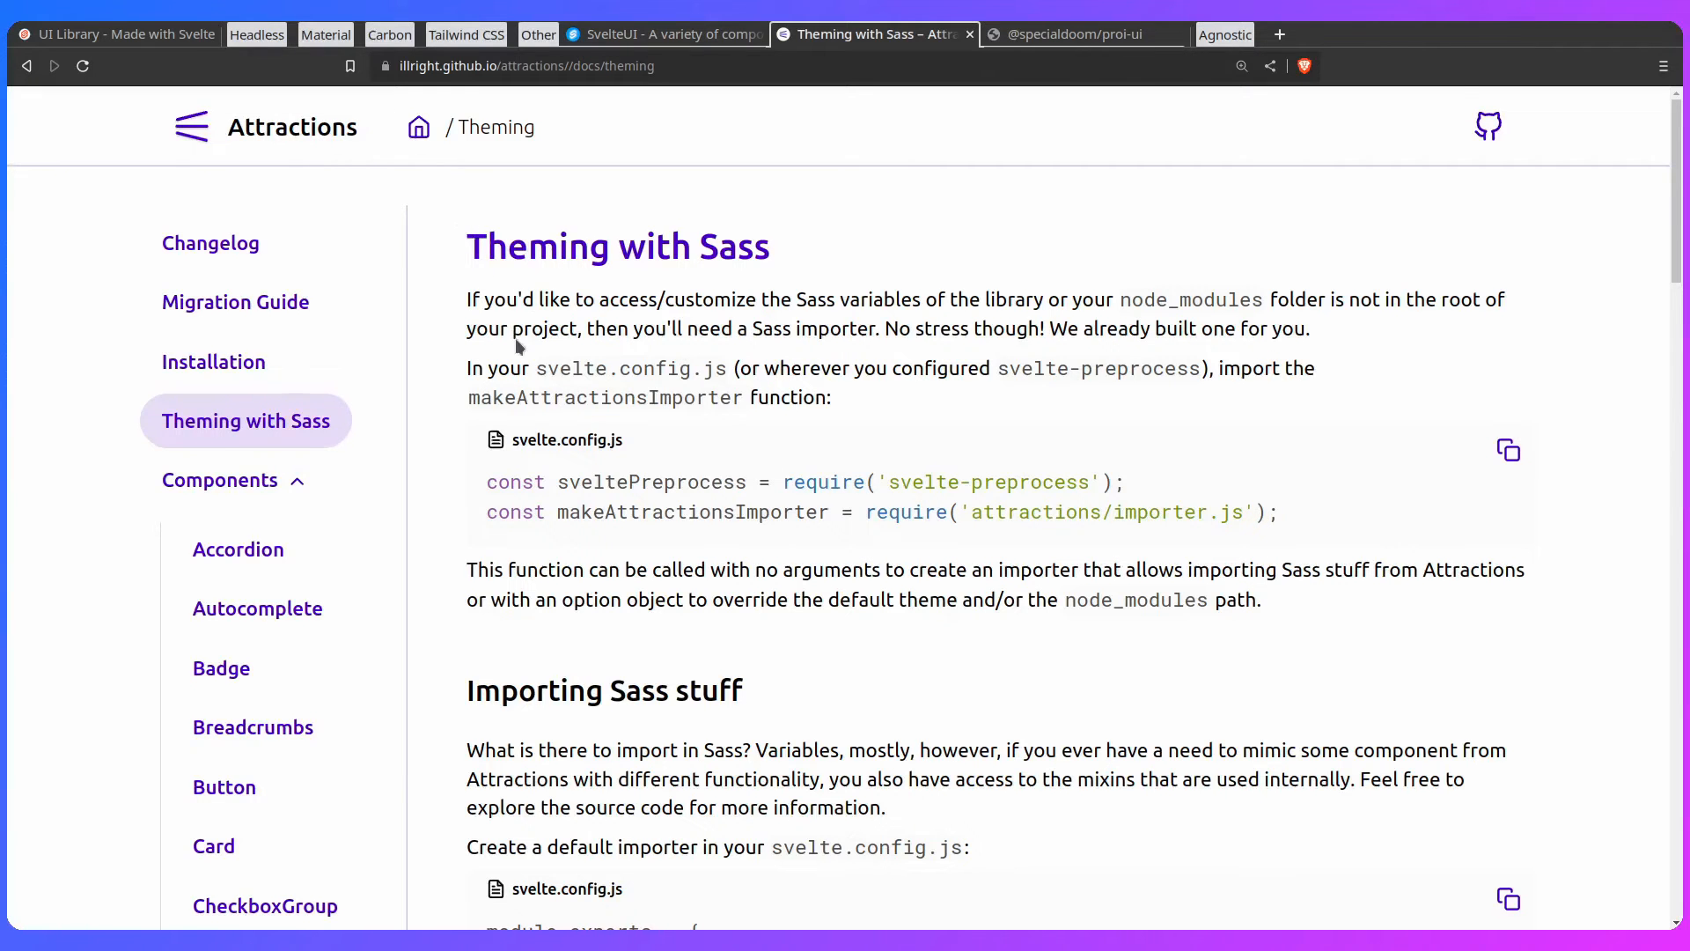
pyautogui.scroll(-3)
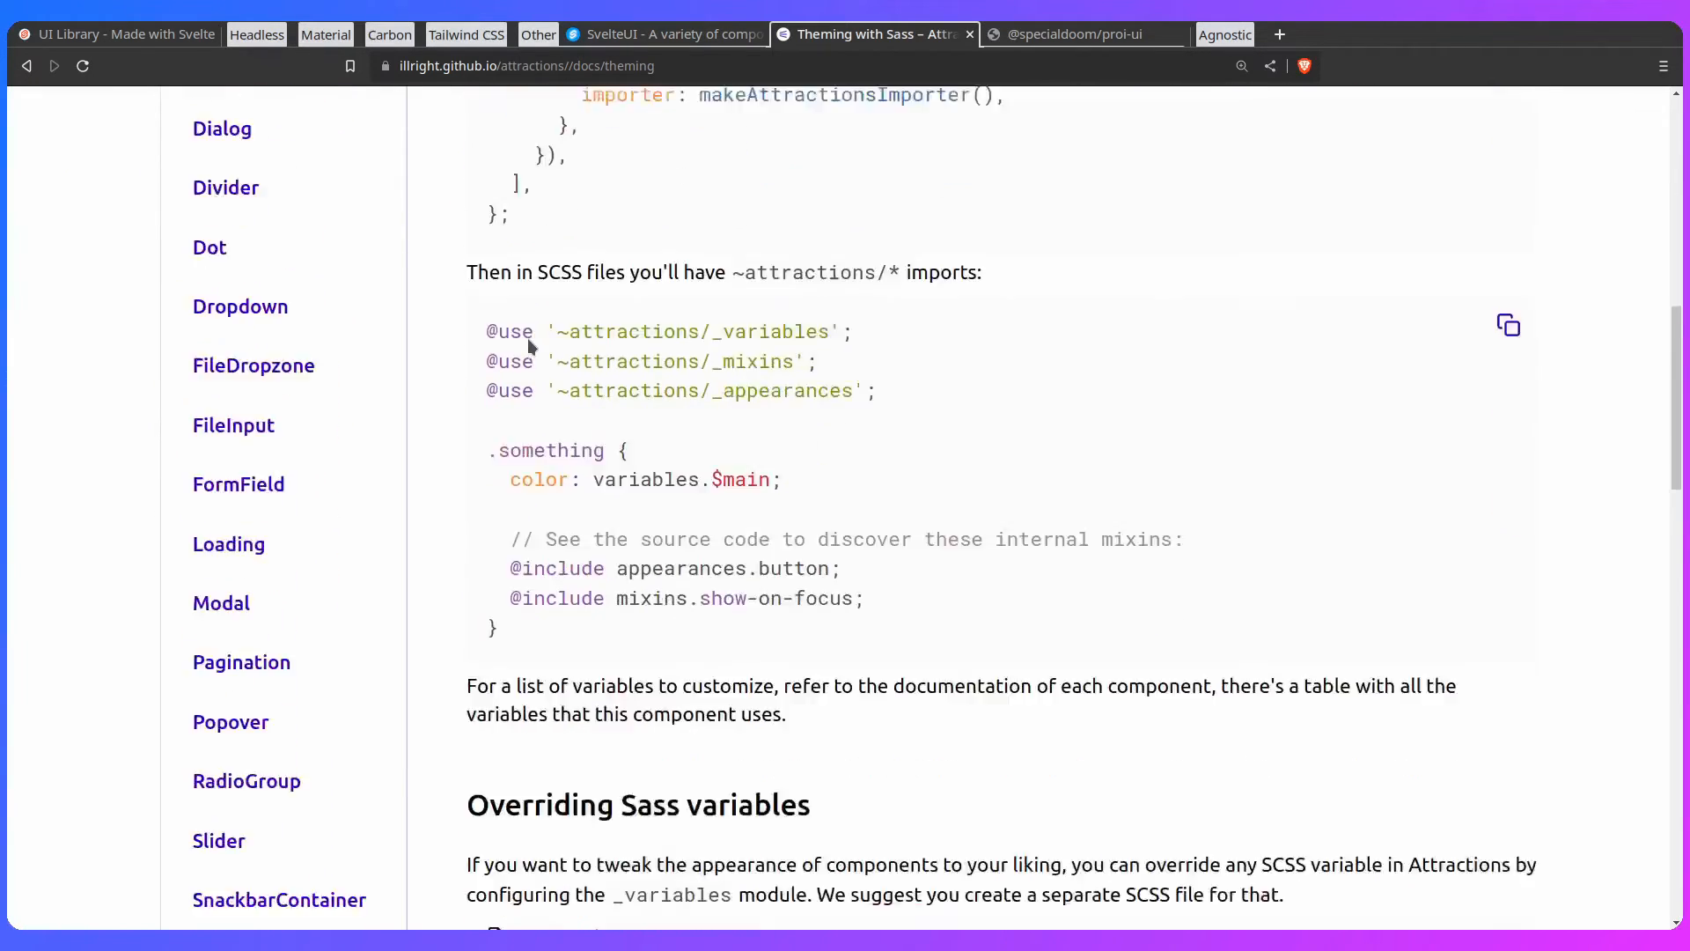
pyautogui.scroll(-3)
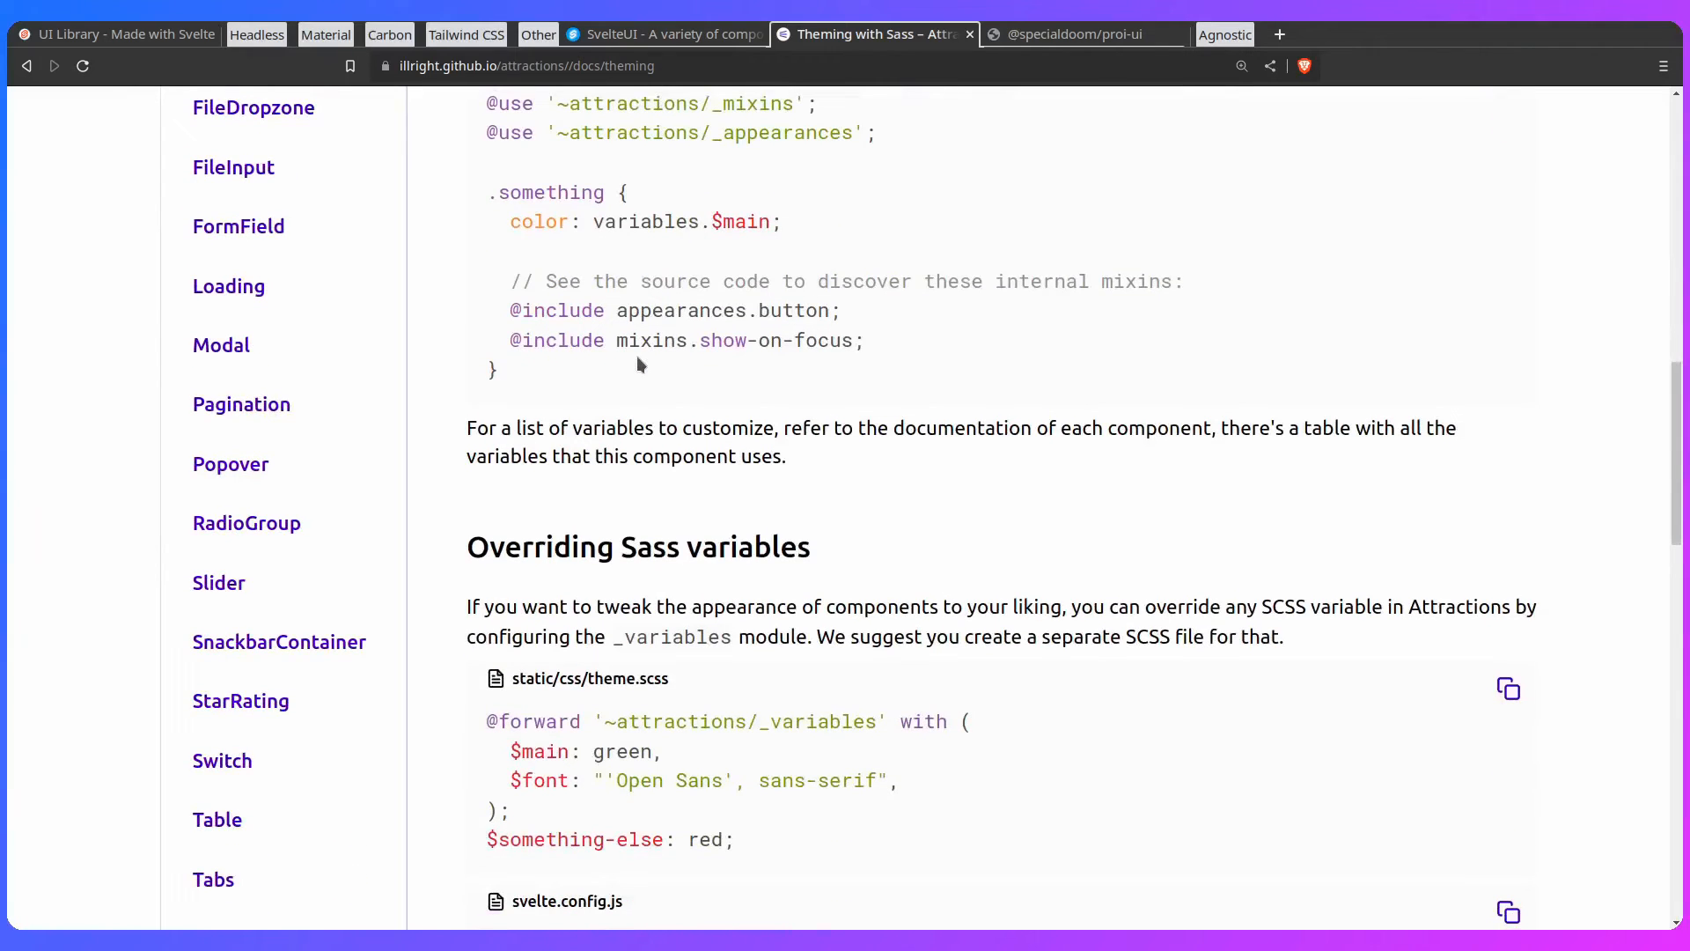
pyautogui.scroll(-3)
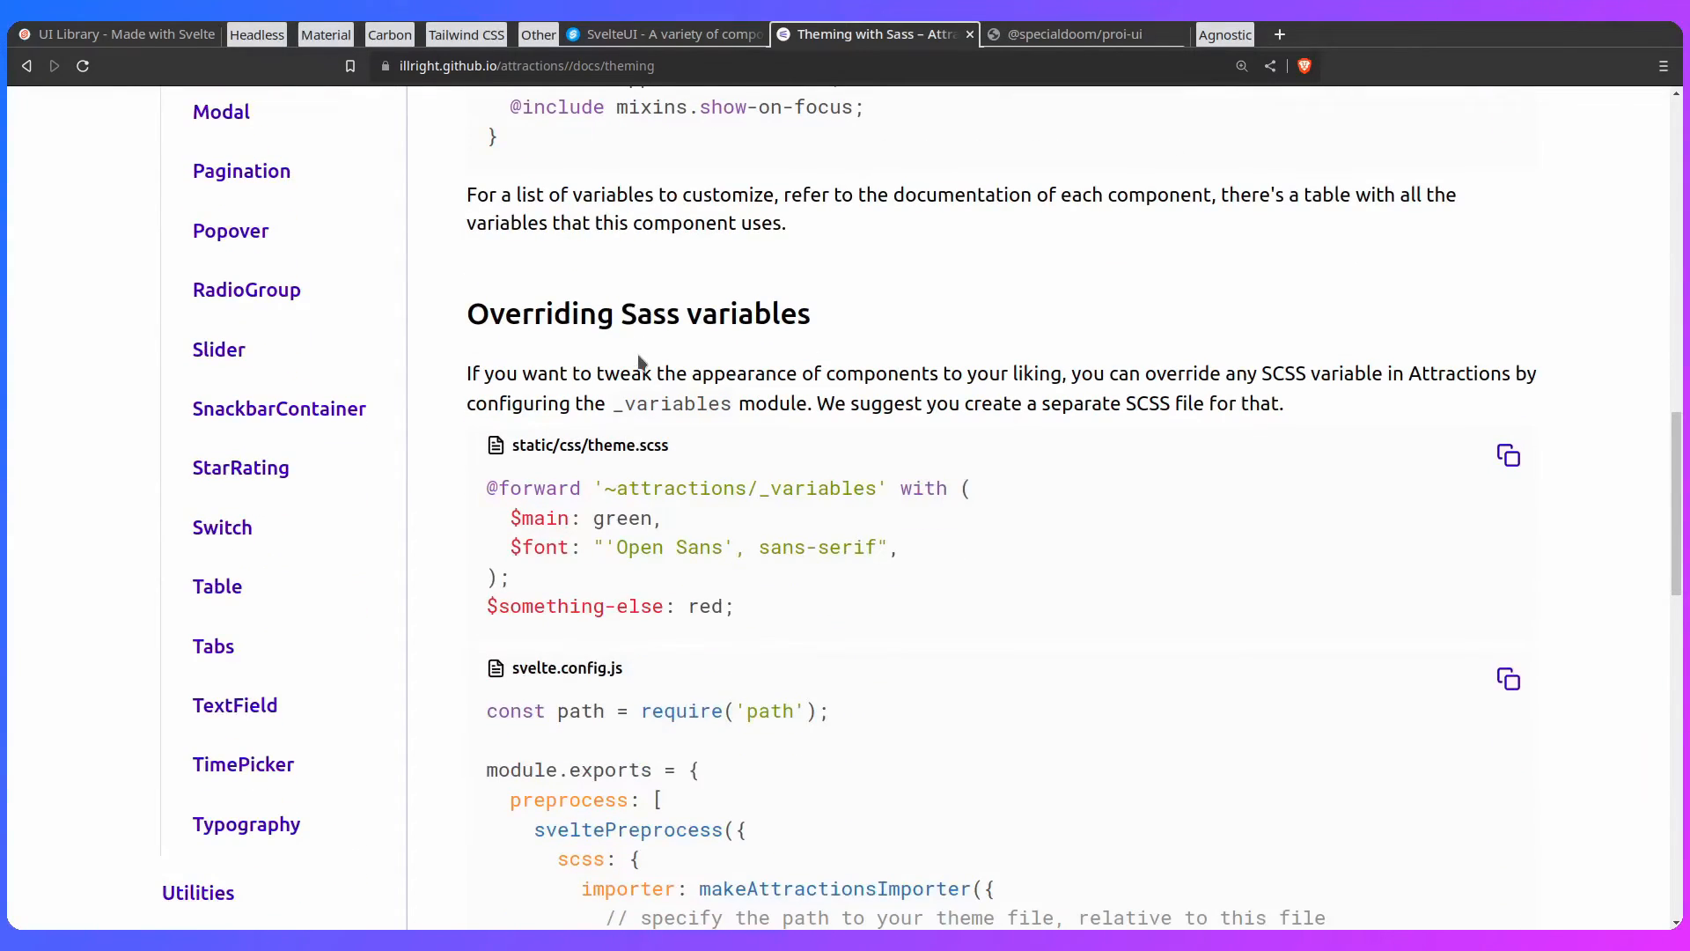
pyautogui.scroll(-3)
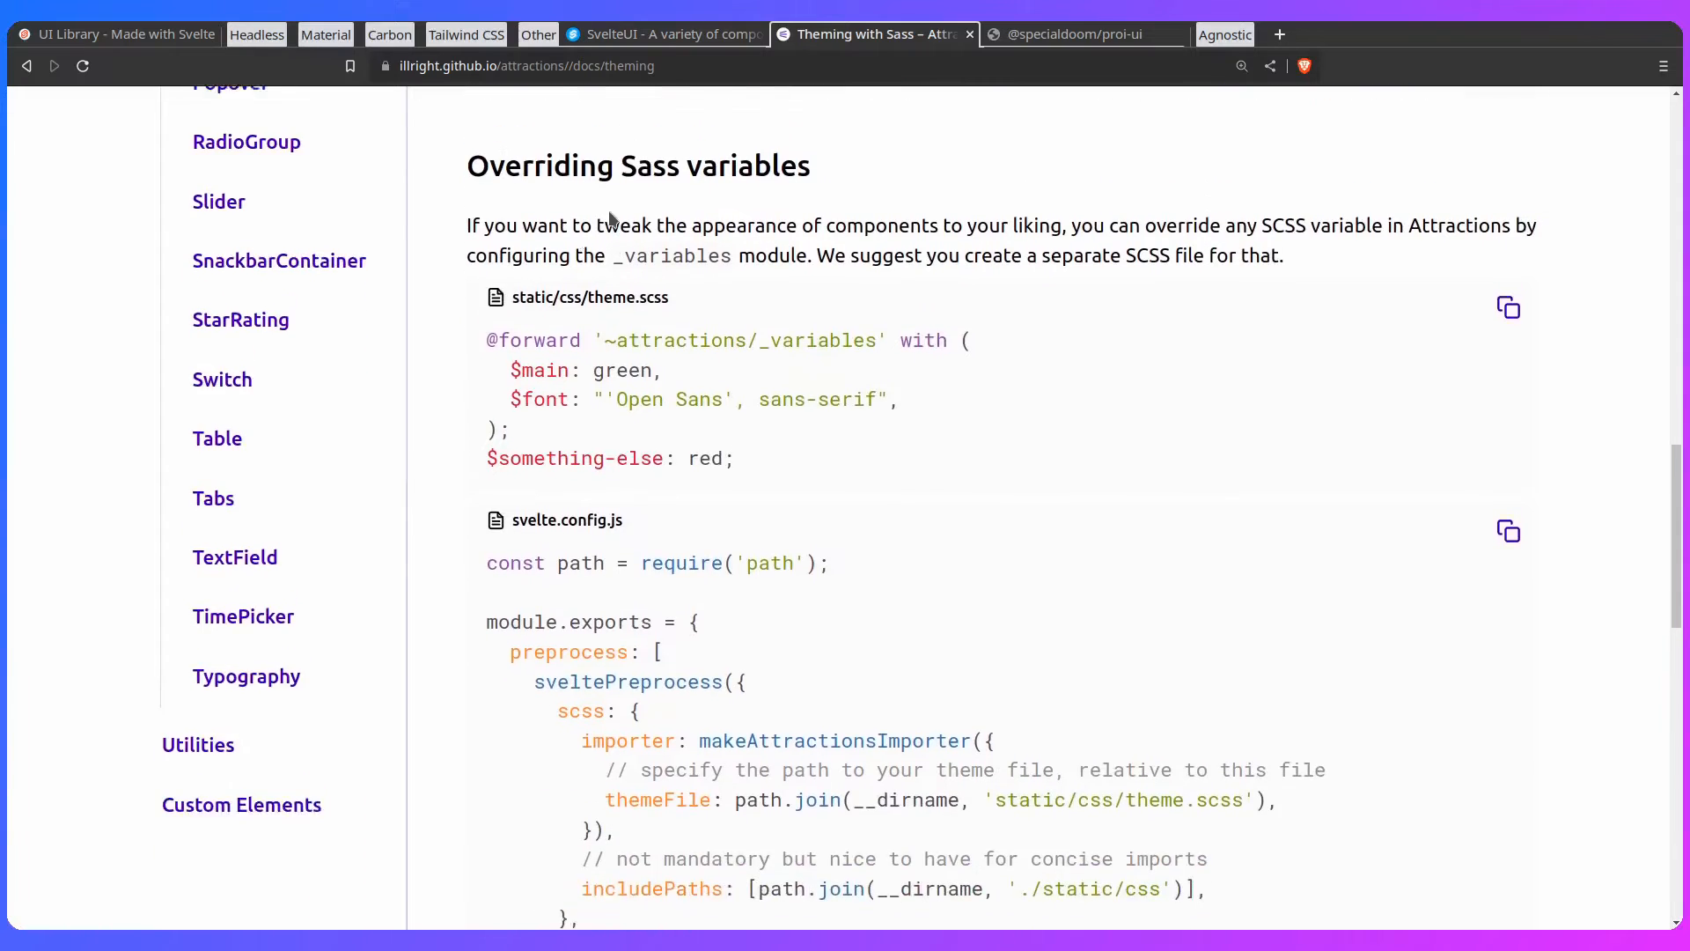
pyautogui.scroll(-3)
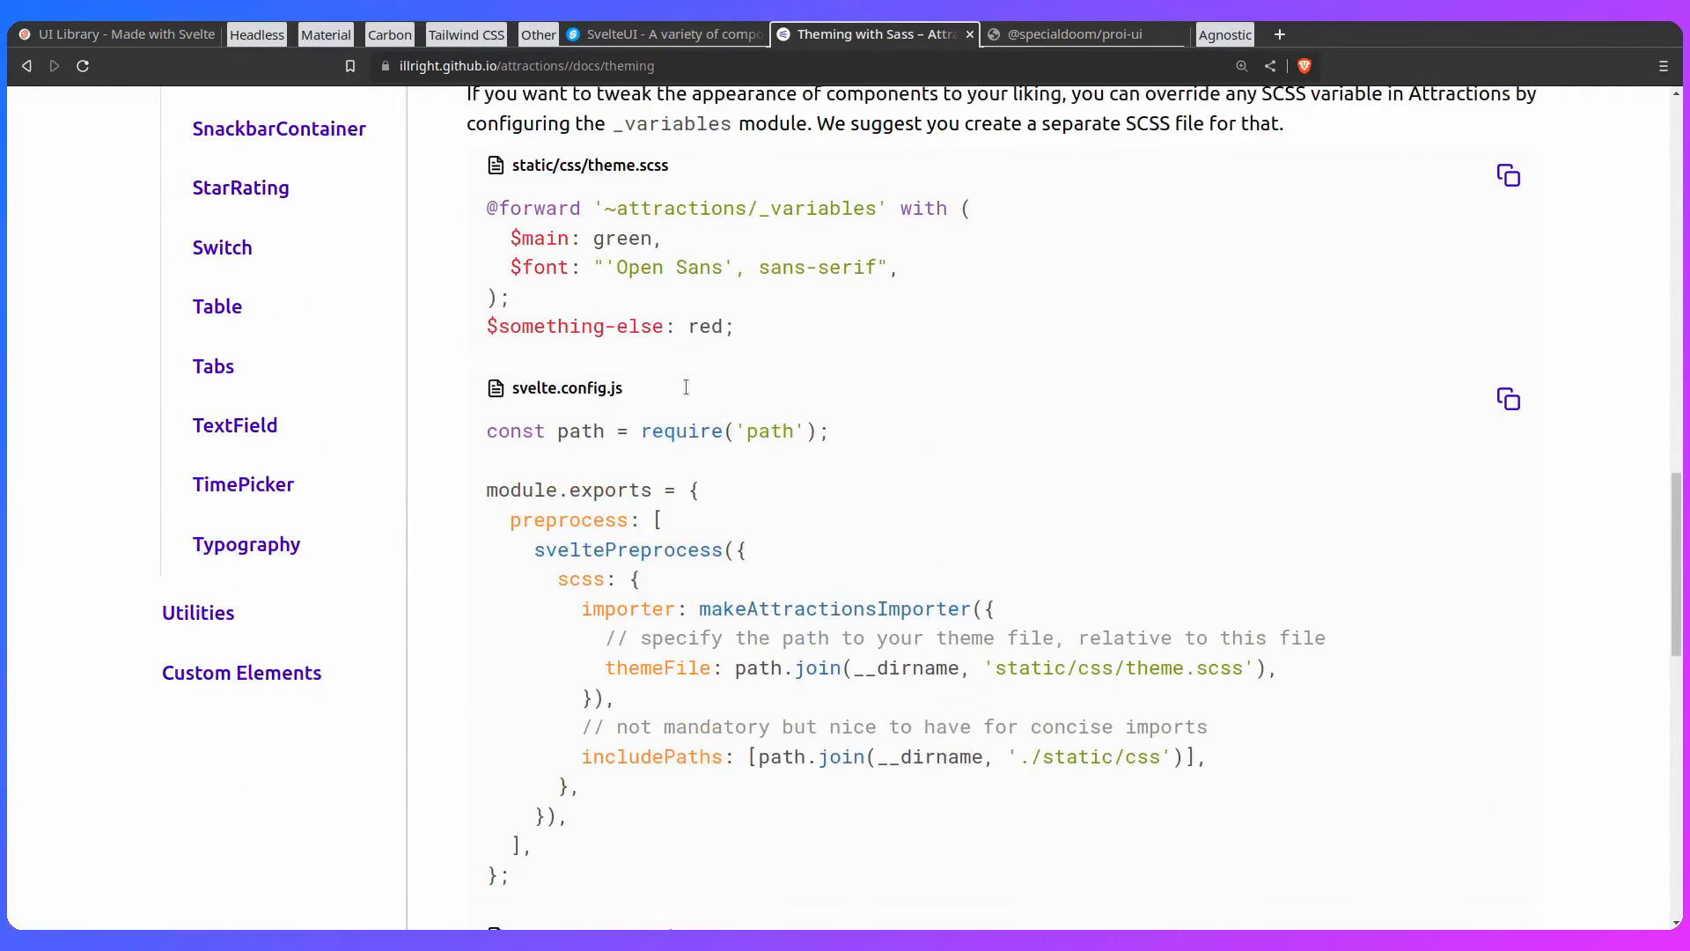
pyautogui.scroll(-3)
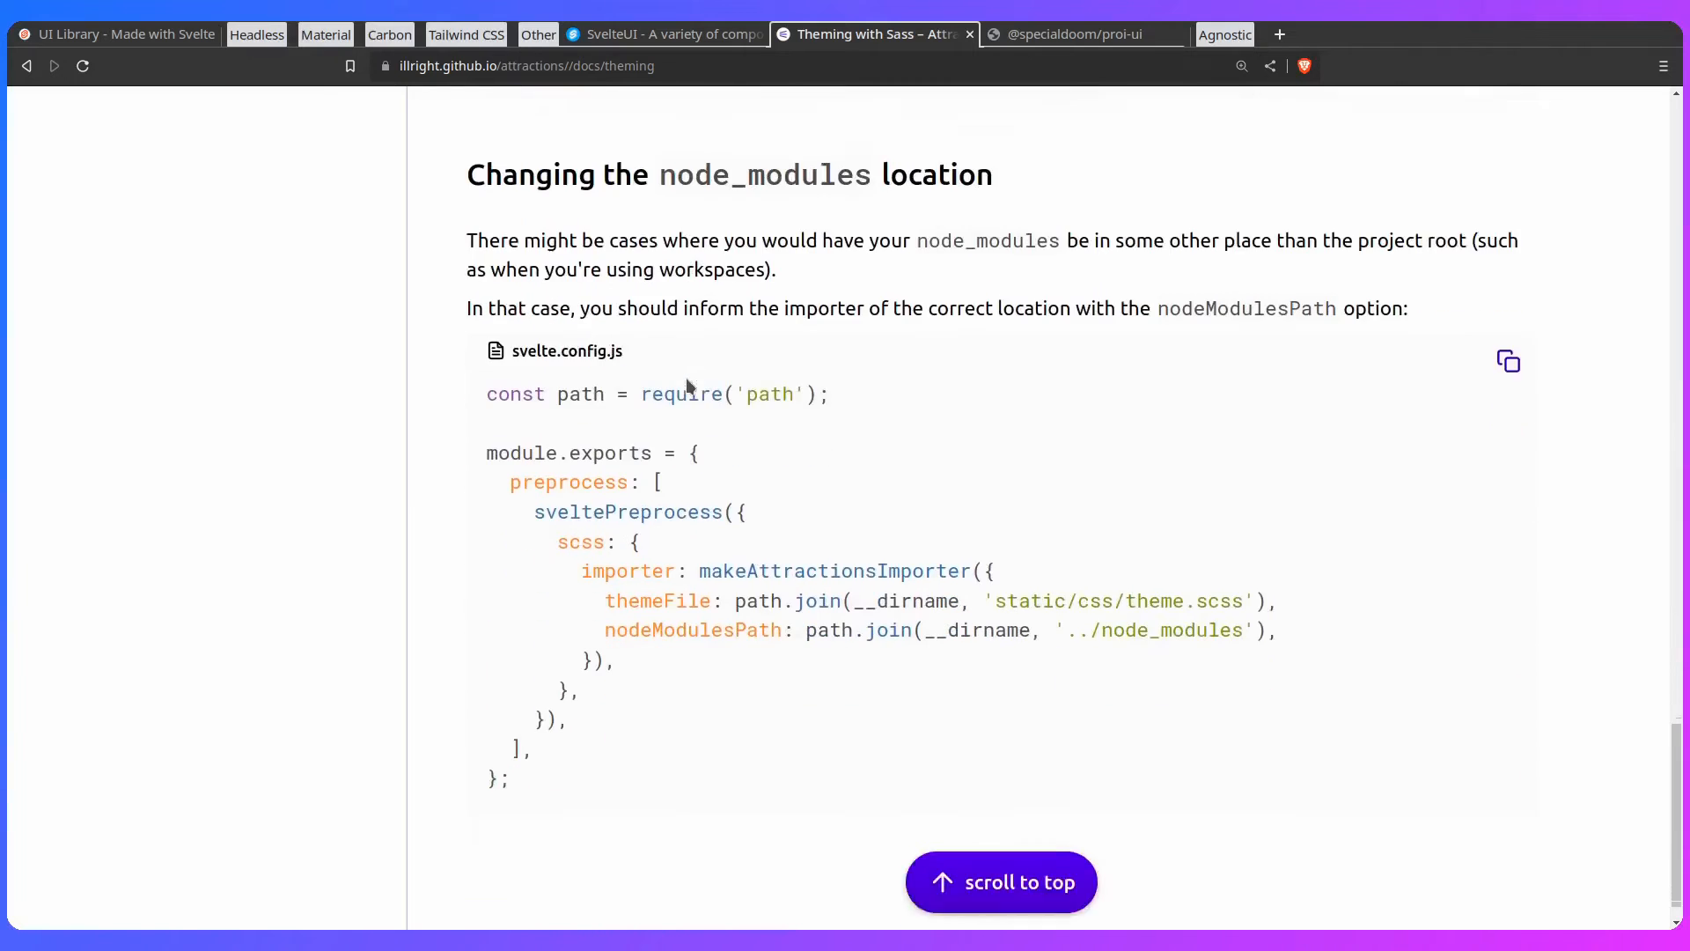
pyautogui.scroll(3)
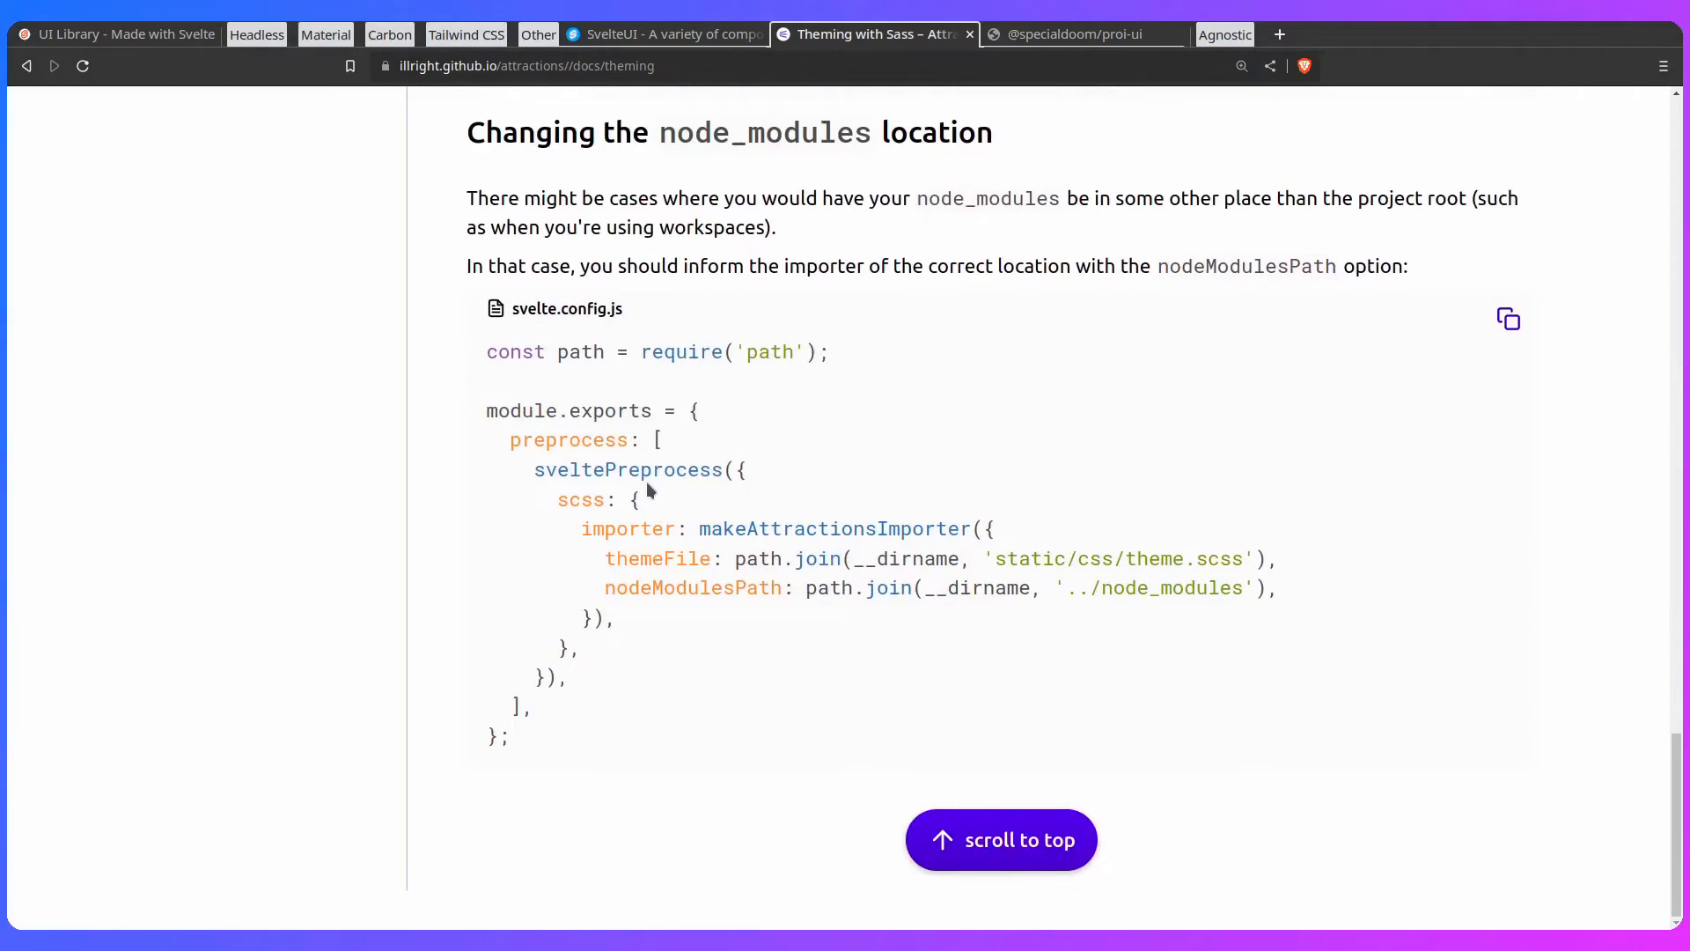
pyautogui.scroll(-3)
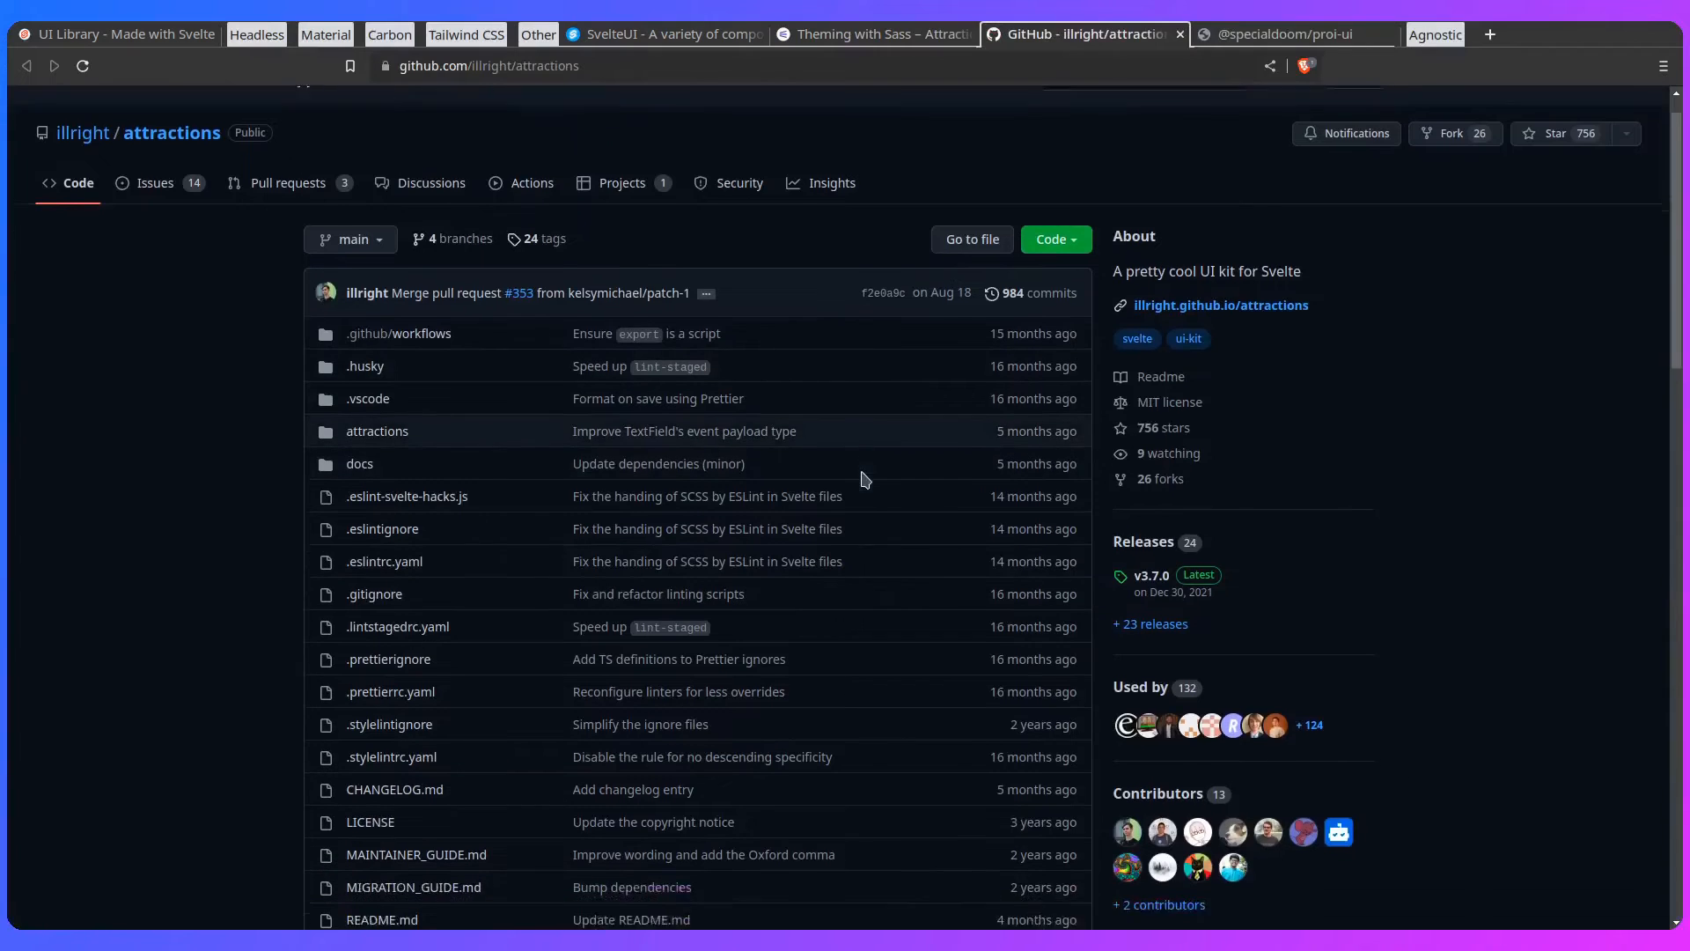
pyautogui.scroll(-3)
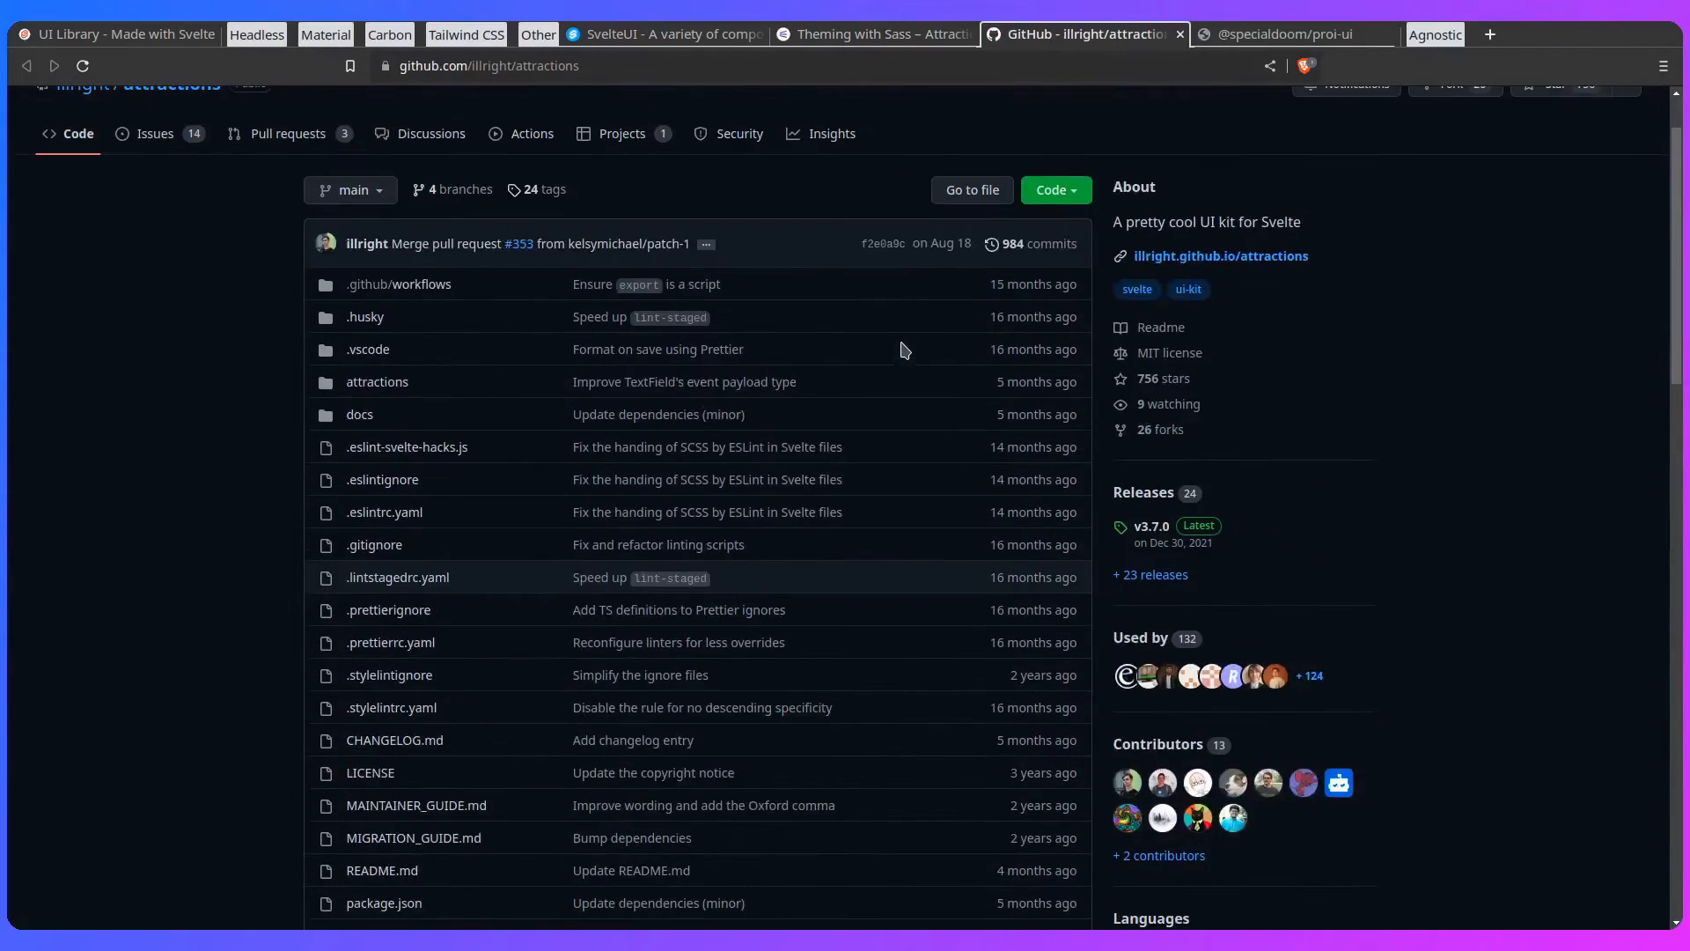
pyautogui.scroll(-3)
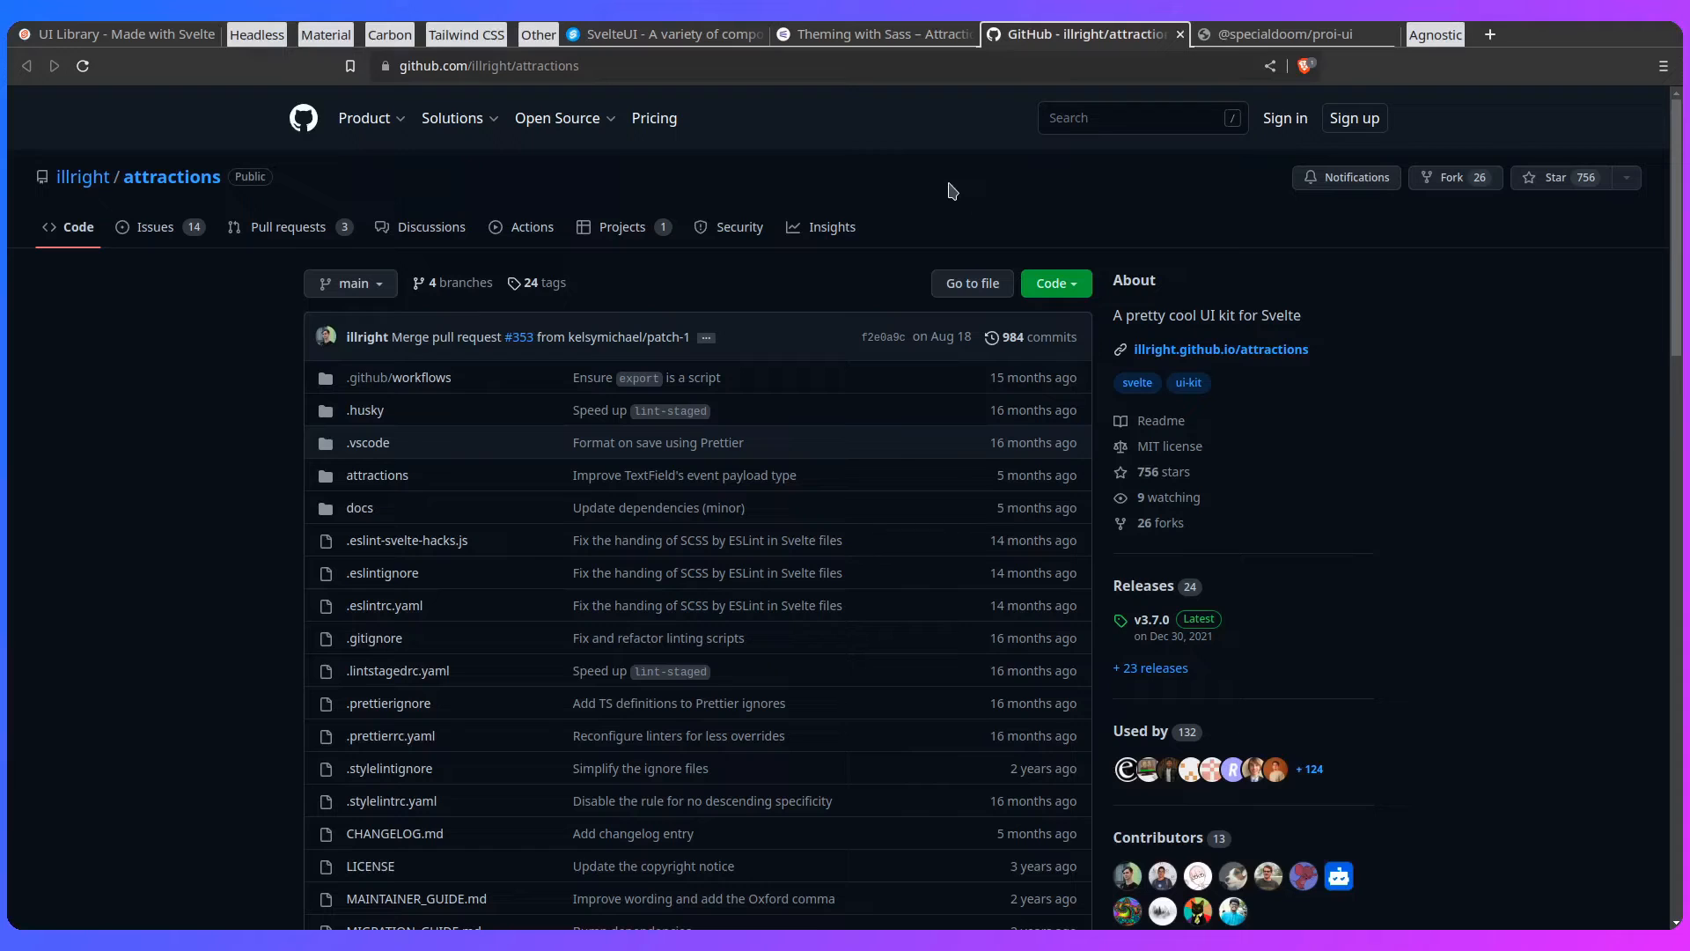
pyautogui.moveTo(822, 181)
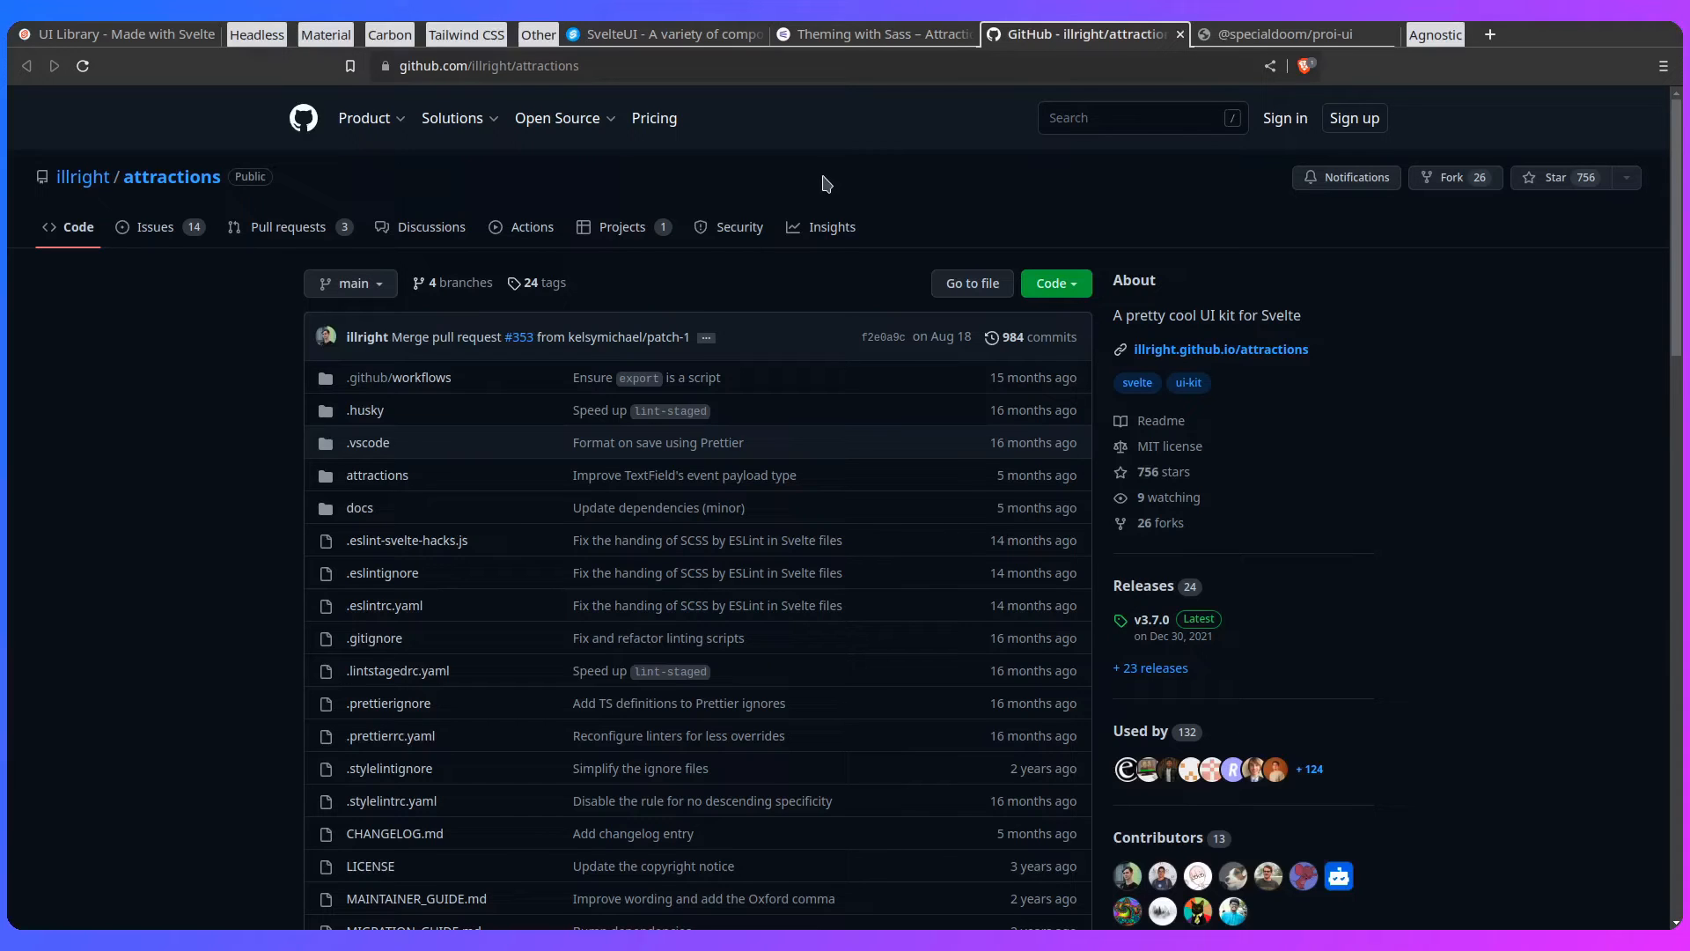
# Step: Browse proi-ui's Introduction, Tokens, Alert and Button stories, showing the Danger button variant
pyautogui.click(1283, 33)
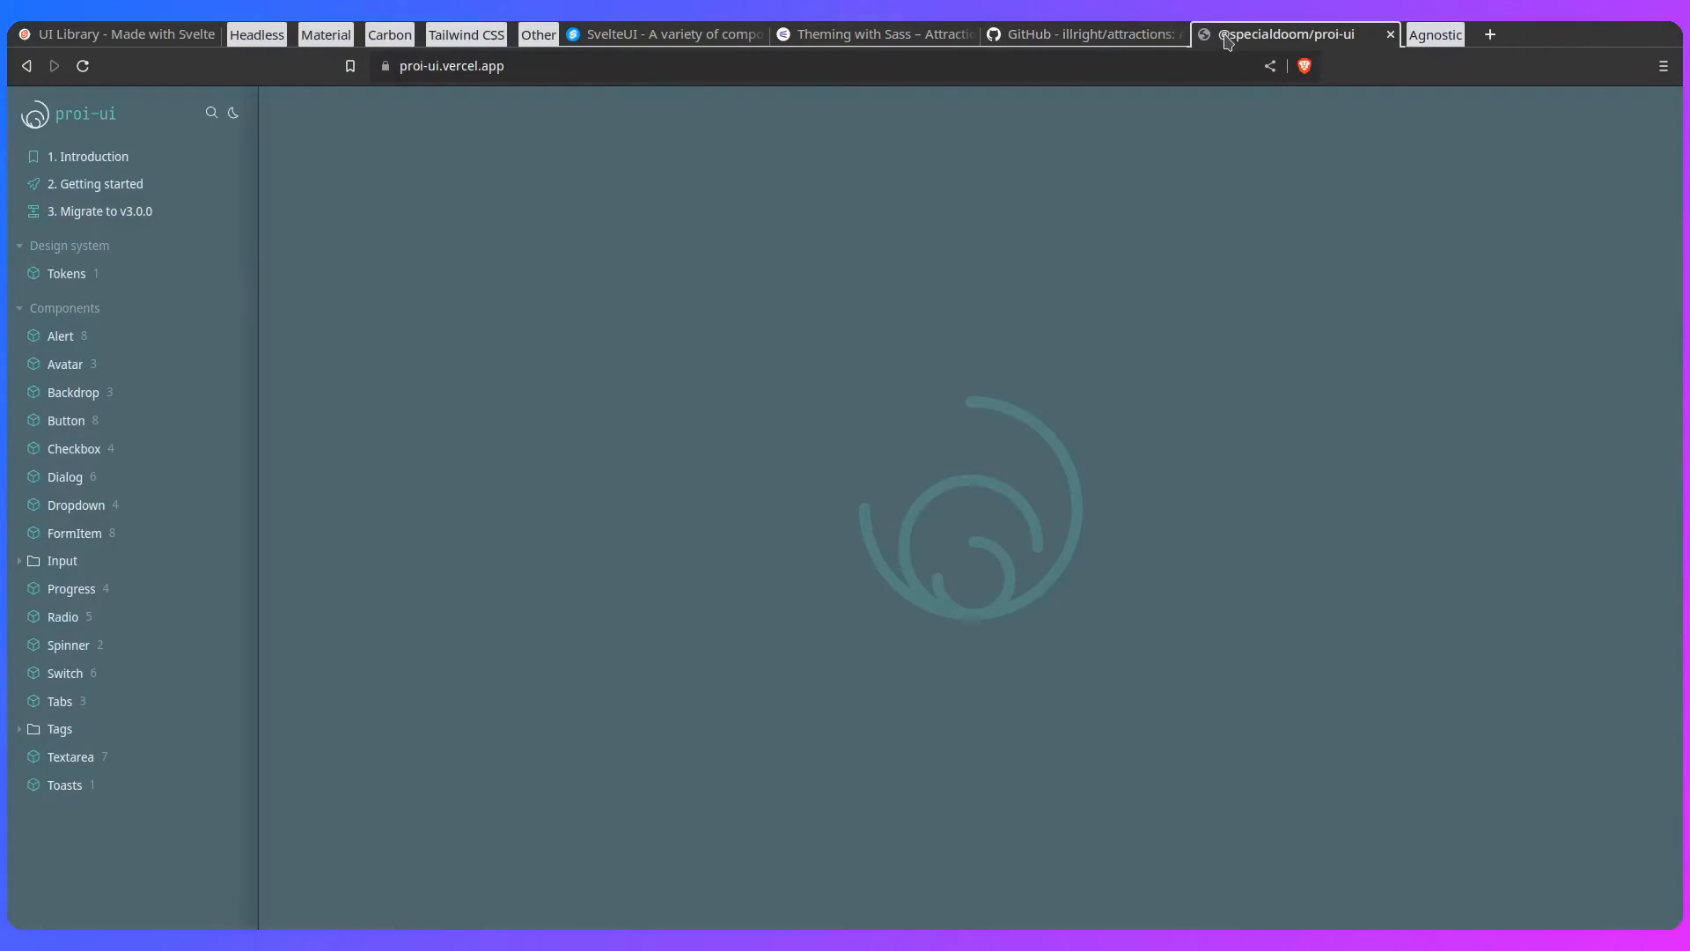
pyautogui.moveTo(582, 277)
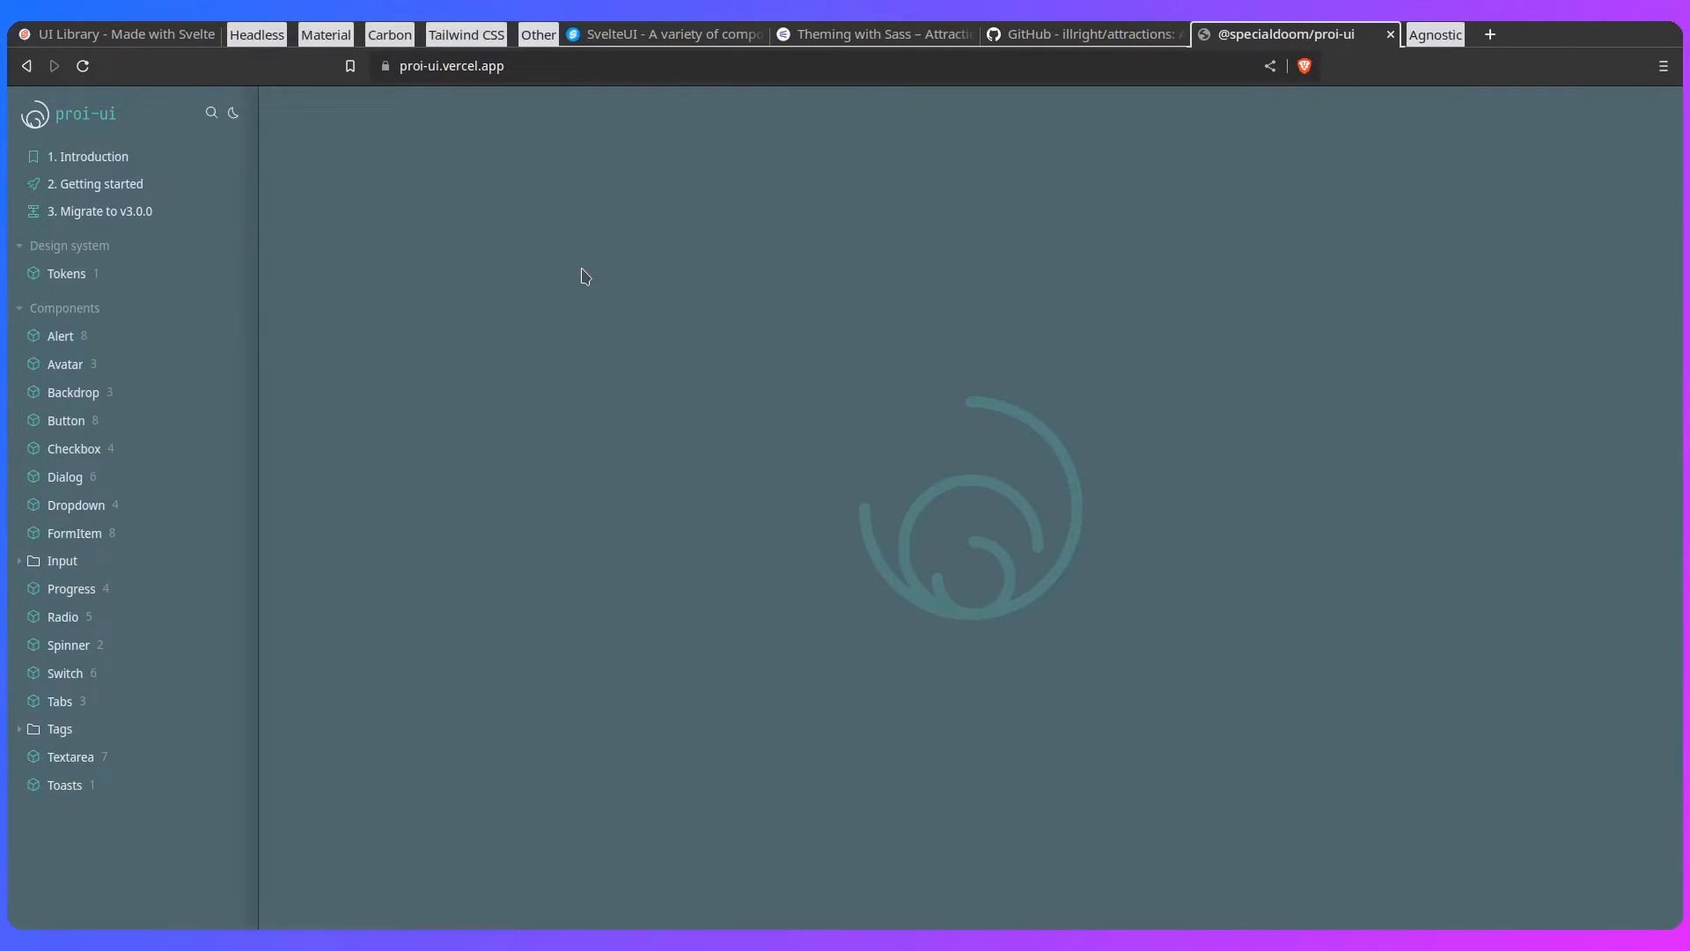
pyautogui.click(88, 156)
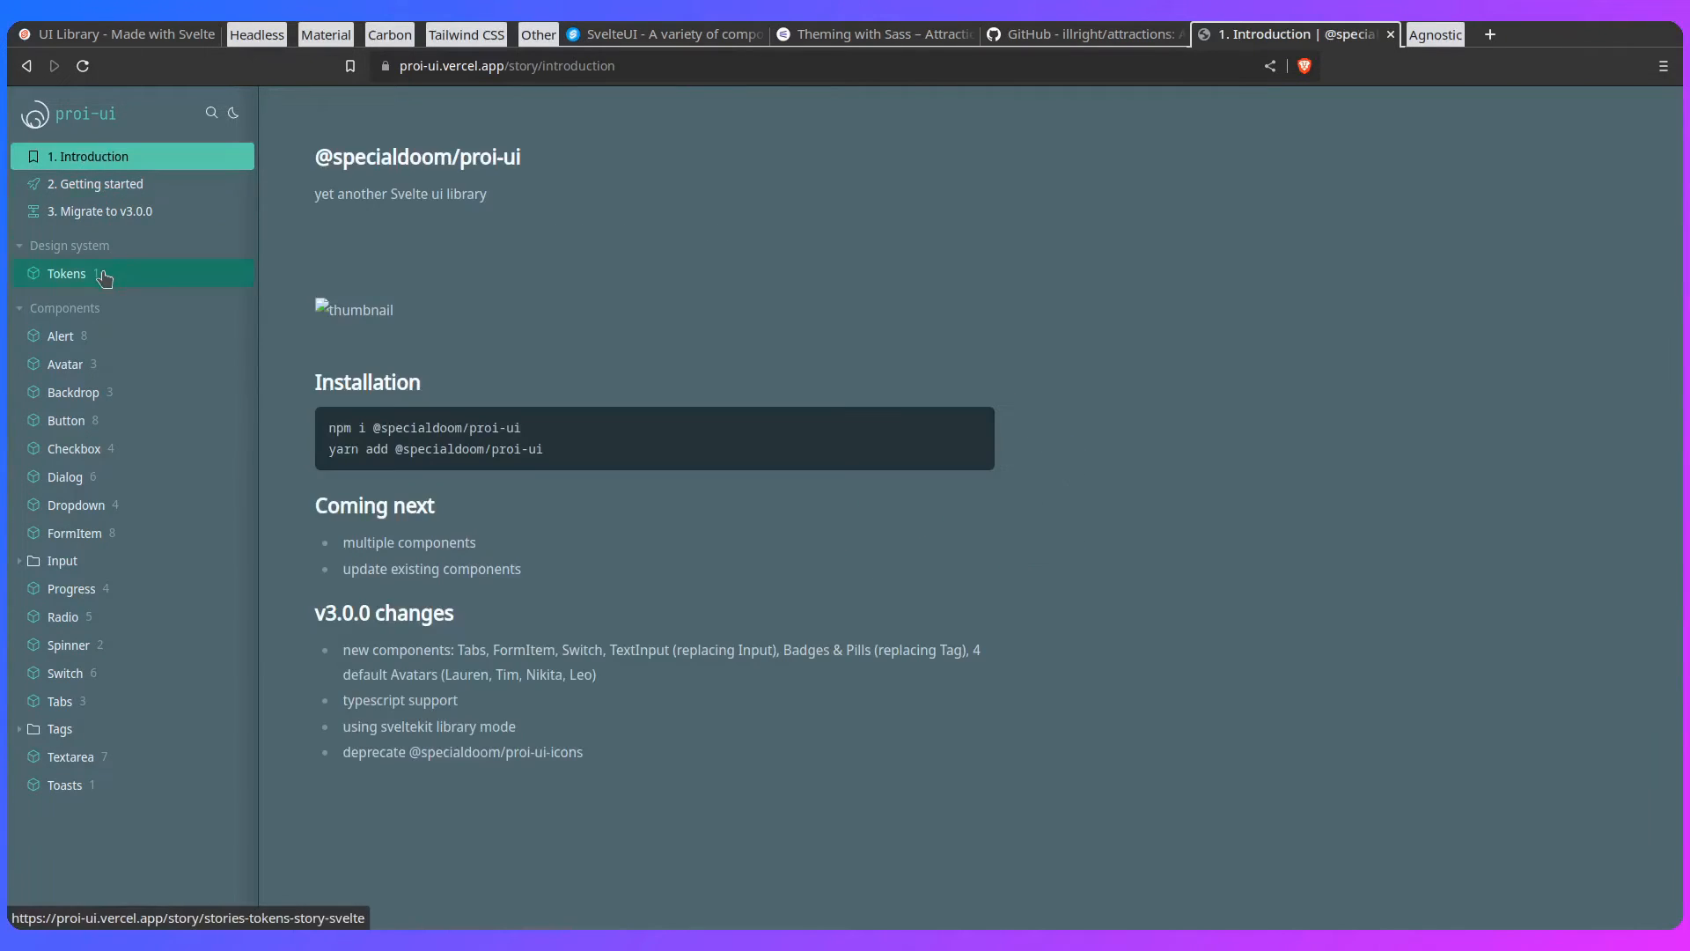
pyautogui.click(65, 273)
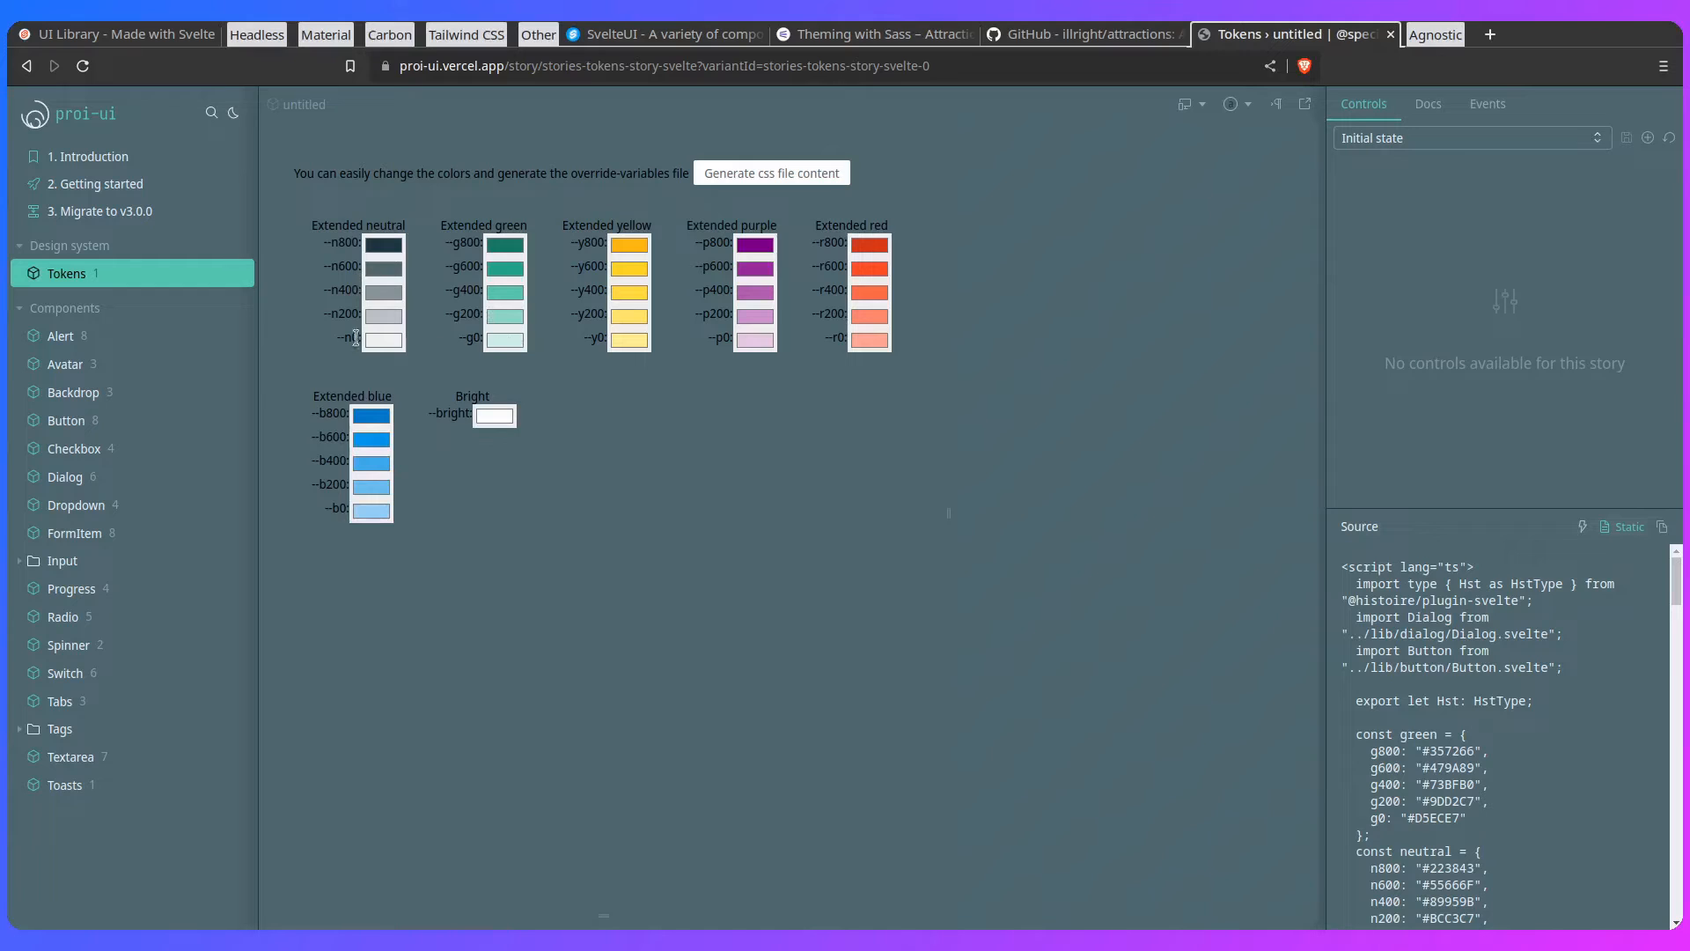
pyautogui.click(60, 334)
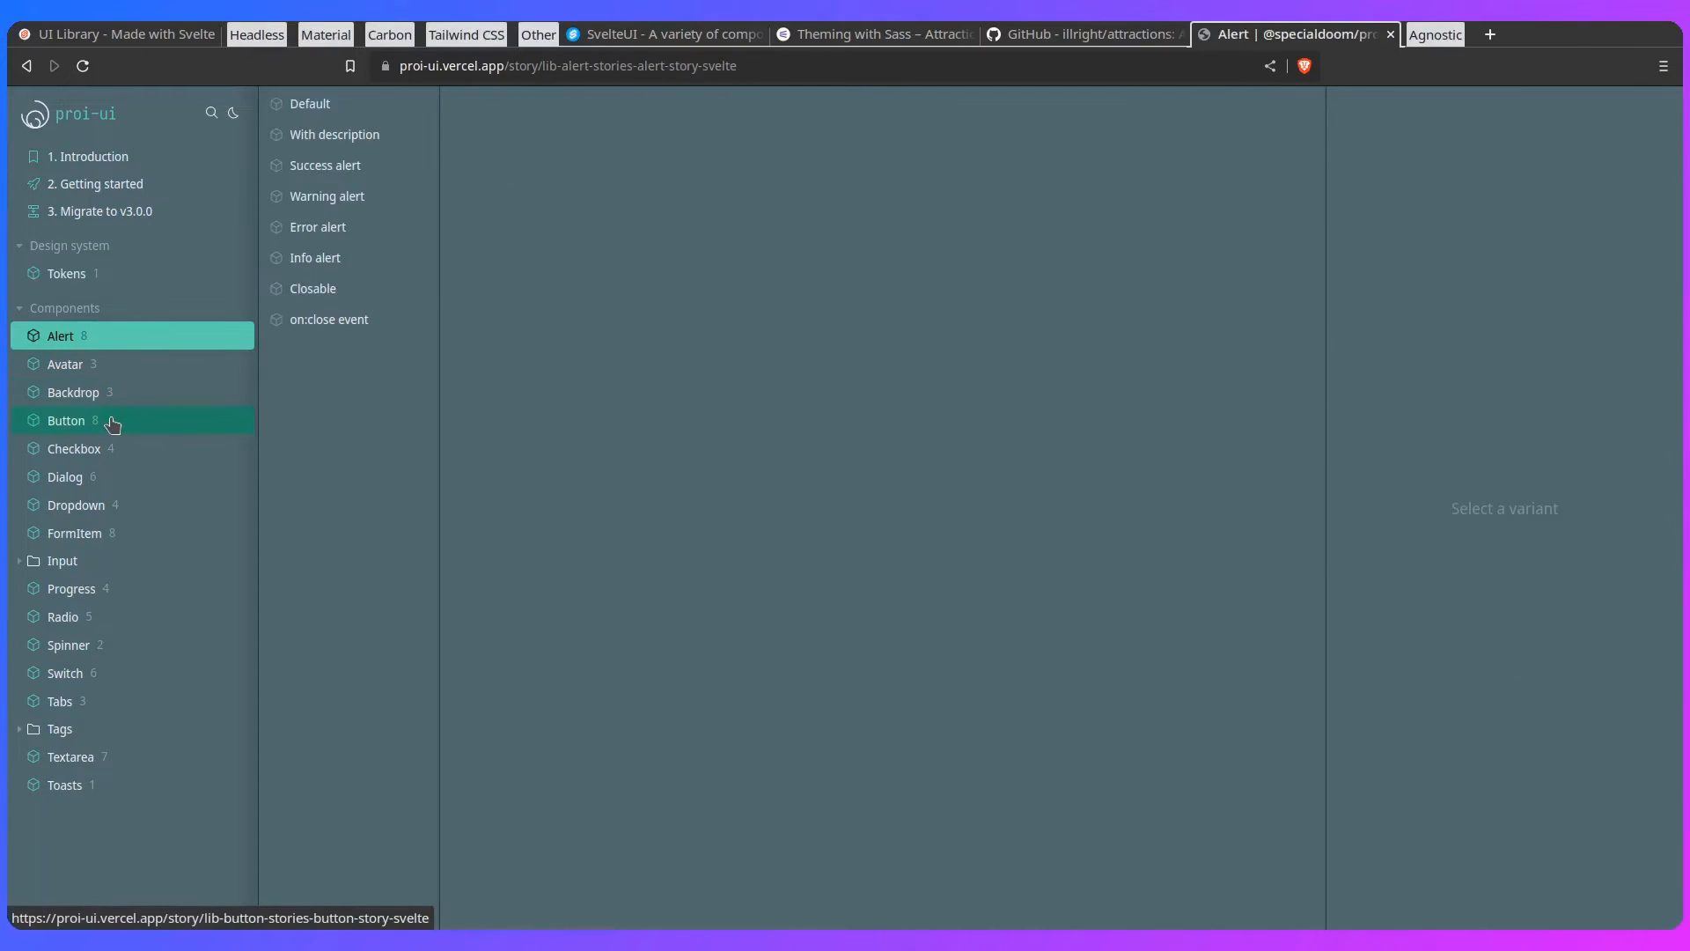
pyautogui.click(65, 421)
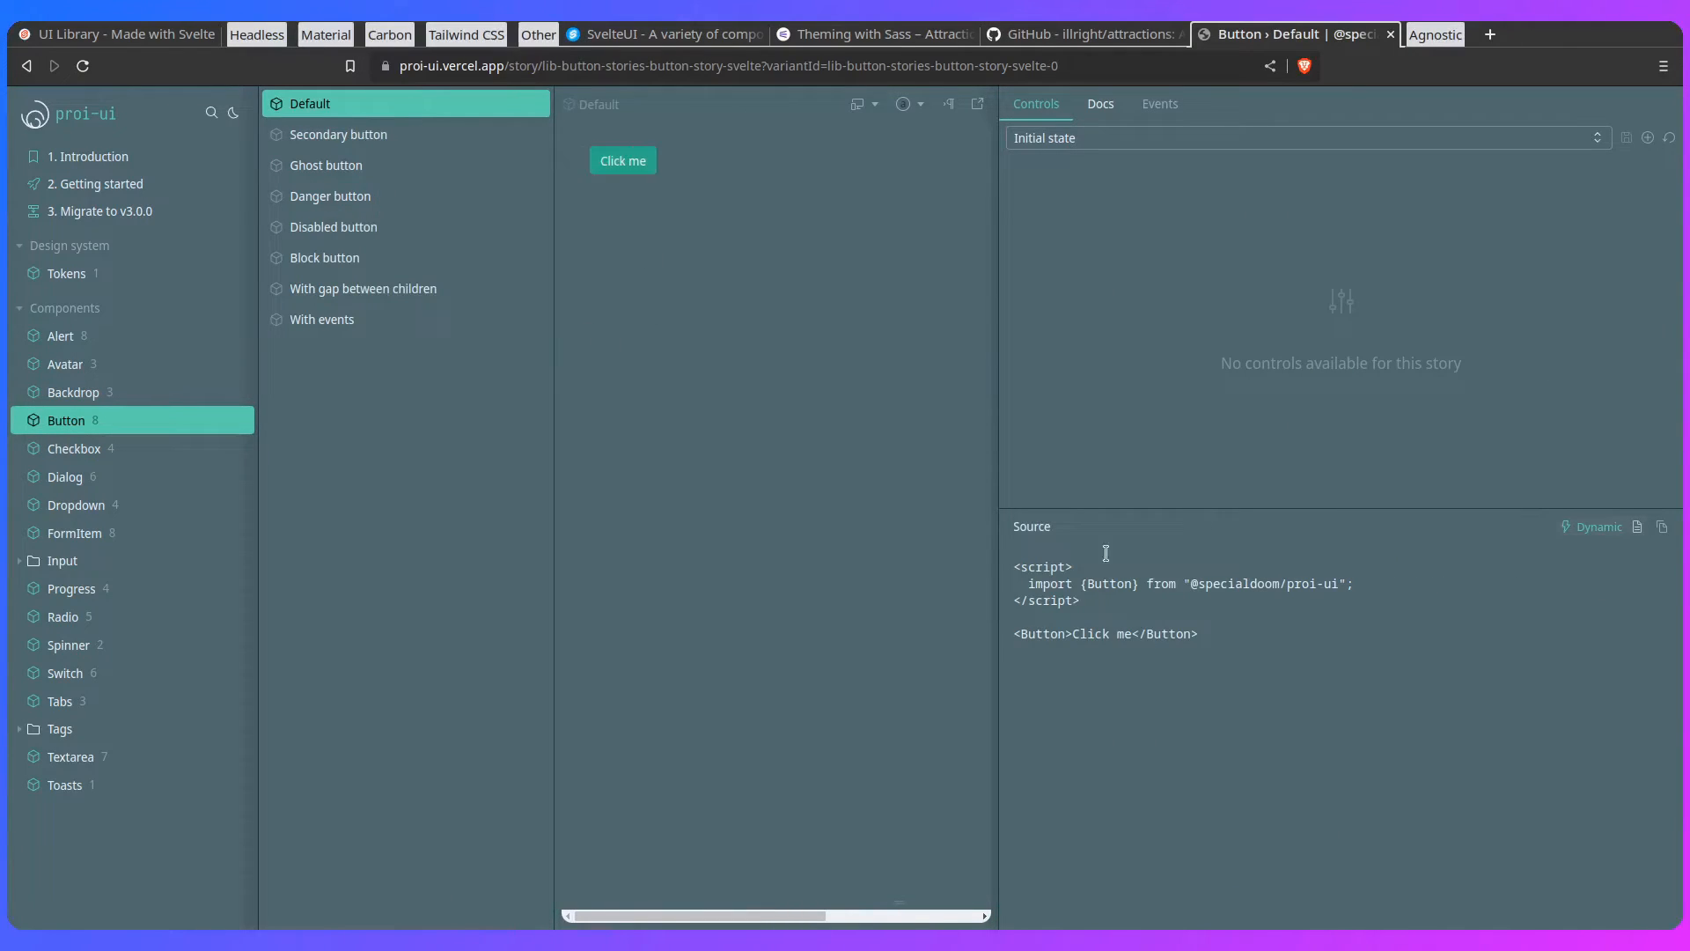
pyautogui.click(329, 196)
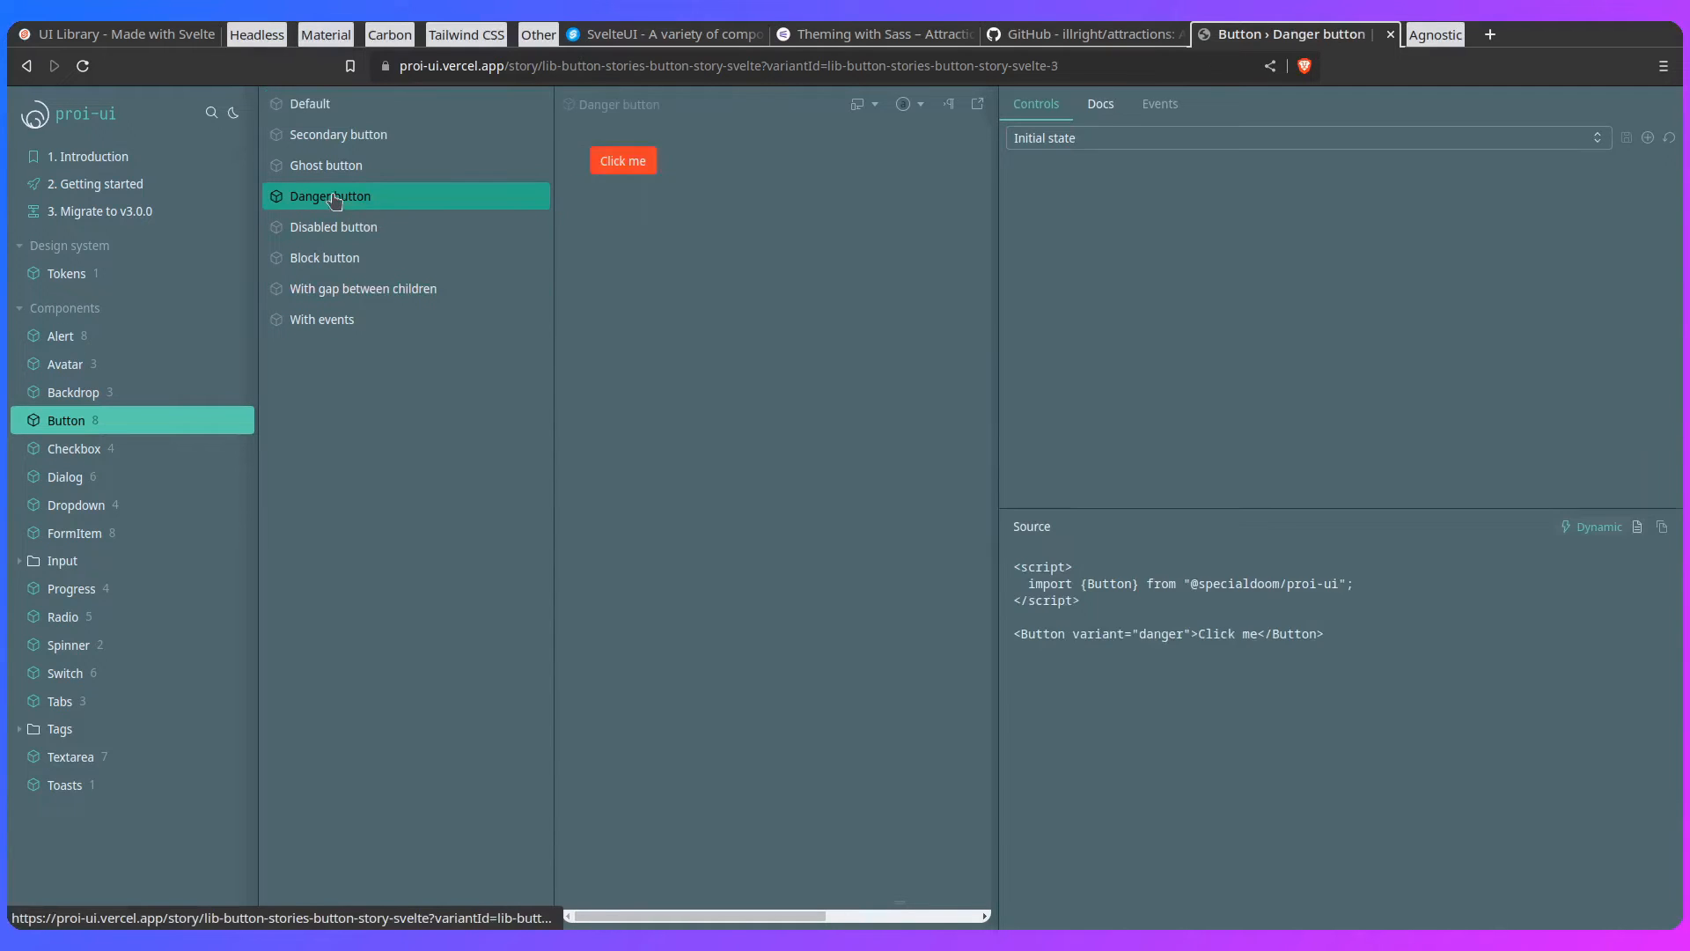
# Step: View the Switch Default and With label stories, turn the labelled switch on, then return to Introduction
pyautogui.click(65, 673)
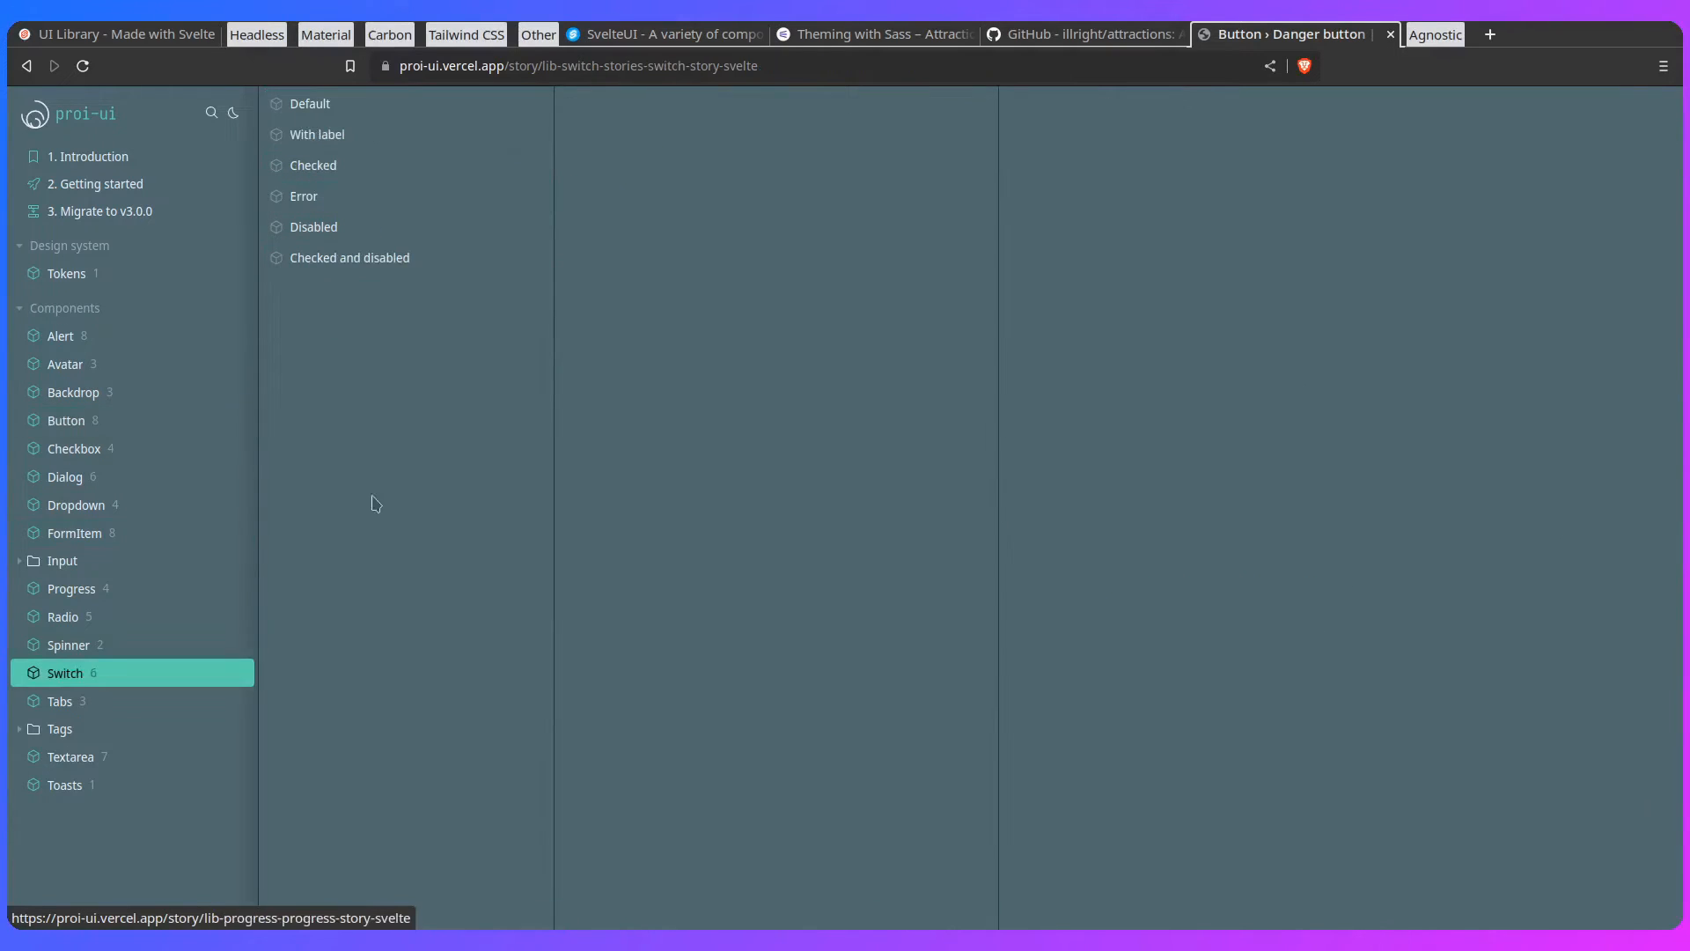
pyautogui.click(313, 104)
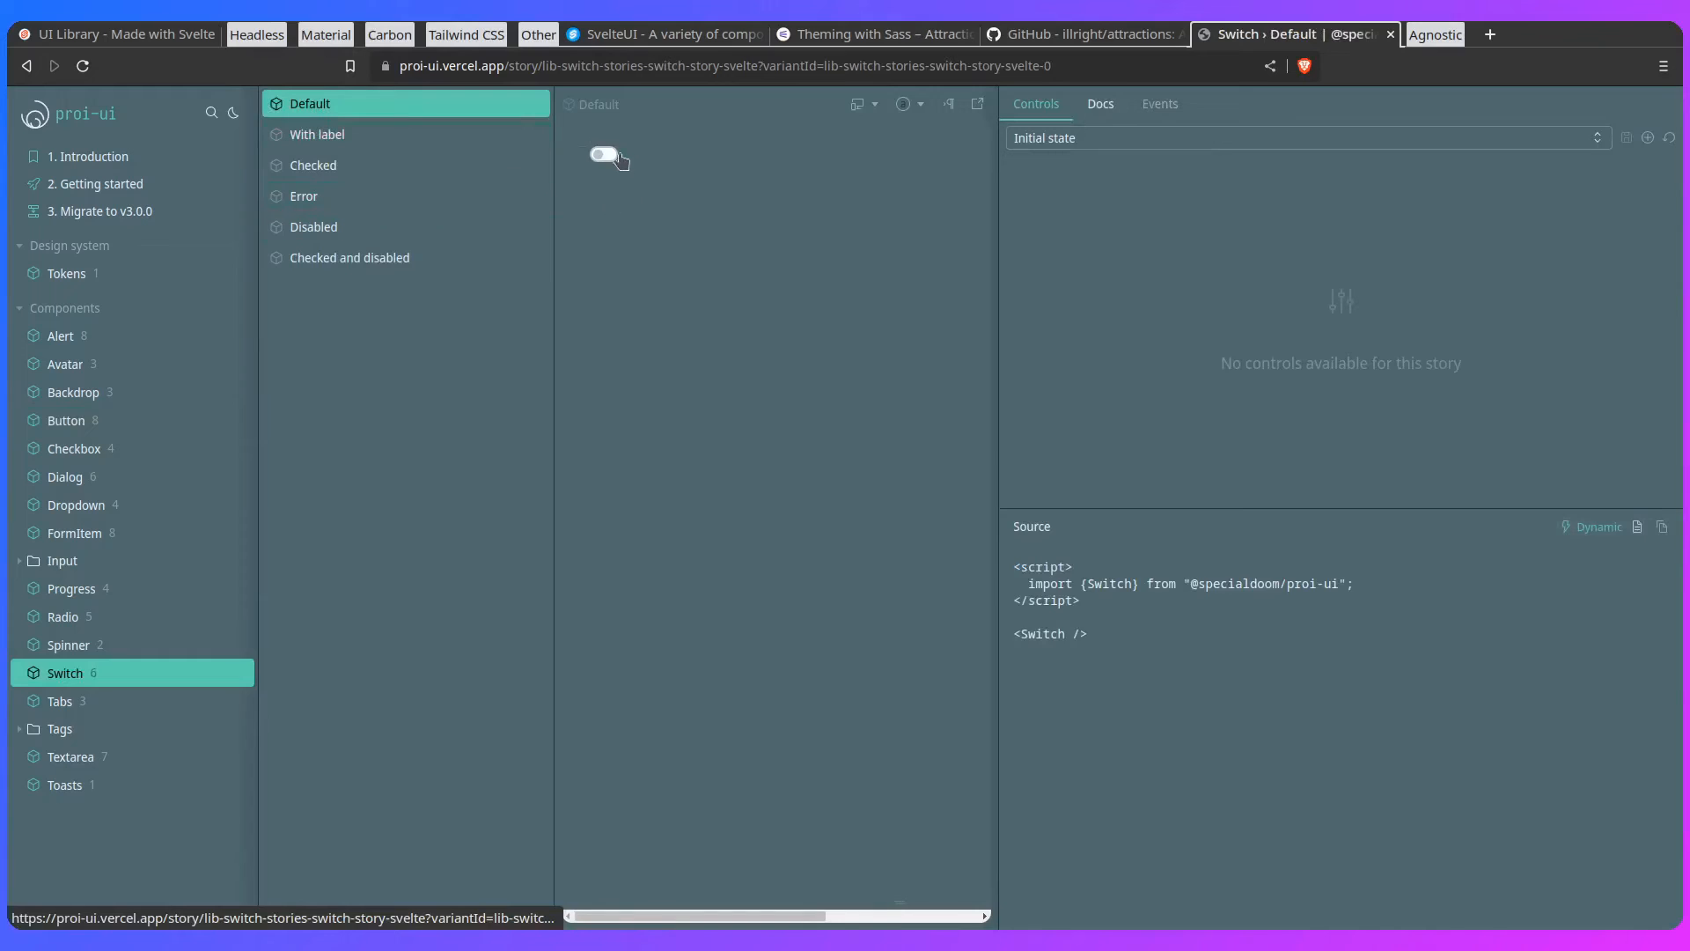
pyautogui.click(319, 134)
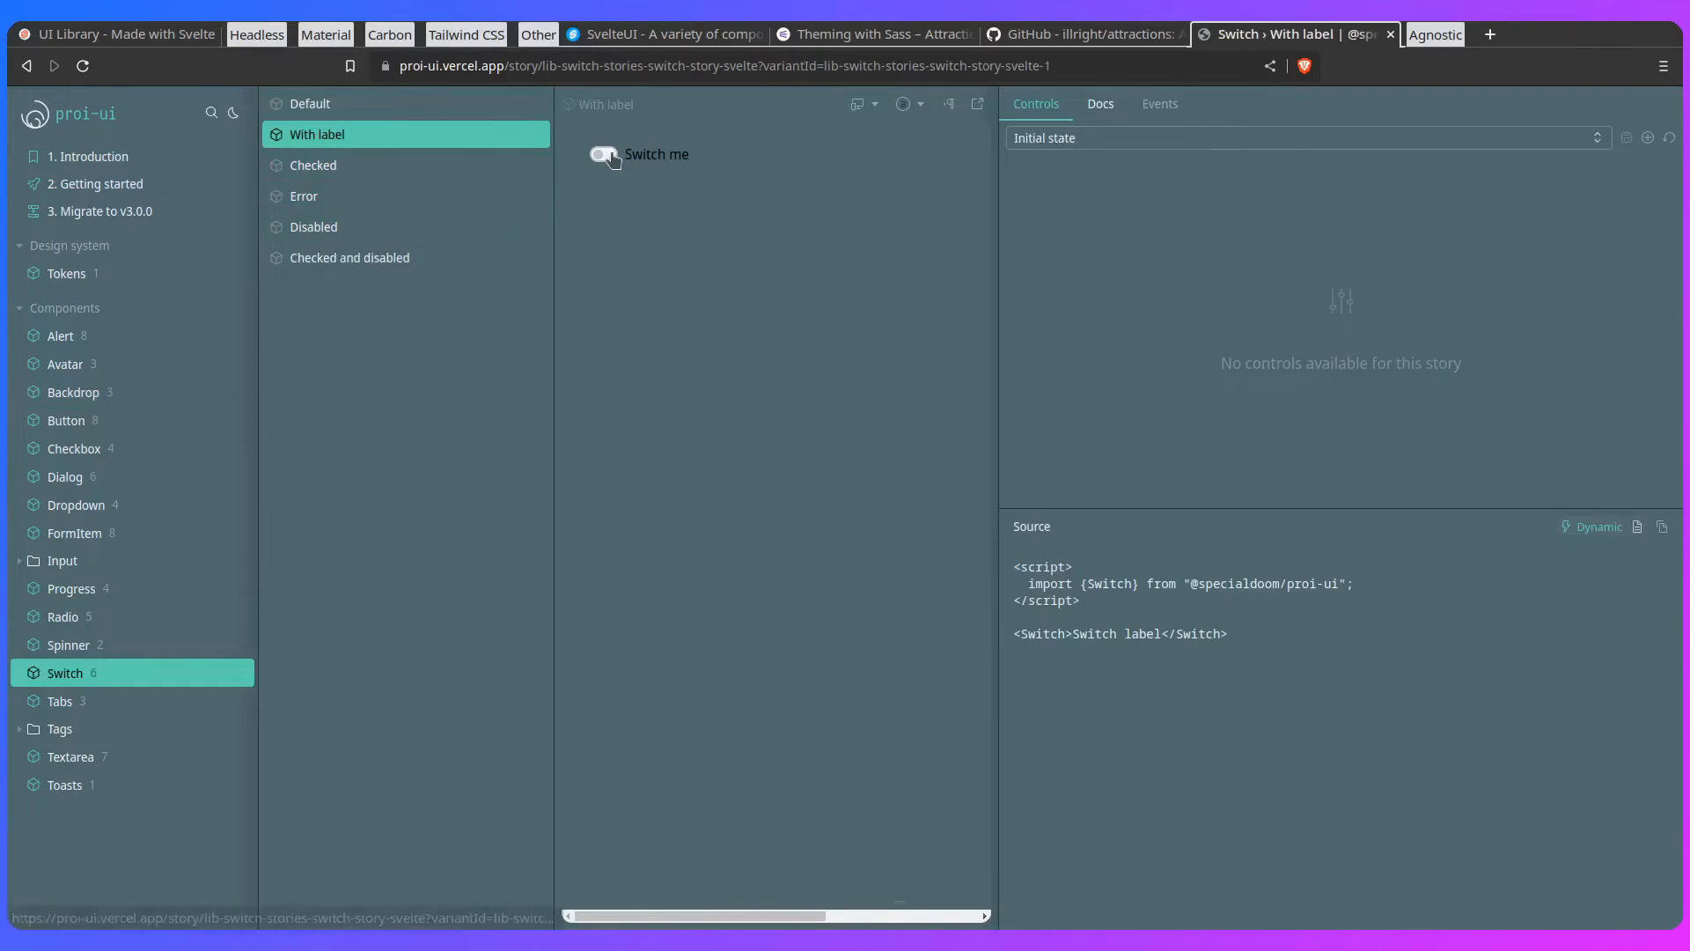
pyautogui.click(602, 155)
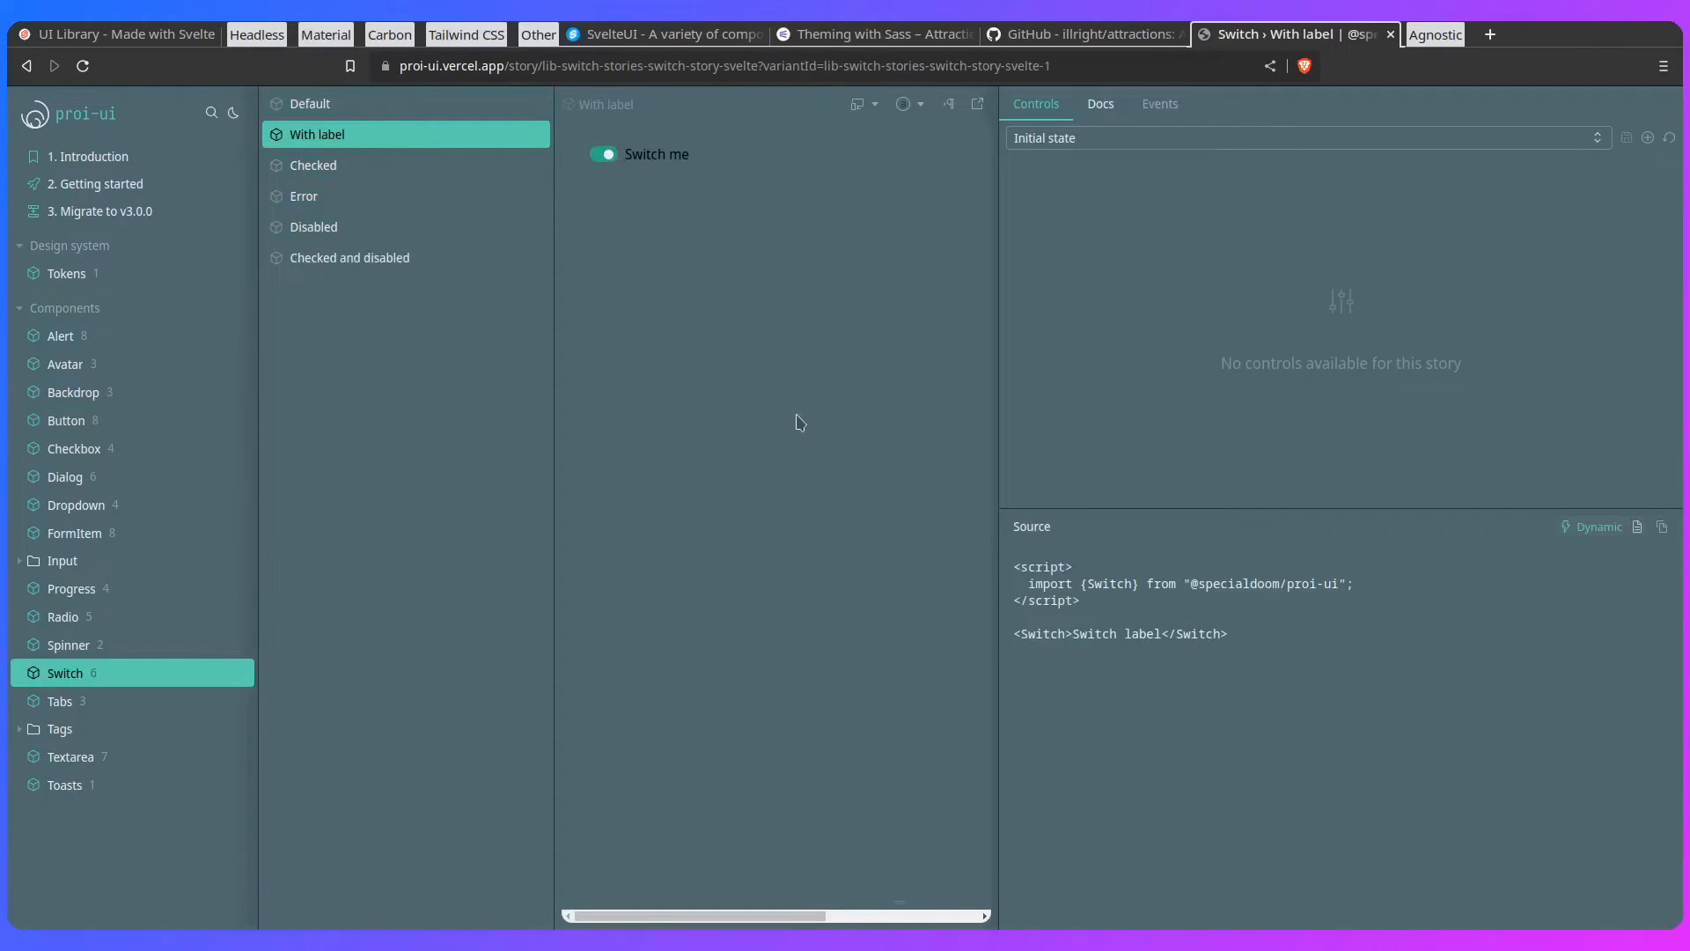
pyautogui.moveTo(794, 415)
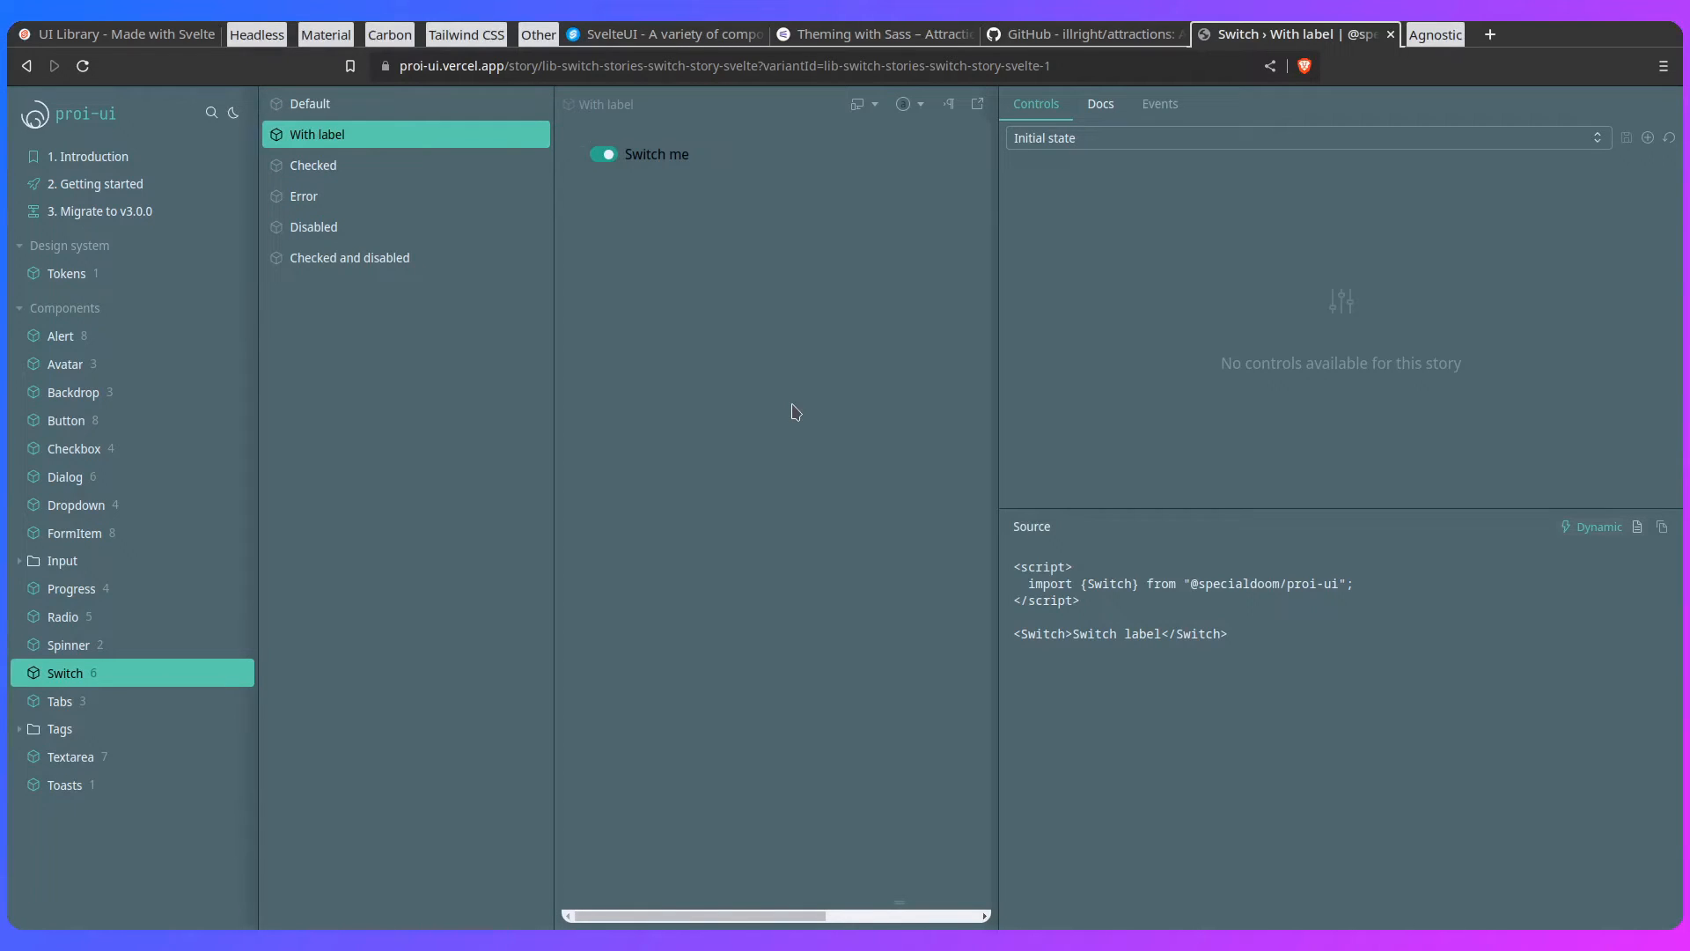
pyautogui.moveTo(208, 223)
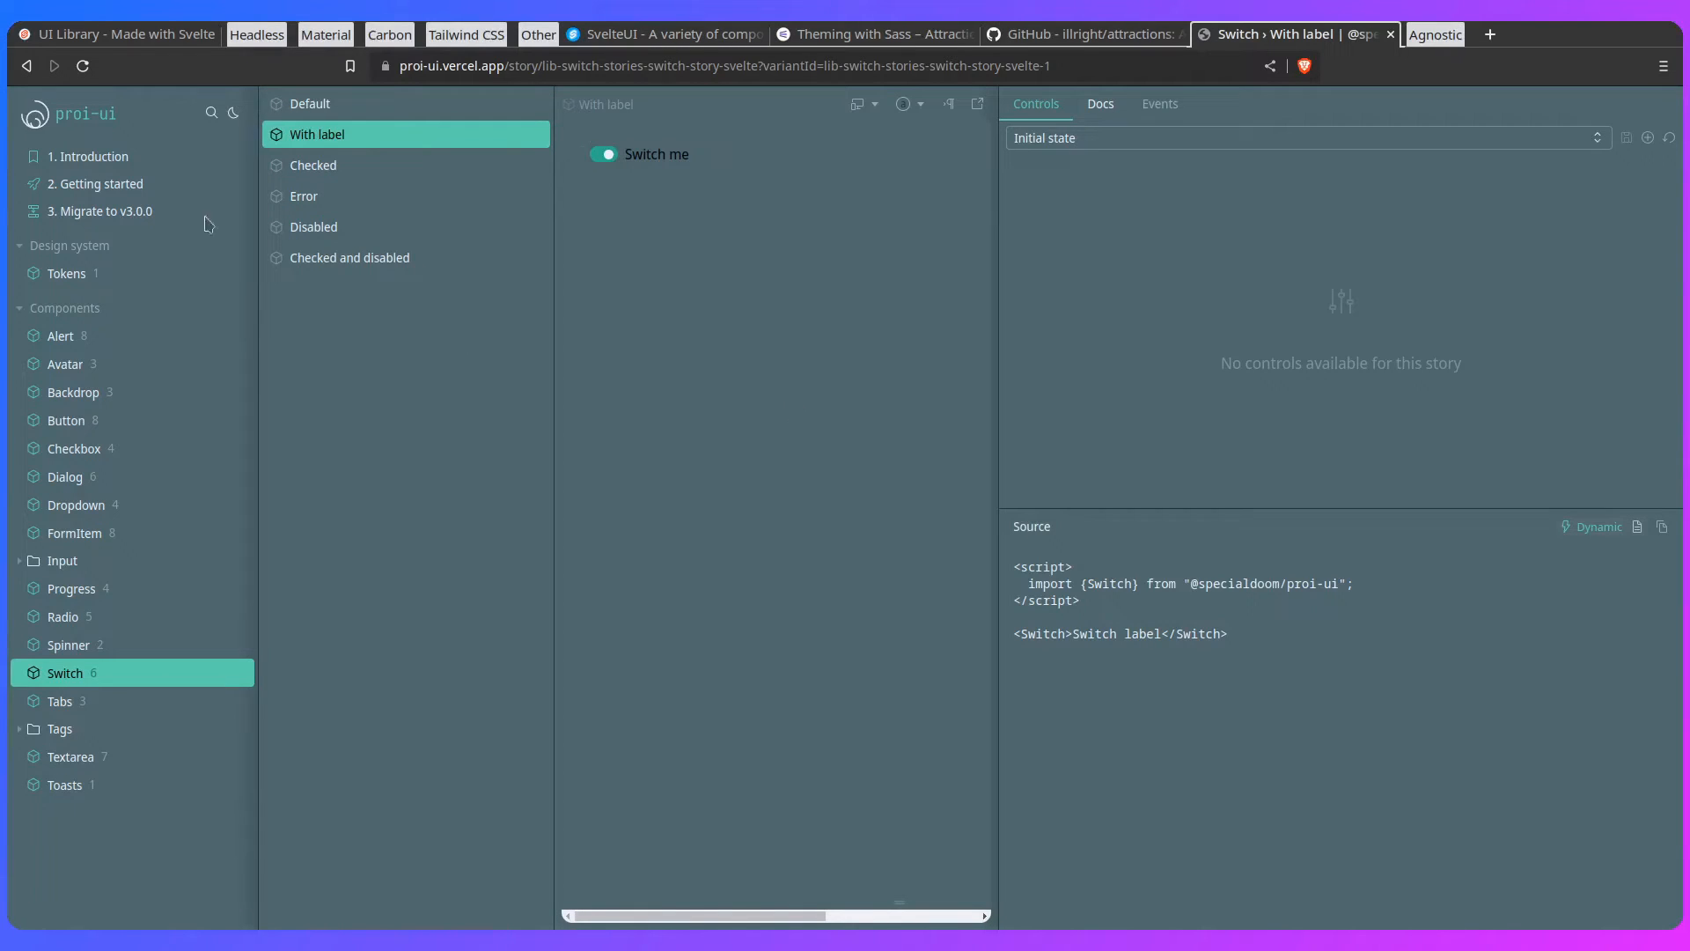
pyautogui.moveTo(324, 342)
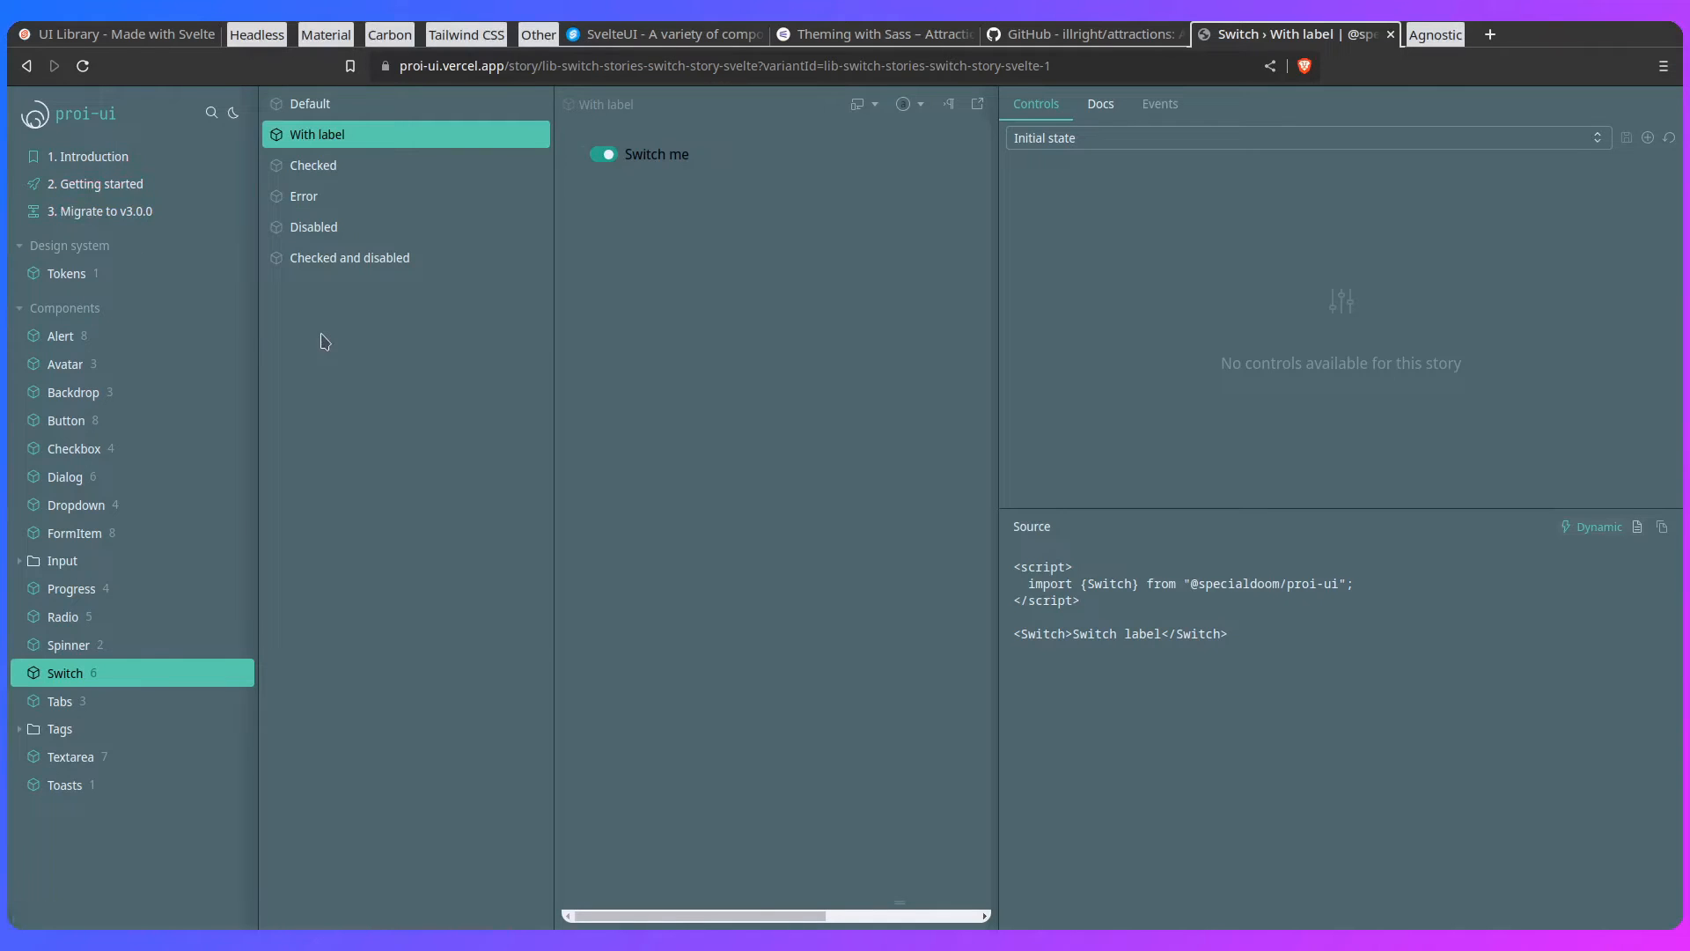
pyautogui.click(88, 157)
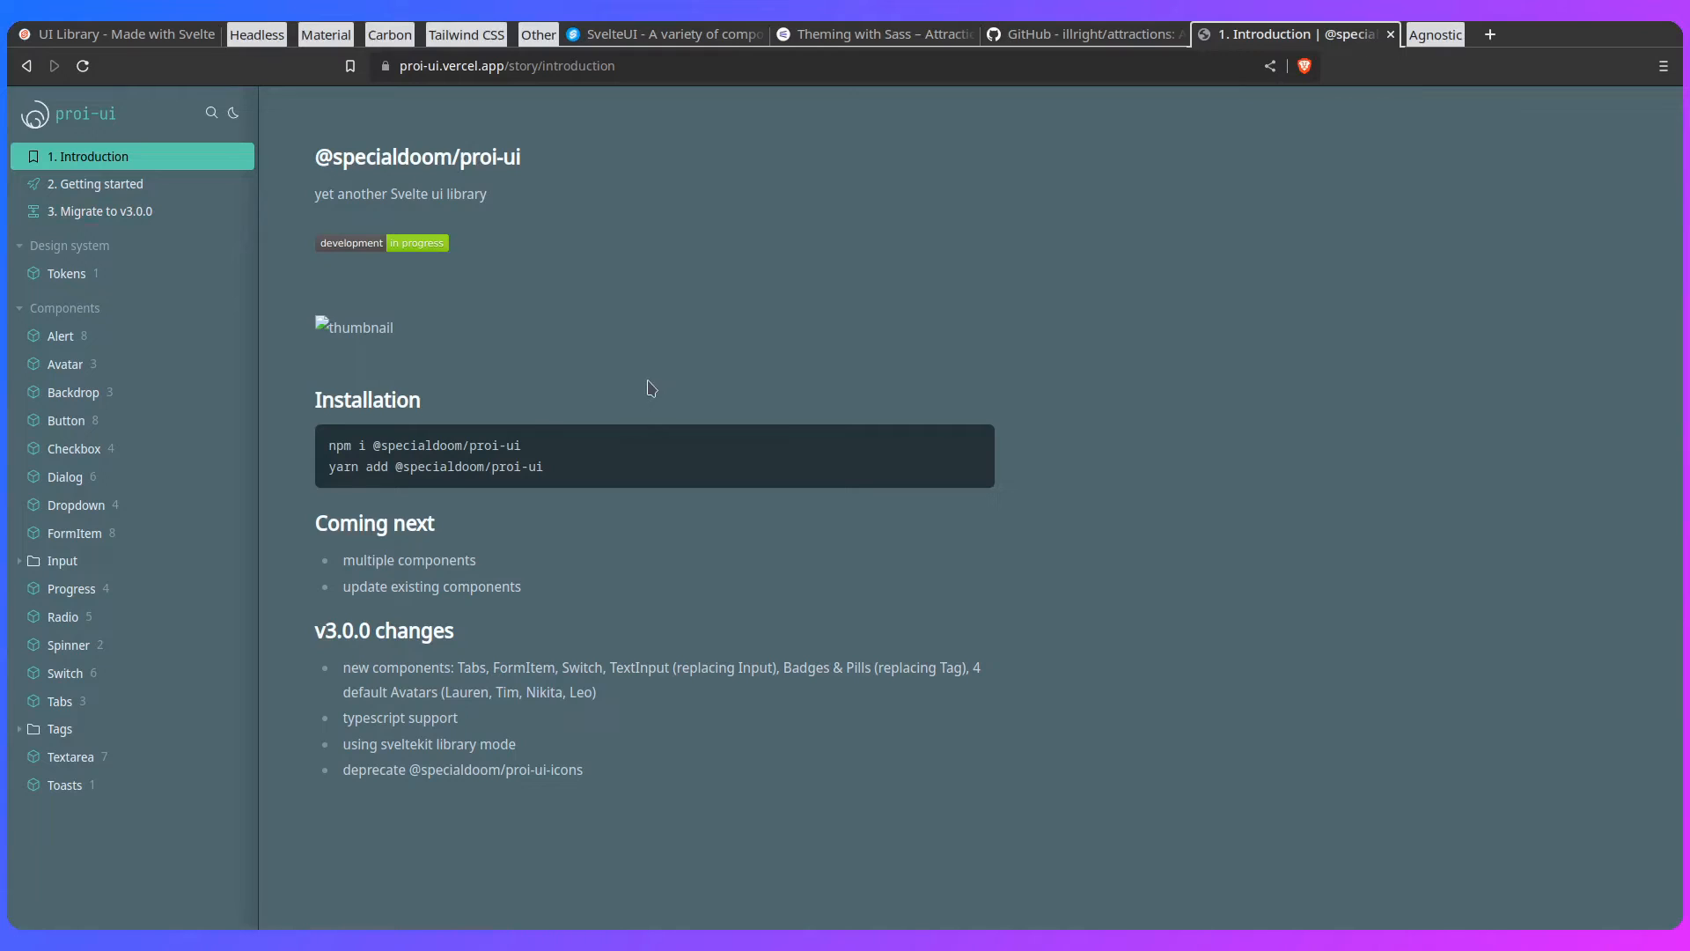
pyautogui.moveTo(692, 400)
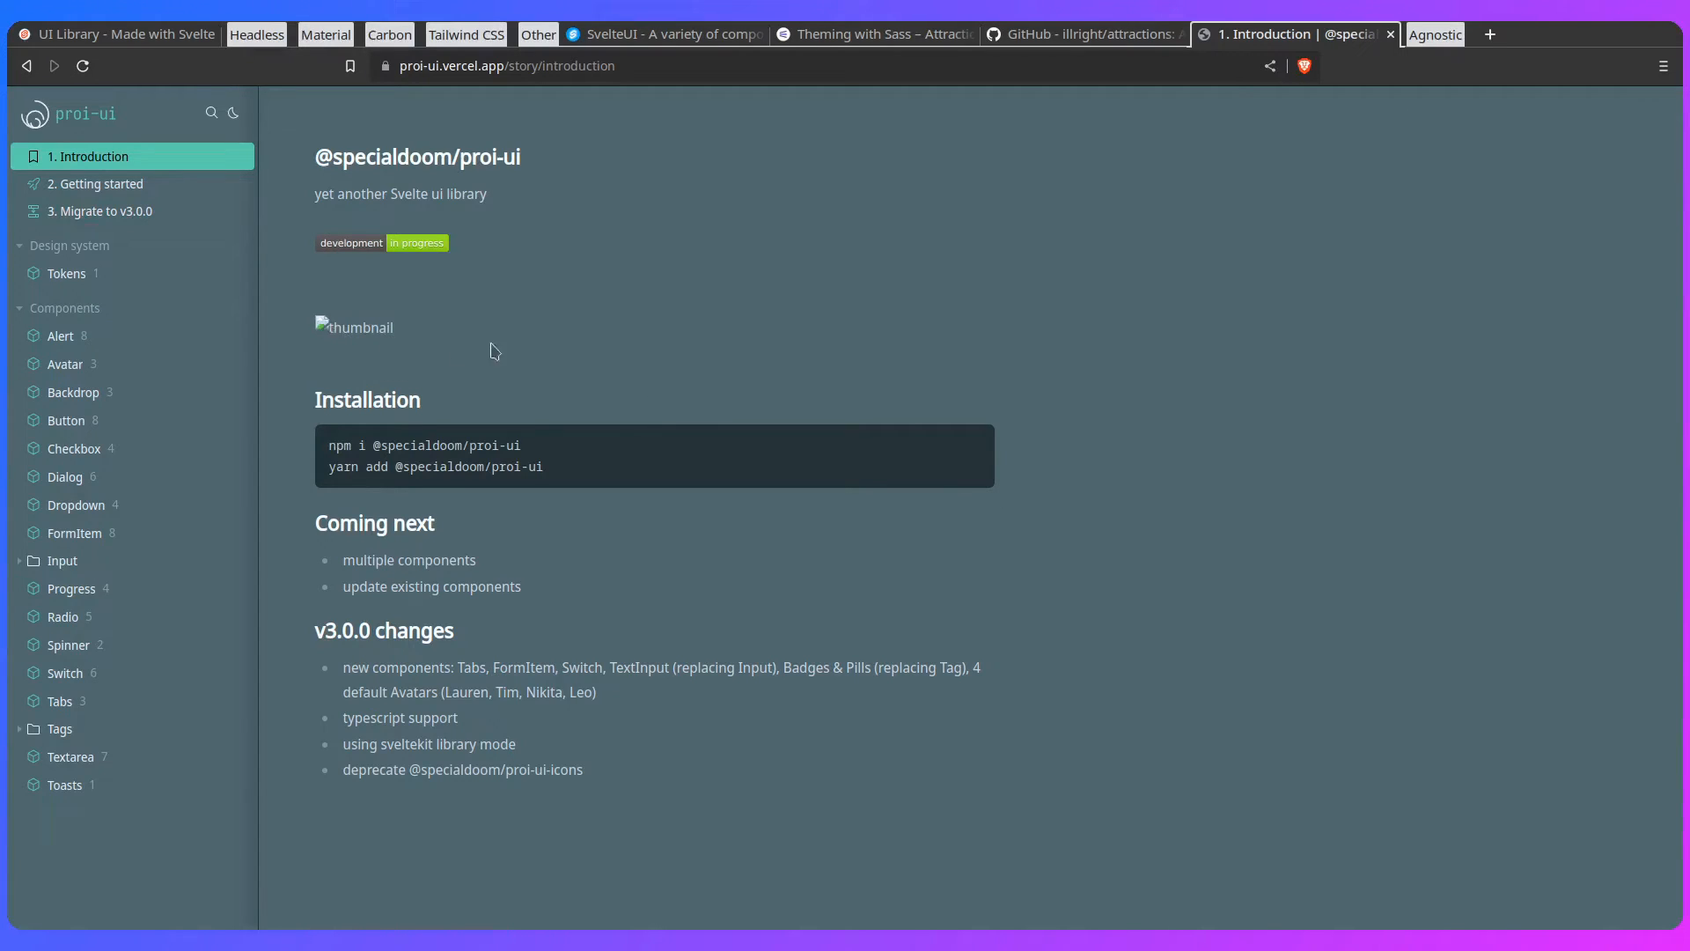
pyautogui.moveTo(507, 354)
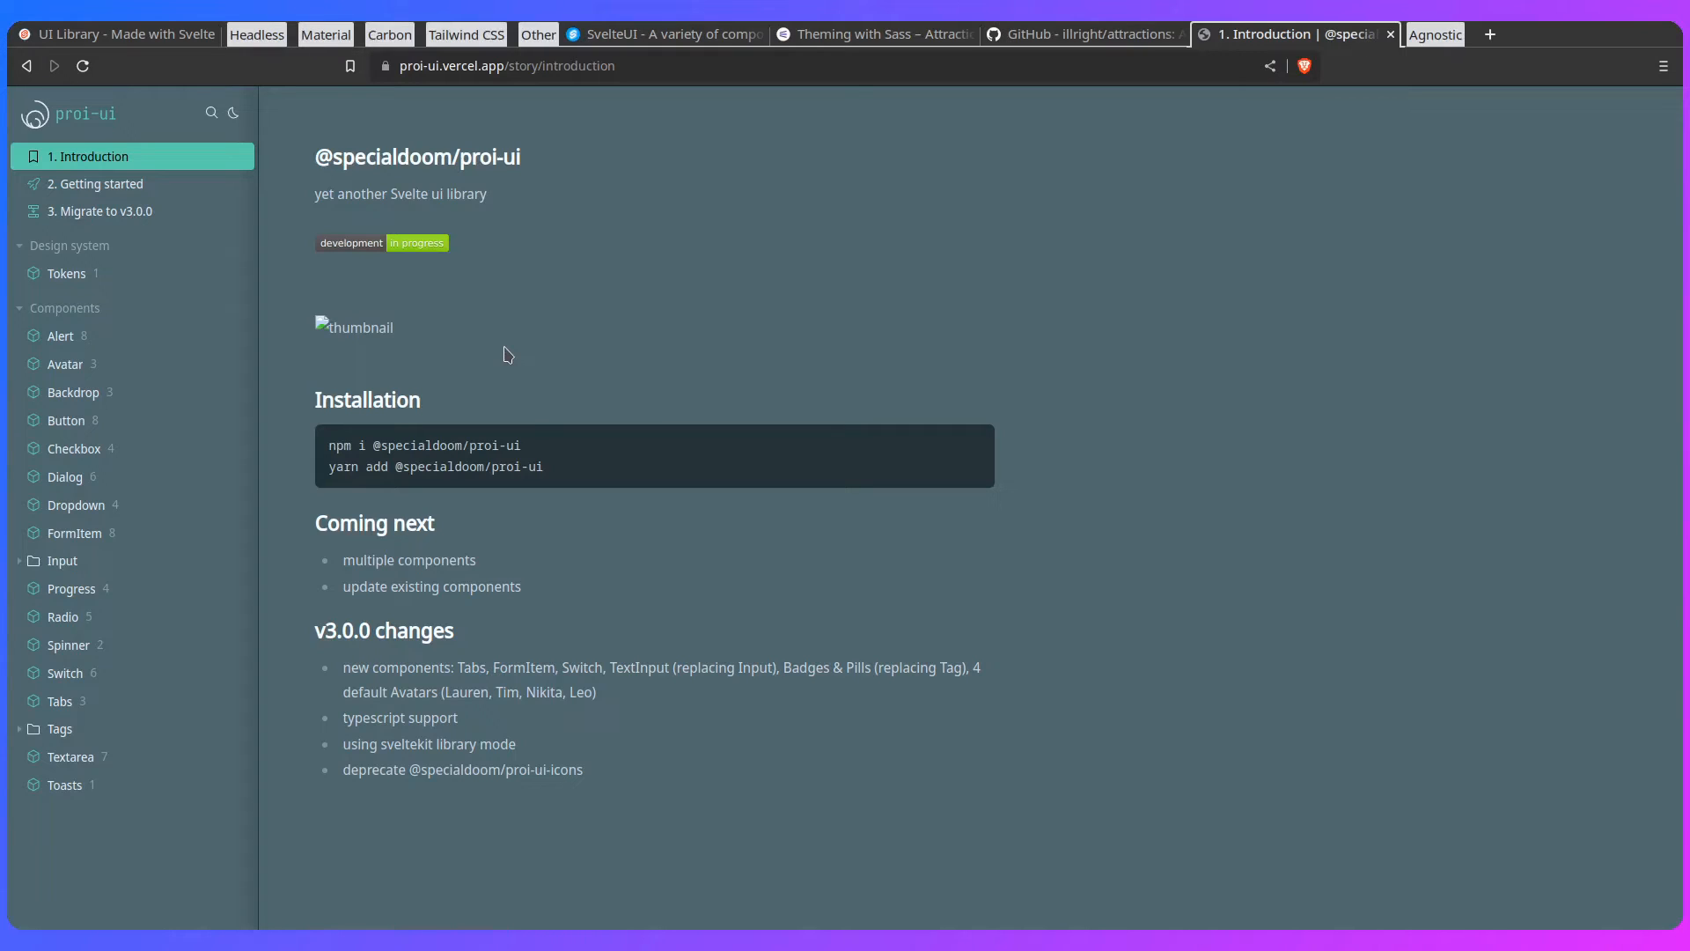
pyautogui.moveTo(559, 360)
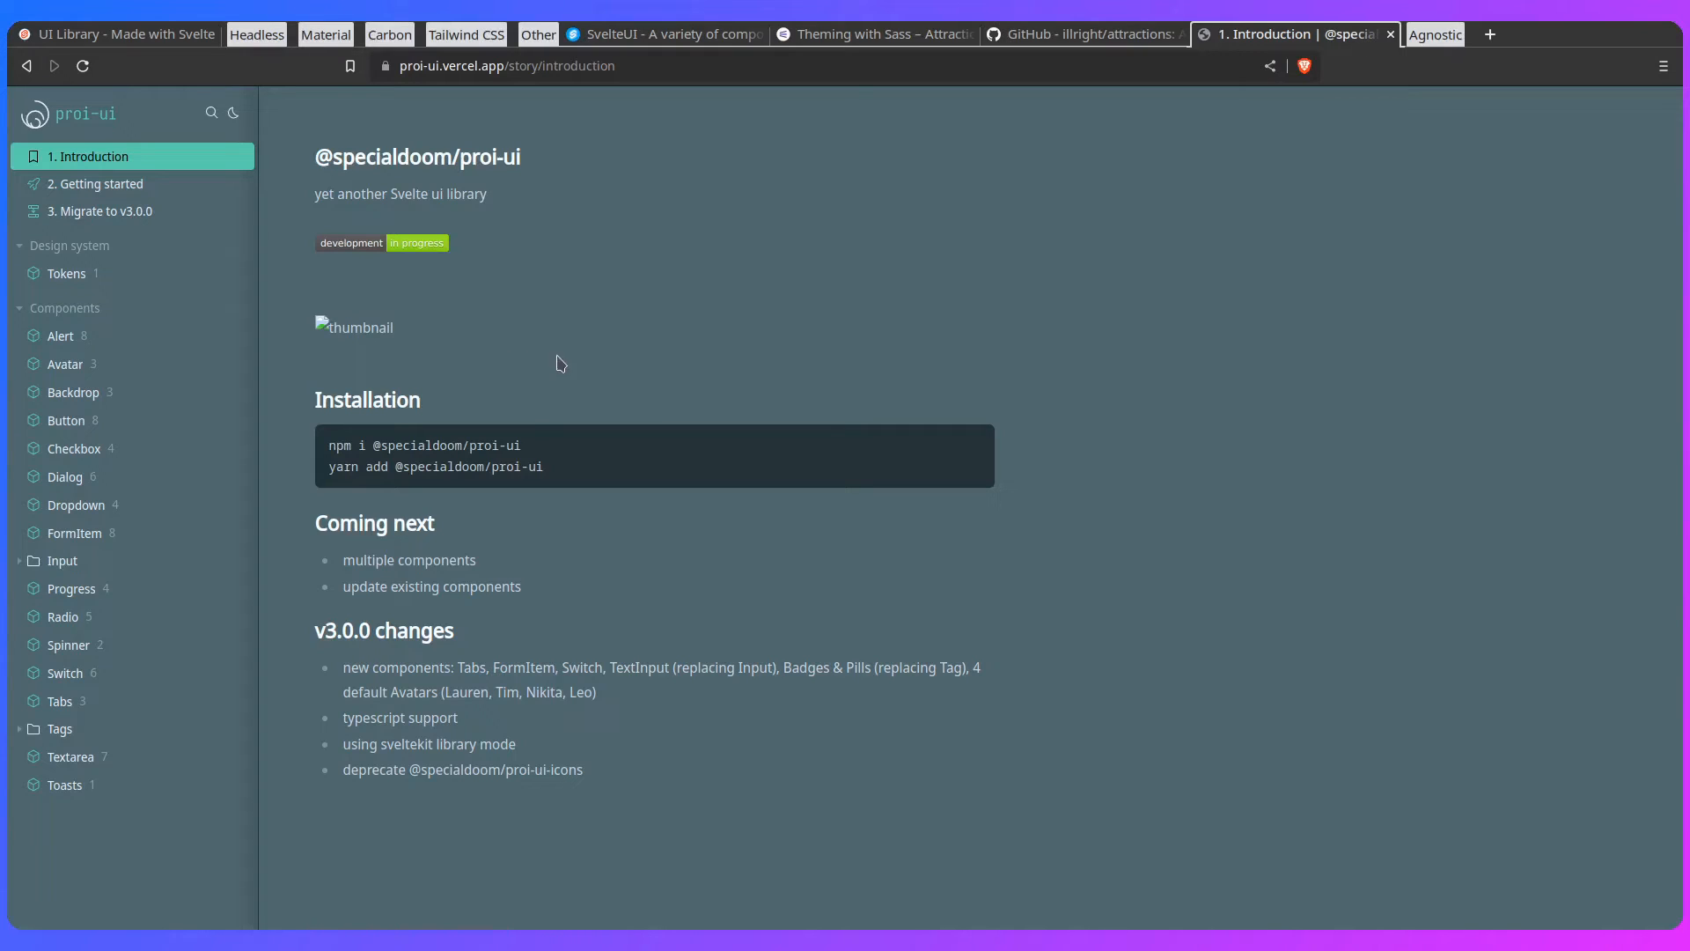
pyautogui.moveTo(699, 305)
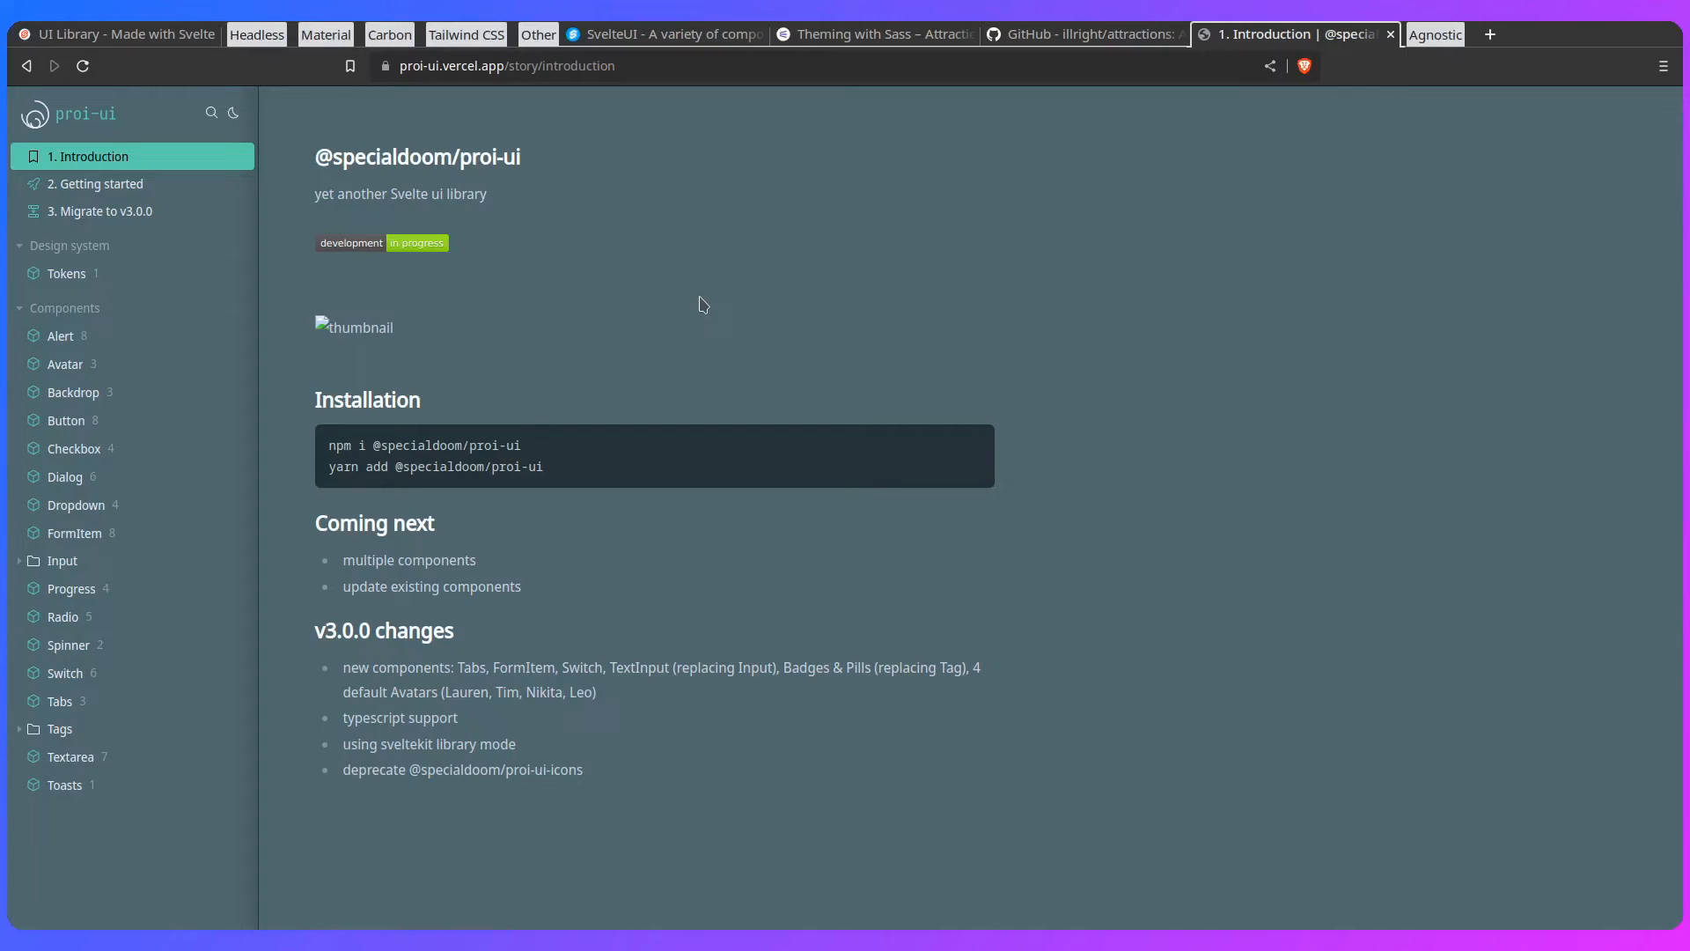
# Step: Bring the AgnosticUI Installation docs tab to the front
pyautogui.click(108, 34)
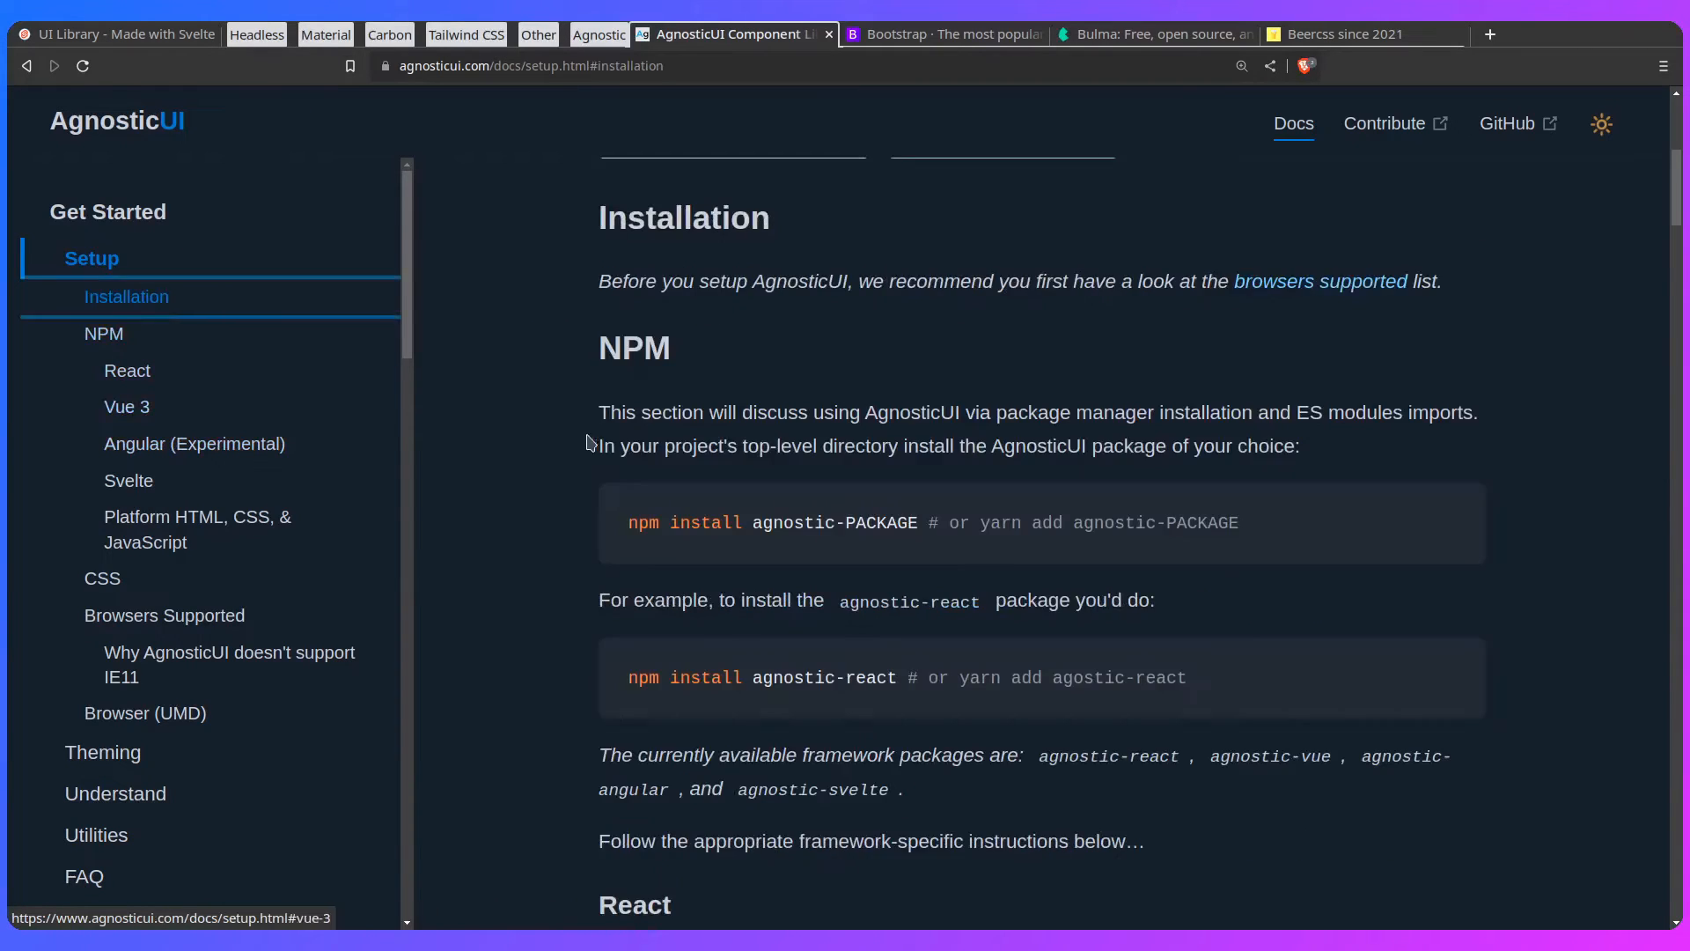
pyautogui.moveTo(530, 435)
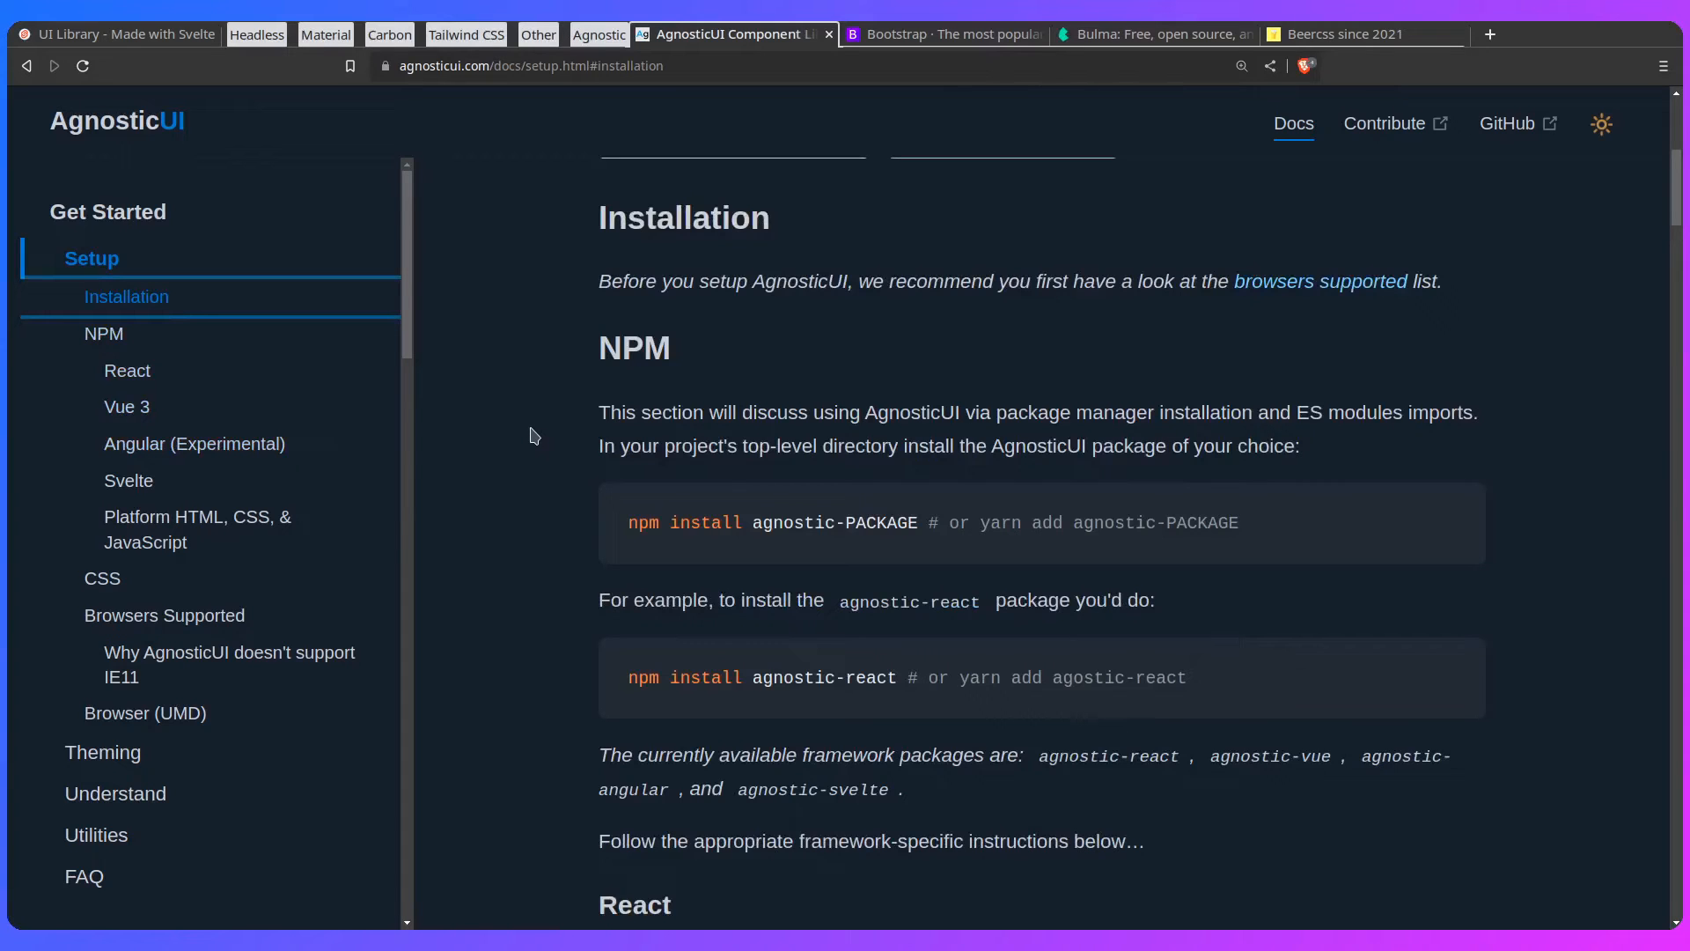
# Step: Read the AgnosticUI setup page through the React and Svelte instructions down to Framework Components
pyautogui.scroll(-3)
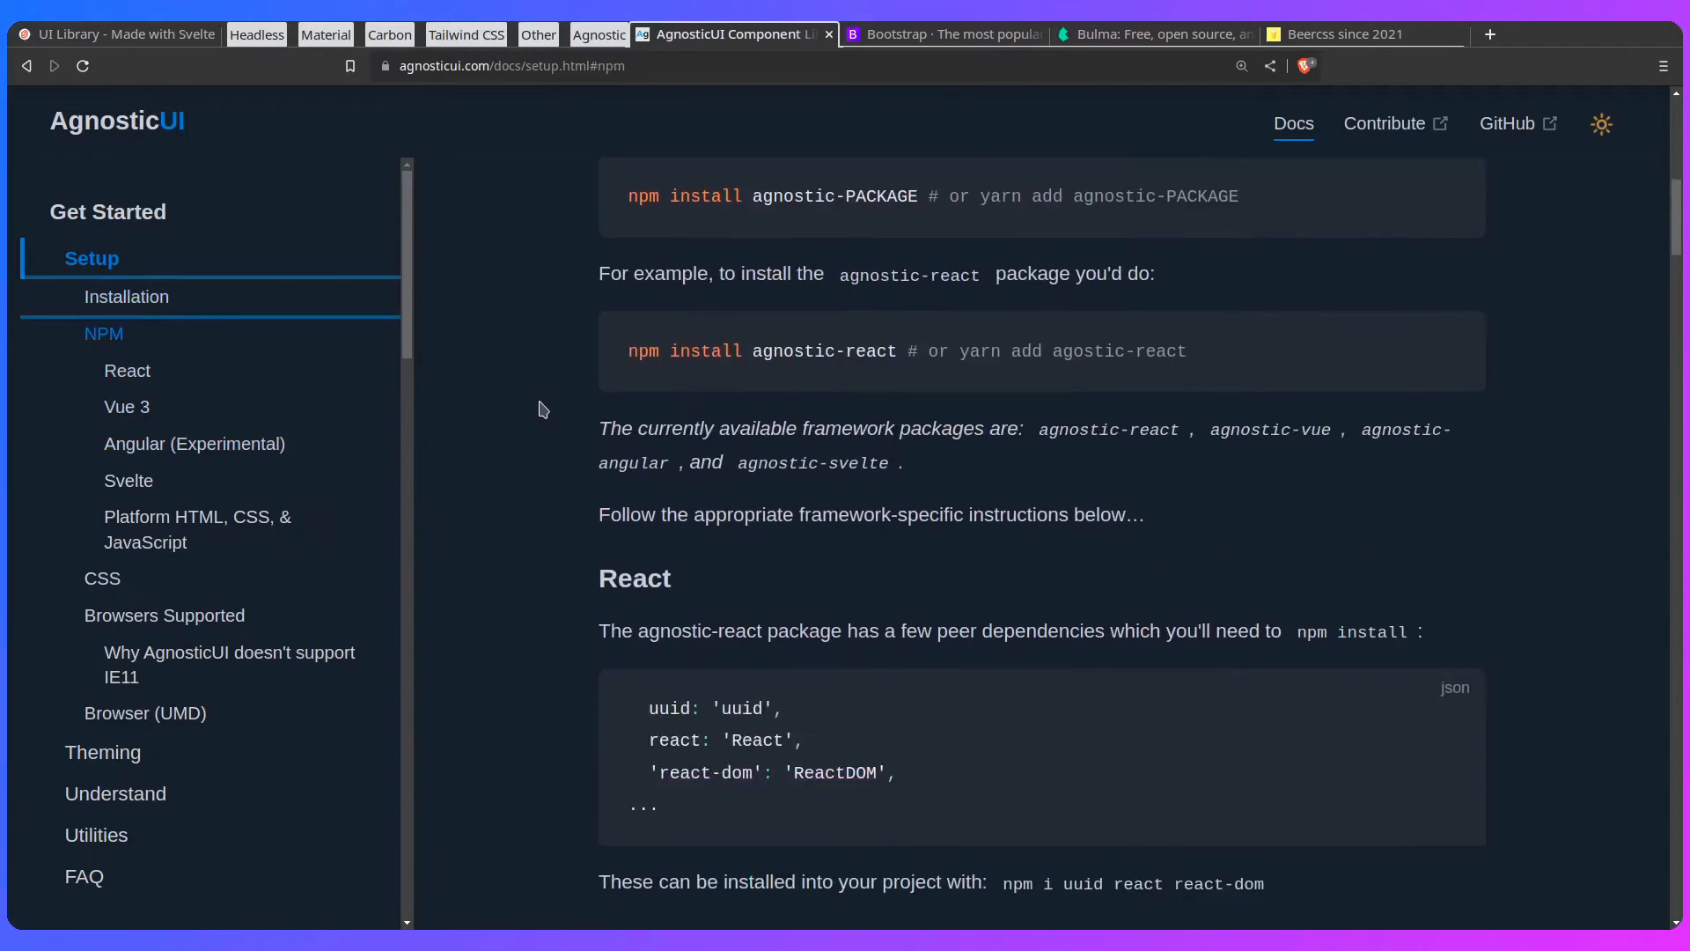
pyautogui.scroll(-3)
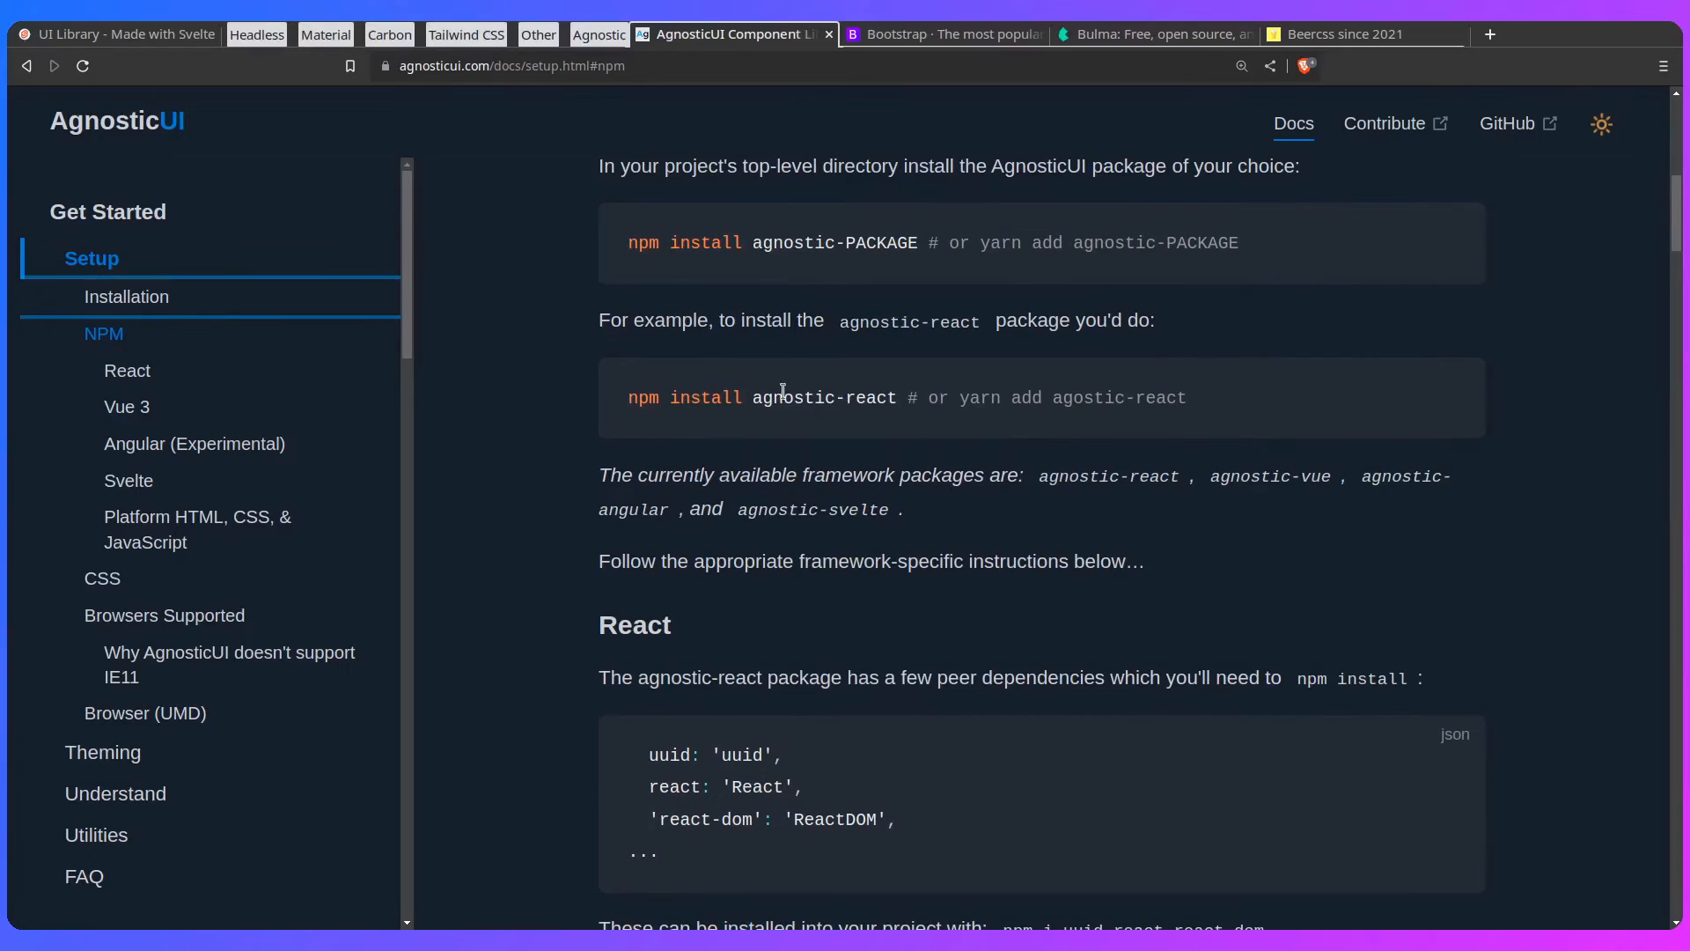
pyautogui.click(127, 370)
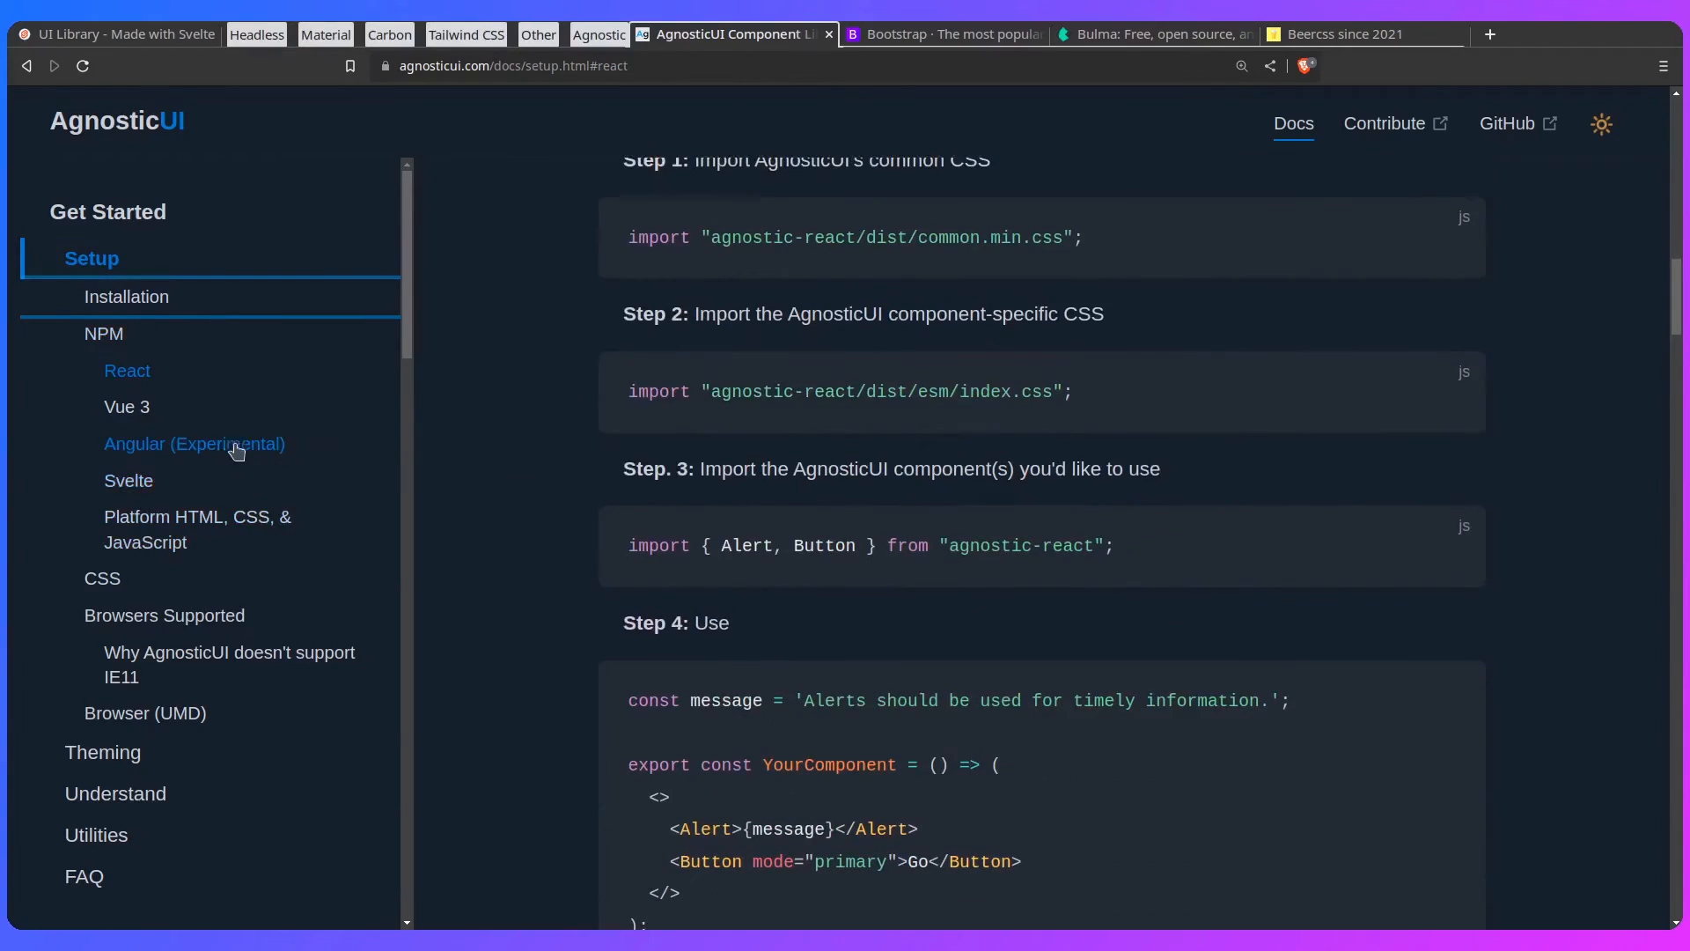
pyautogui.click(127, 479)
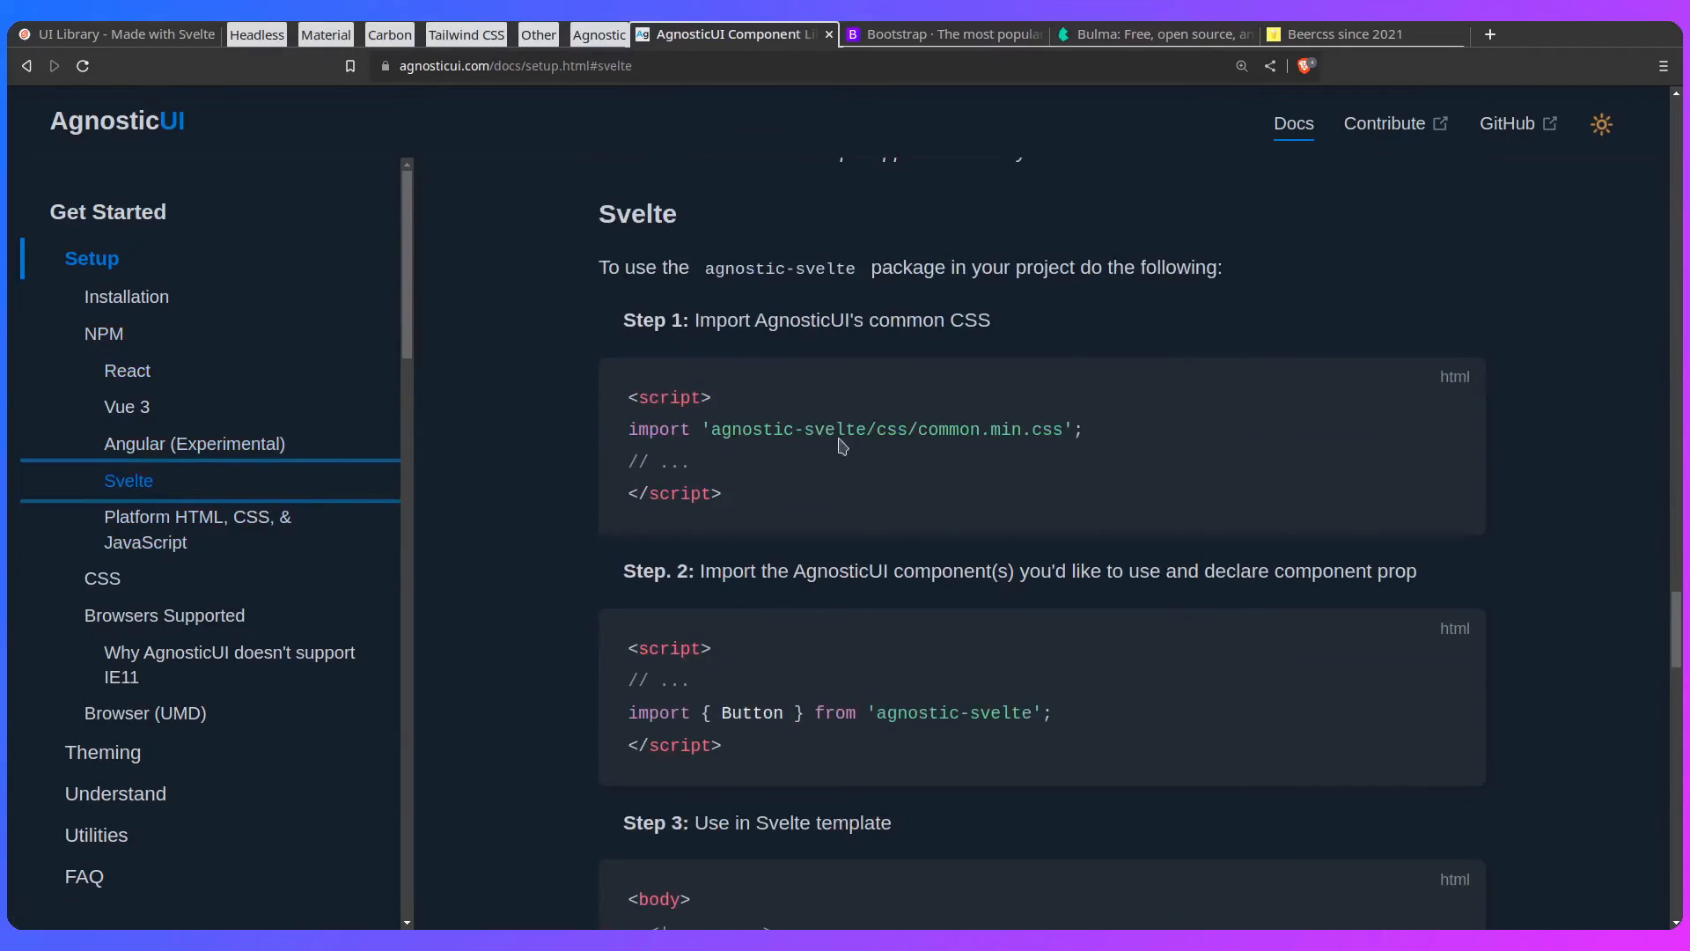
pyautogui.scroll(-3)
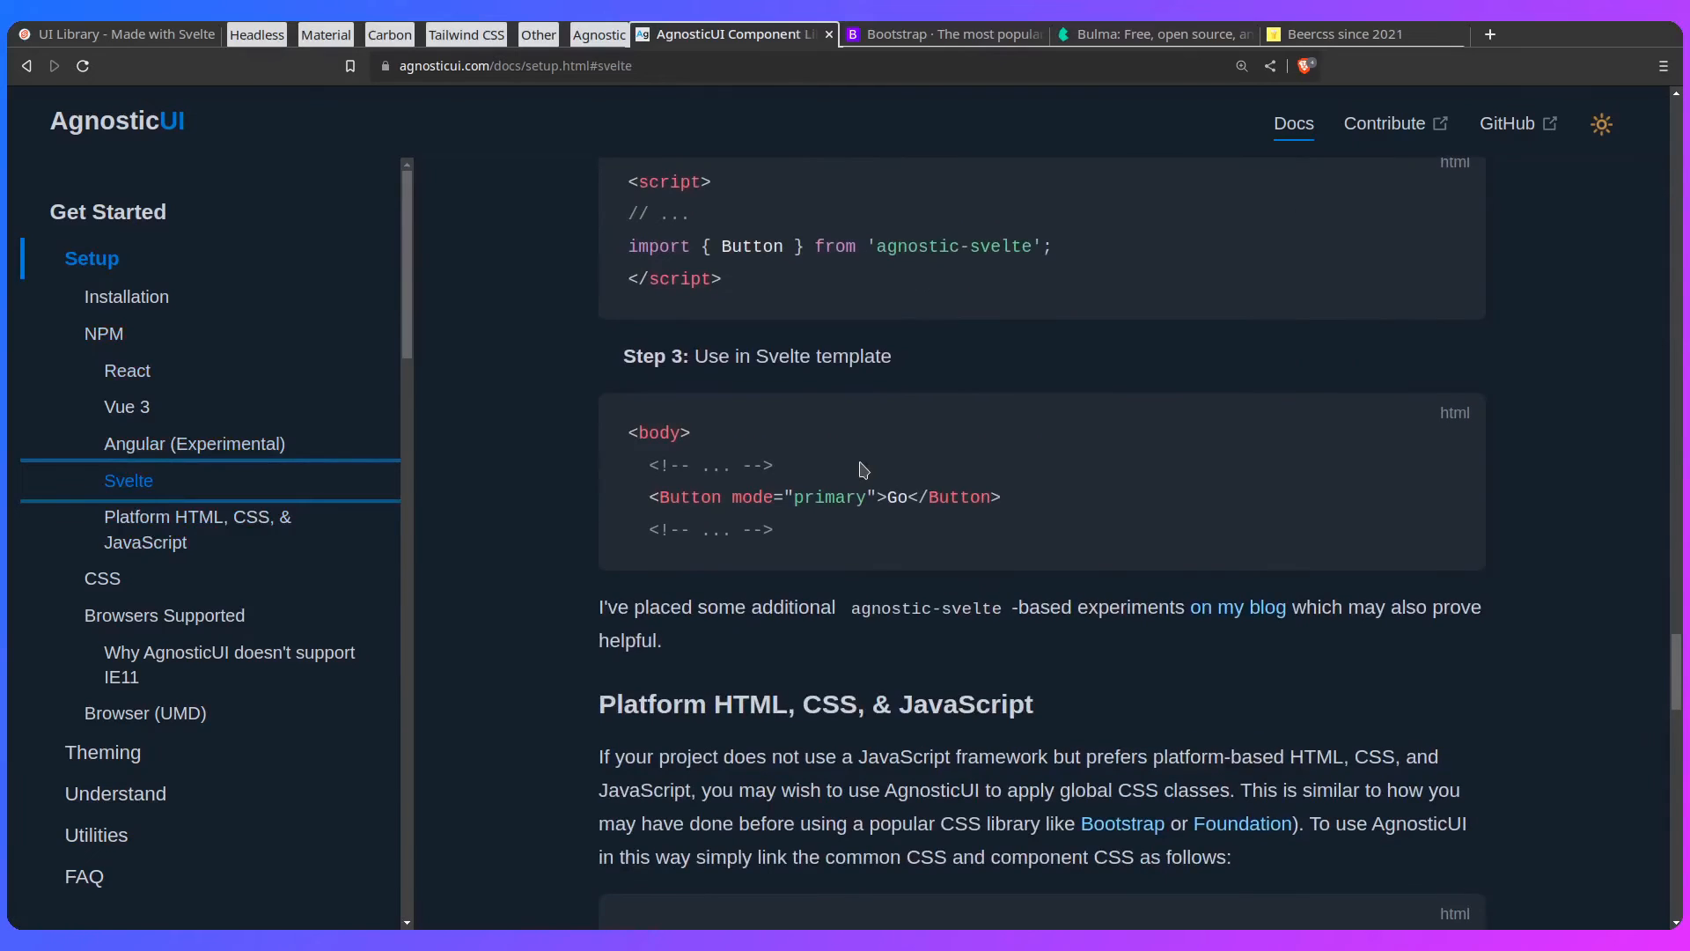
pyautogui.scroll(-3)
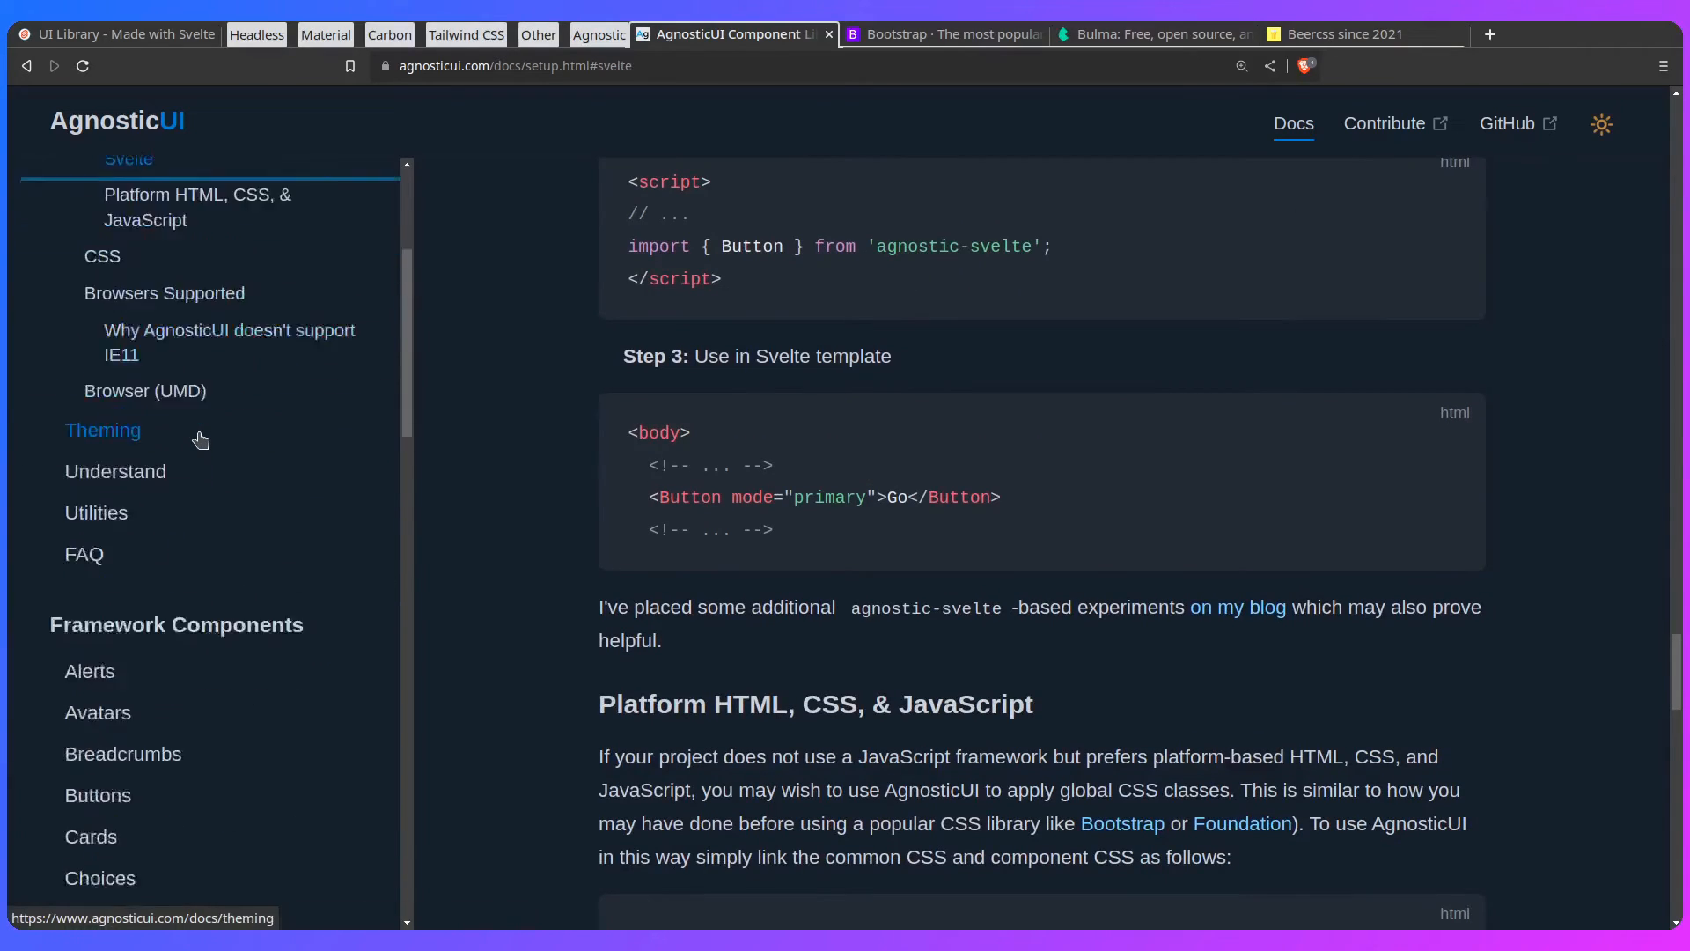
pyautogui.scroll(-3)
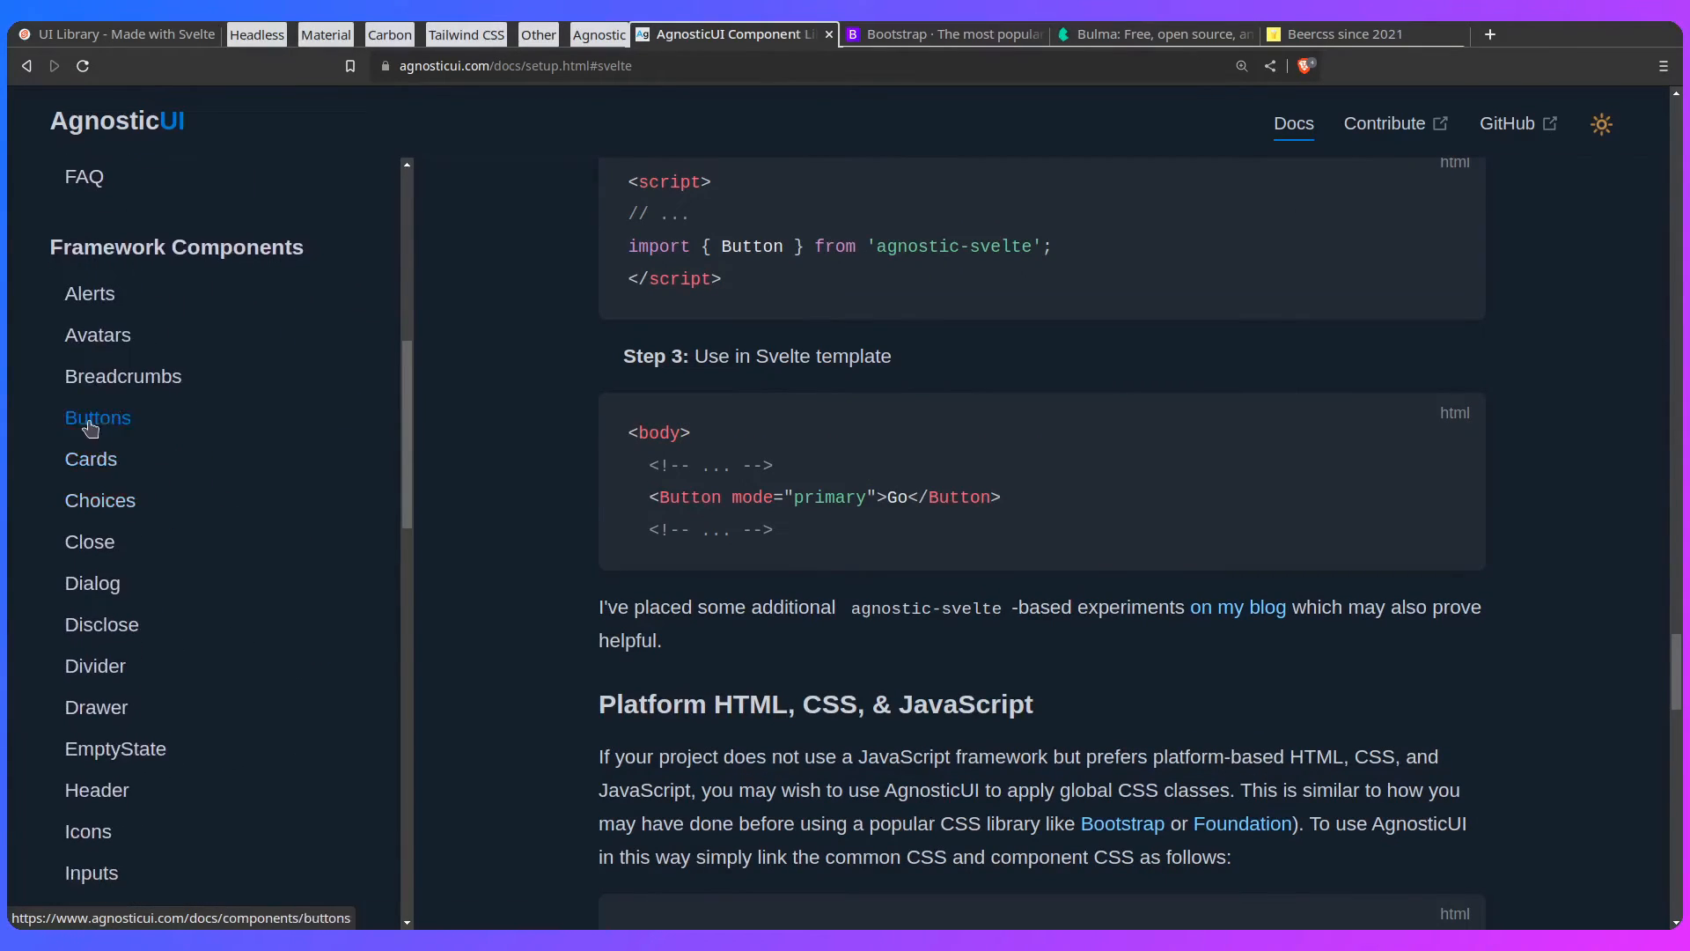
# Step: Browse AgnosticUI's Buttons page, reading the Svelte usage source, then return to the Examples section
pyautogui.click(97, 417)
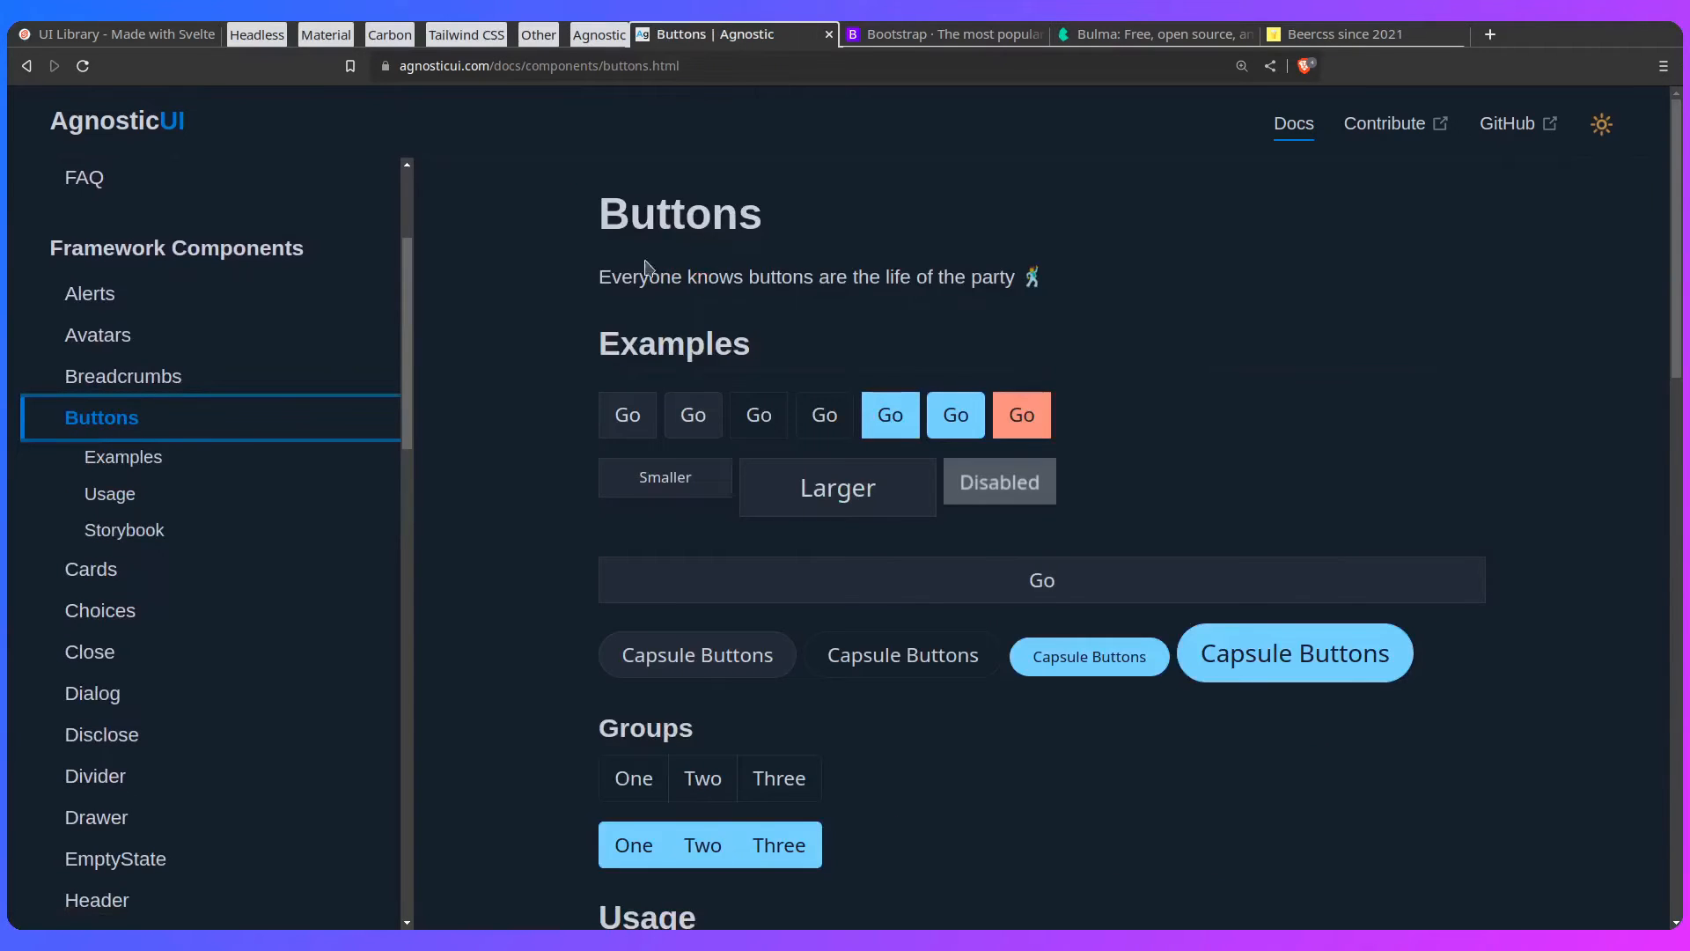
pyautogui.click(124, 456)
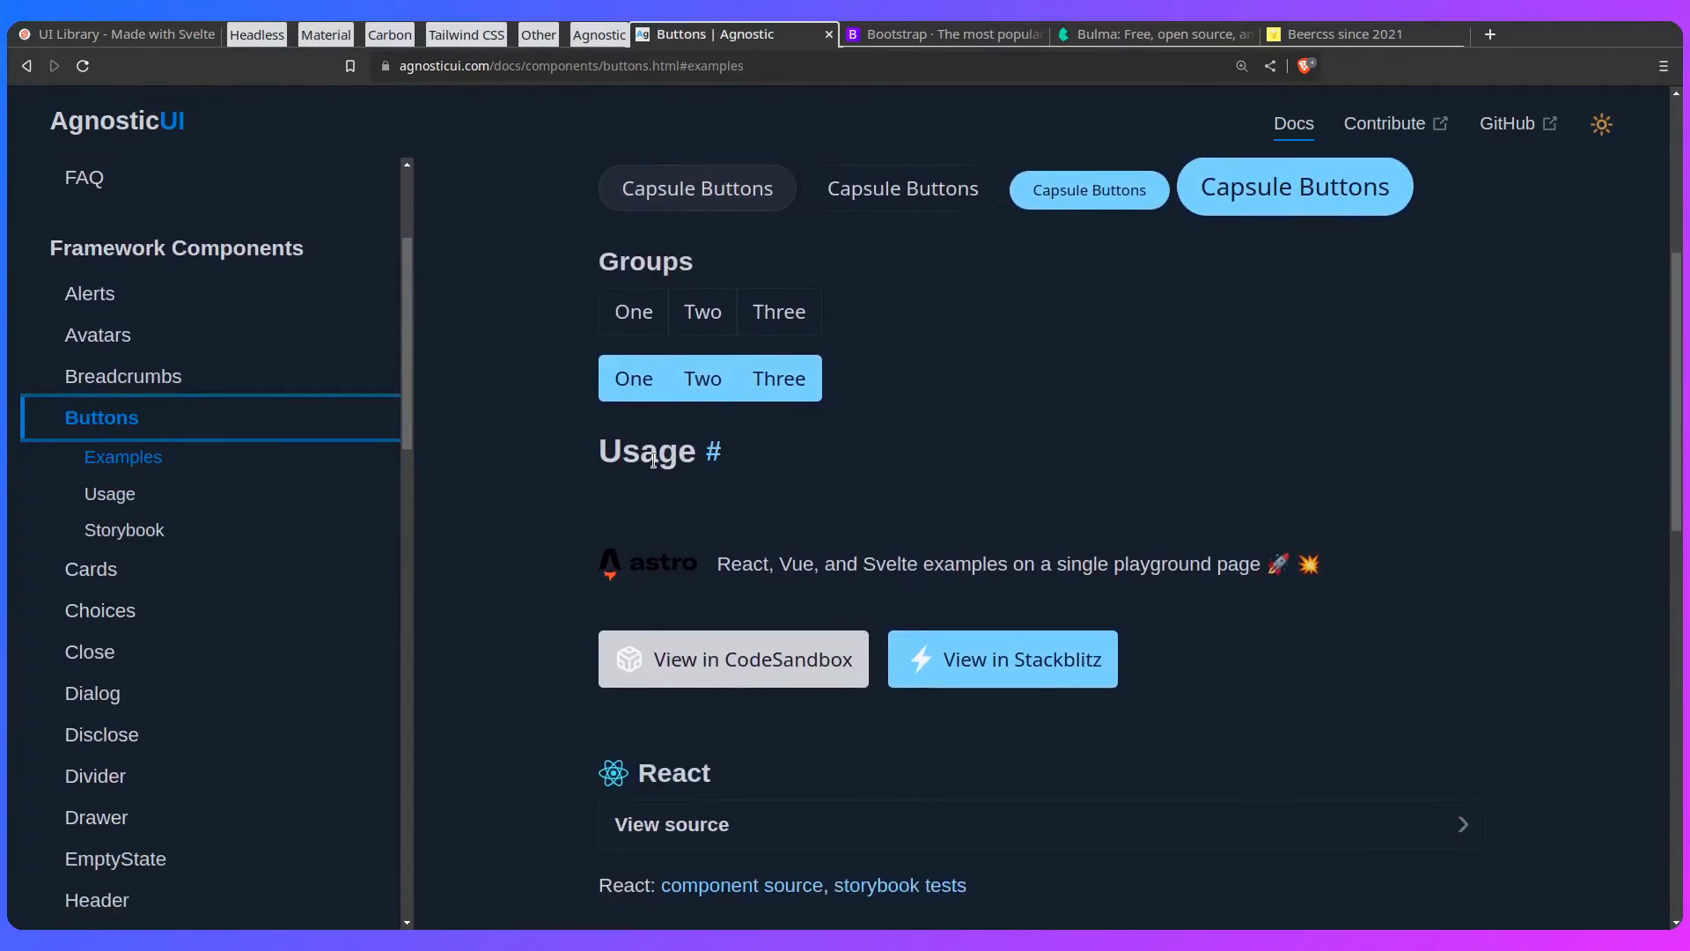
pyautogui.click(109, 493)
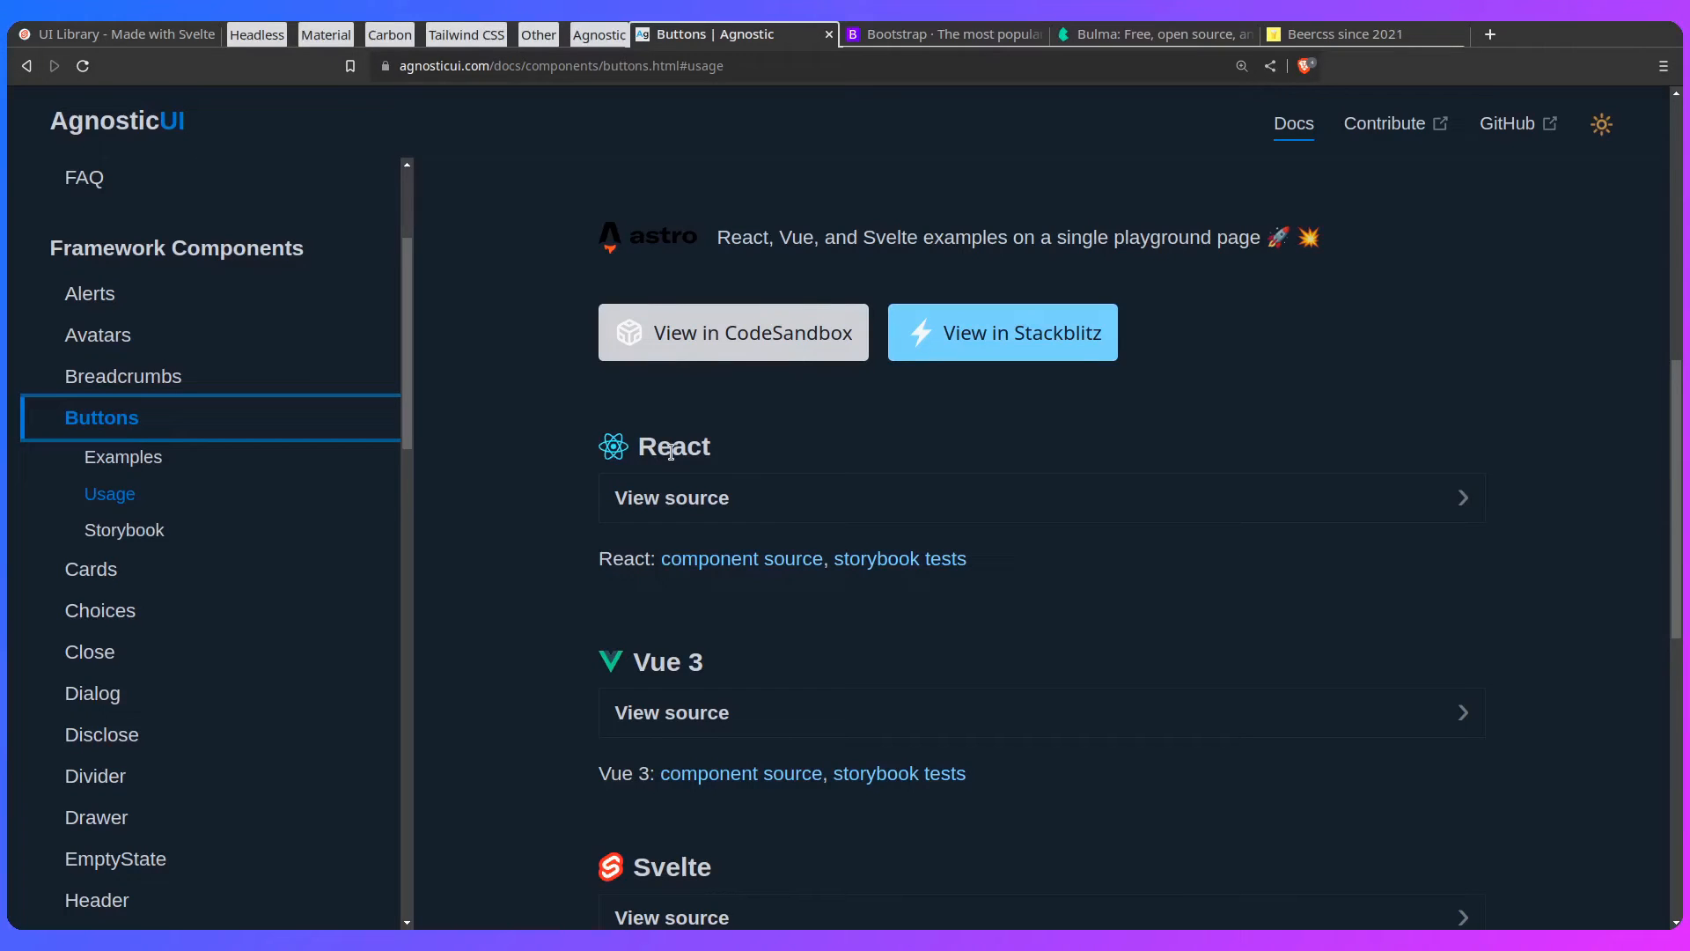
pyautogui.scroll(-3)
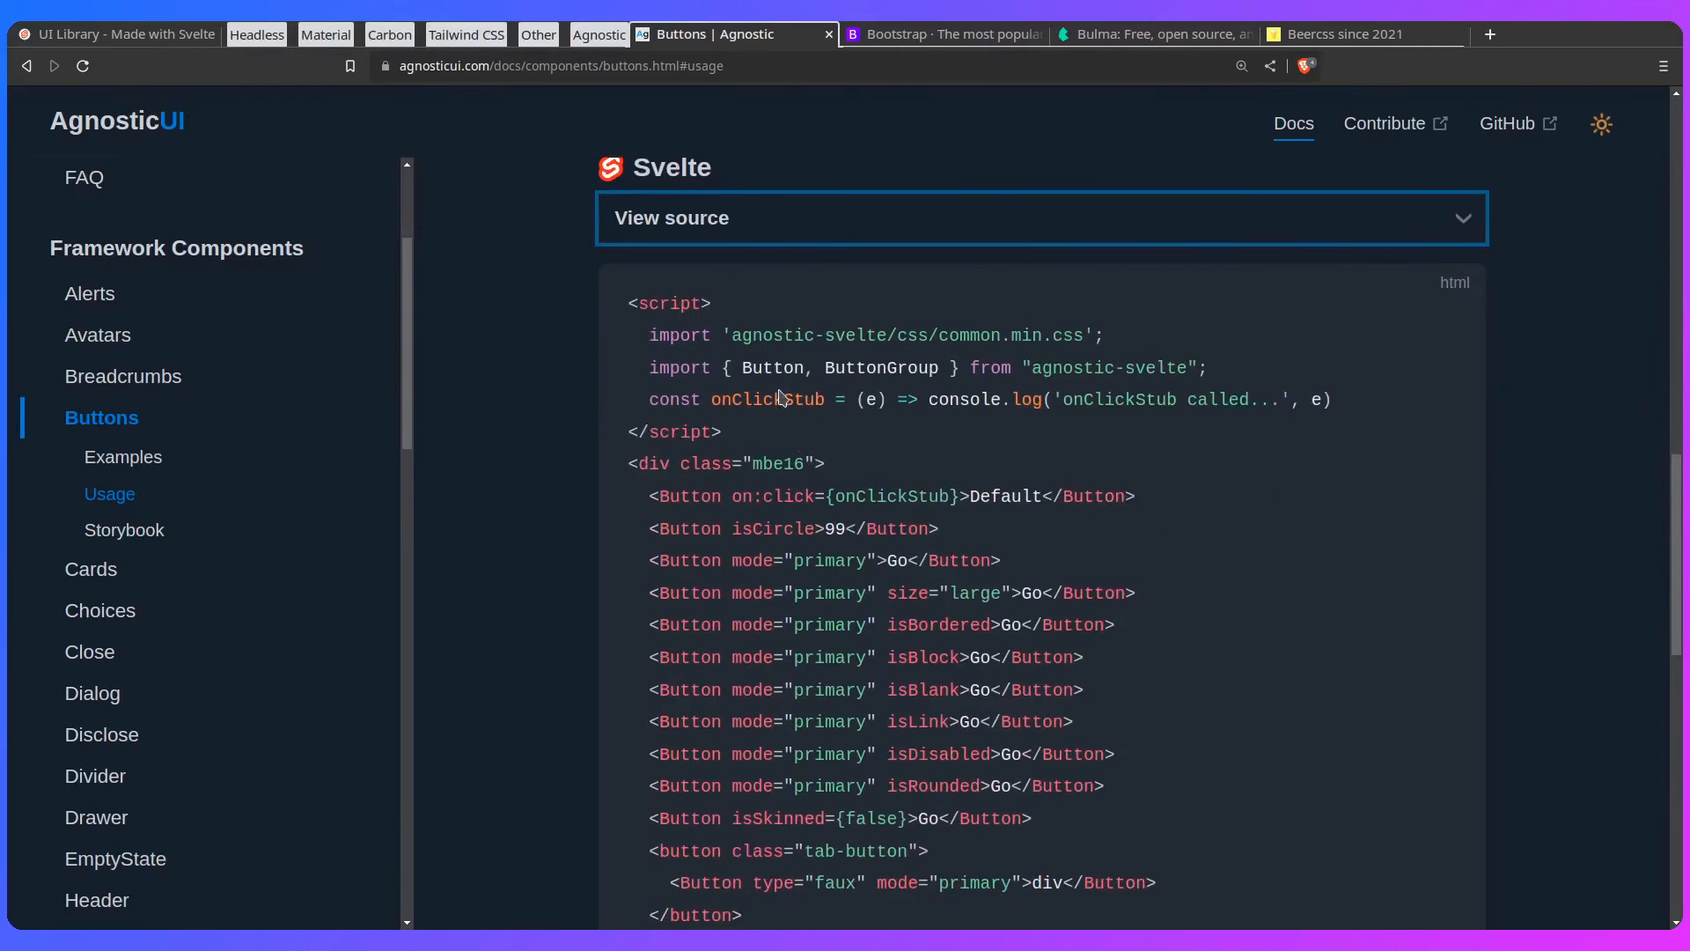
pyautogui.scroll(-3)
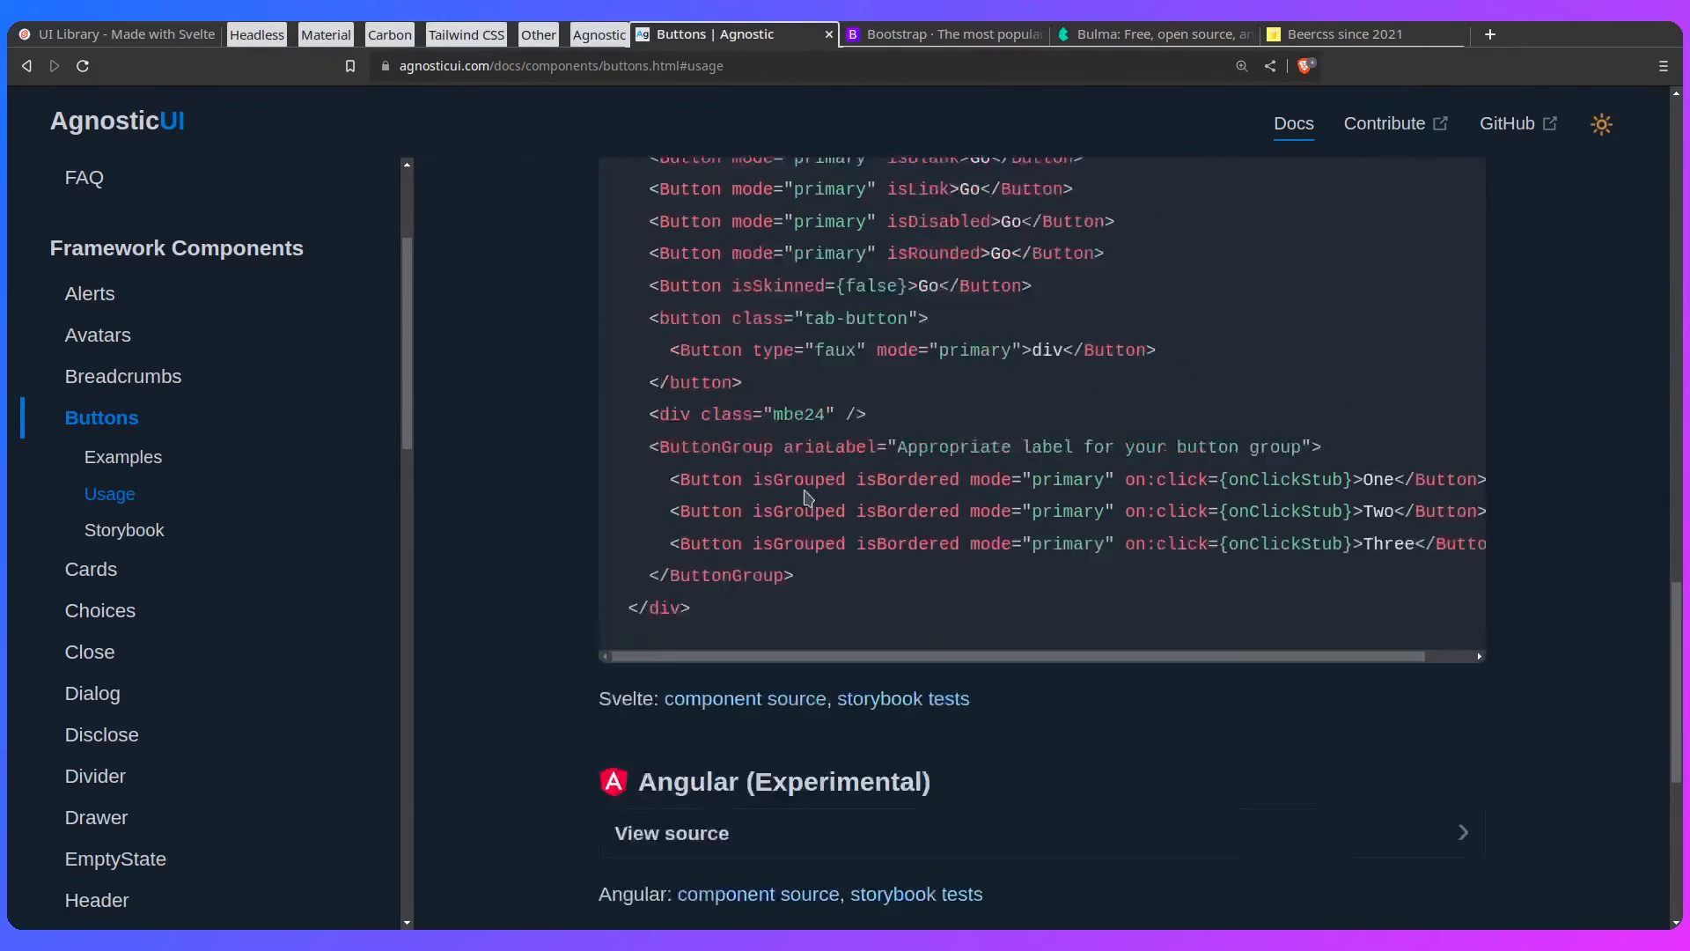
pyautogui.click(124, 456)
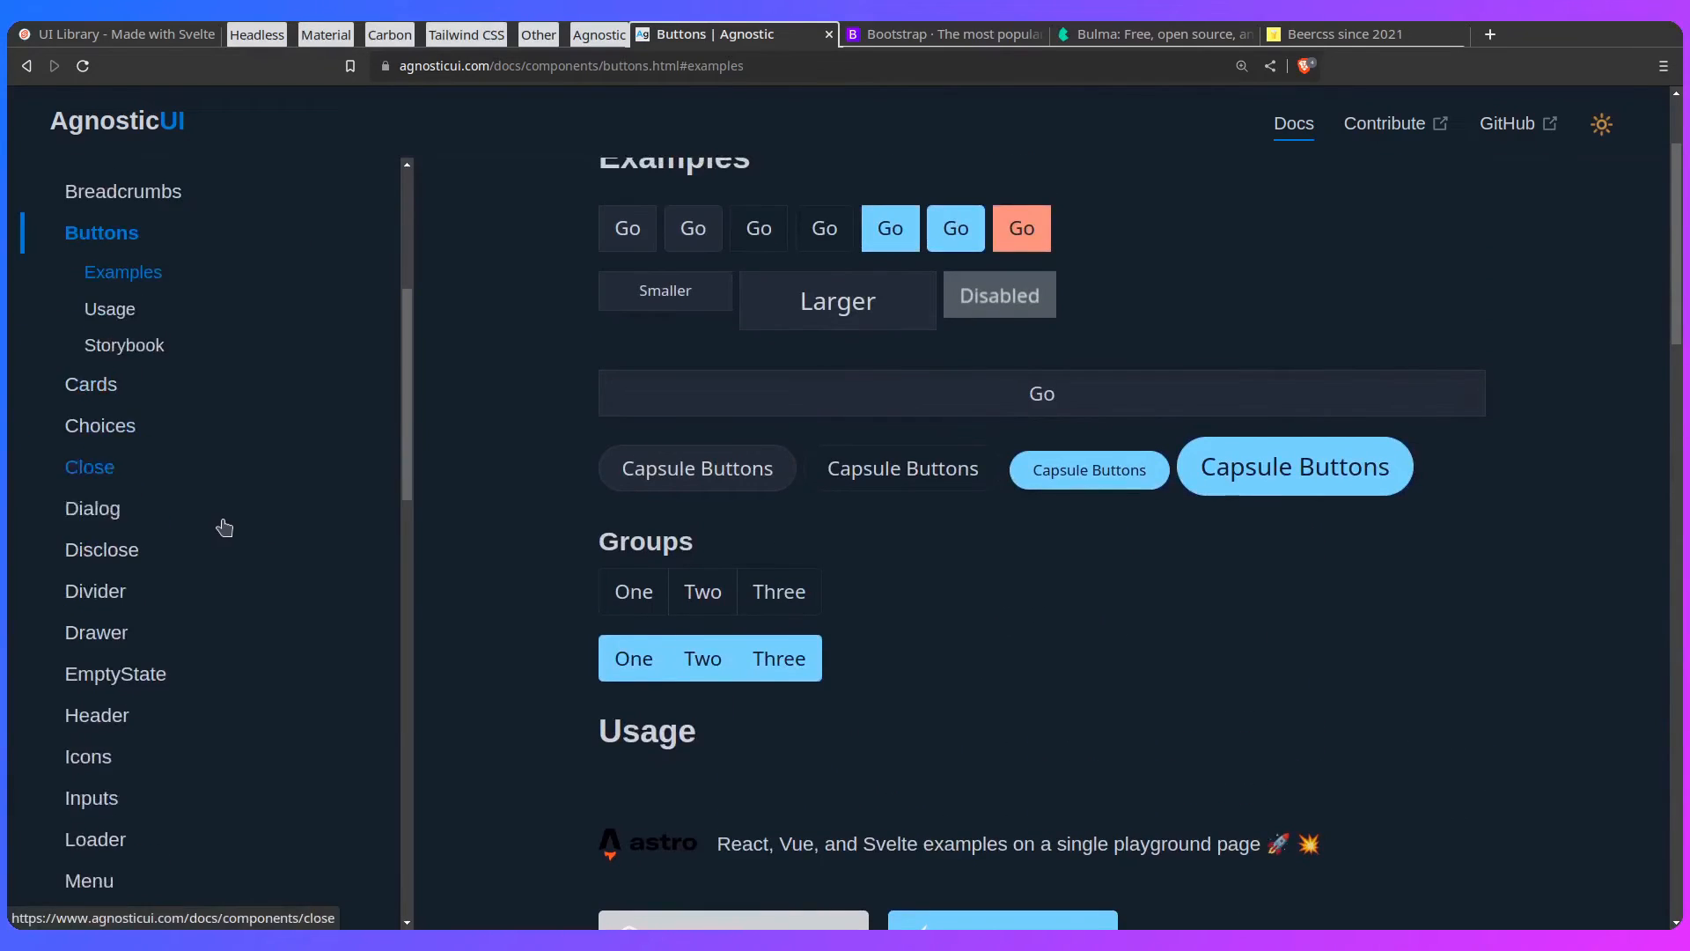
# Step: Visit AgnosticUI's Switch page, turn on the small and large switch demos and view its Usage section
pyautogui.click(93, 572)
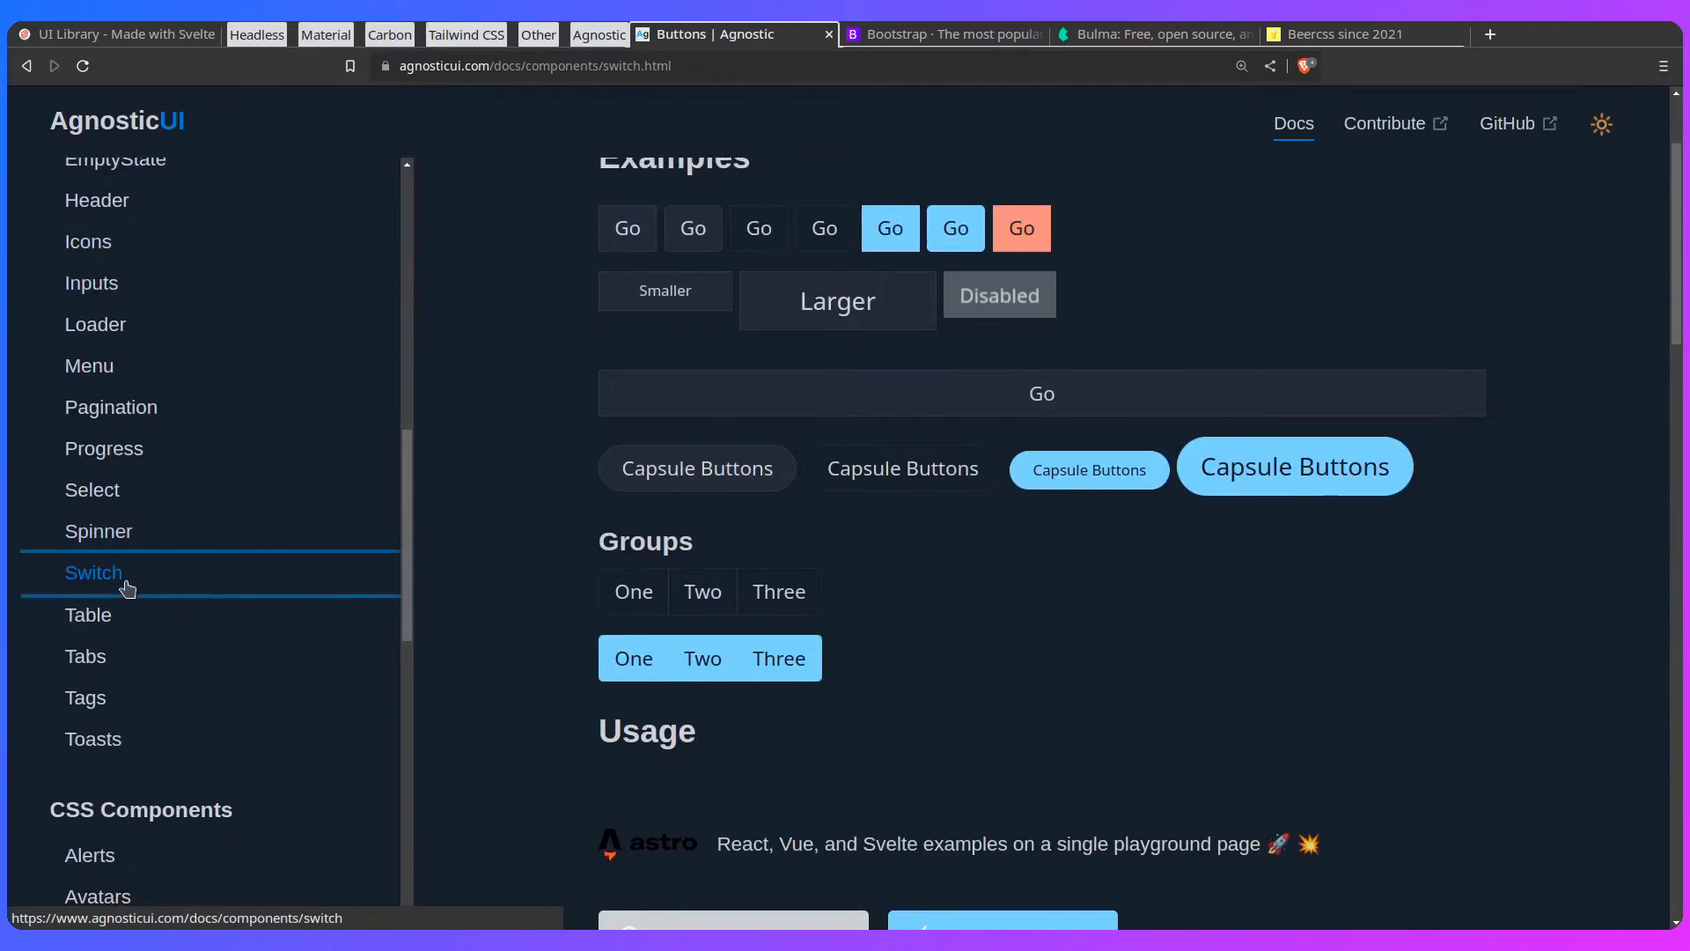
pyautogui.click(94, 573)
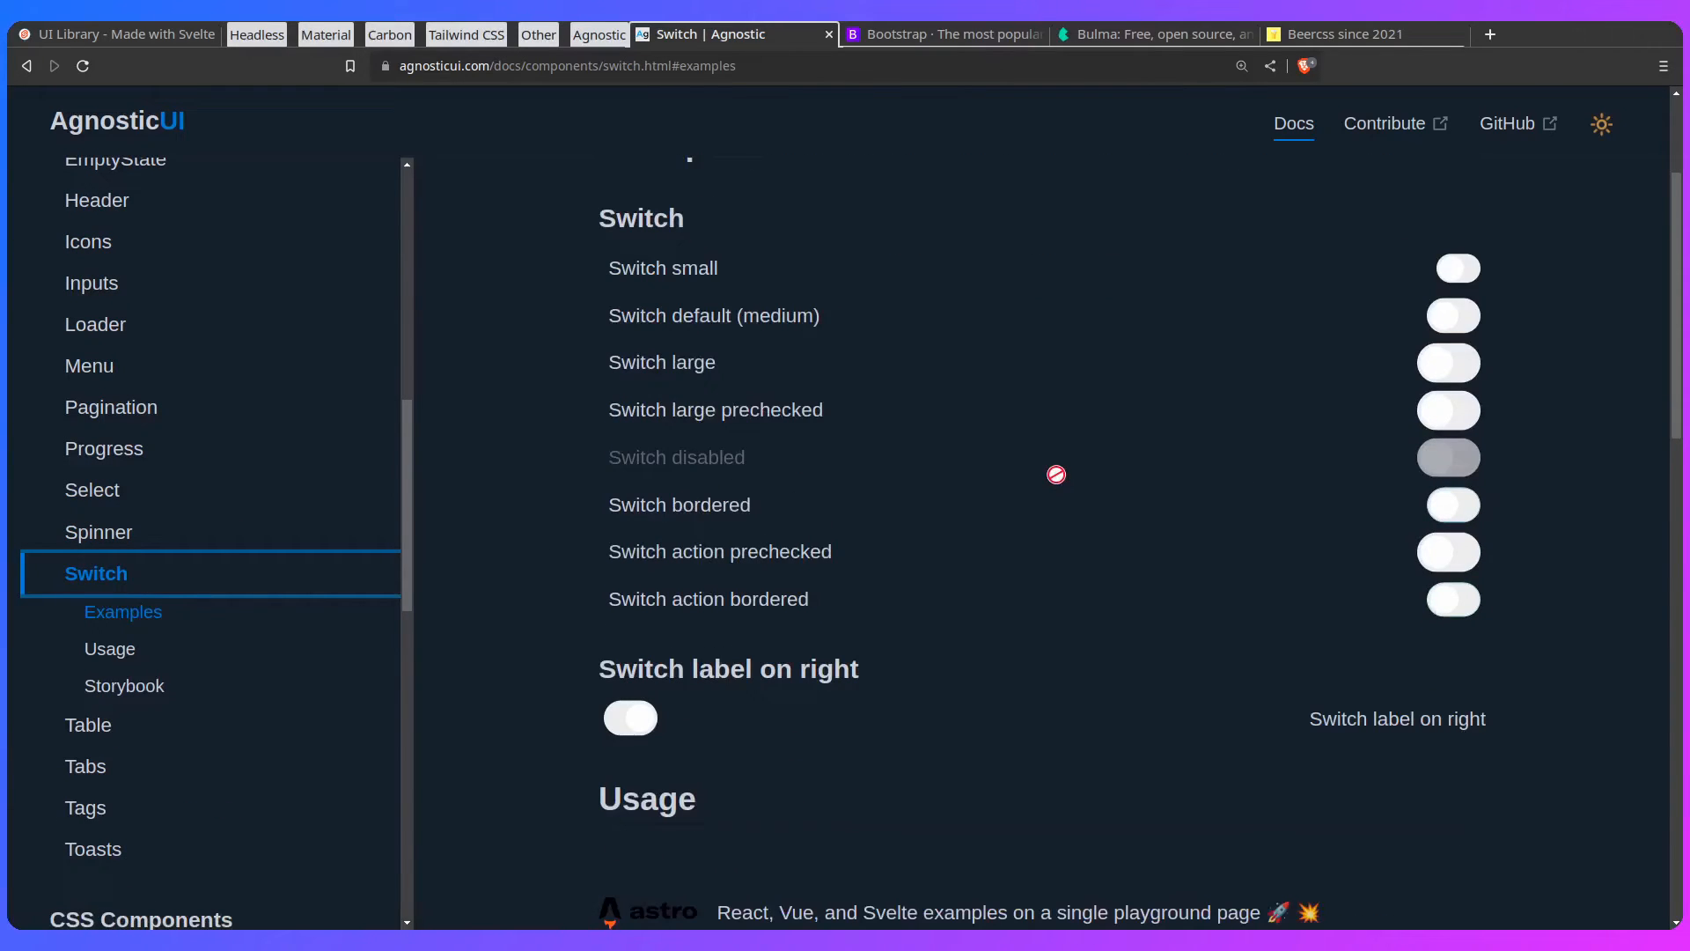
pyautogui.click(1456, 267)
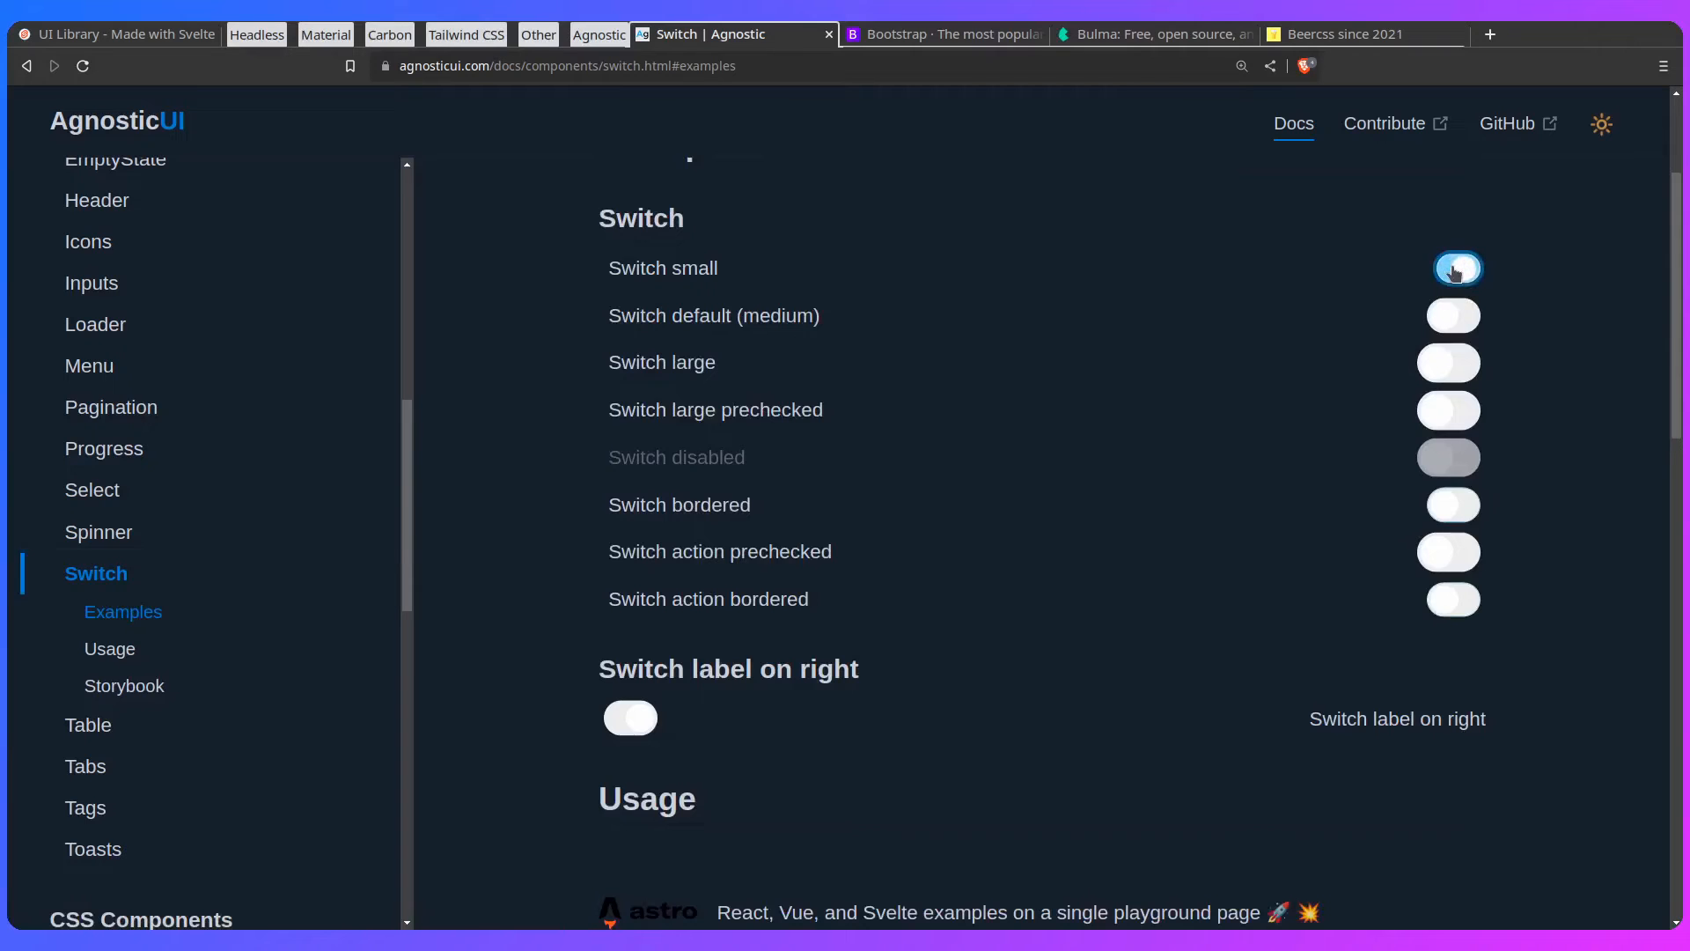
pyautogui.click(1447, 361)
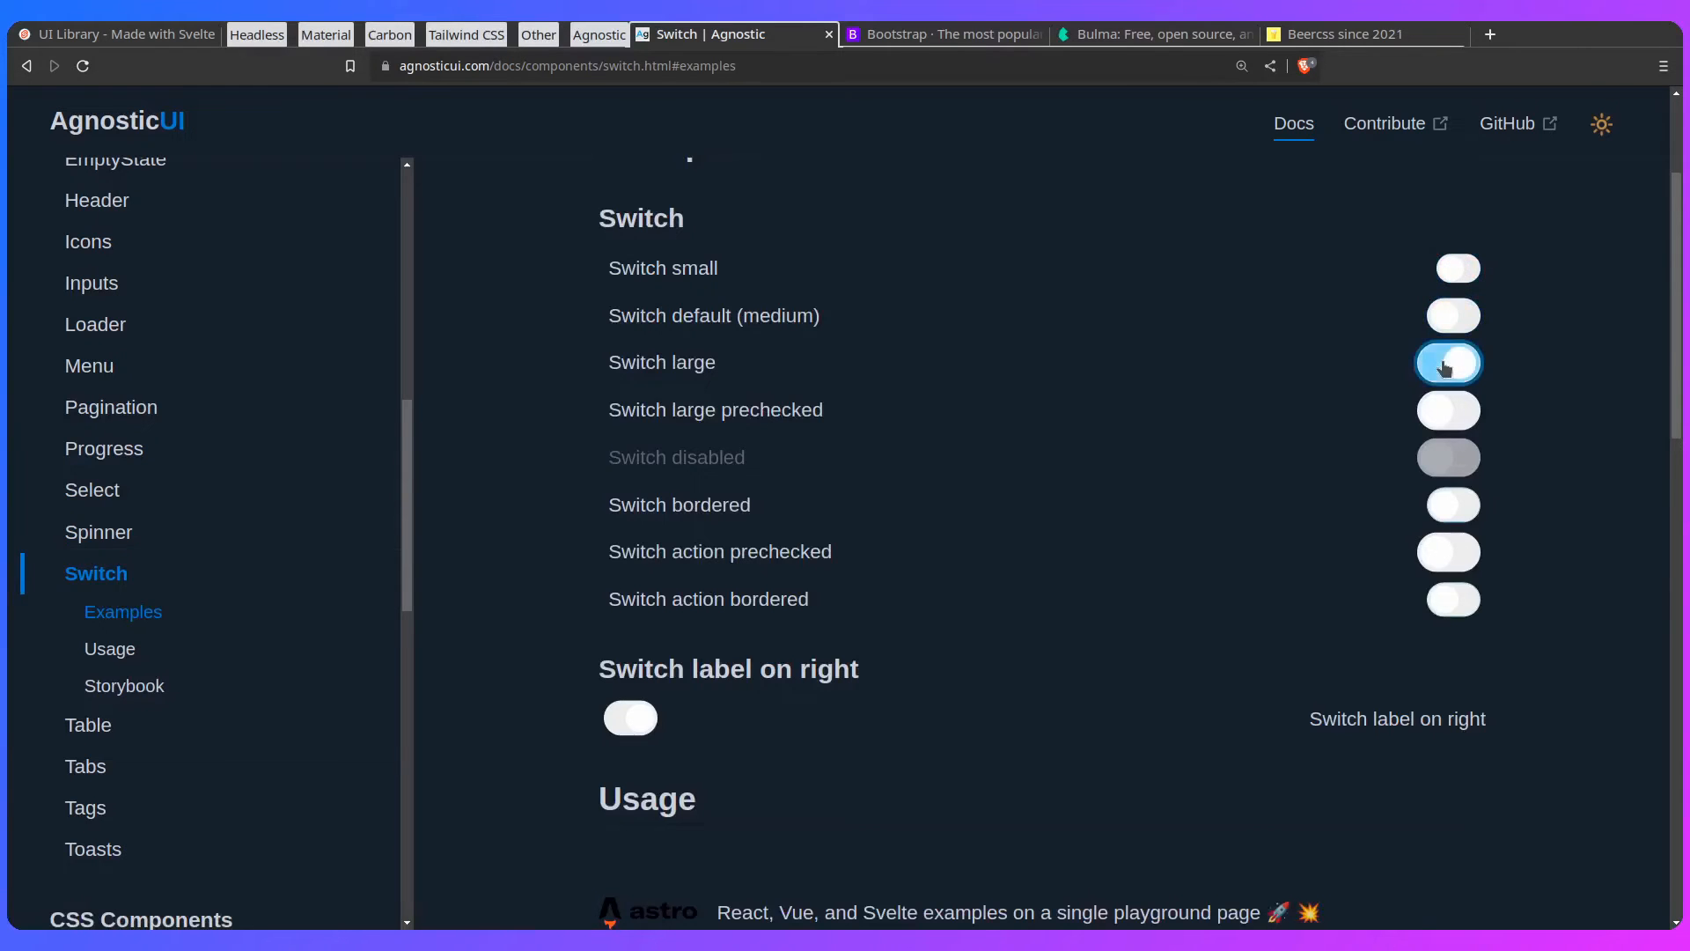
pyautogui.click(109, 648)
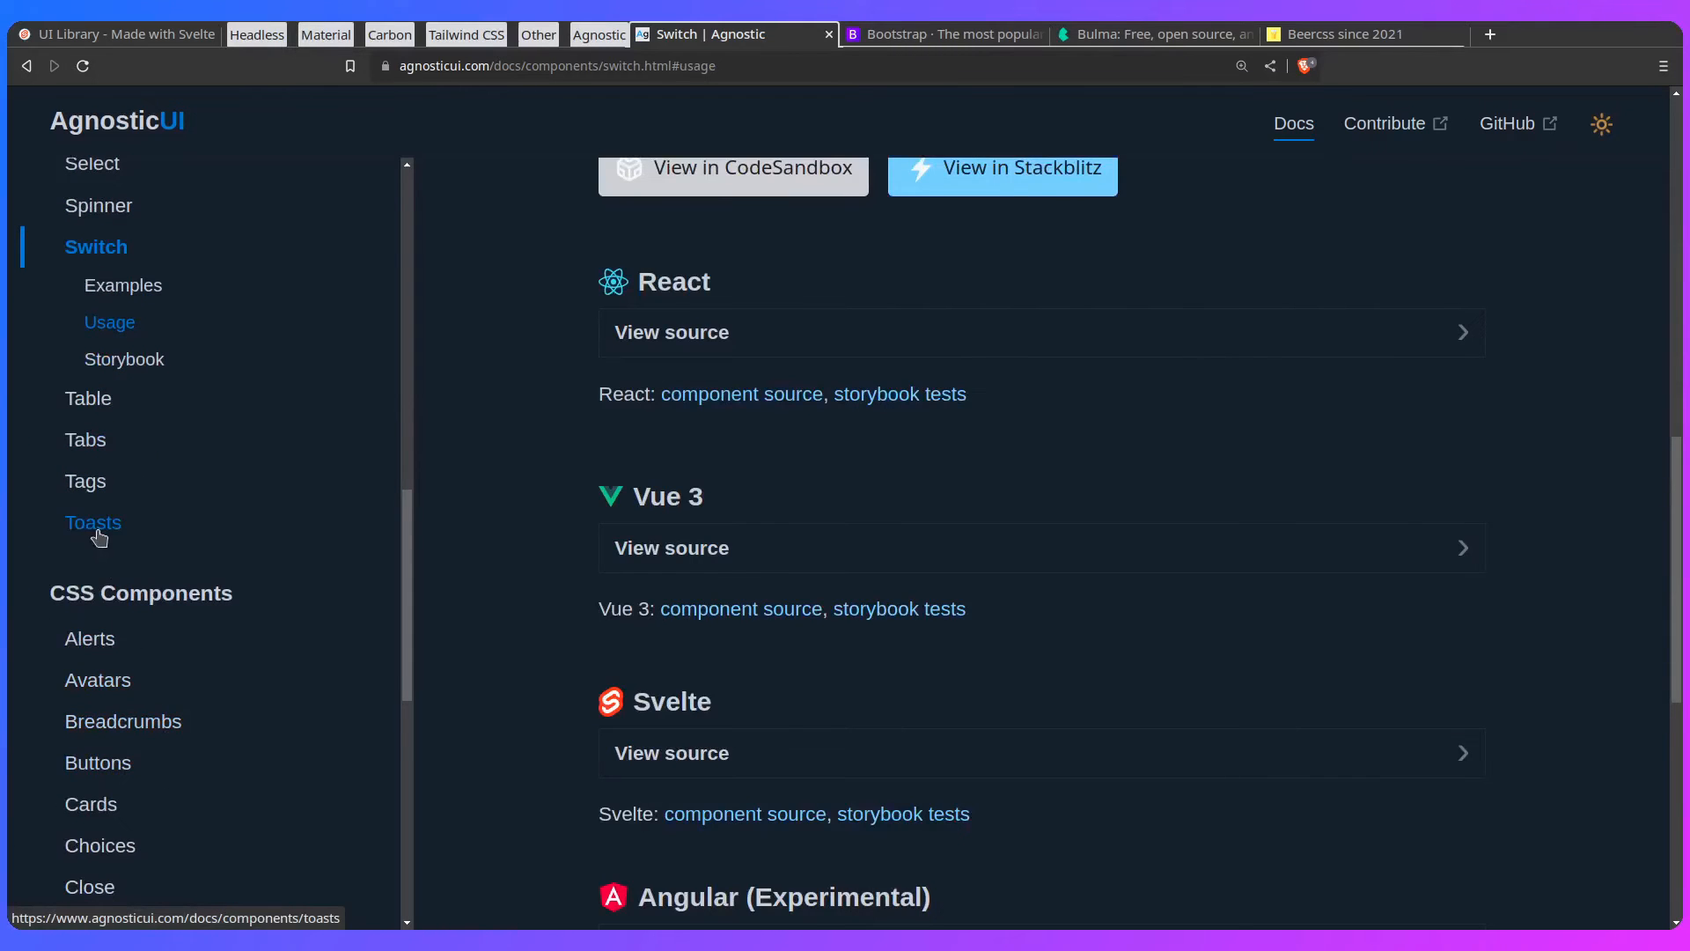
# Step: Move on to the Toast component page and scroll through its examples
pyautogui.click(94, 523)
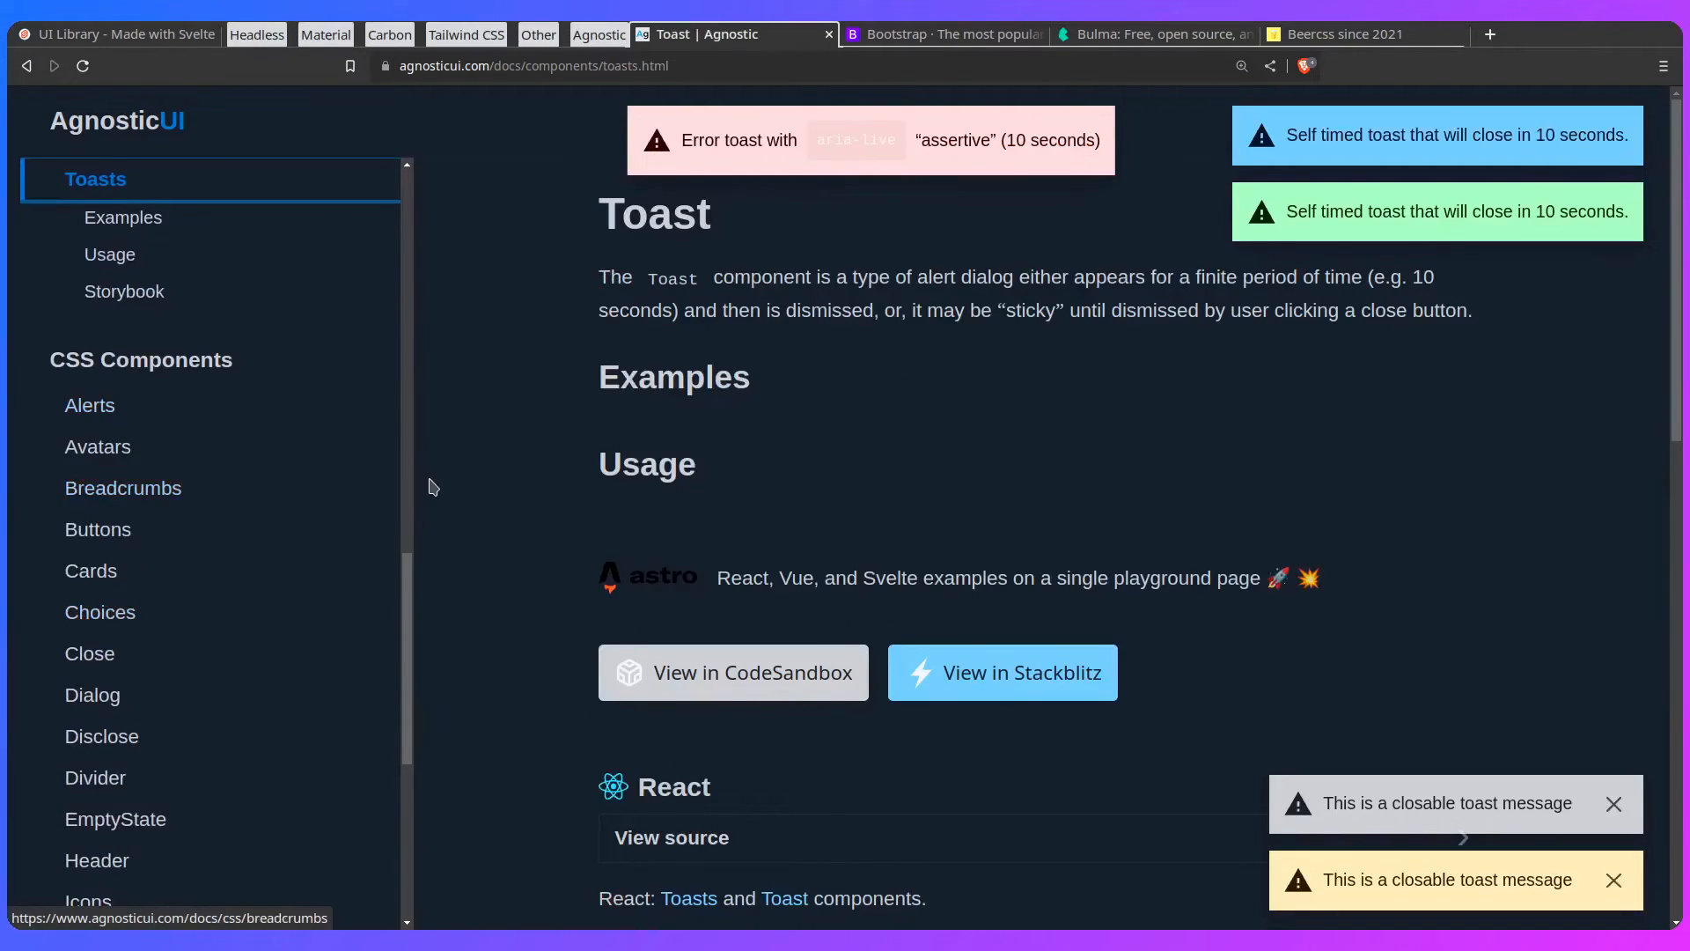
pyautogui.moveTo(1014, 250)
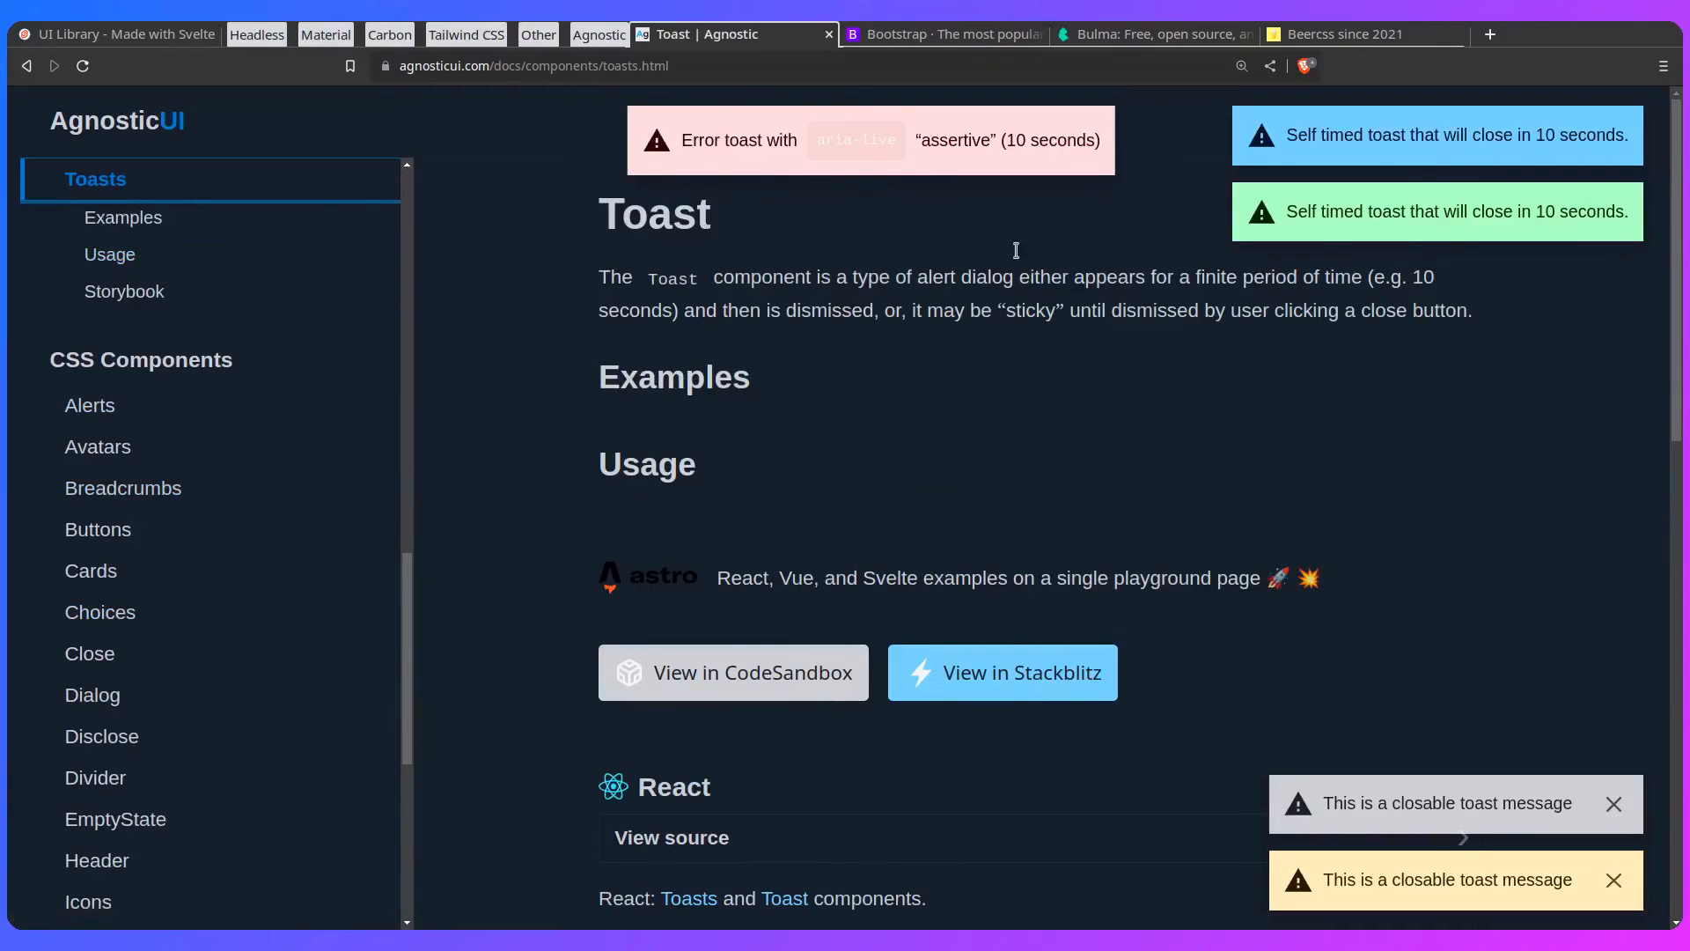
pyautogui.scroll(-3)
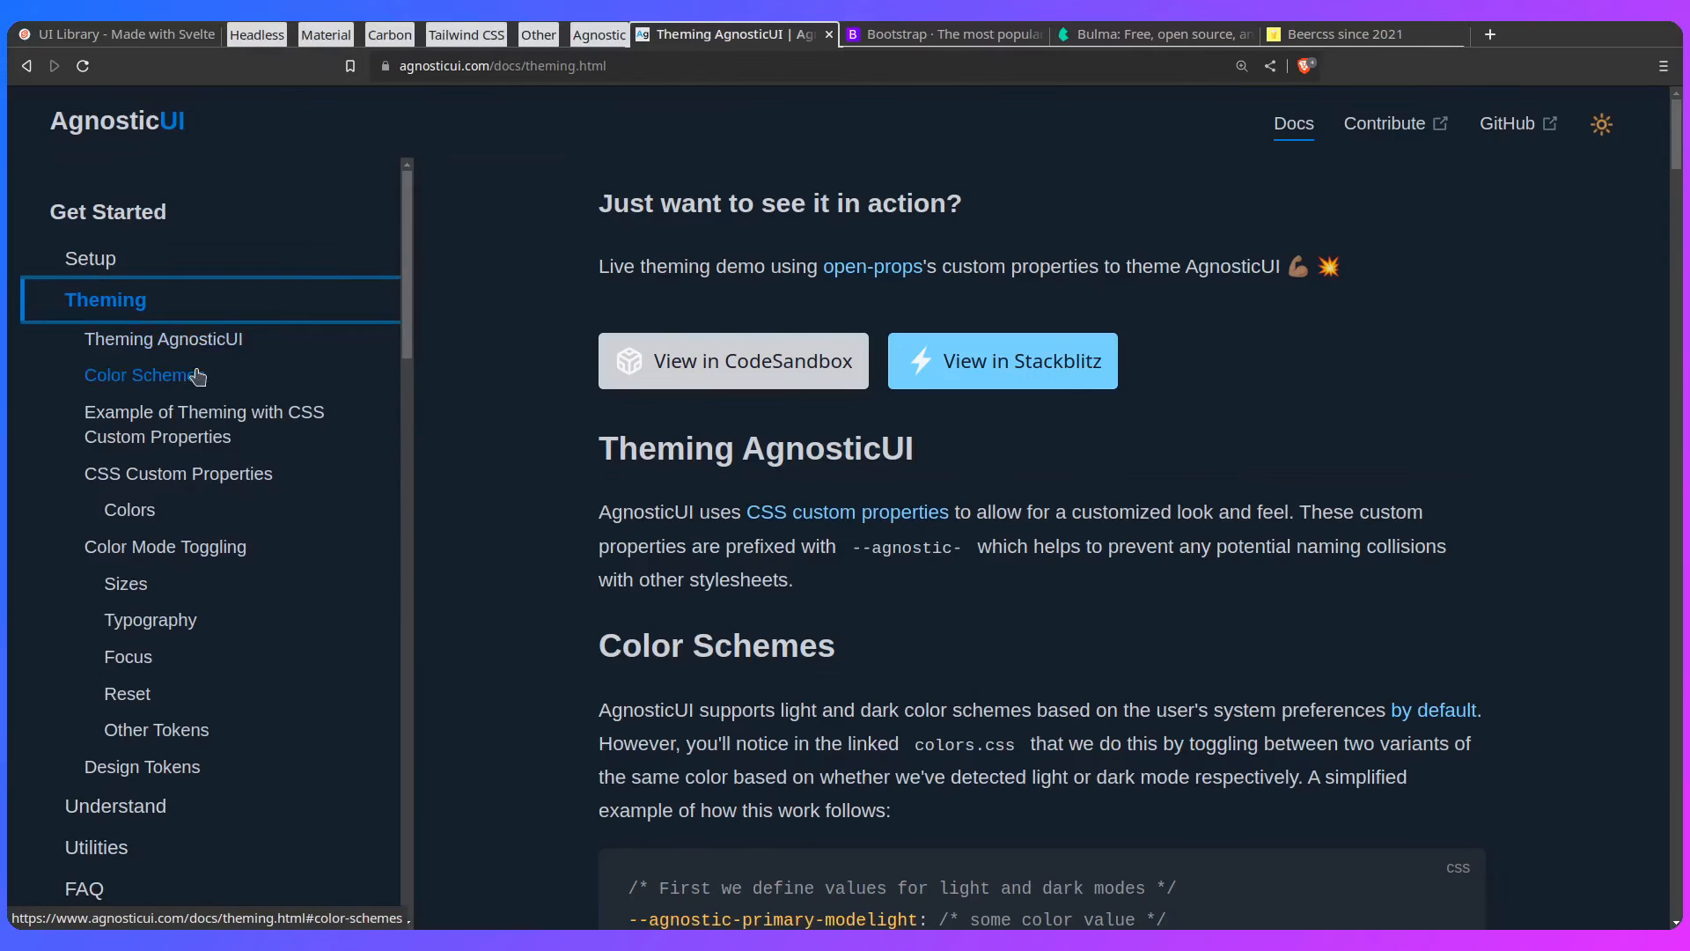
pyautogui.moveTo(488, 391)
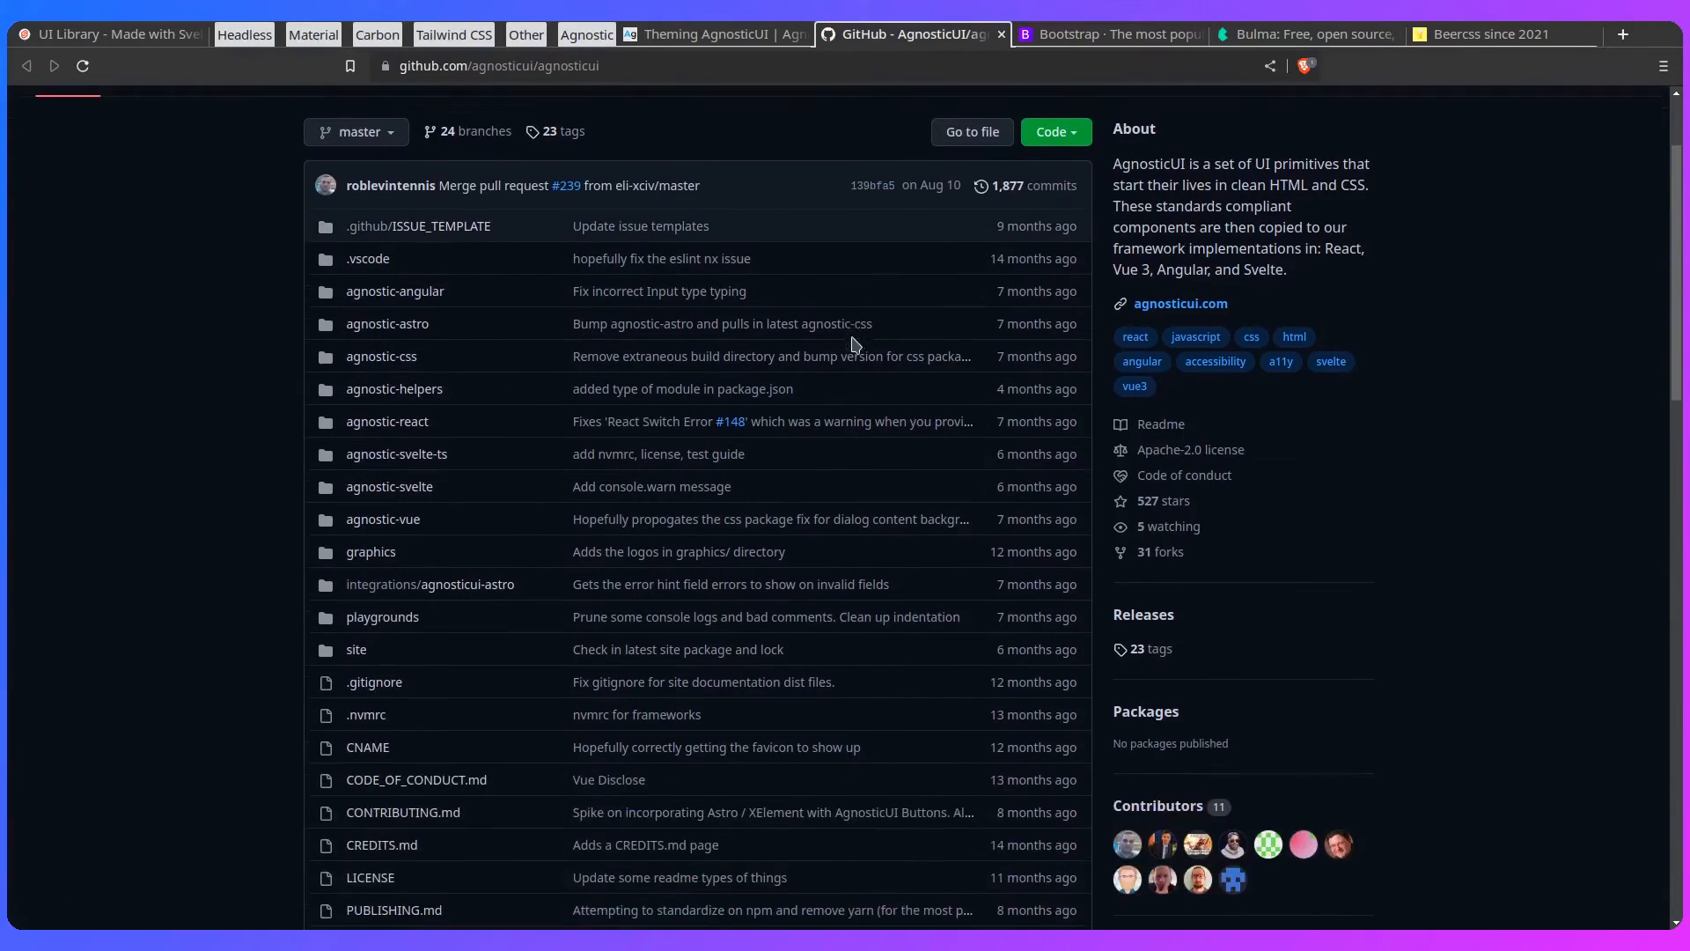
pyautogui.scroll(-3)
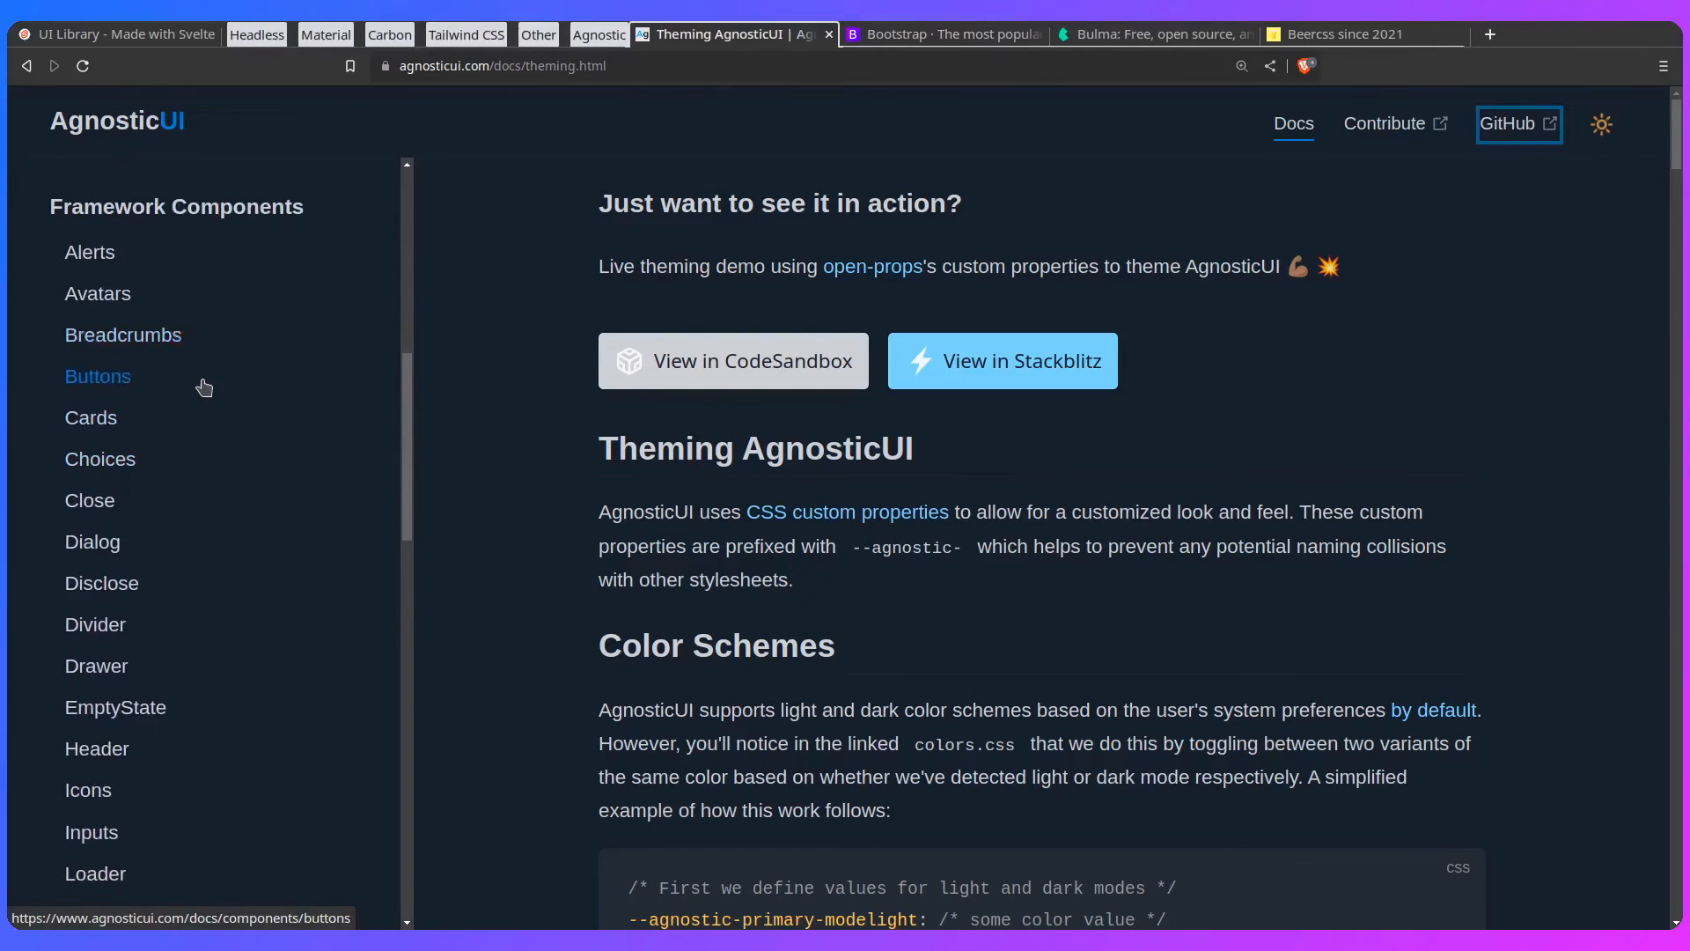
# Step: Read AgnosticUI's Dialog usage, scrolling through the Svelte dialog-root markup and script code
pyautogui.click(91, 541)
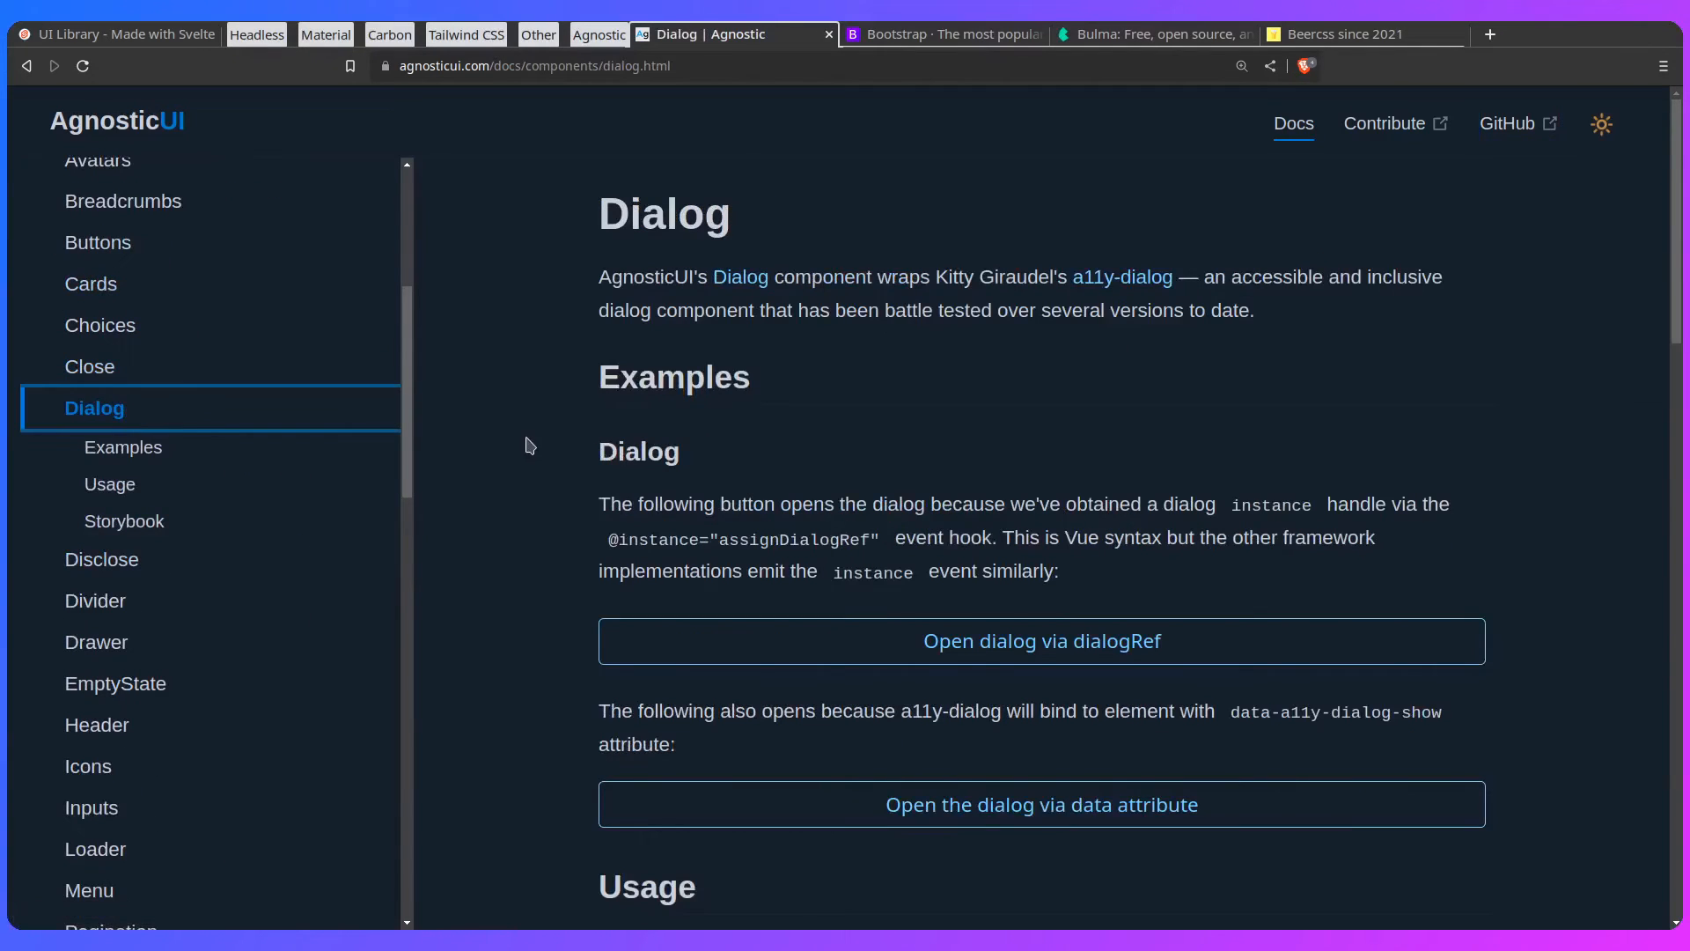
pyautogui.click(109, 485)
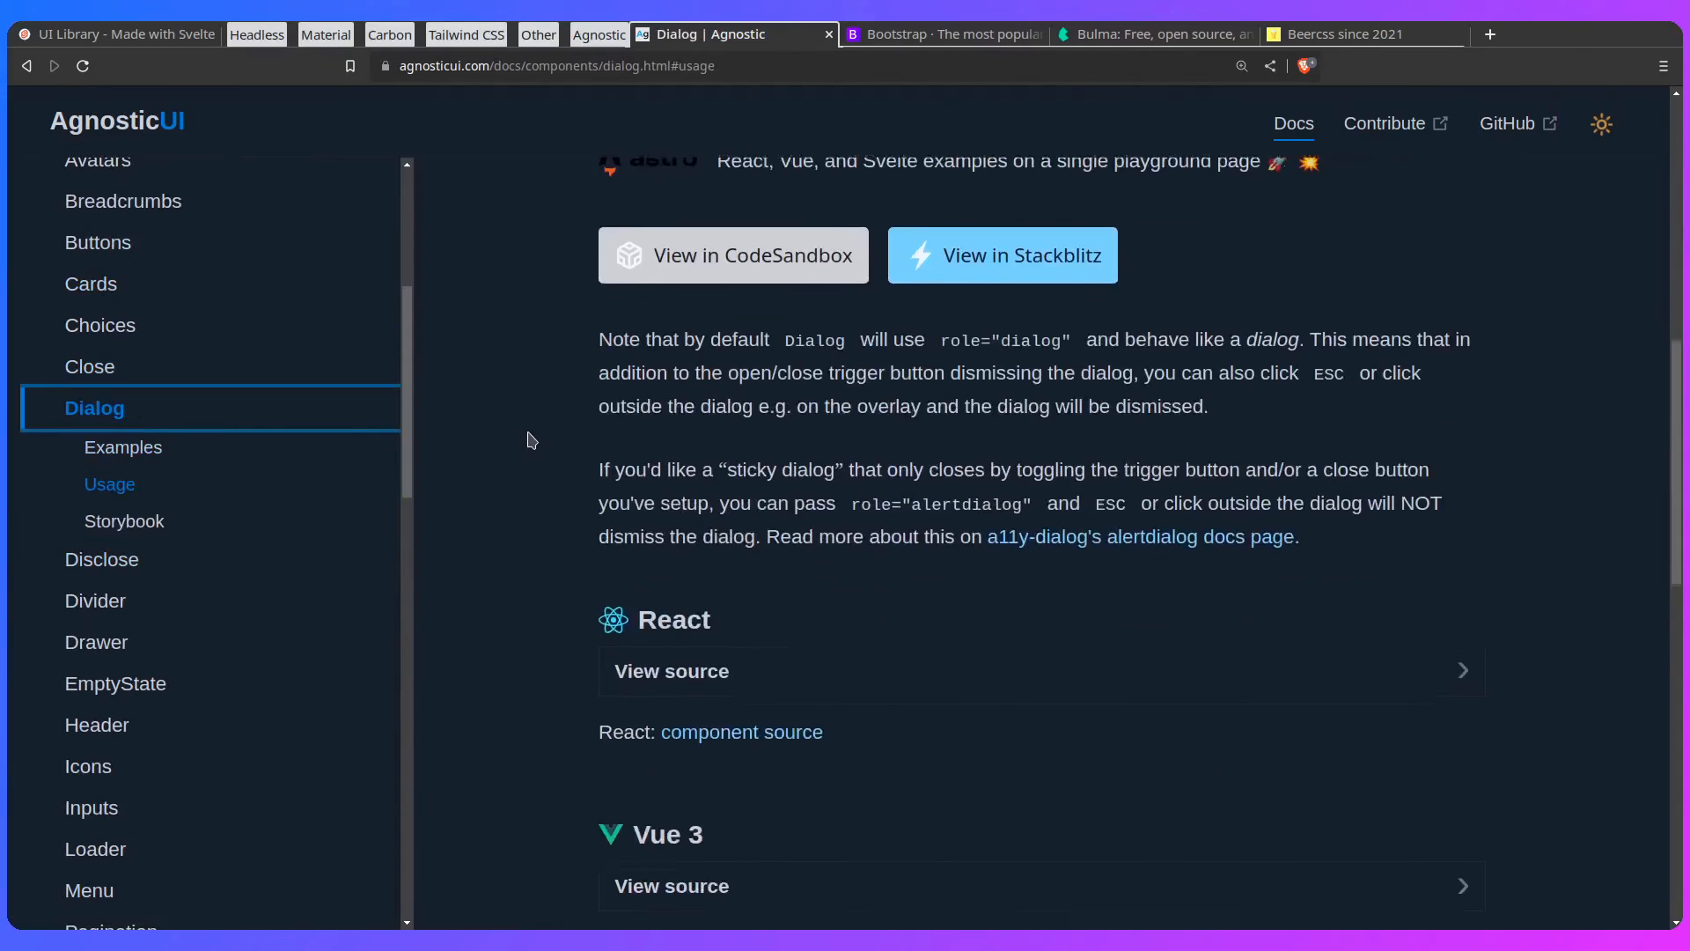
pyautogui.scroll(-3)
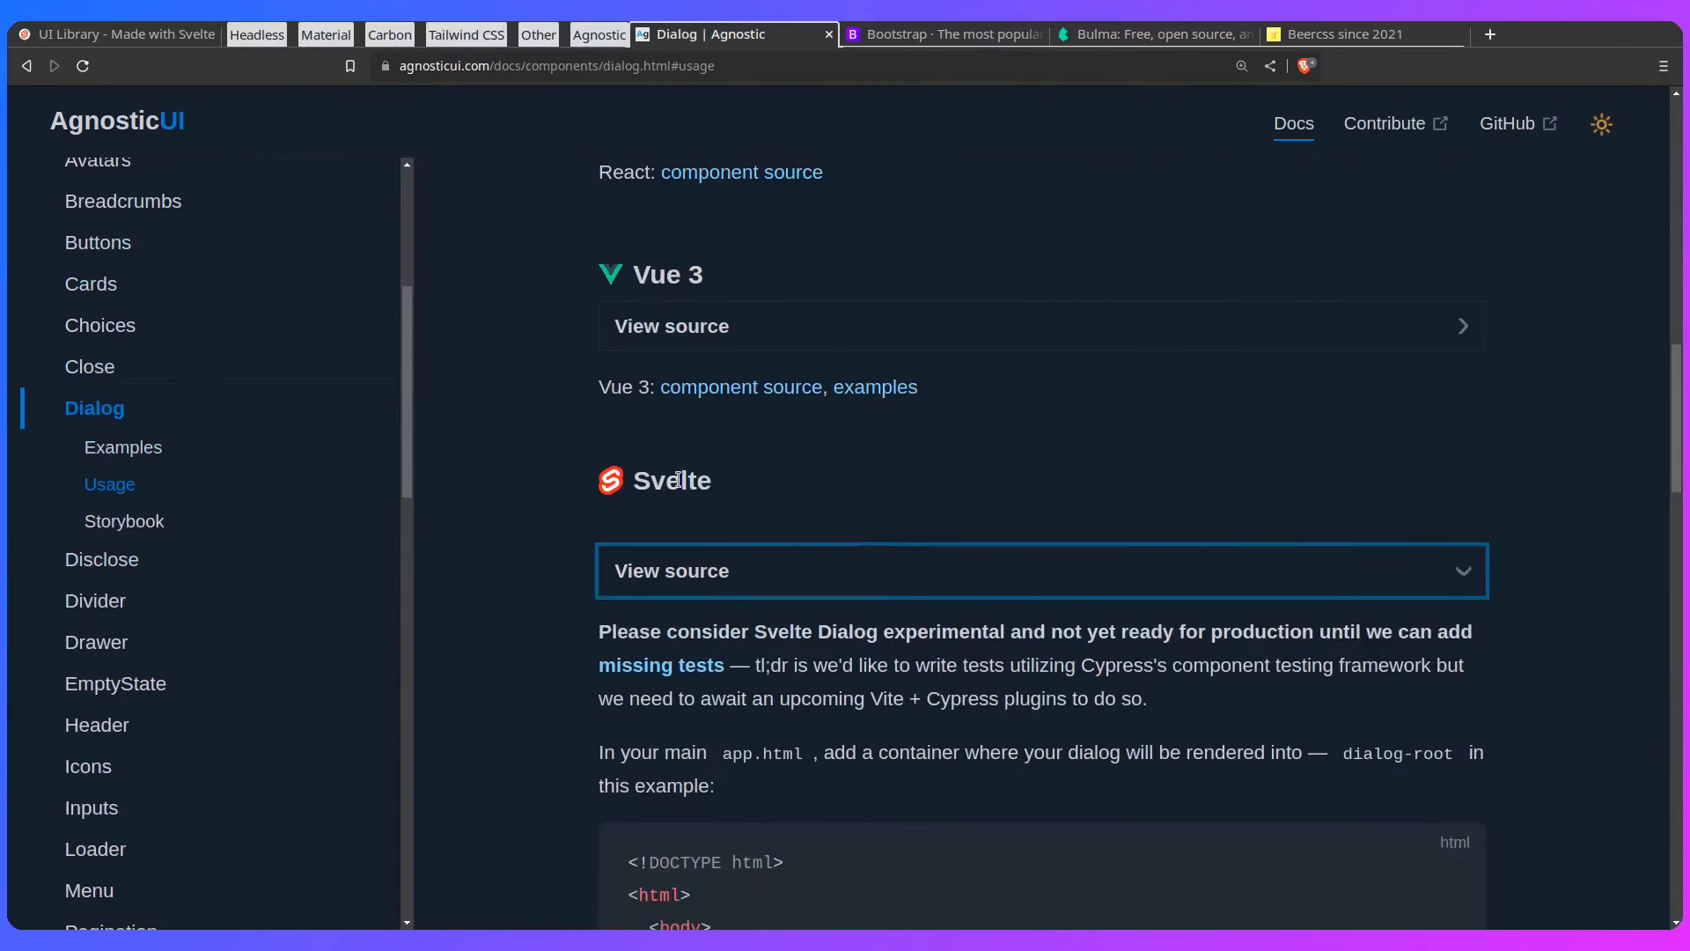
pyautogui.scroll(-3)
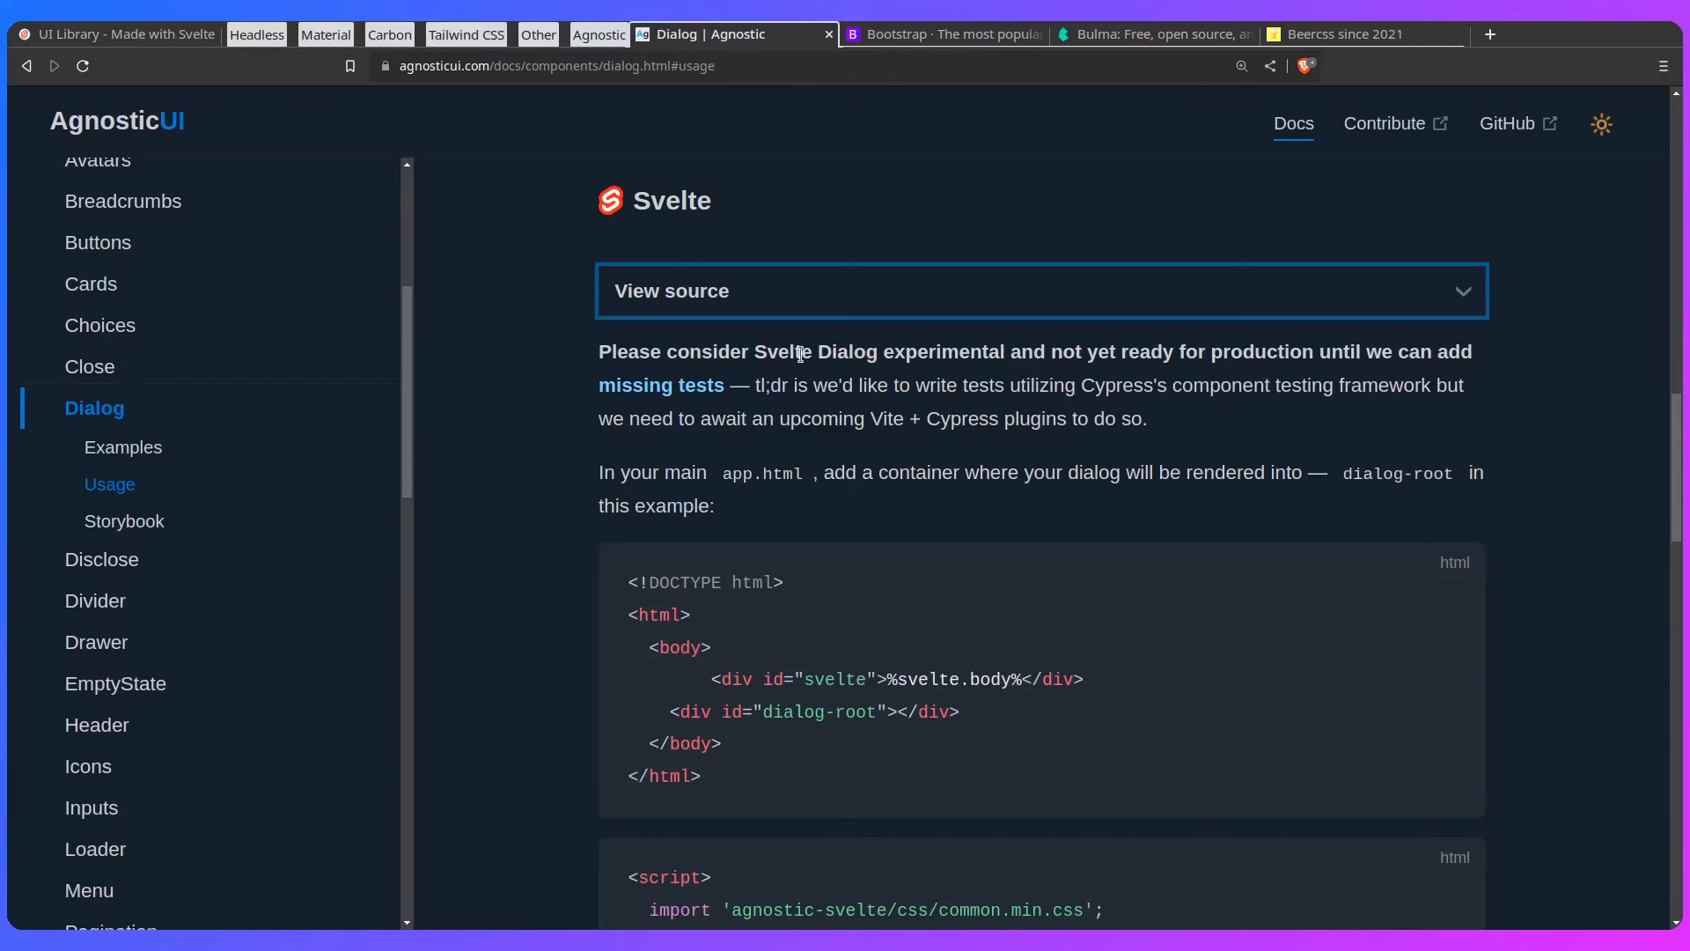
pyautogui.scroll(-3)
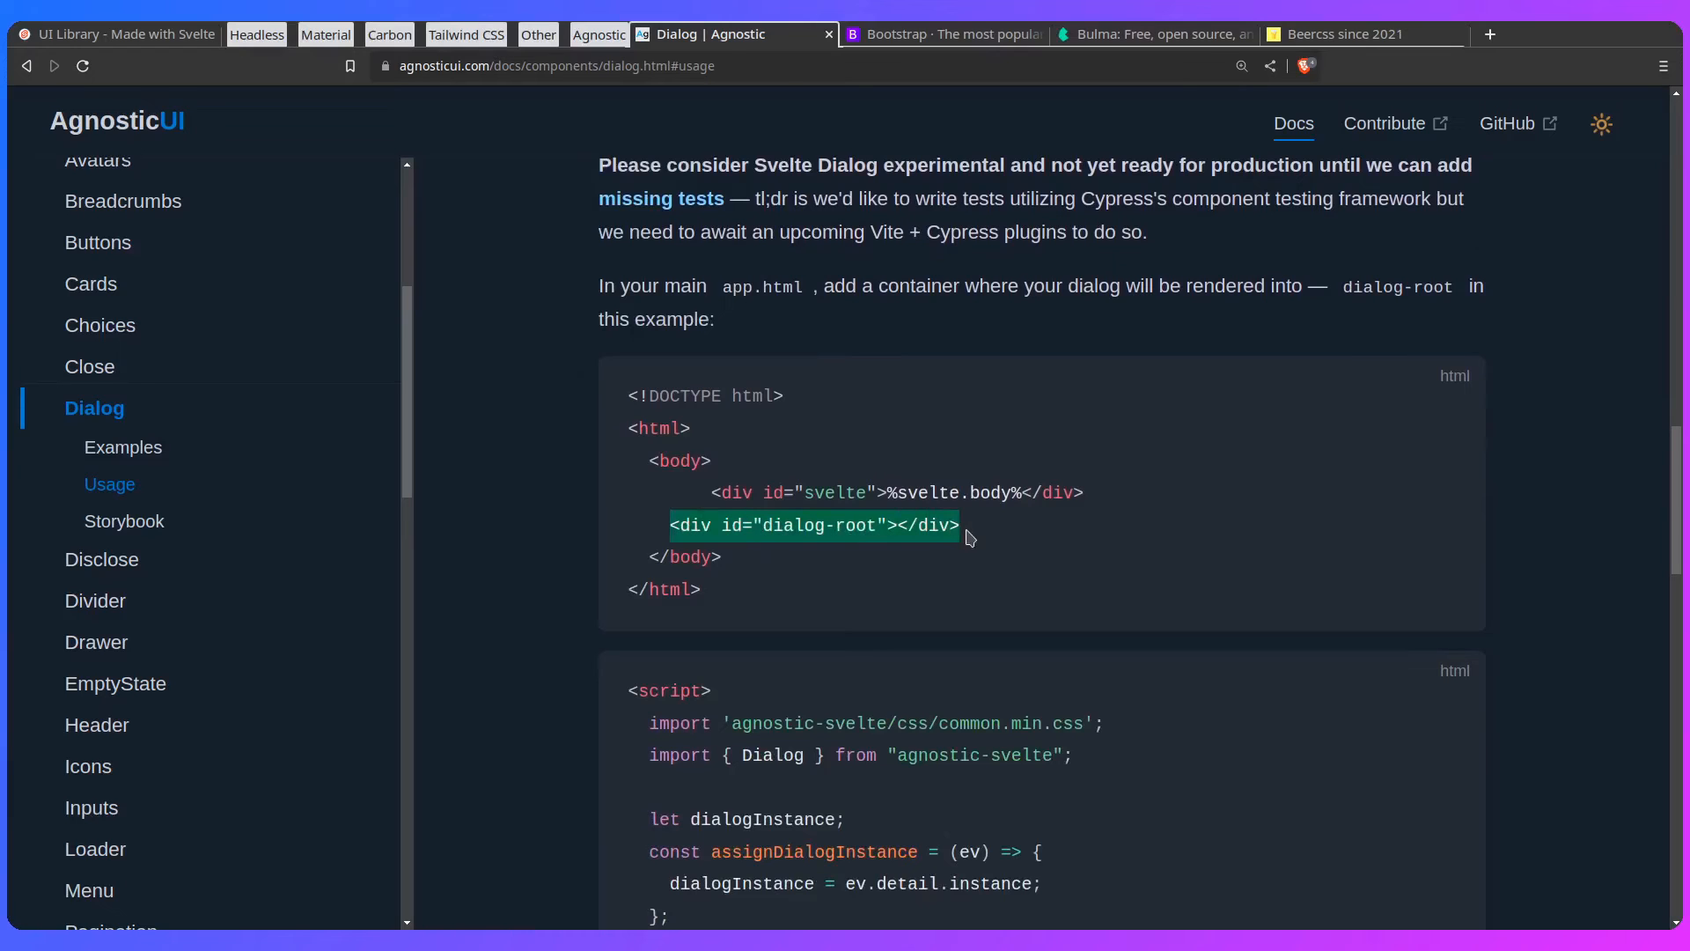
pyautogui.scroll(-3)
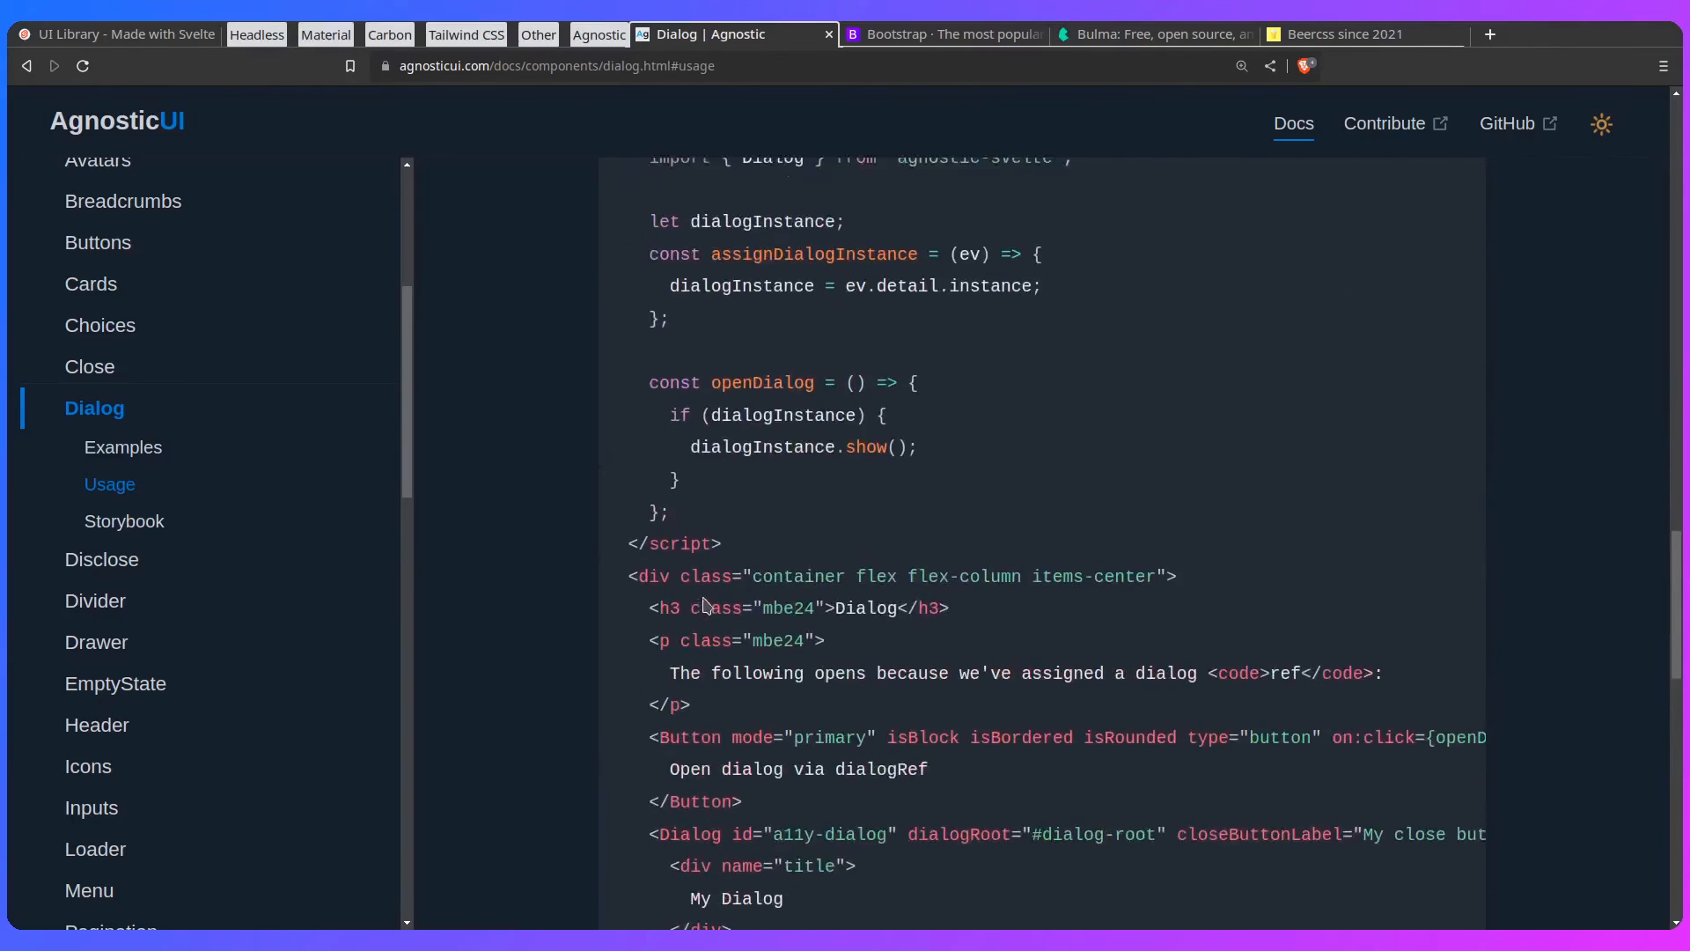
pyautogui.scroll(3)
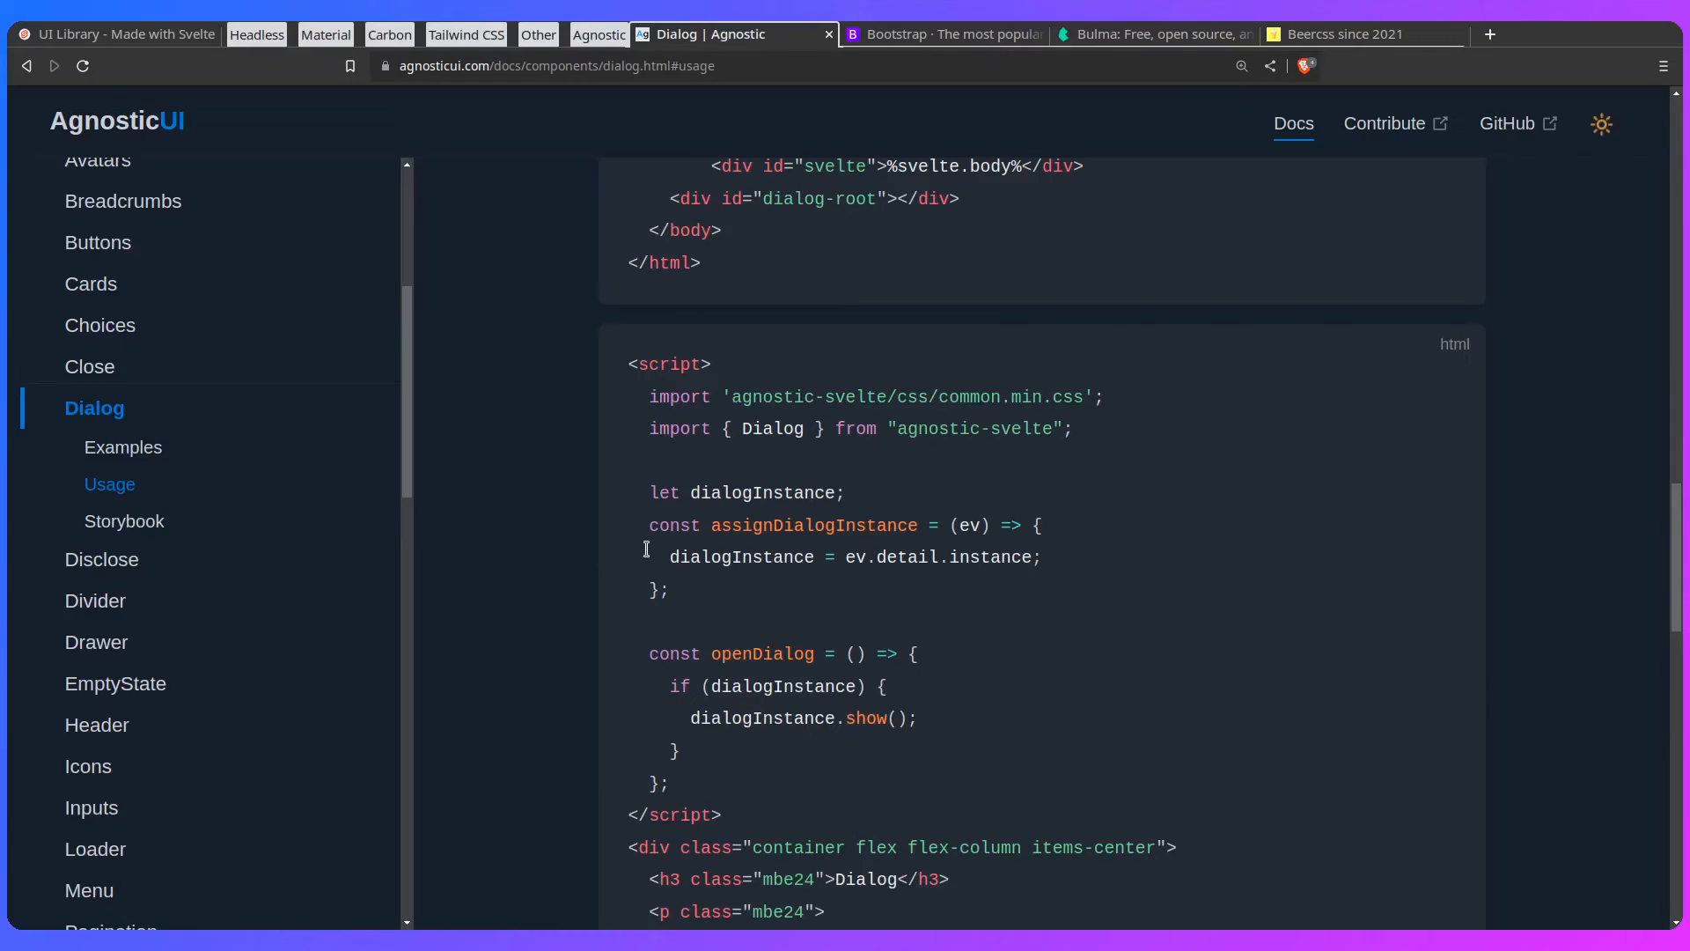
pyautogui.moveTo(716, 419)
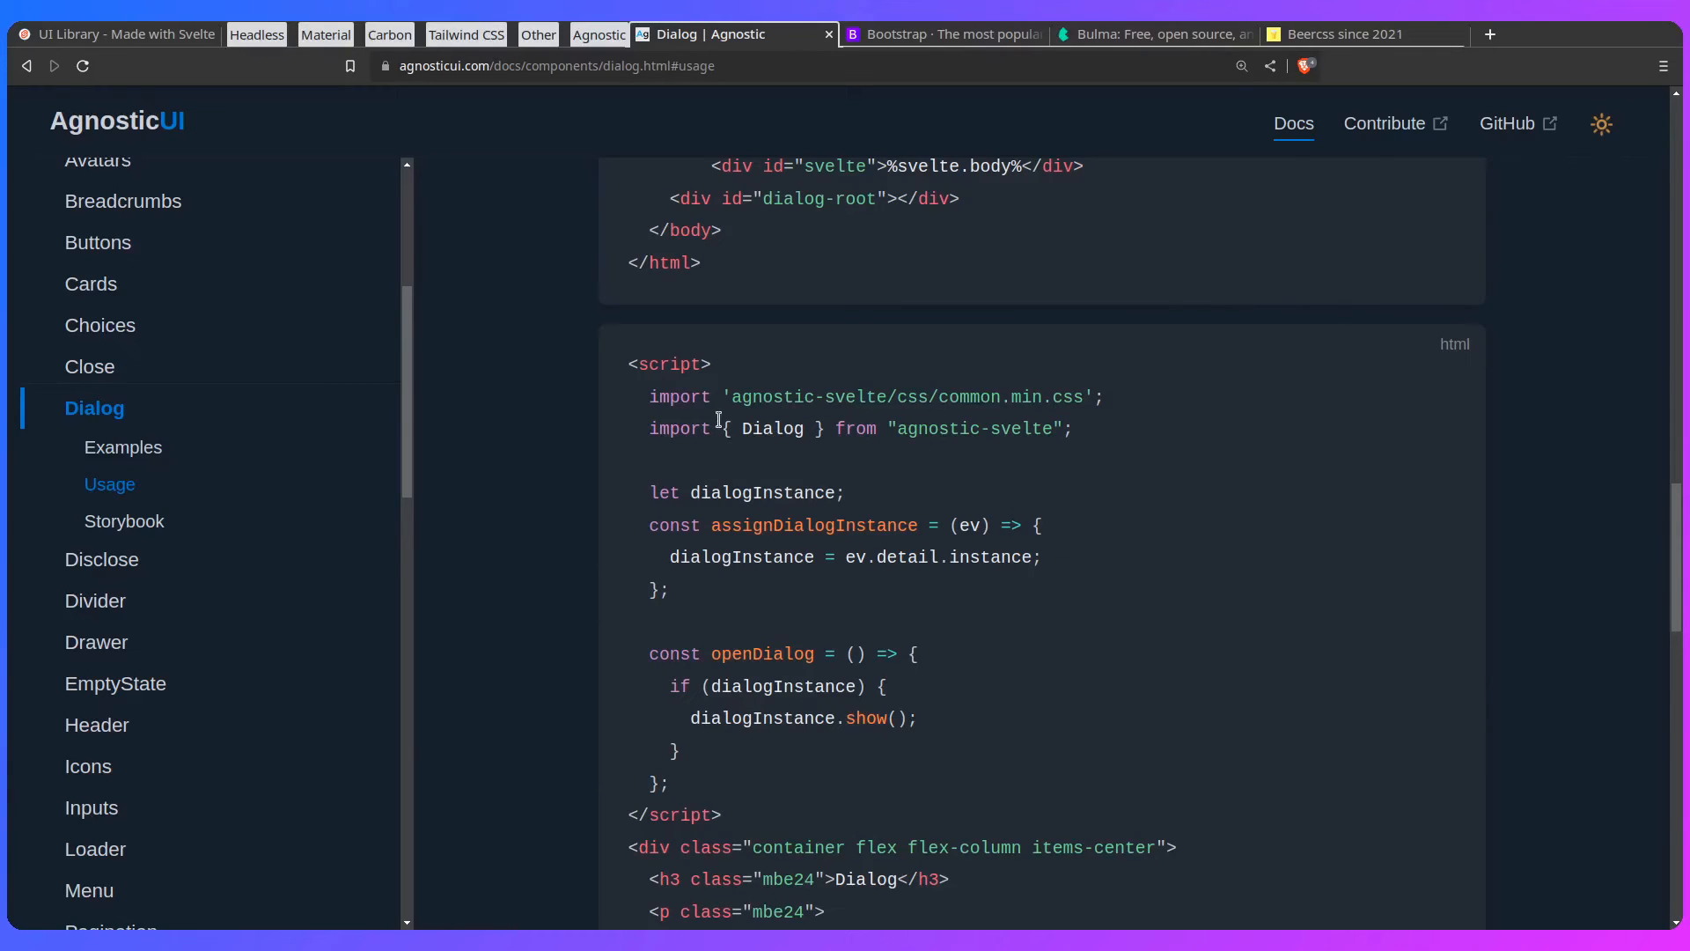
pyautogui.moveTo(920, 219)
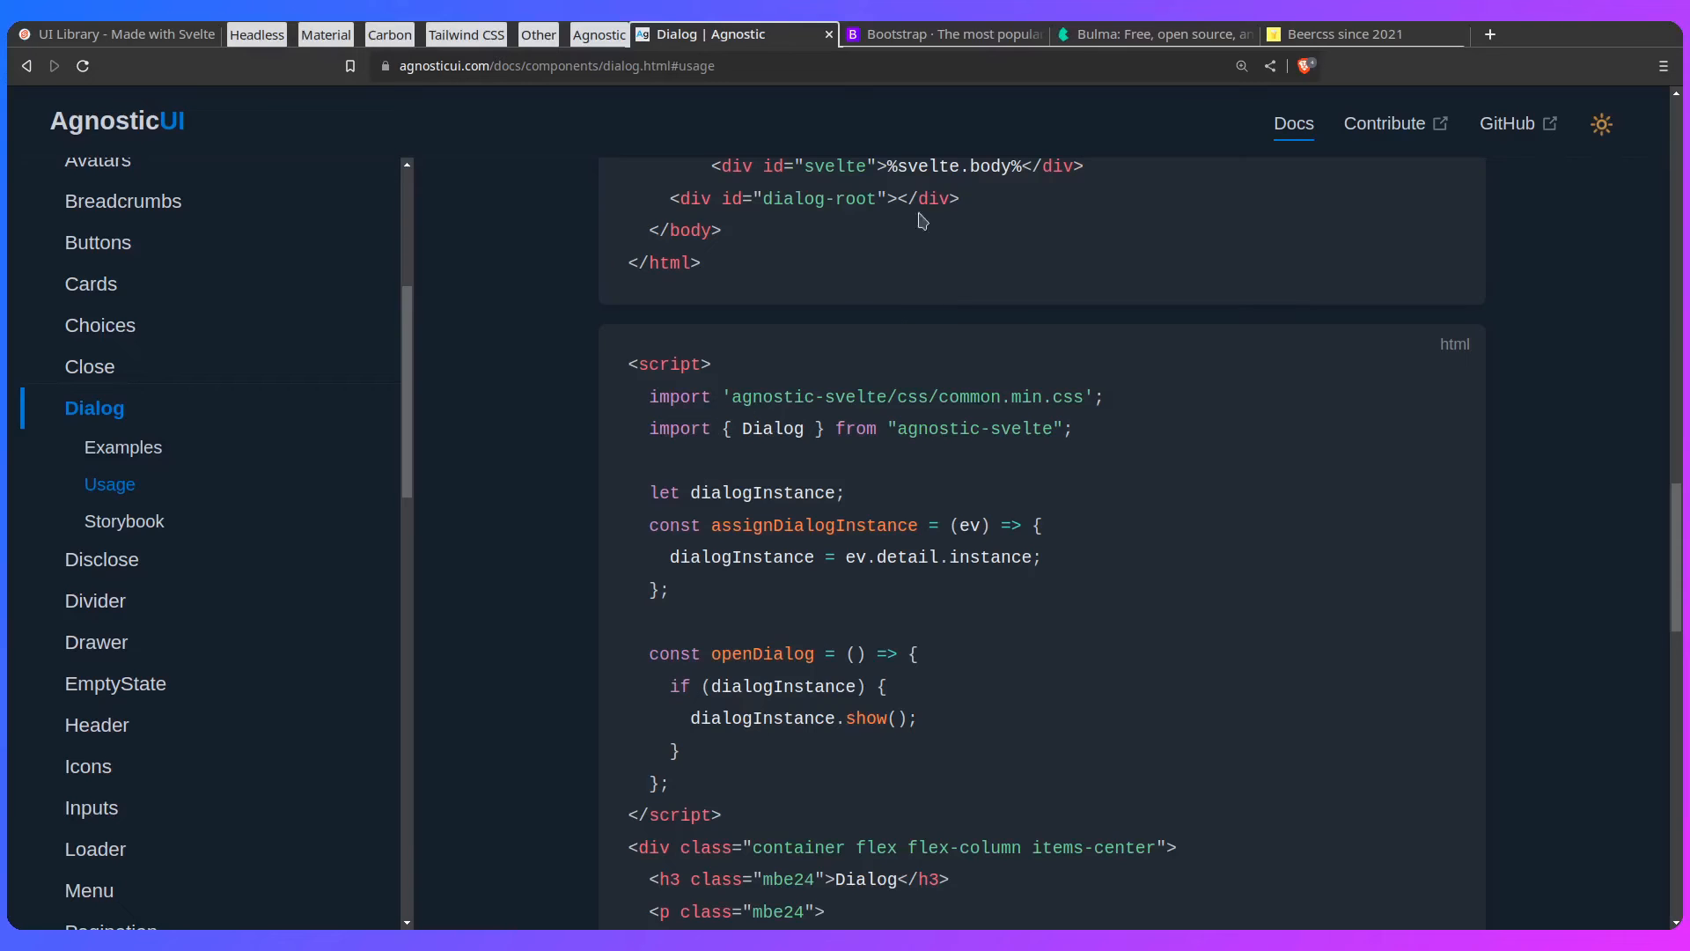
# Step: Go from the Bootstrap homepage to the v5.2 Get started docs and scroll the index down to Components
pyautogui.click(944, 33)
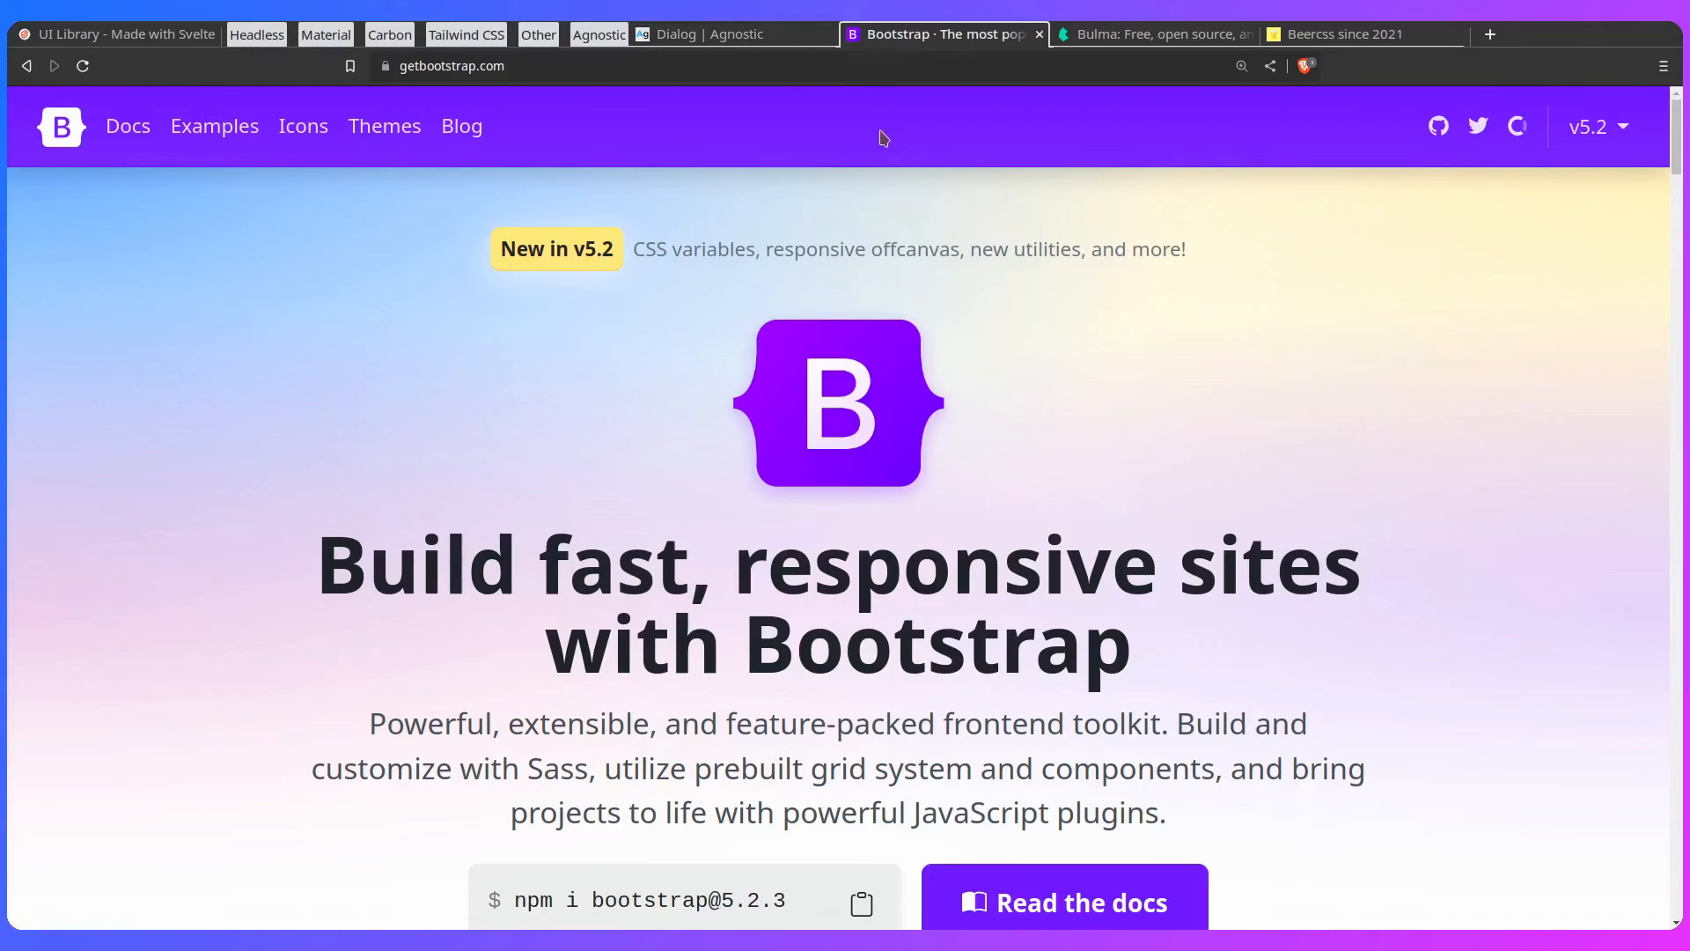
pyautogui.moveTo(709, 459)
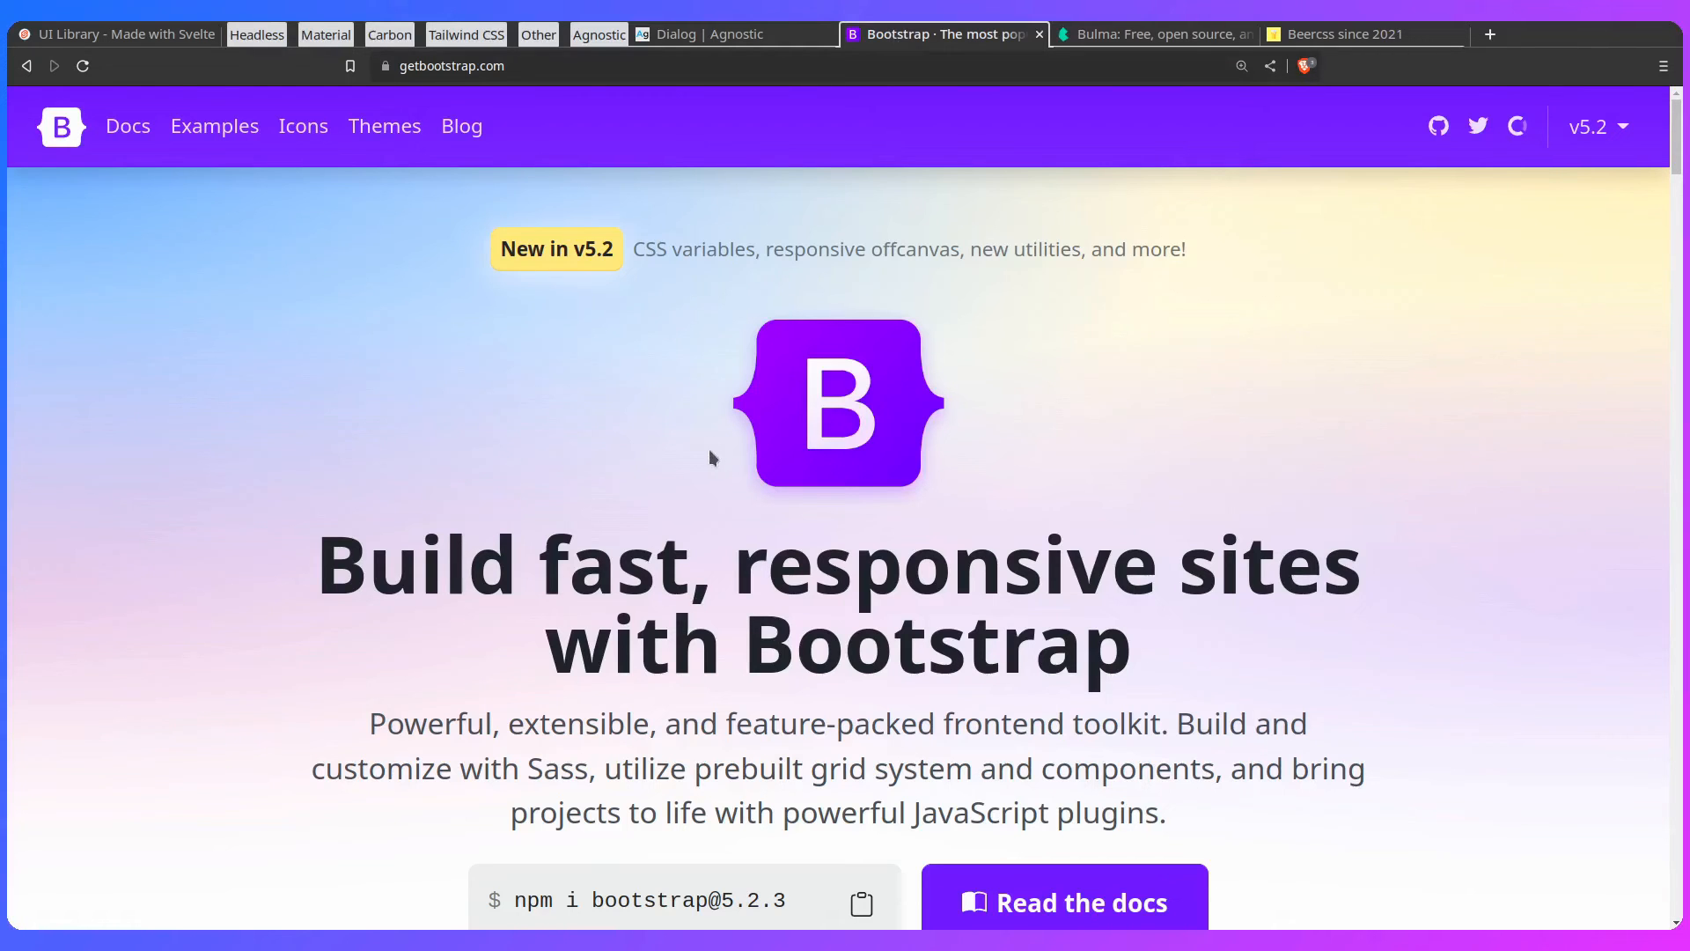
pyautogui.scroll(-3)
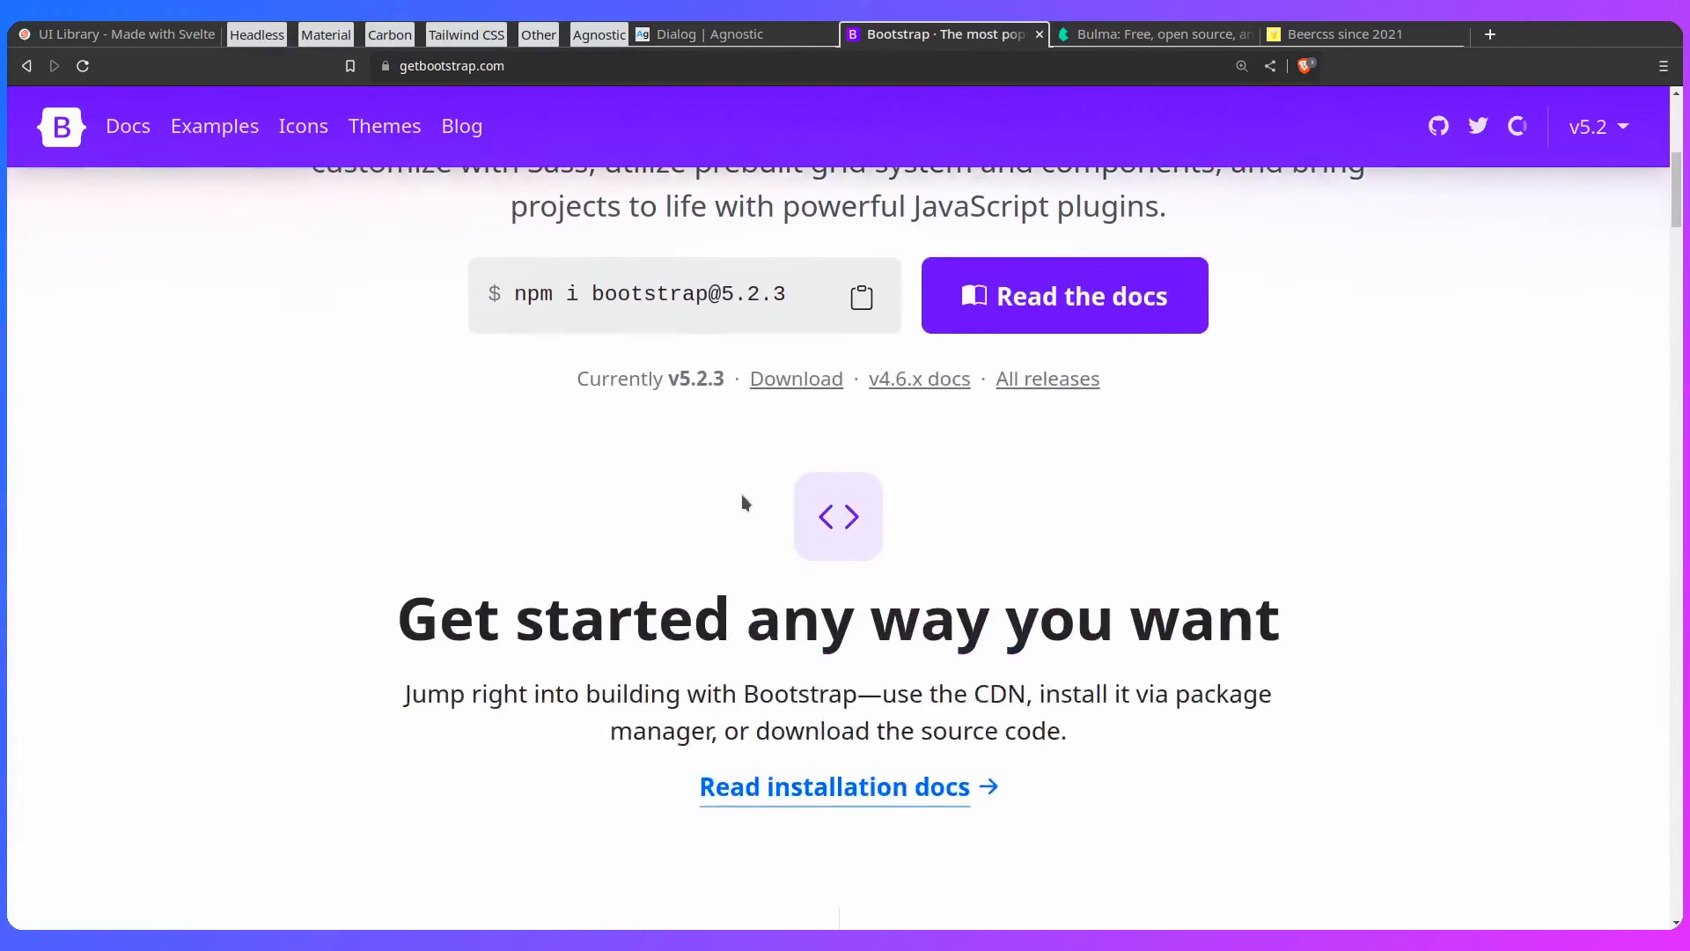
pyautogui.click(127, 127)
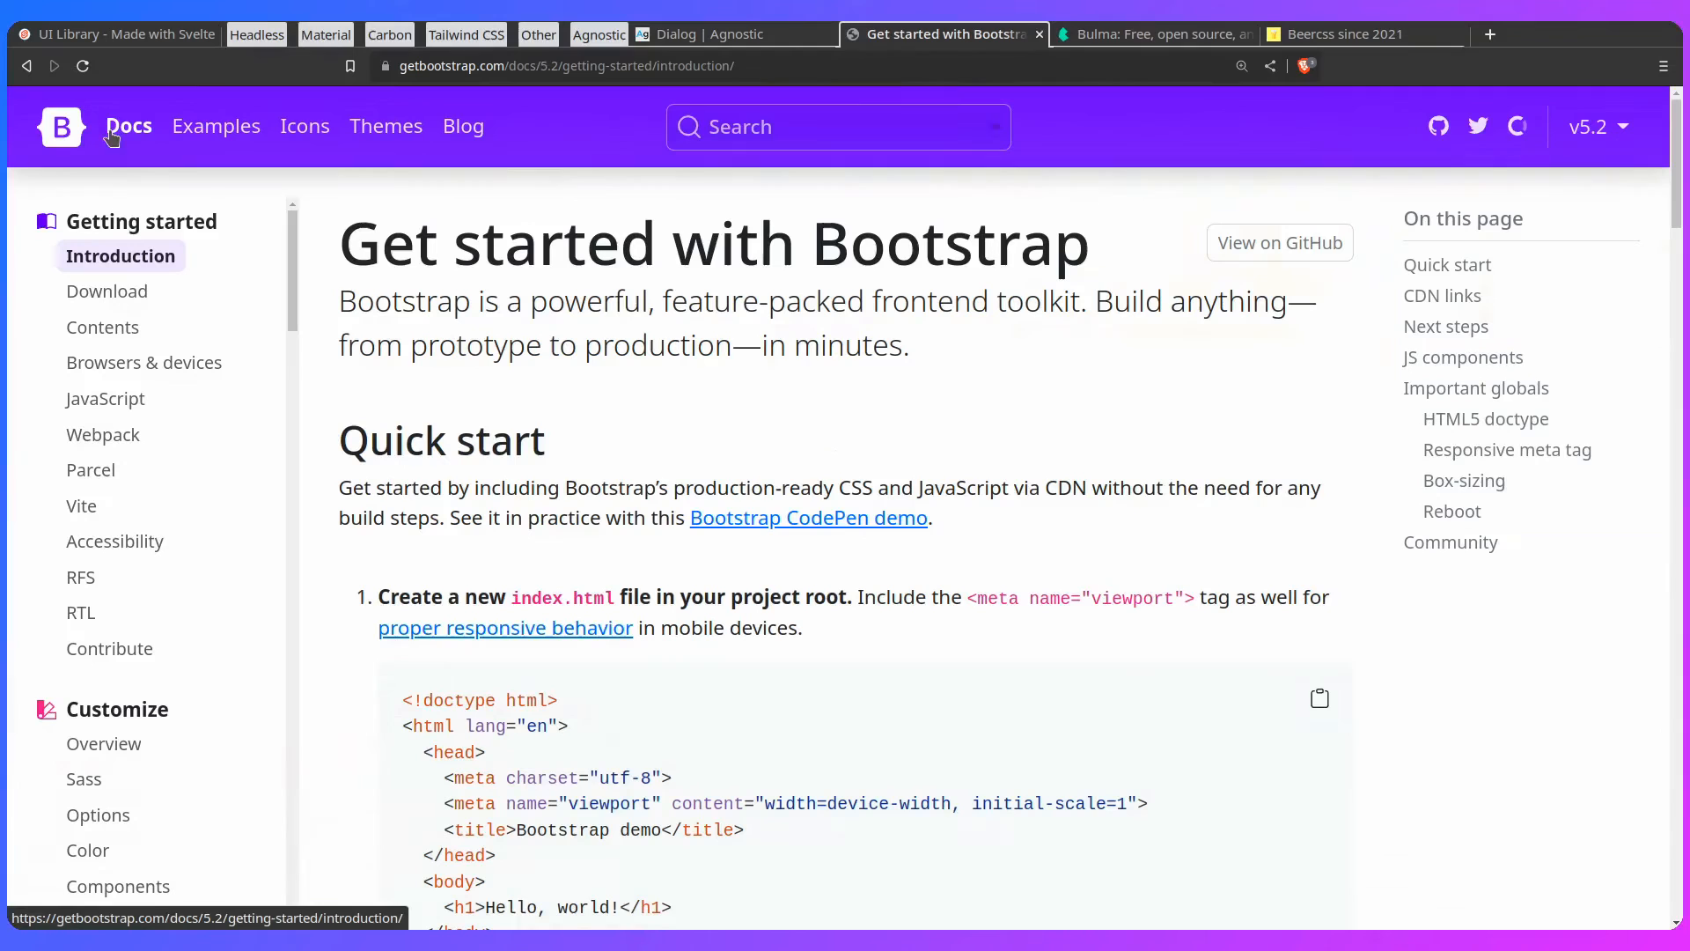
pyautogui.moveTo(514, 382)
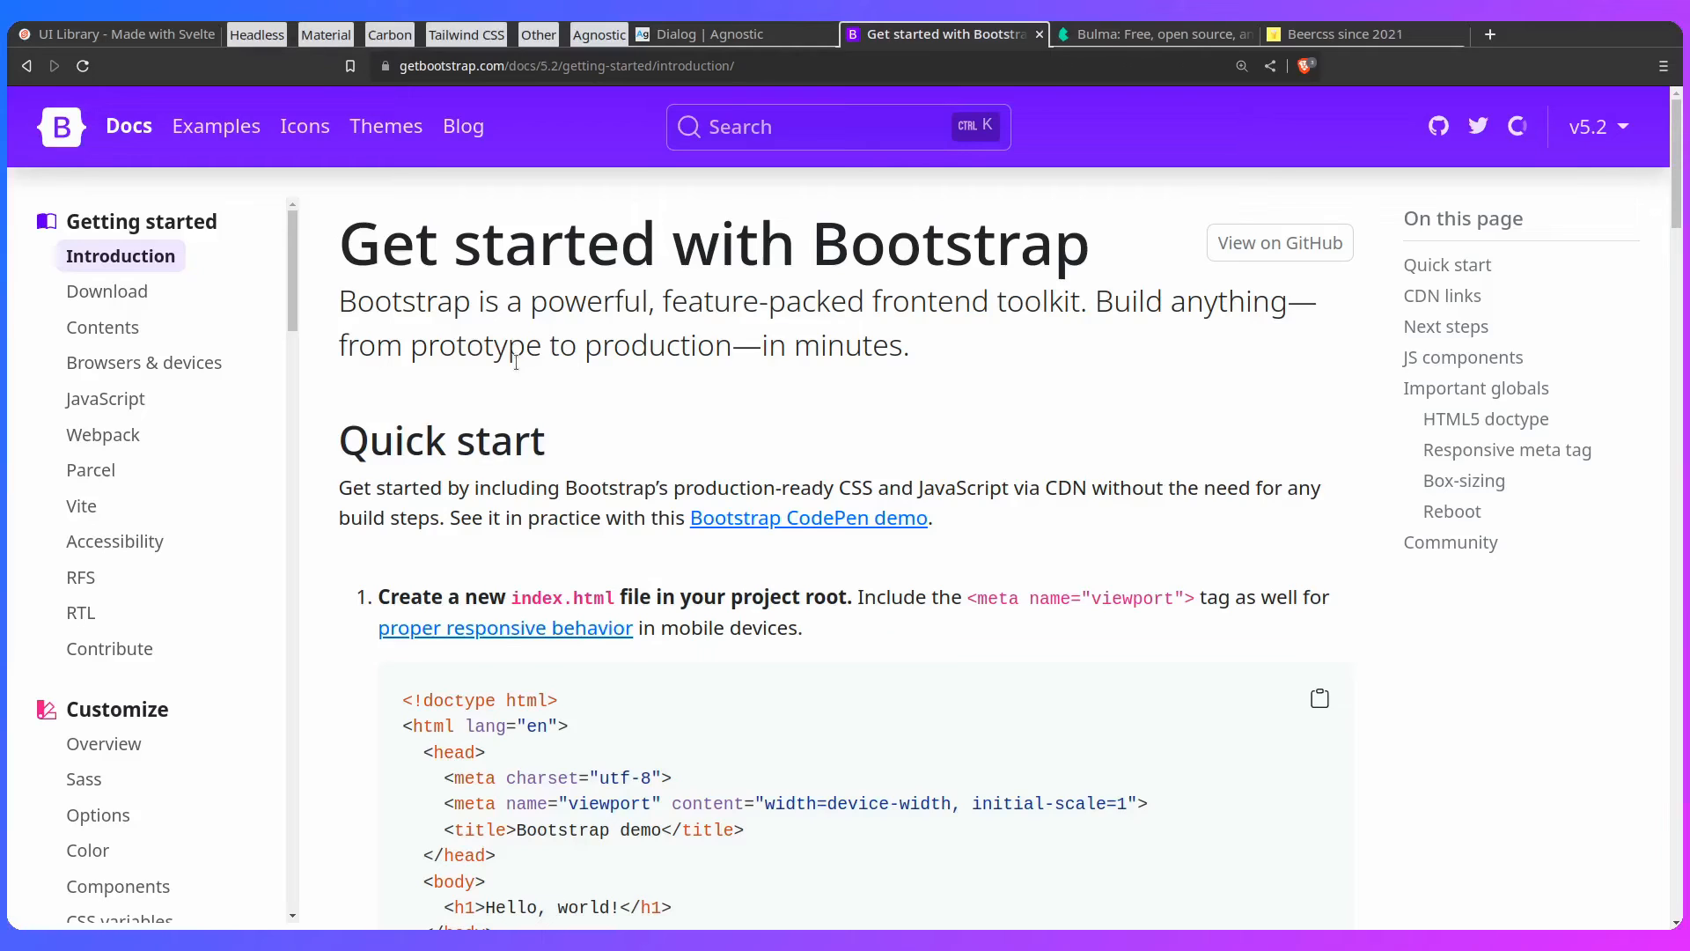
pyautogui.moveTo(516, 380)
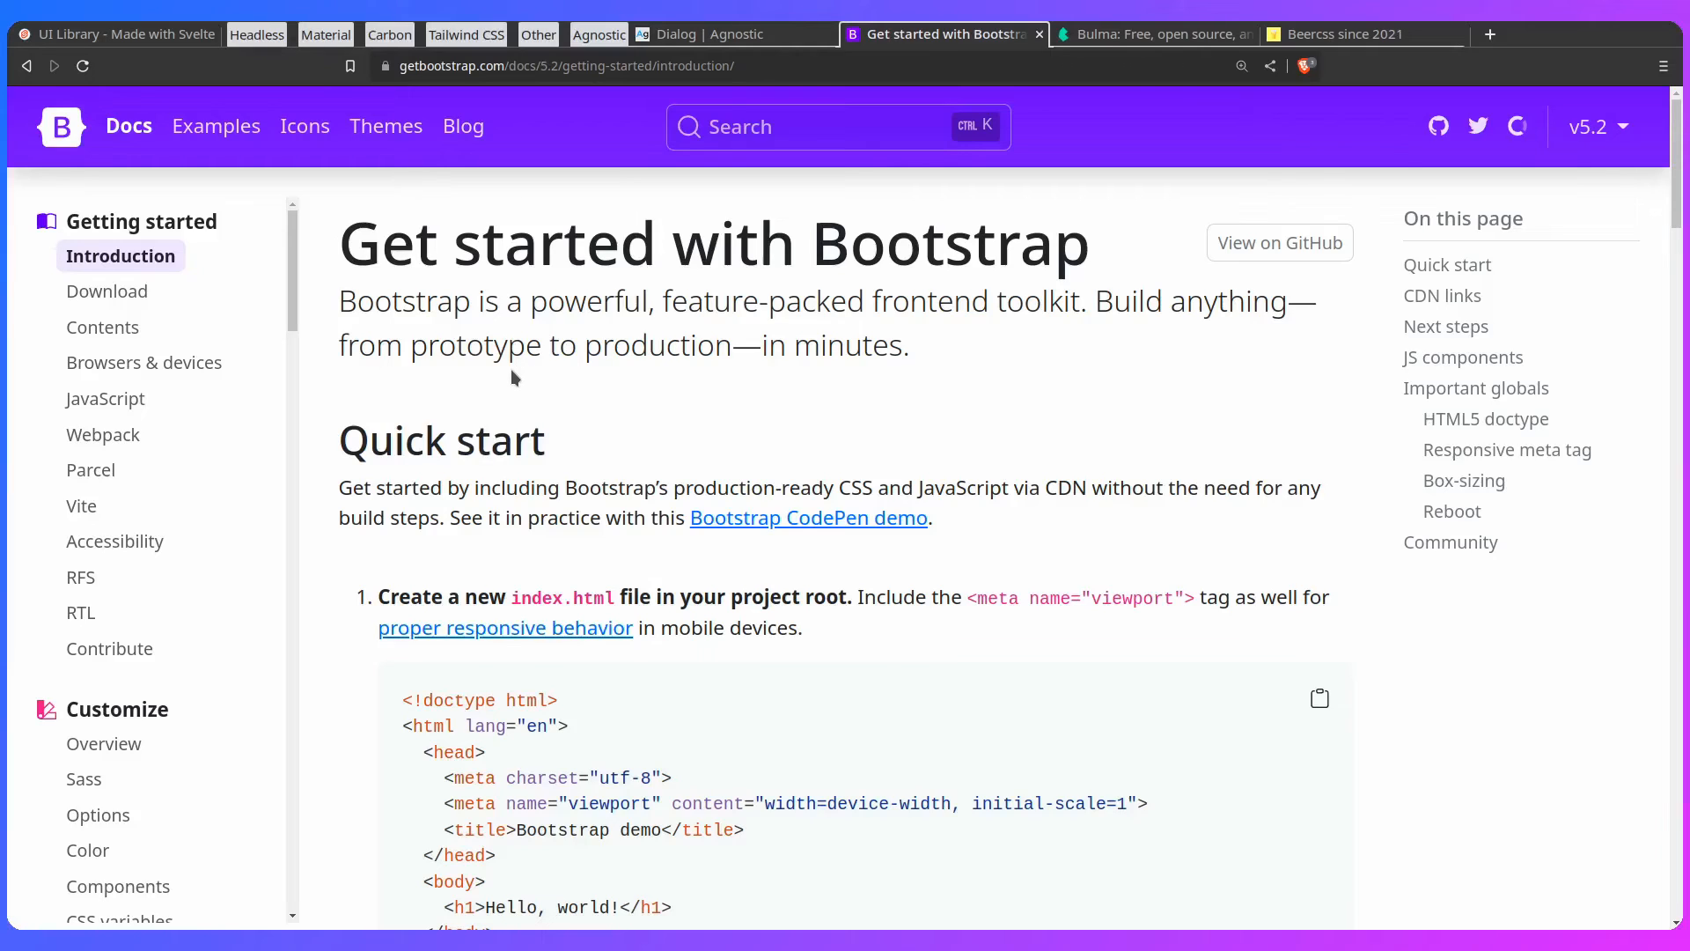
pyautogui.moveTo(515, 374)
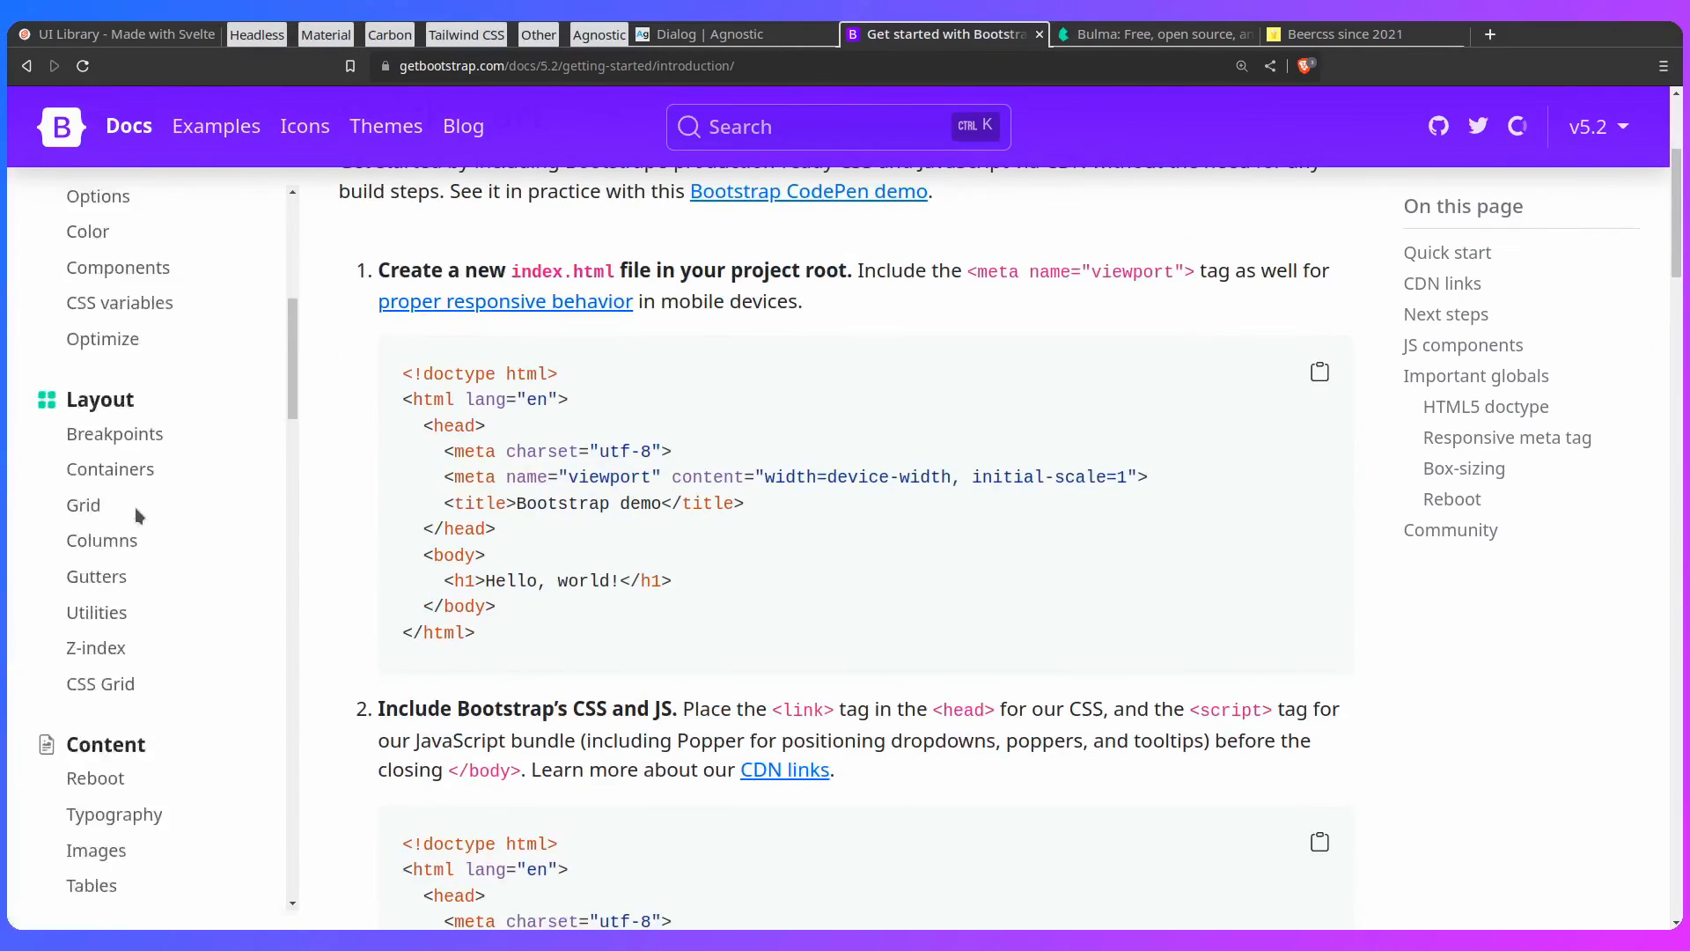
pyautogui.scroll(-3)
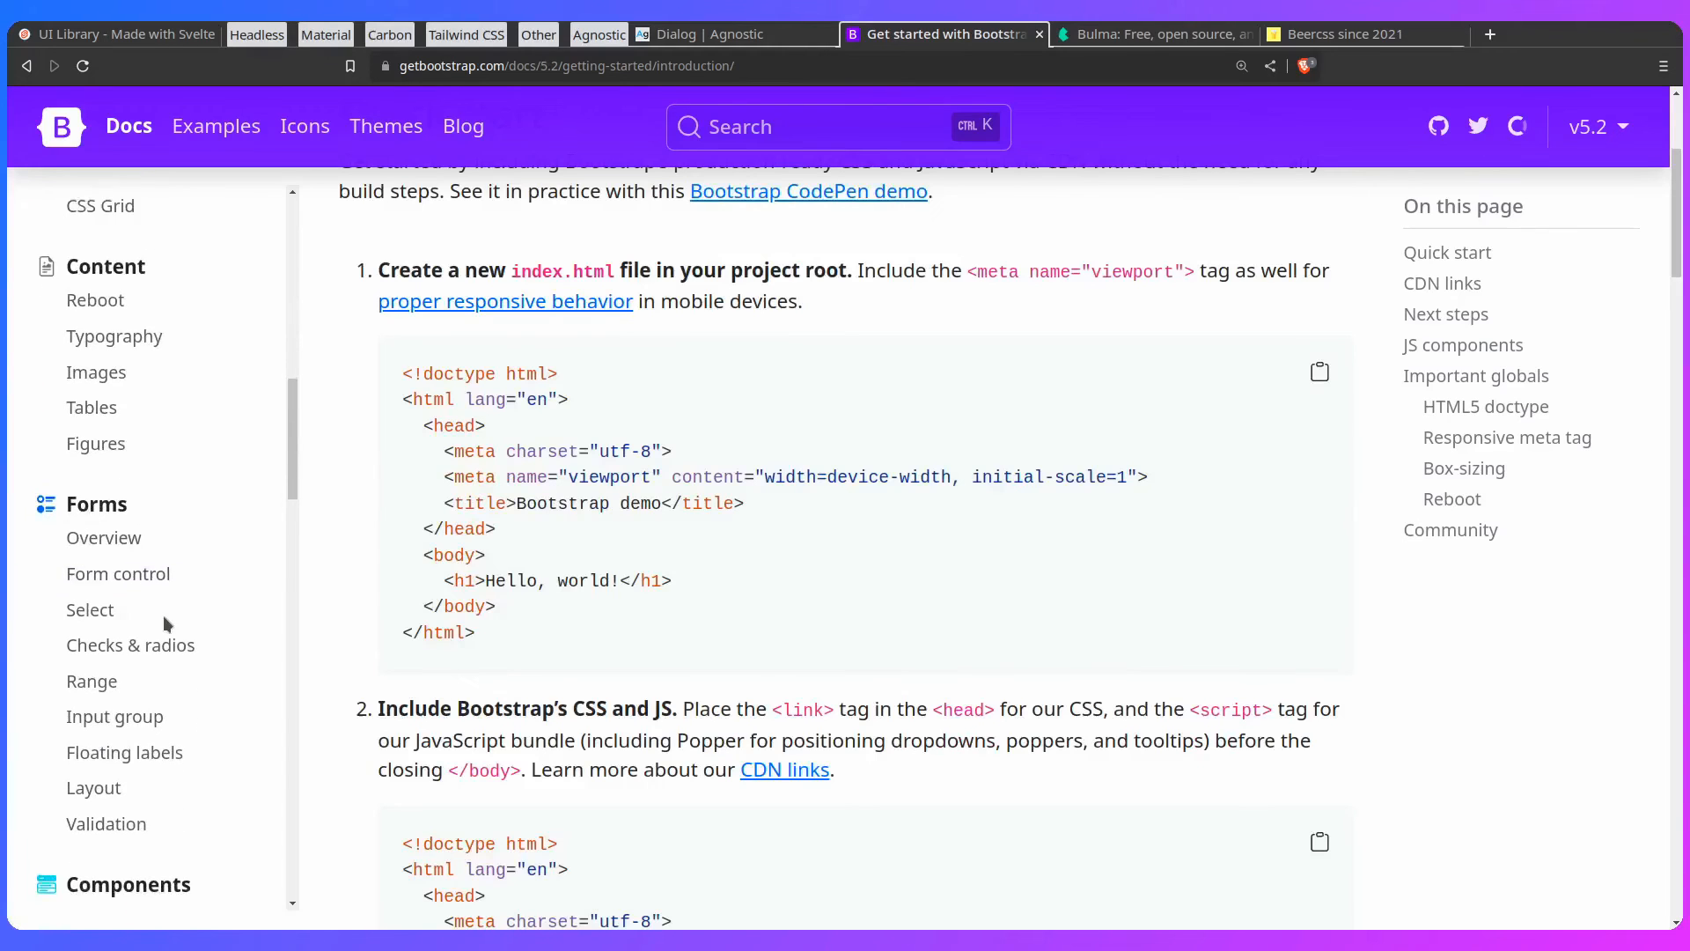
pyautogui.scroll(-3)
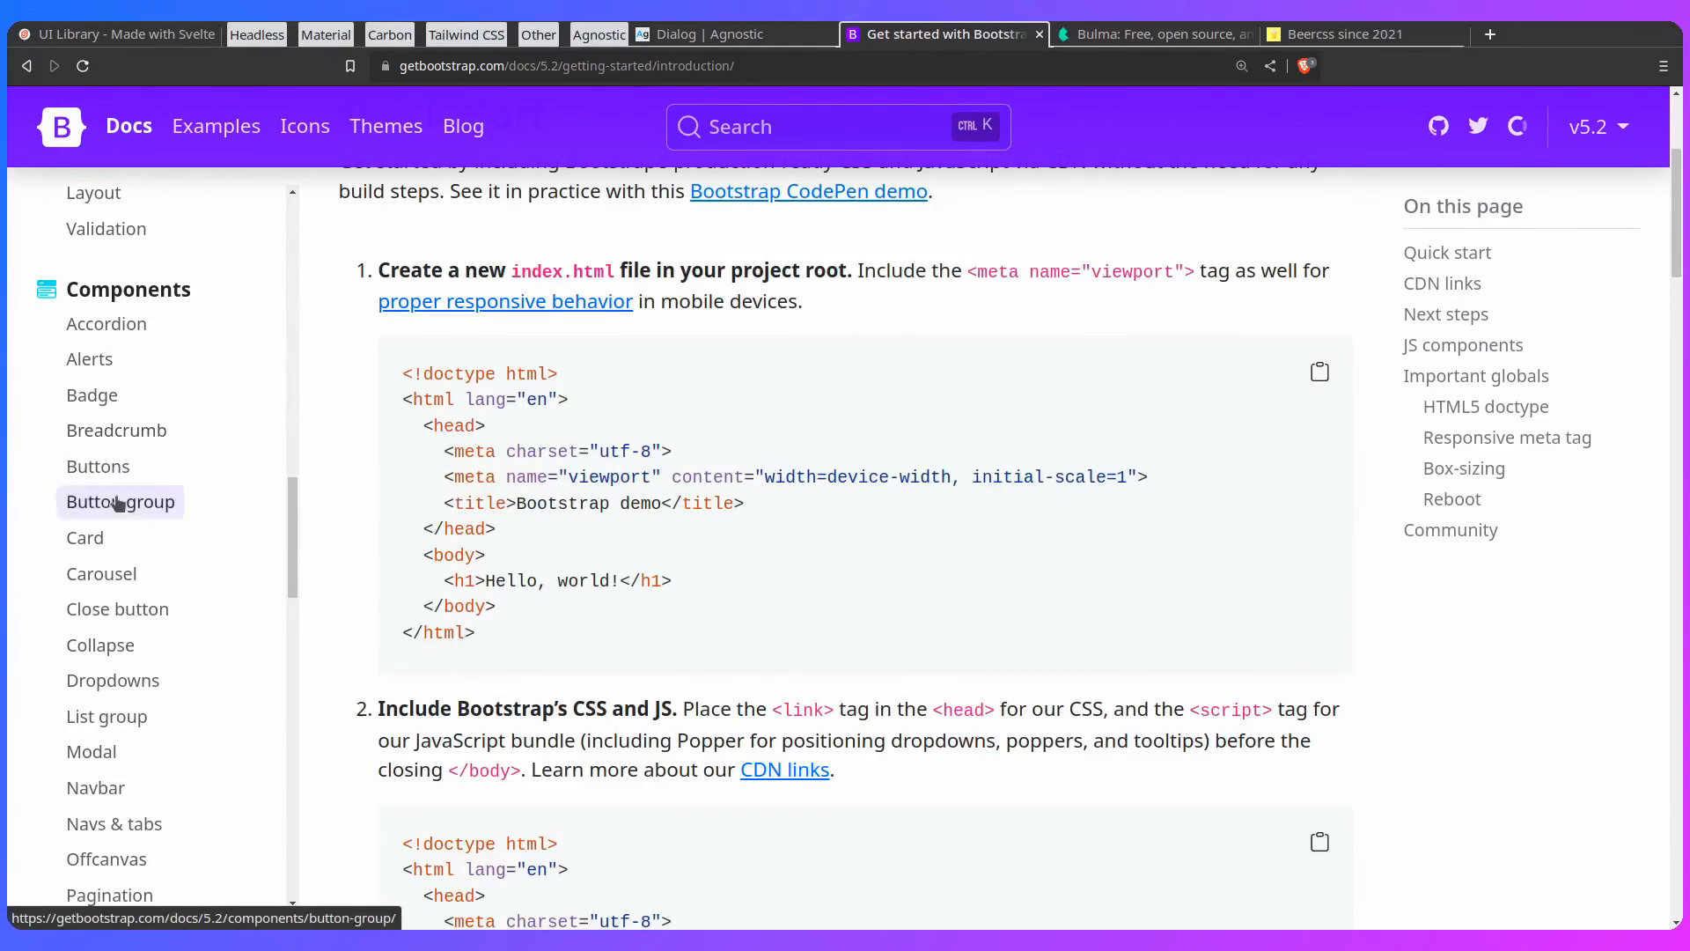
# Step: View Bootstrap's Buttons docs with the predefined Primary-to-Link button styles and HTML
pyautogui.click(99, 464)
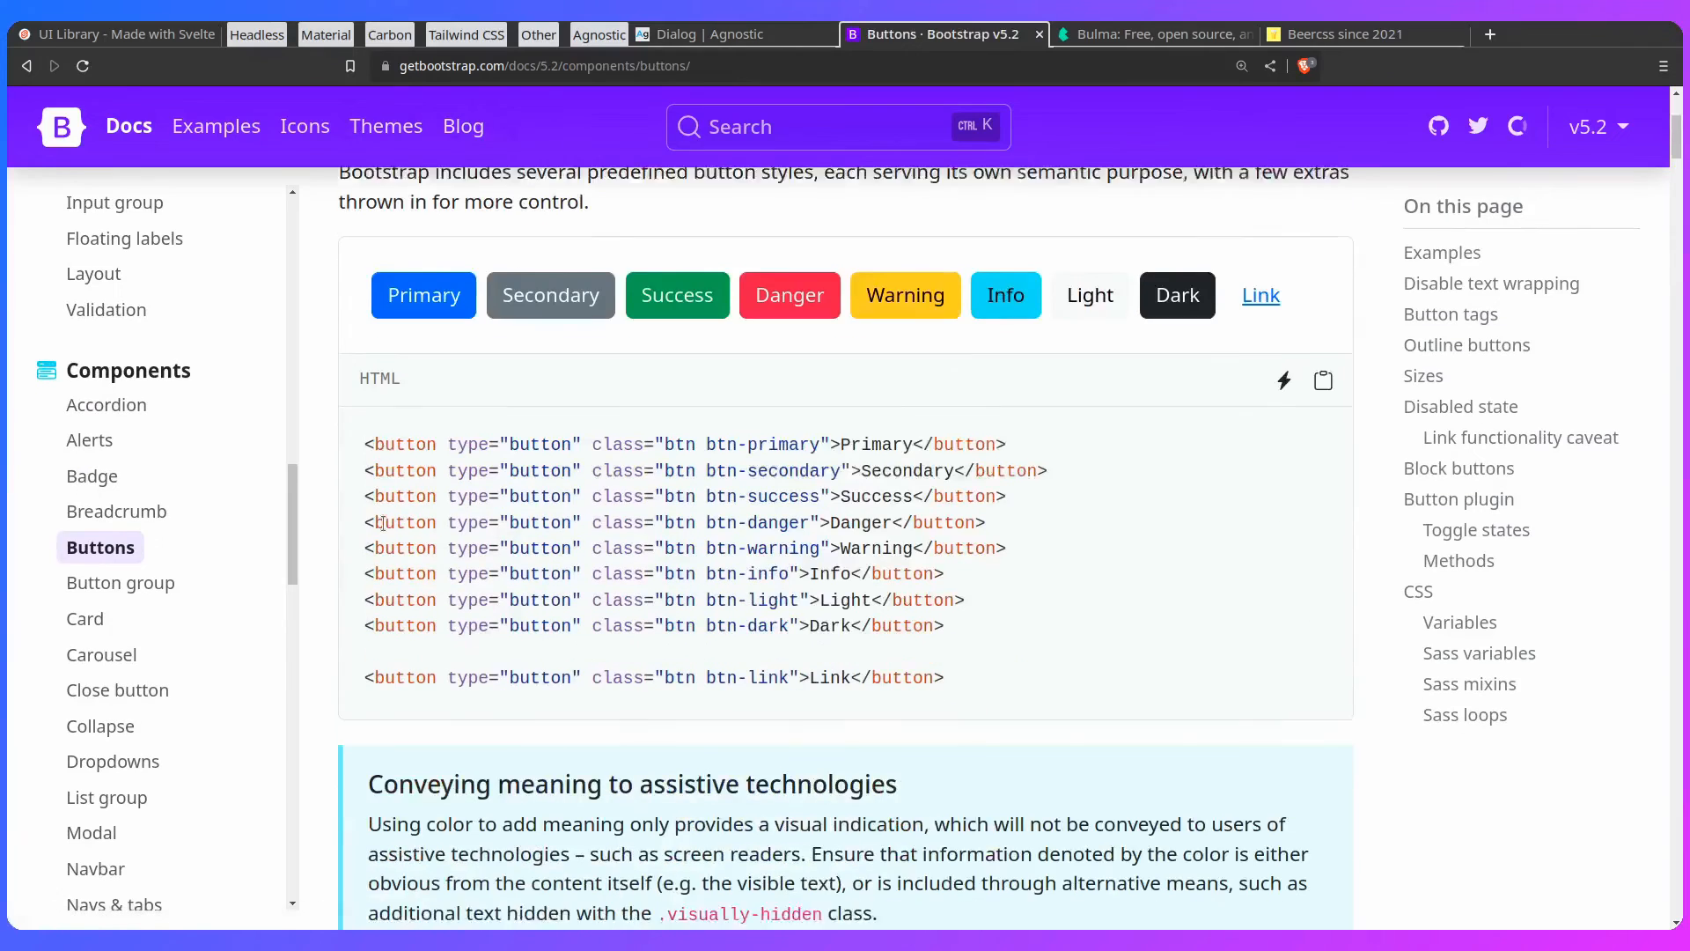
pyautogui.scroll(-3)
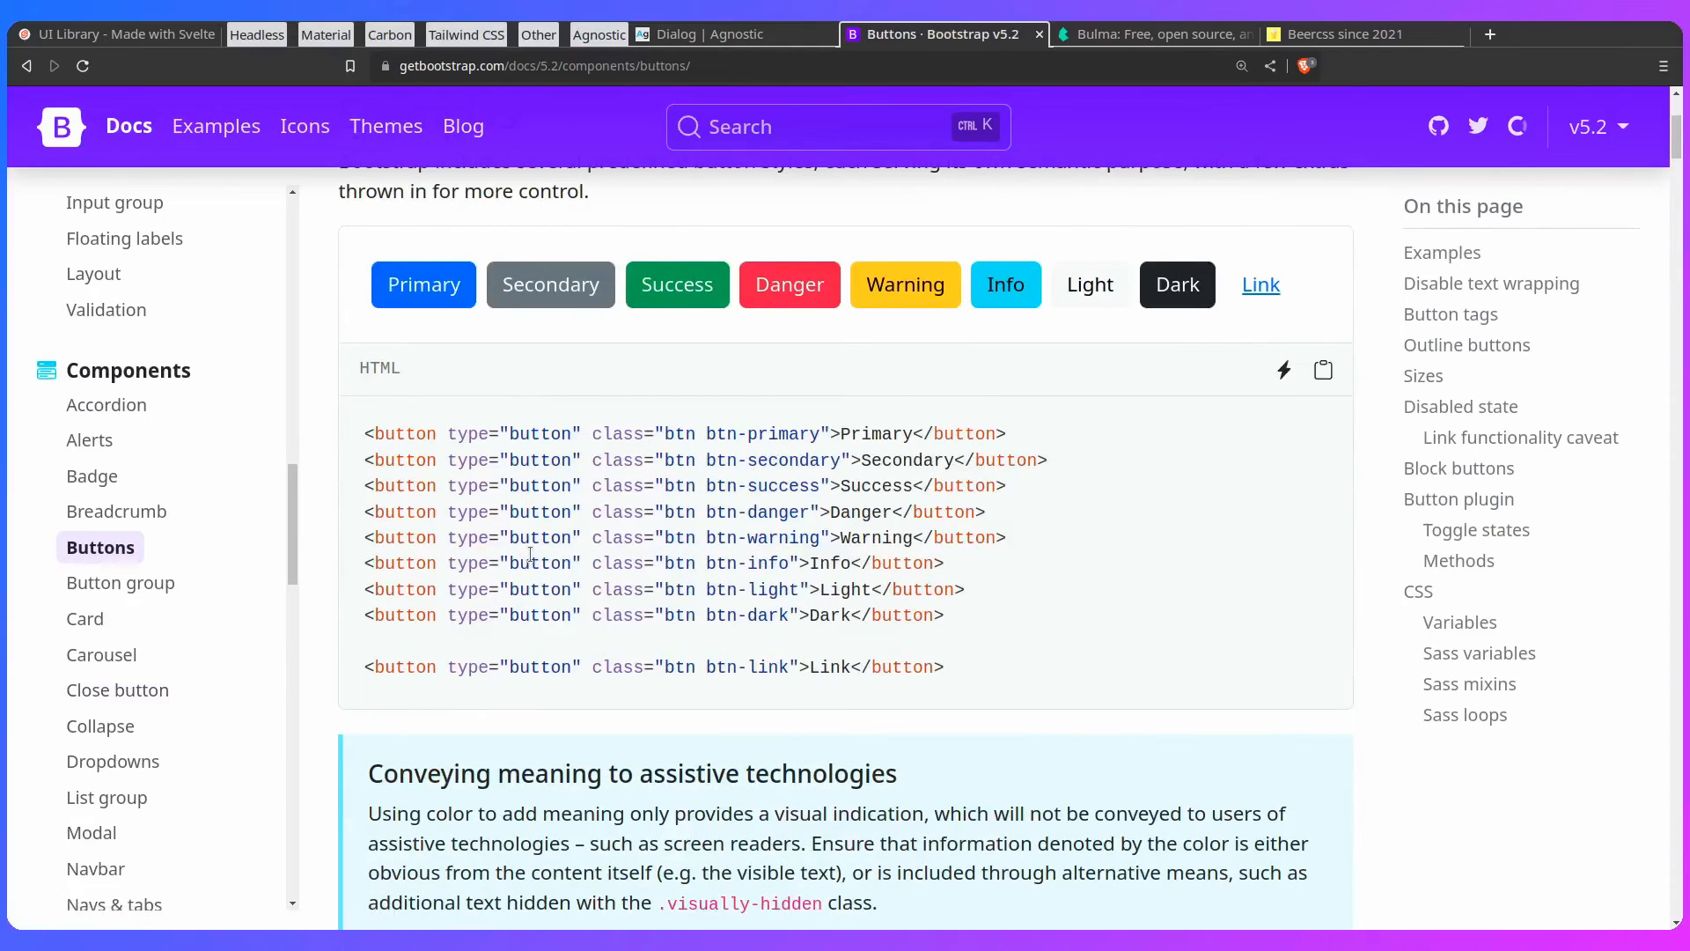
pyautogui.moveTo(649, 477)
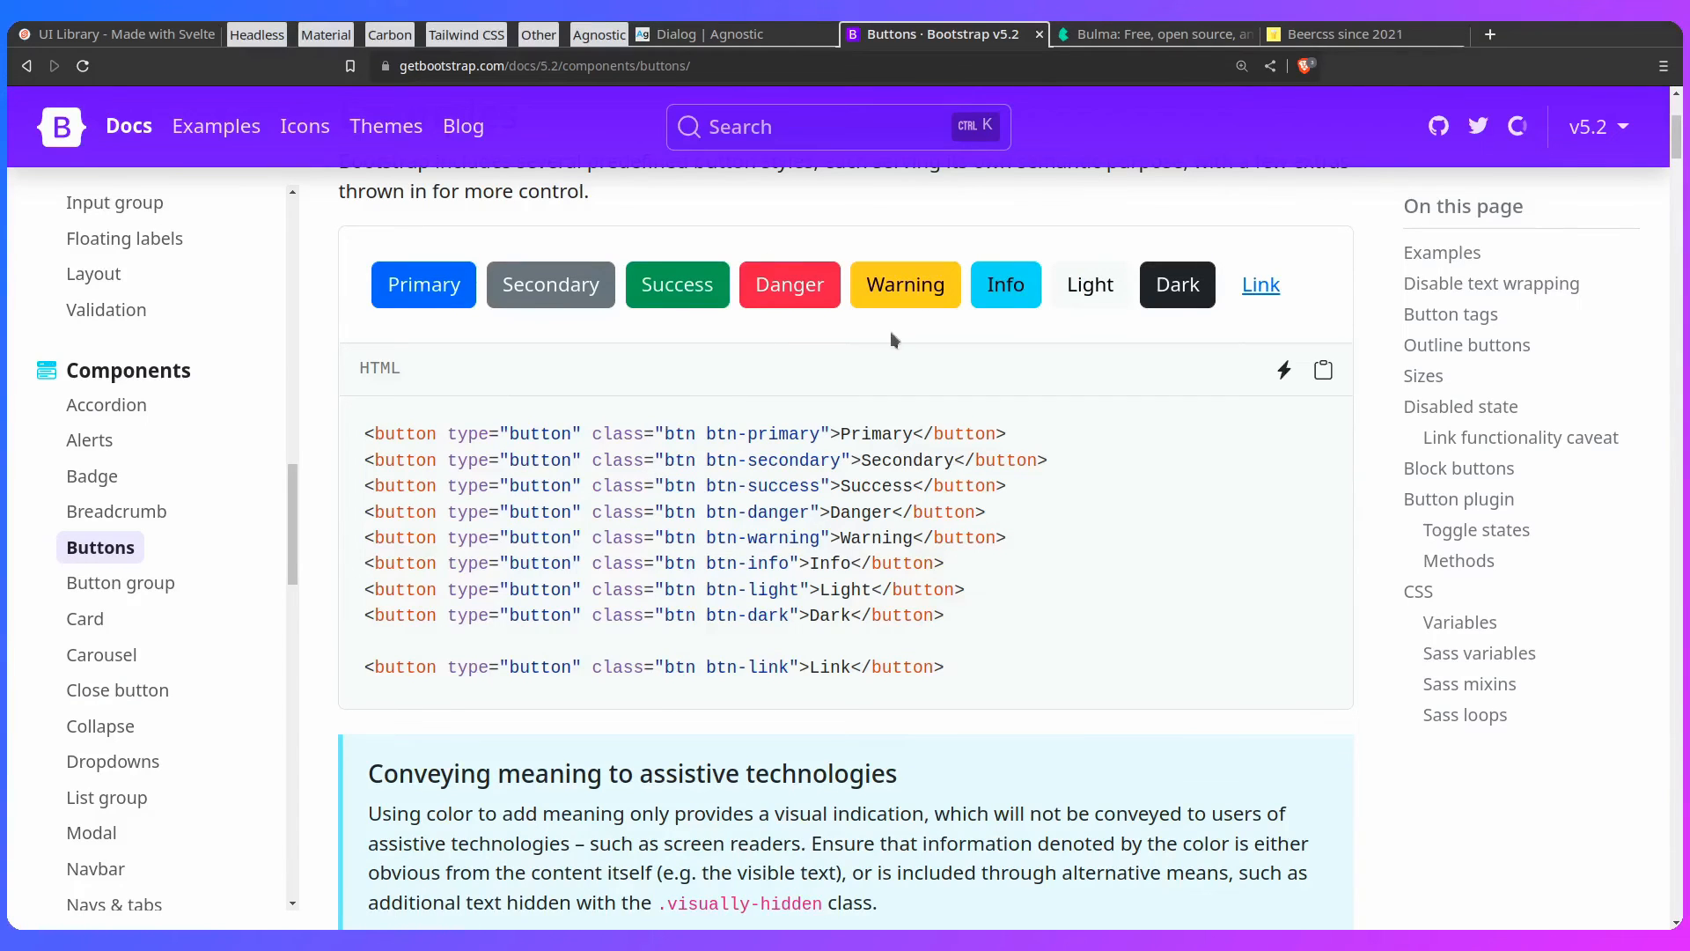
# Step: Enter the Bulma docs and skim the Button element page under Elements
pyautogui.click(1151, 33)
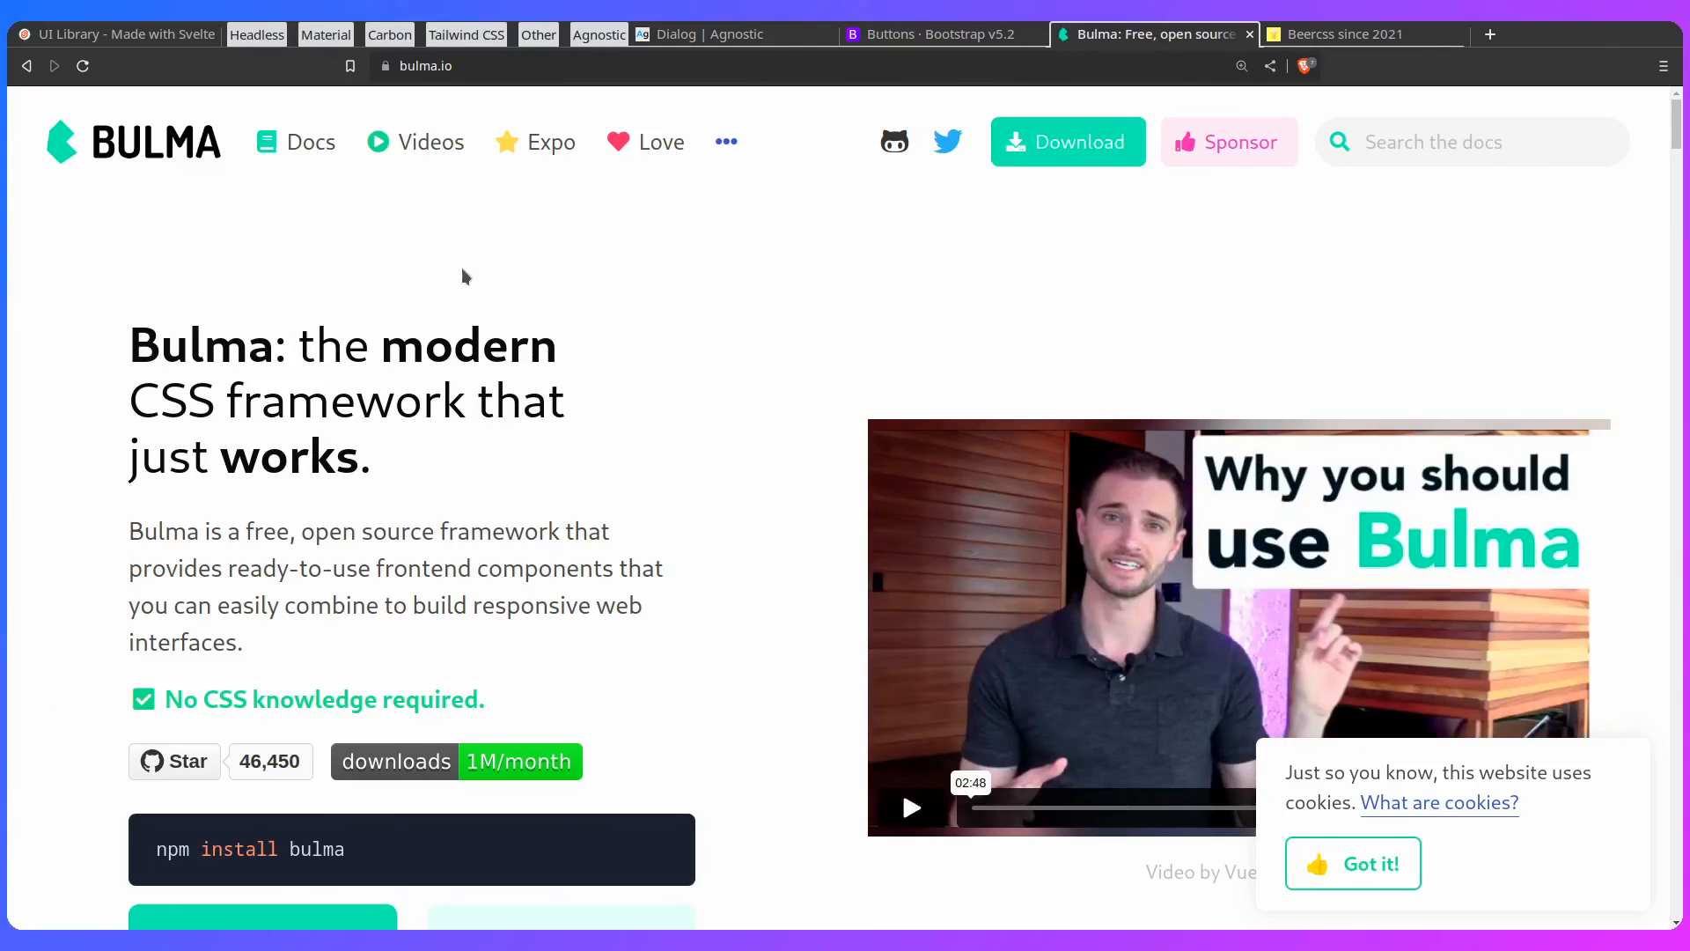
pyautogui.click(310, 141)
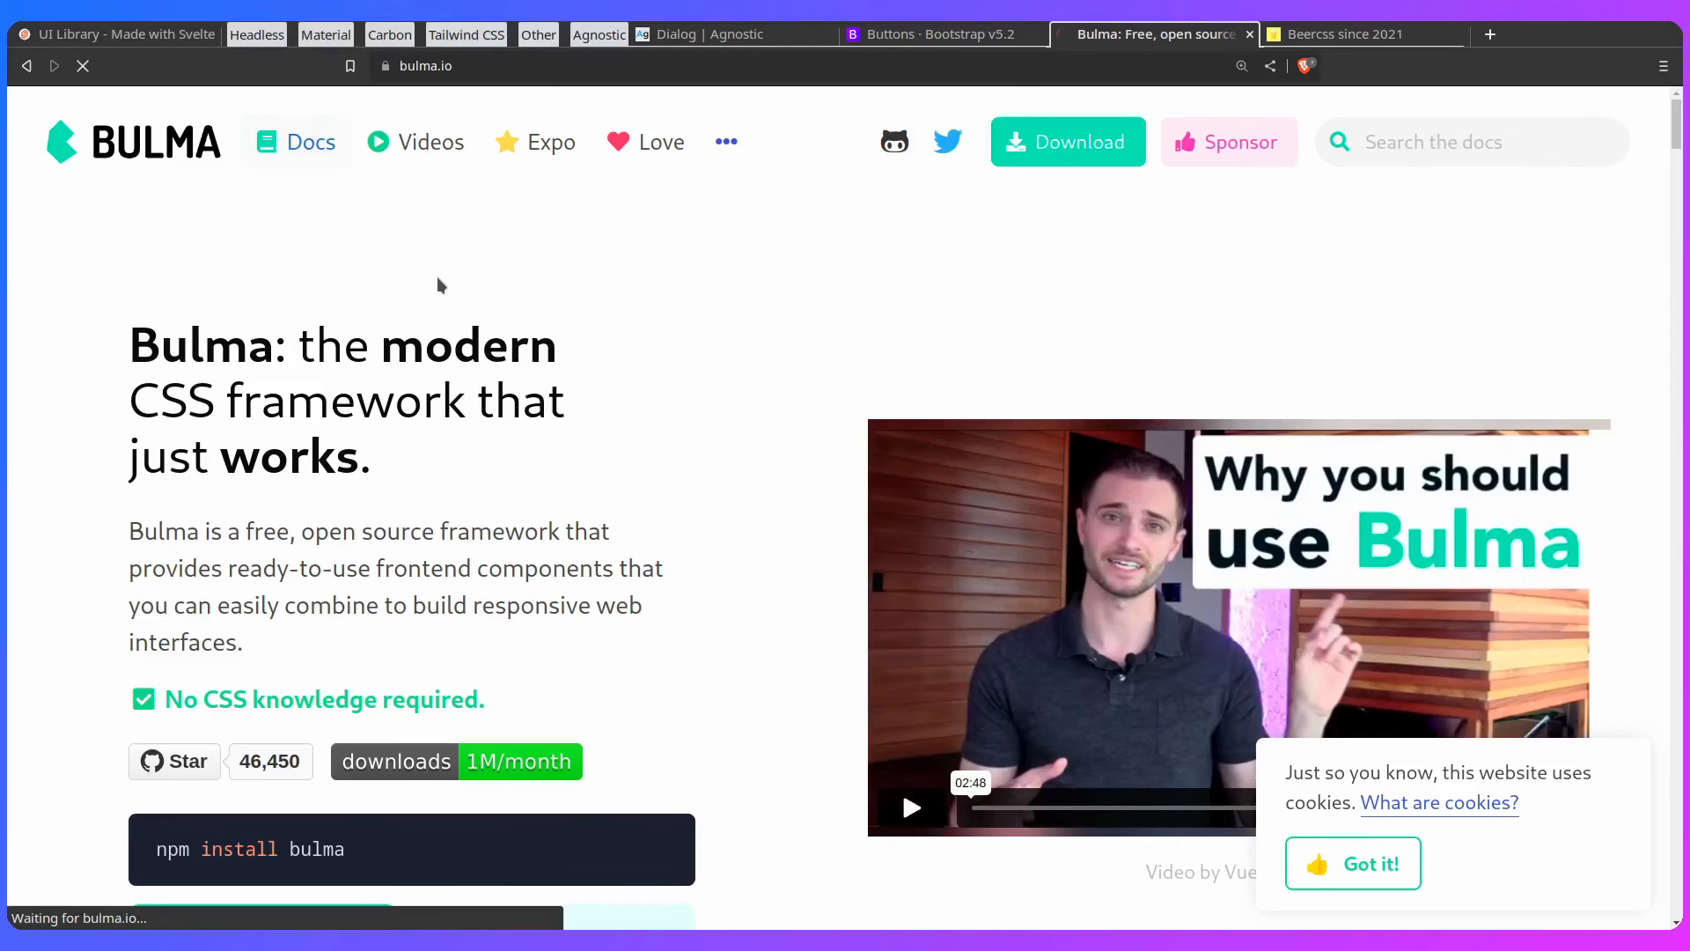
pyautogui.click(310, 141)
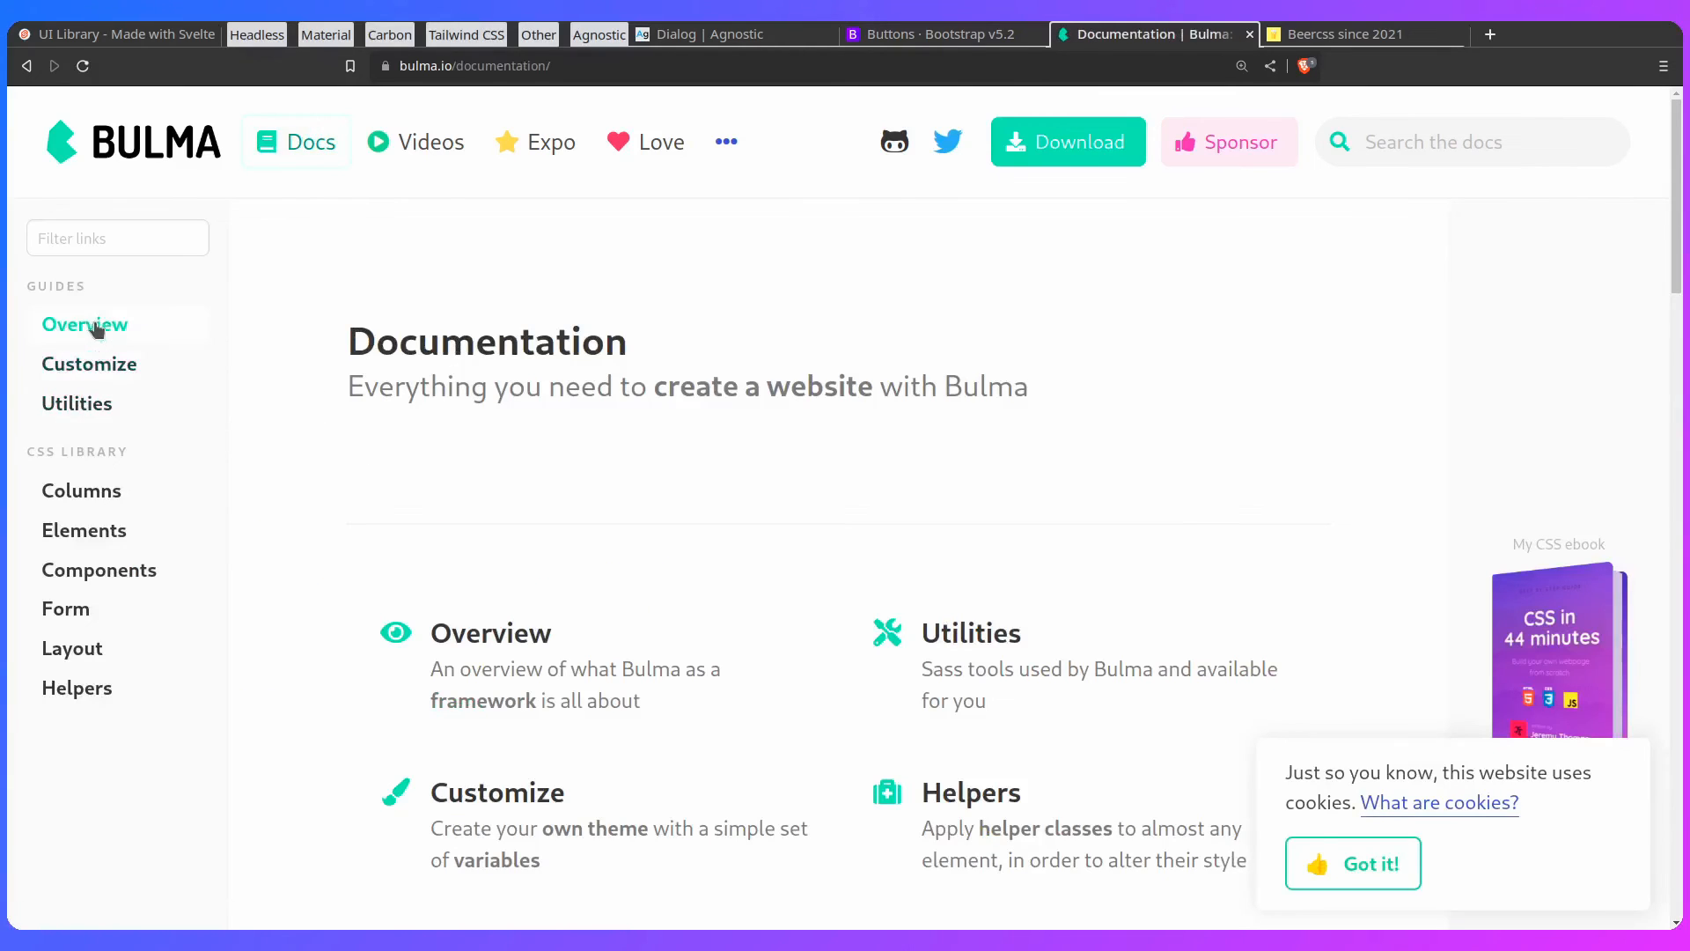
pyautogui.click(85, 530)
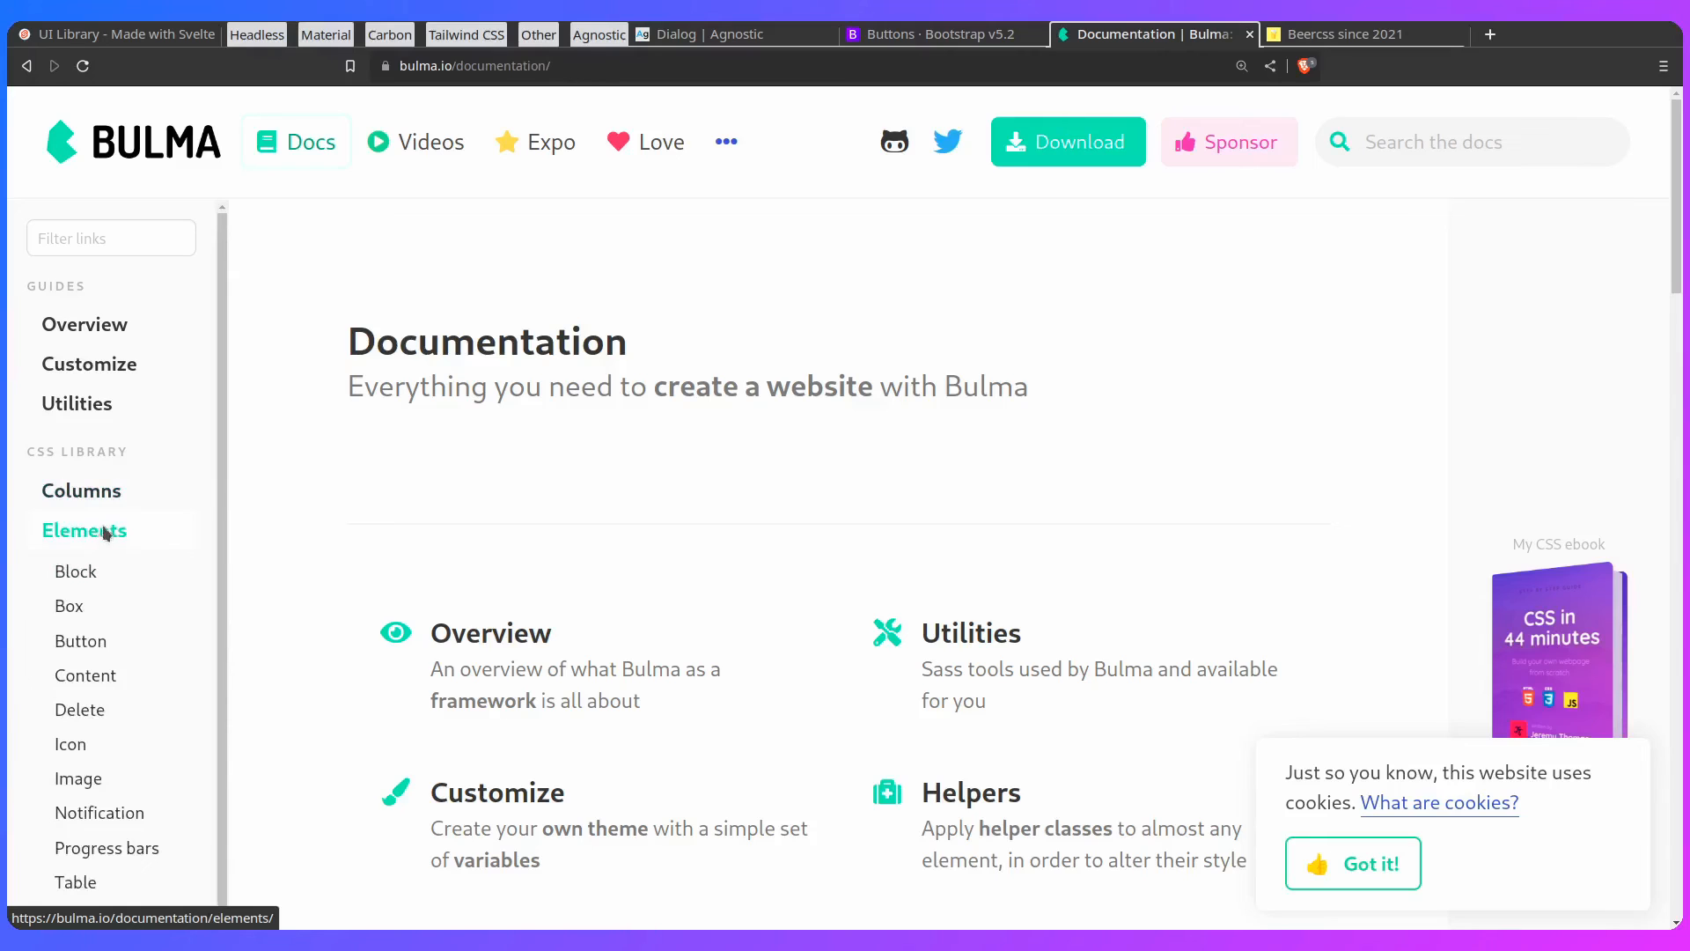
pyautogui.click(84, 530)
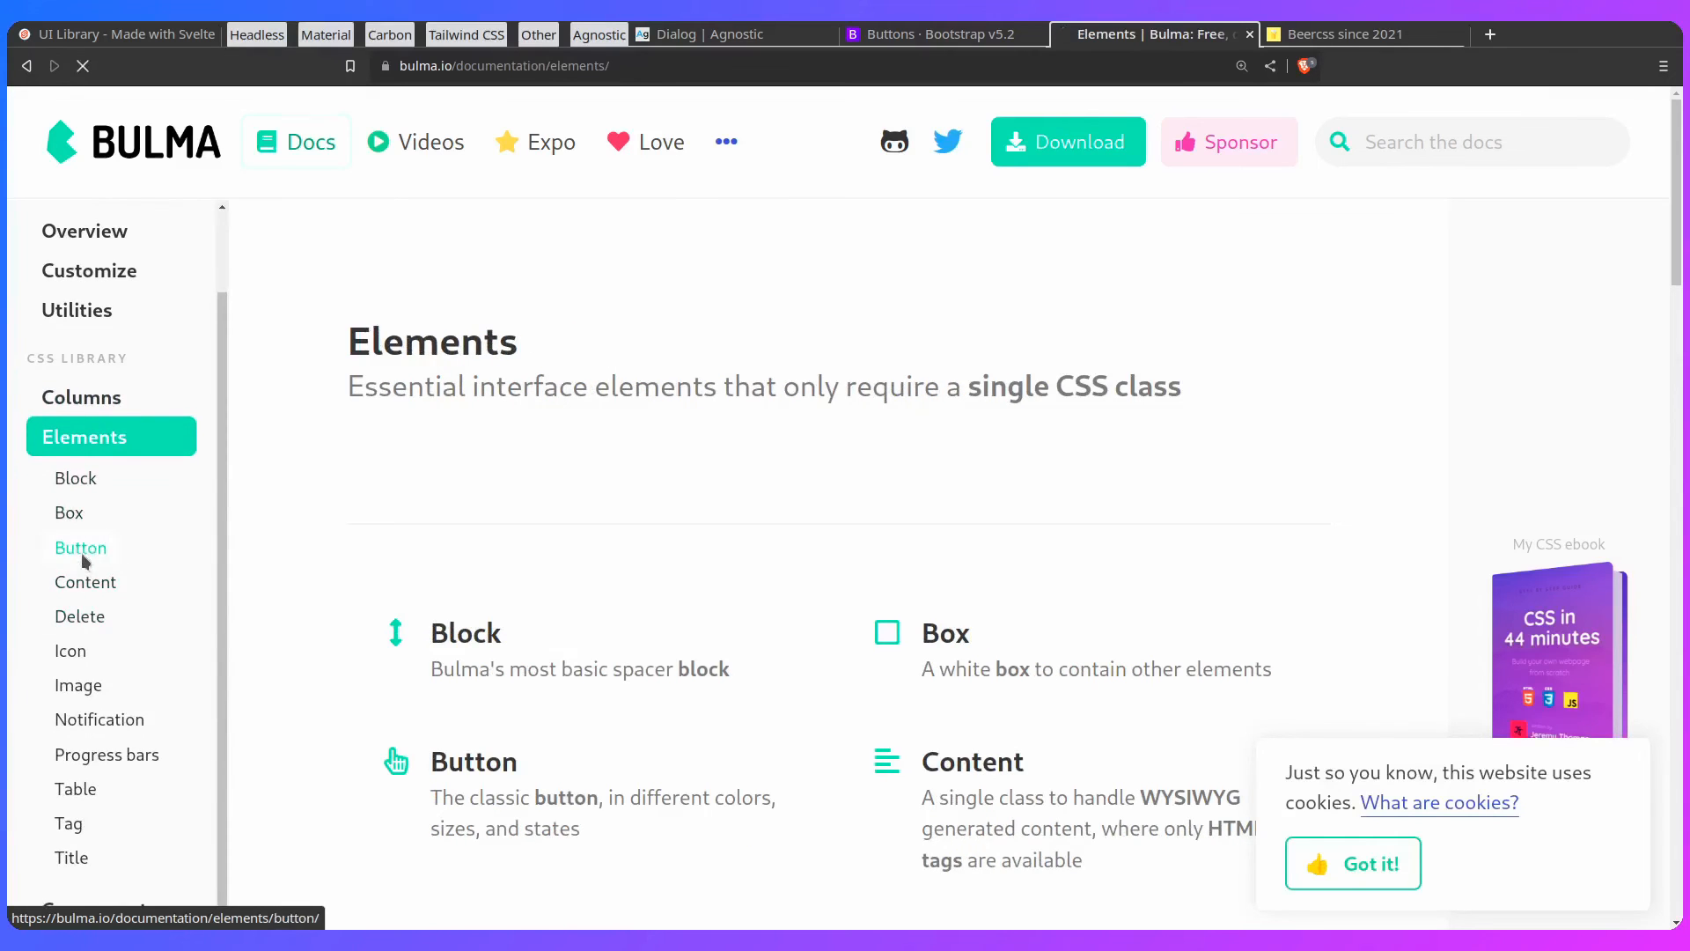
pyautogui.click(81, 548)
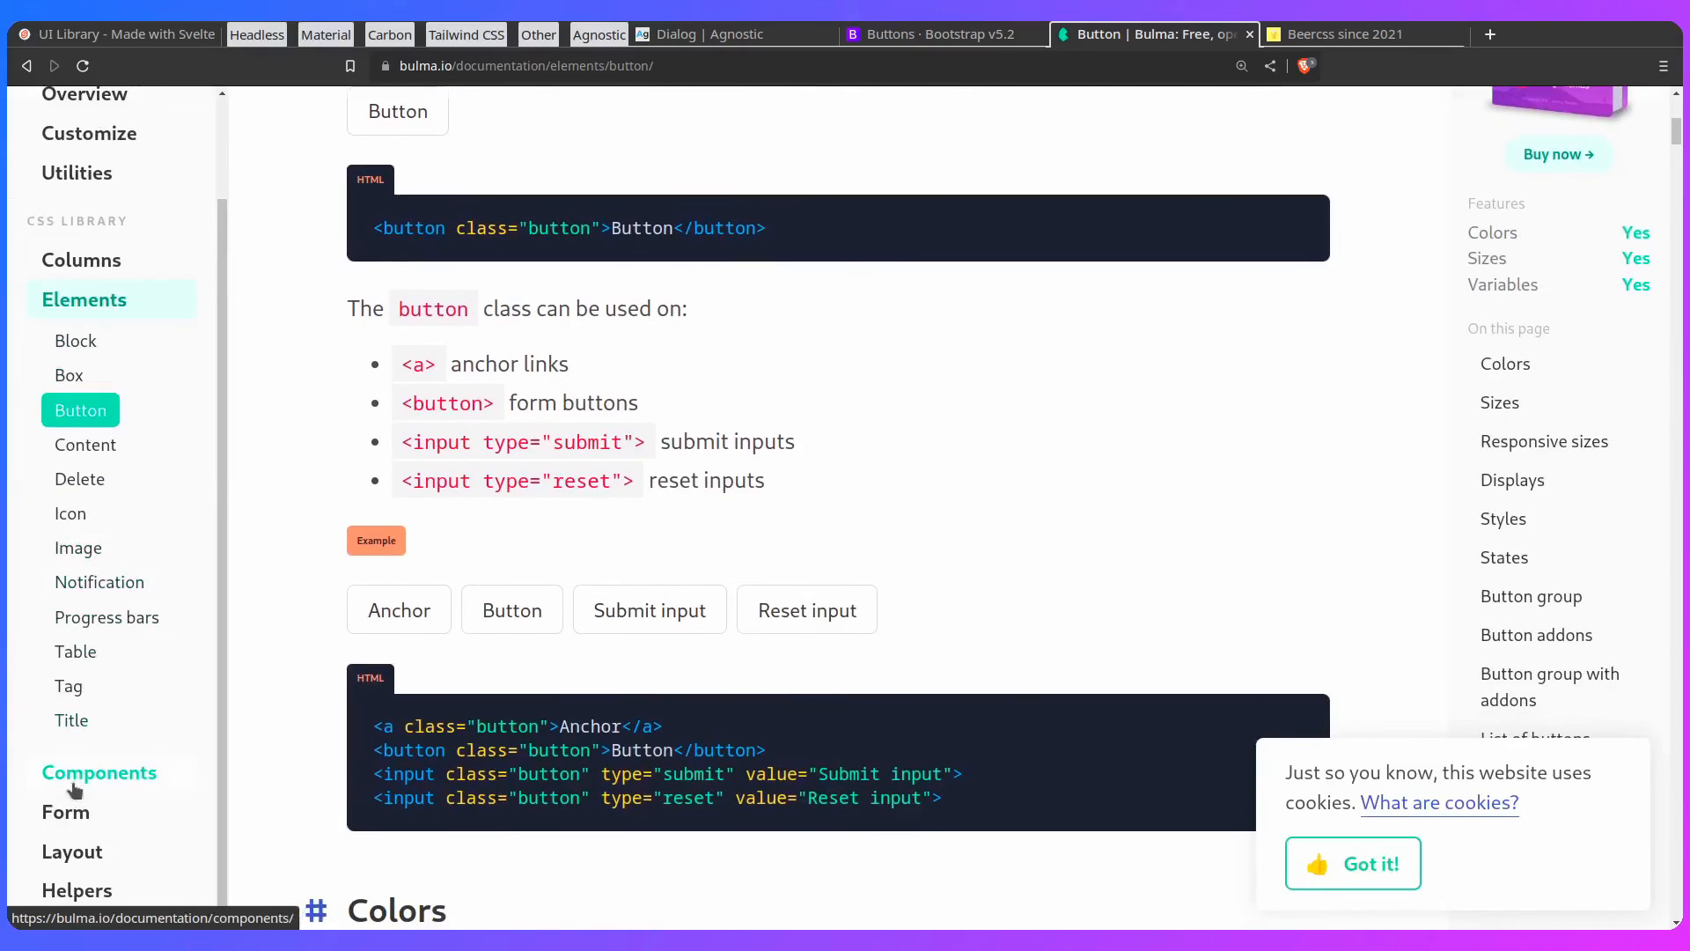
# Step: Expand Bulma's Components list and view the Card page with its example HTML
pyautogui.click(99, 771)
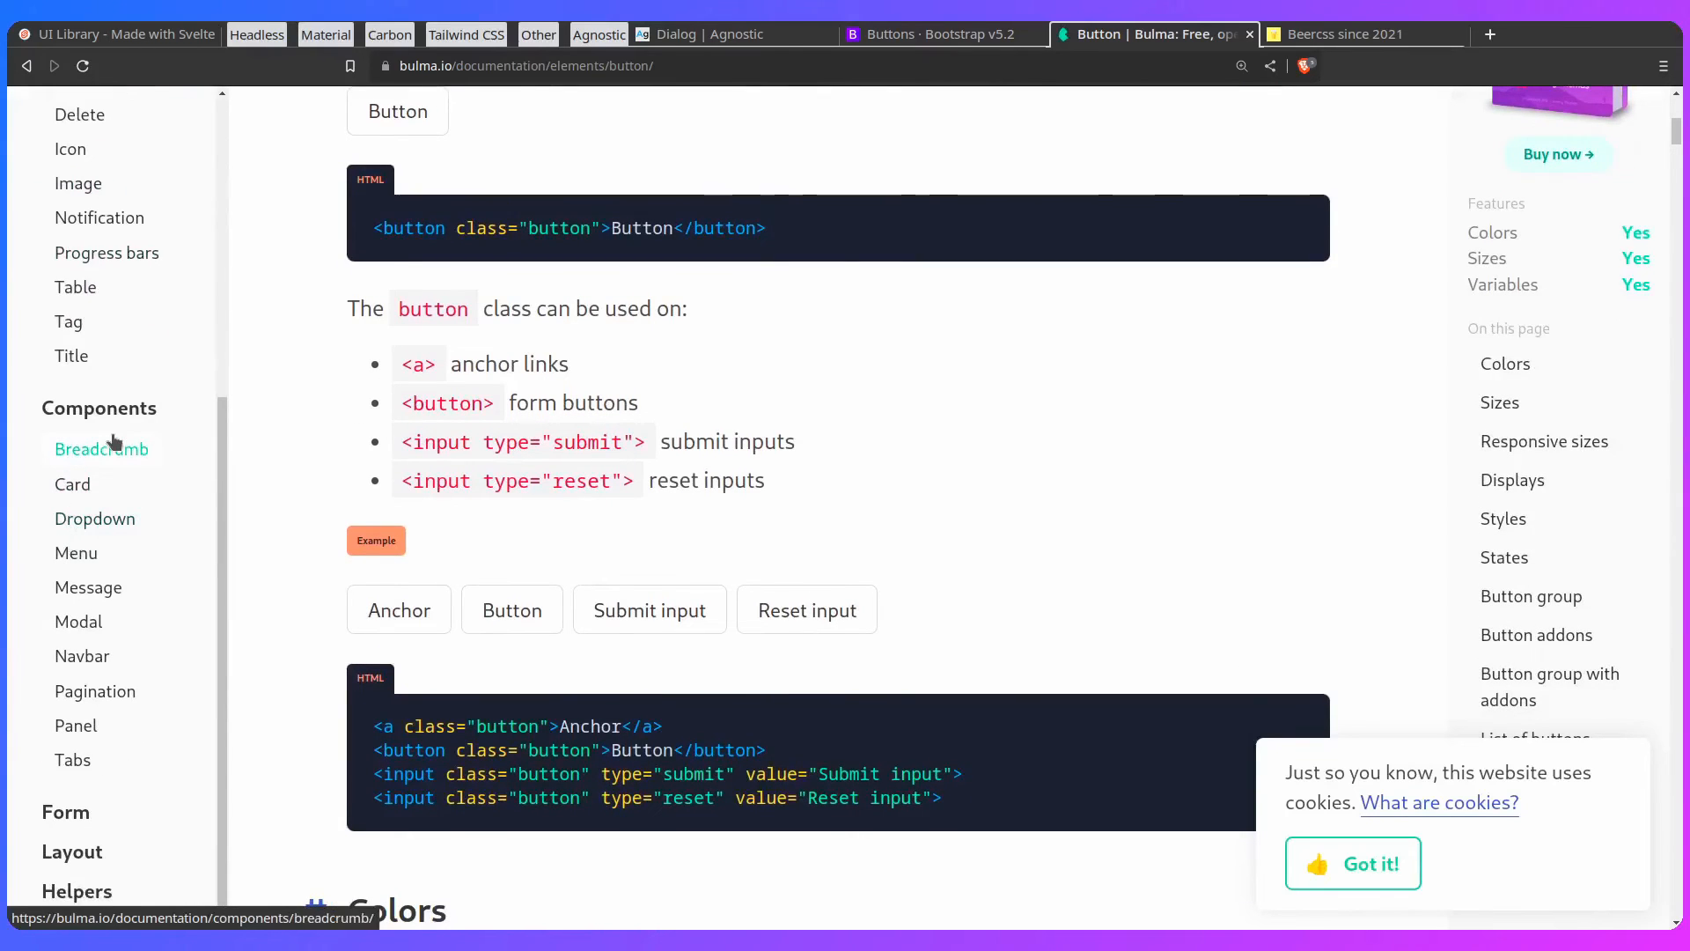
pyautogui.scroll(-3)
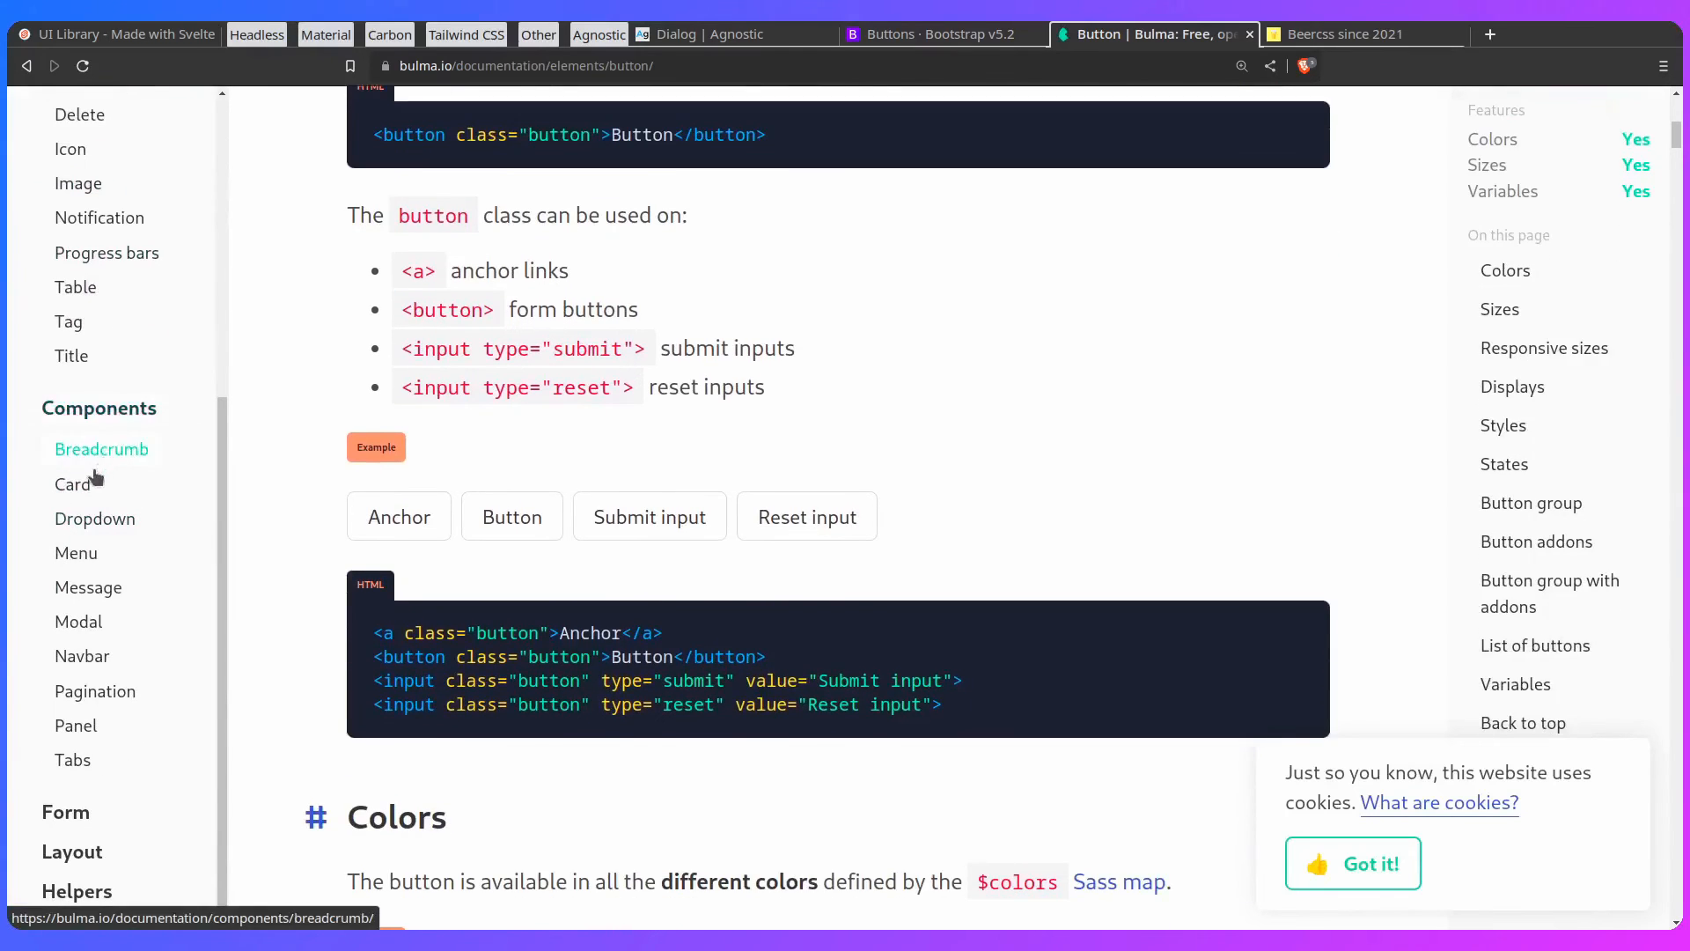
pyautogui.click(75, 483)
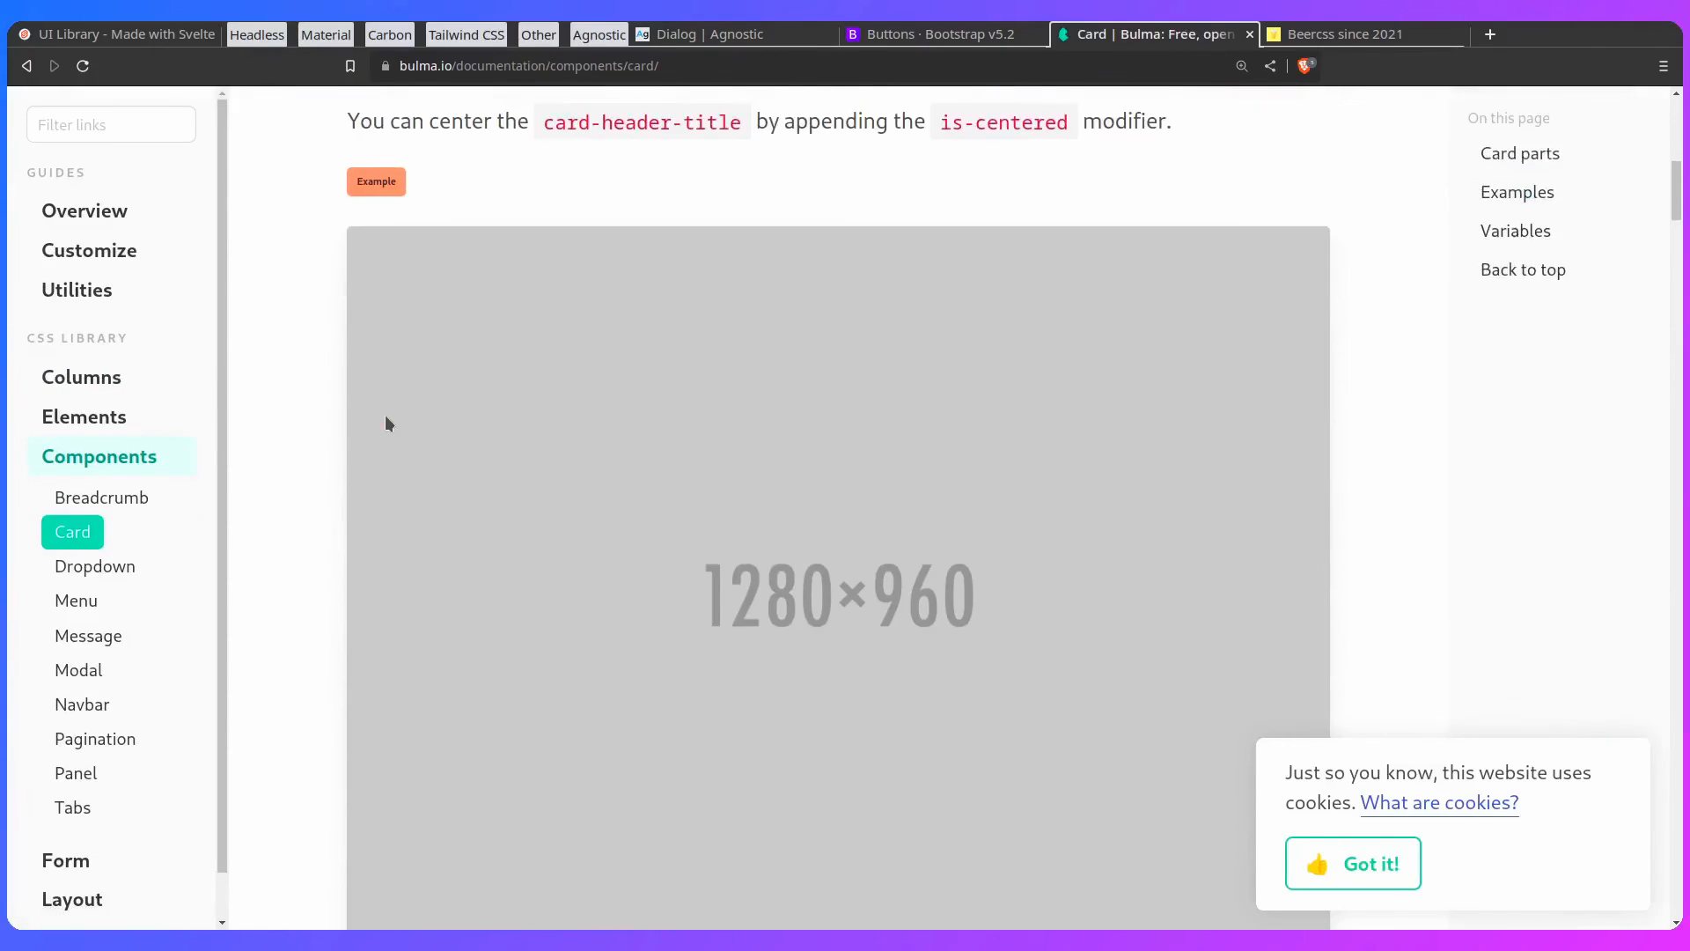
pyautogui.click(377, 179)
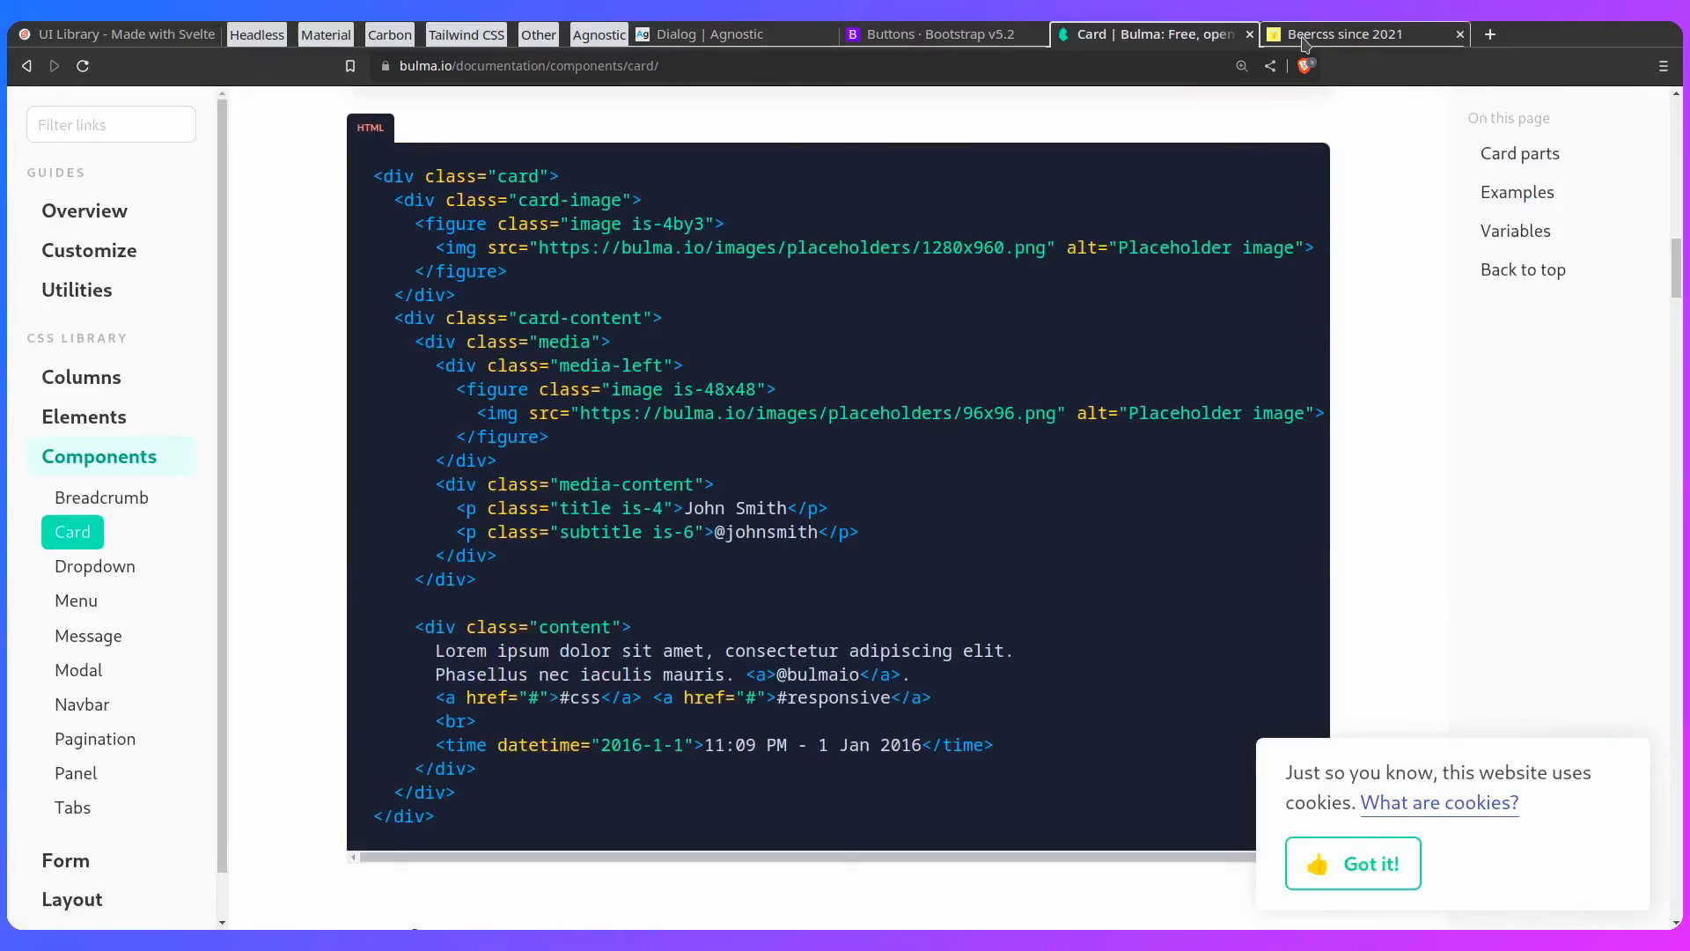
# Step: On Beercss, pass the install notes, choose Buttons from Explore and browse the common and responsive examples
pyautogui.click(1347, 33)
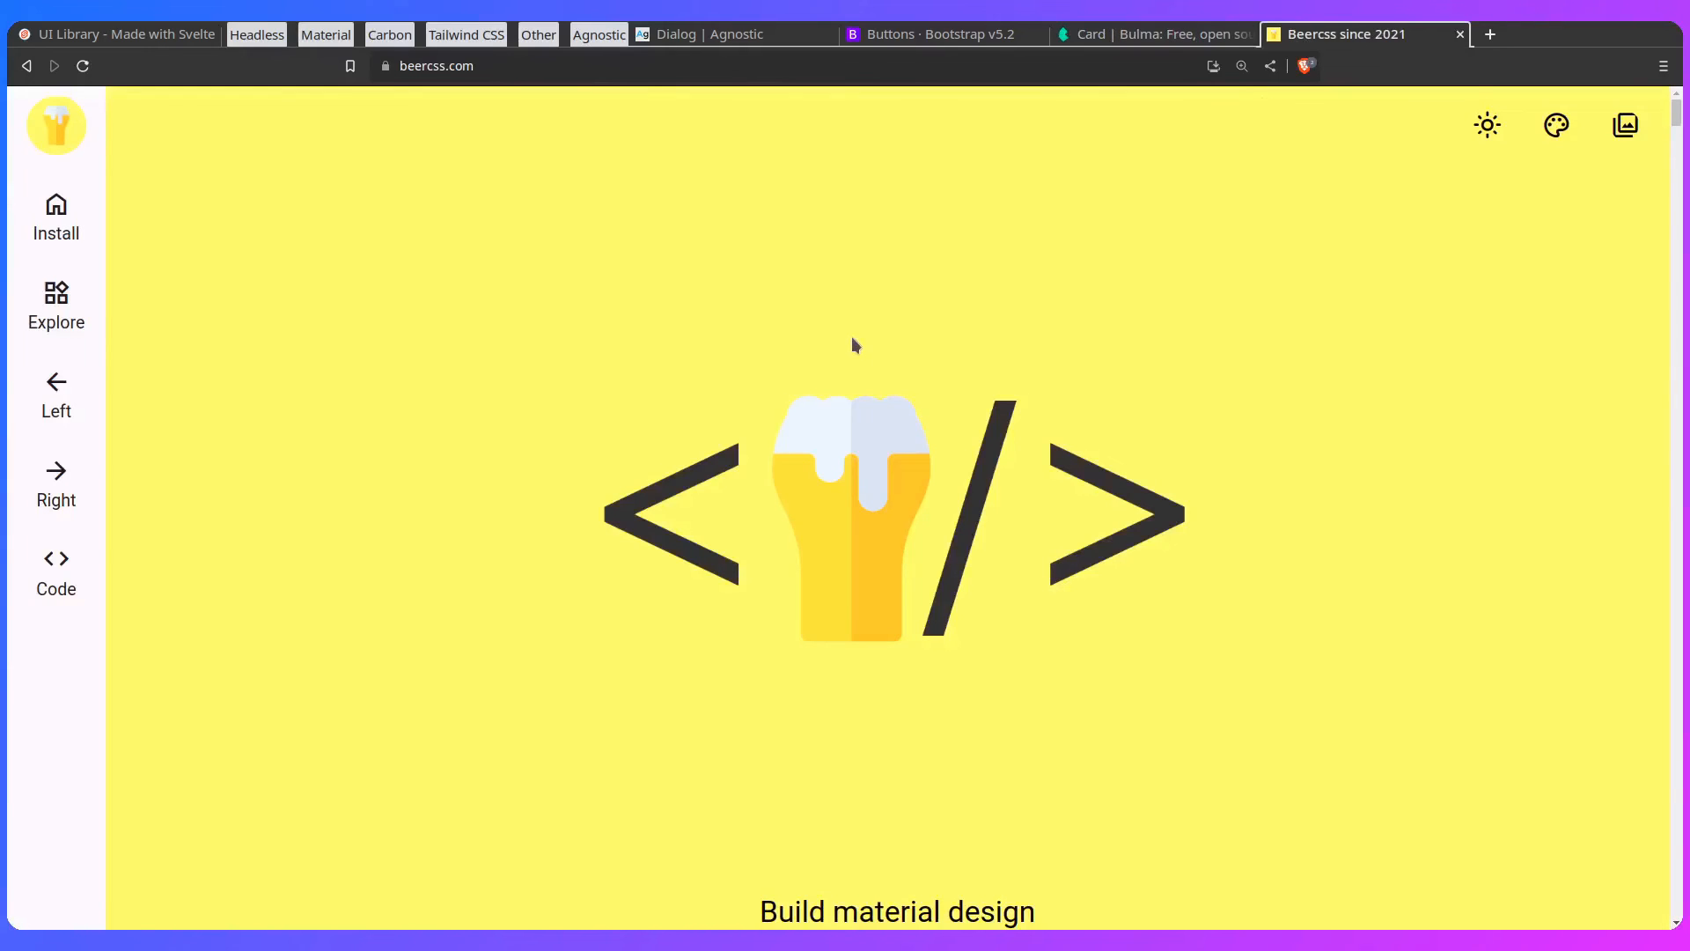
pyautogui.moveTo(856, 354)
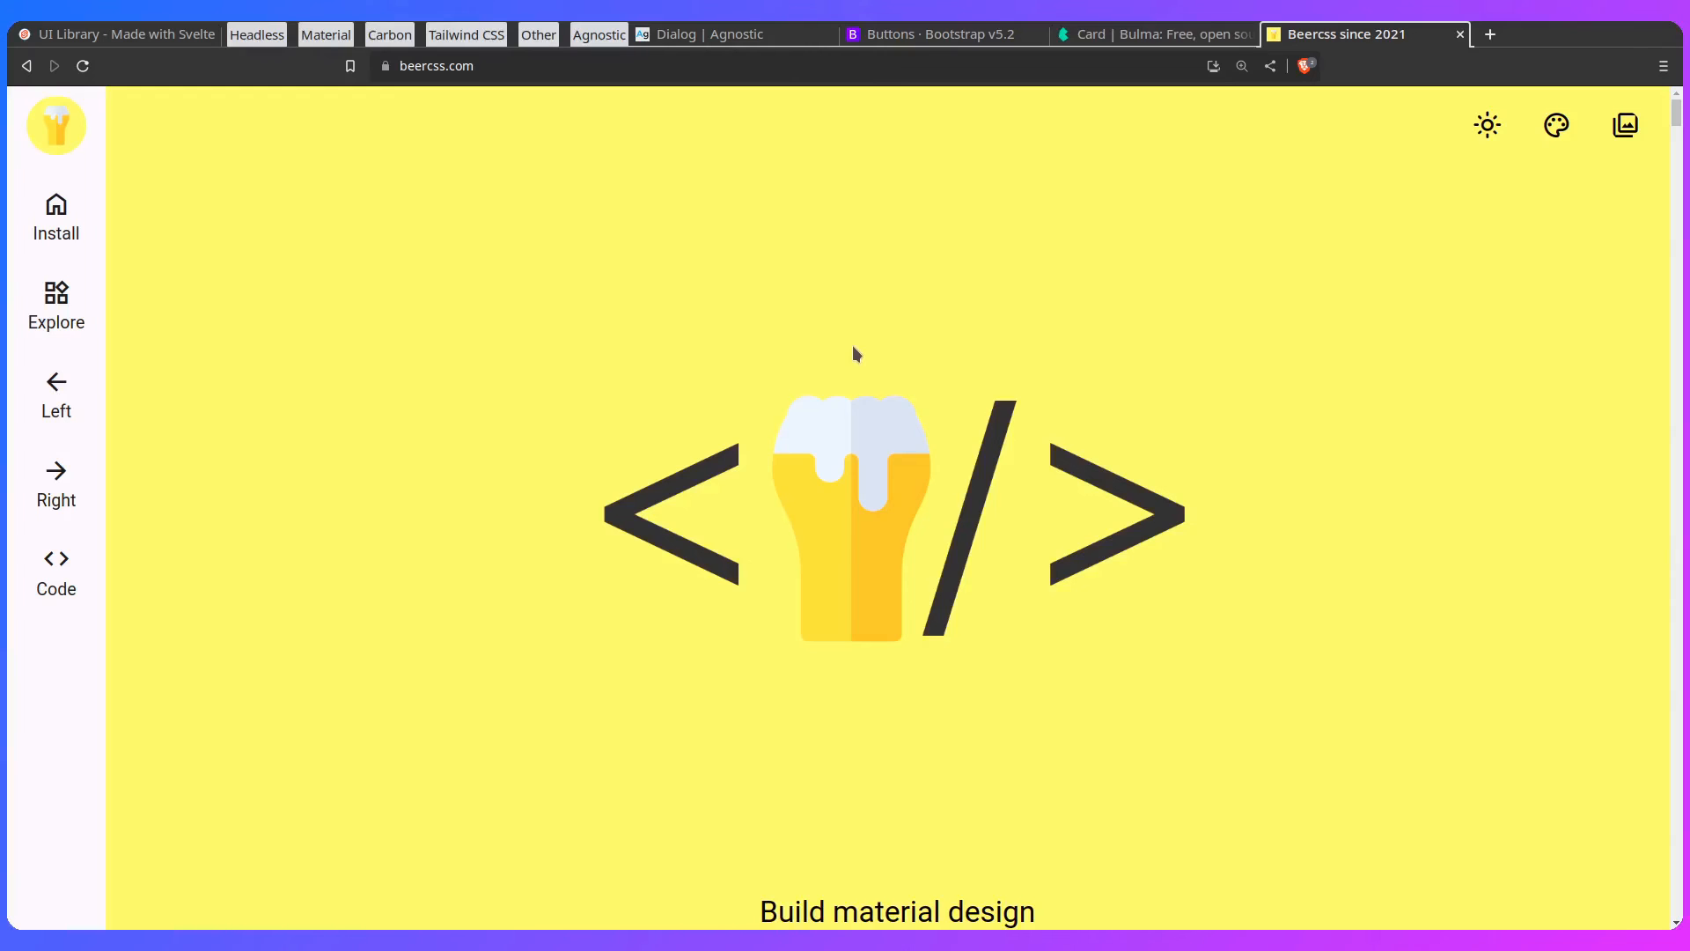
pyautogui.scroll(-3)
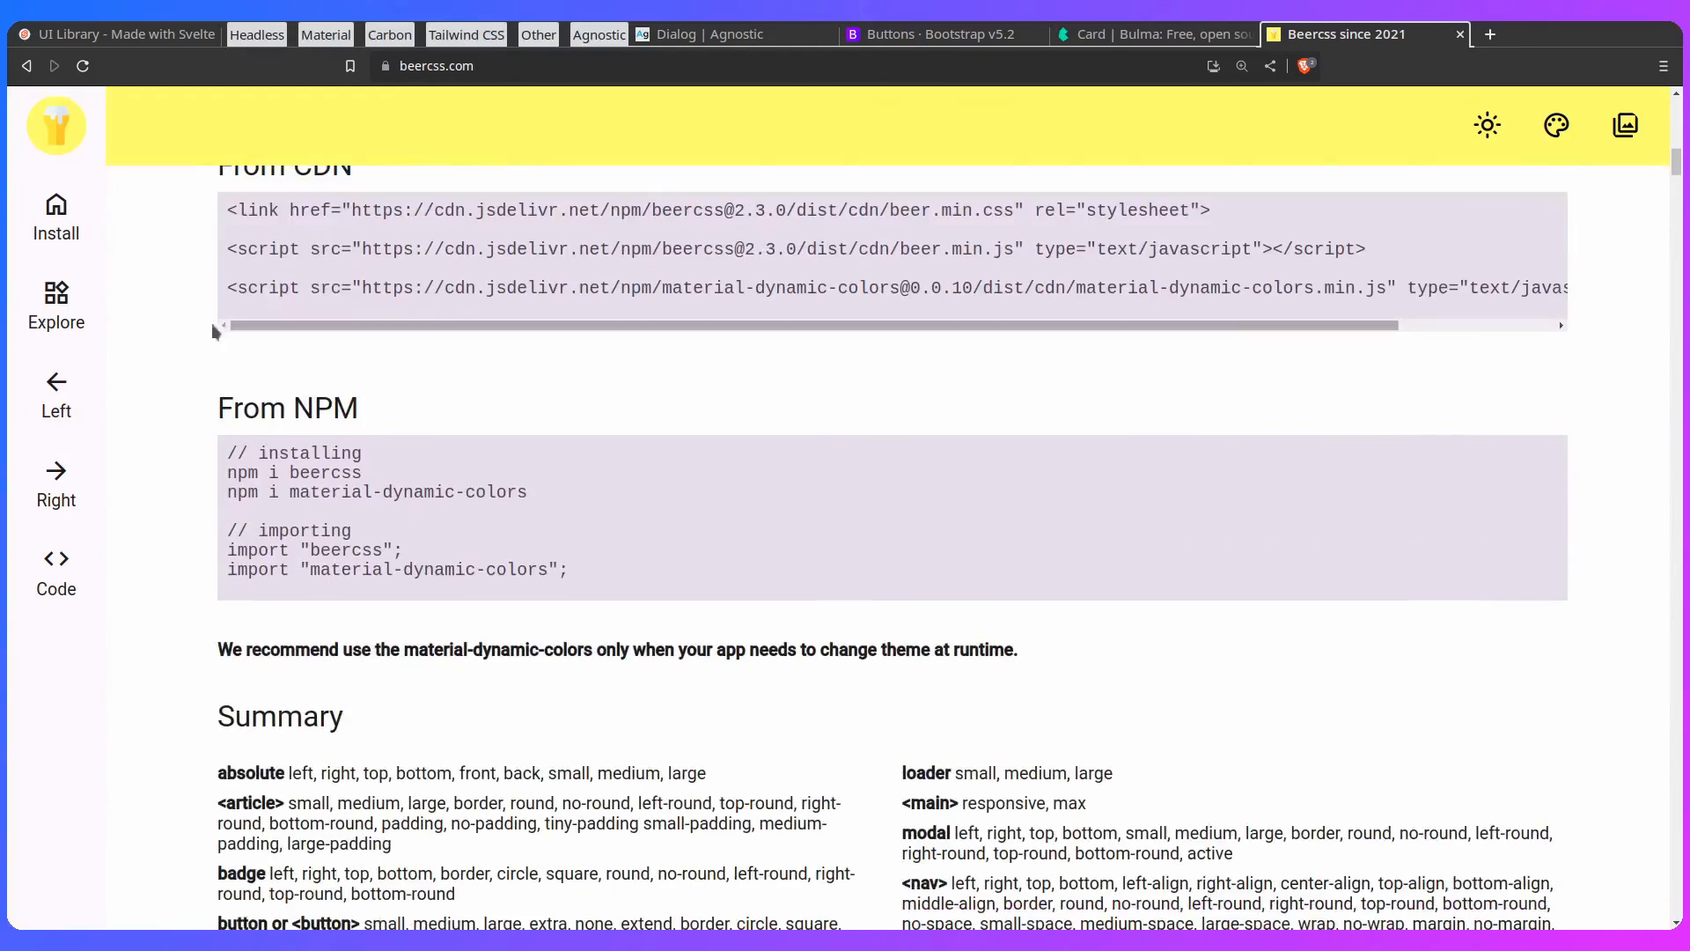
pyautogui.click(55, 306)
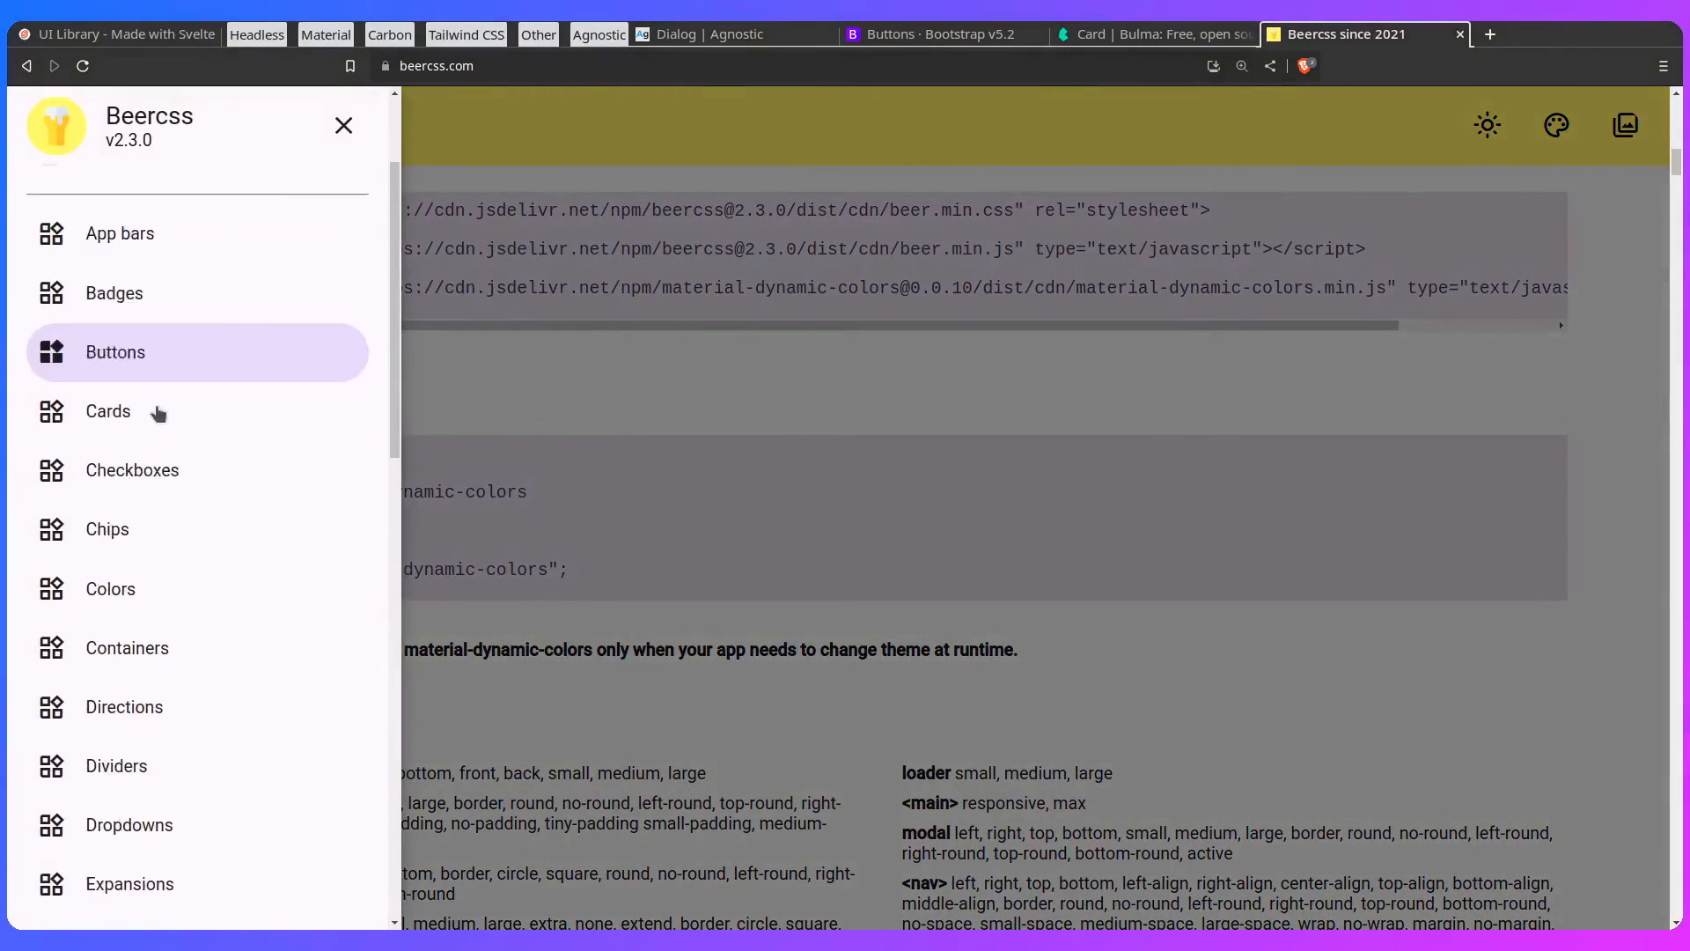
pyautogui.click(343, 125)
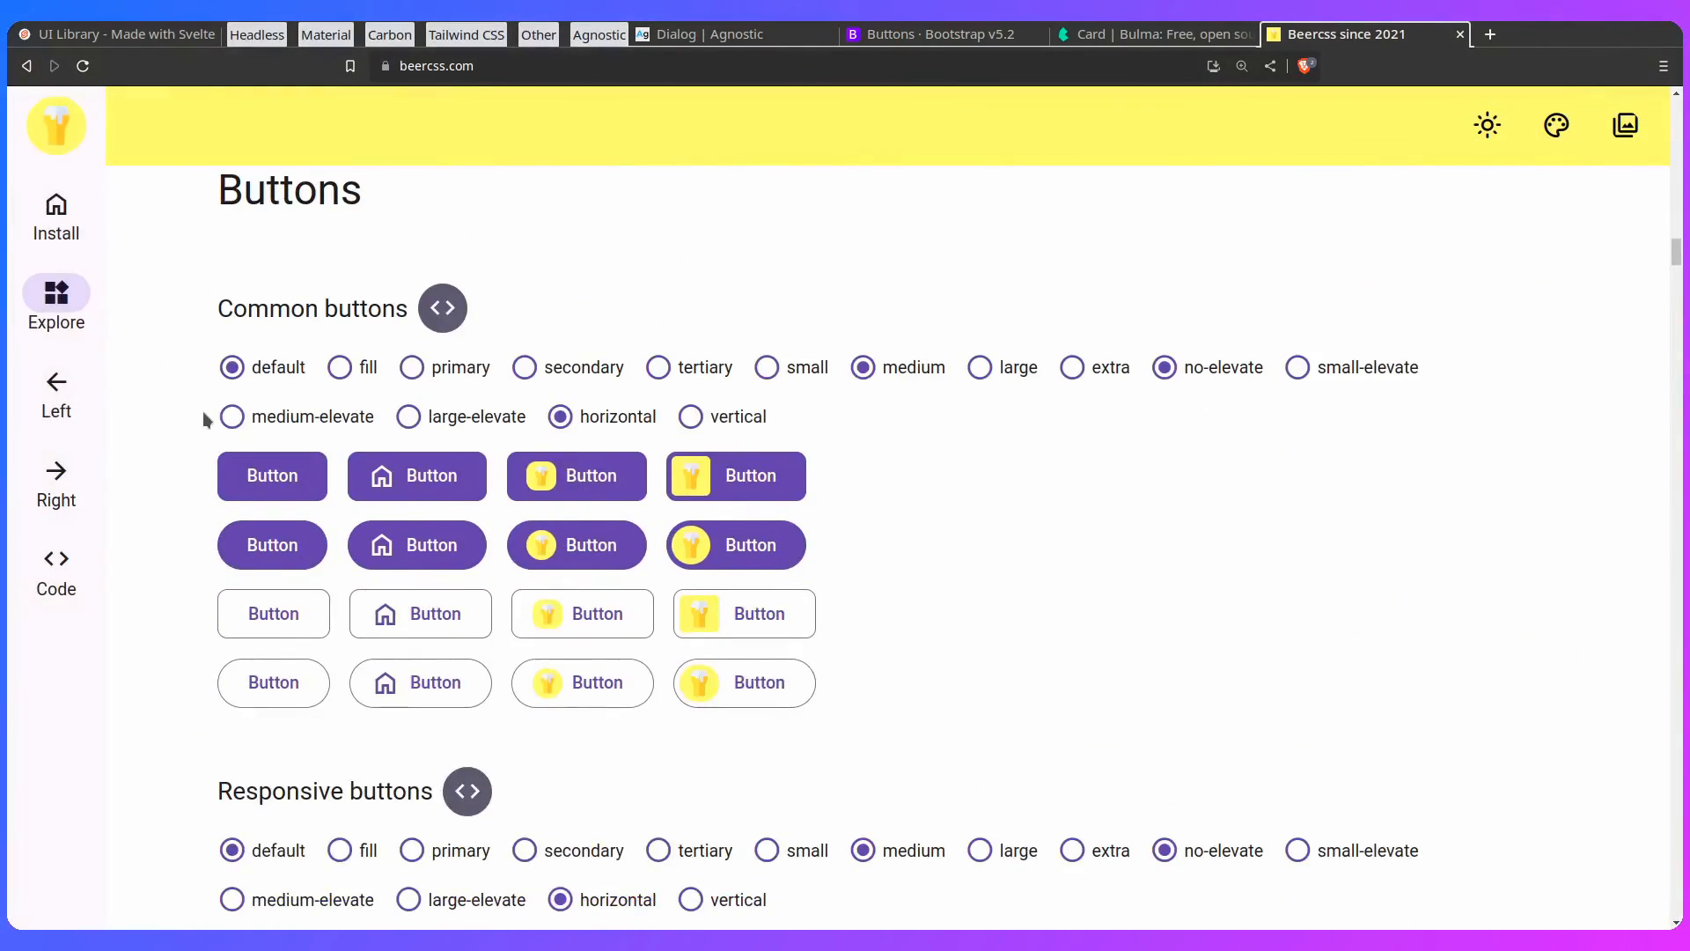
pyautogui.moveTo(194, 414)
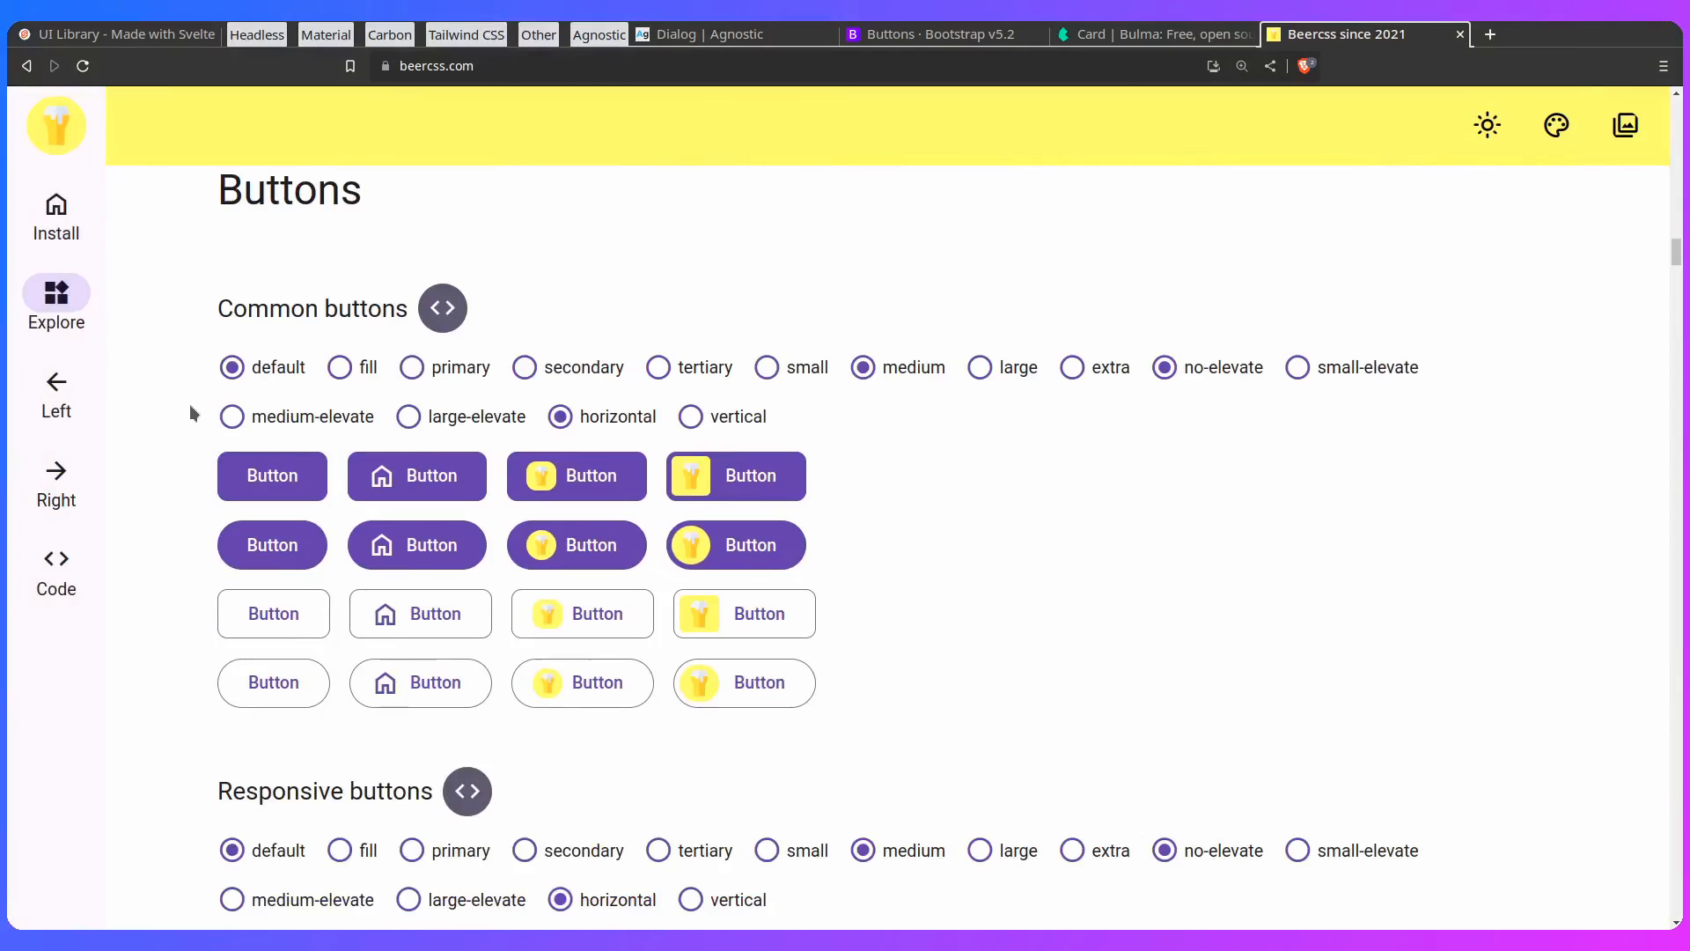
pyautogui.scroll(-3)
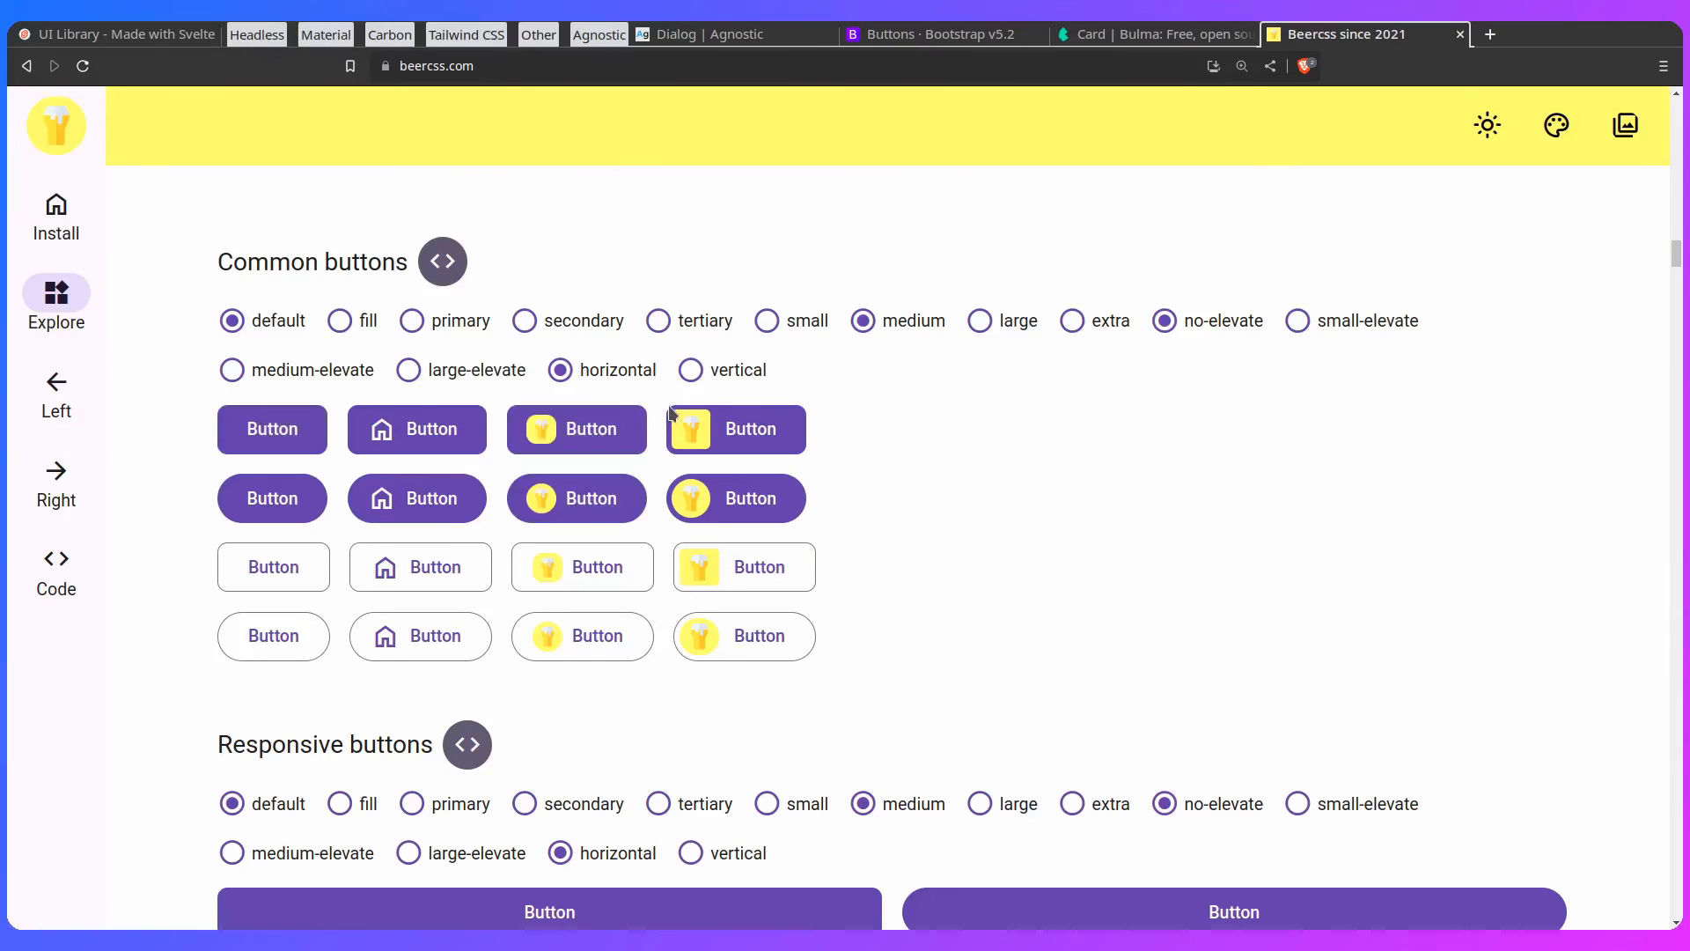
pyautogui.scroll(-3)
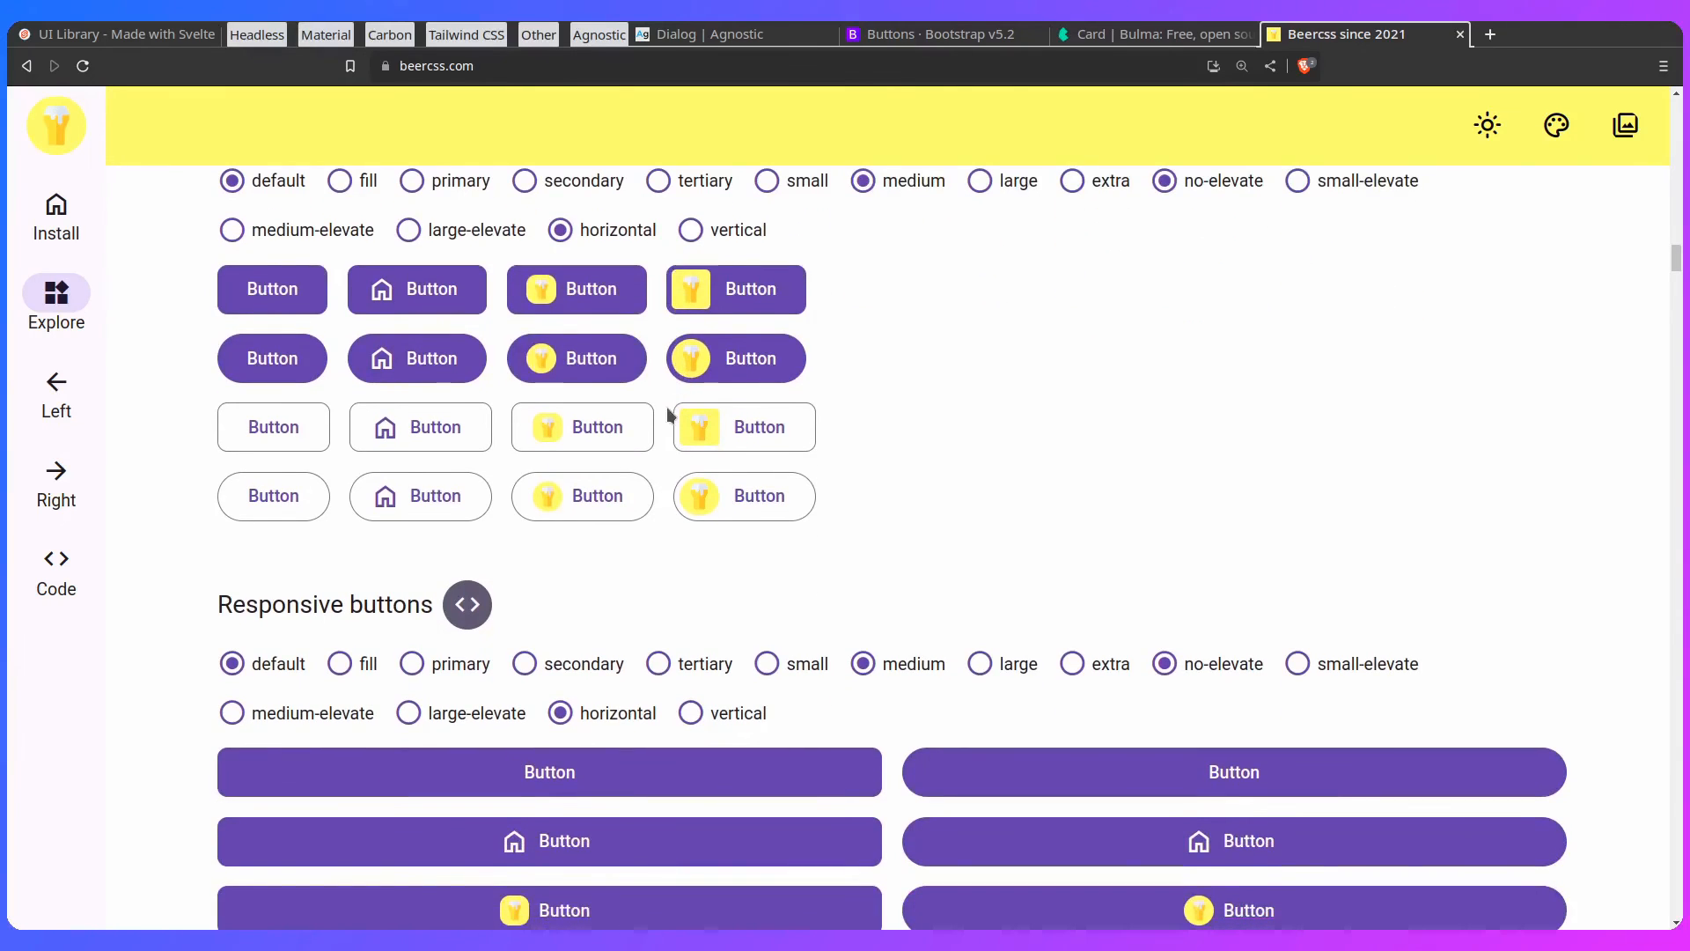
pyautogui.moveTo(588, 473)
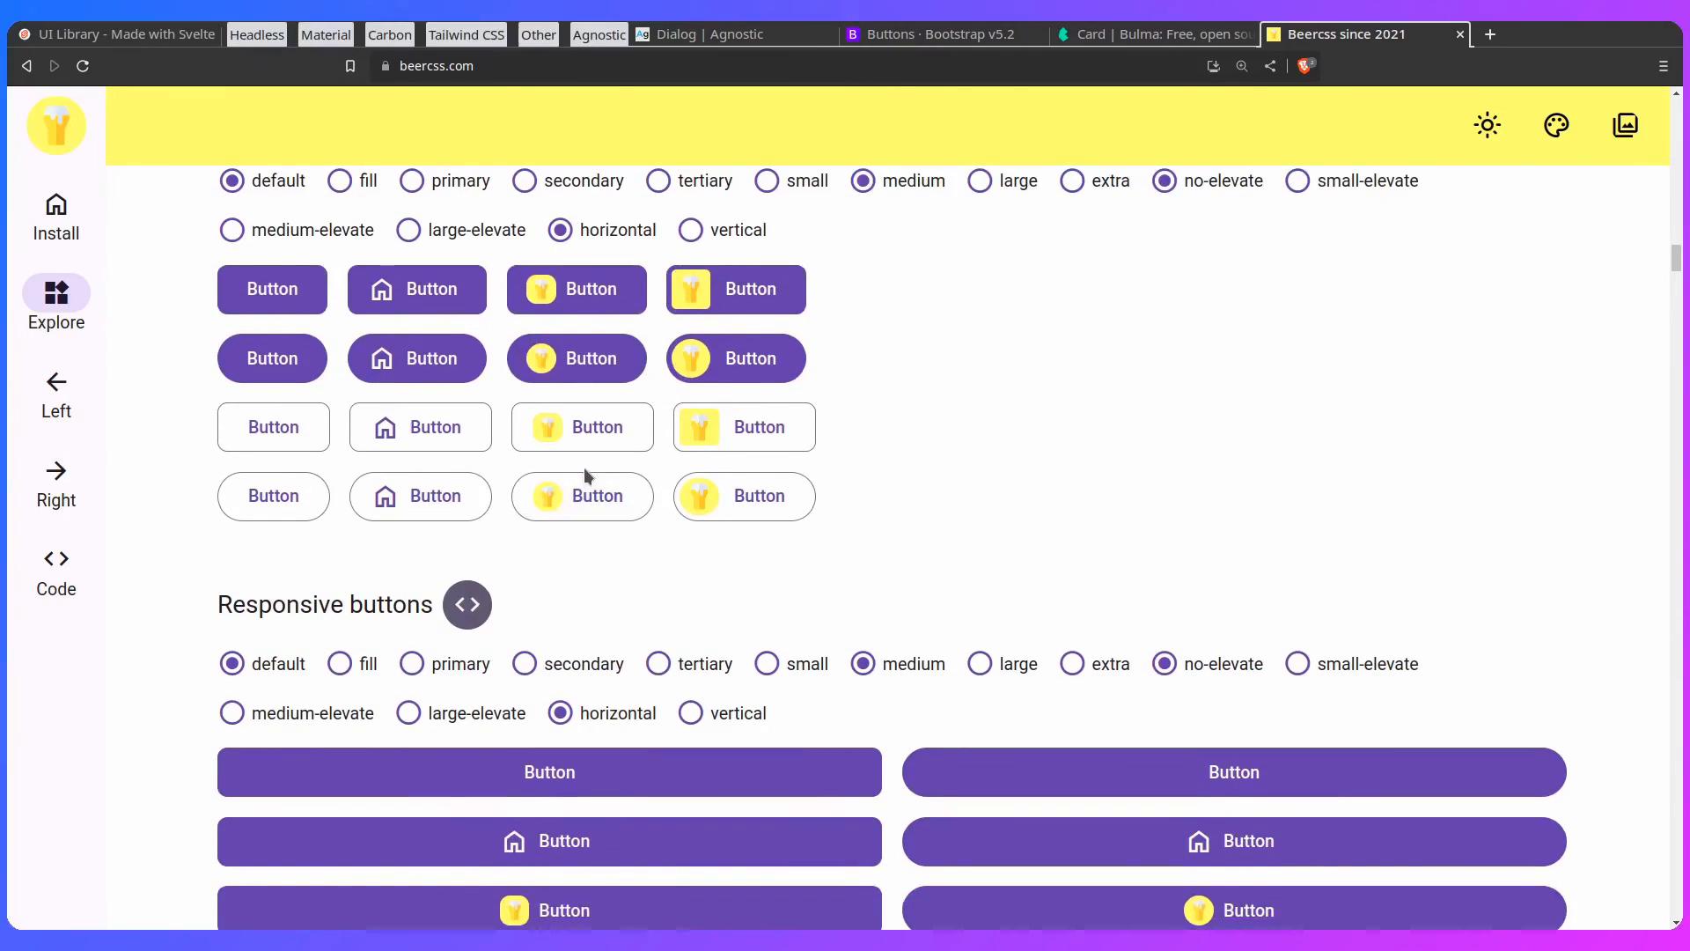
pyautogui.scroll(-3)
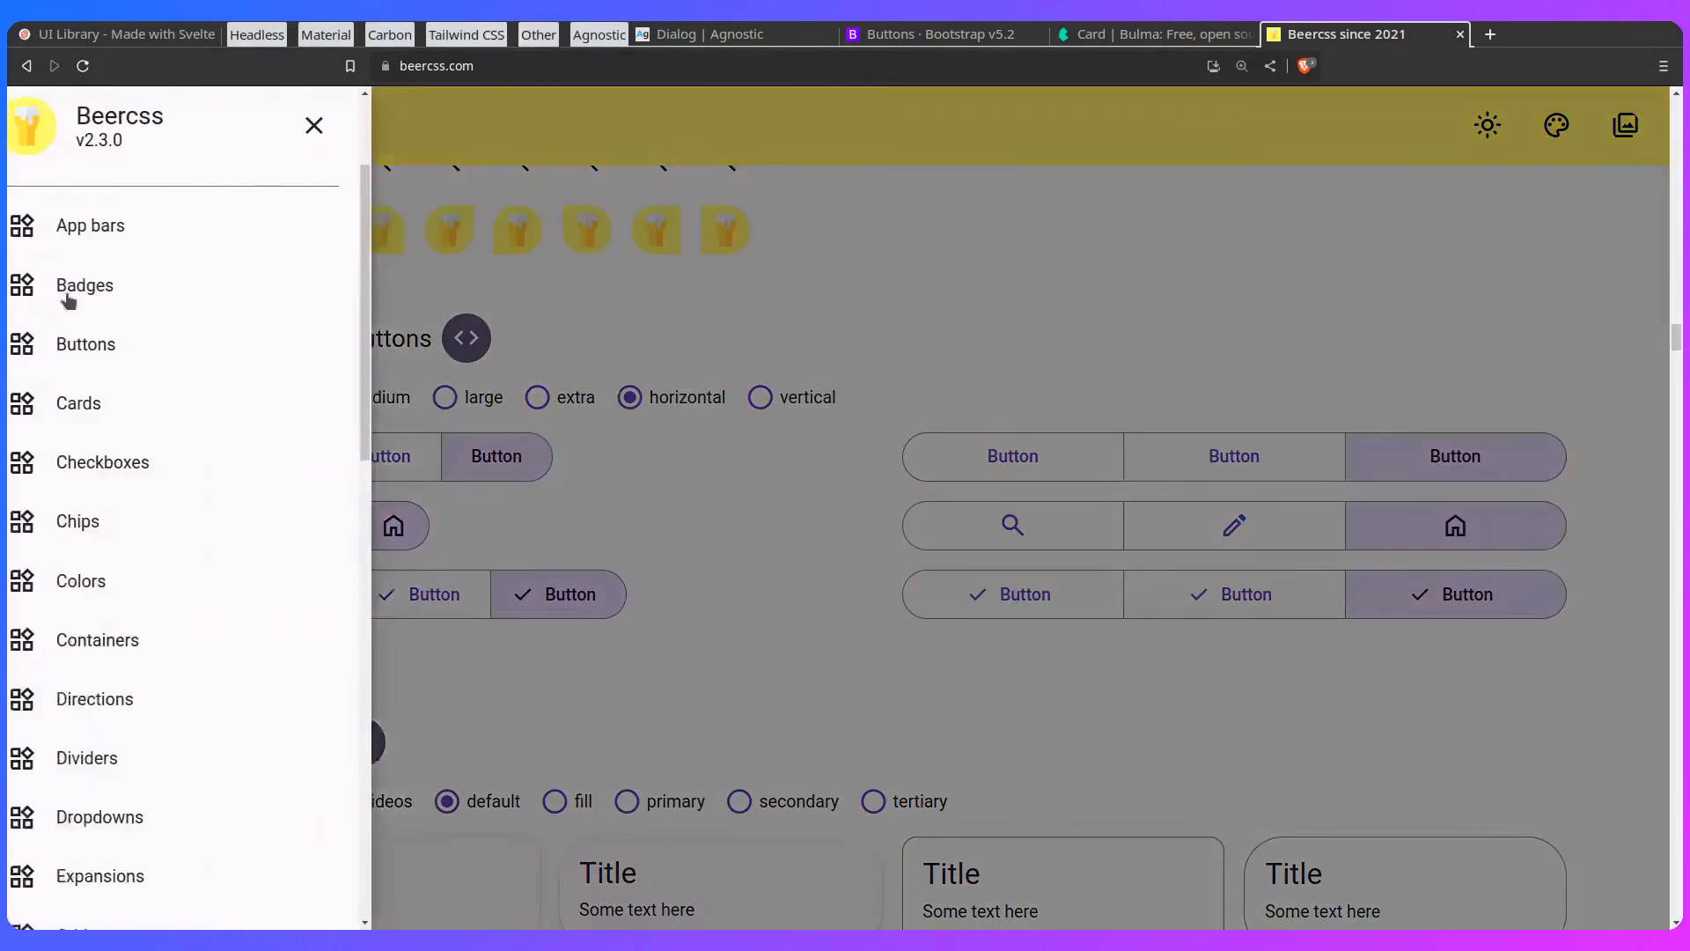
# Step: Scroll to the Modals examples, launch the Default modal demo and dismiss it with Confirm
pyautogui.scroll(-3)
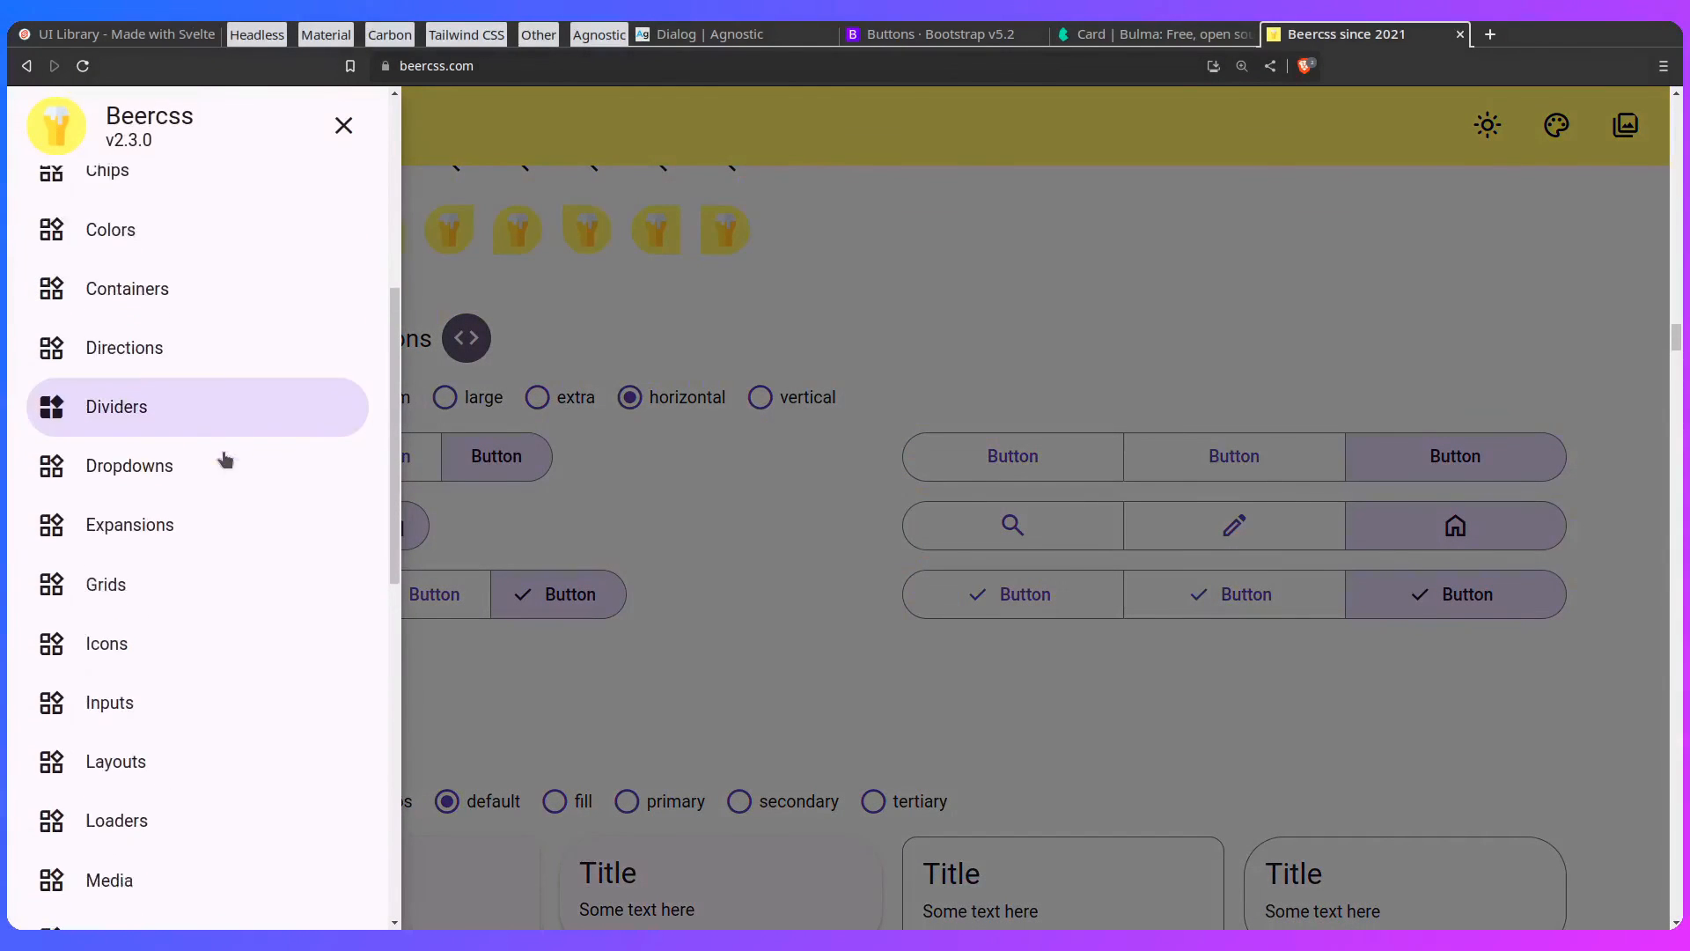
pyautogui.scroll(-3)
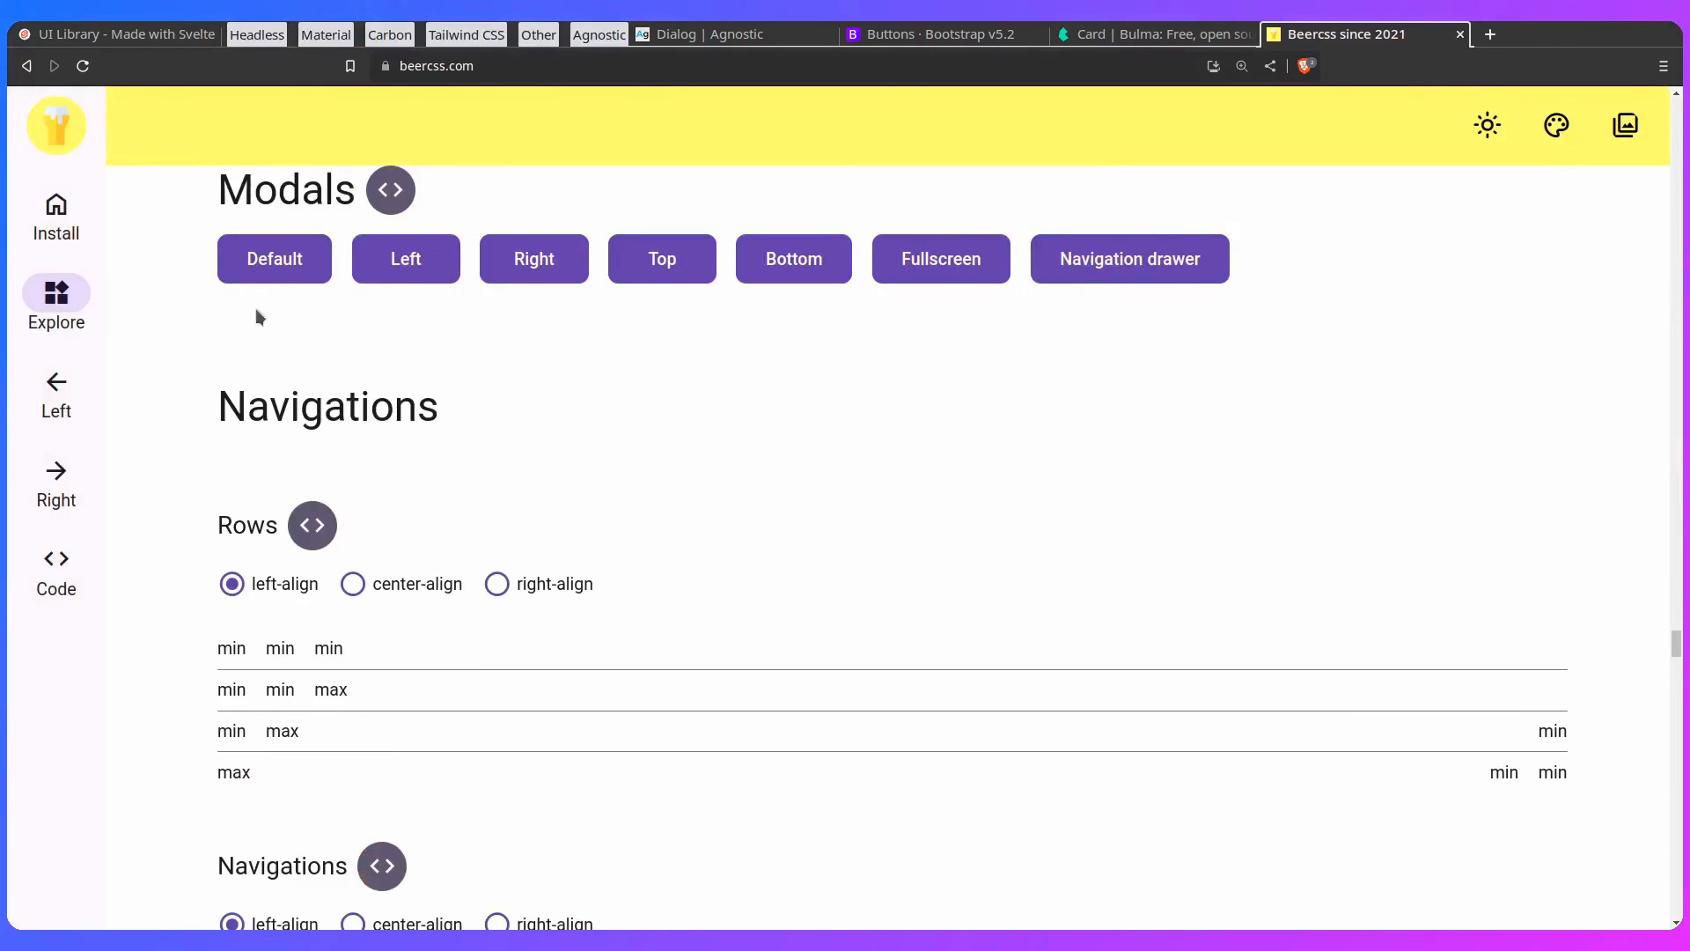
pyautogui.click(275, 258)
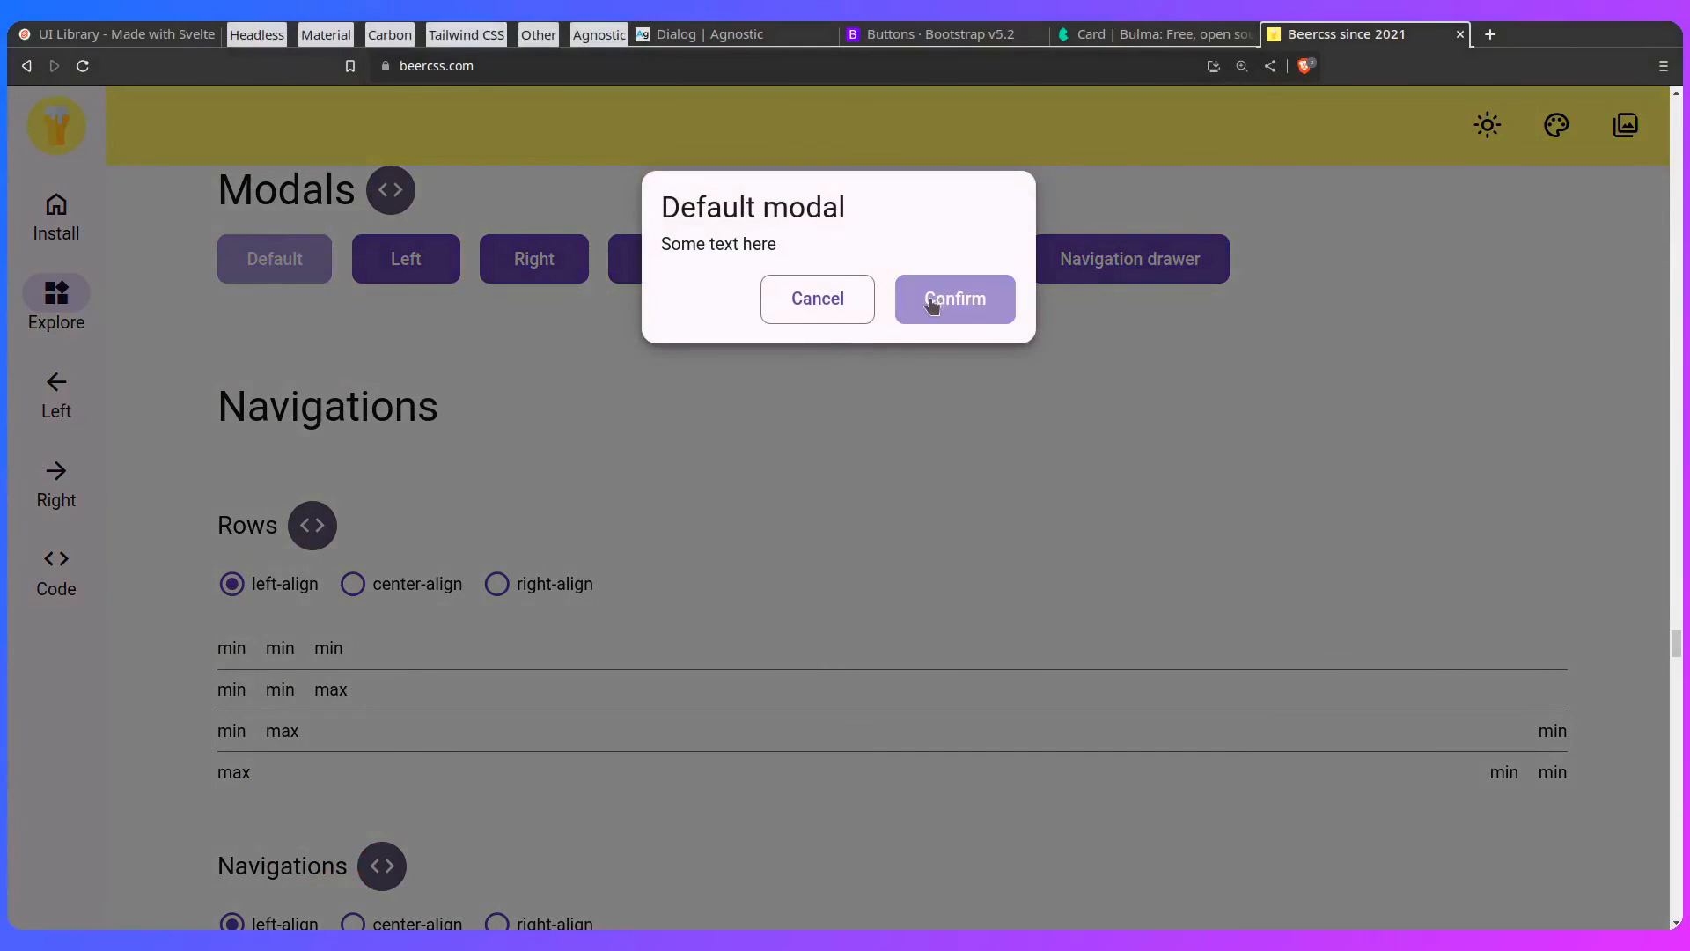
pyautogui.click(953, 299)
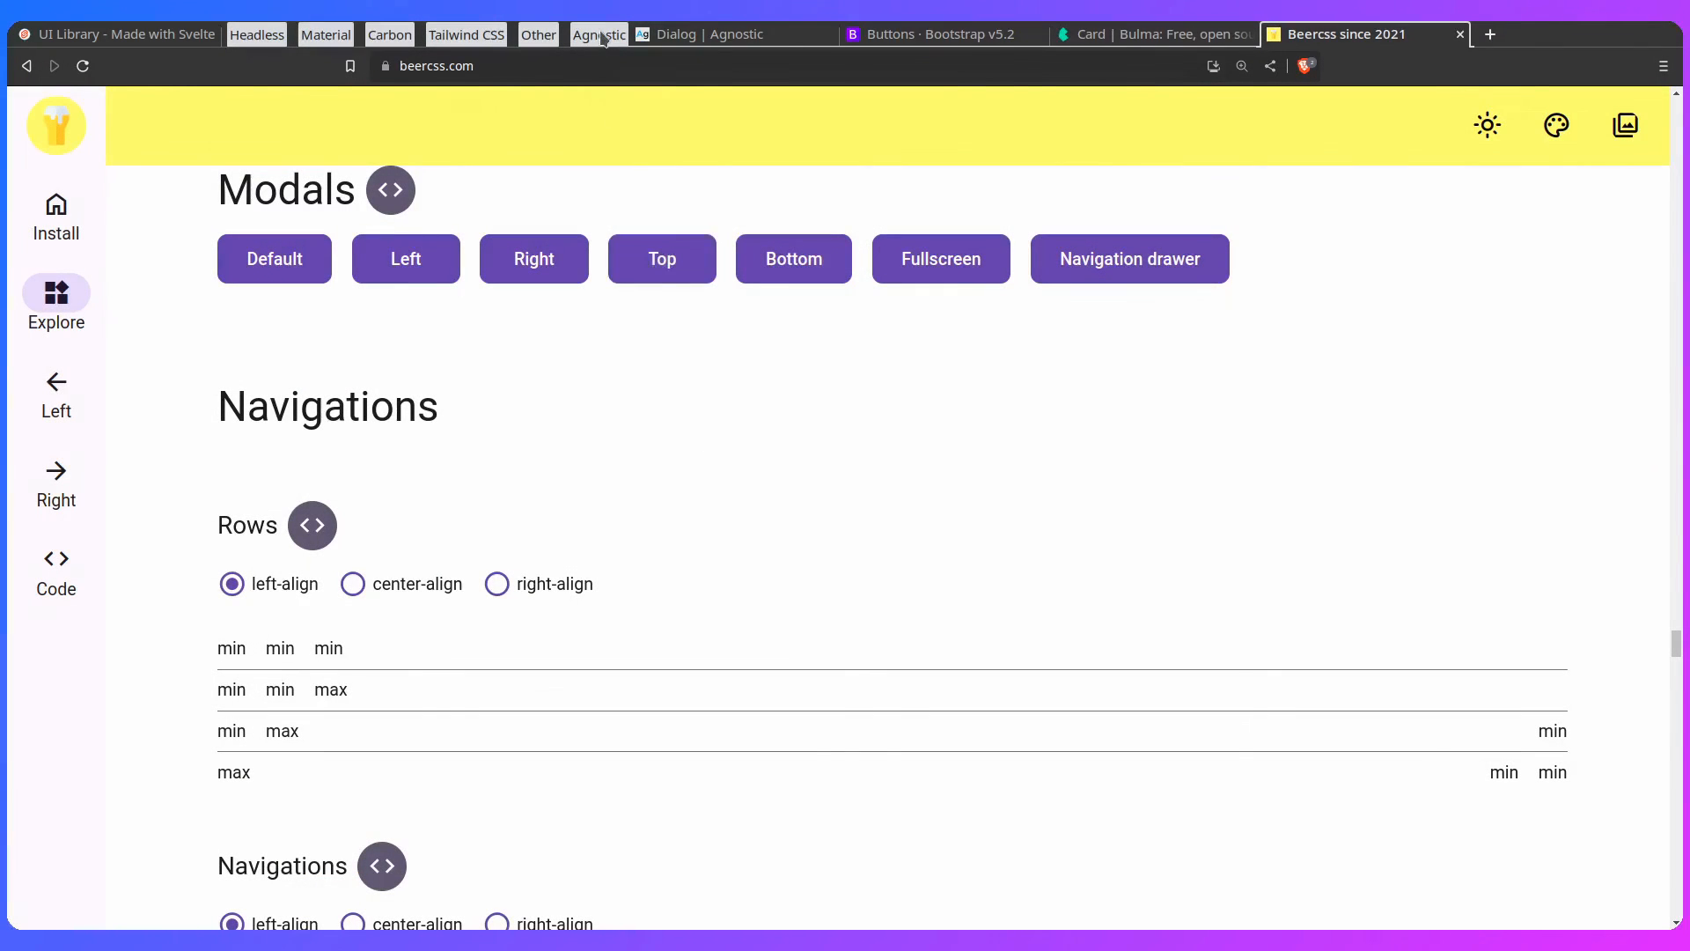